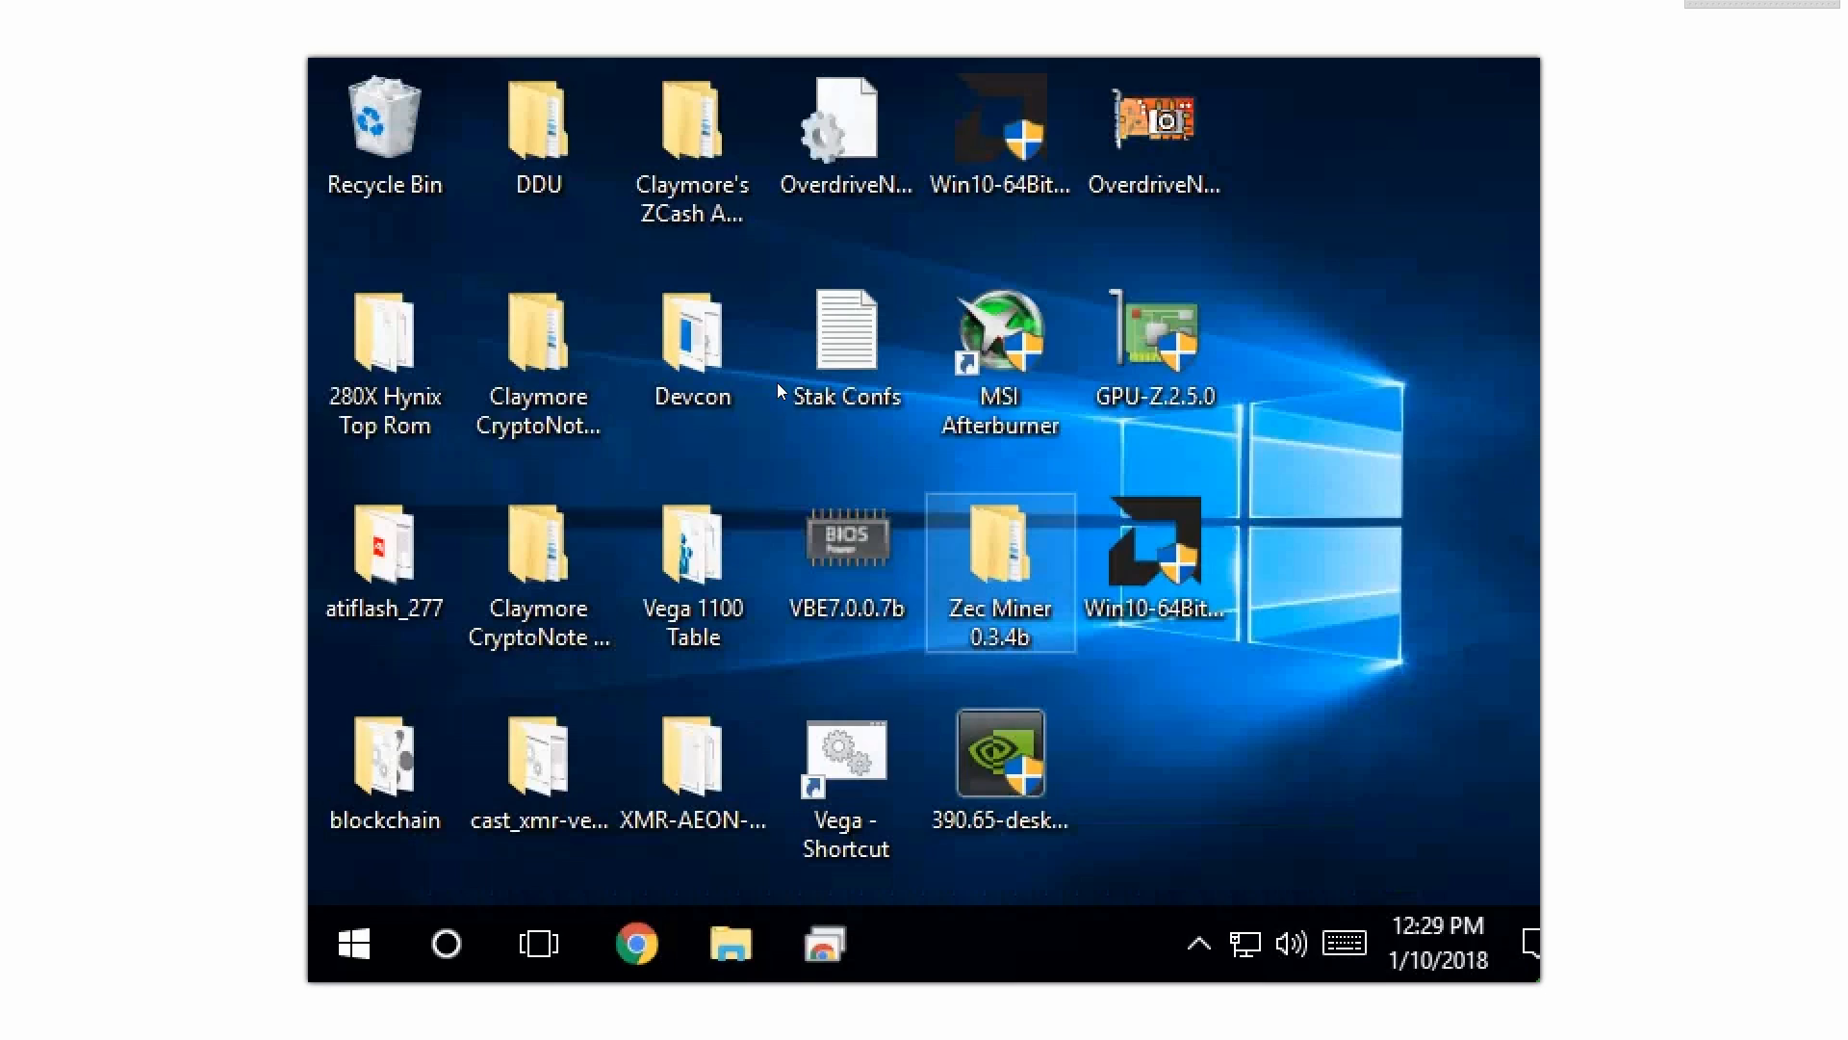
Step: Launch Display Driver Uninstaller from DDU\[Guru3D.com]-DDU and approve the admin prompt
{"action": "left_click", "coordinate": [537, 133]}
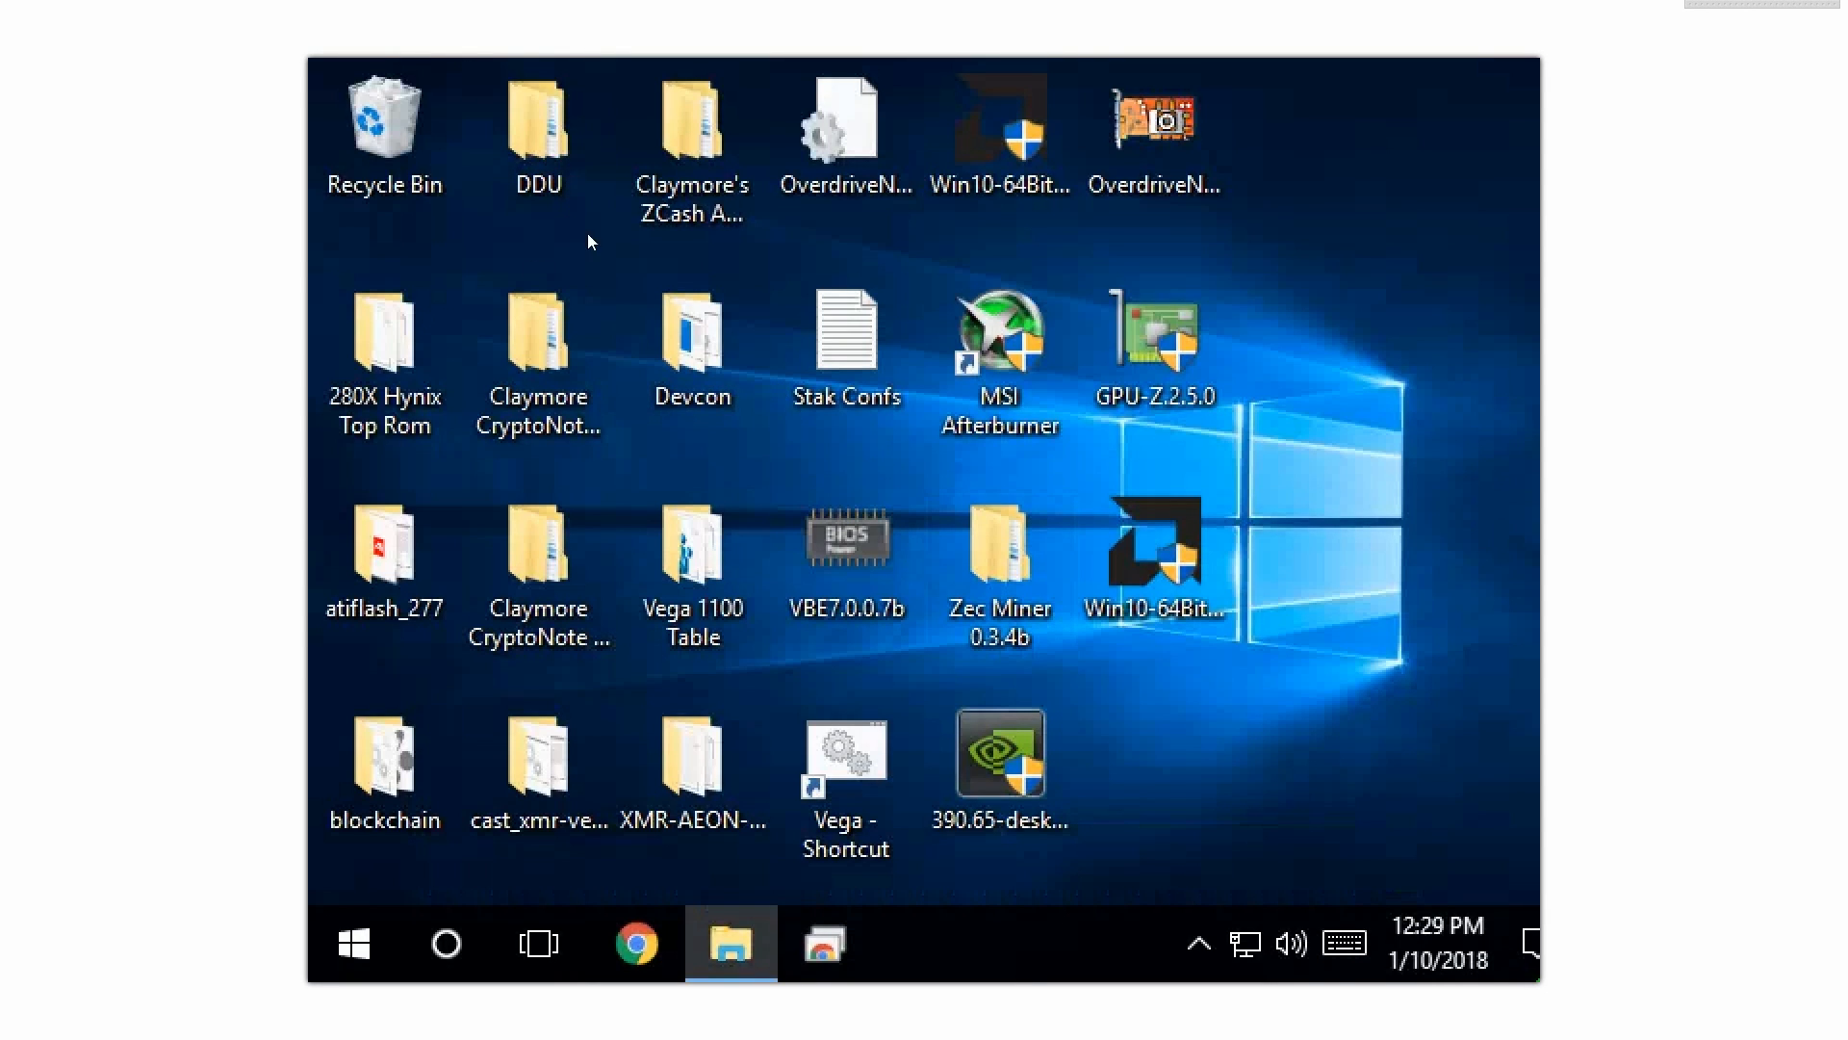
{"action": "double_click", "coordinate": [537, 117]}
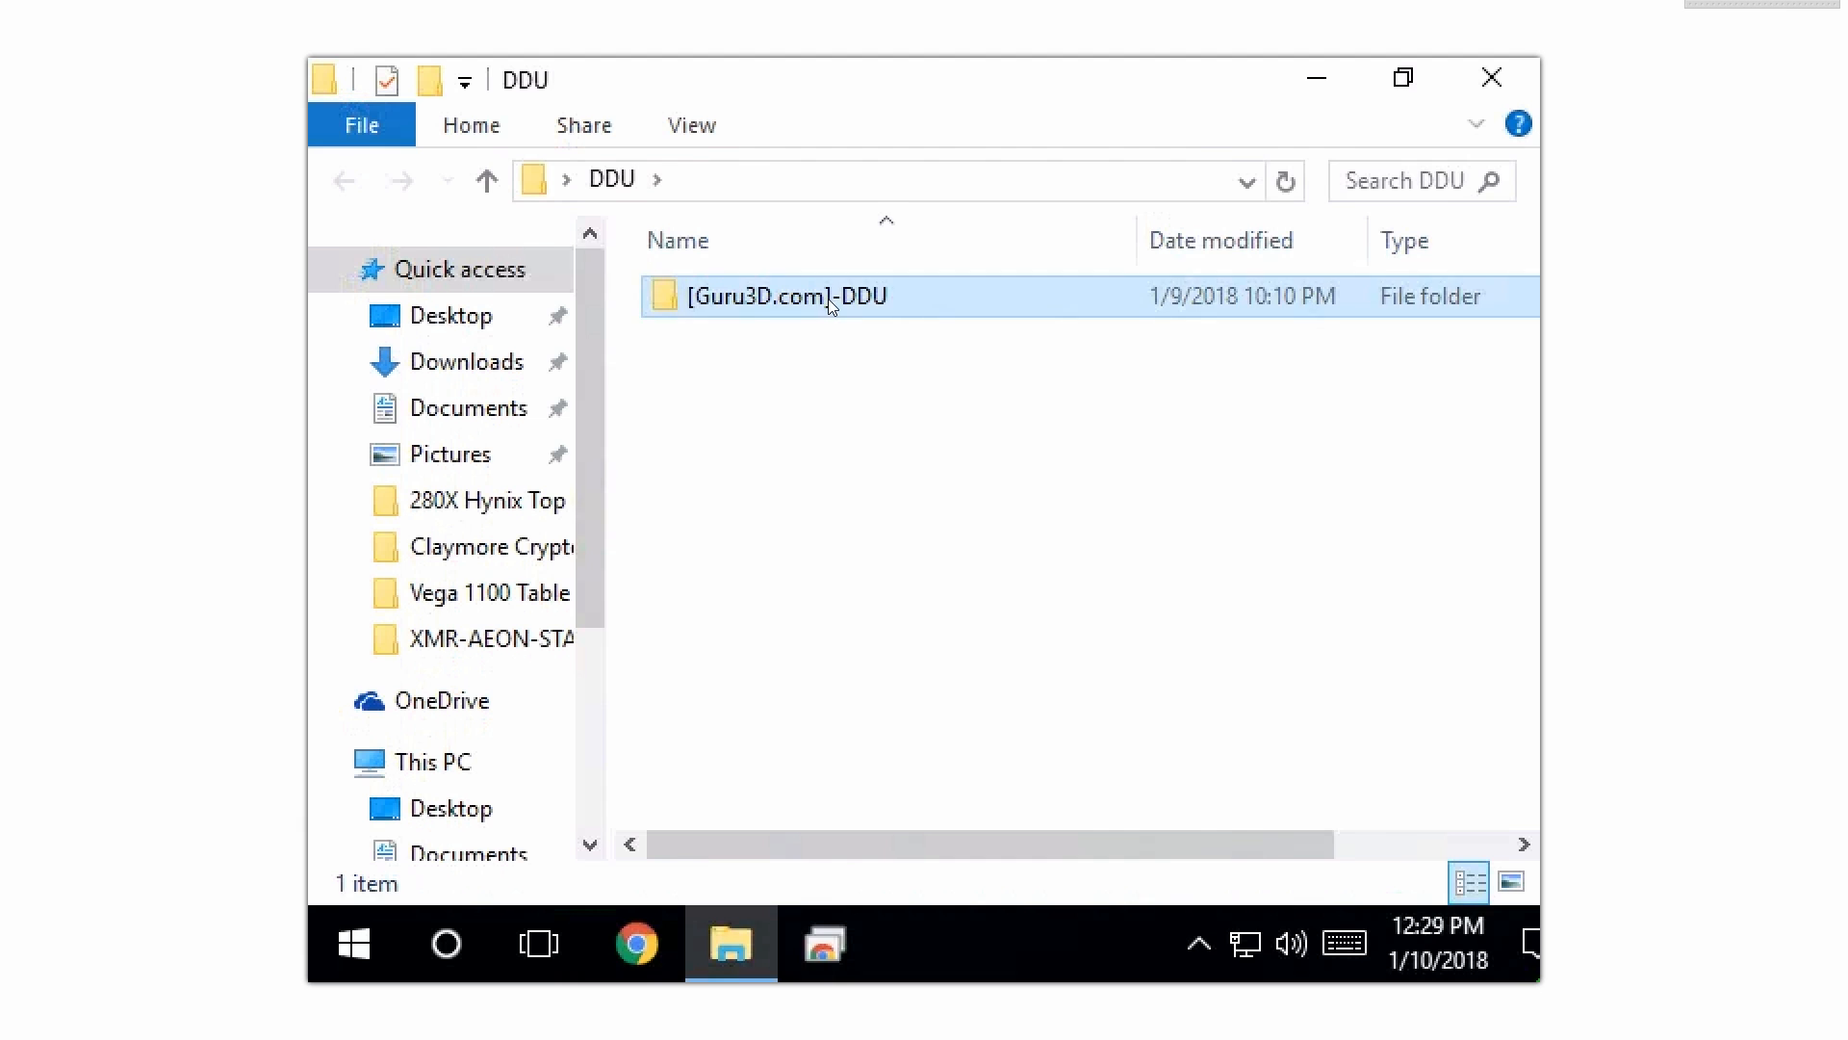
{"action": "double_click", "coordinate": [787, 295]}
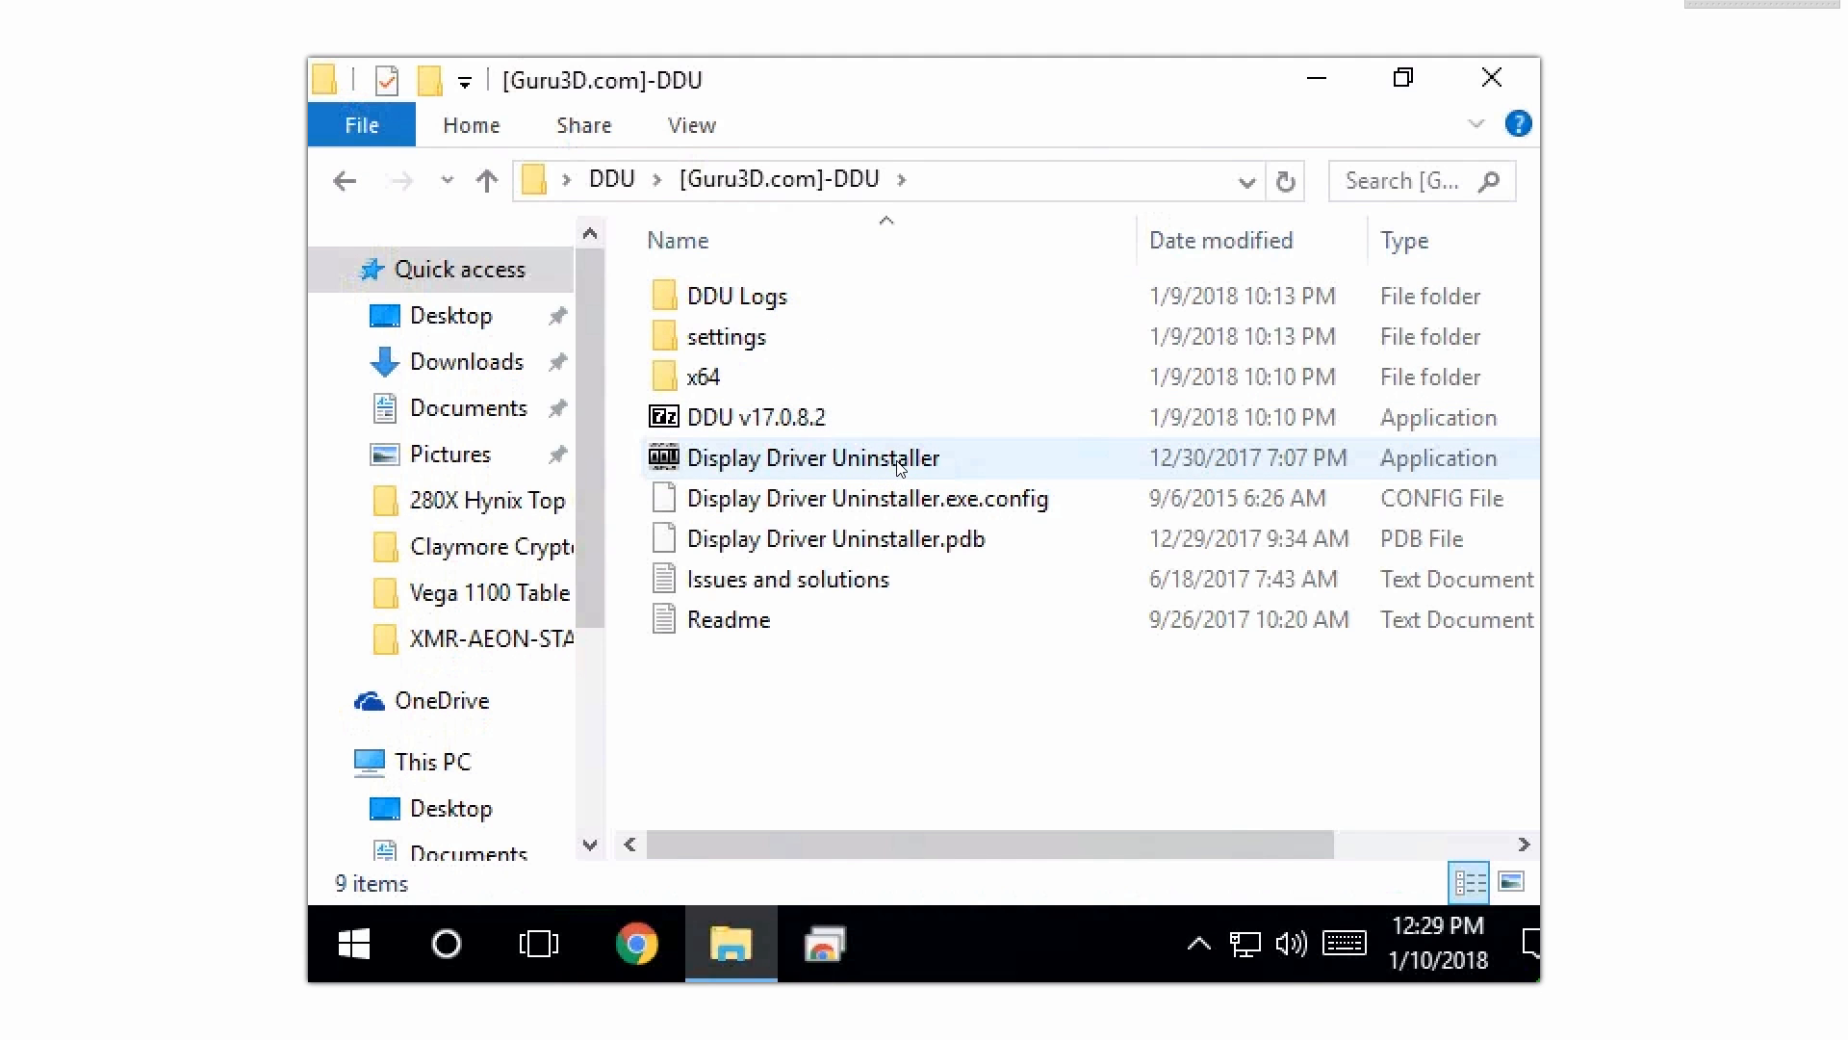
{"action": "left_click", "coordinate": [813, 457]}
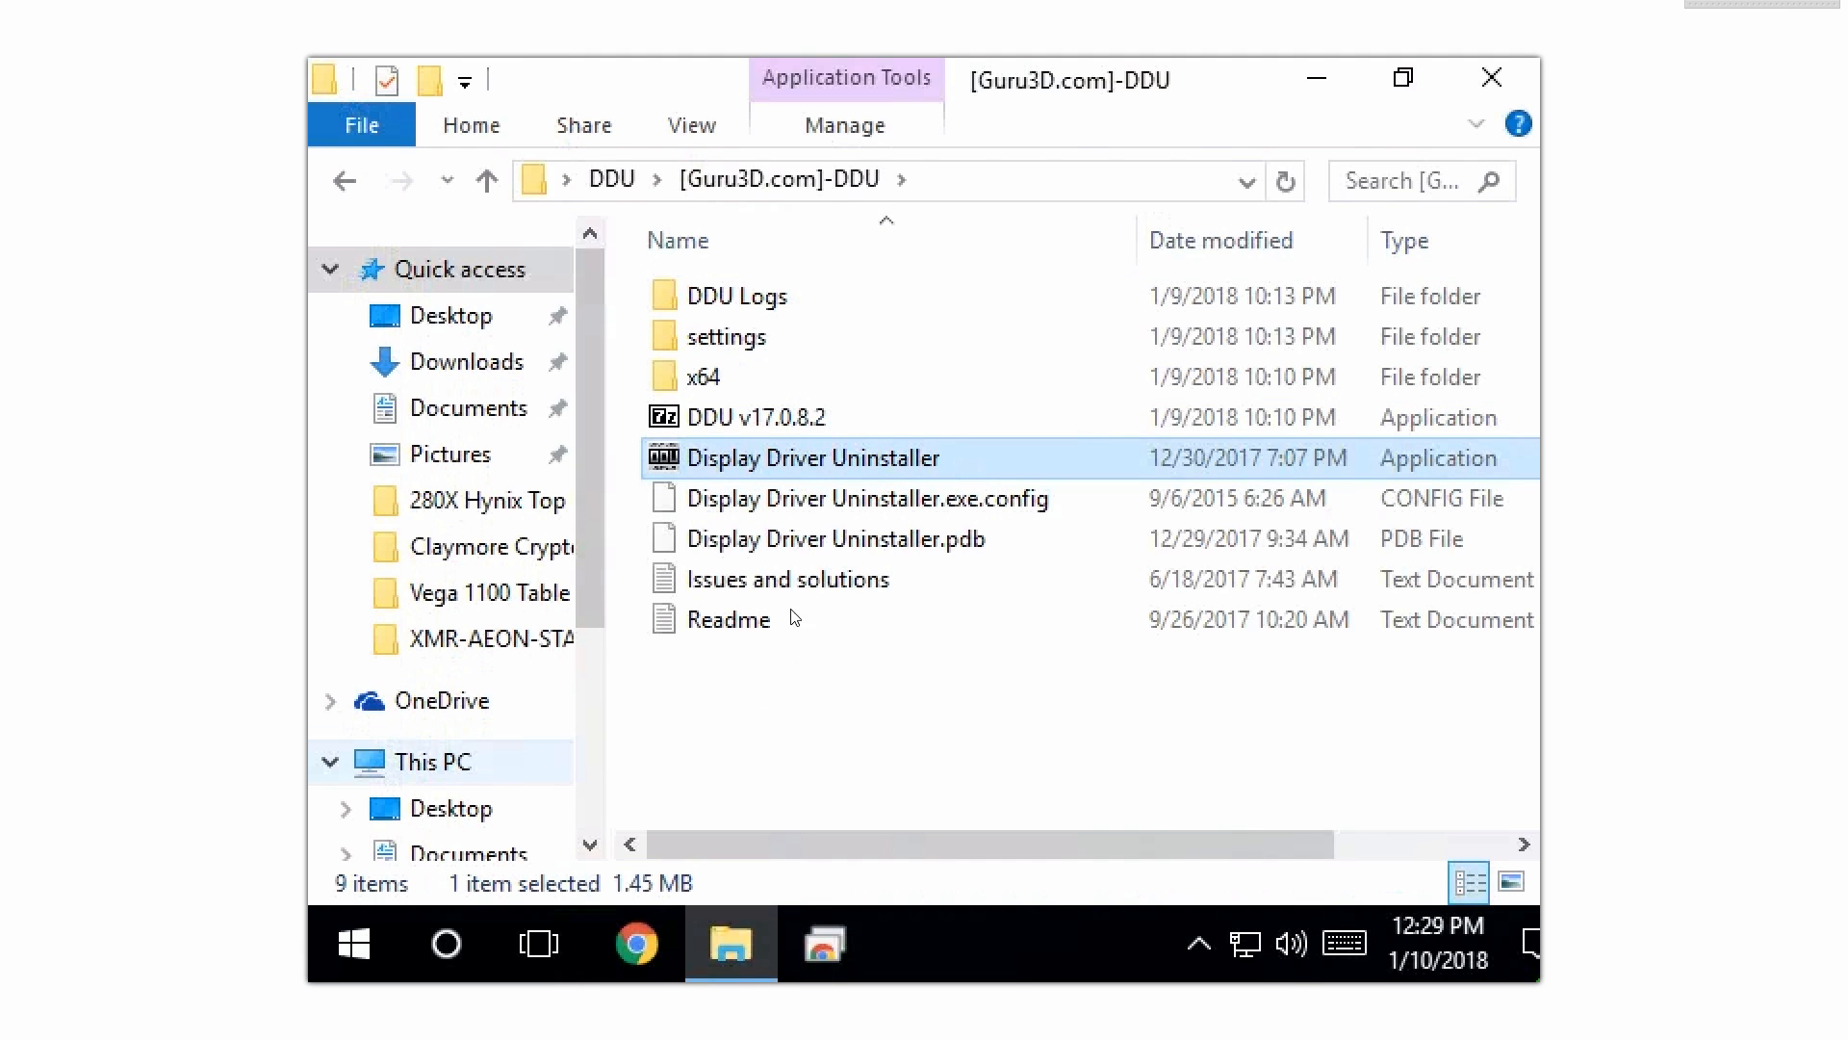
{"action": "double_click", "coordinate": [813, 457]}
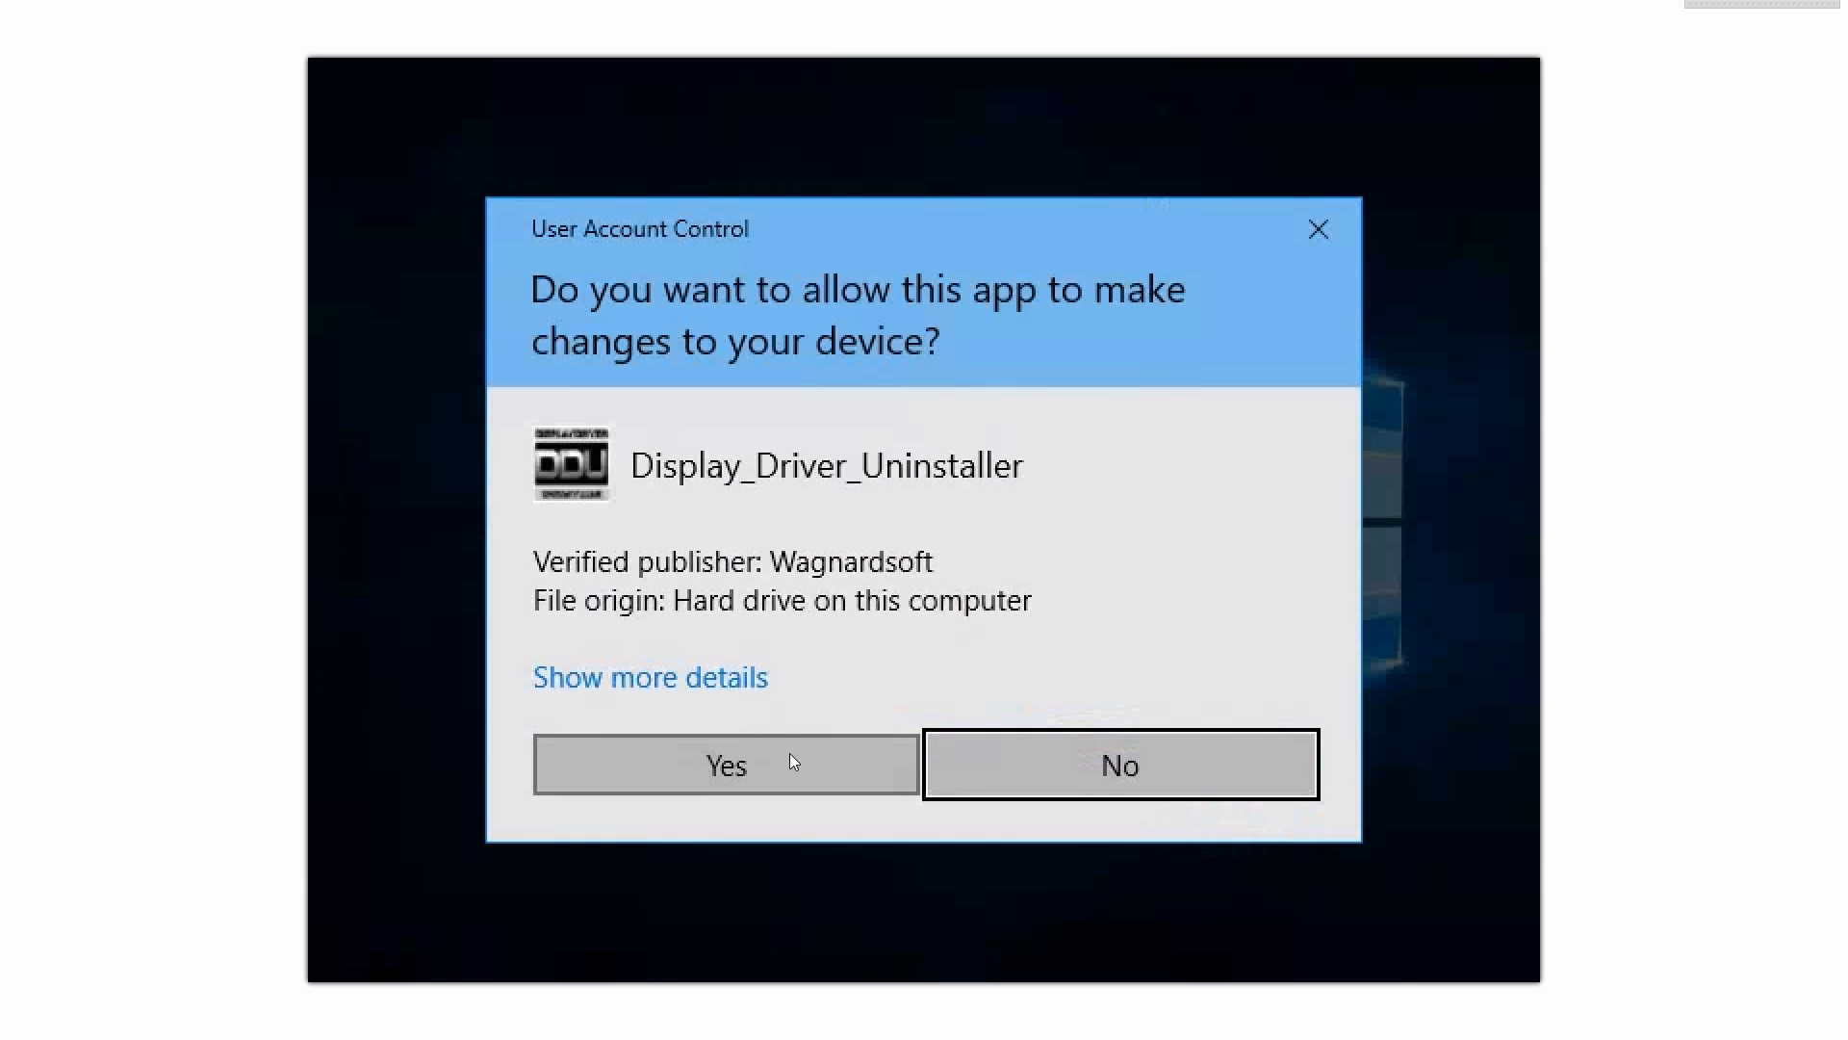
{"action": "left_click", "coordinate": [725, 763]}
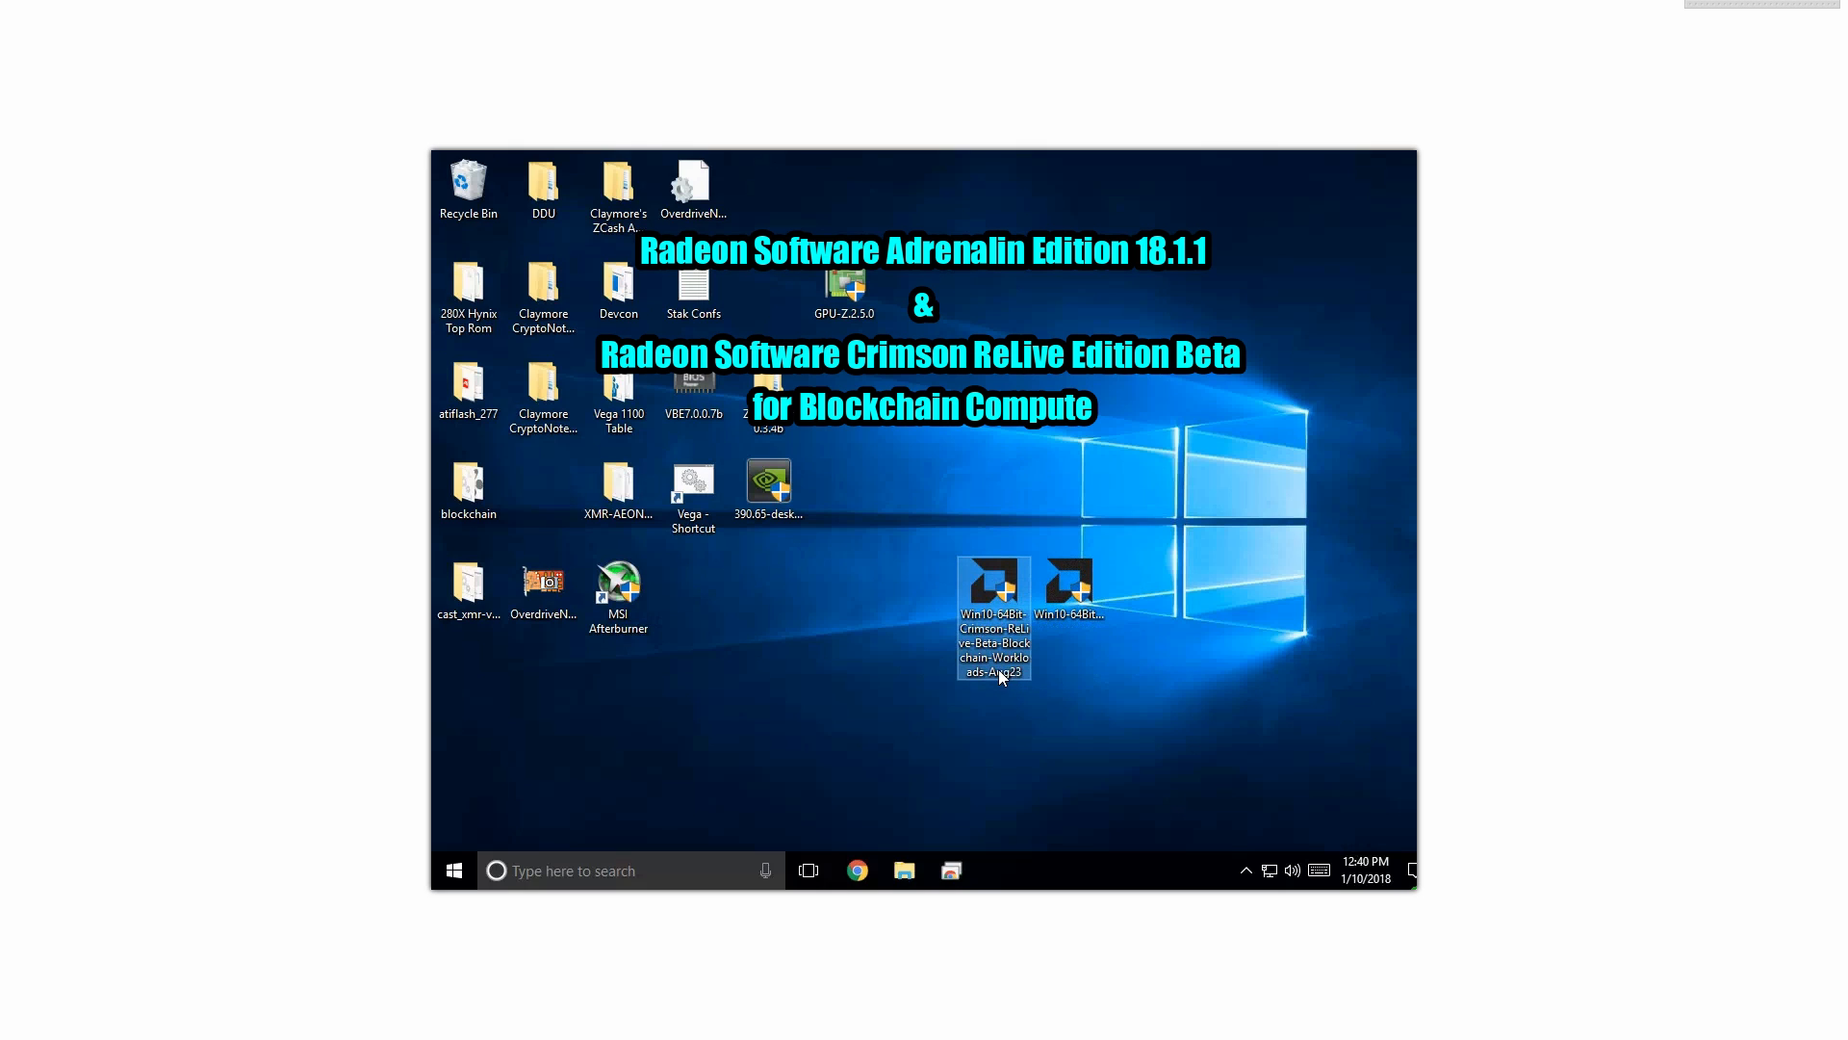
{"action": "mouse_move", "coordinate": [1074, 661]}
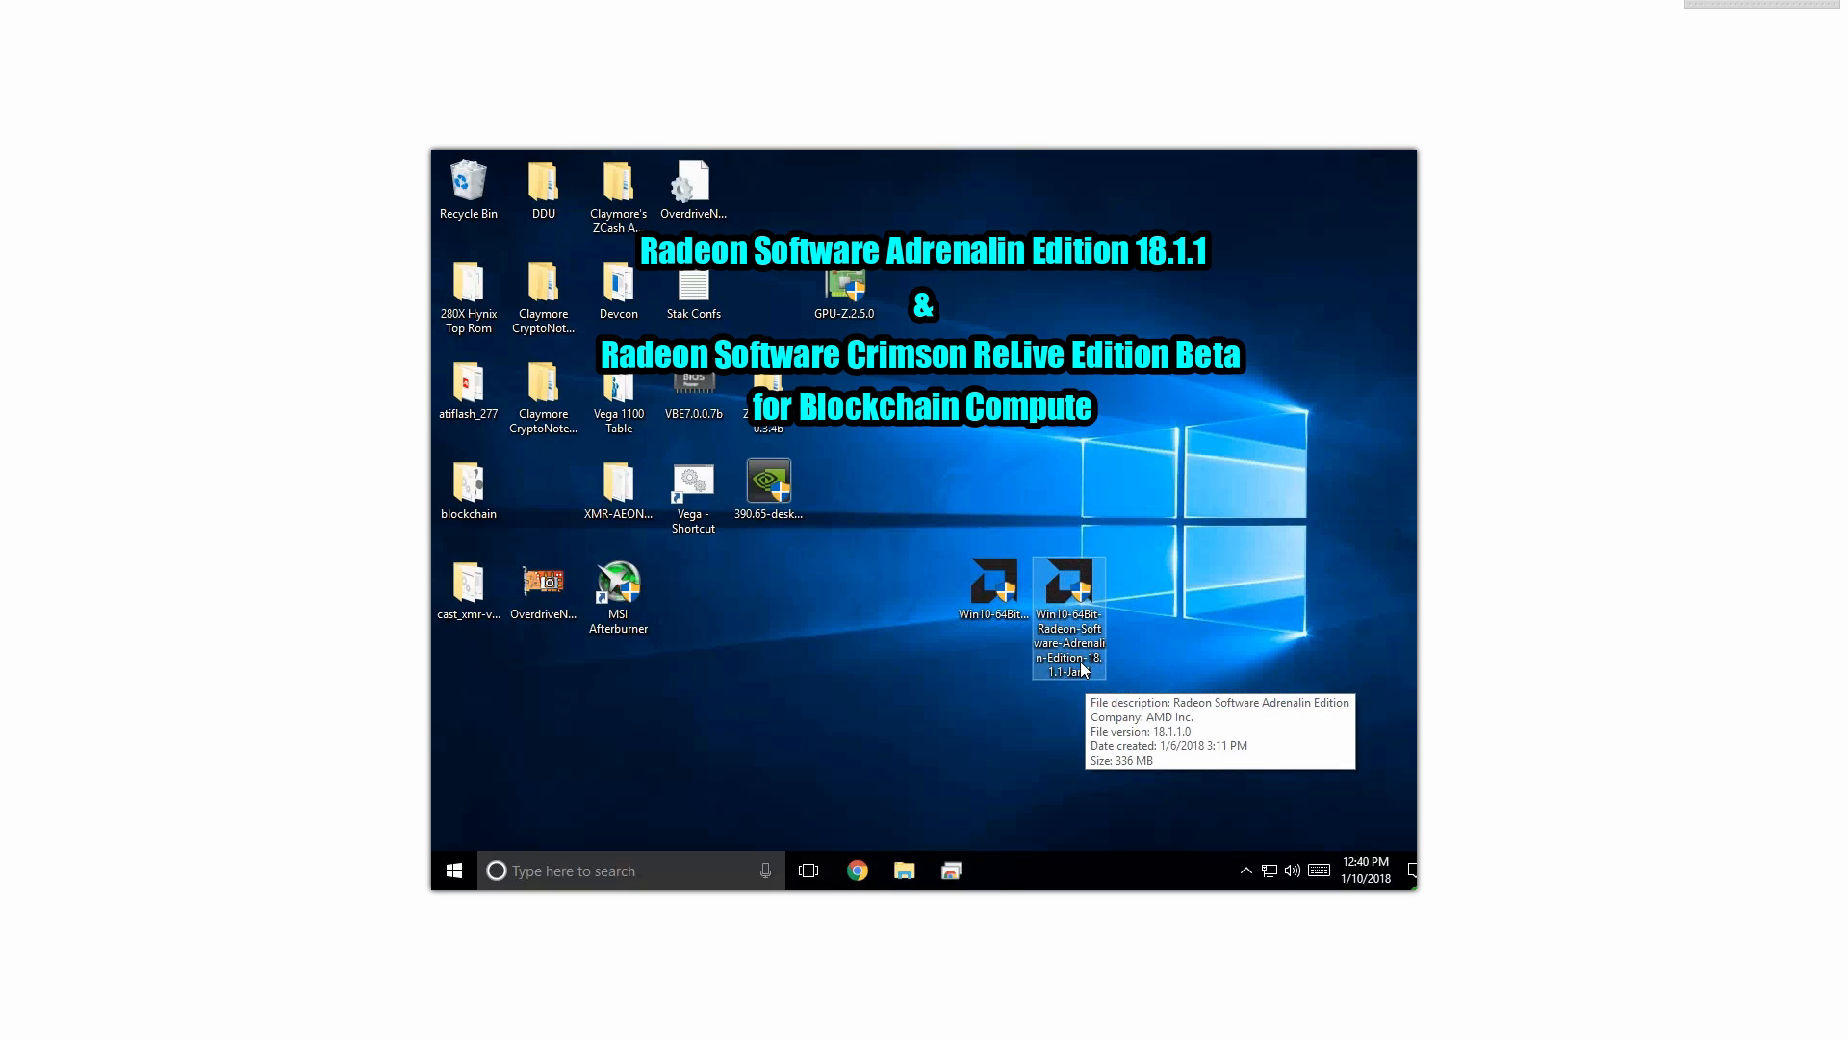
{"action": "mouse_move", "coordinate": [1225, 635]}
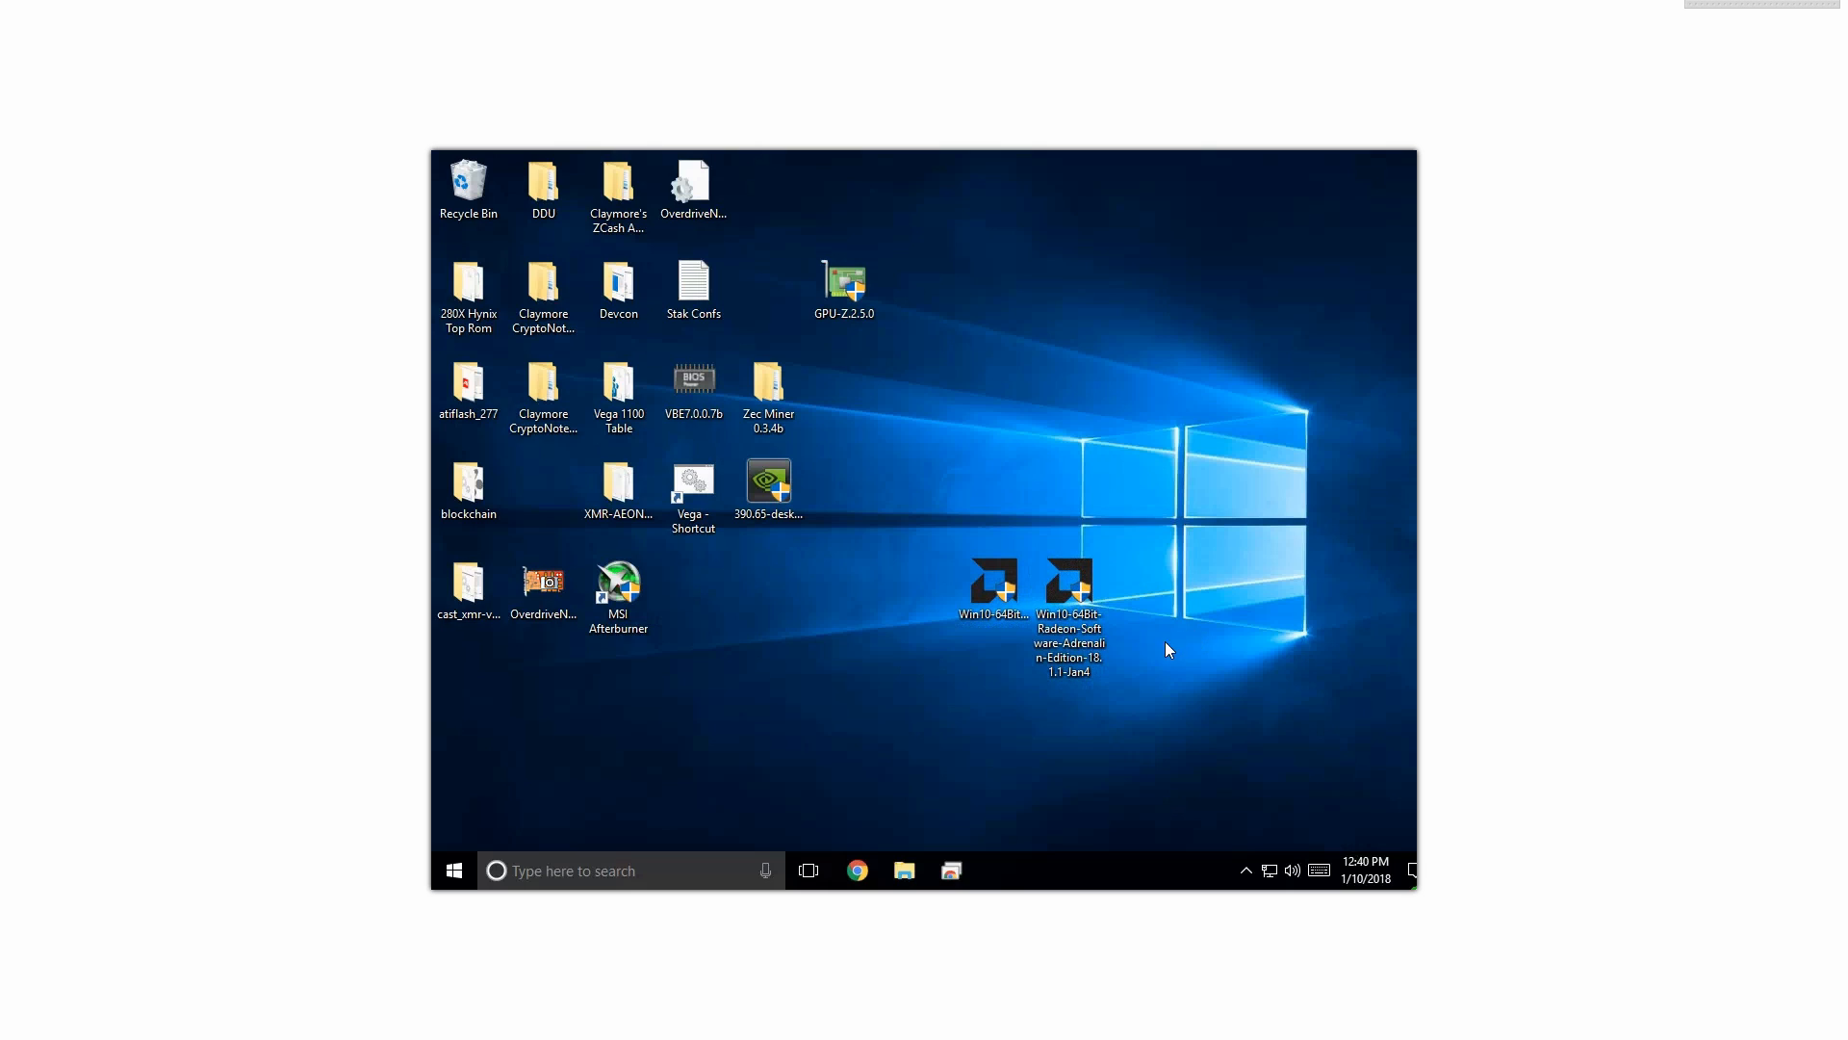
{"action": "mouse_move", "coordinate": [1149, 630]}
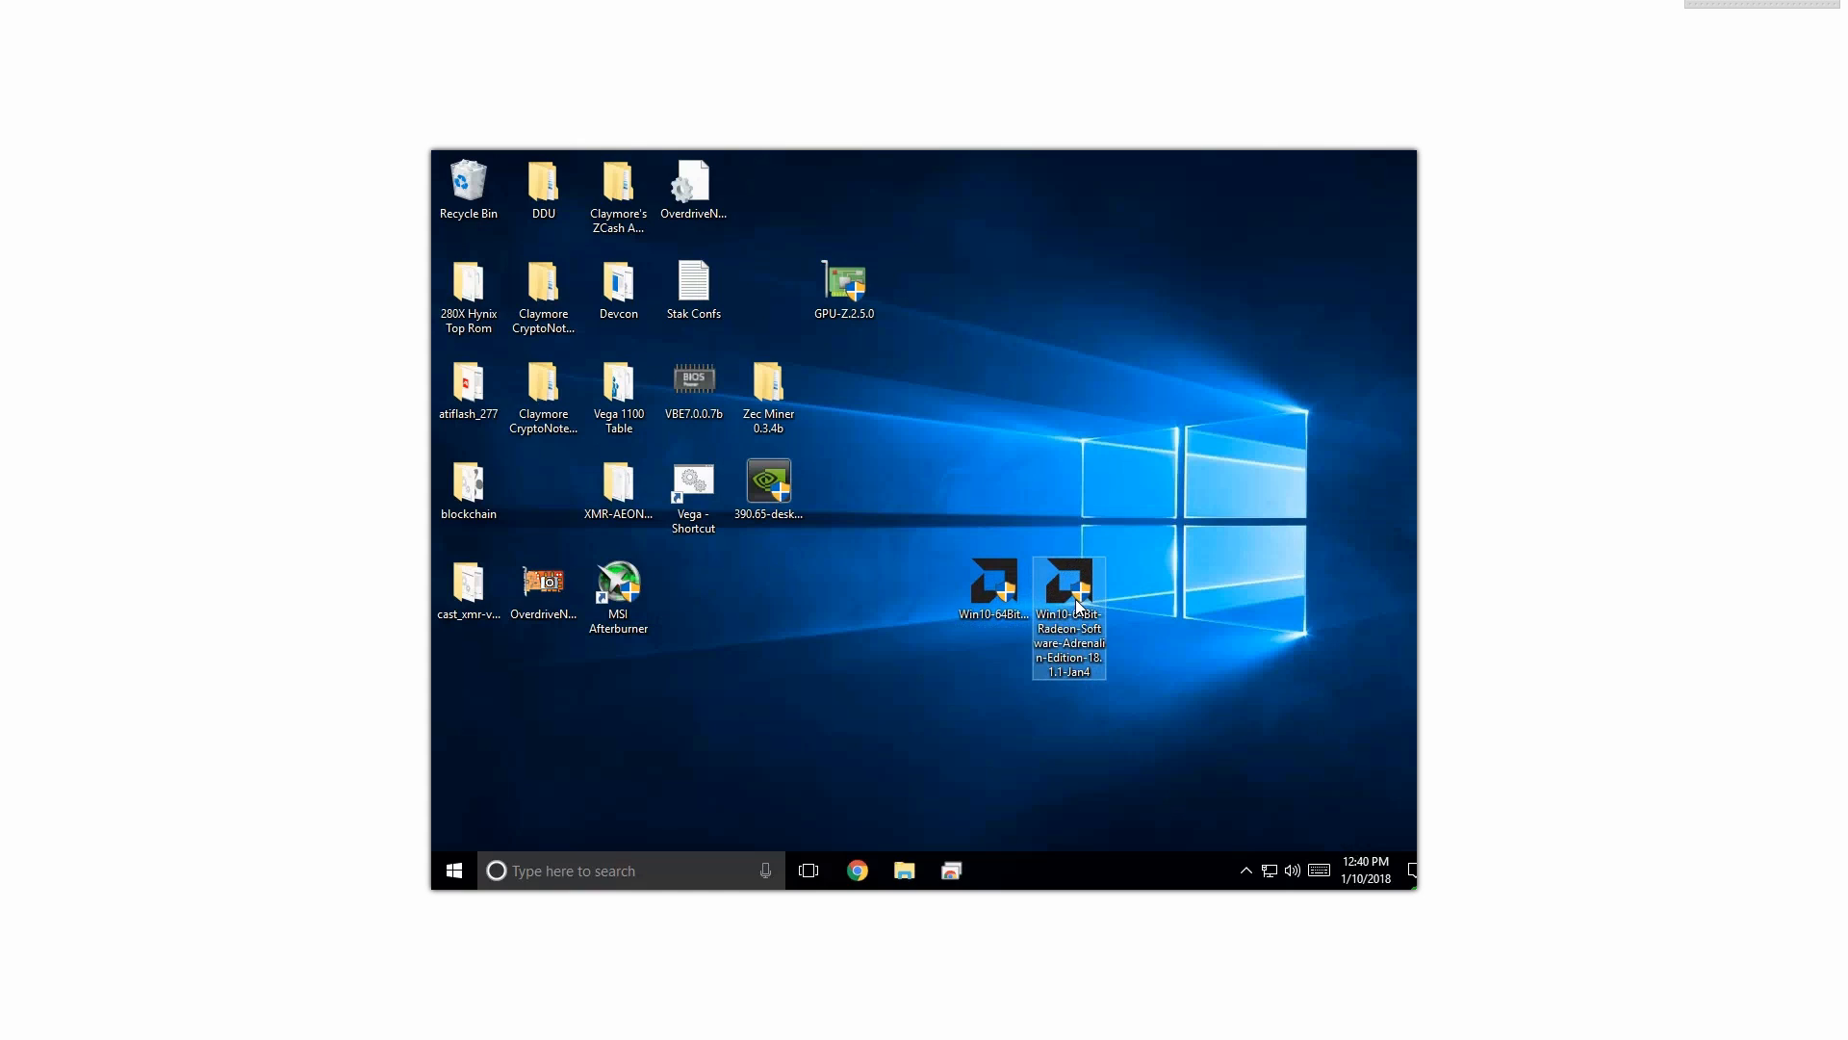
{"action": "mouse_move", "coordinate": [1071, 601]}
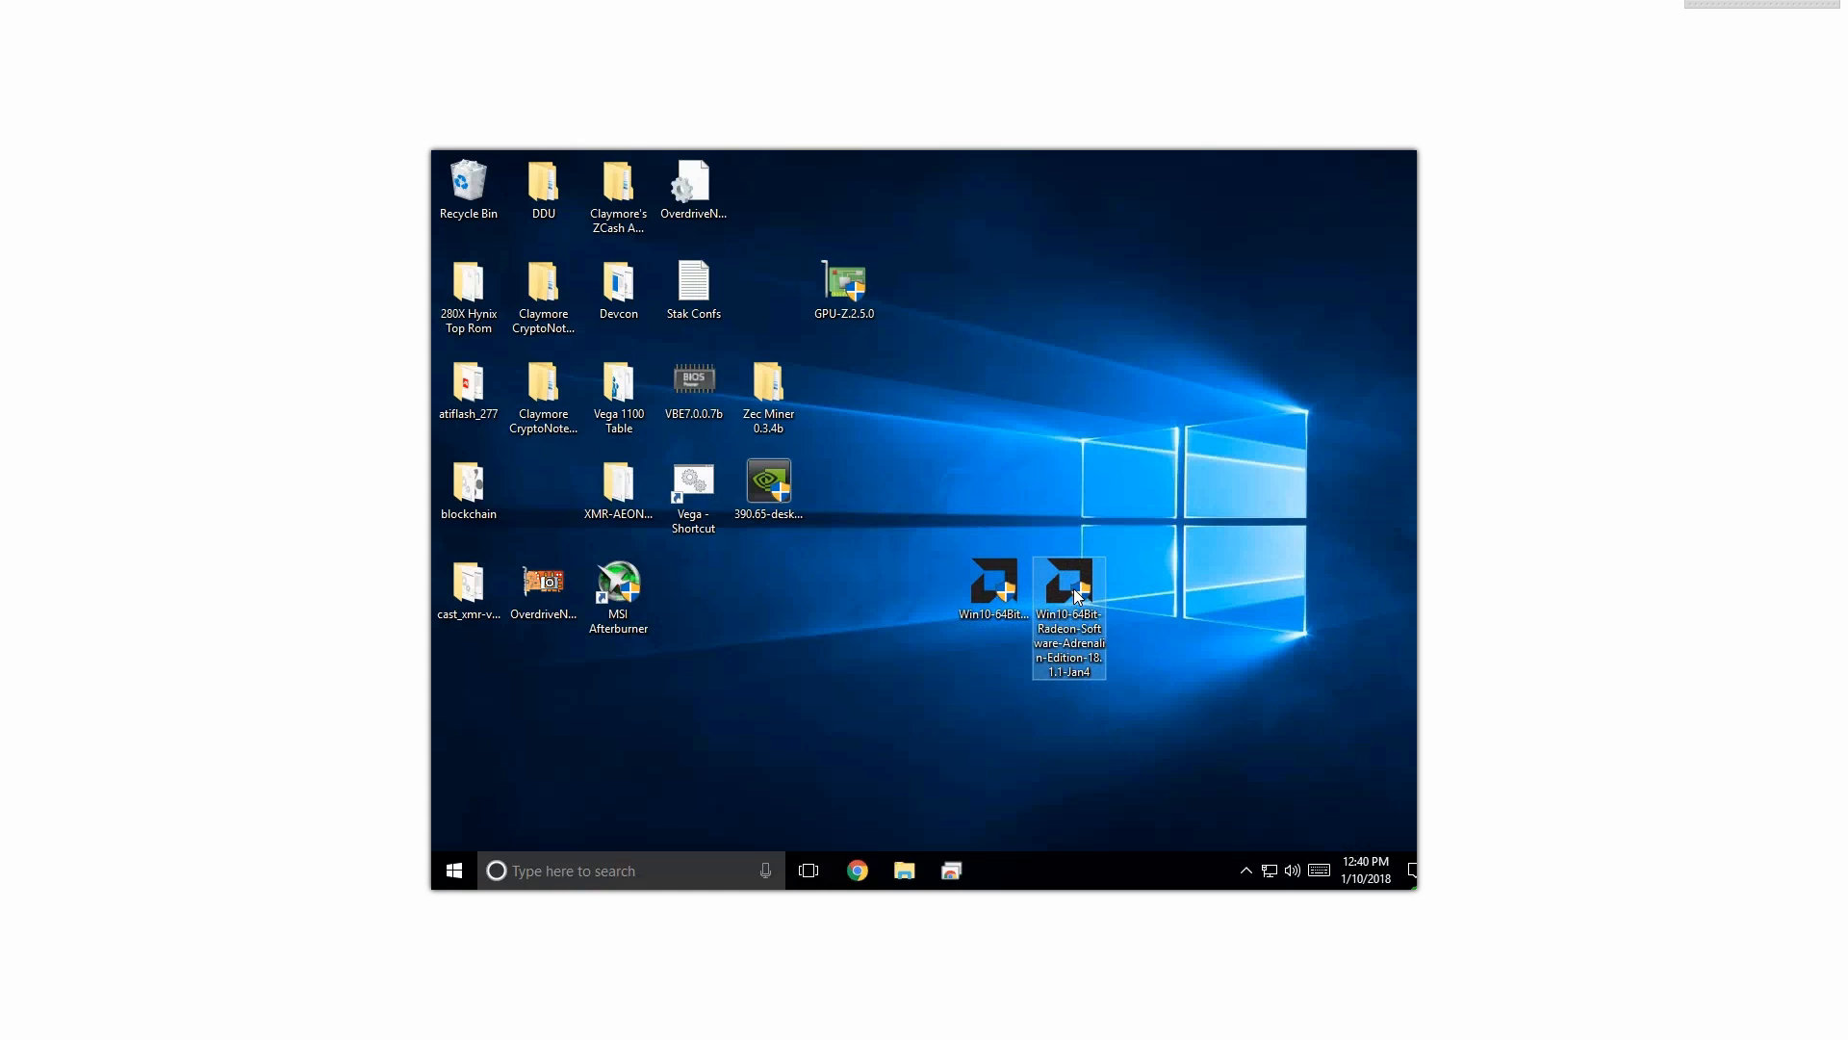
{"action": "mouse_move", "coordinate": [1070, 601]}
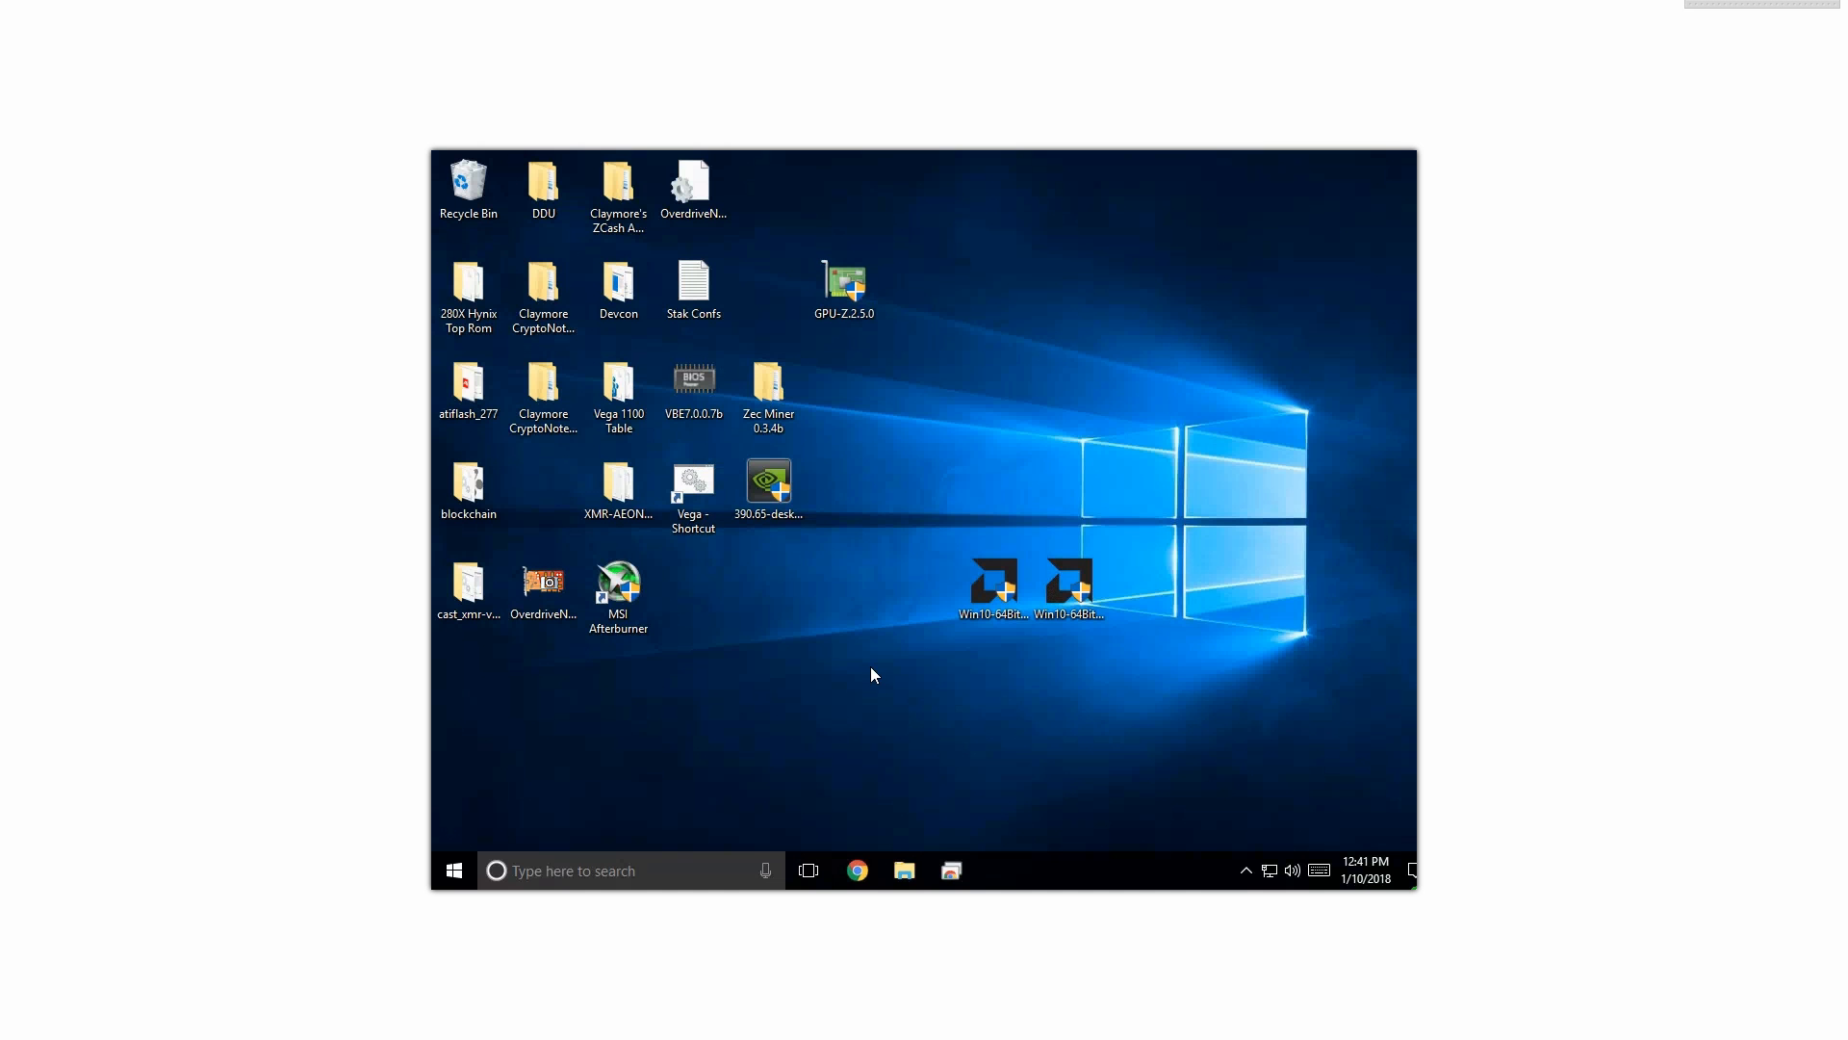
Step: Extract the Radeon Software Adrenalin 18.1.1 installer to the default folder and launch setup
{"action": "double_click", "coordinate": [993, 581]}
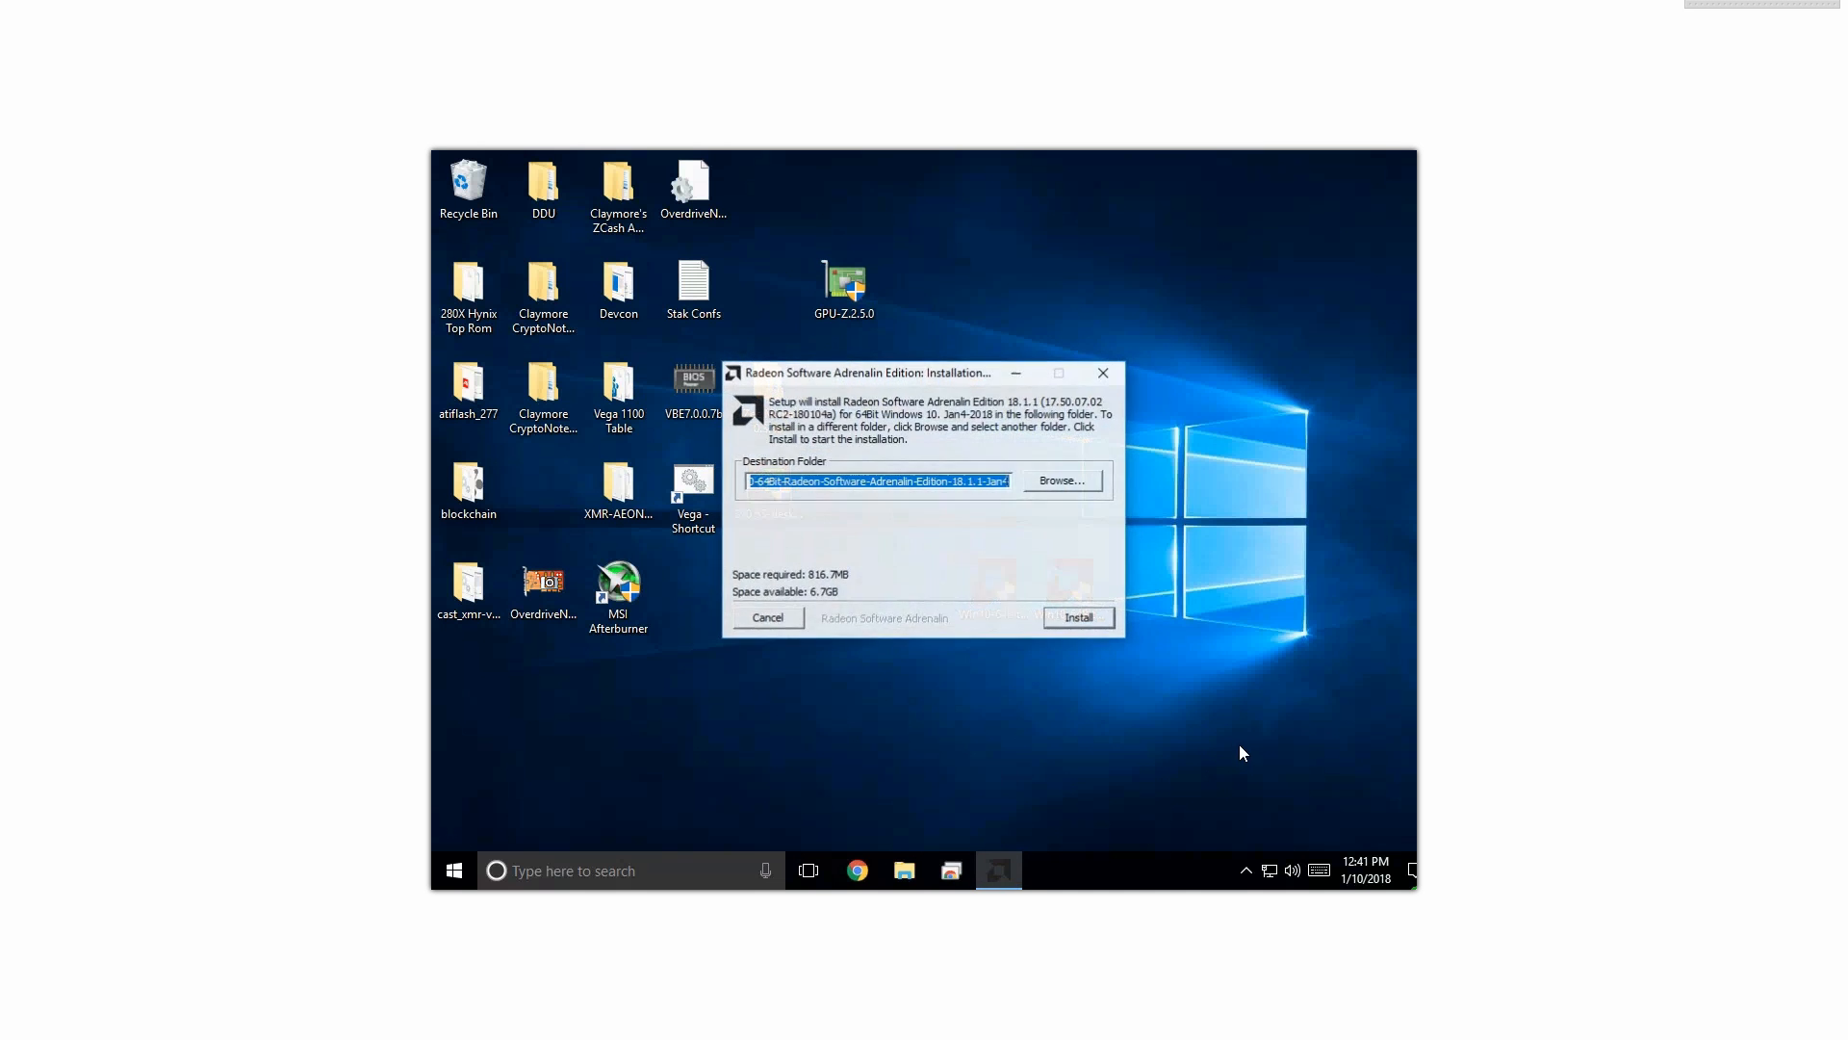
{"action": "left_click", "coordinate": [1075, 618]}
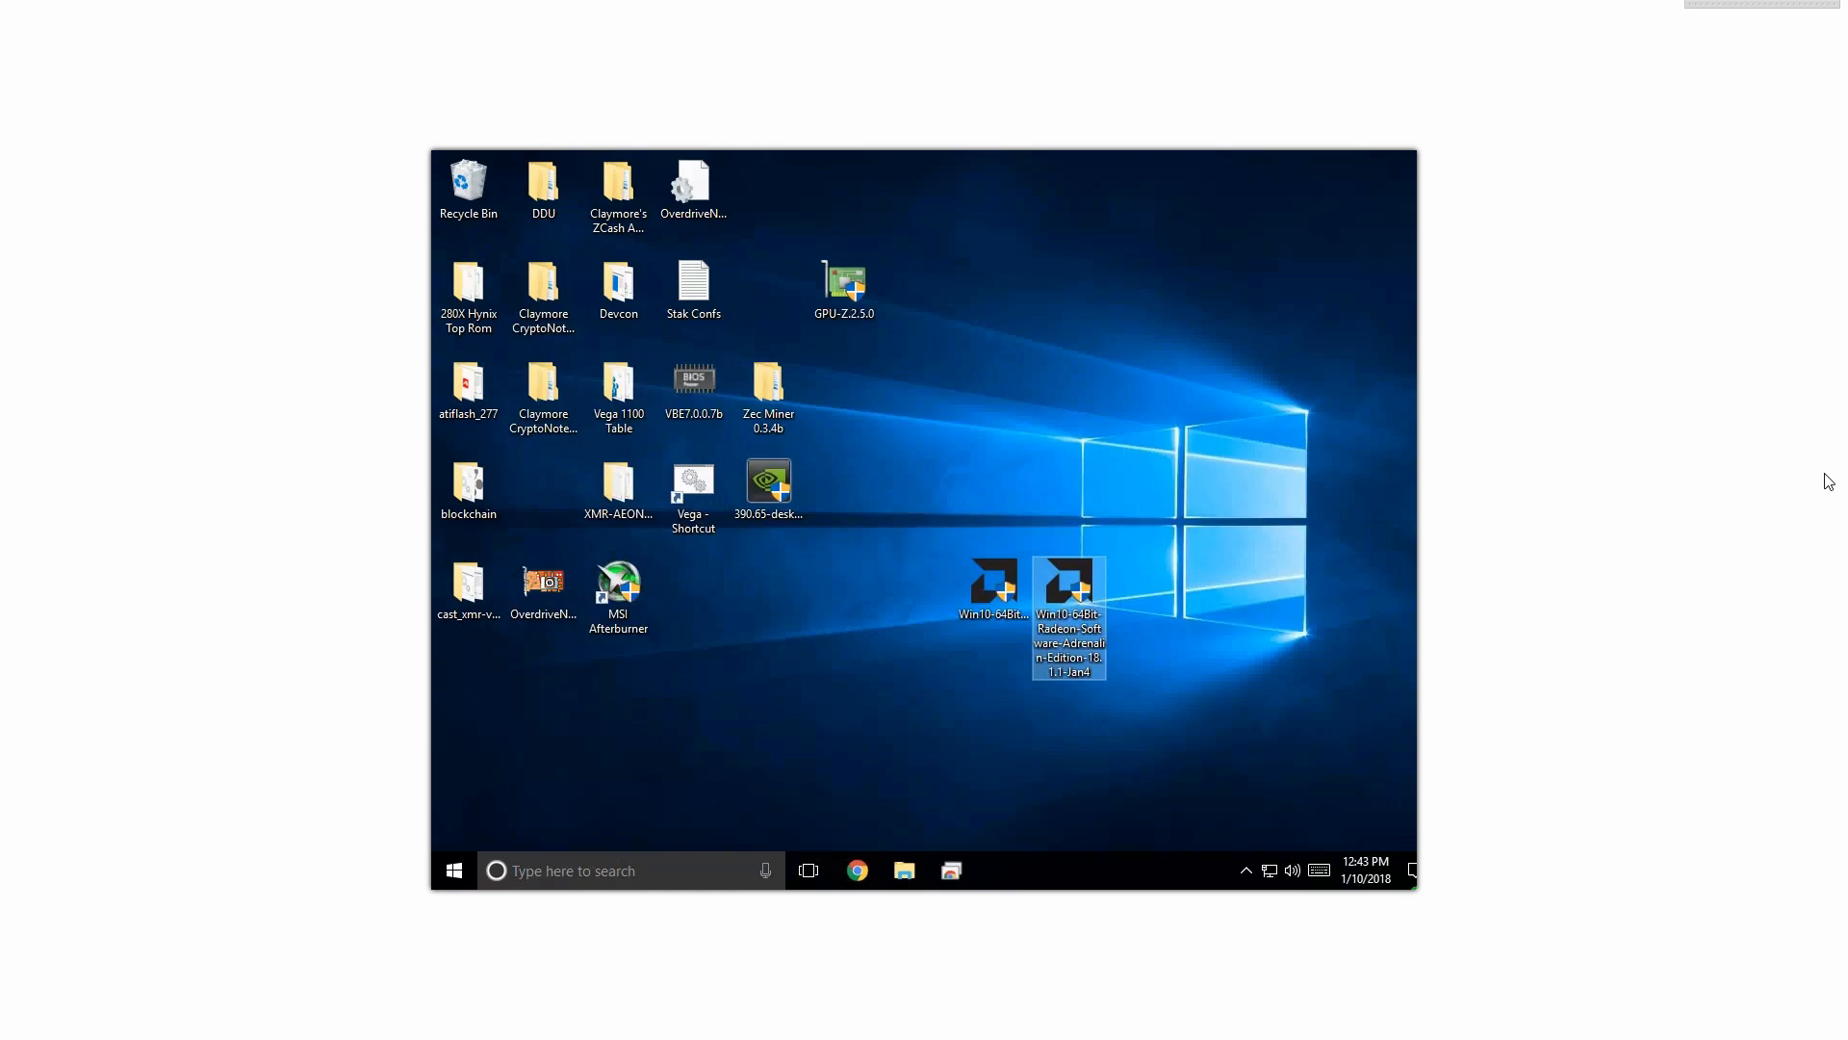
{"action": "double_click", "coordinate": [1067, 584]}
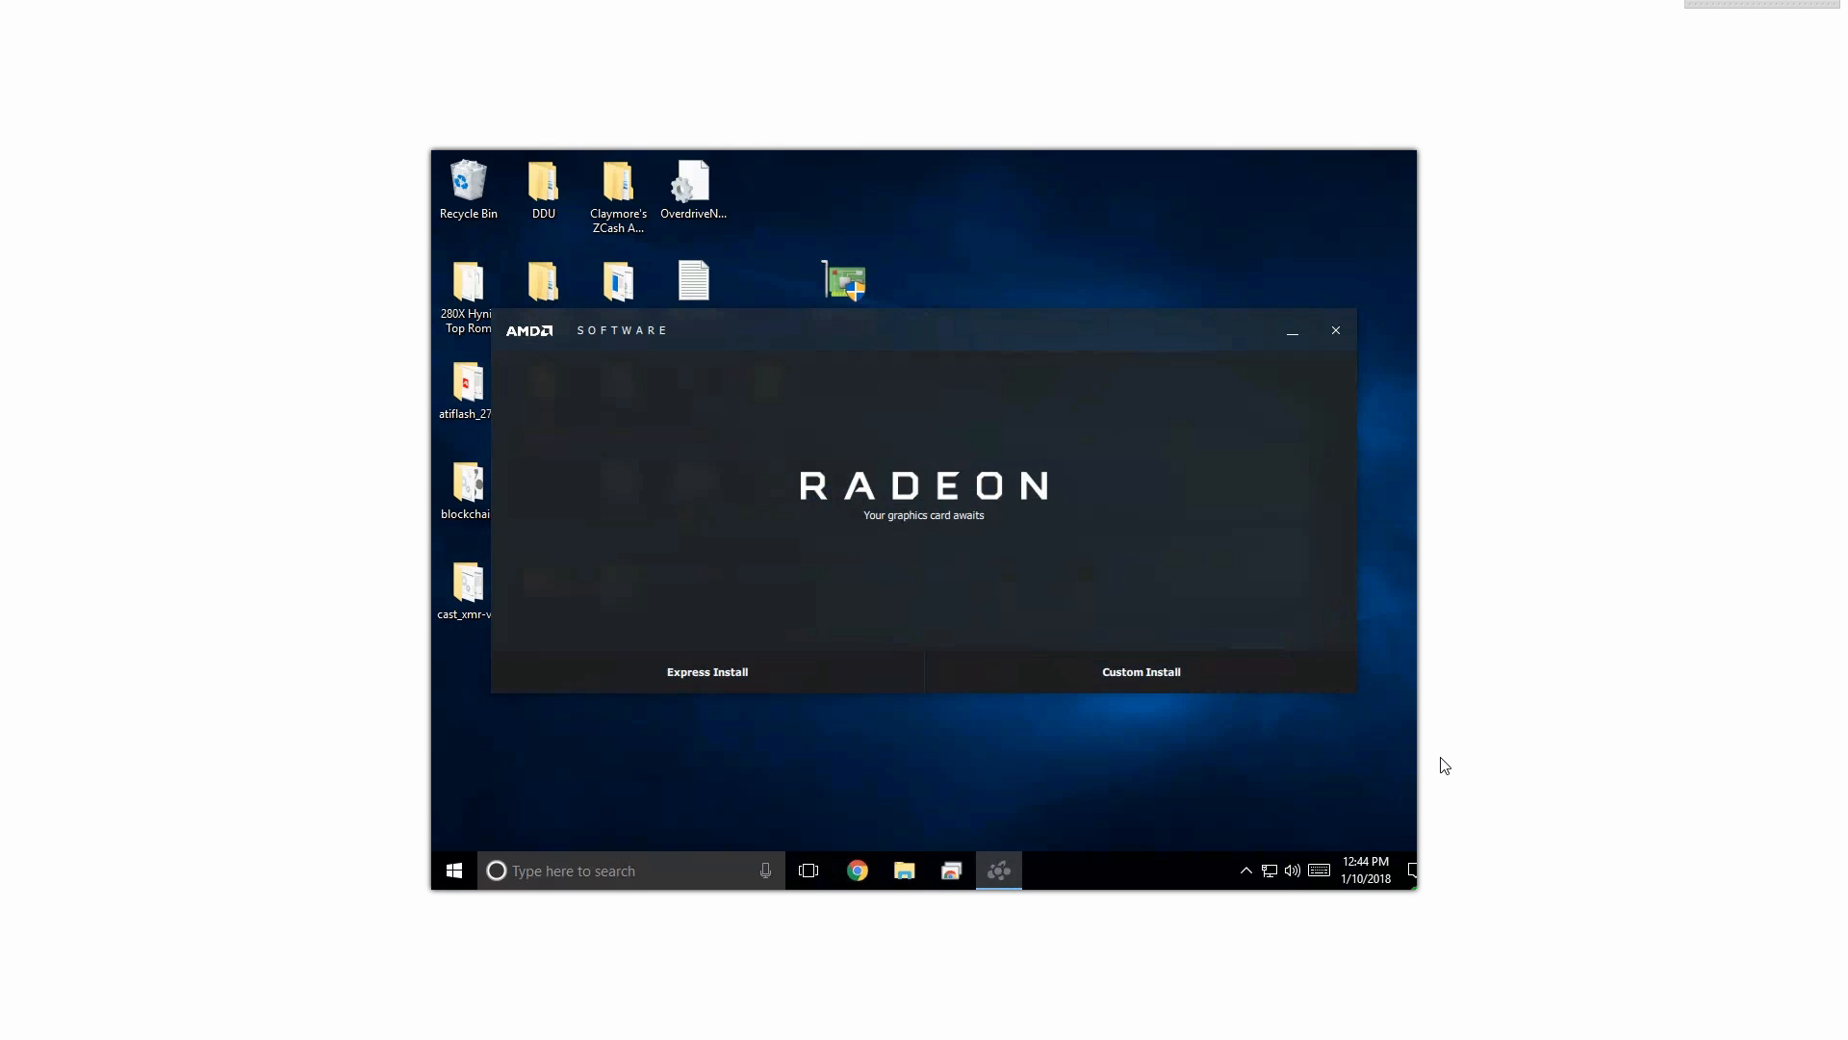
{"action": "mouse_move", "coordinate": [1120, 767]}
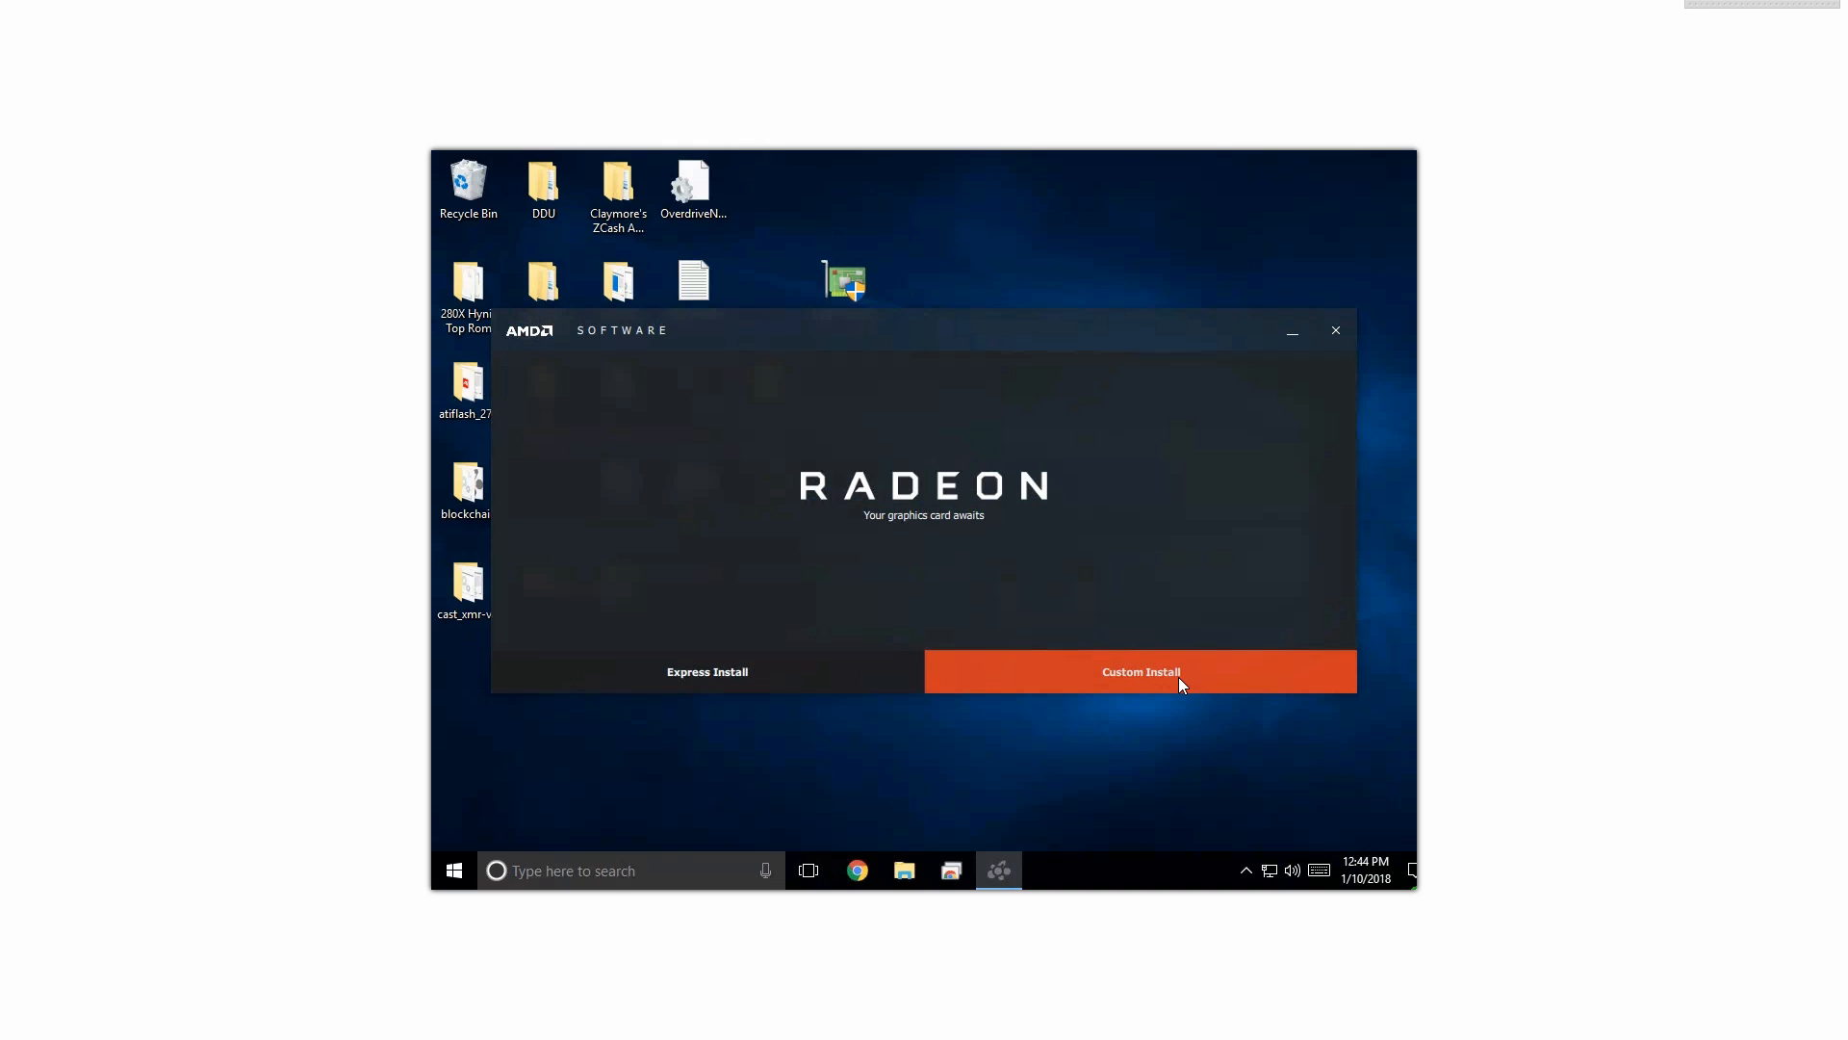
{"action": "mouse_move", "coordinate": [712, 702]}
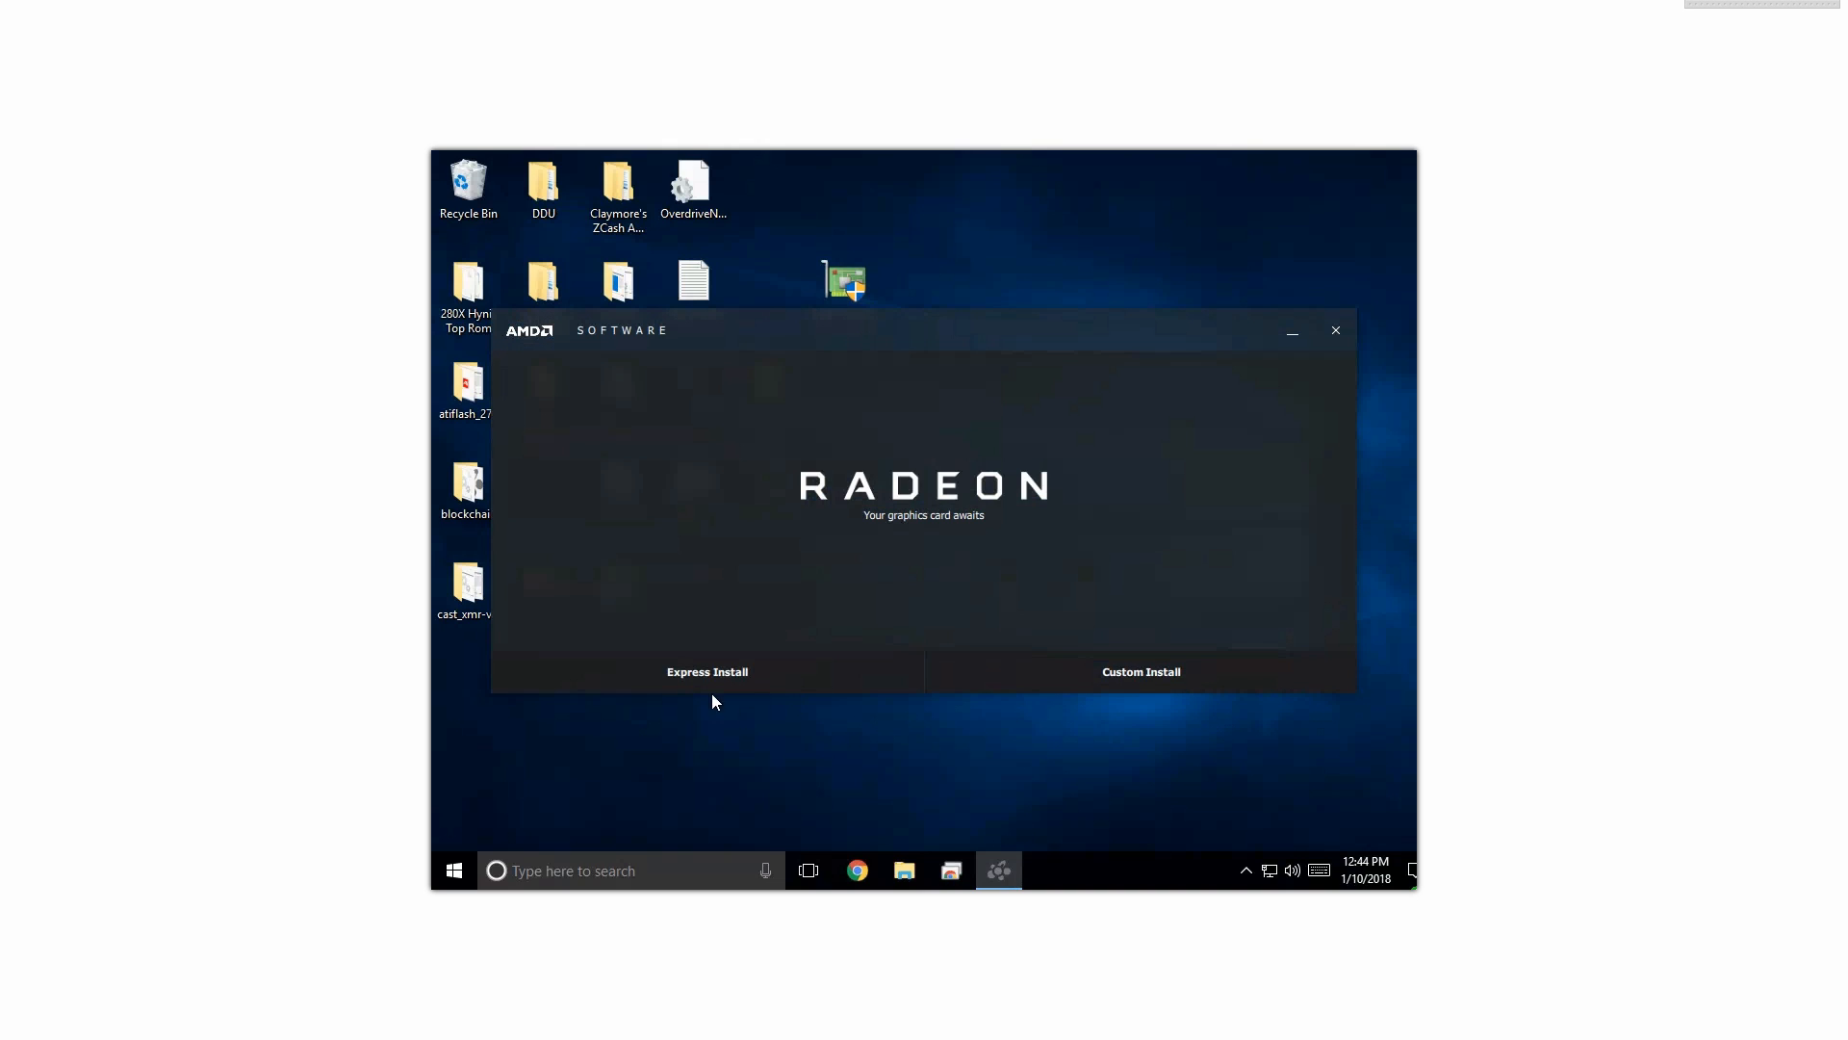
Step: Run a custom install without AMD Settings and HDMI Audio, keeping only the display driver
{"action": "left_click", "coordinate": [1139, 671]}
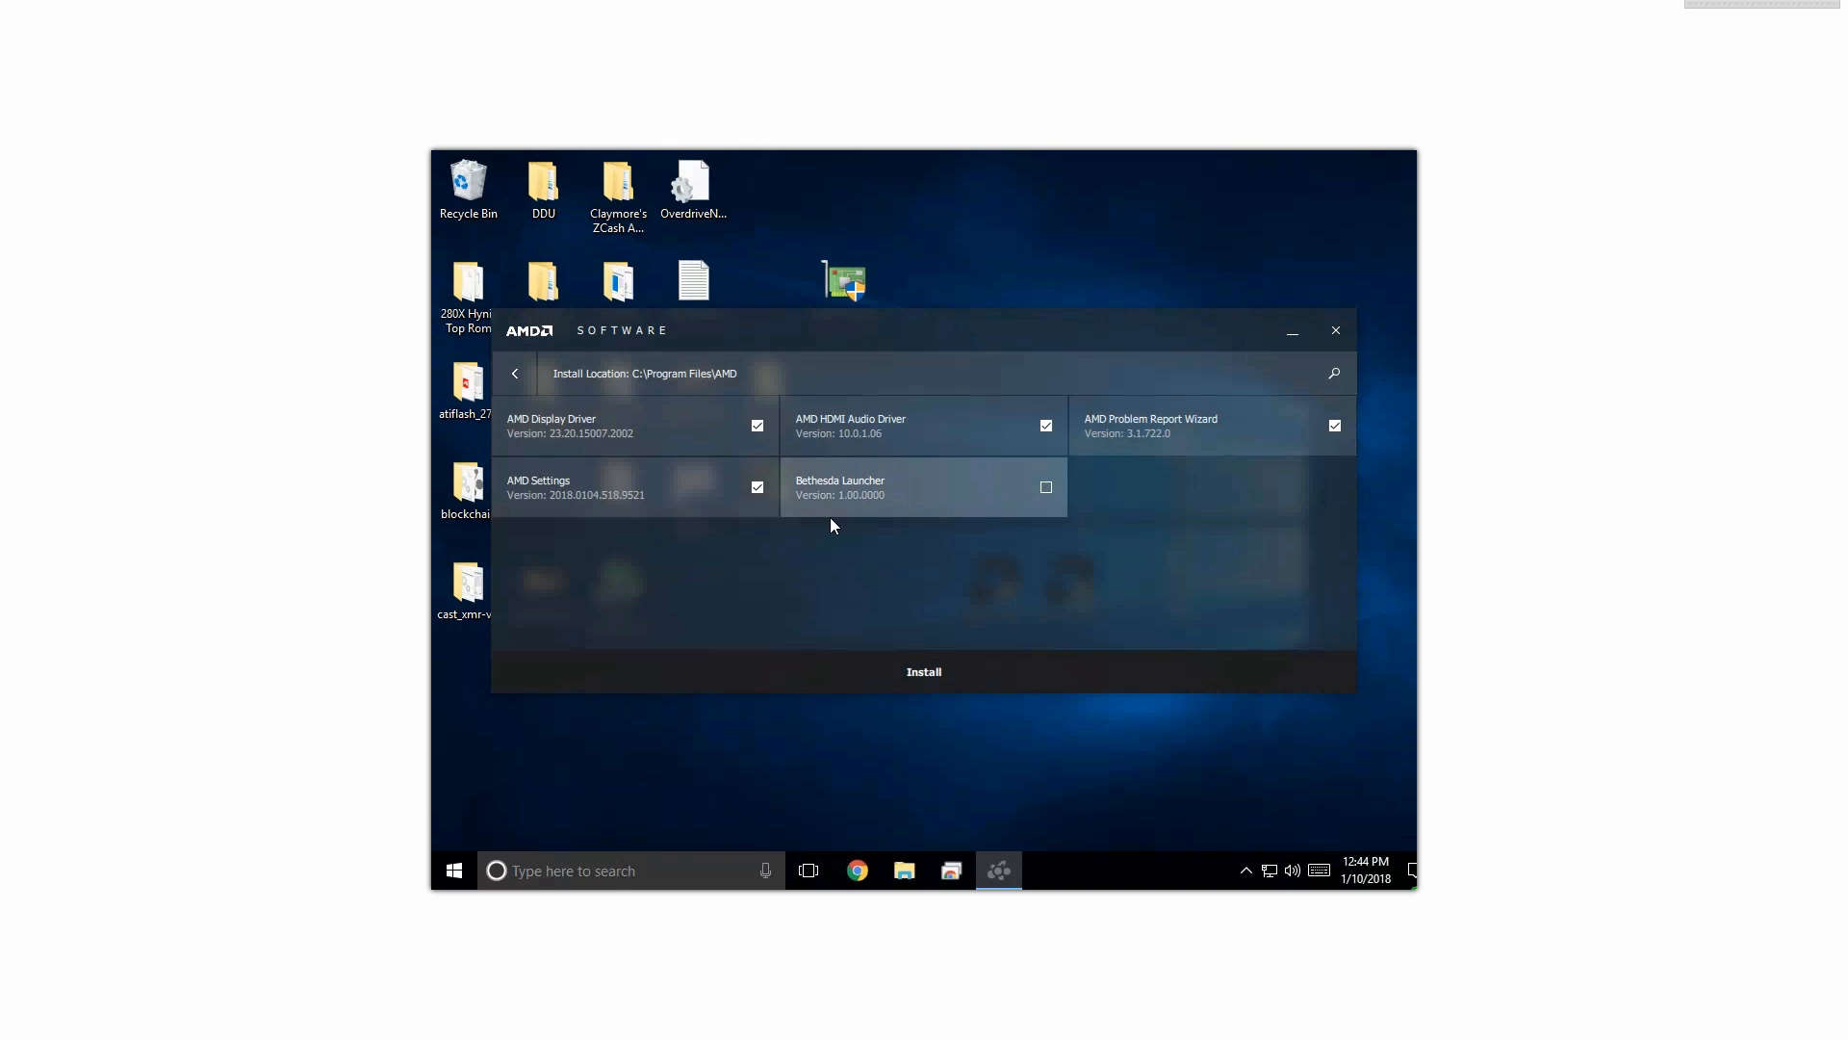
{"action": "mouse_move", "coordinate": [642, 487]}
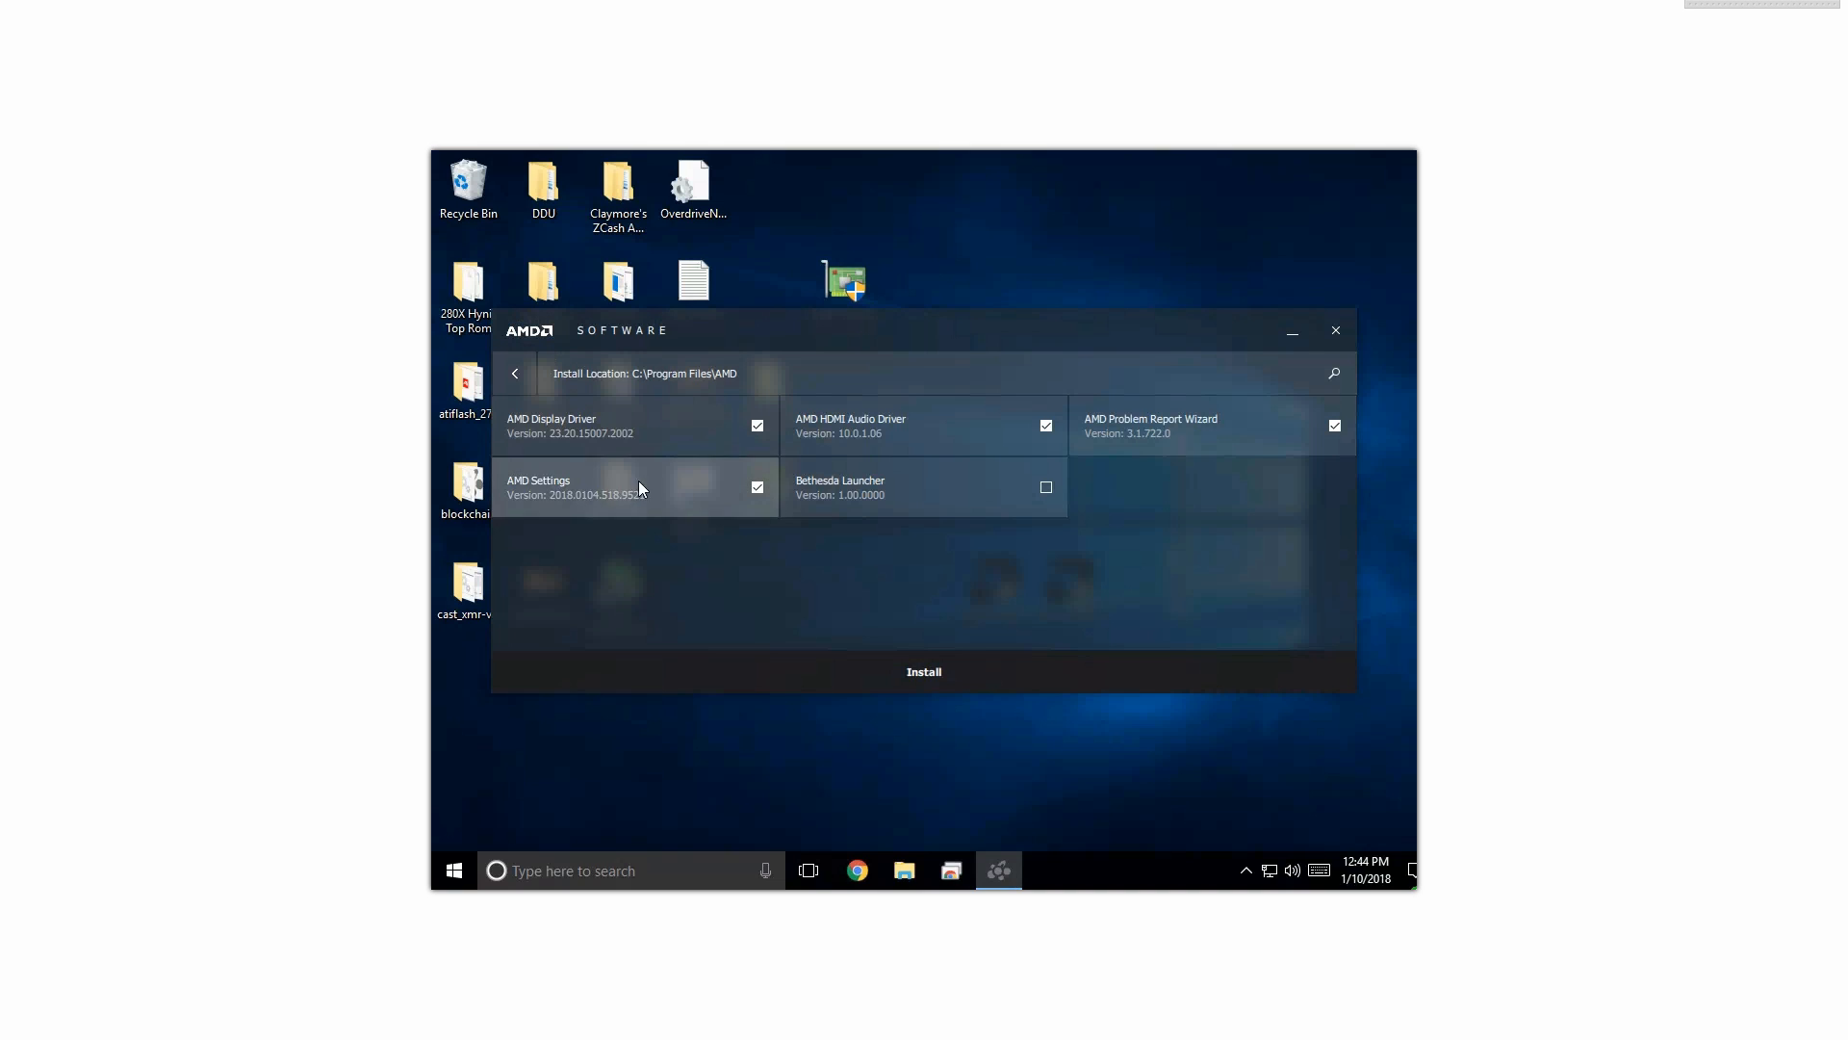
{"action": "left_click", "coordinate": [757, 487]}
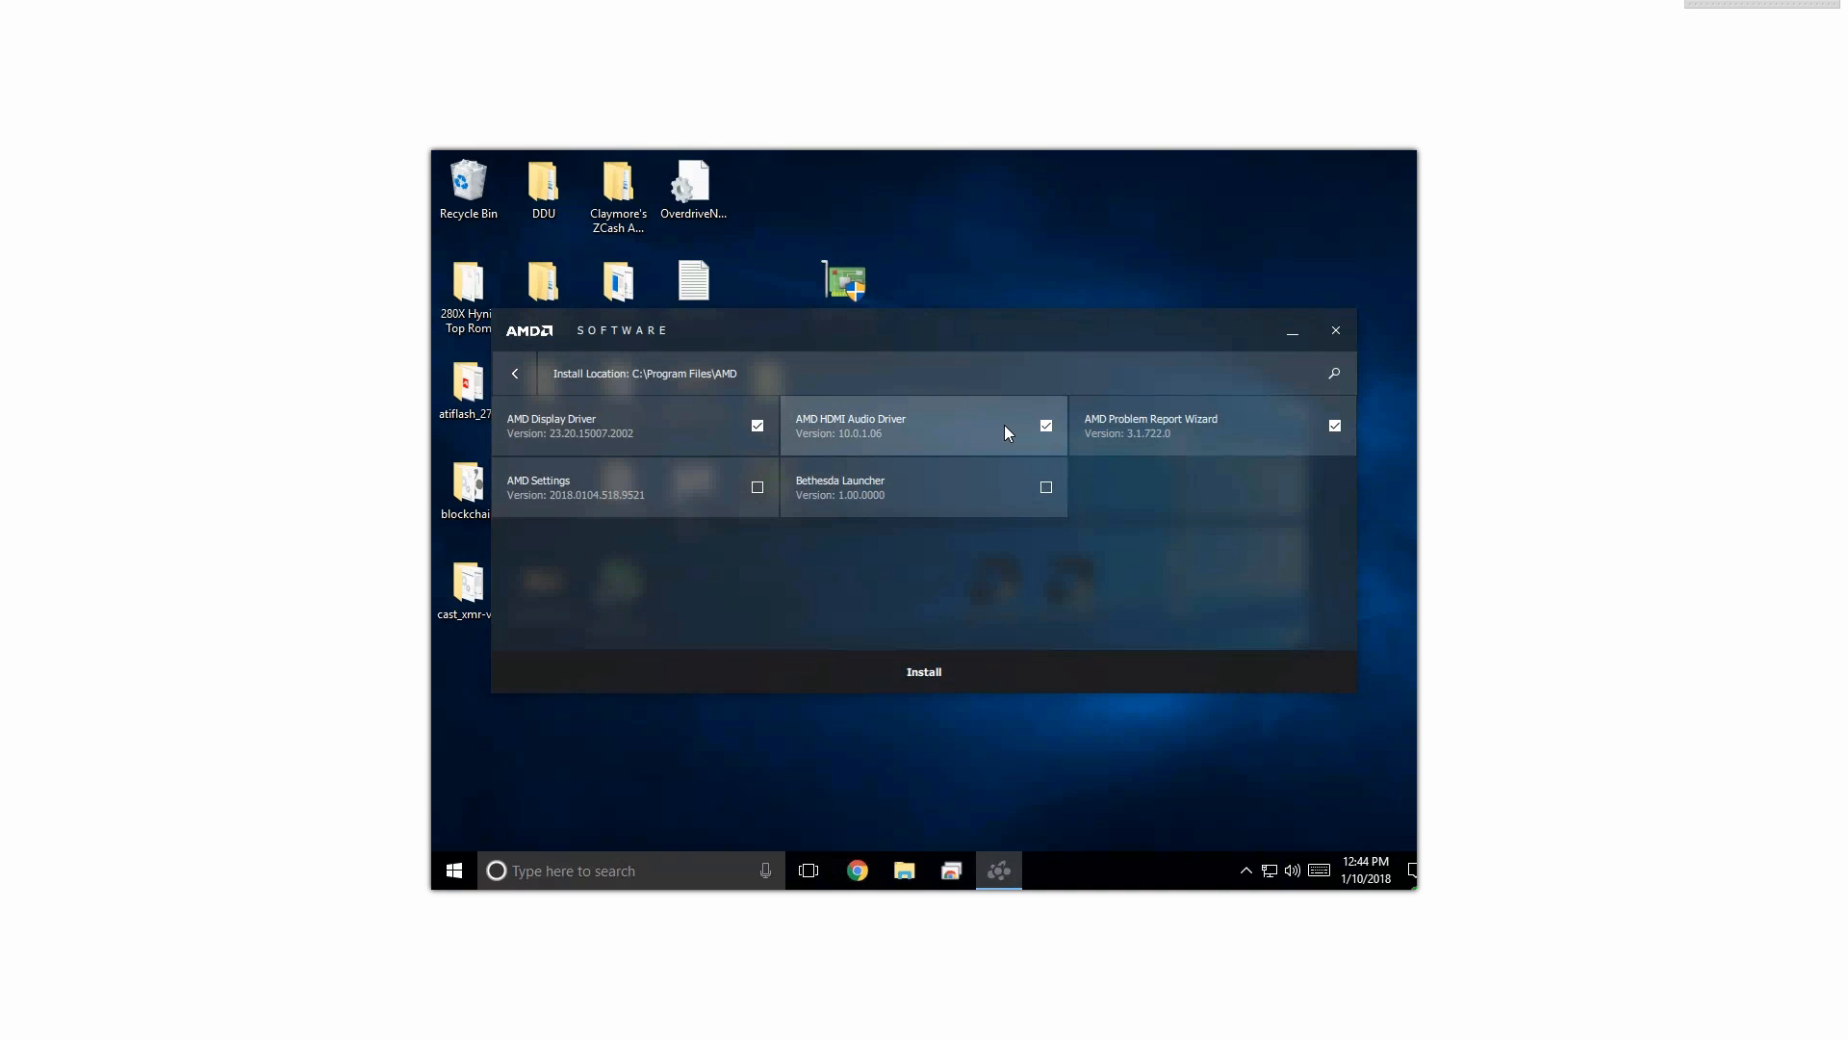
{"action": "left_click", "coordinate": [1044, 425]}
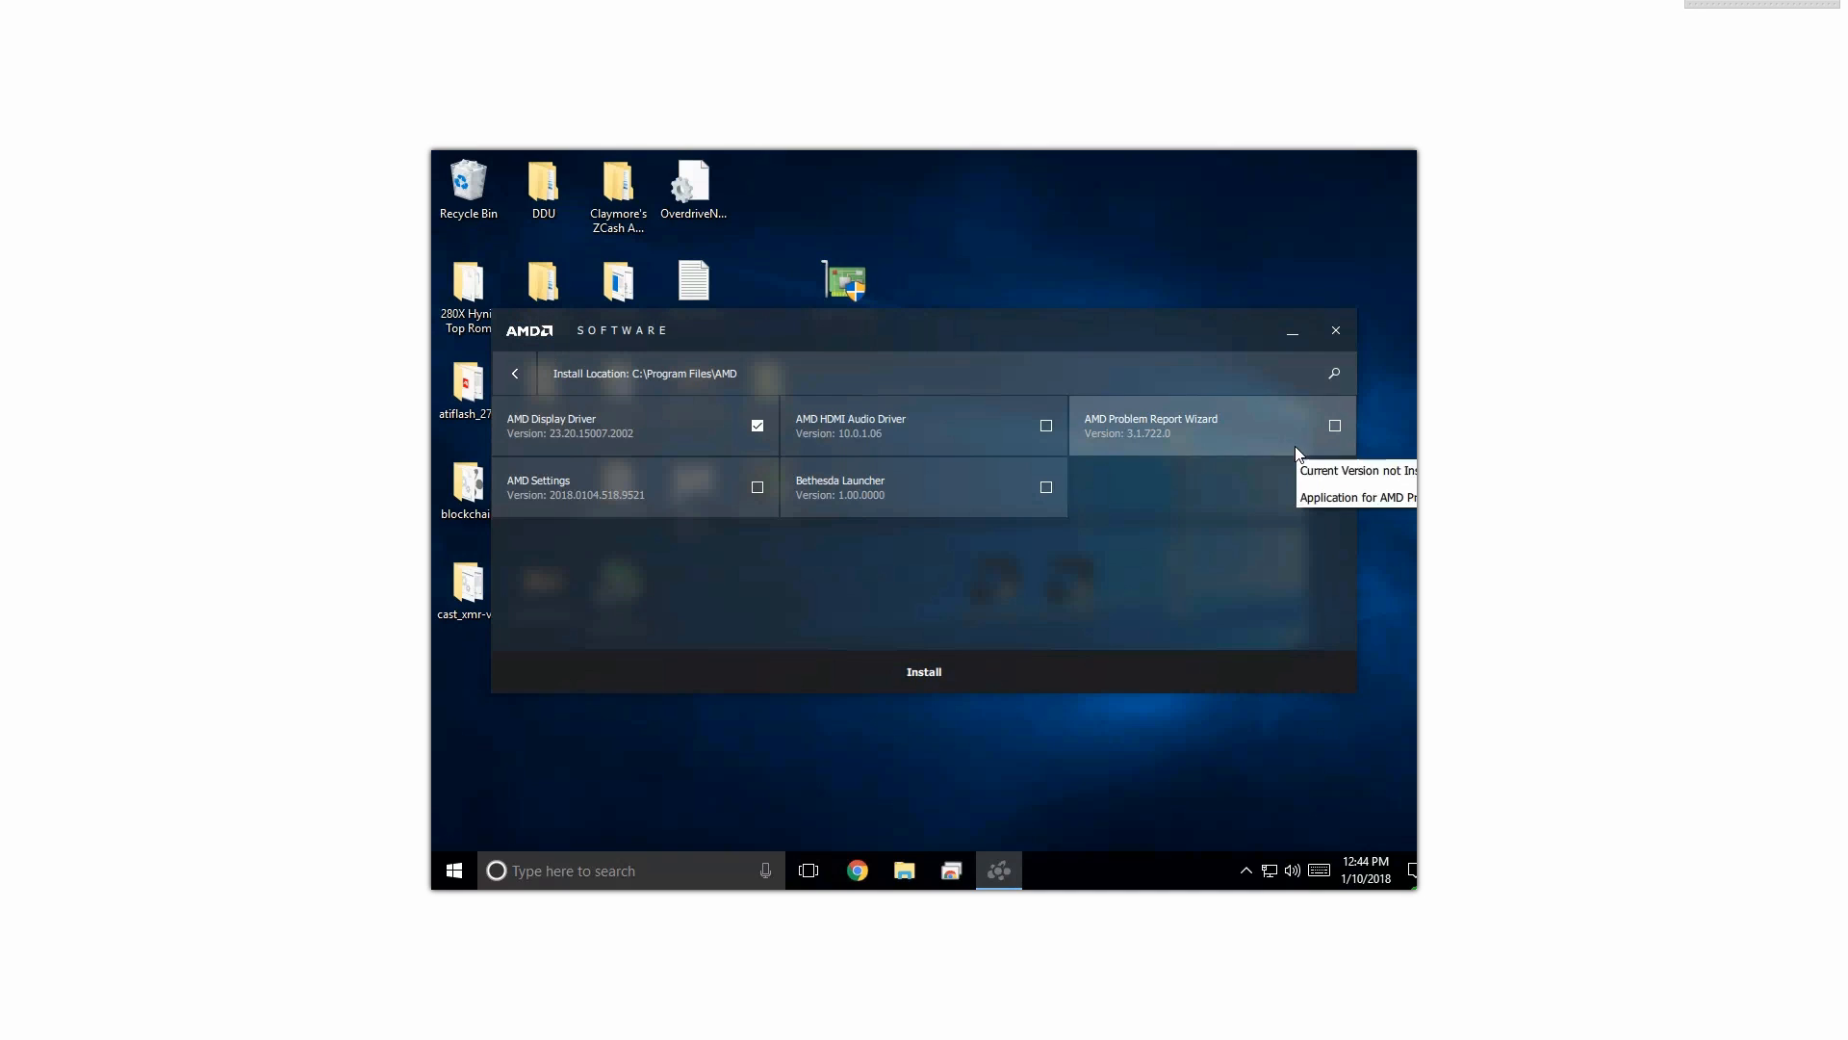
{"action": "mouse_move", "coordinate": [582, 433]}
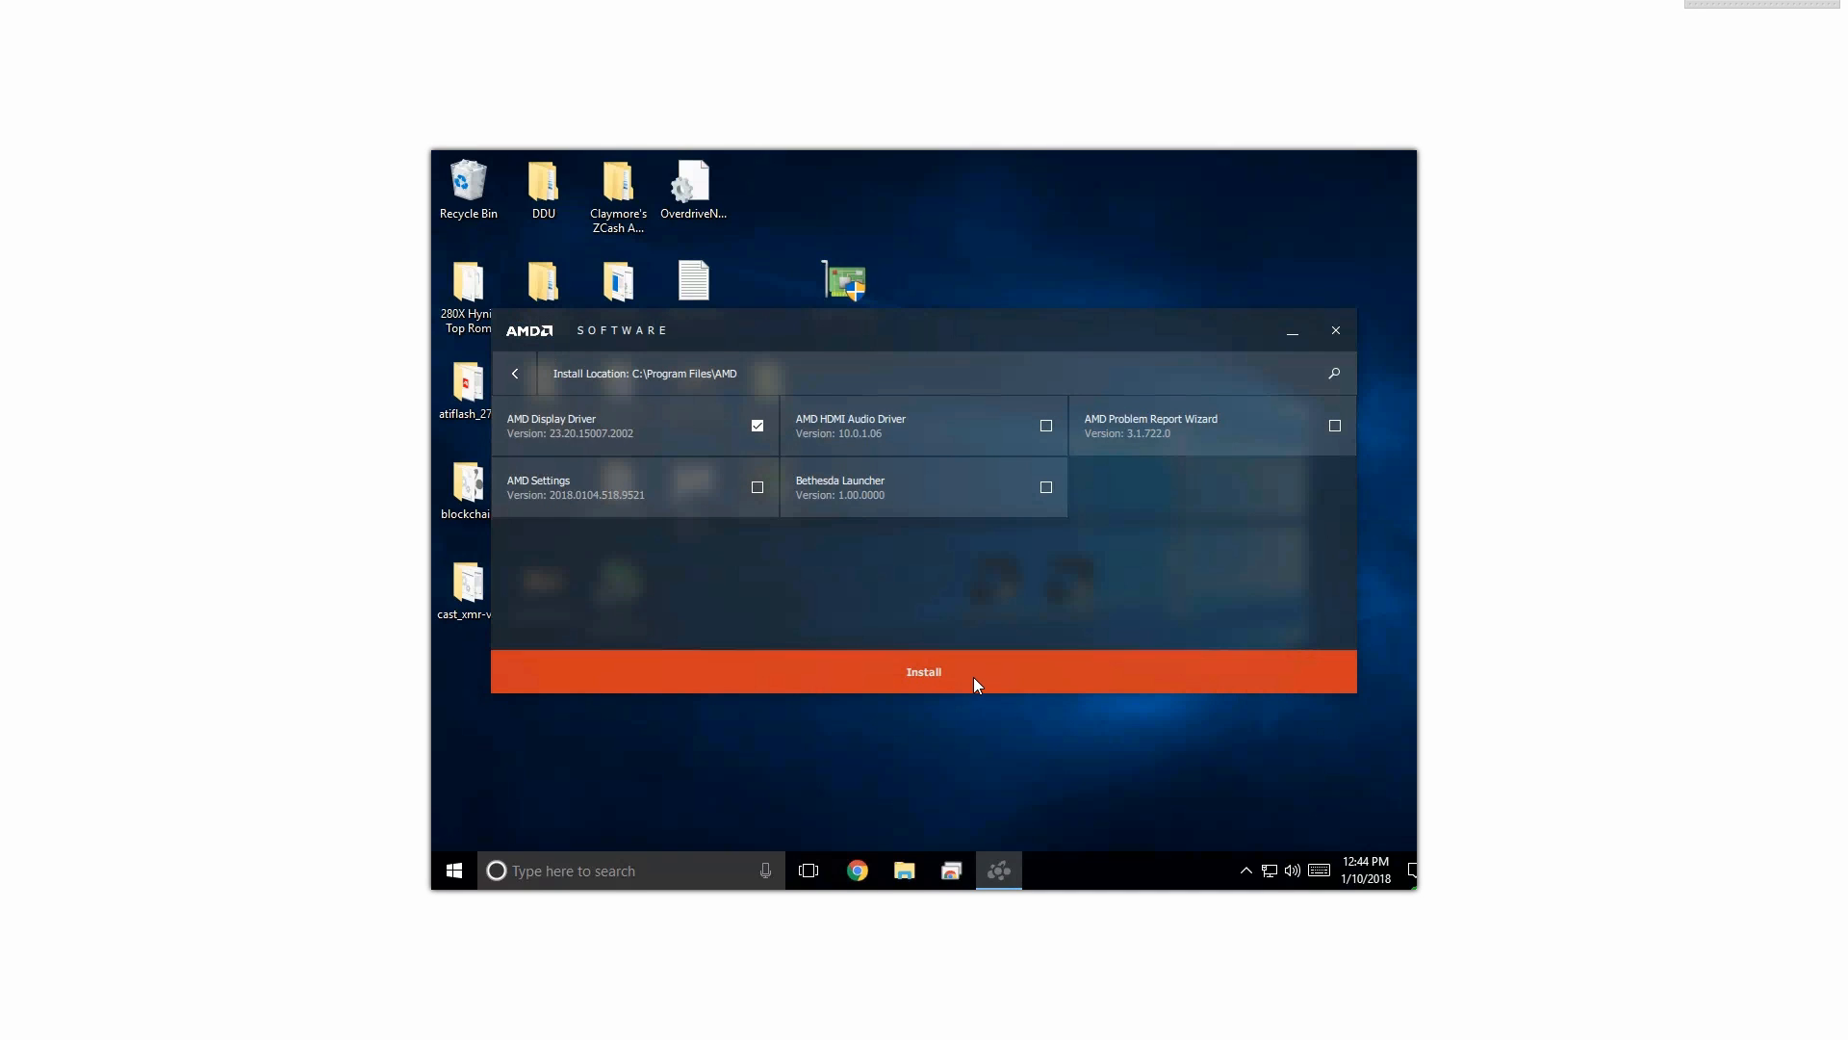
{"action": "left_click", "coordinate": [923, 671]}
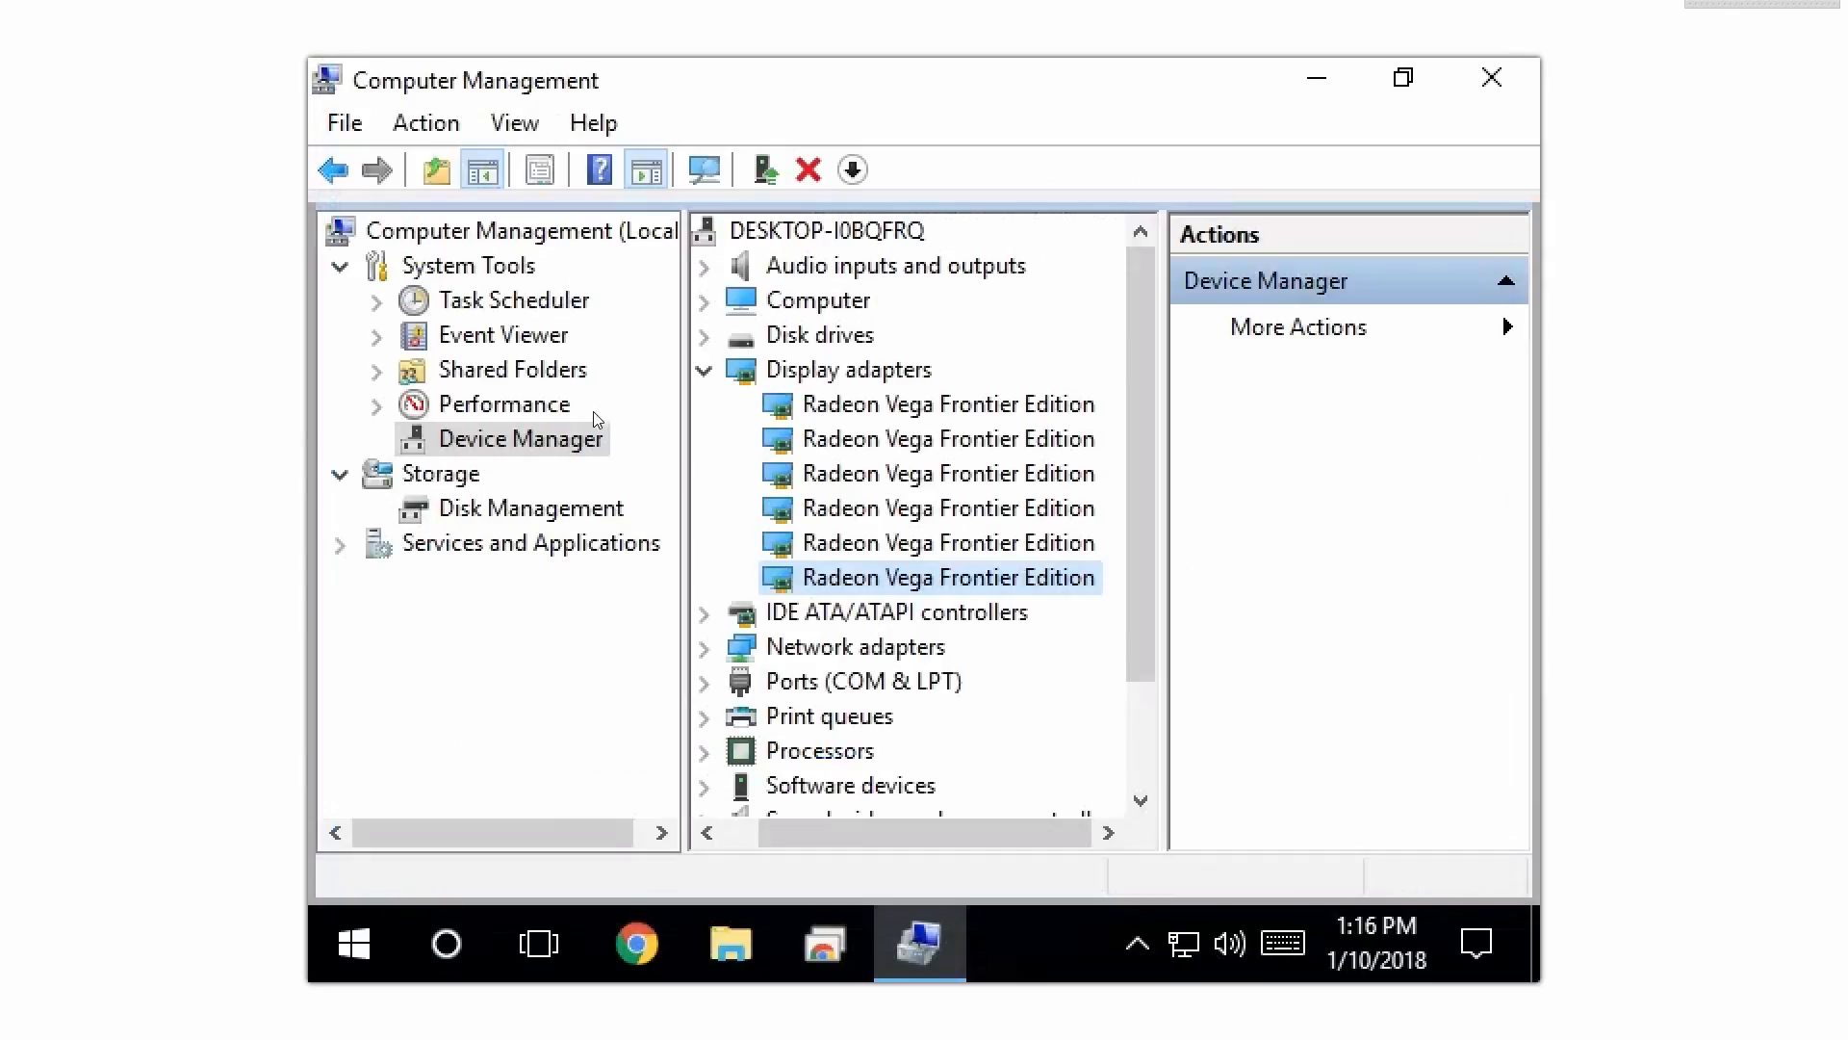
{"action": "mouse_move", "coordinate": [1492, 214]}
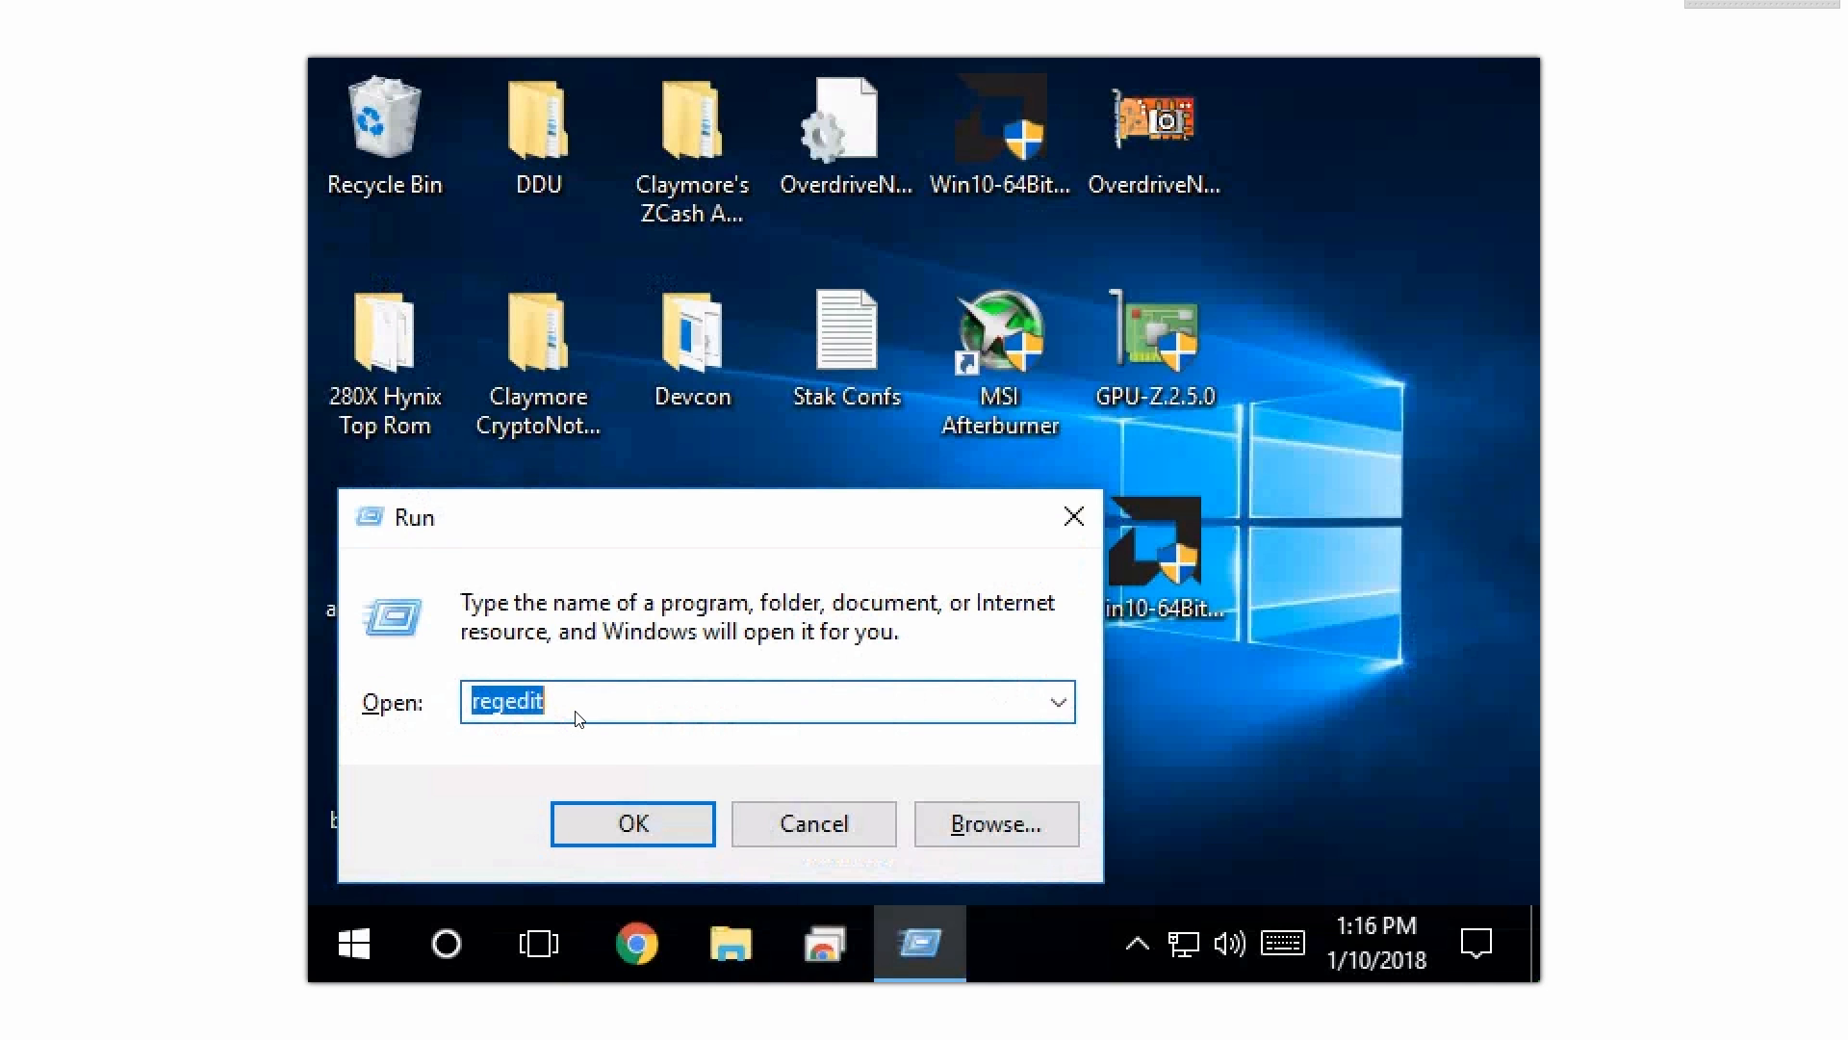
{"action": "mouse_move", "coordinate": [563, 731]}
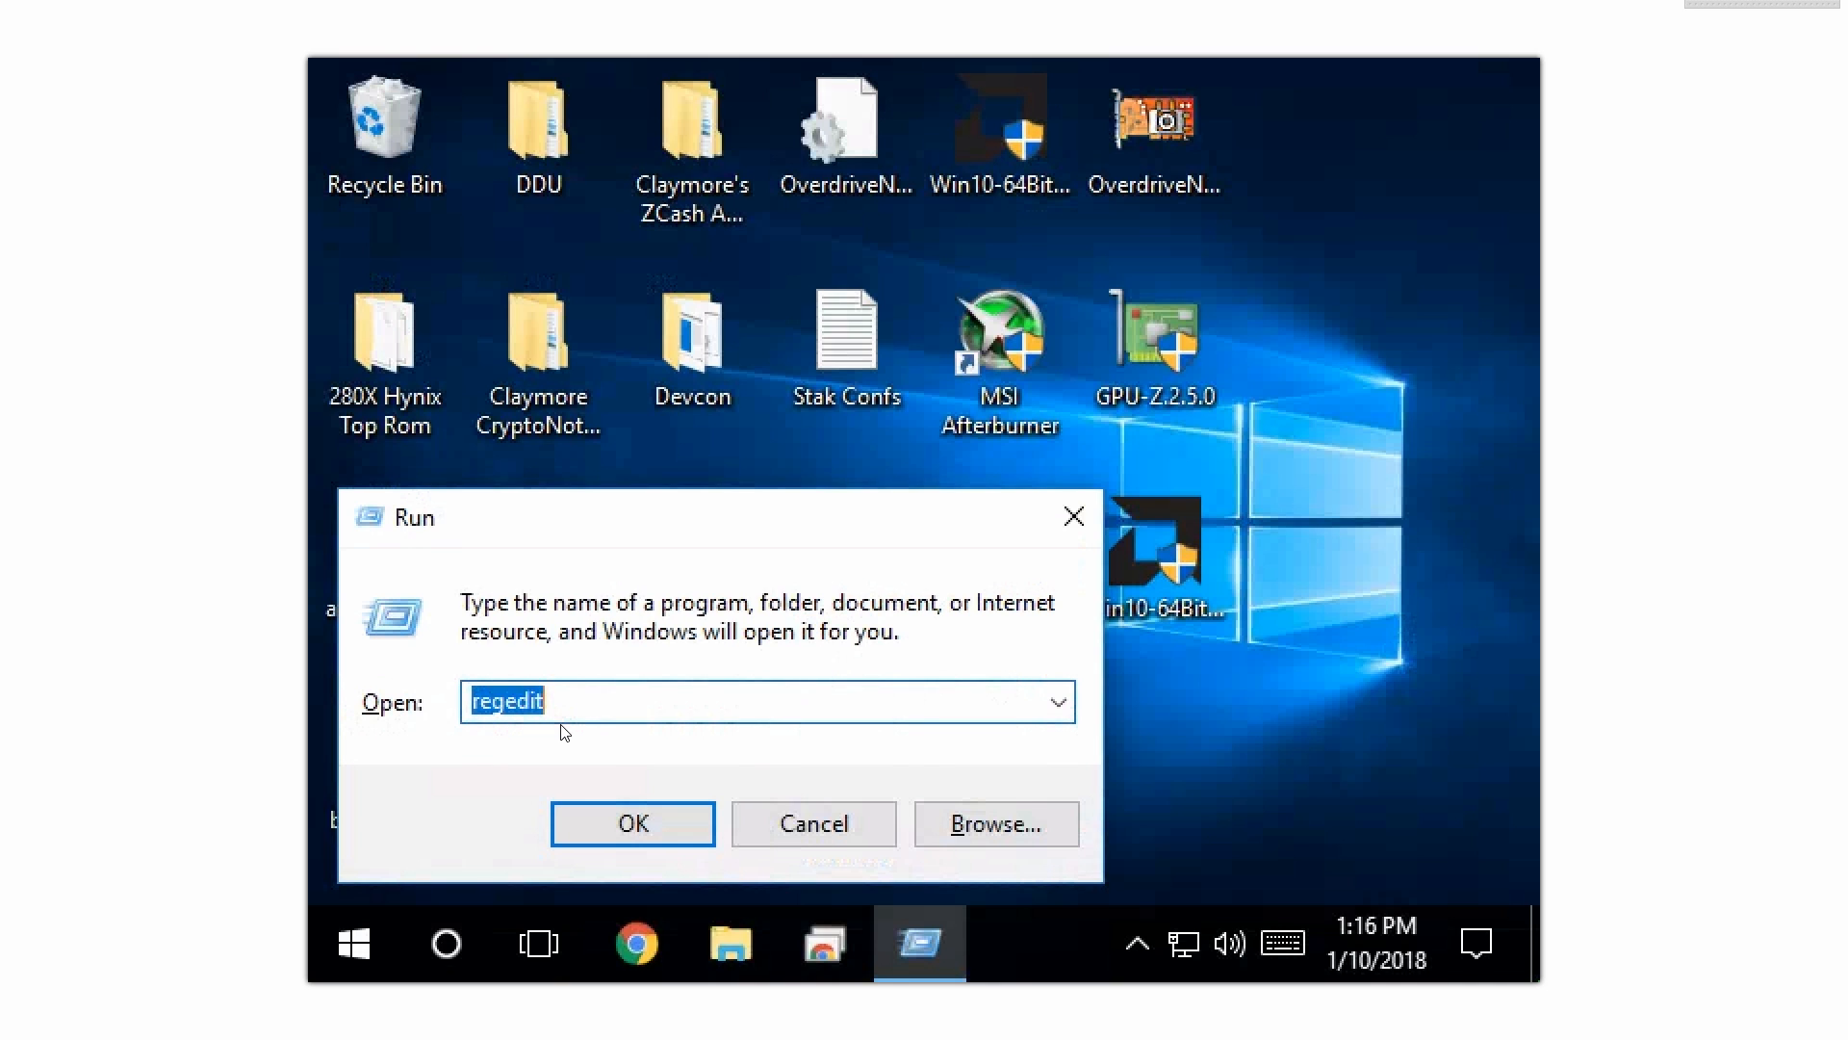
Step: Open Registry Editor with admin approval and show the 0000 display adapter key's values
{"action": "left_click", "coordinate": [631, 823]}
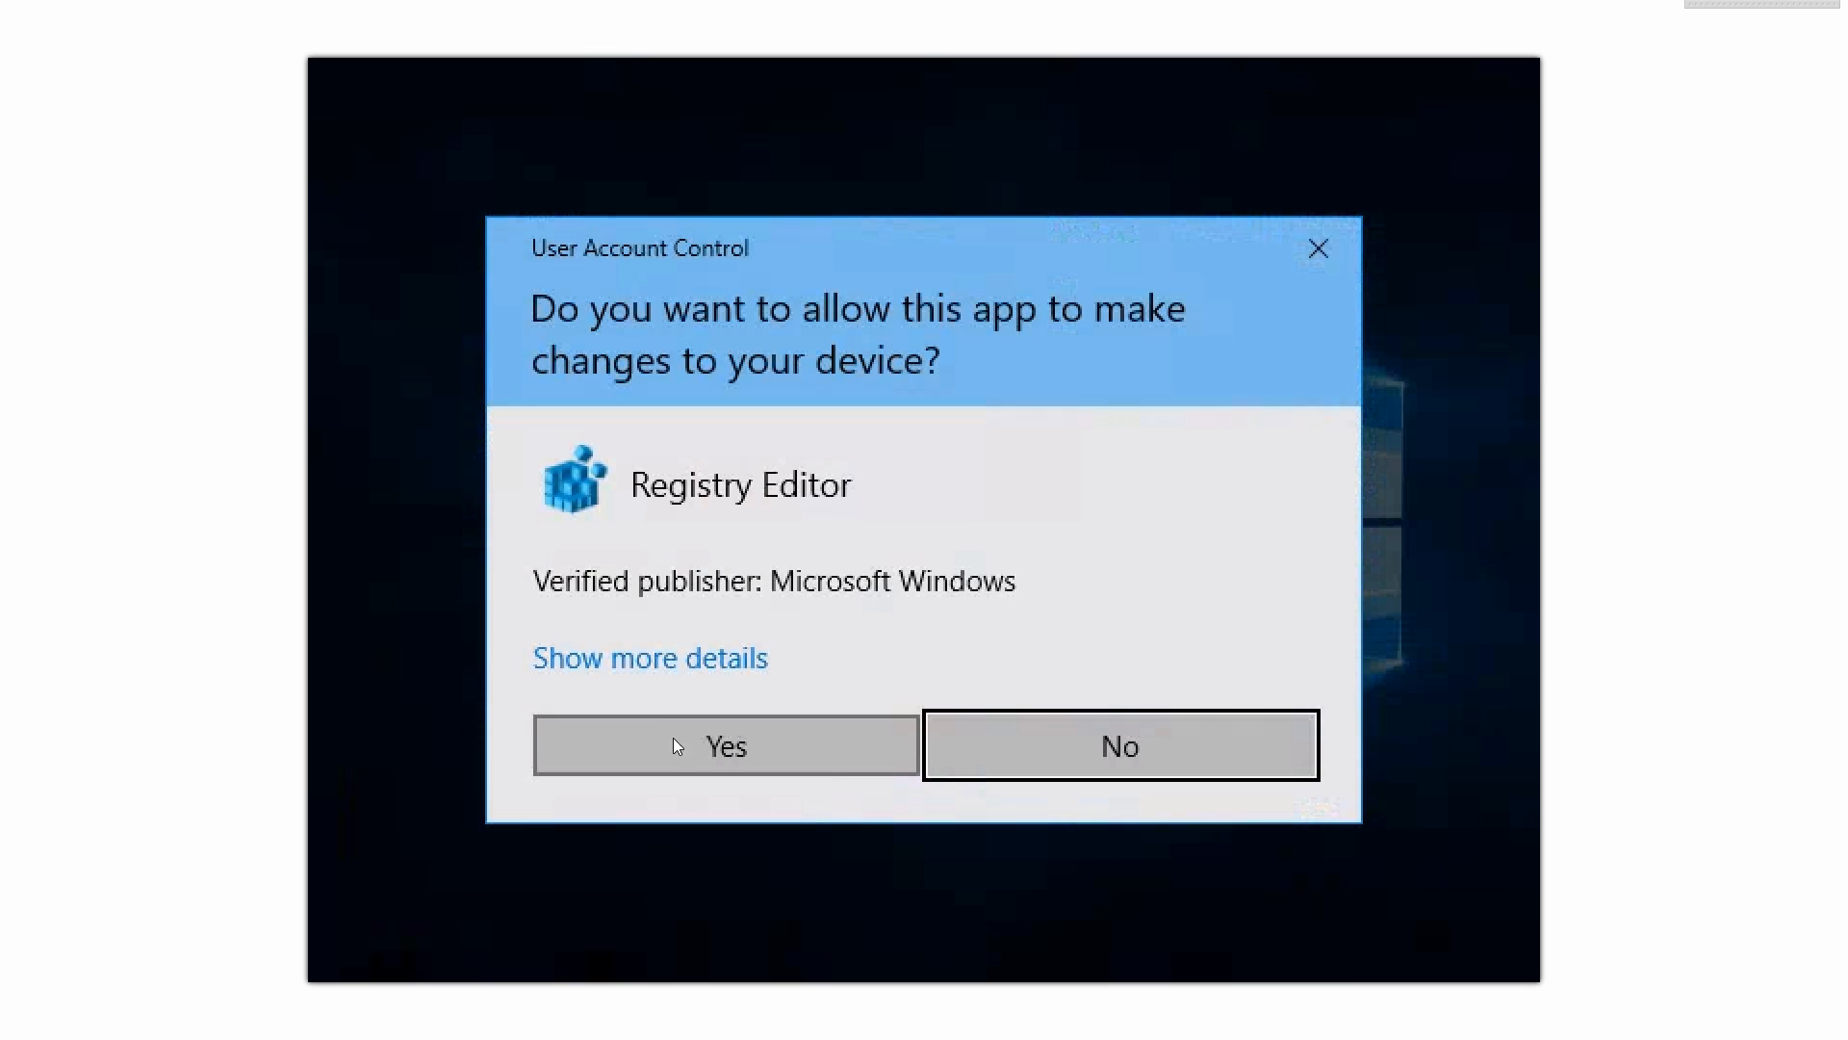
{"action": "left_click", "coordinate": [724, 745]}
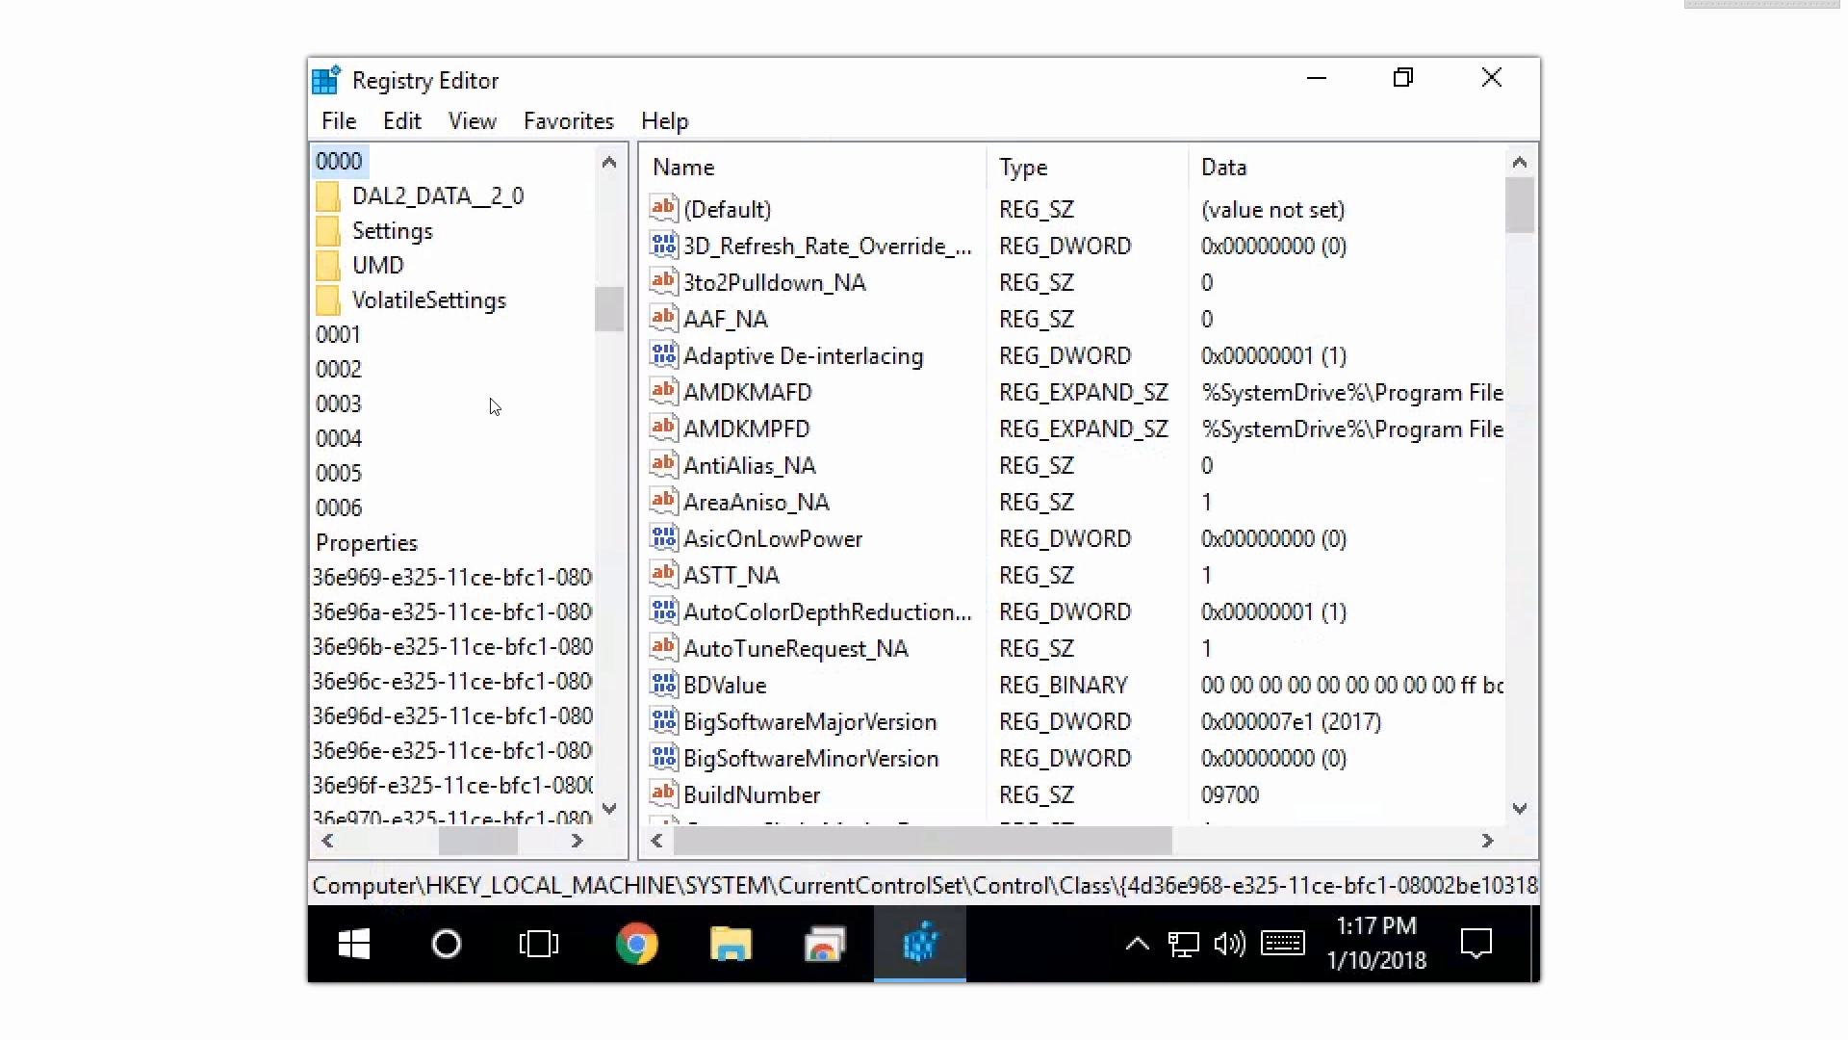
{"action": "left_click", "coordinate": [329, 841]}
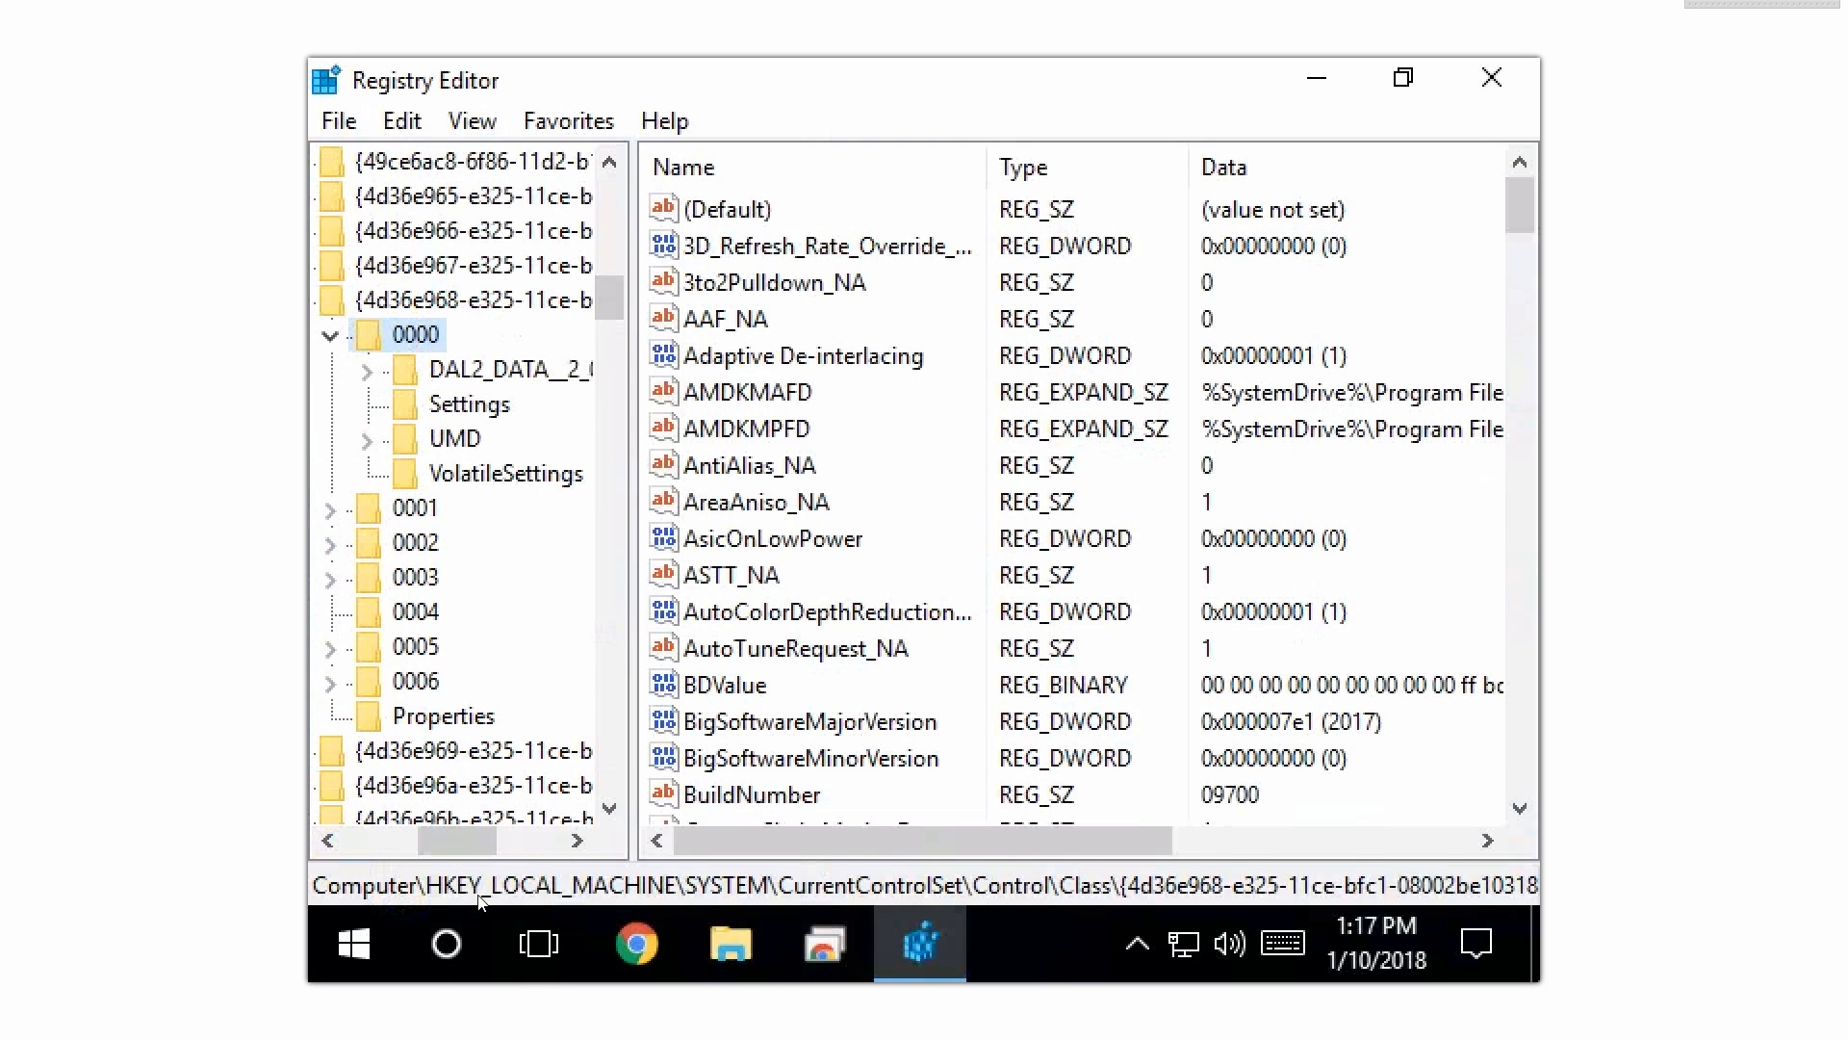
{"action": "mouse_move", "coordinate": [414, 910]}
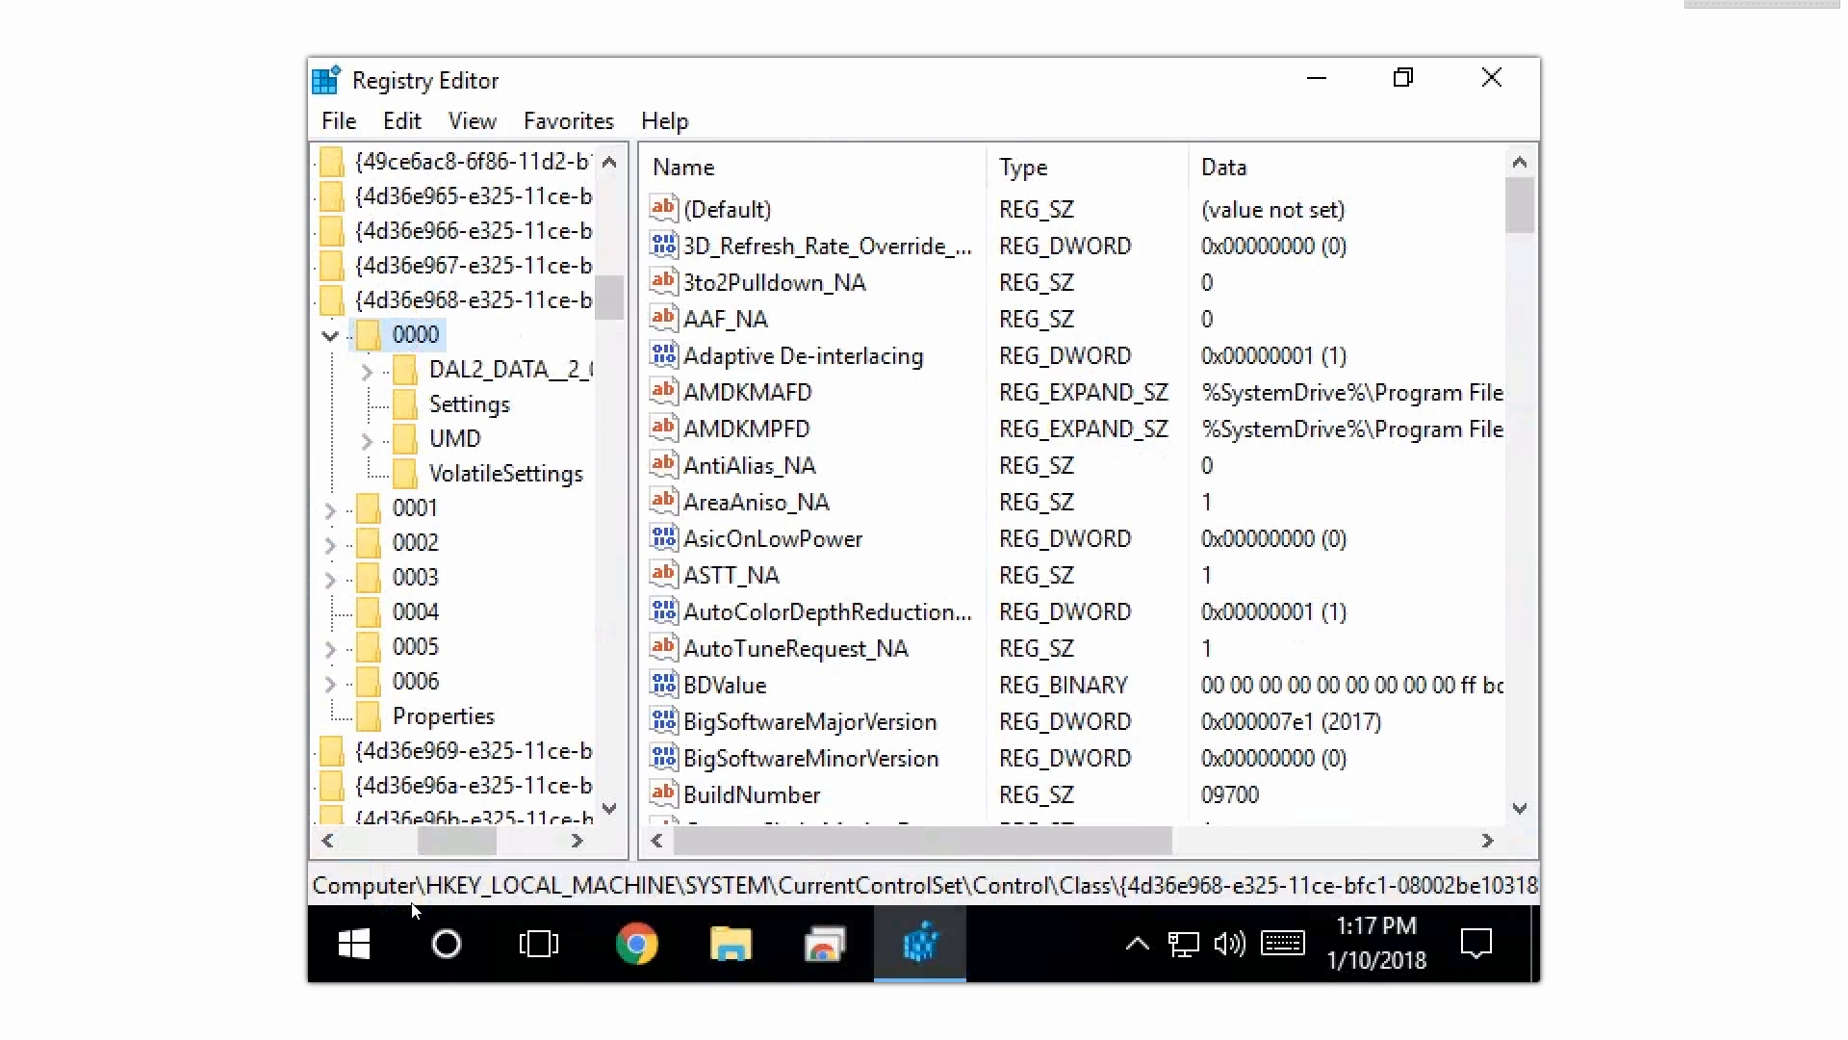
{"action": "mouse_move", "coordinate": [672, 889]}
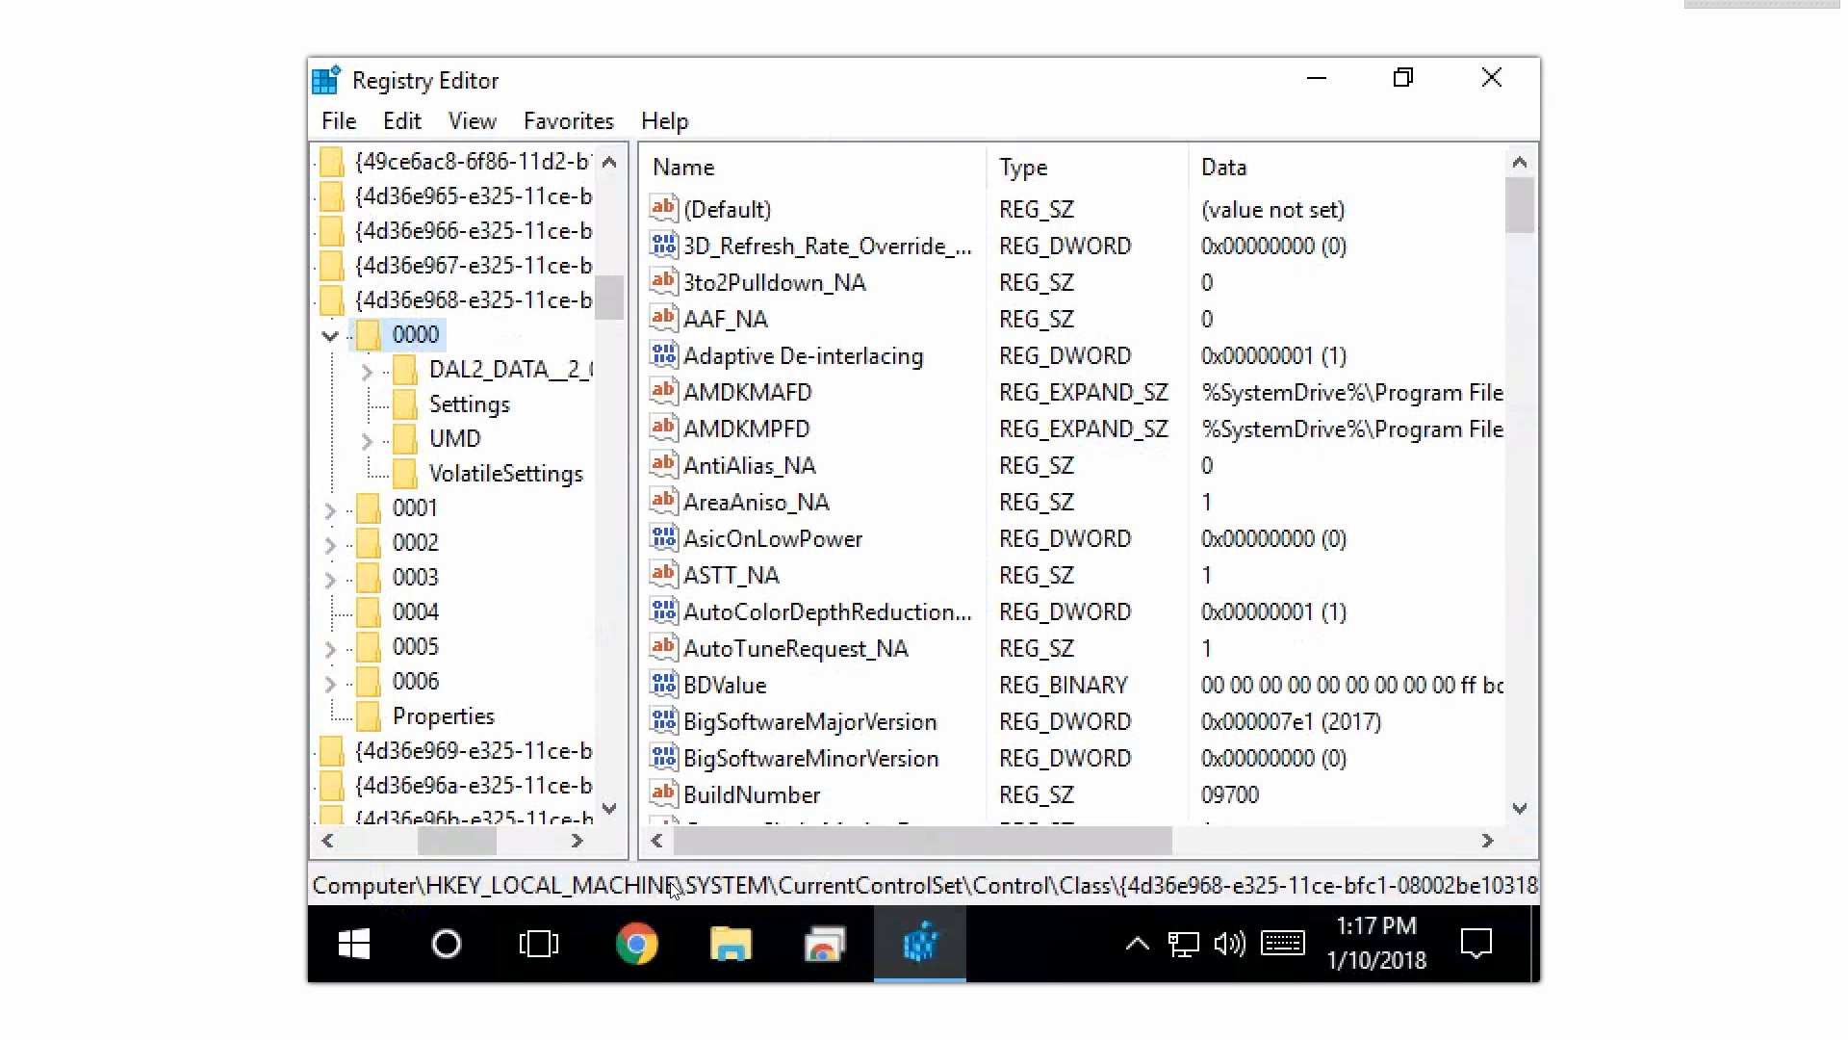
{"action": "mouse_move", "coordinate": [919, 908]}
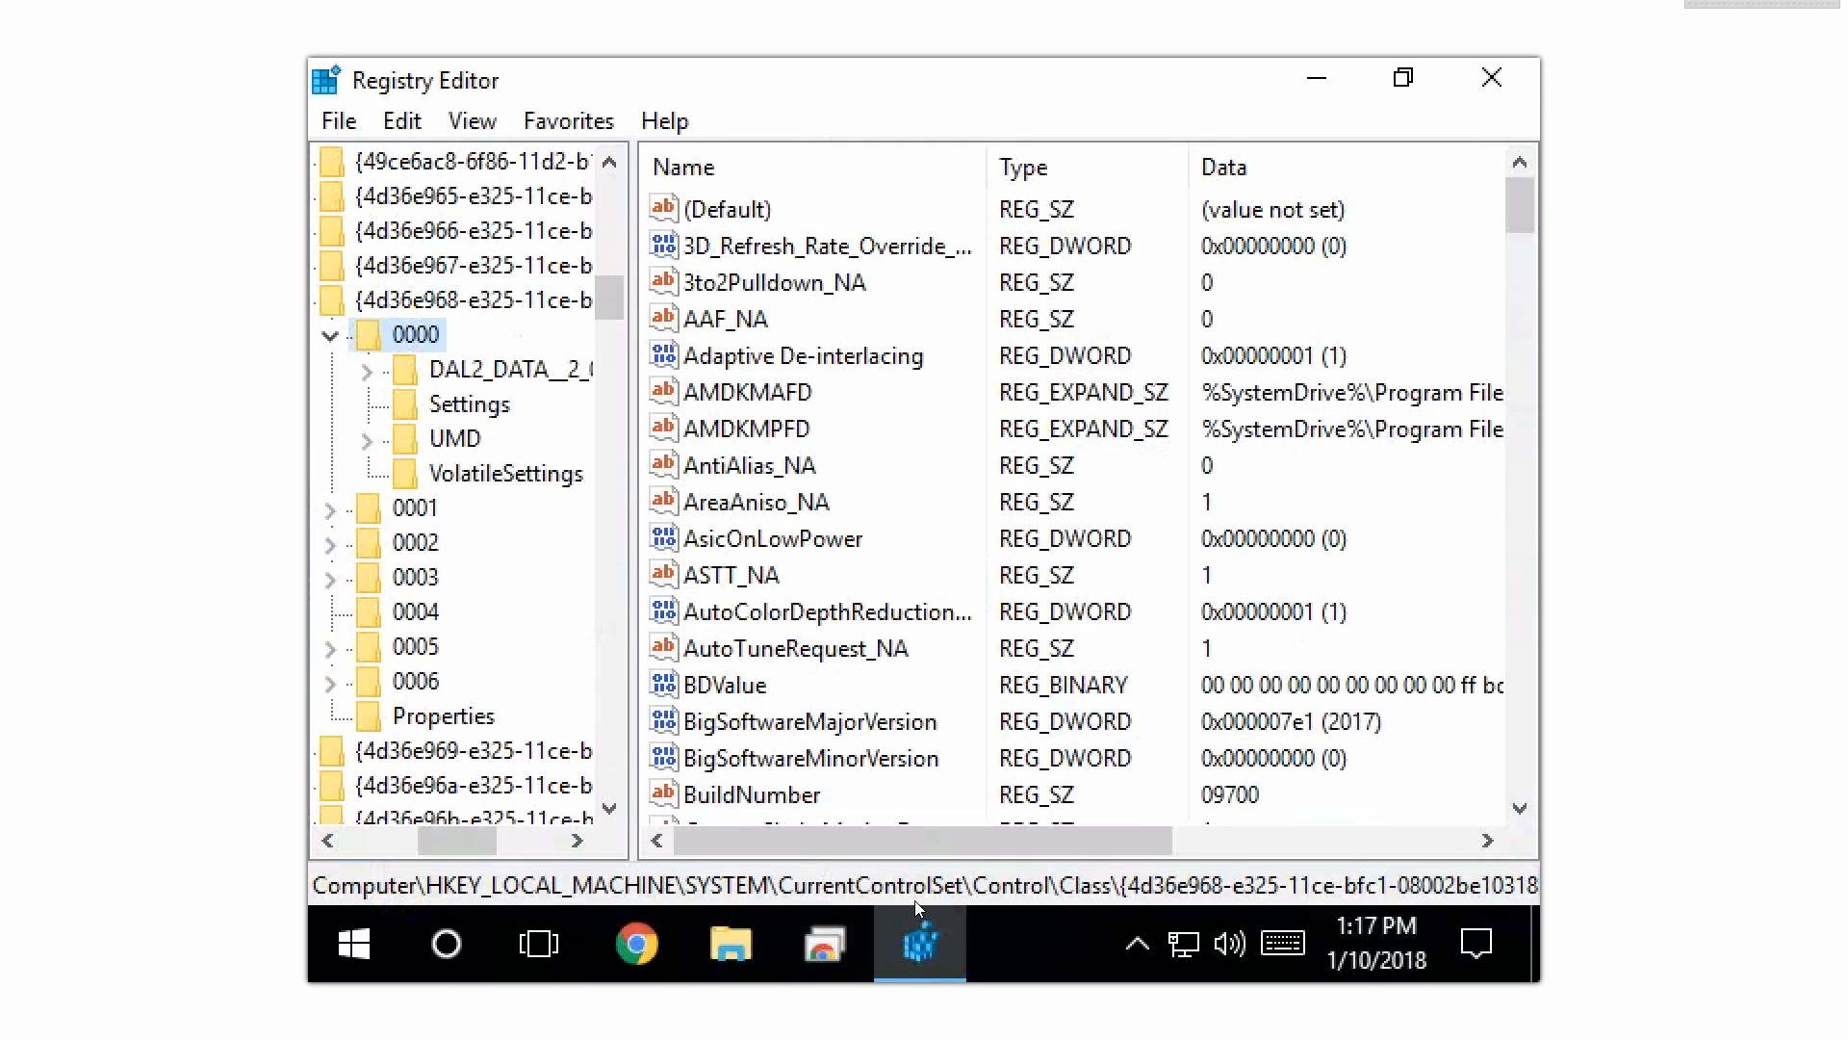
{"action": "mouse_move", "coordinate": [1194, 905]}
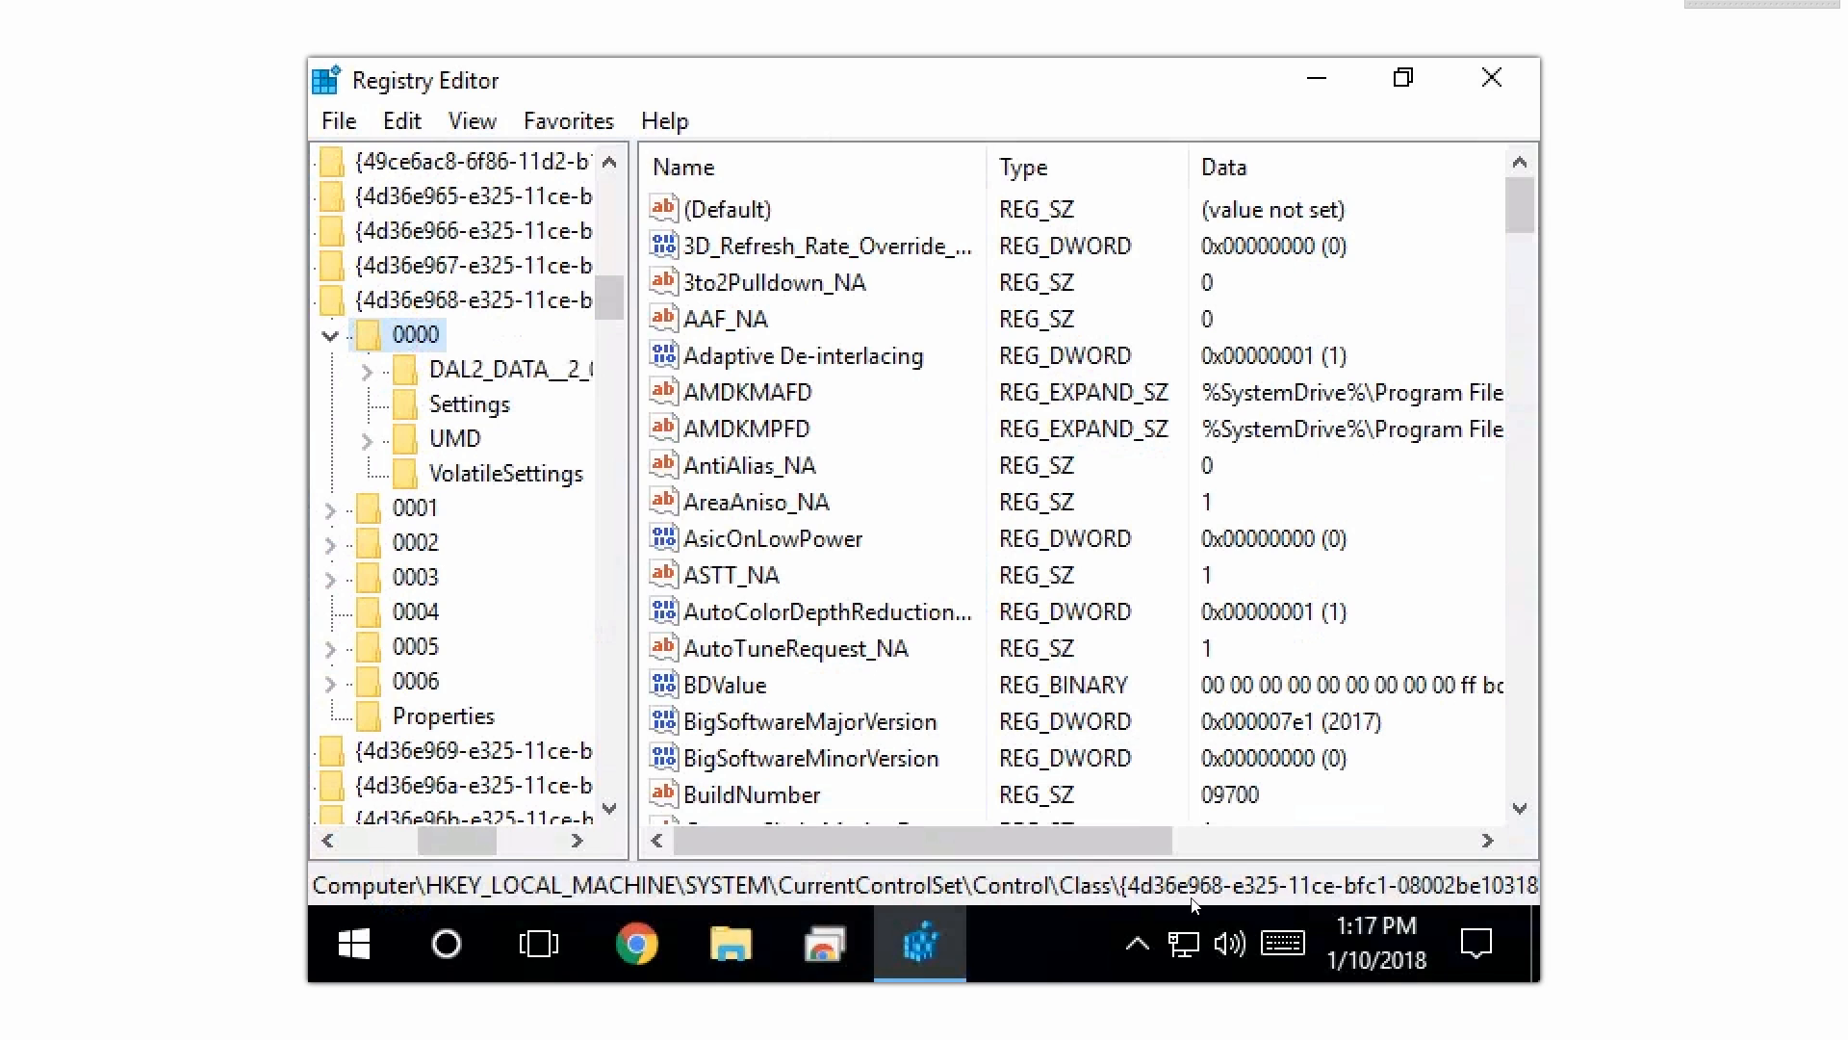
{"action": "mouse_move", "coordinate": [353, 681]}
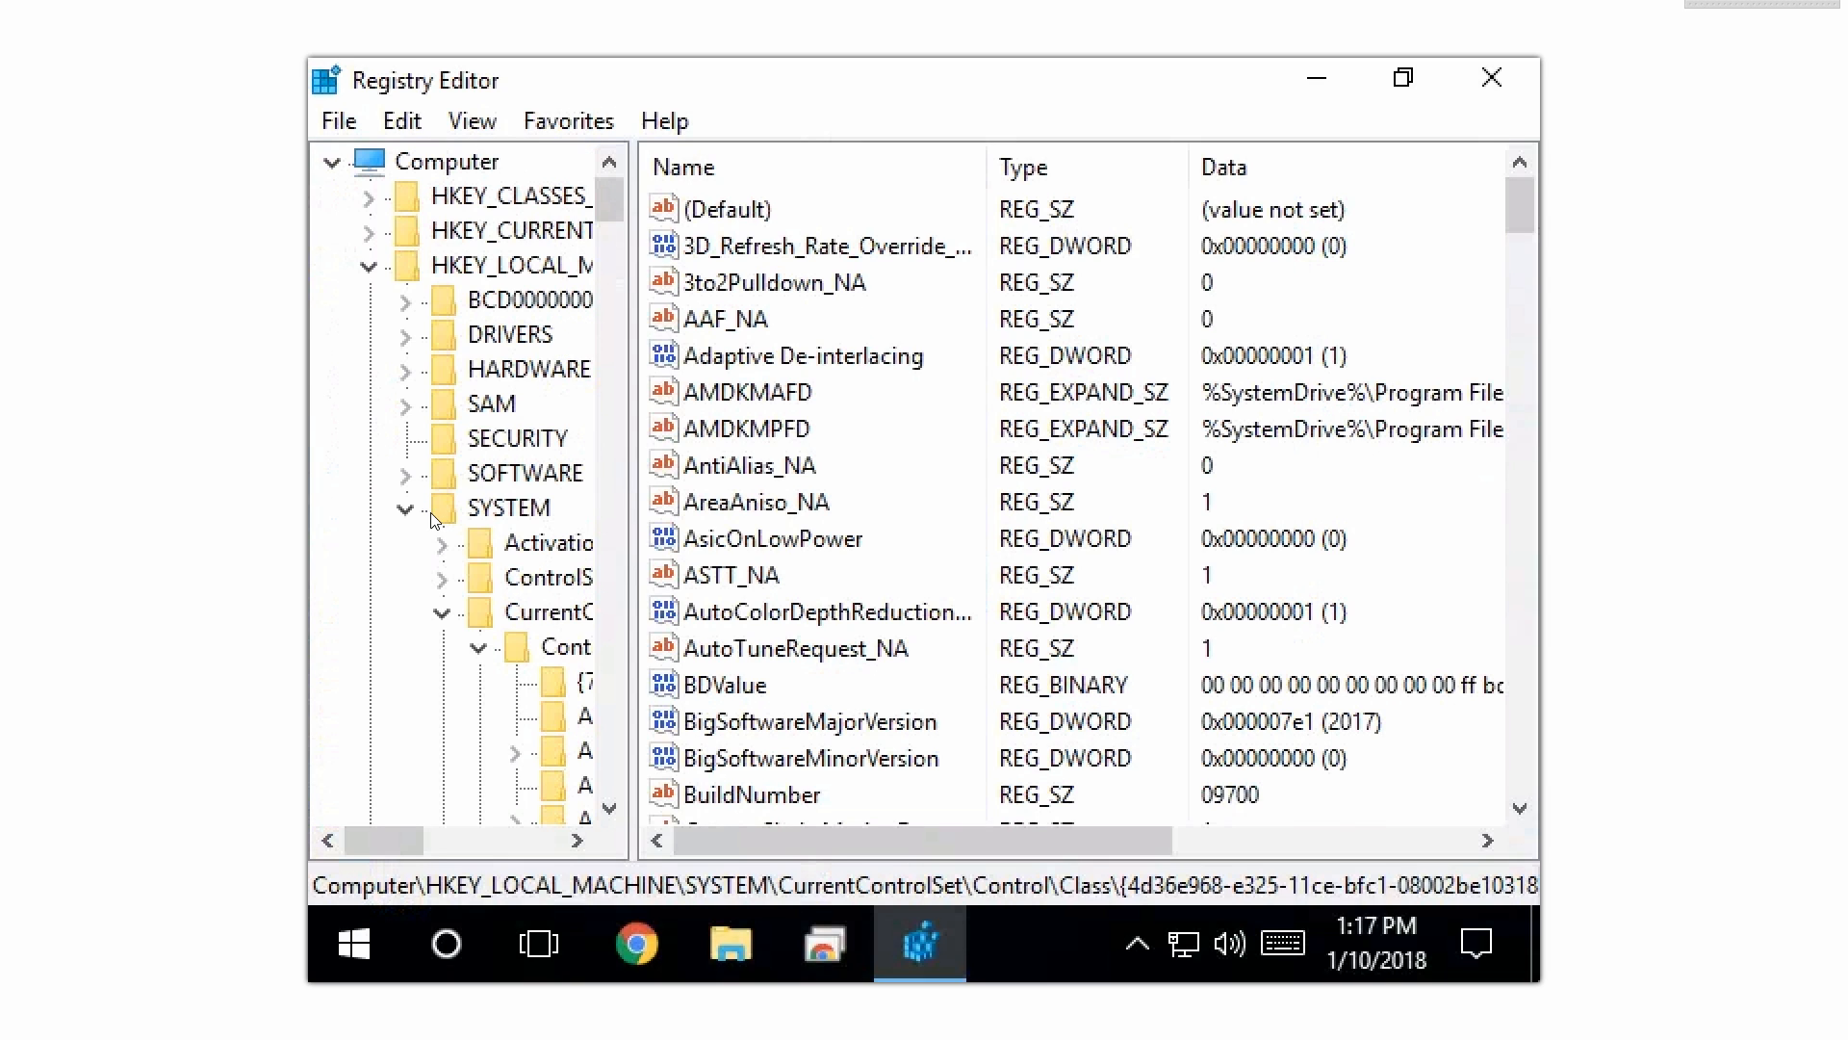
Step: Browse HKEY_LOCAL_MACHINE down to the 0000 adapter key, folding it to list 0001–0006
{"action": "left_click", "coordinate": [372, 263]}
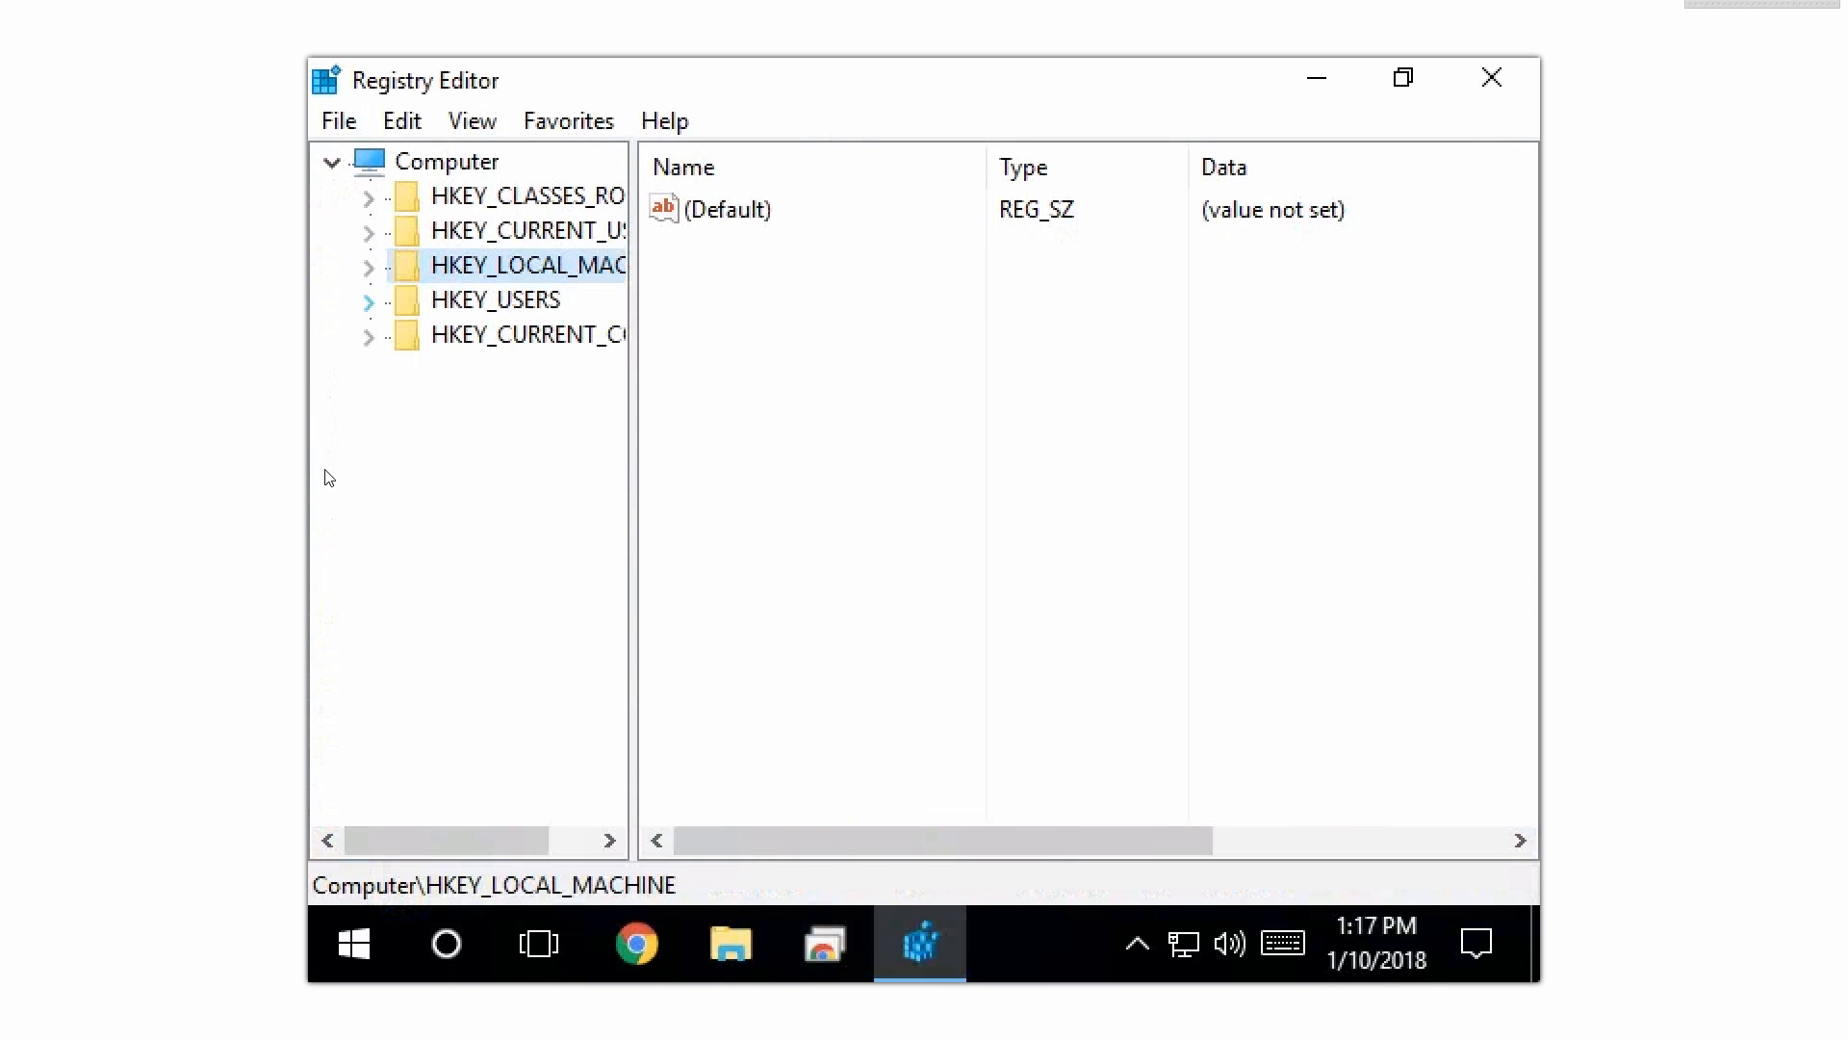
{"action": "left_click", "coordinate": [370, 266]}
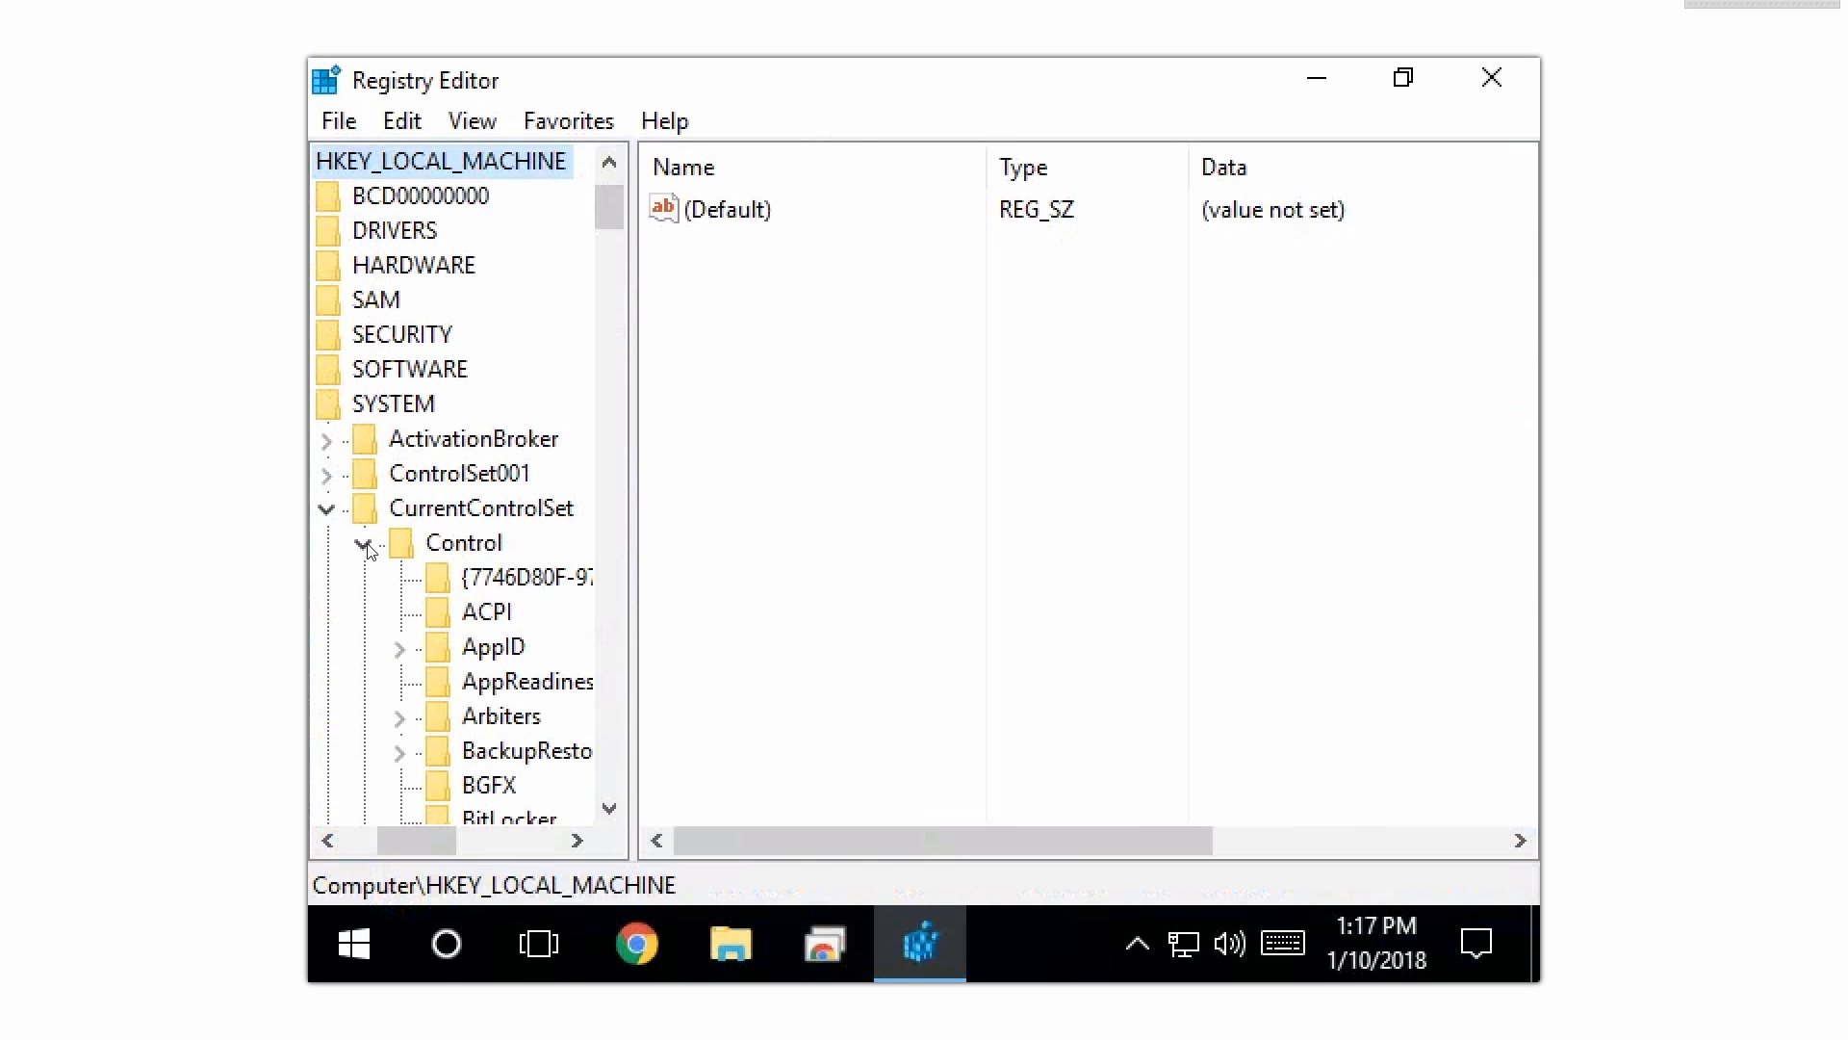
{"action": "mouse_move", "coordinate": [389, 556]}
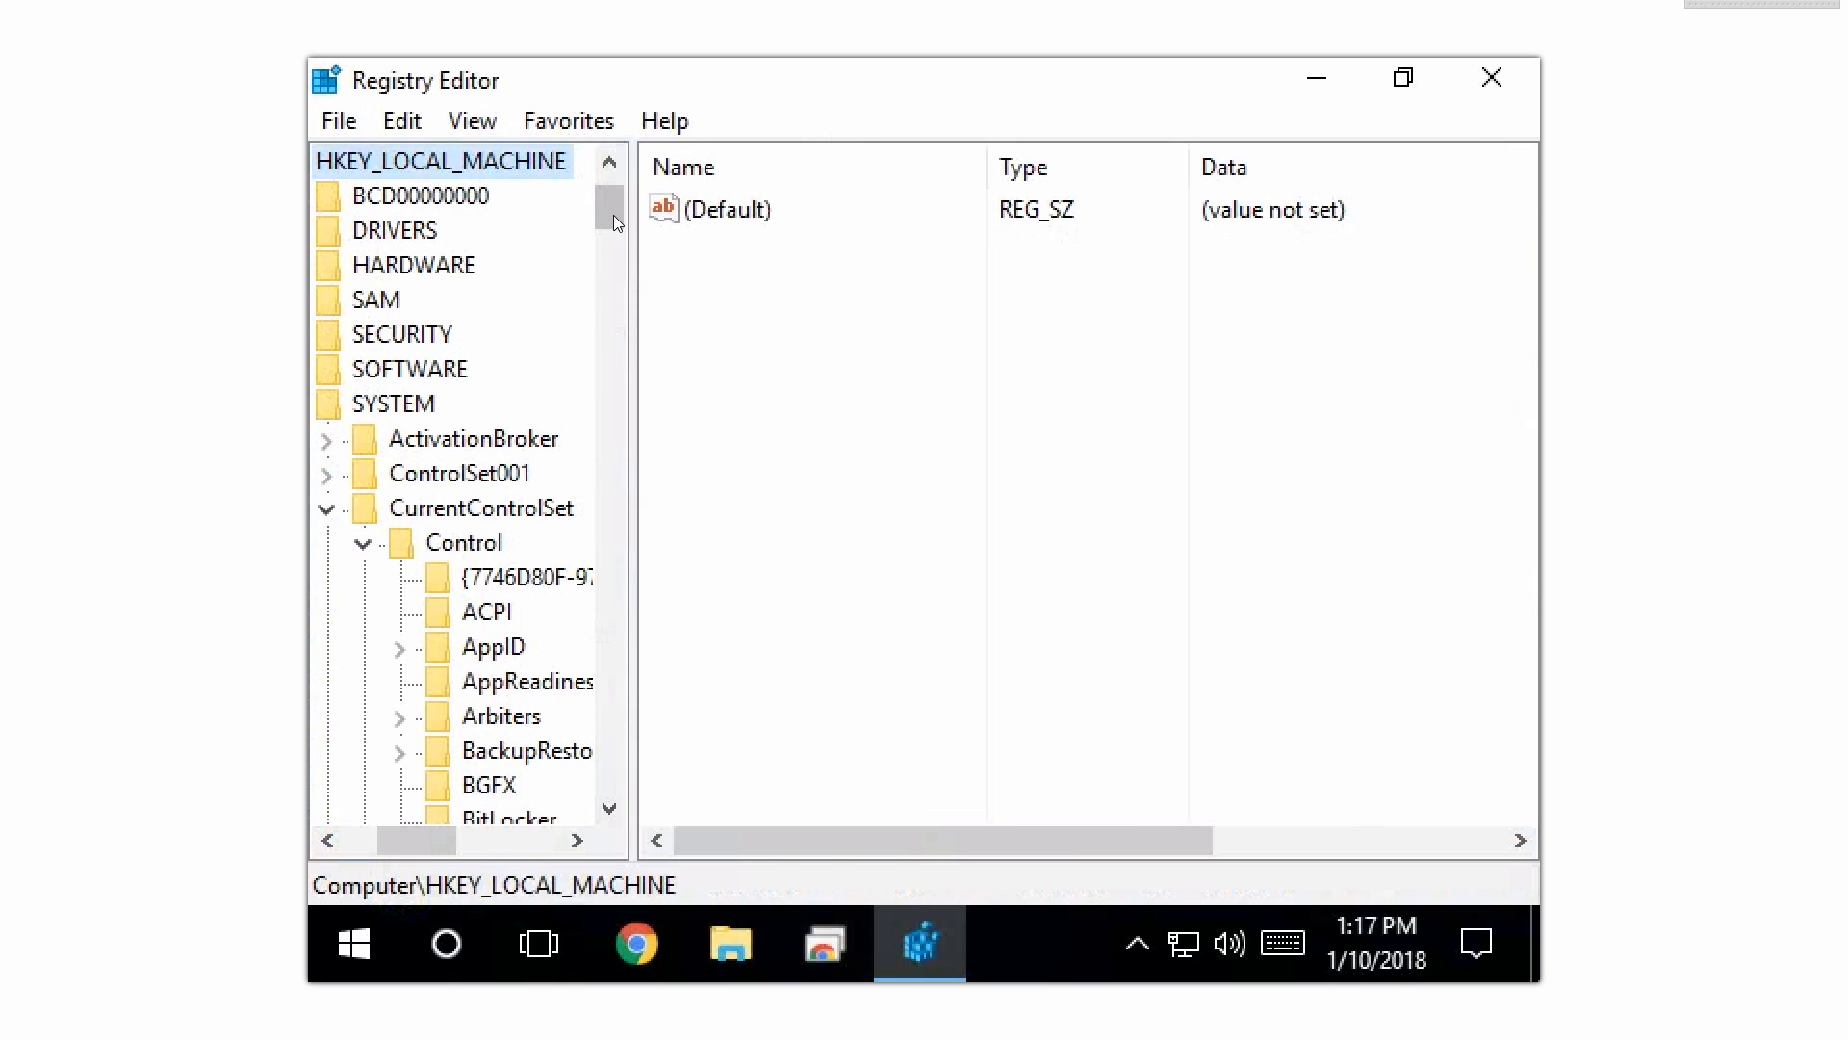
{"action": "scroll", "scroll_direction": "down", "scroll_amount": 3}
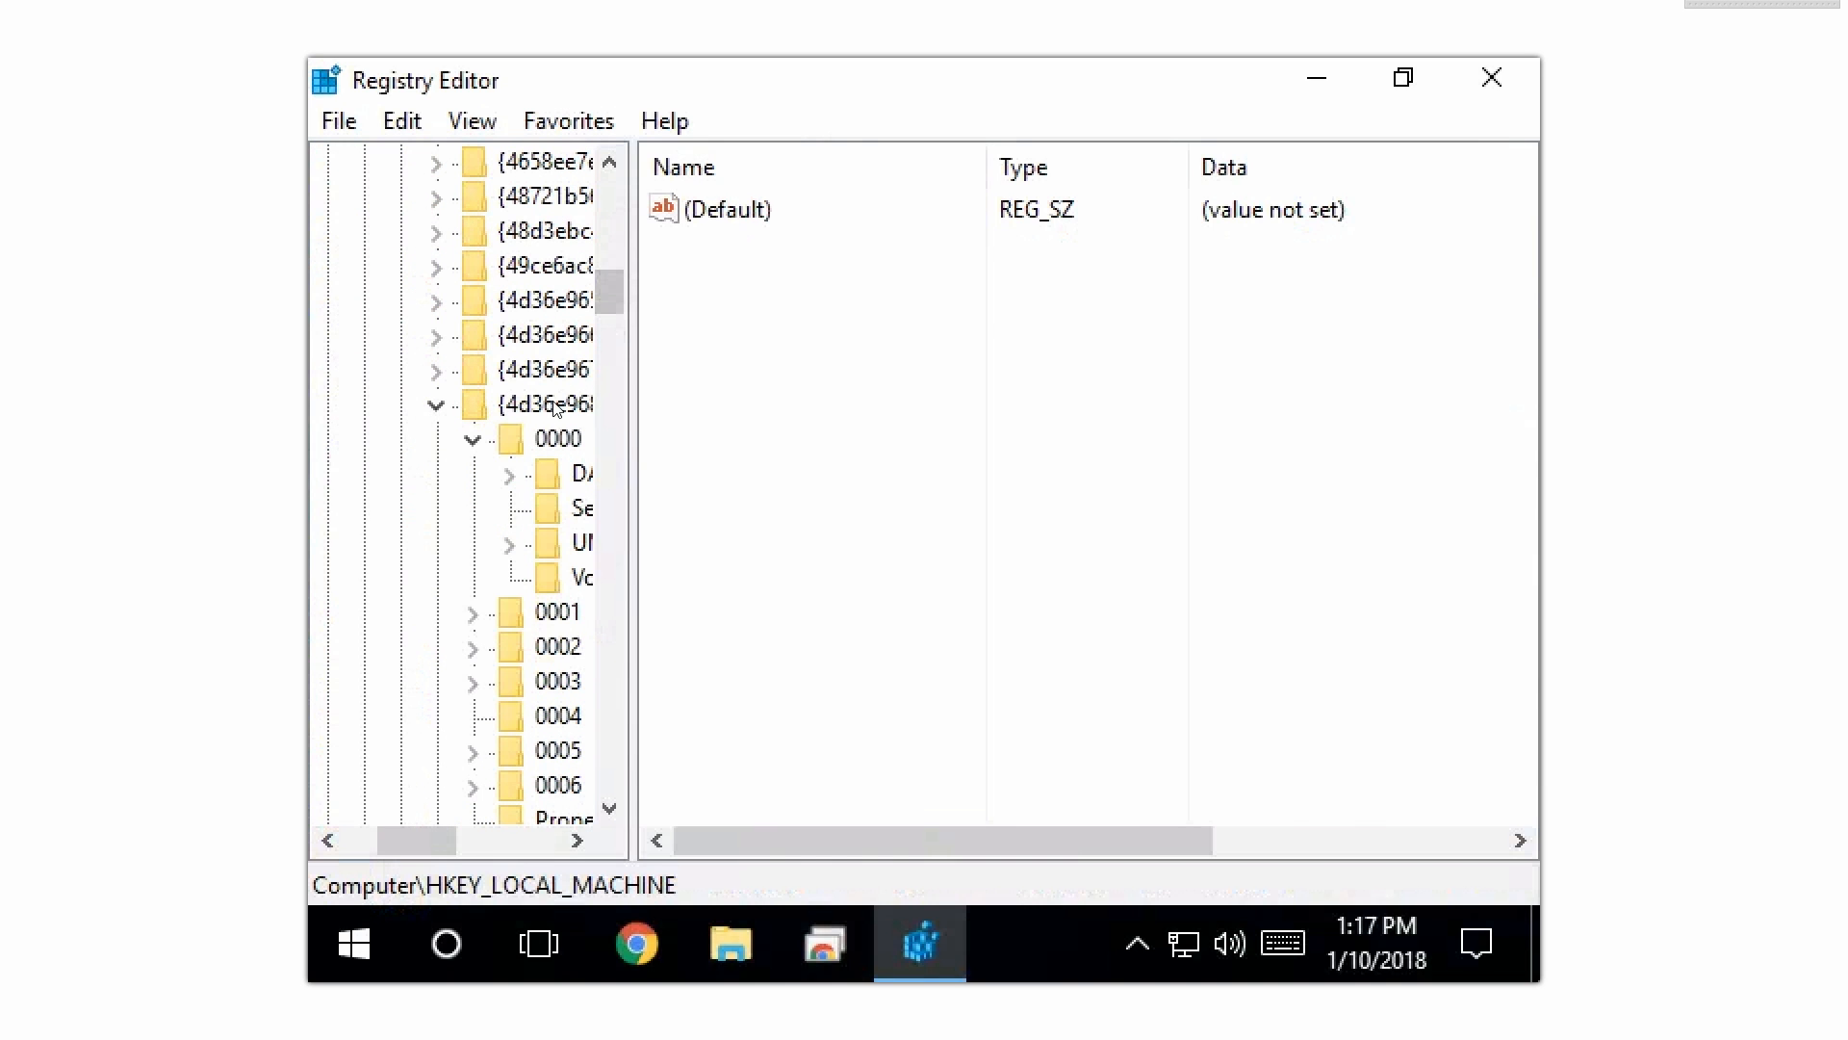
{"action": "left_click", "coordinate": [558, 439]}
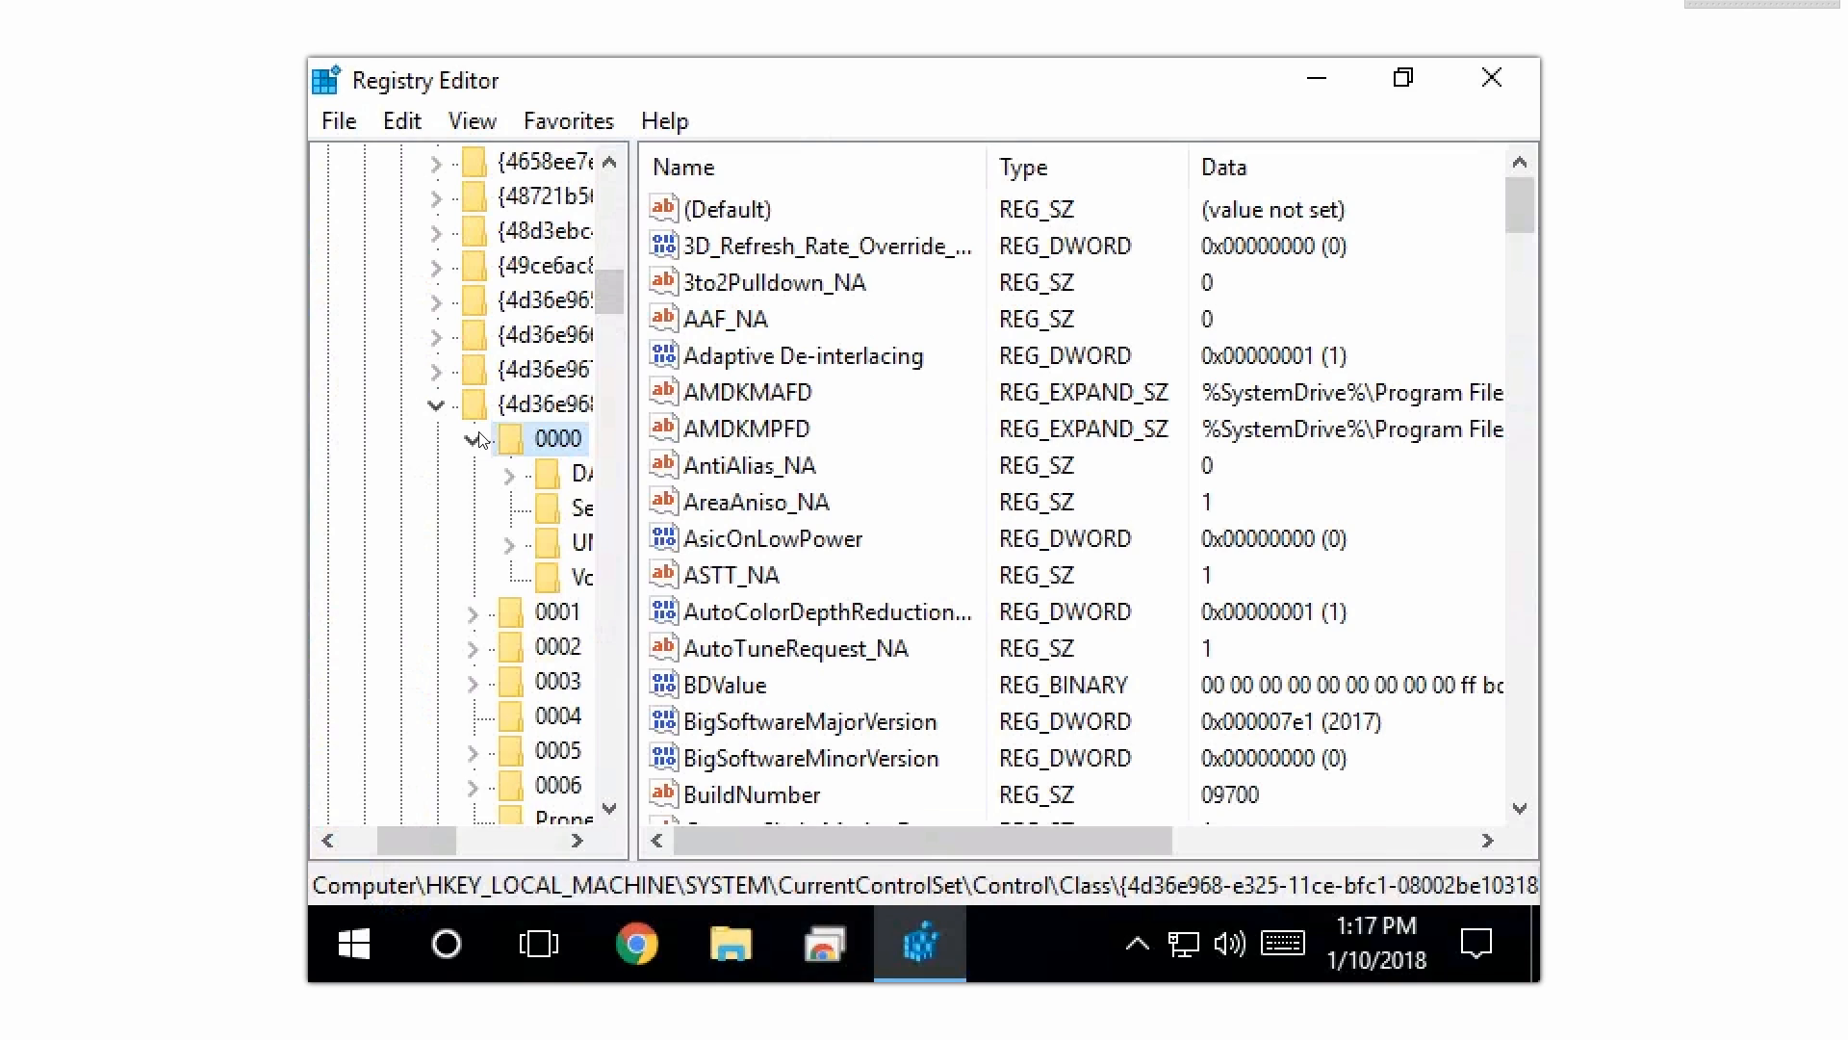
{"action": "left_click", "coordinate": [478, 439]}
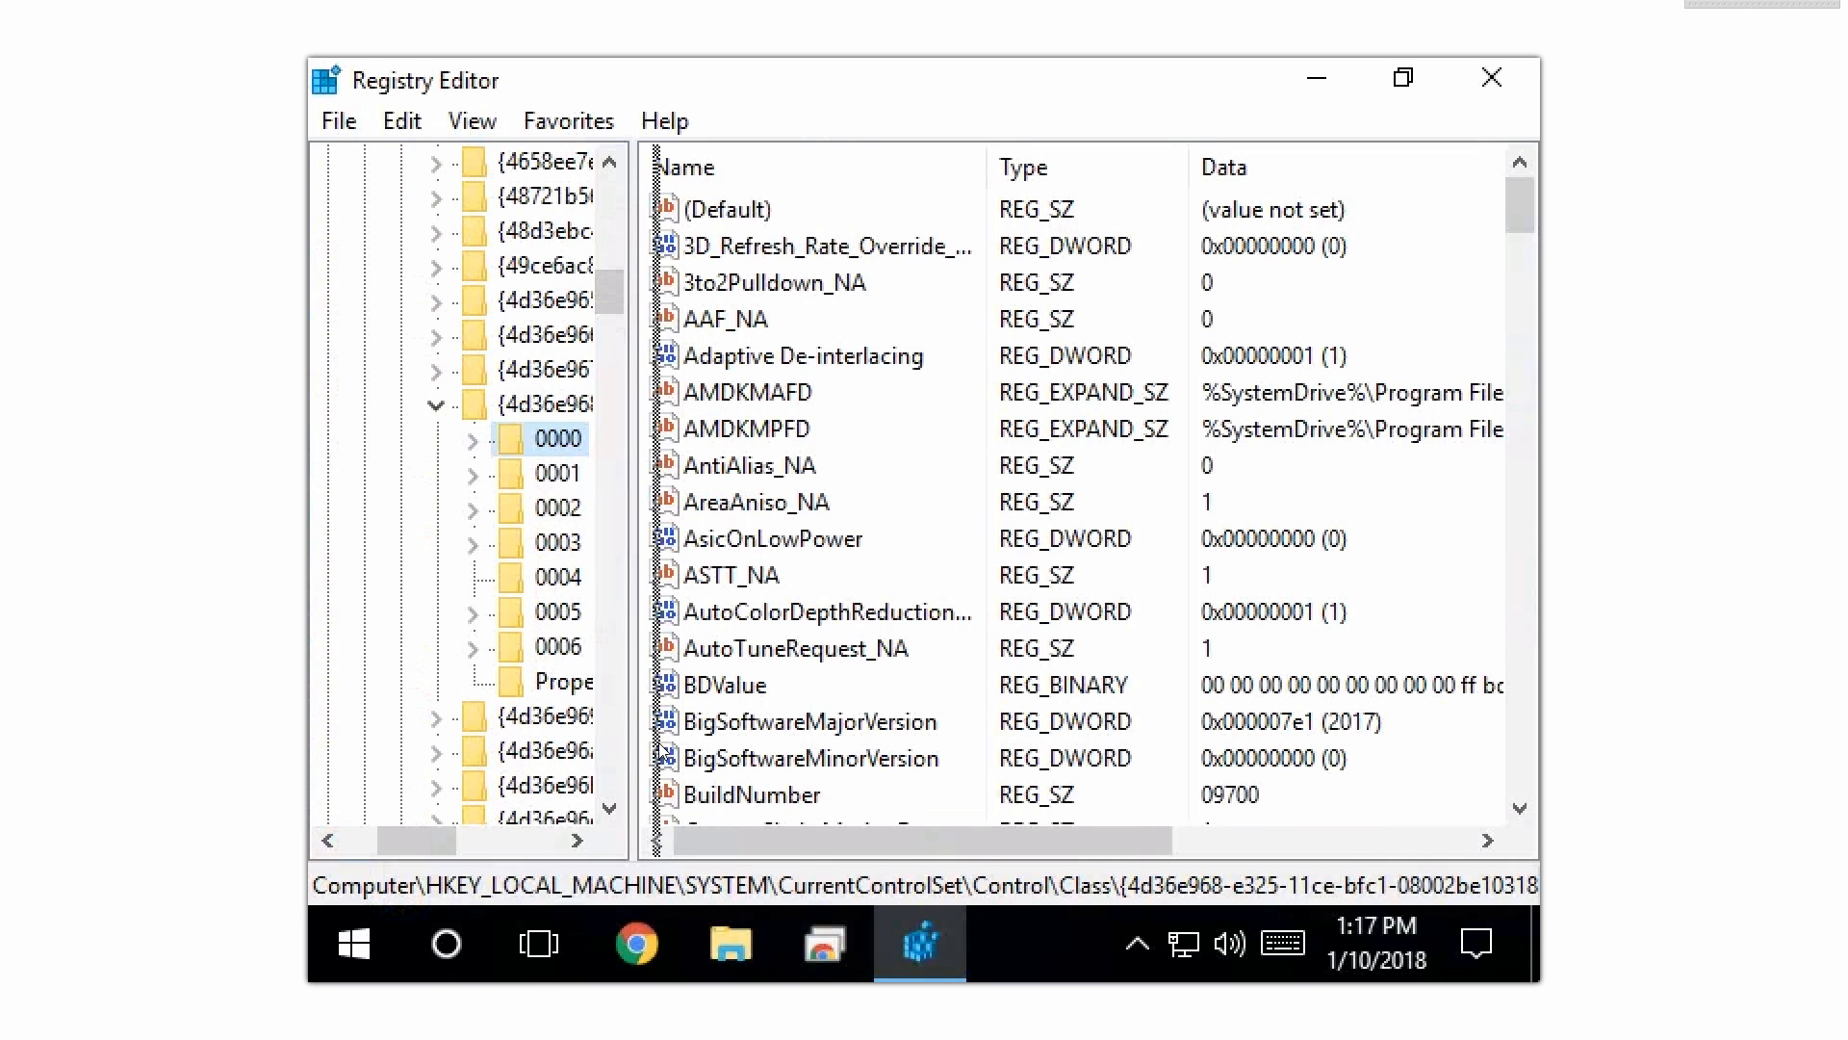
{"action": "scroll", "scroll_direction": "right", "scroll_amount": 3}
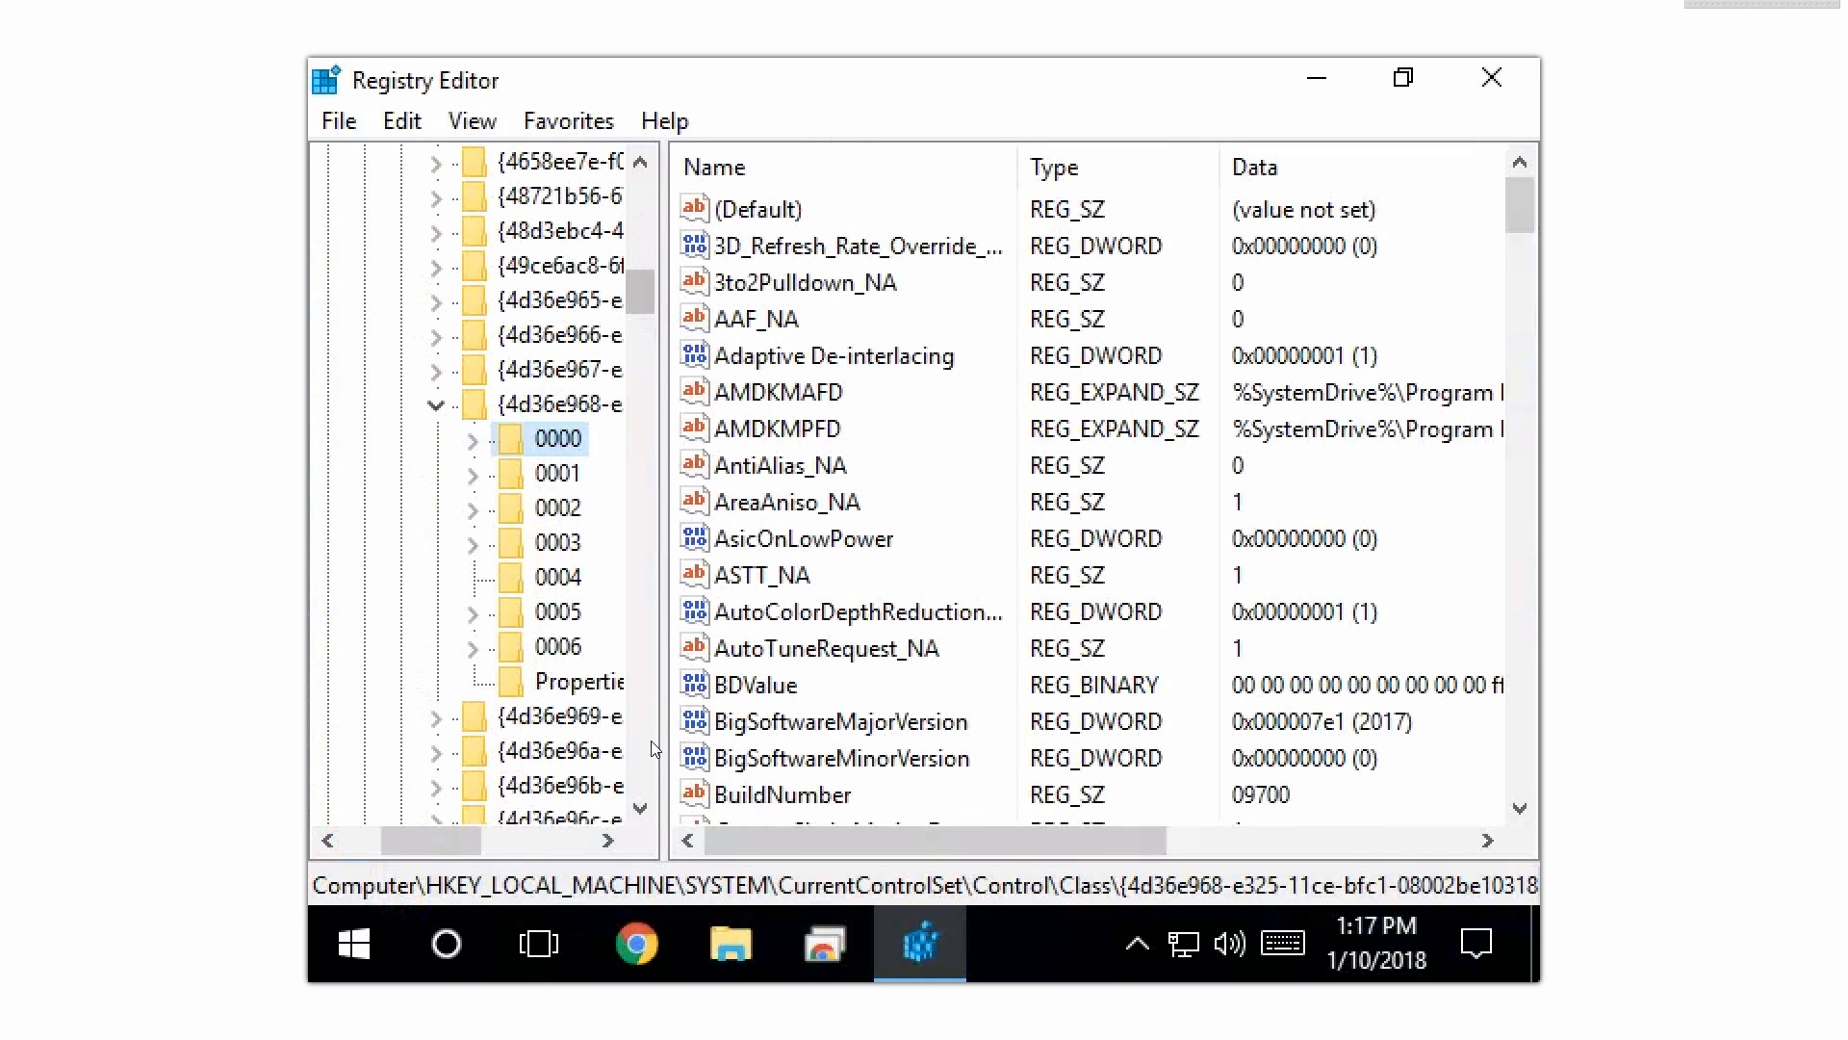
{"action": "left_click", "coordinate": [606, 841]}
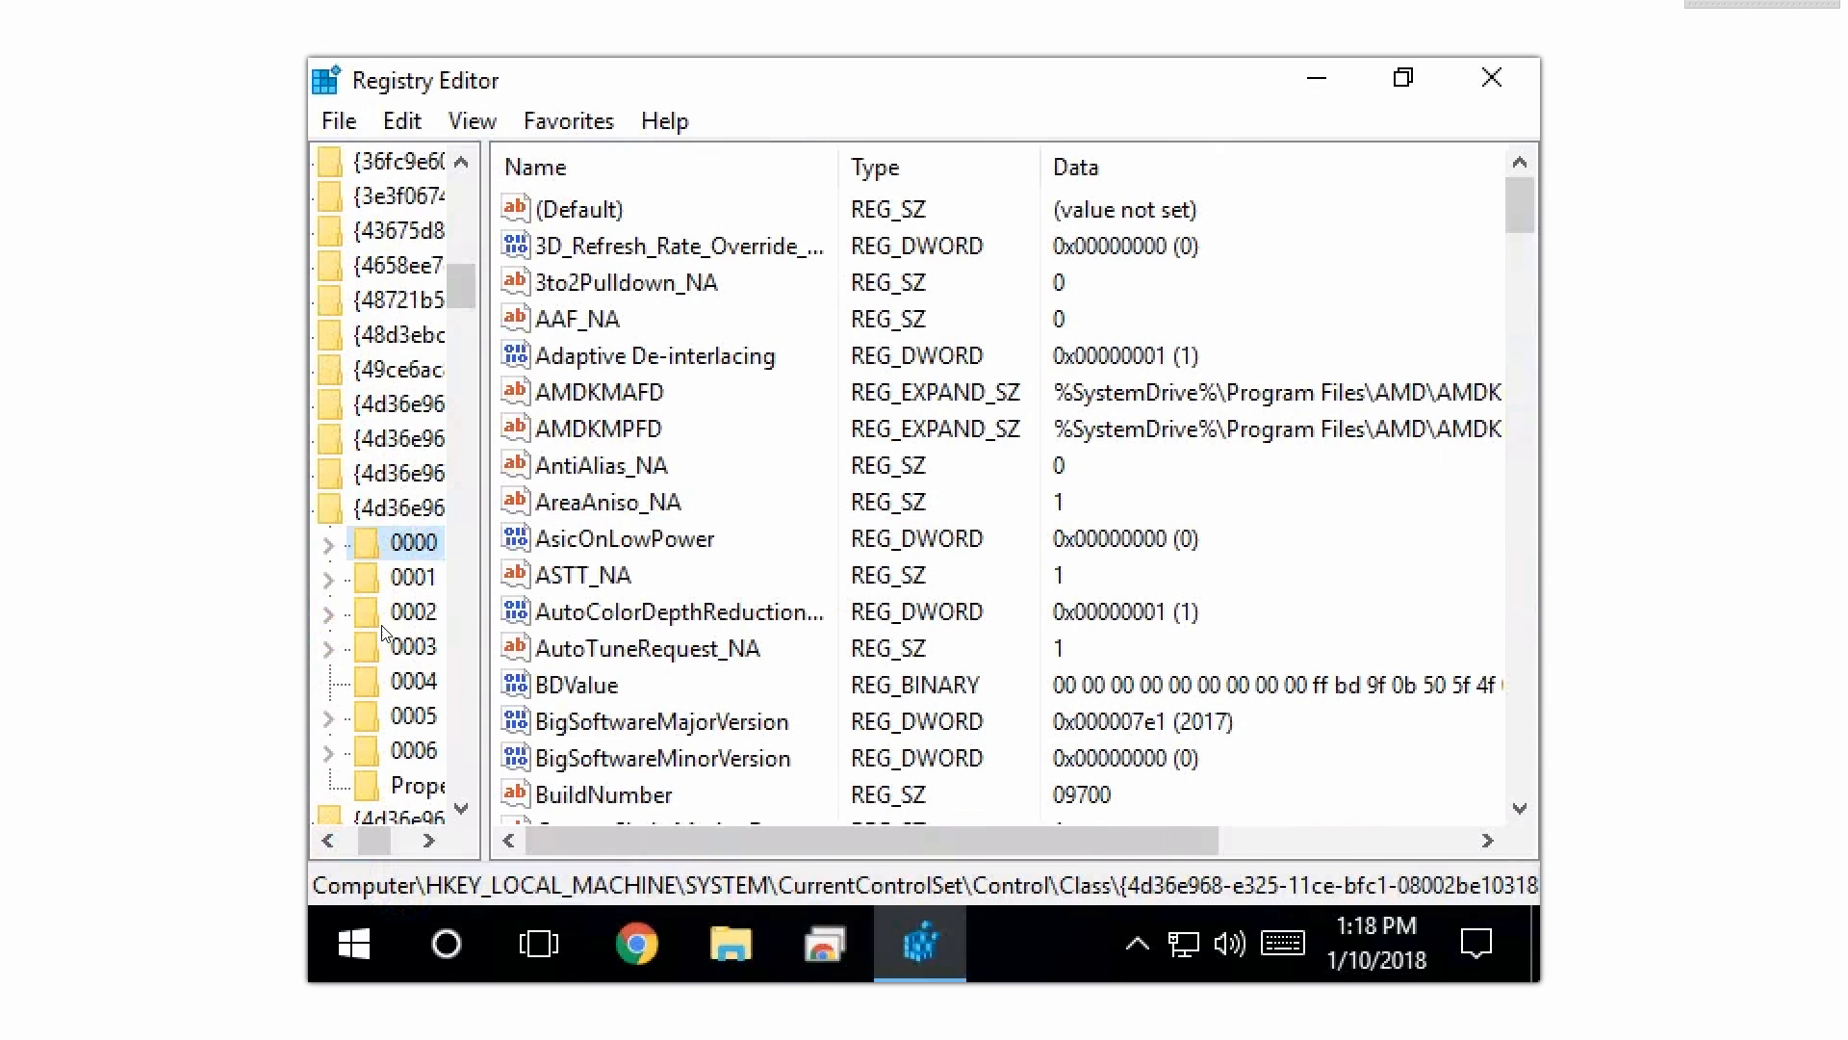
{"action": "mouse_move", "coordinate": [458, 562]}
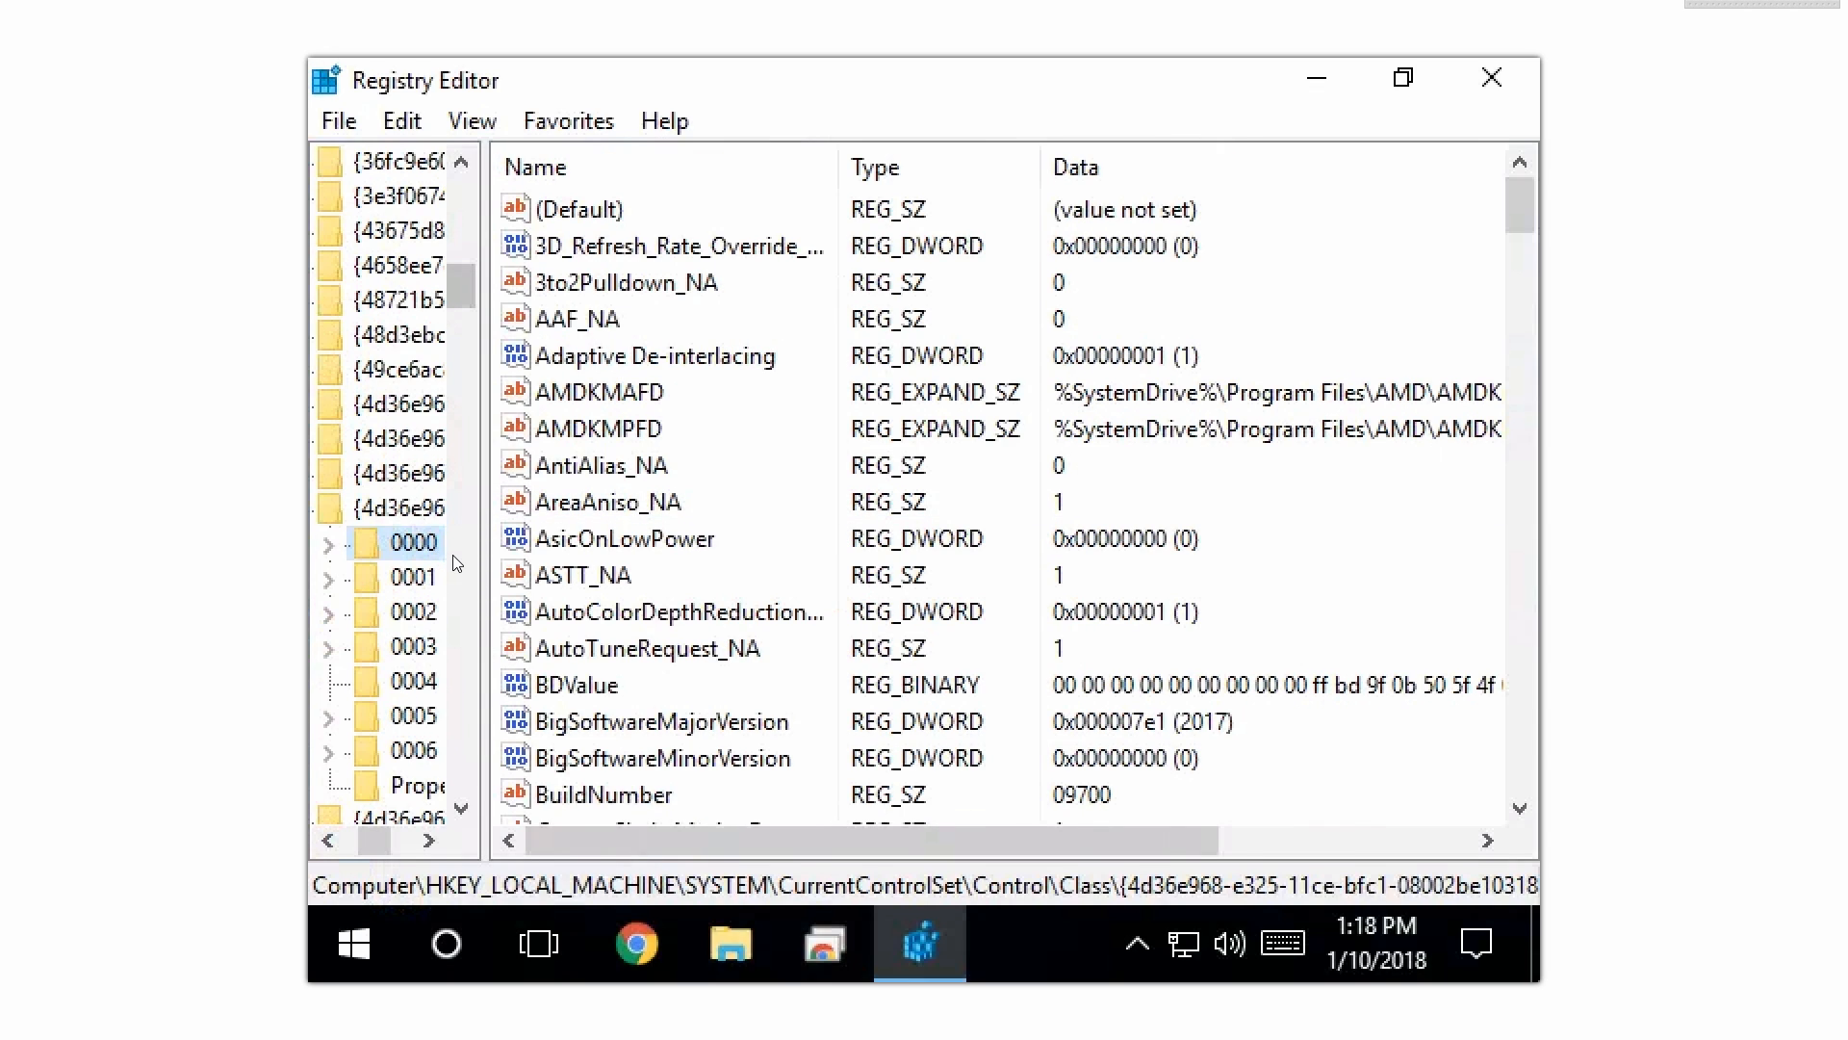
{"action": "mouse_move", "coordinate": [439, 590]}
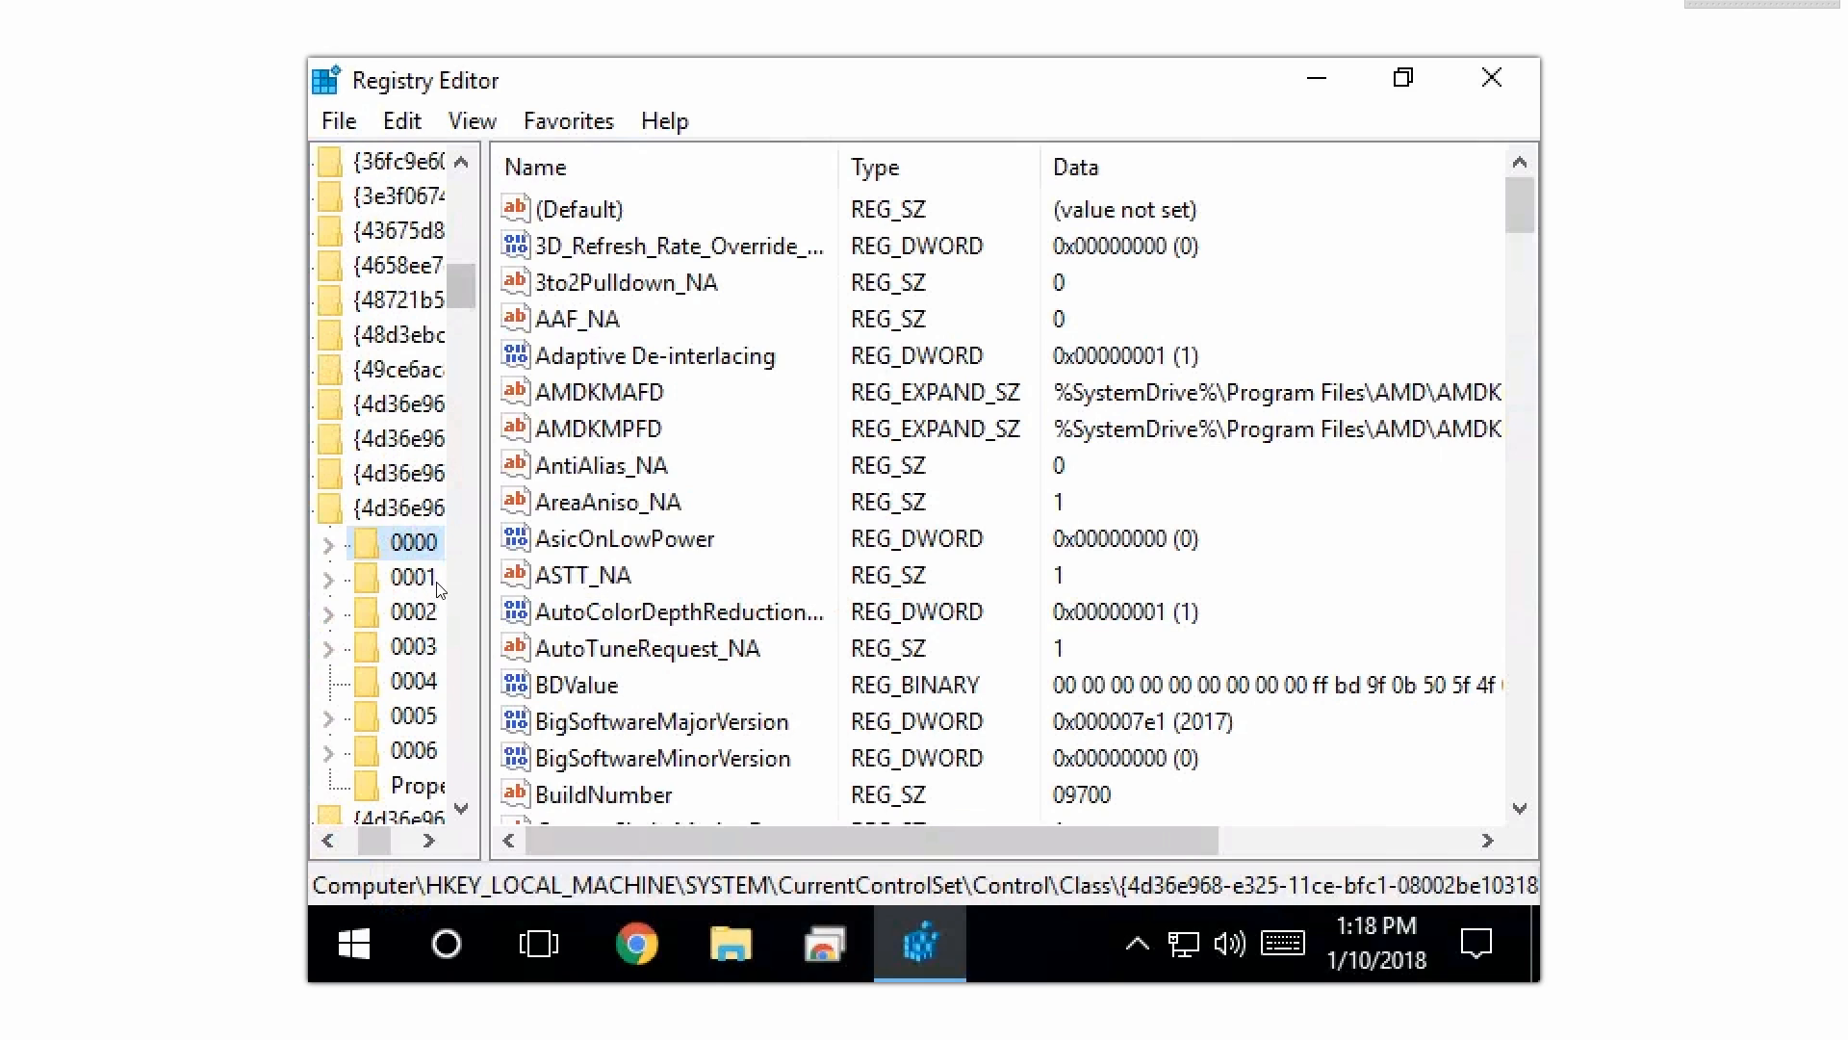
{"action": "mouse_move", "coordinate": [460, 735]}
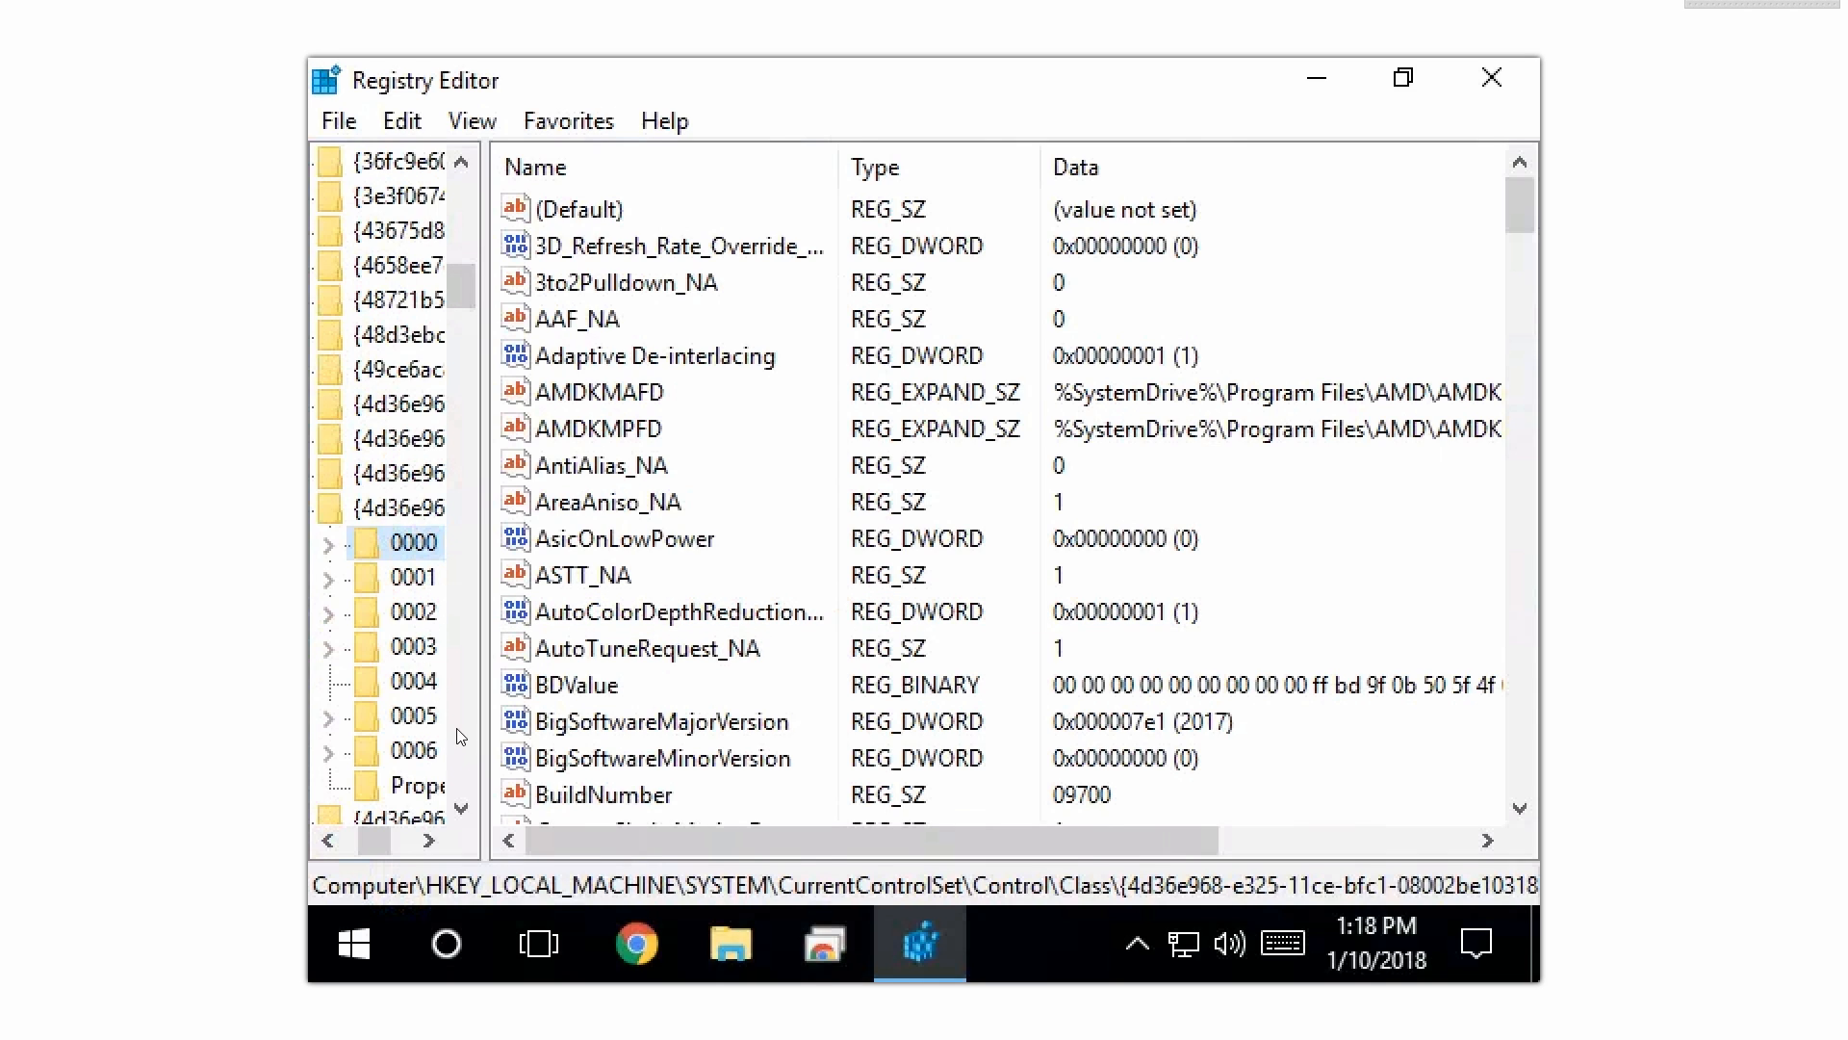
{"action": "left_click", "coordinate": [648, 647]}
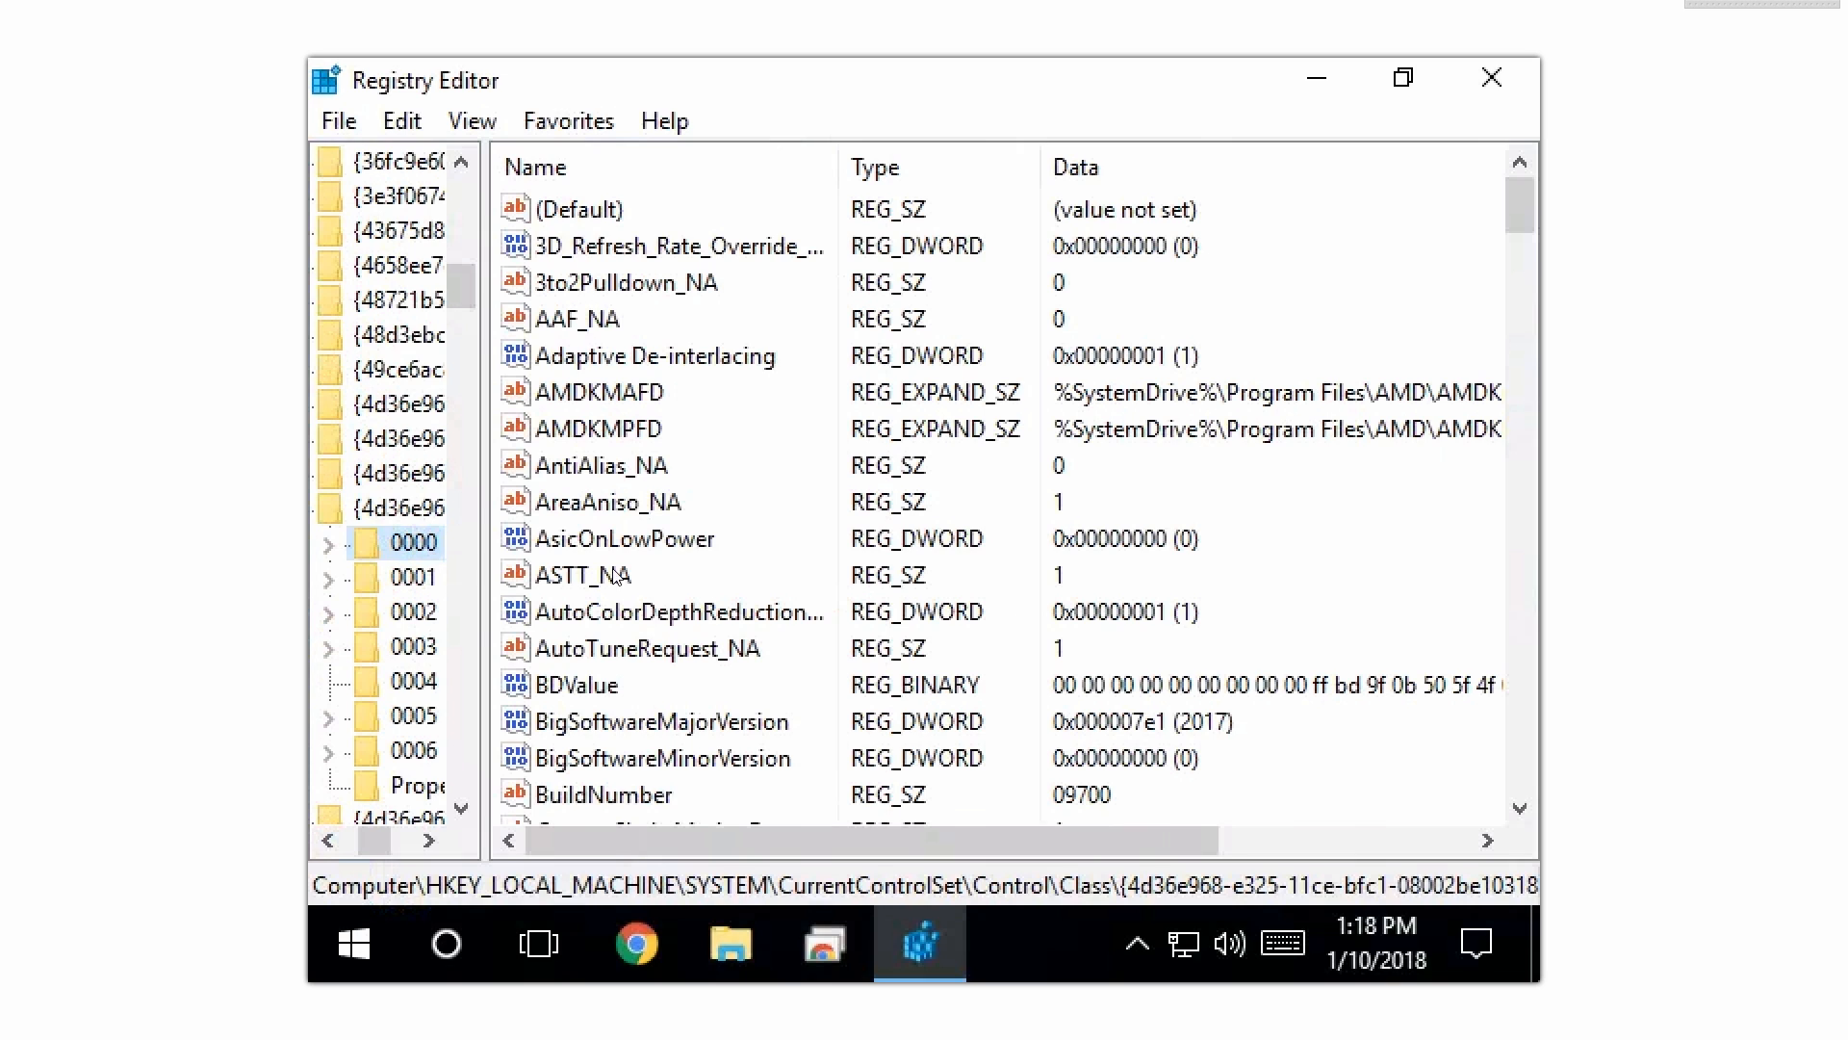
{"action": "scroll", "scroll_direction": "down", "scroll_amount": 3}
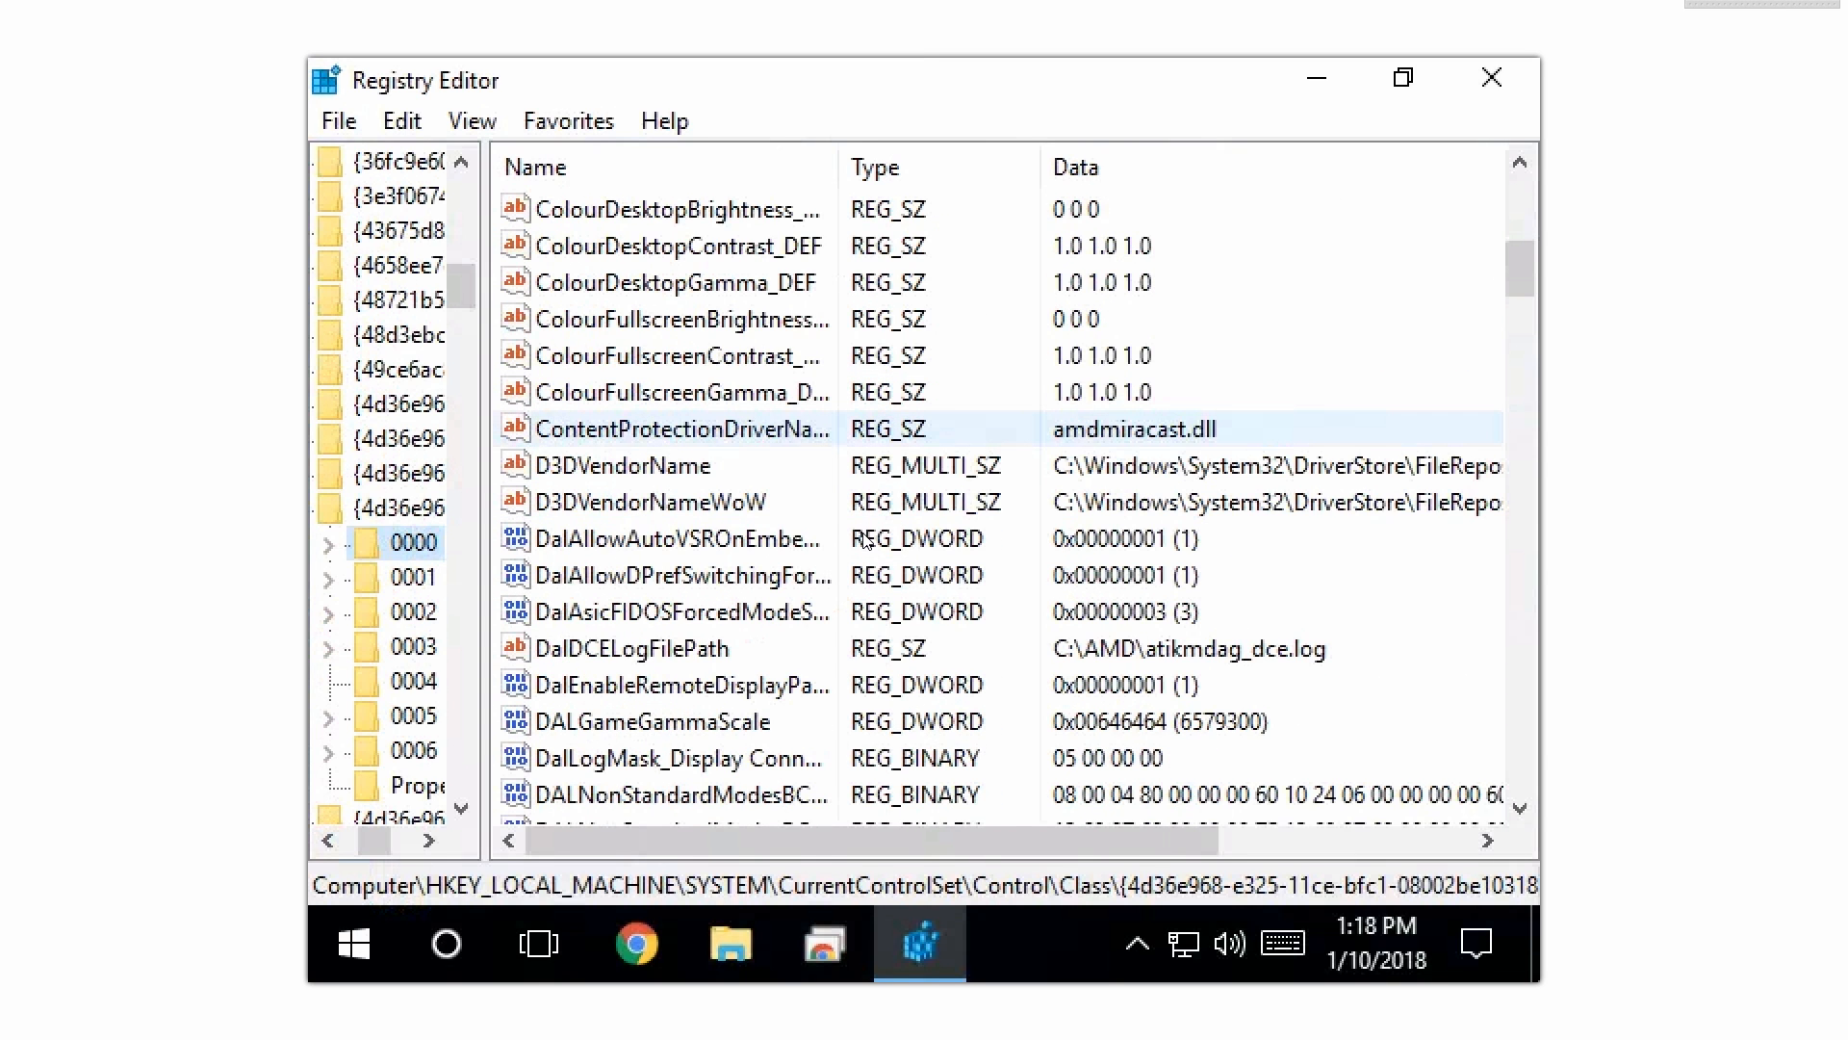
{"action": "scroll", "scroll_direction": "down", "scroll_amount": 3}
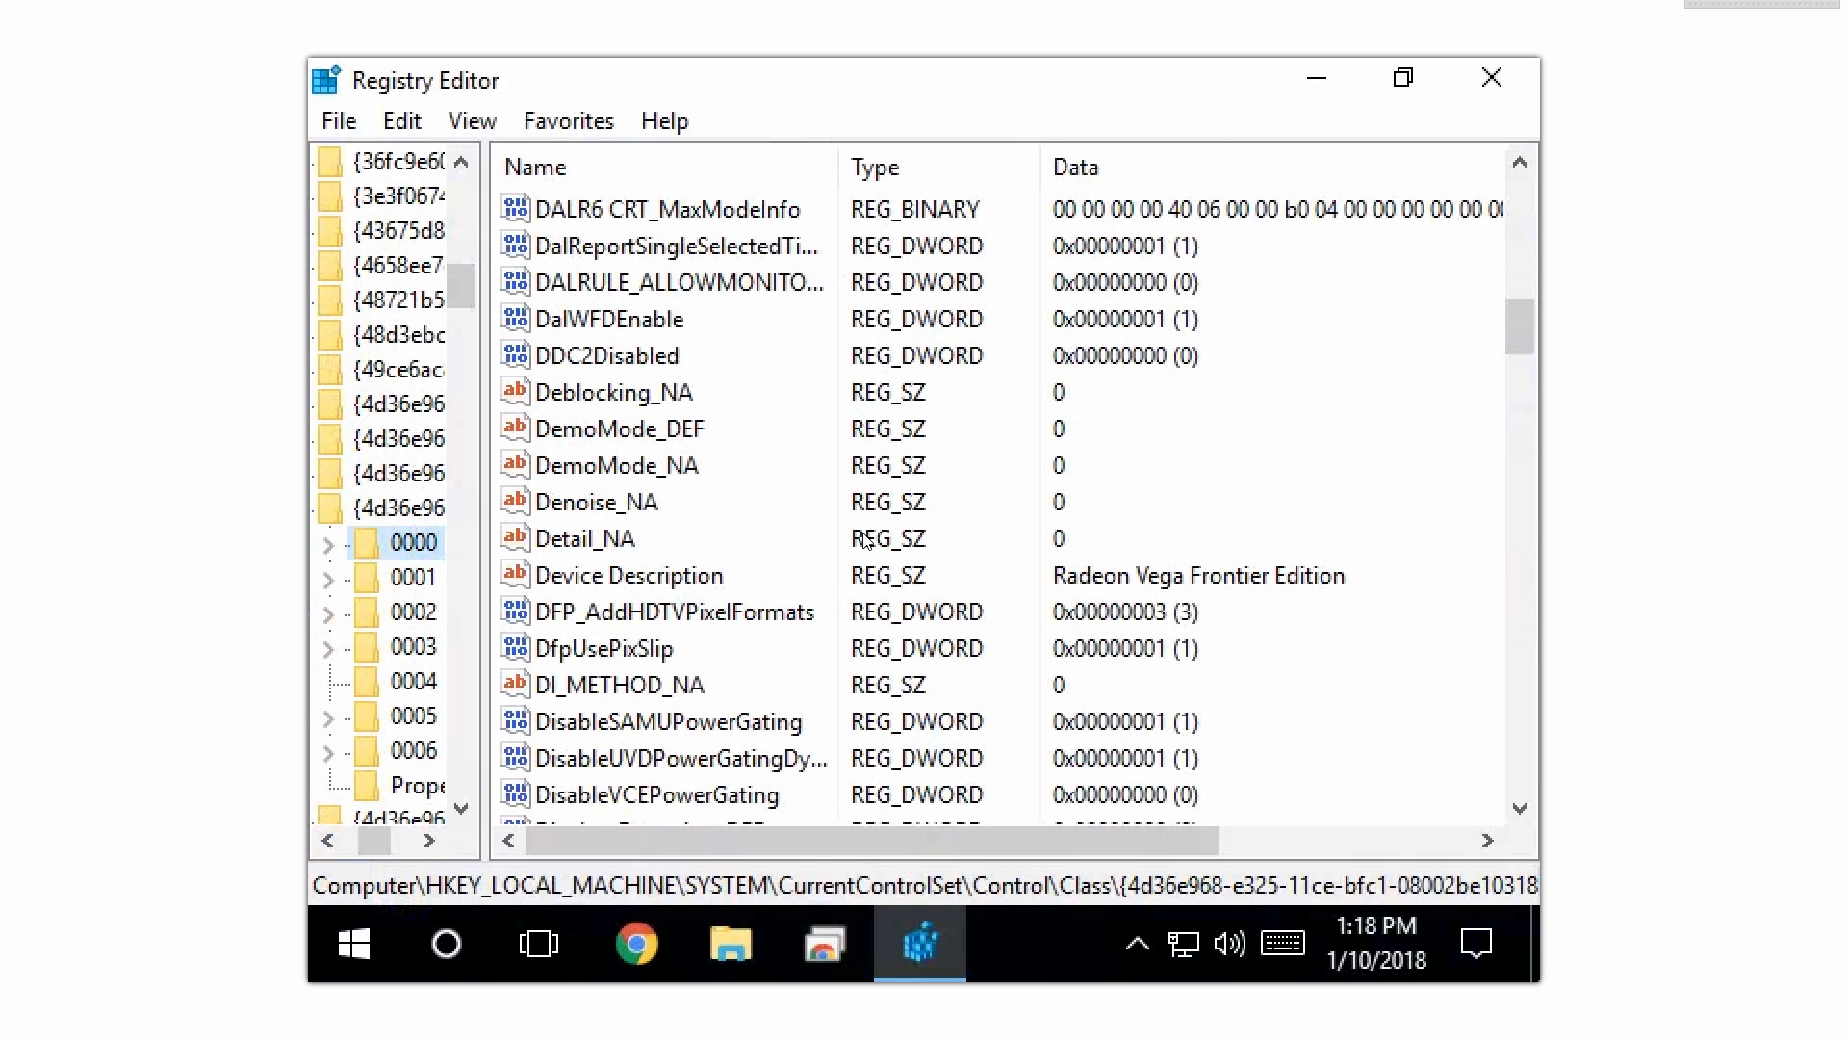
{"action": "left_click", "coordinate": [630, 575]}
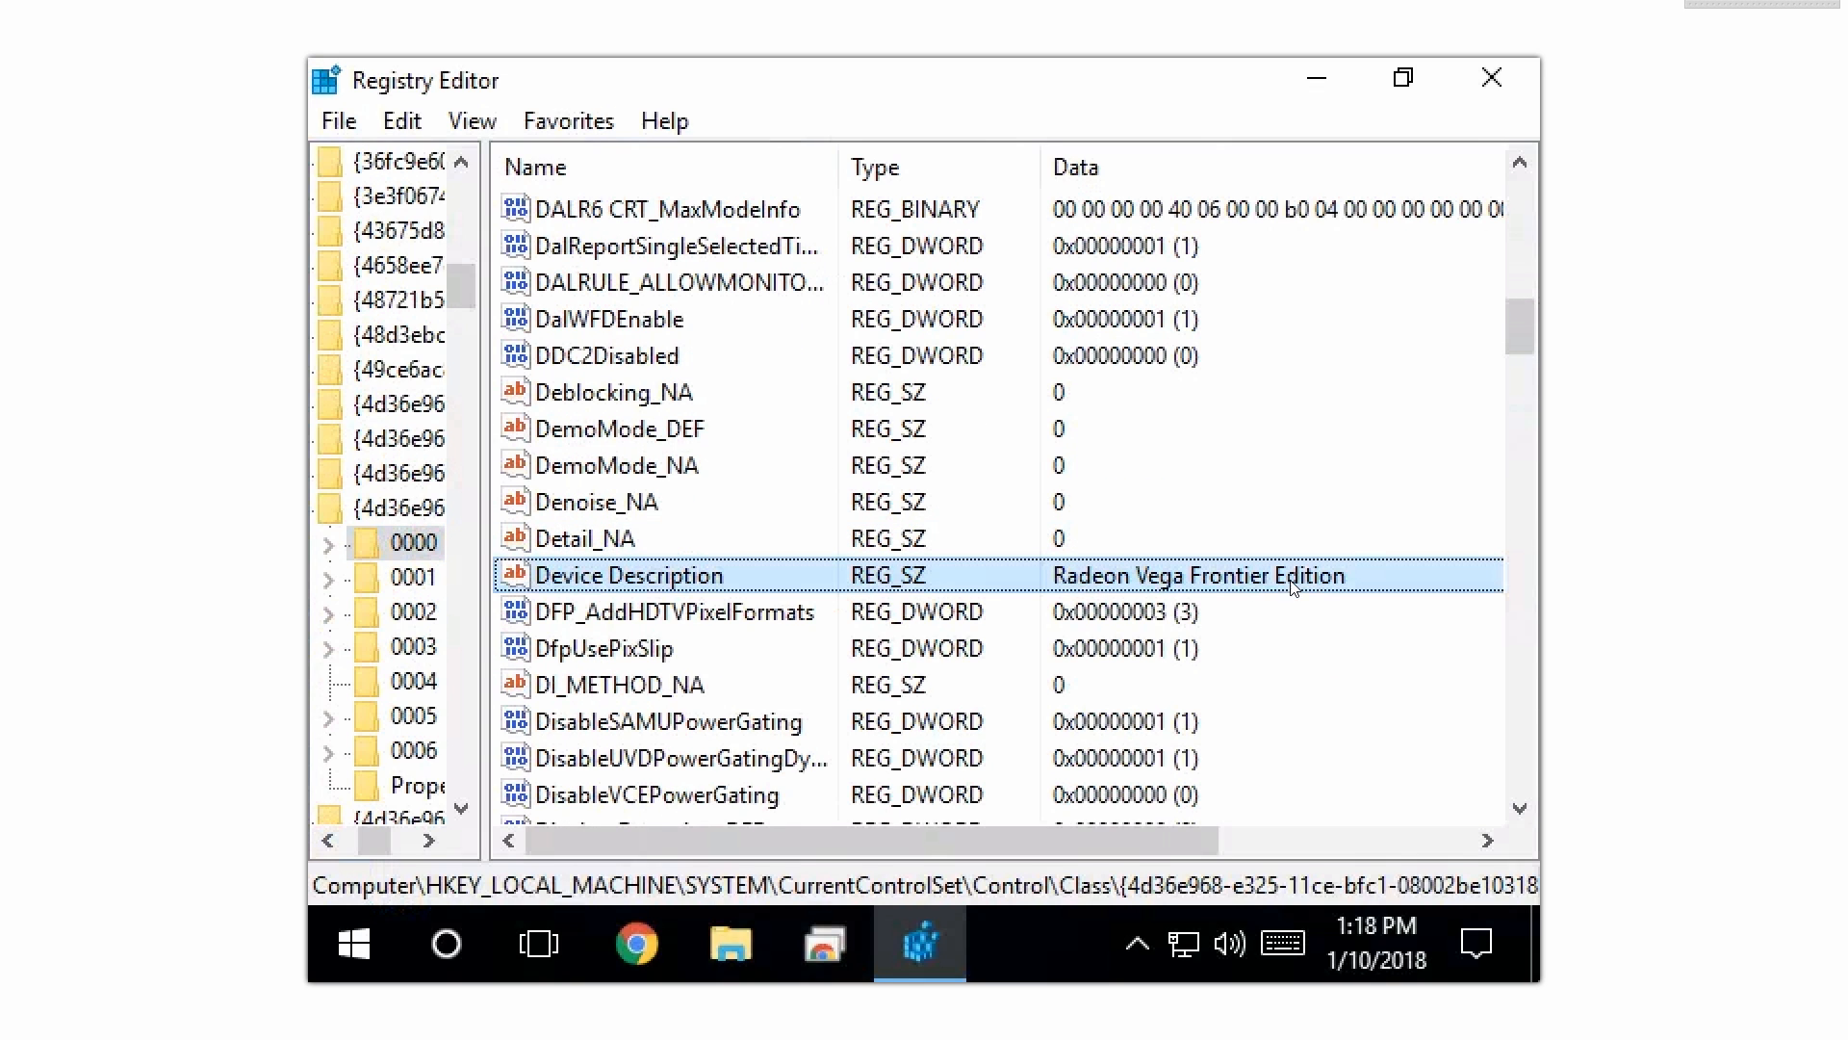
{"action": "mouse_move", "coordinate": [1123, 598]}
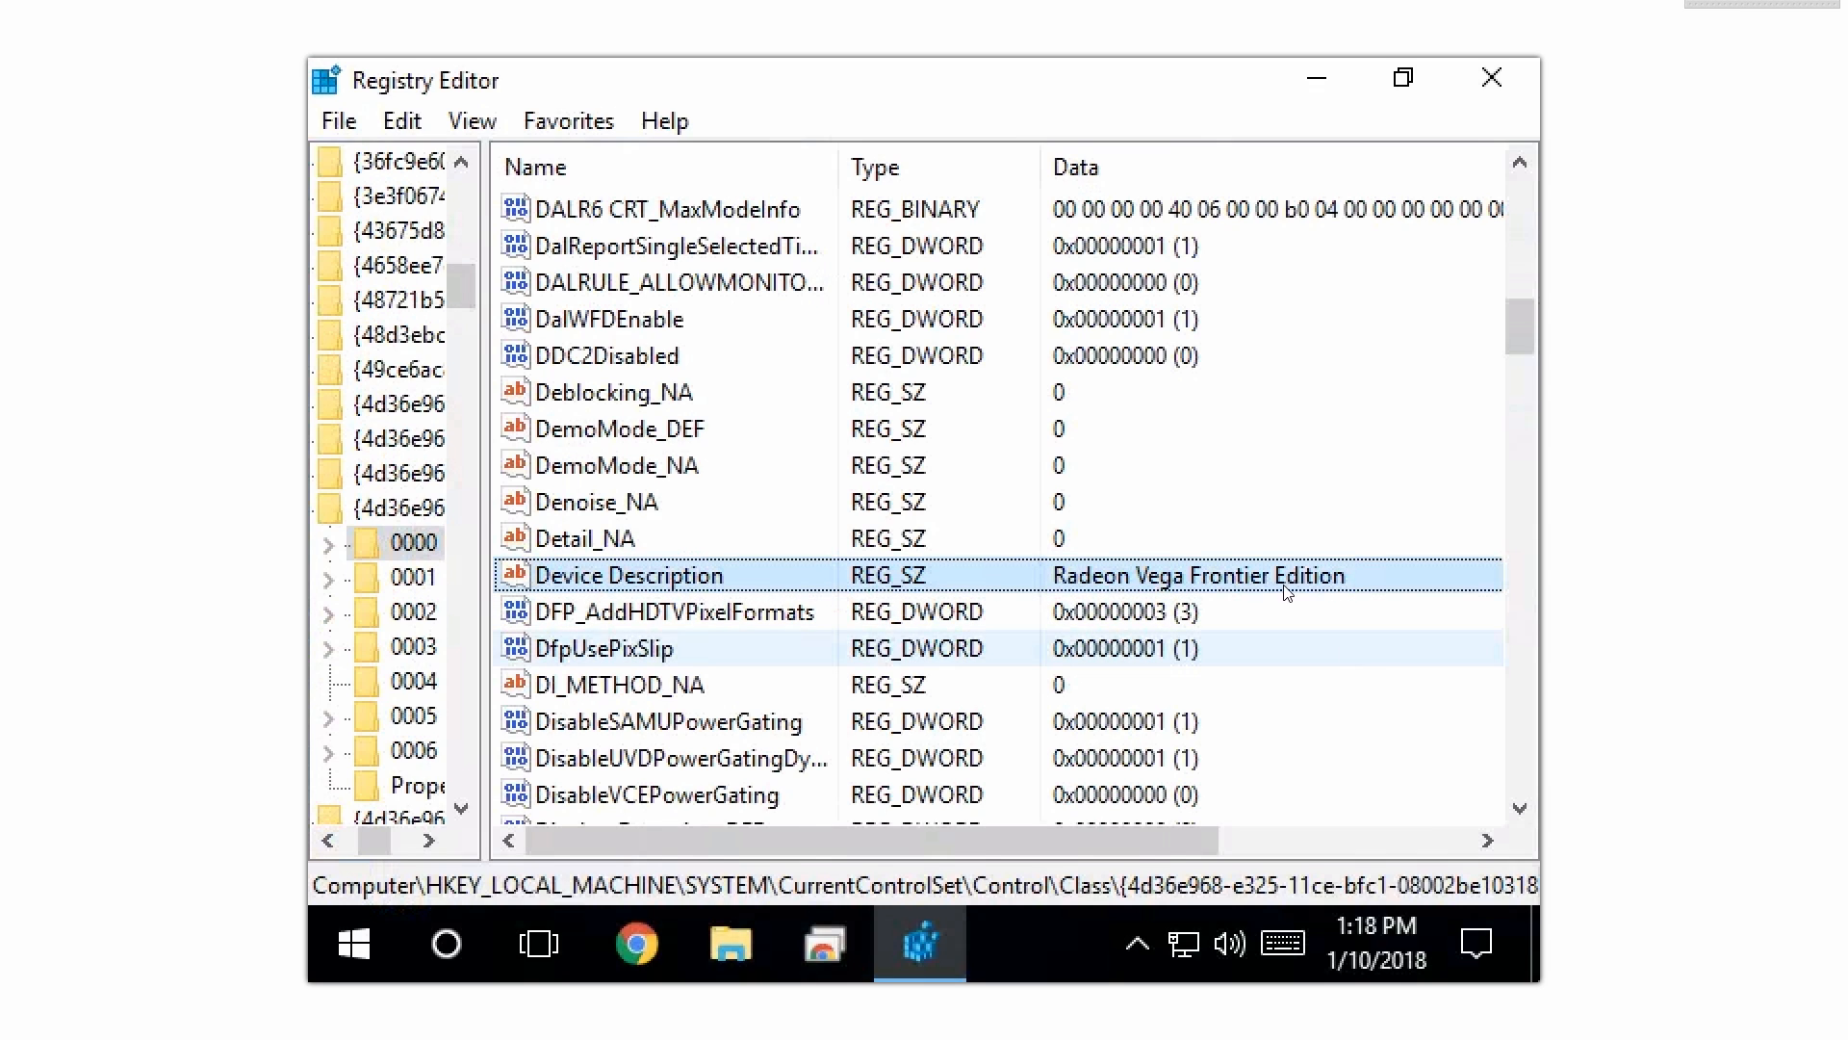
{"action": "left_click", "coordinate": [414, 578]}
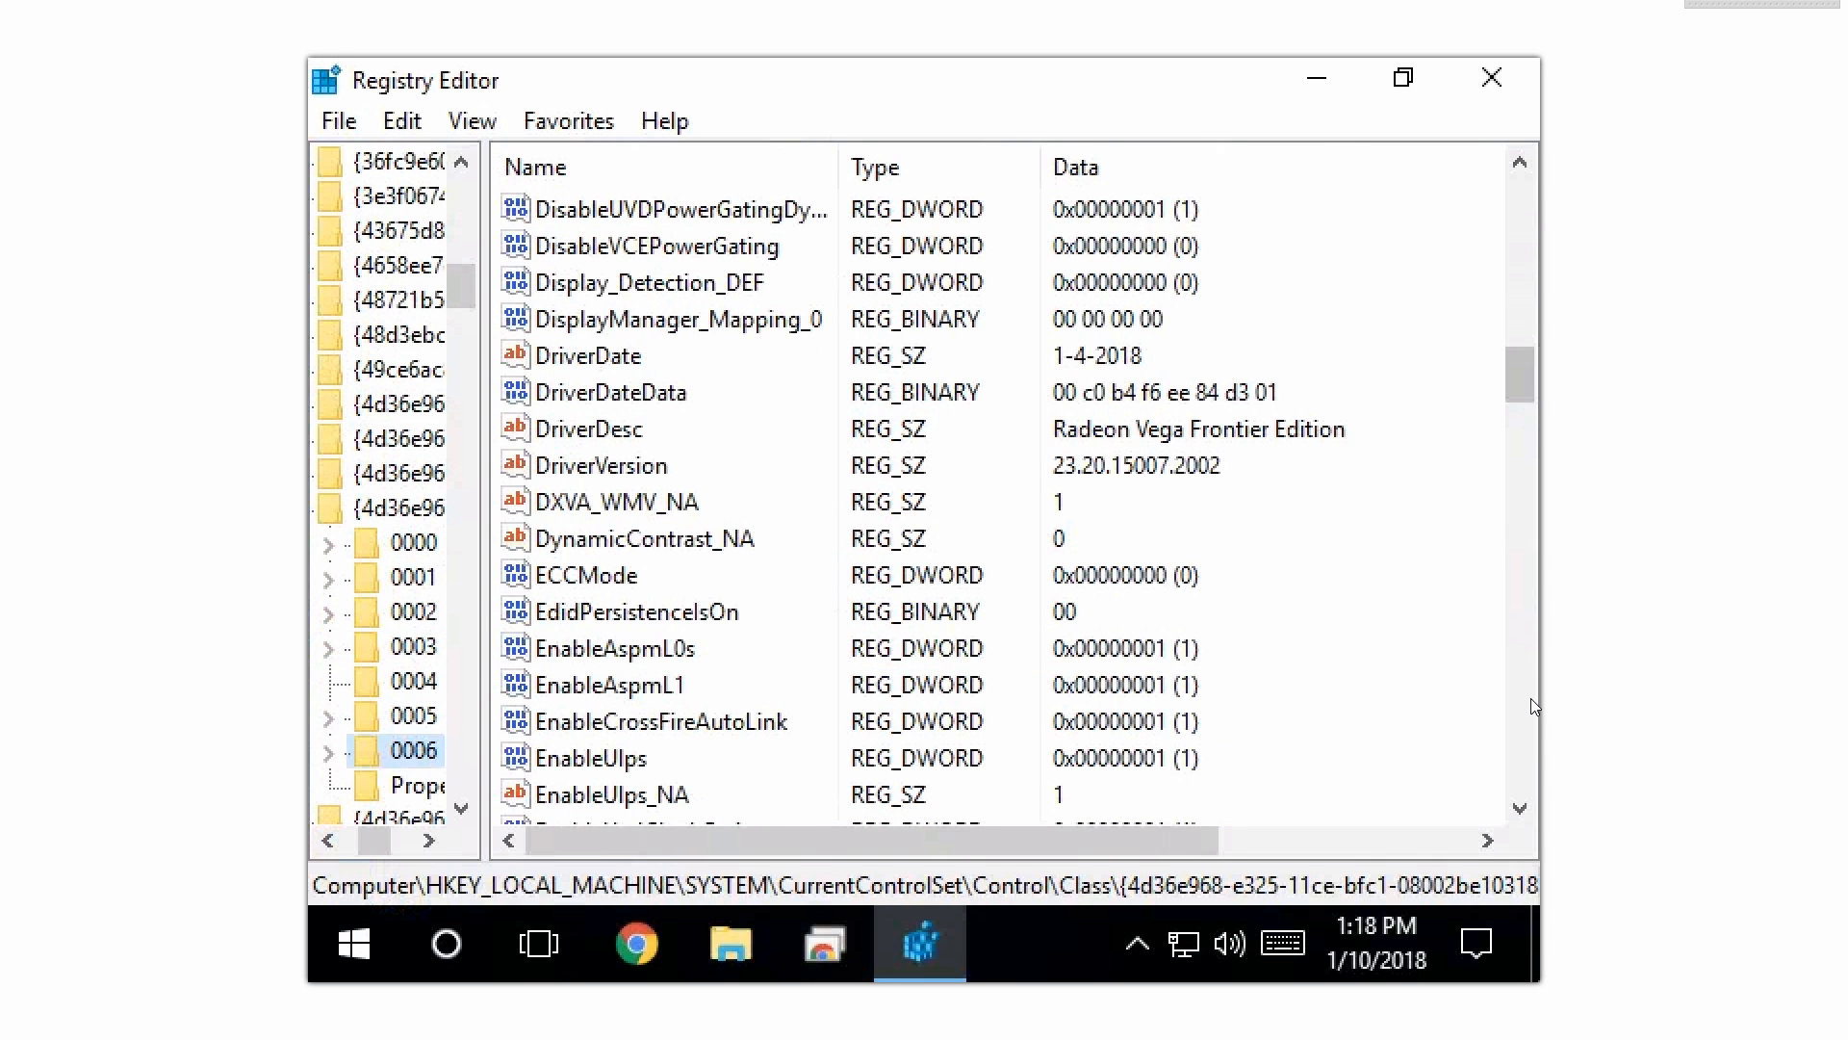
{"action": "left_click", "coordinate": [656, 720]}
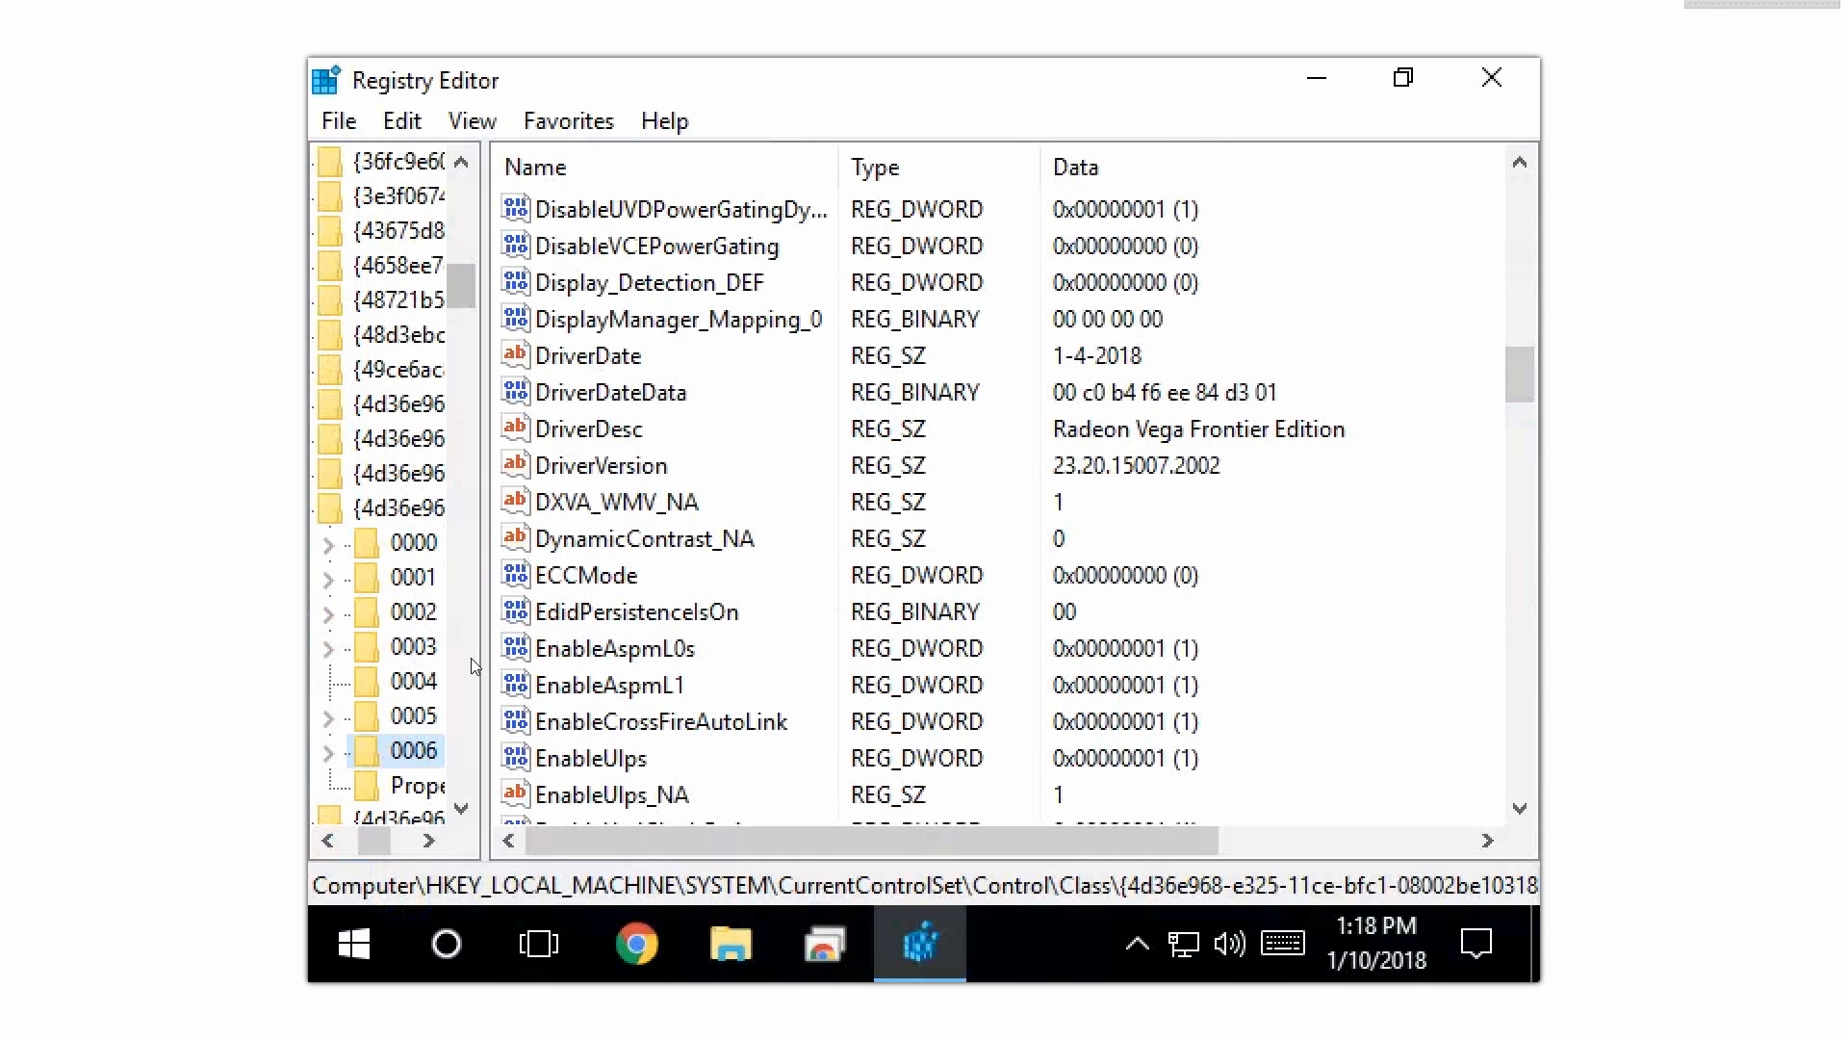
{"action": "left_click", "coordinate": [411, 541]}
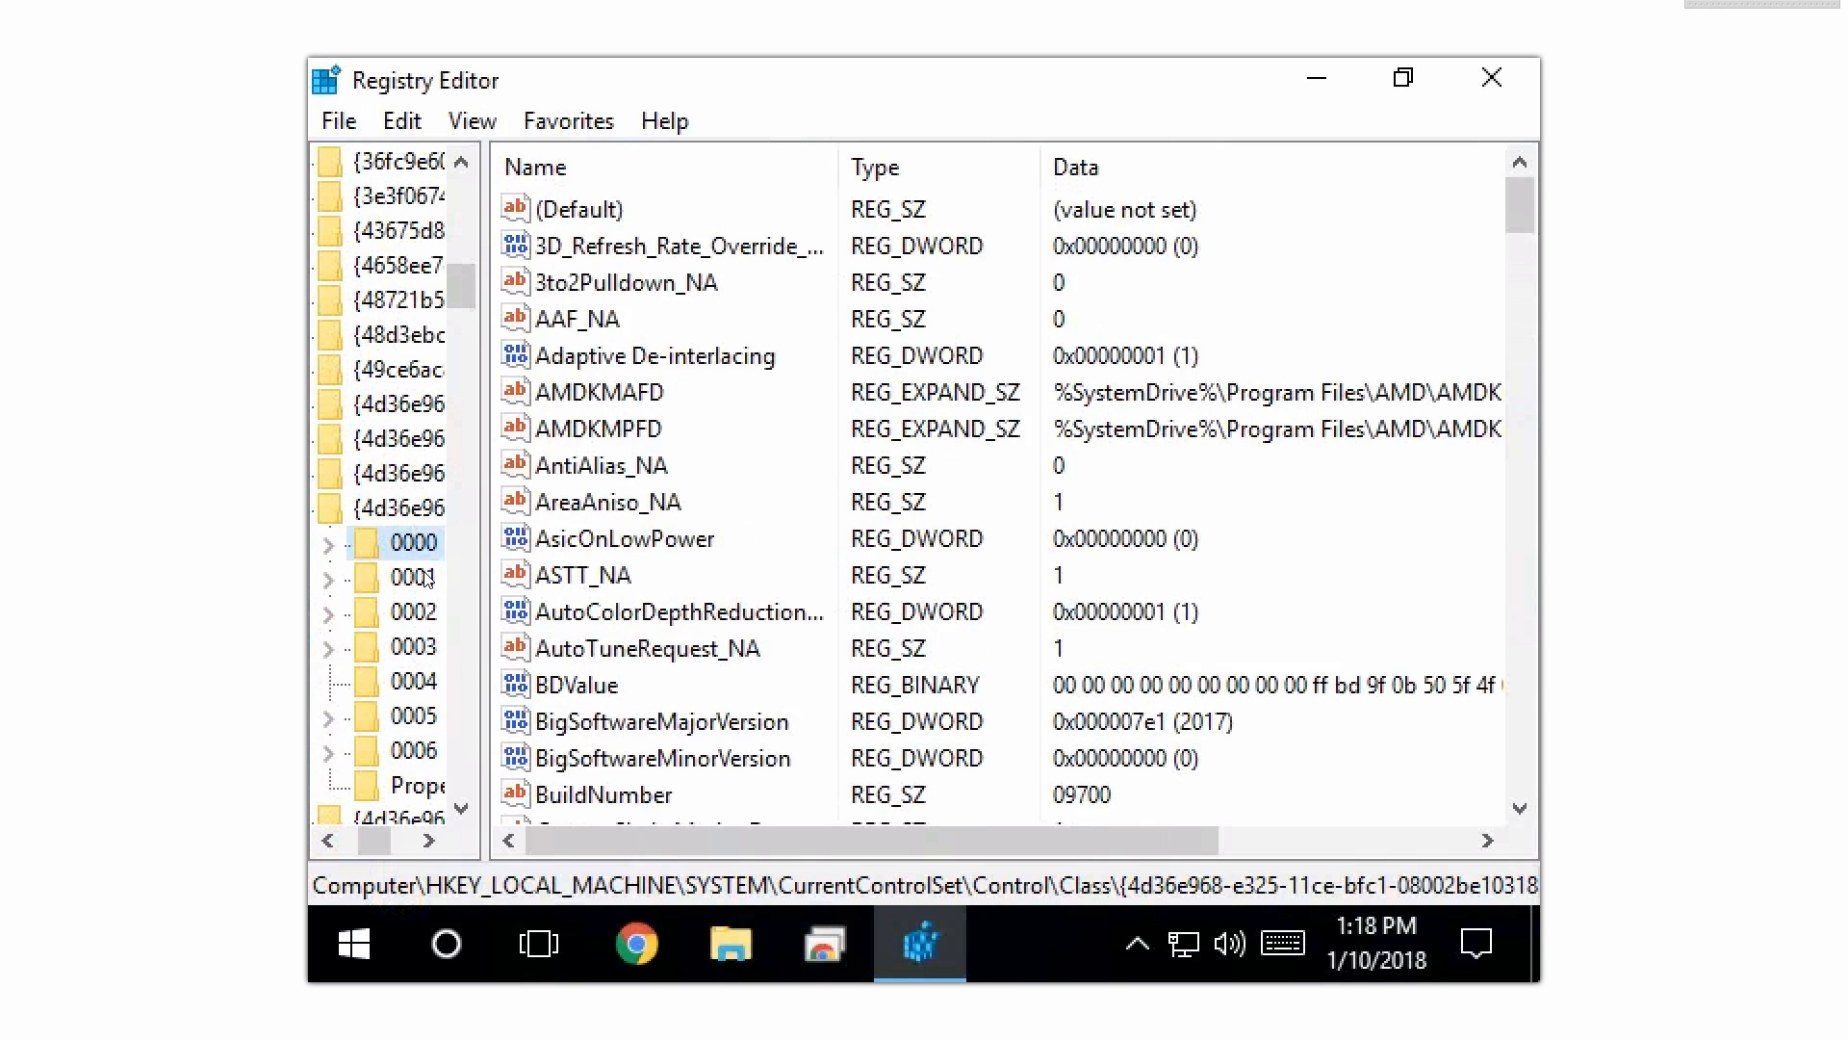
{"action": "left_click", "coordinate": [411, 645]}
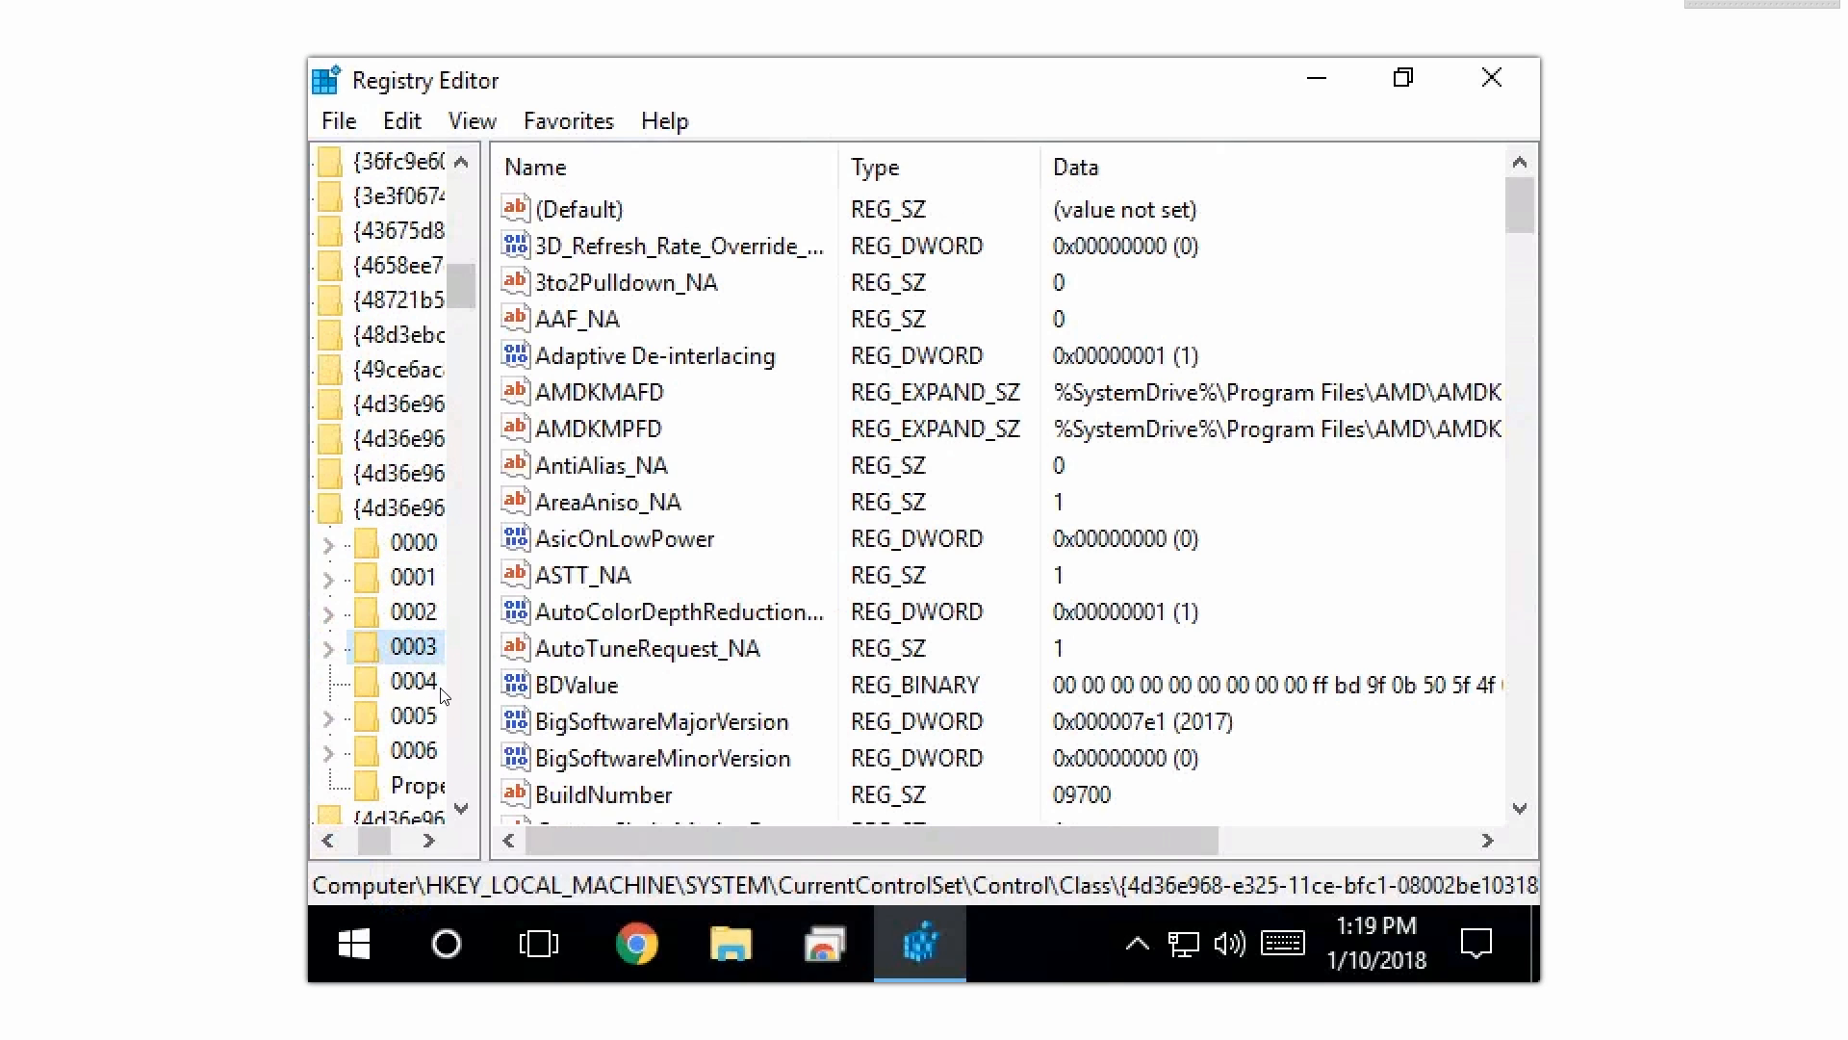
{"action": "left_click", "coordinate": [413, 715]}
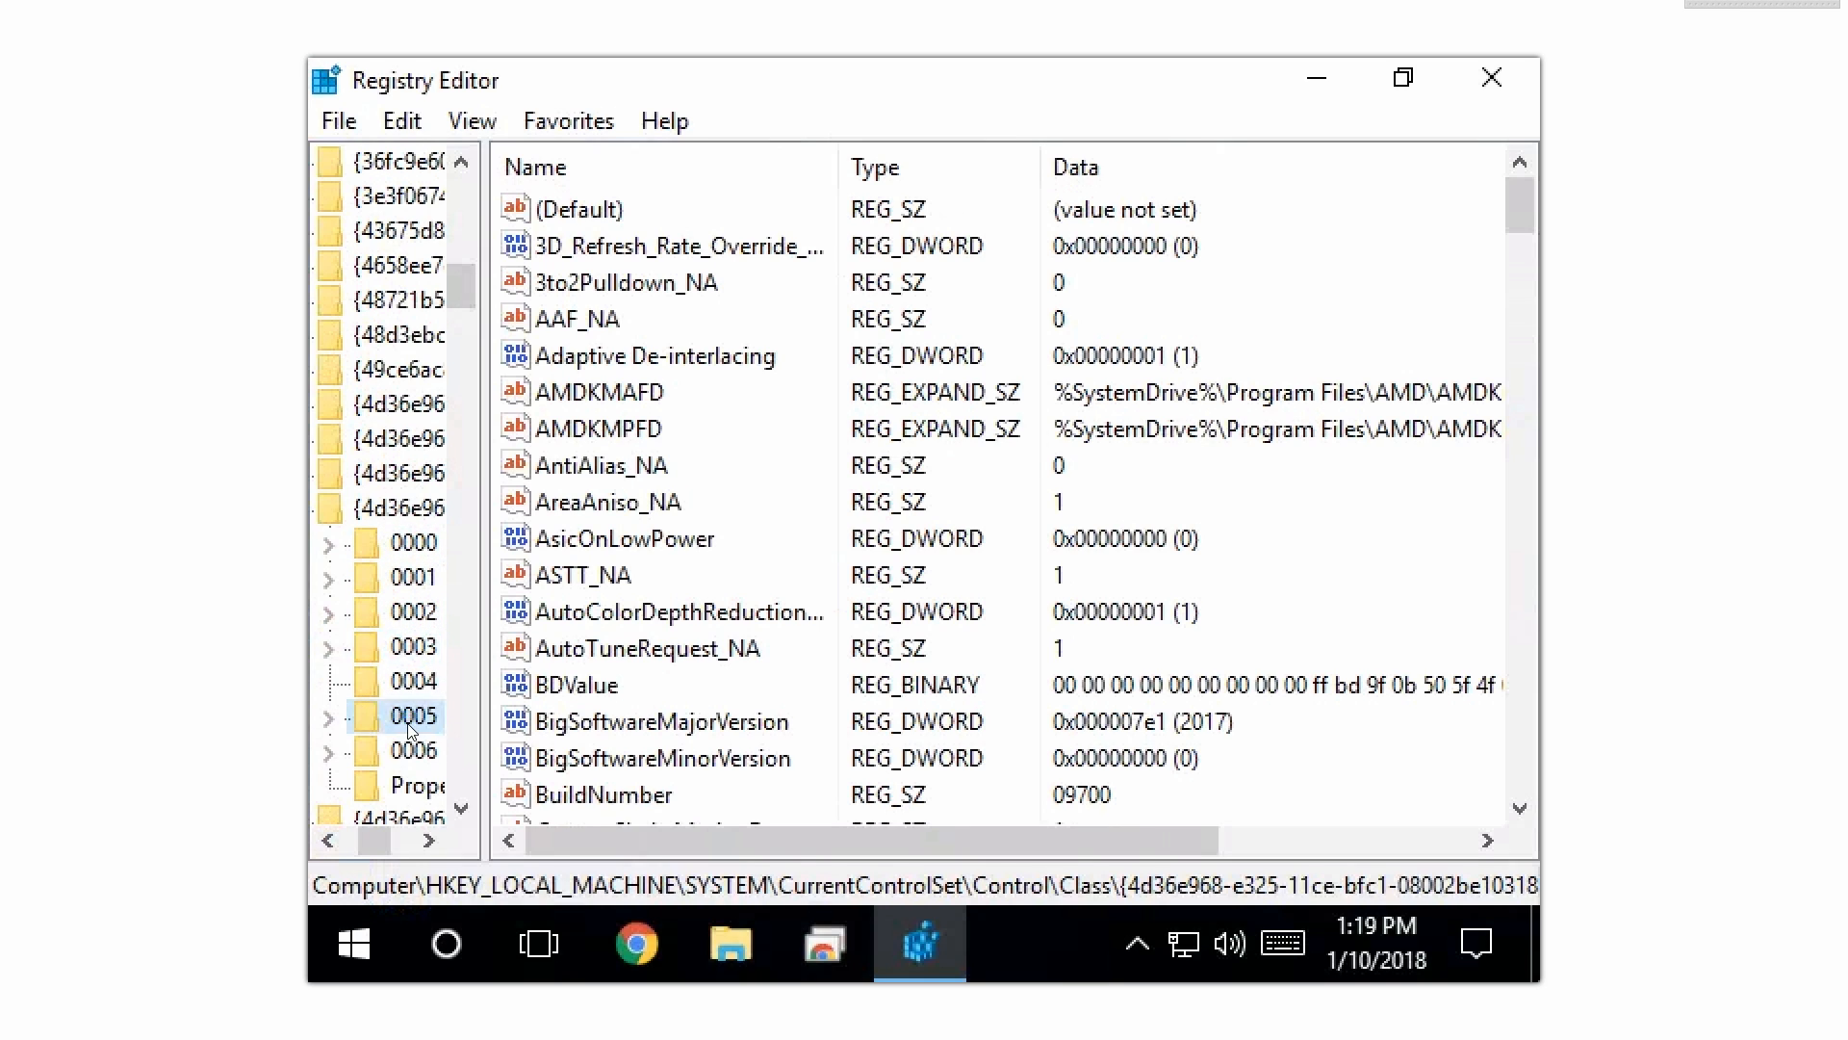
{"action": "left_click", "coordinate": [414, 749]}
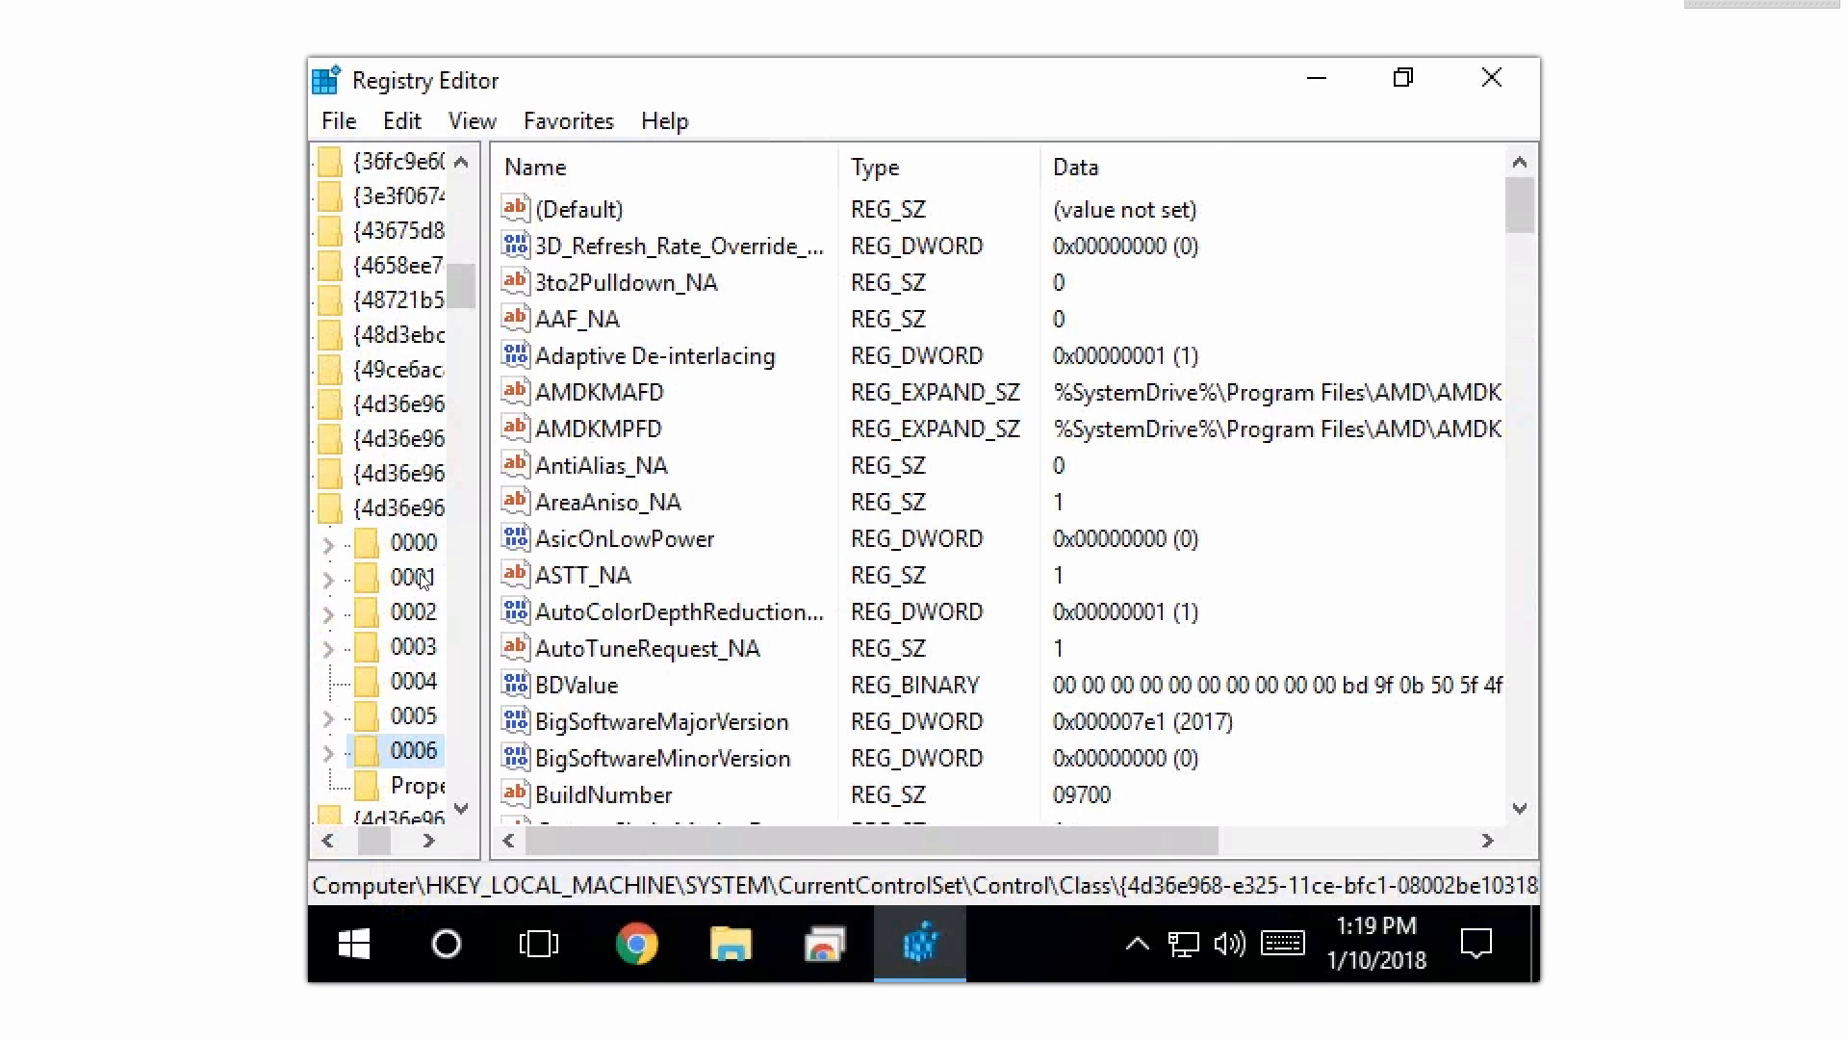
{"action": "left_click", "coordinate": [411, 541]}
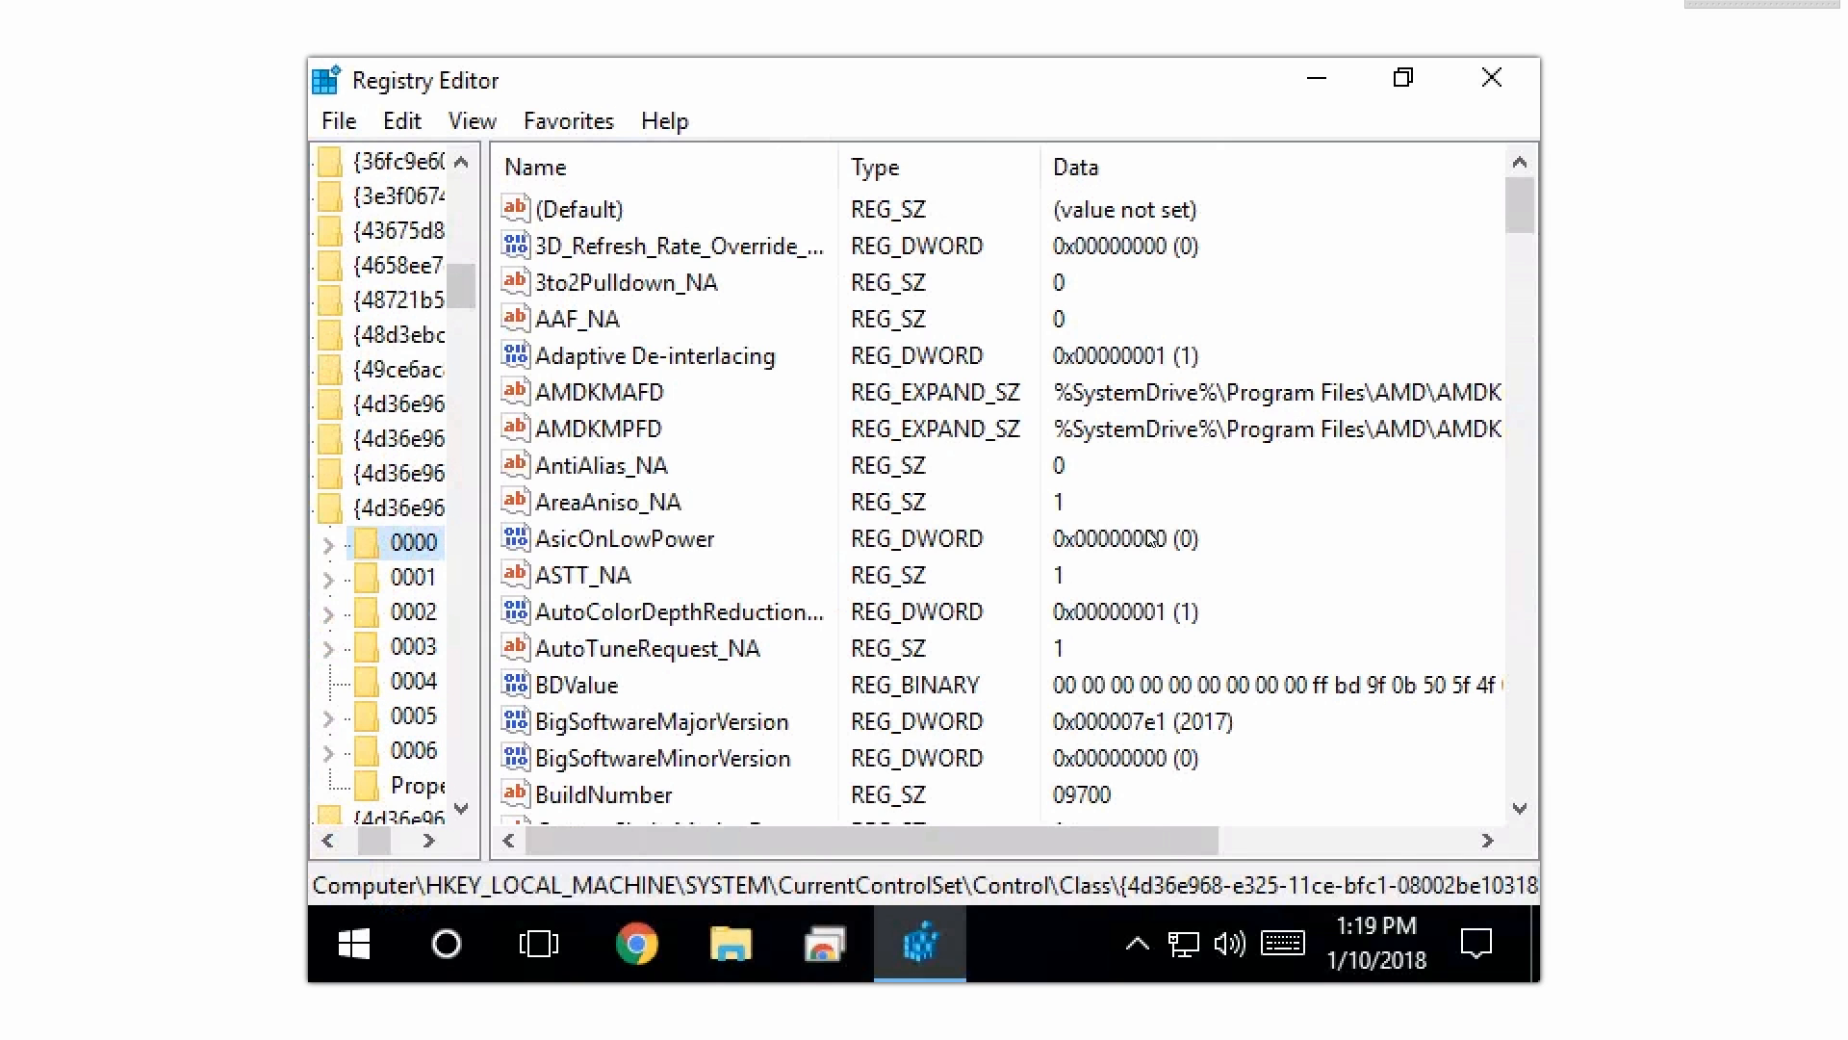
{"action": "scroll", "scroll_direction": "down", "scroll_amount": 3}
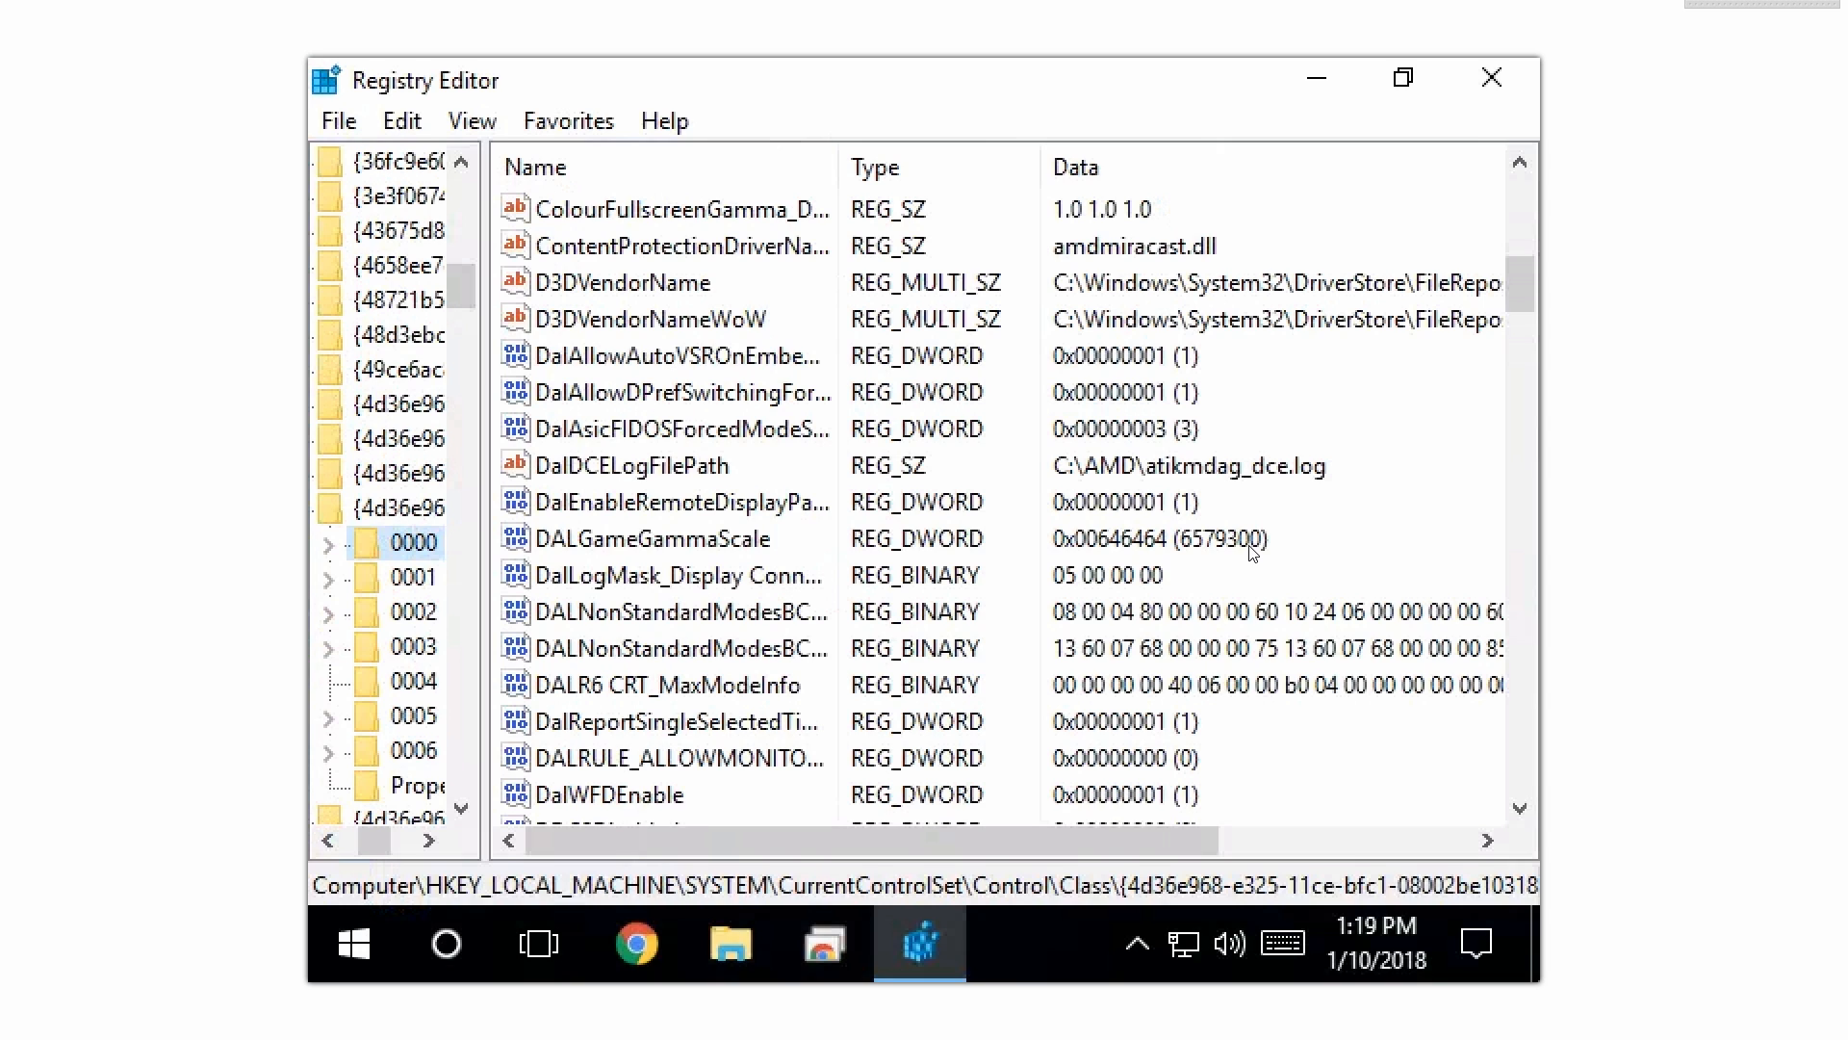
{"action": "scroll", "scroll_direction": "down", "scroll_amount": 3}
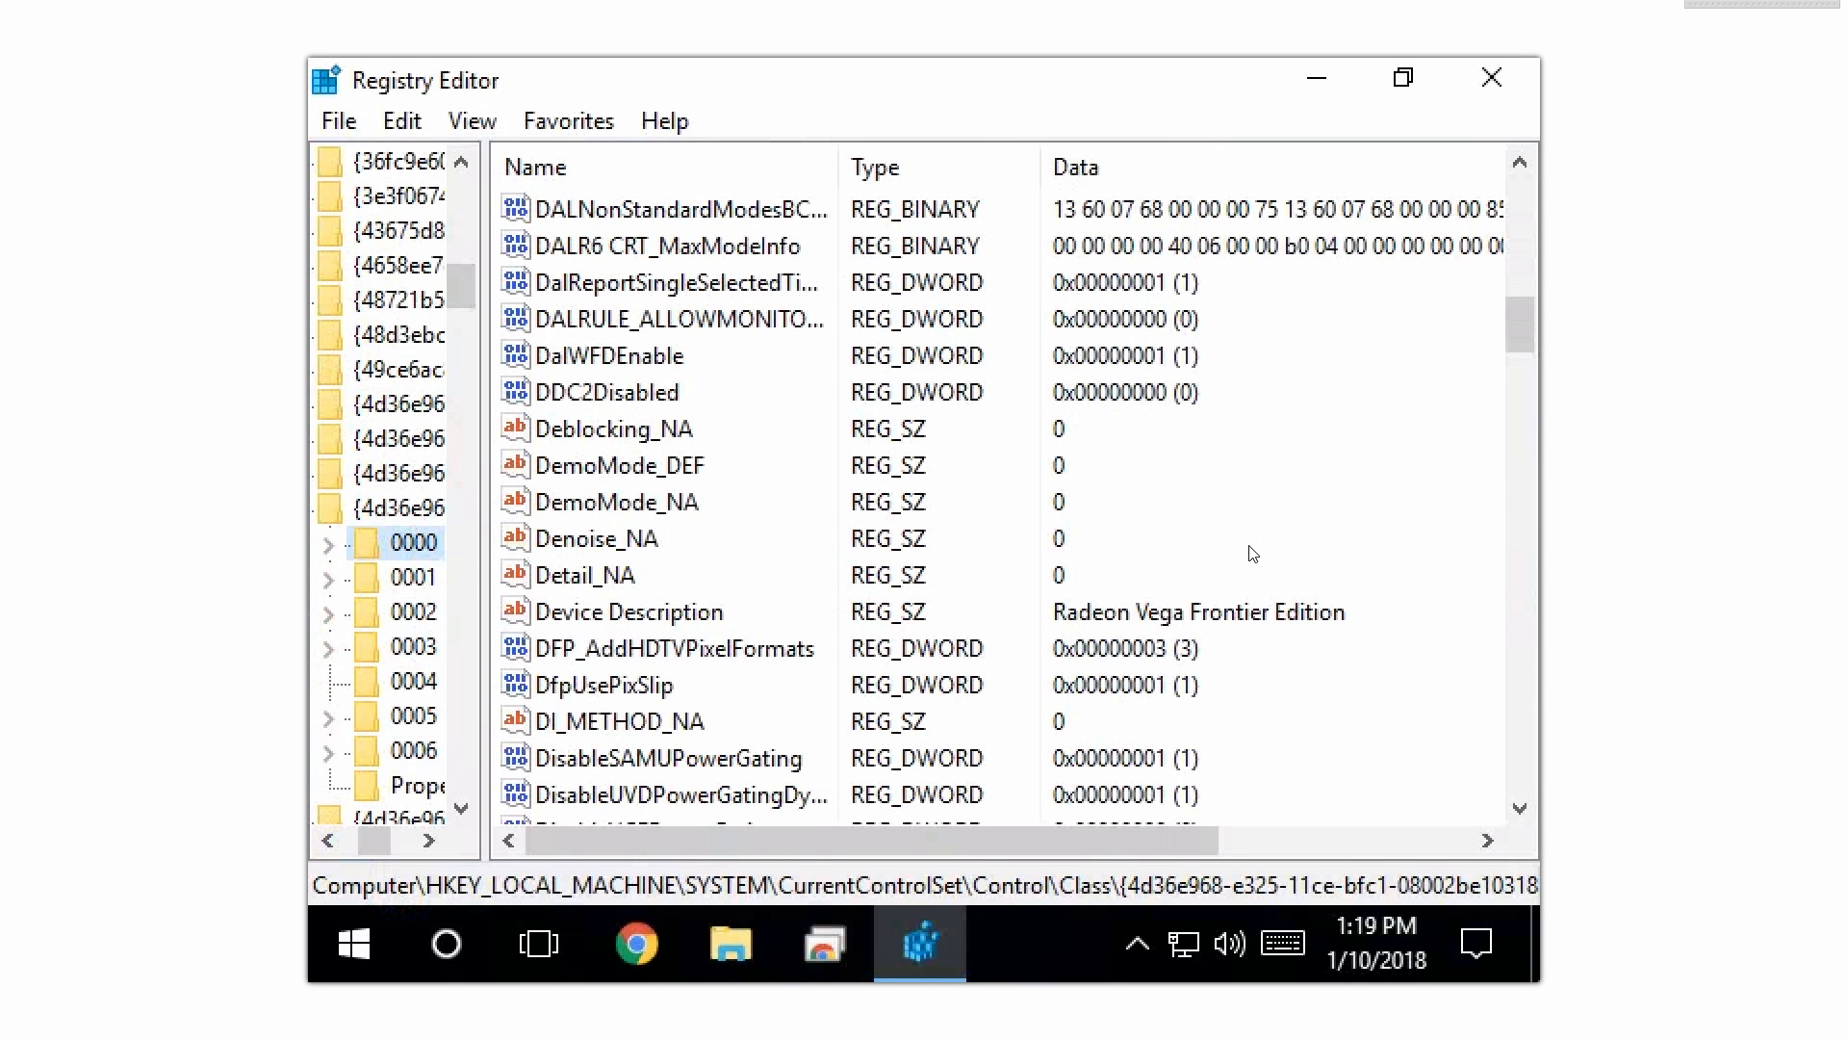
{"action": "scroll", "scroll_direction": "down", "scroll_amount": 3}
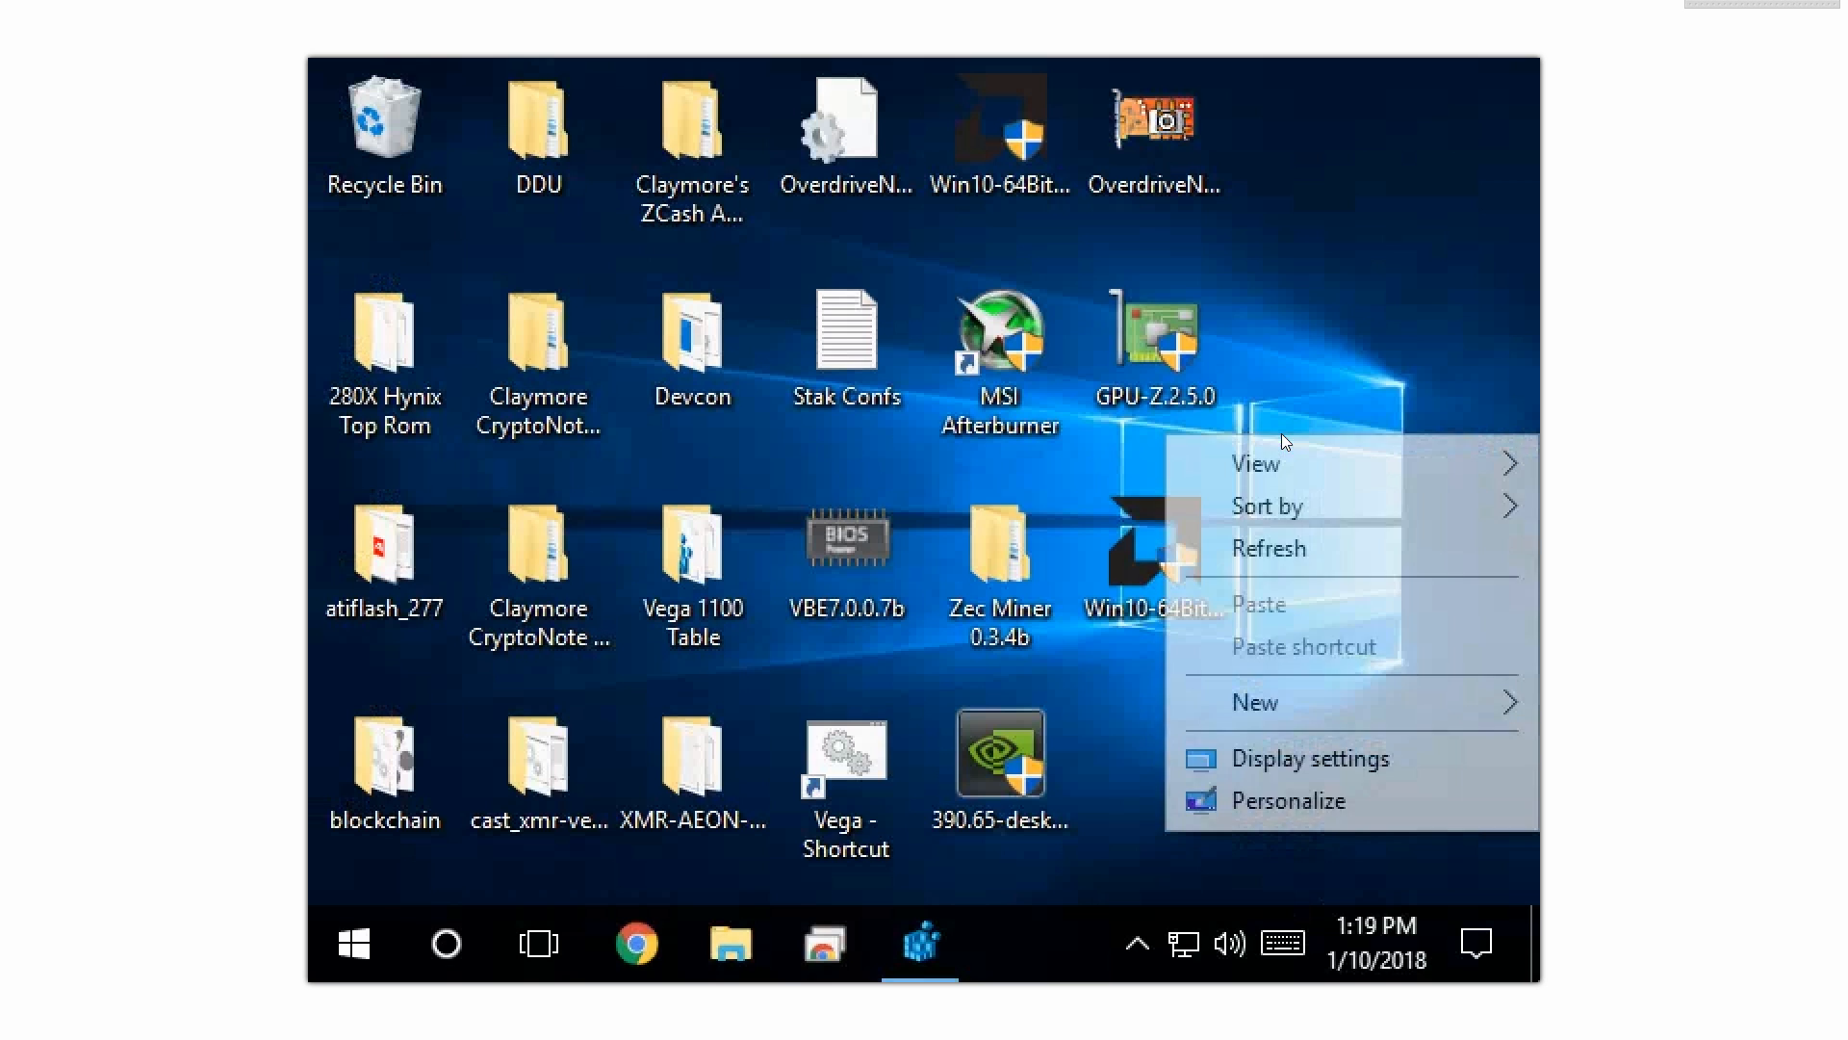
{"action": "mouse_move", "coordinate": [954, 936]}
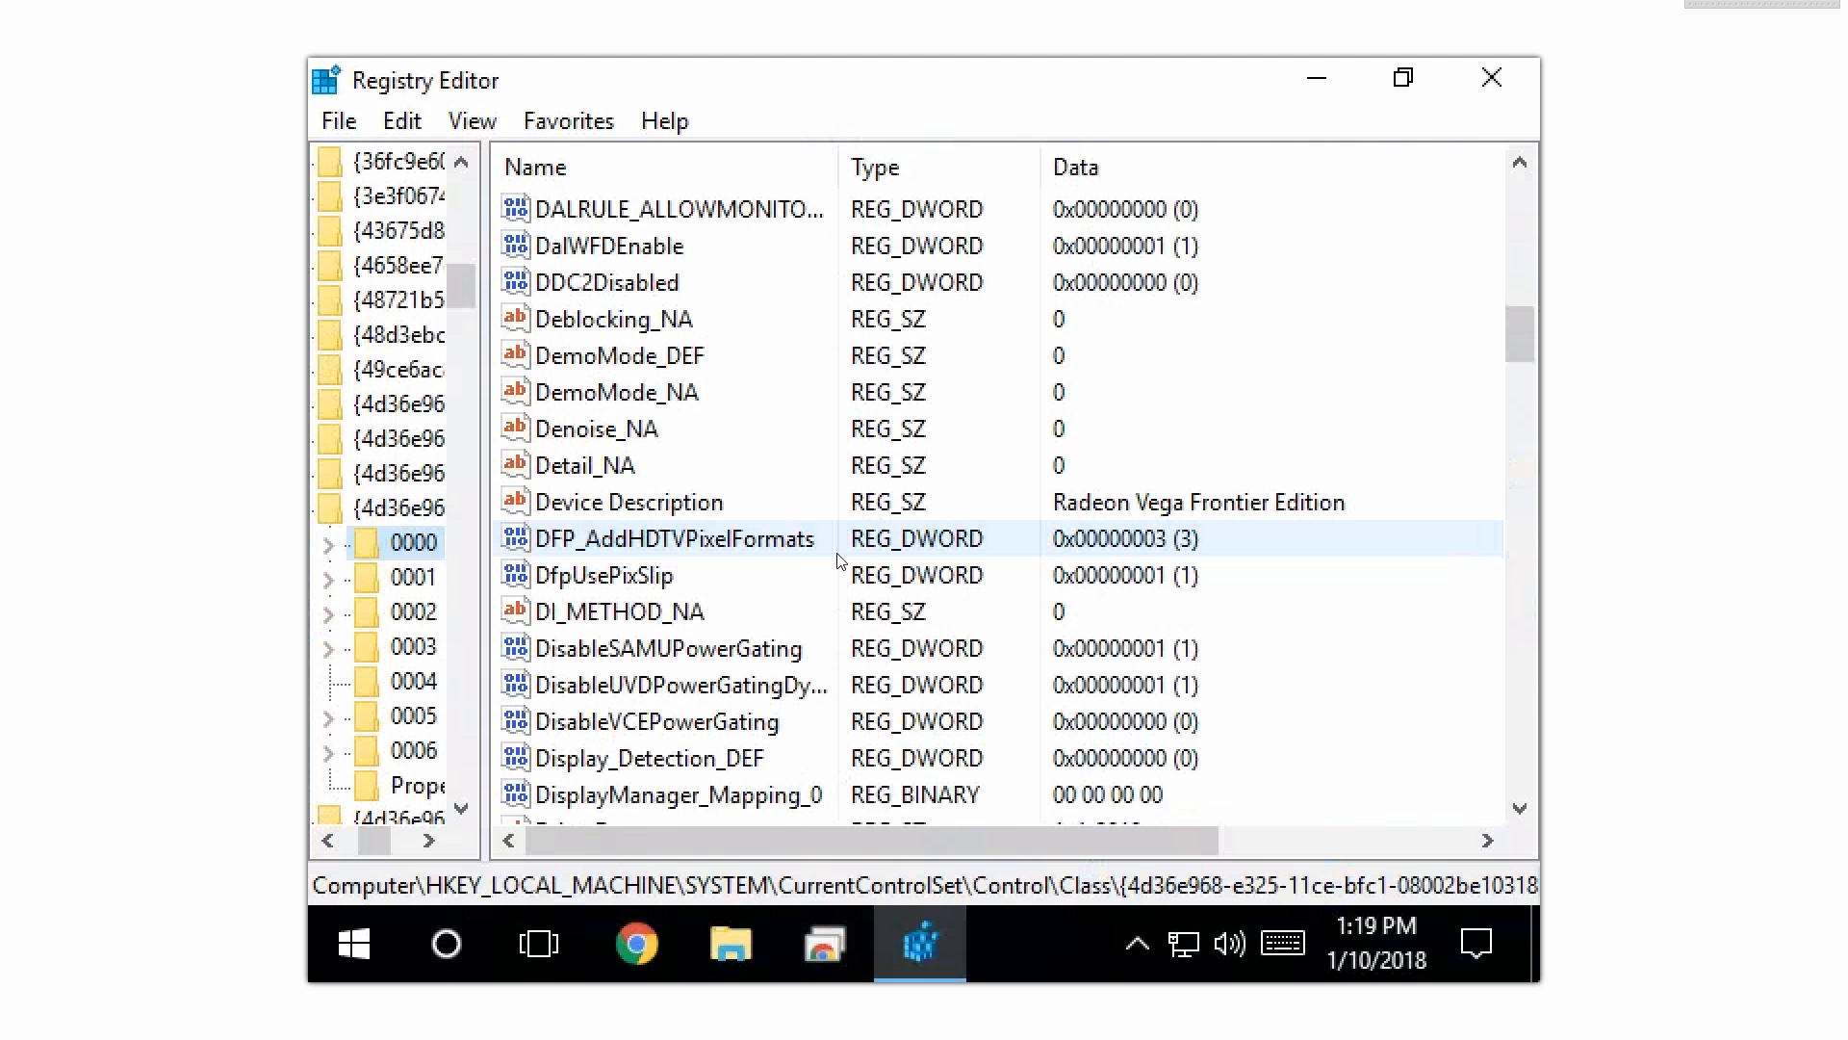
Step: Set EnableCrossFireAutoLink and EnableUlps to 0 in adapter key 0000
{"action": "left_click", "coordinate": [622, 611]}
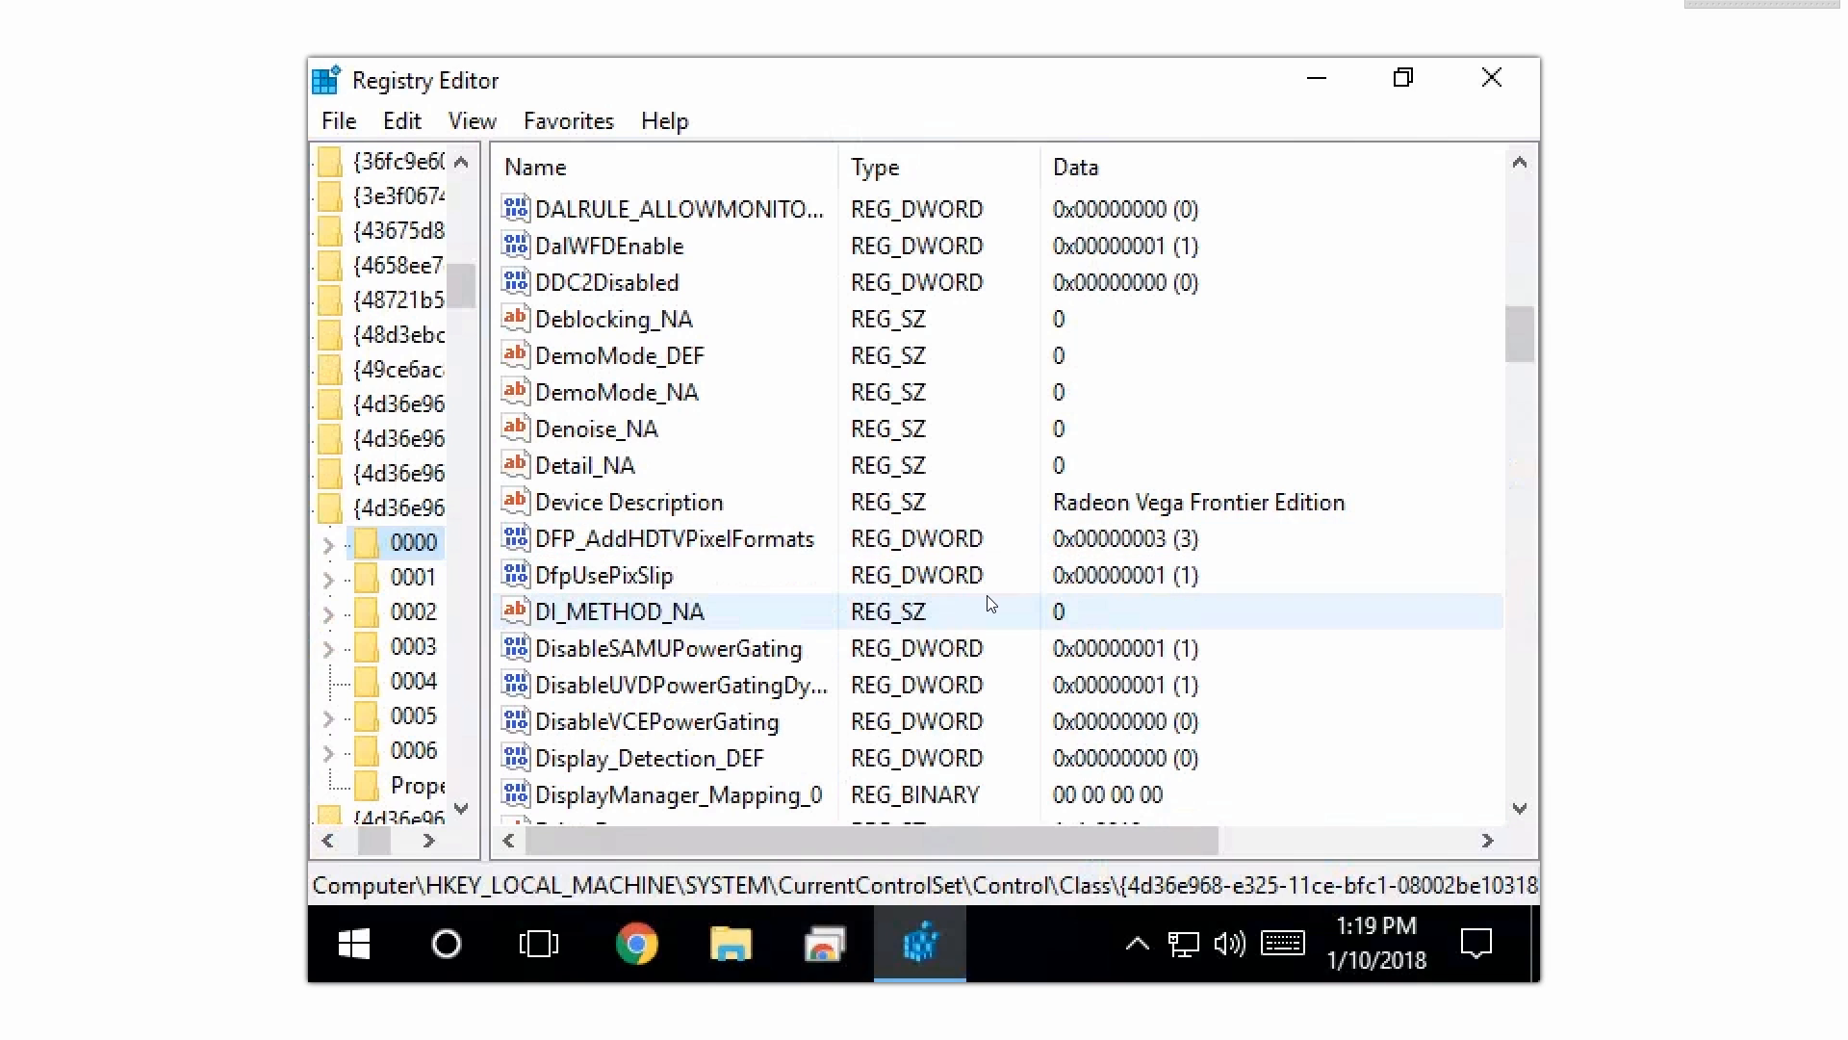
{"action": "scroll", "scroll_direction": "down", "scroll_amount": 3}
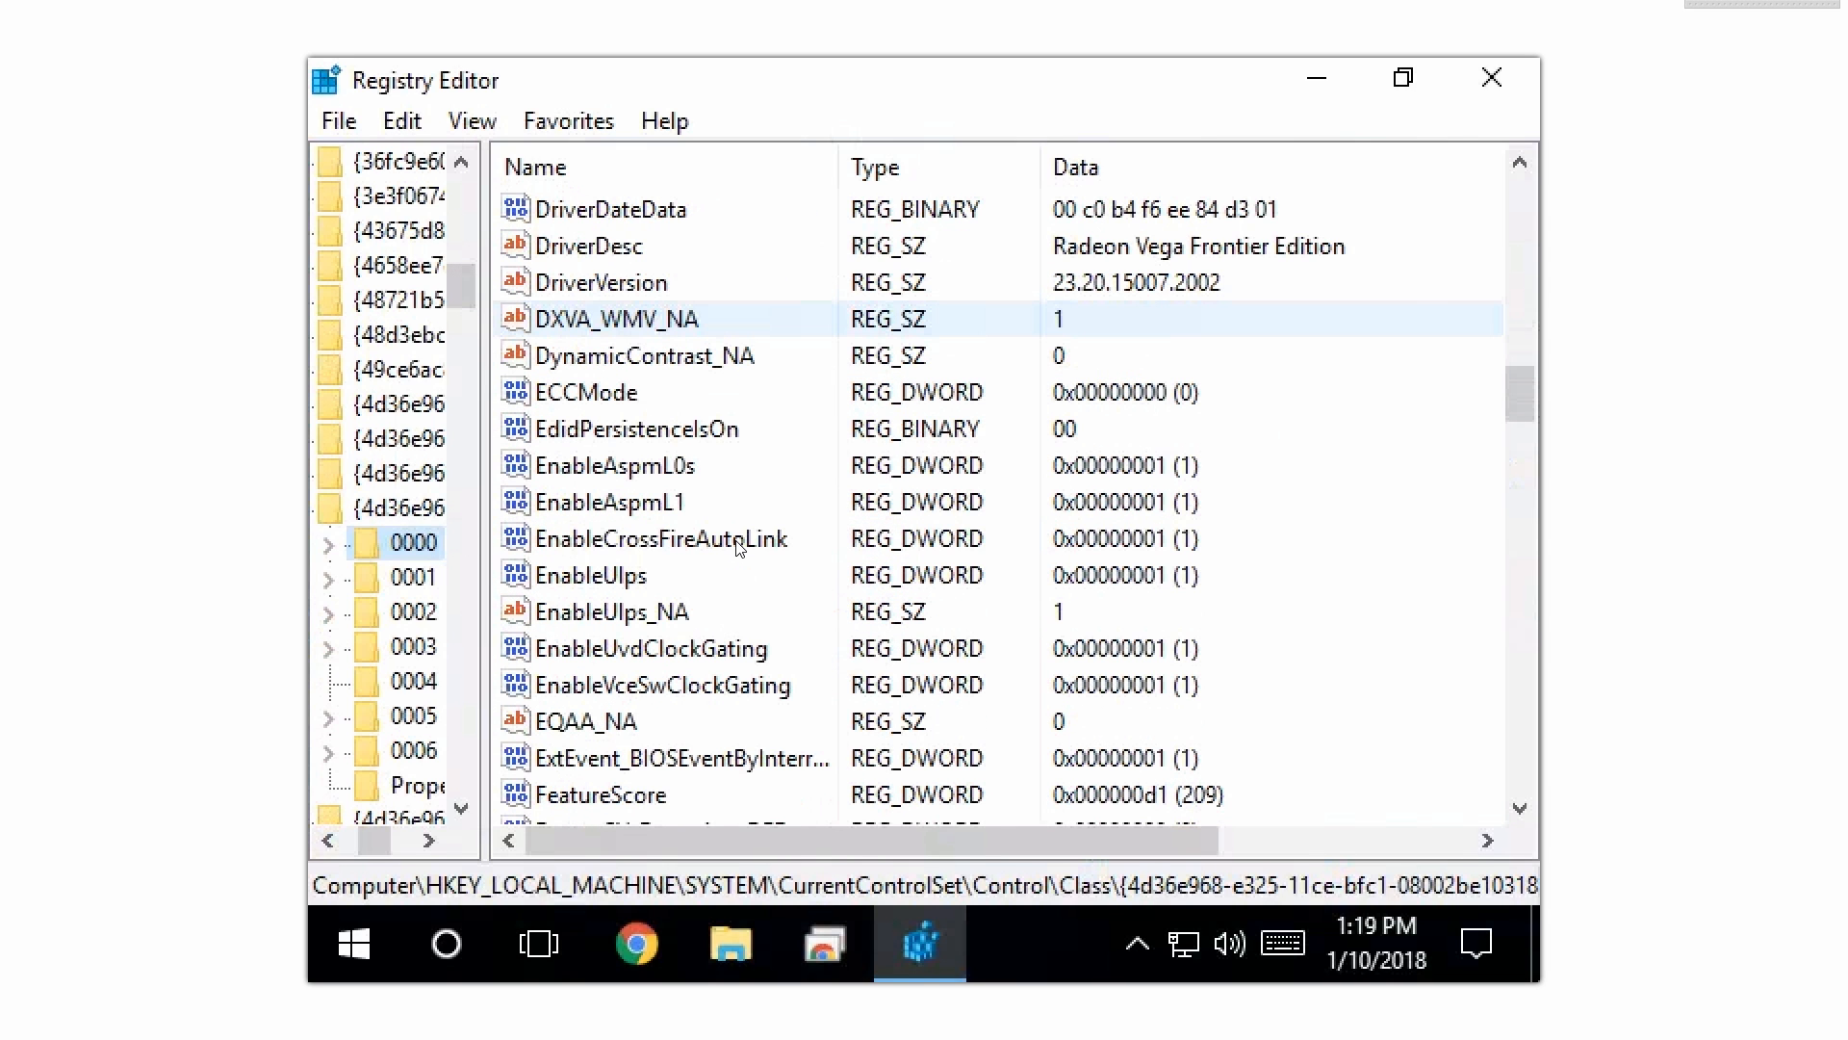
{"action": "left_click", "coordinate": [658, 539]}
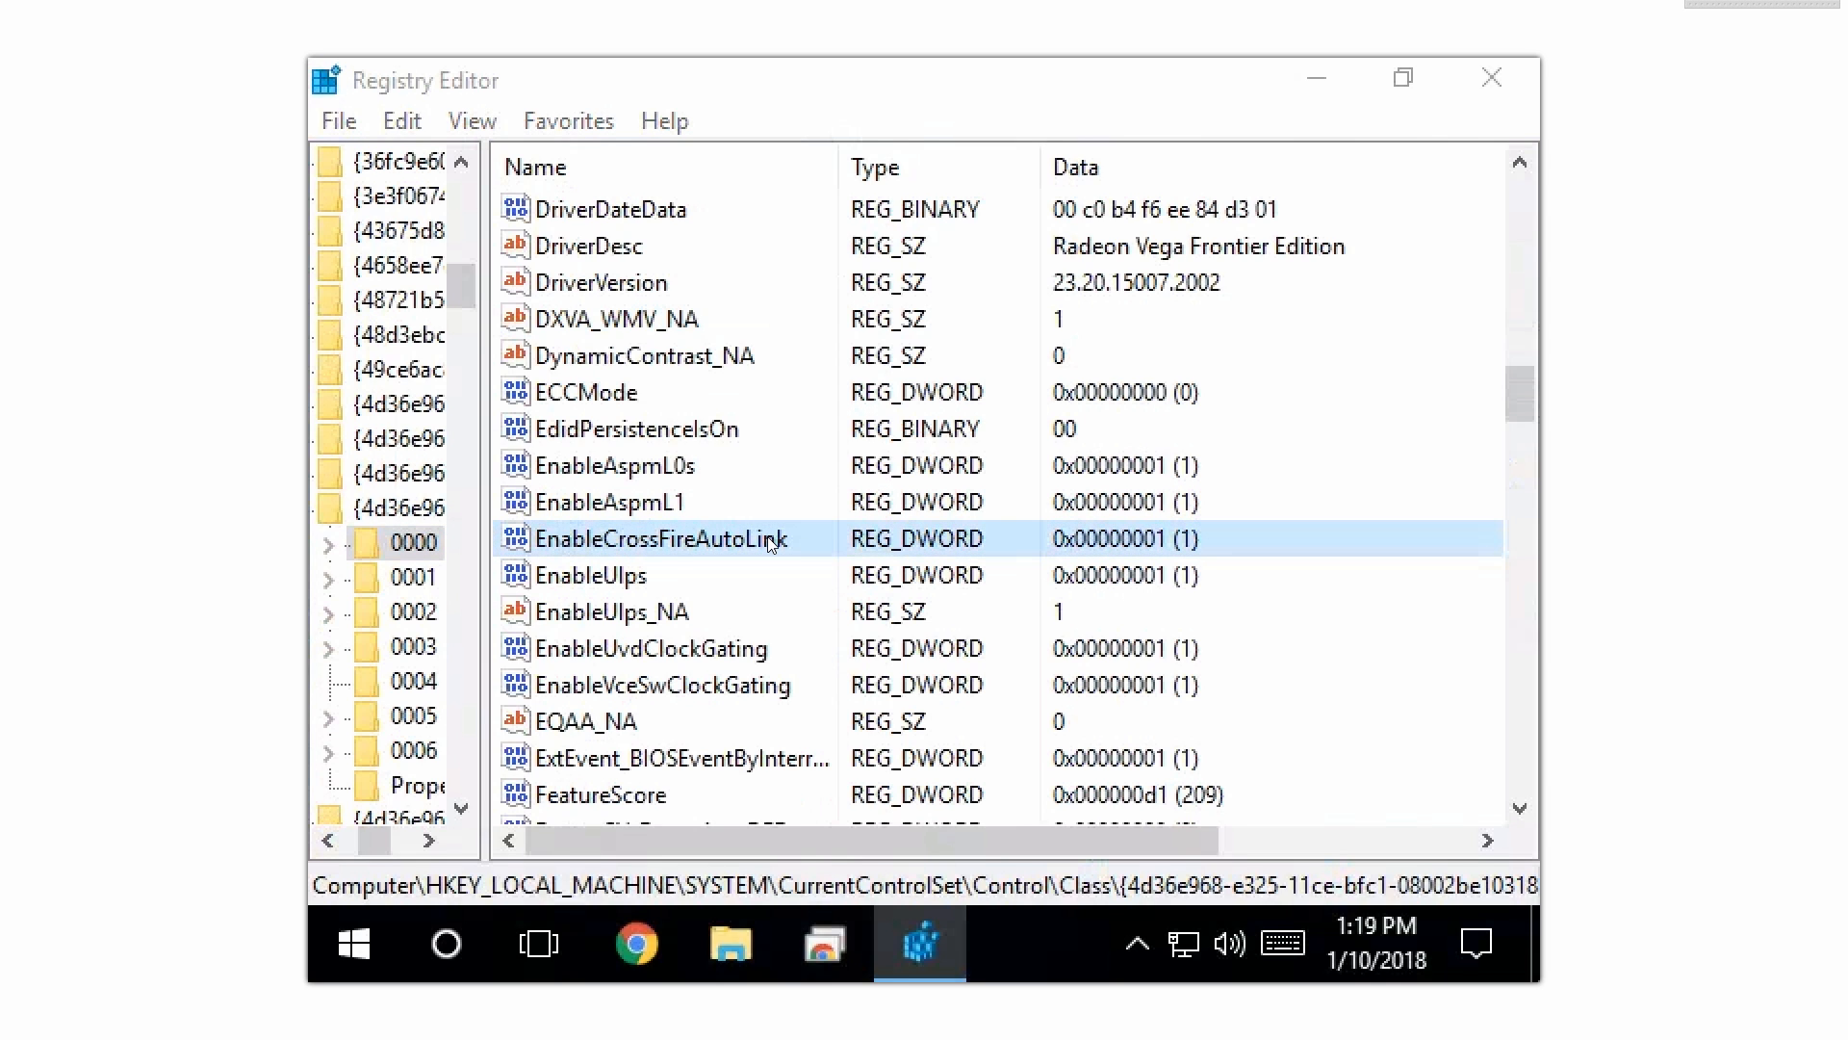
{"action": "double_click", "coordinate": [655, 539]}
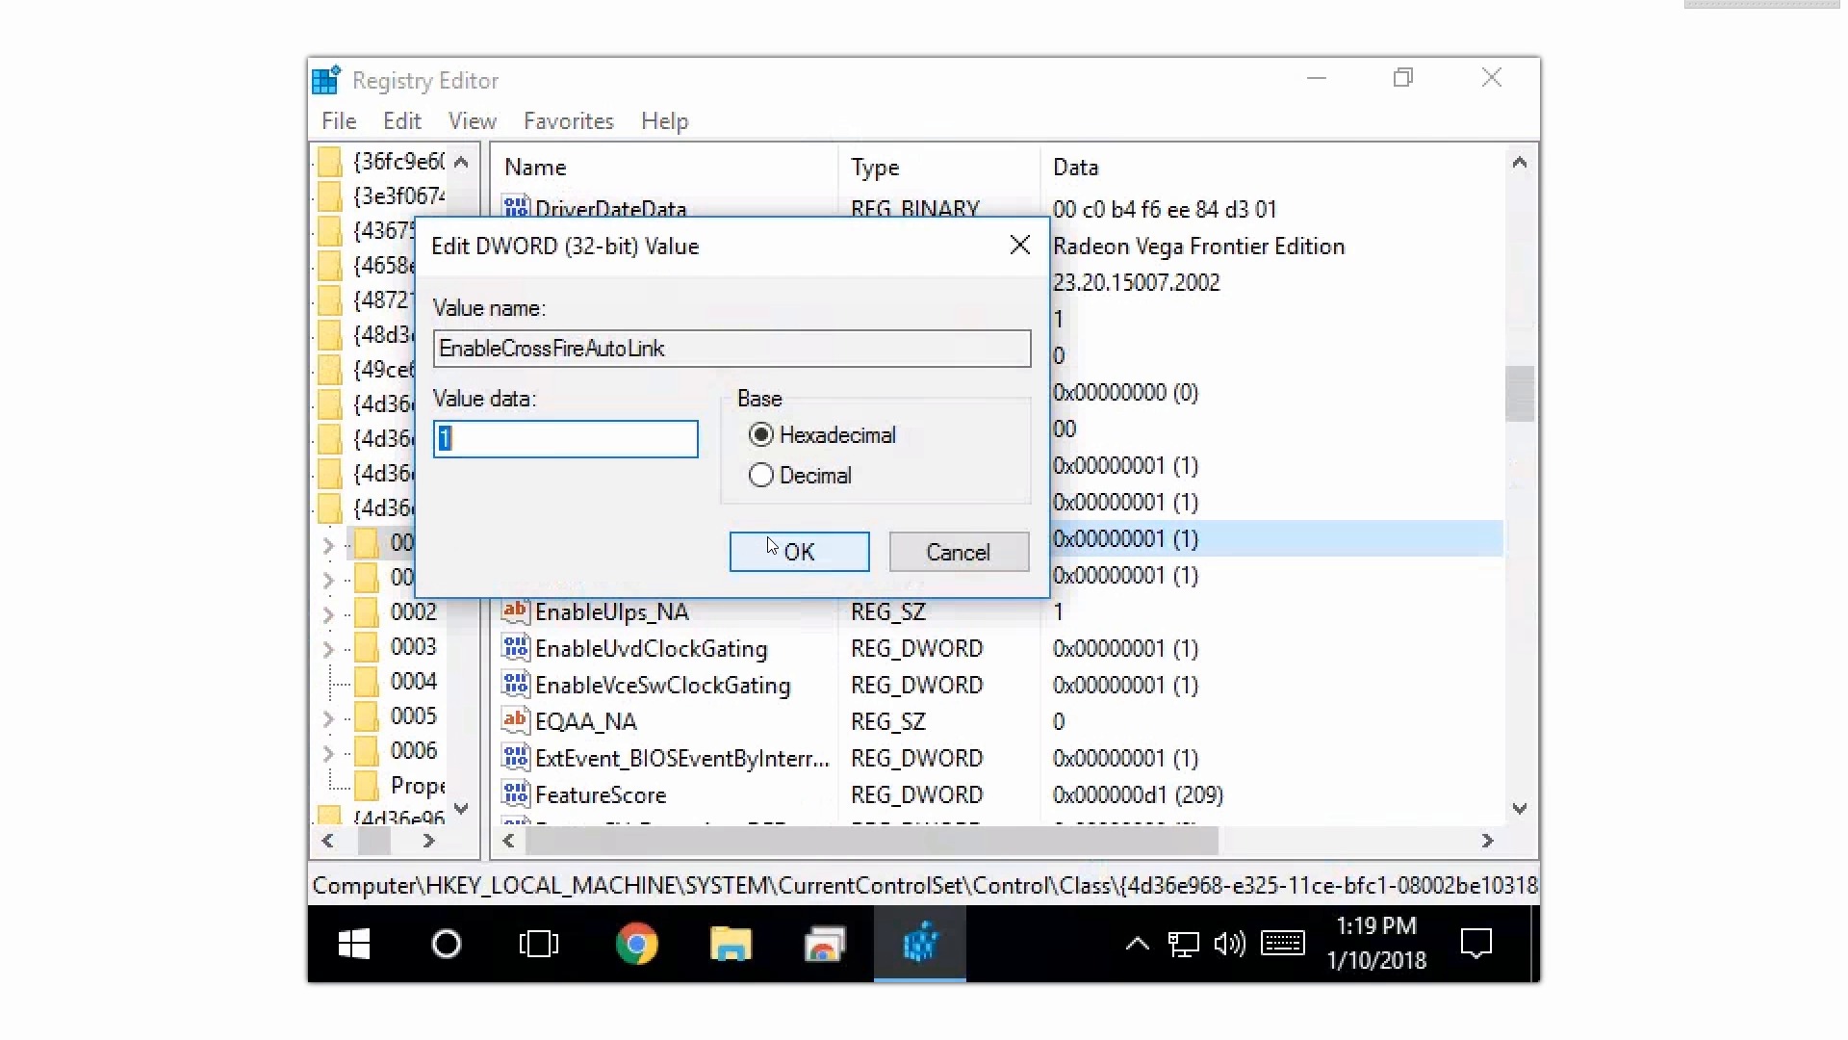
{"action": "type", "text": "0"}
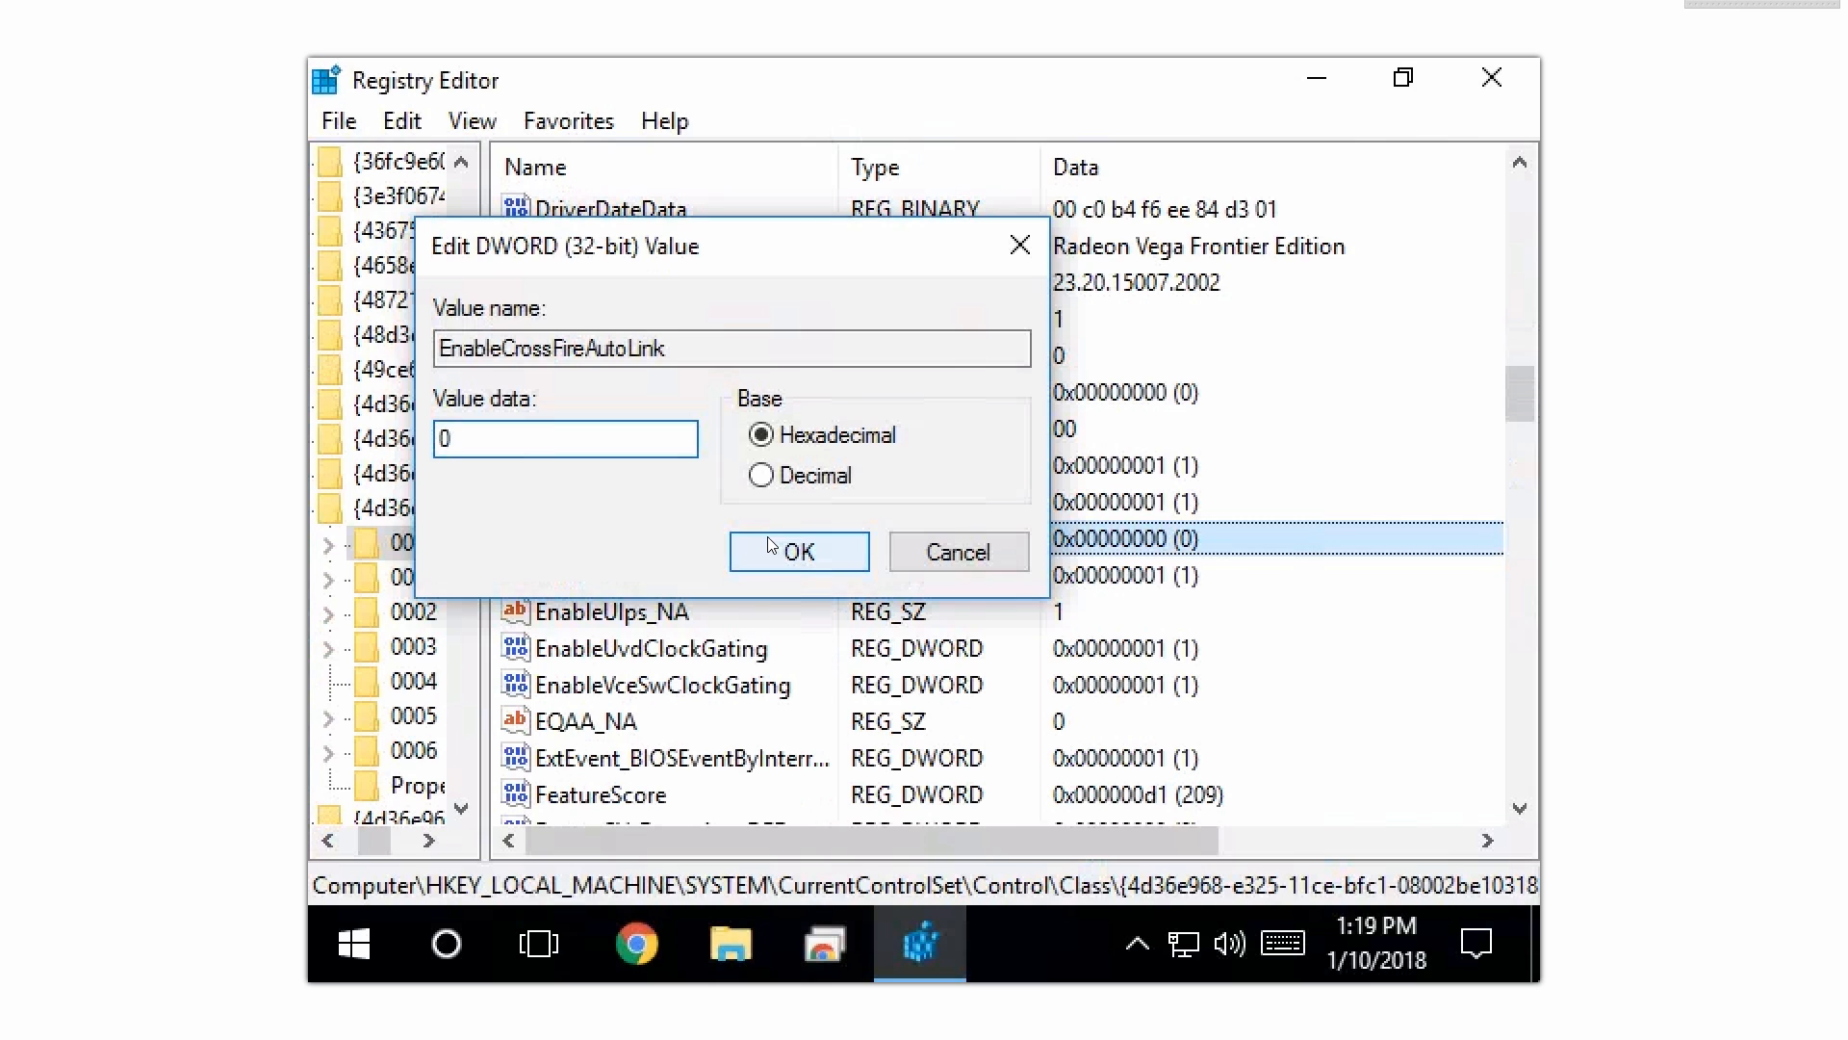
{"action": "left_click", "coordinate": [798, 551]}
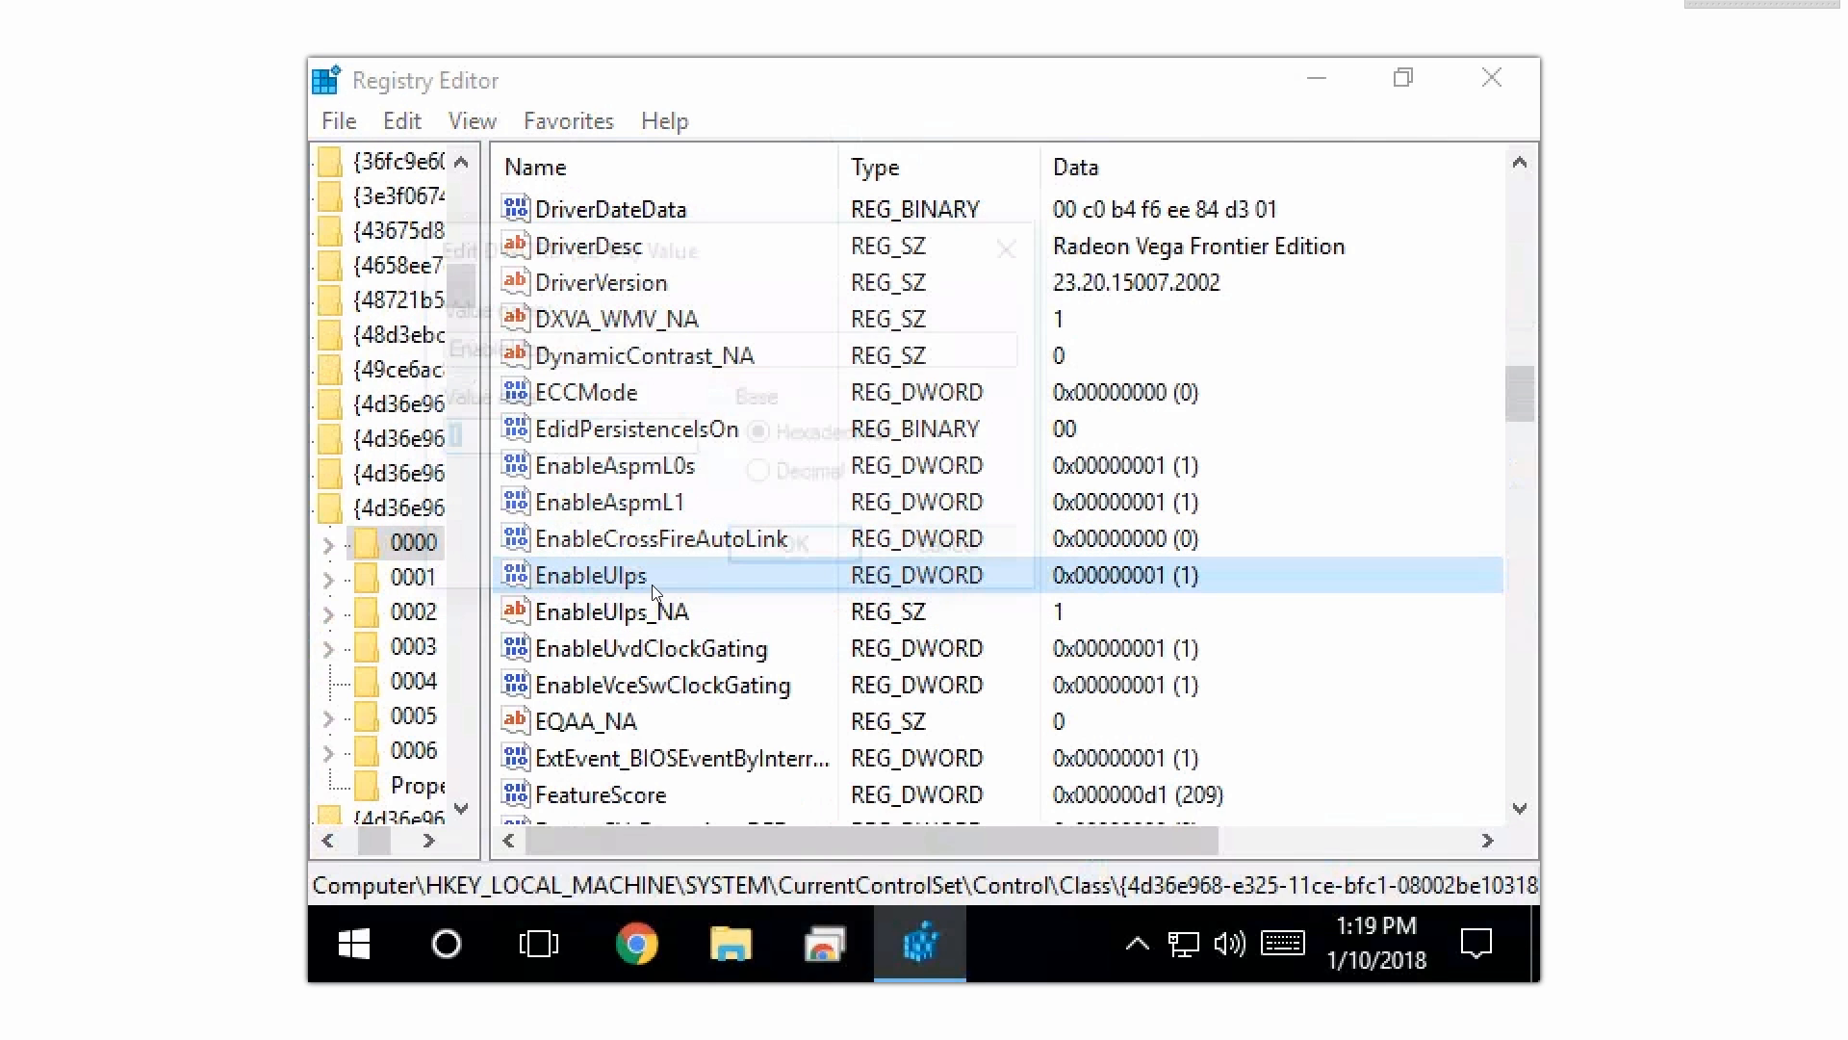
{"action": "double_click", "coordinate": [593, 576]}
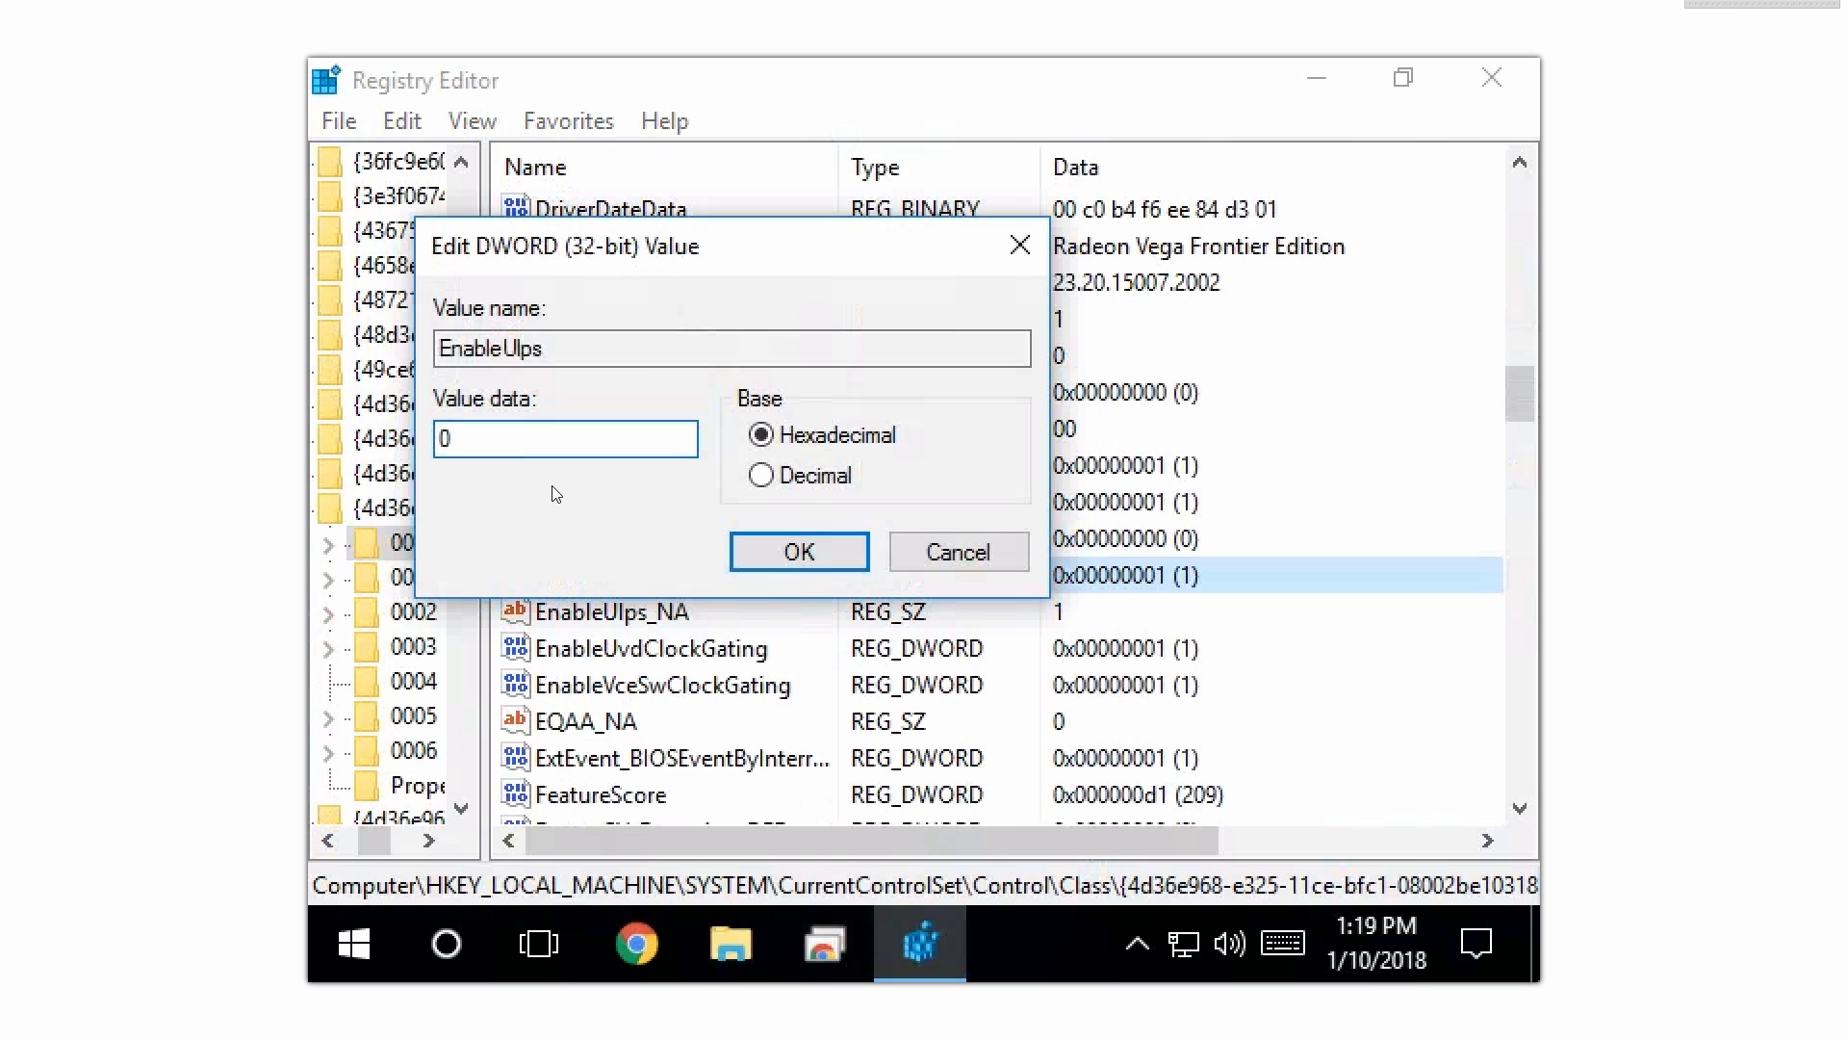
{"action": "left_click", "coordinate": [798, 551]}
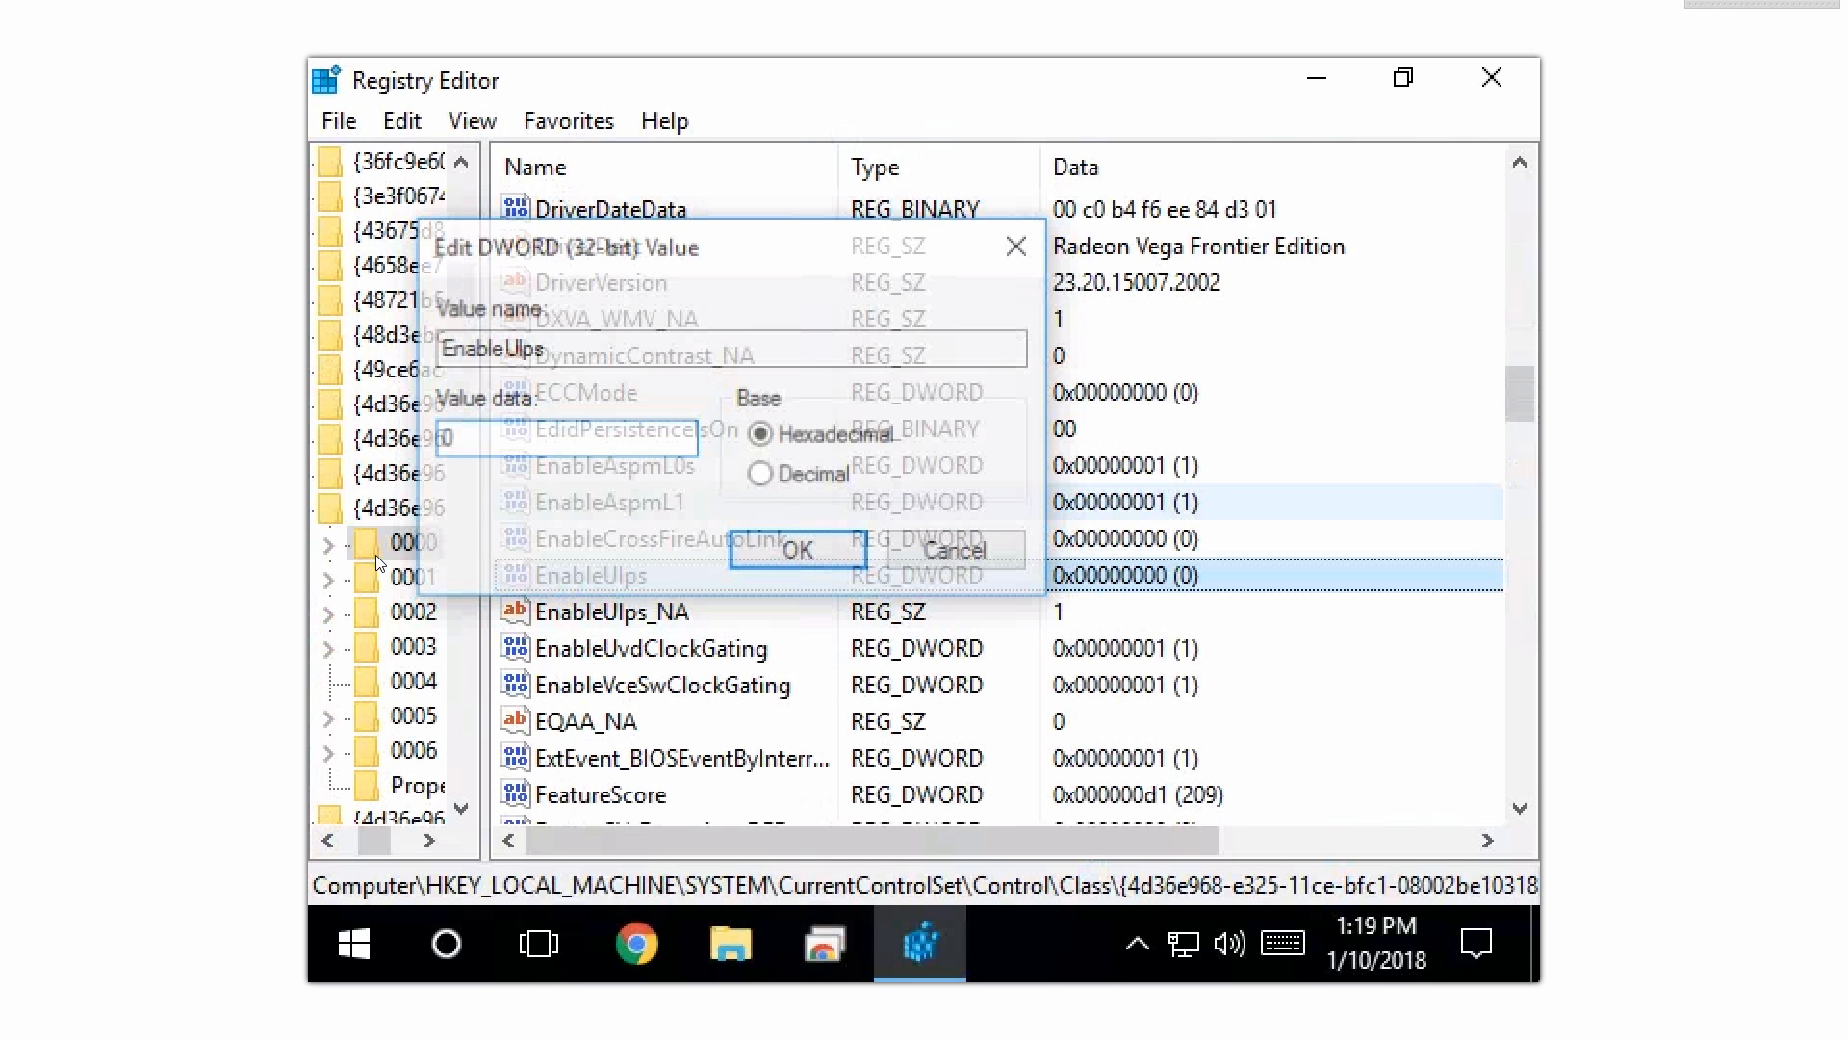
Step: Set EnableUlps to 0 in the next card's adapter key, 0001
{"action": "left_click", "coordinate": [798, 551]}
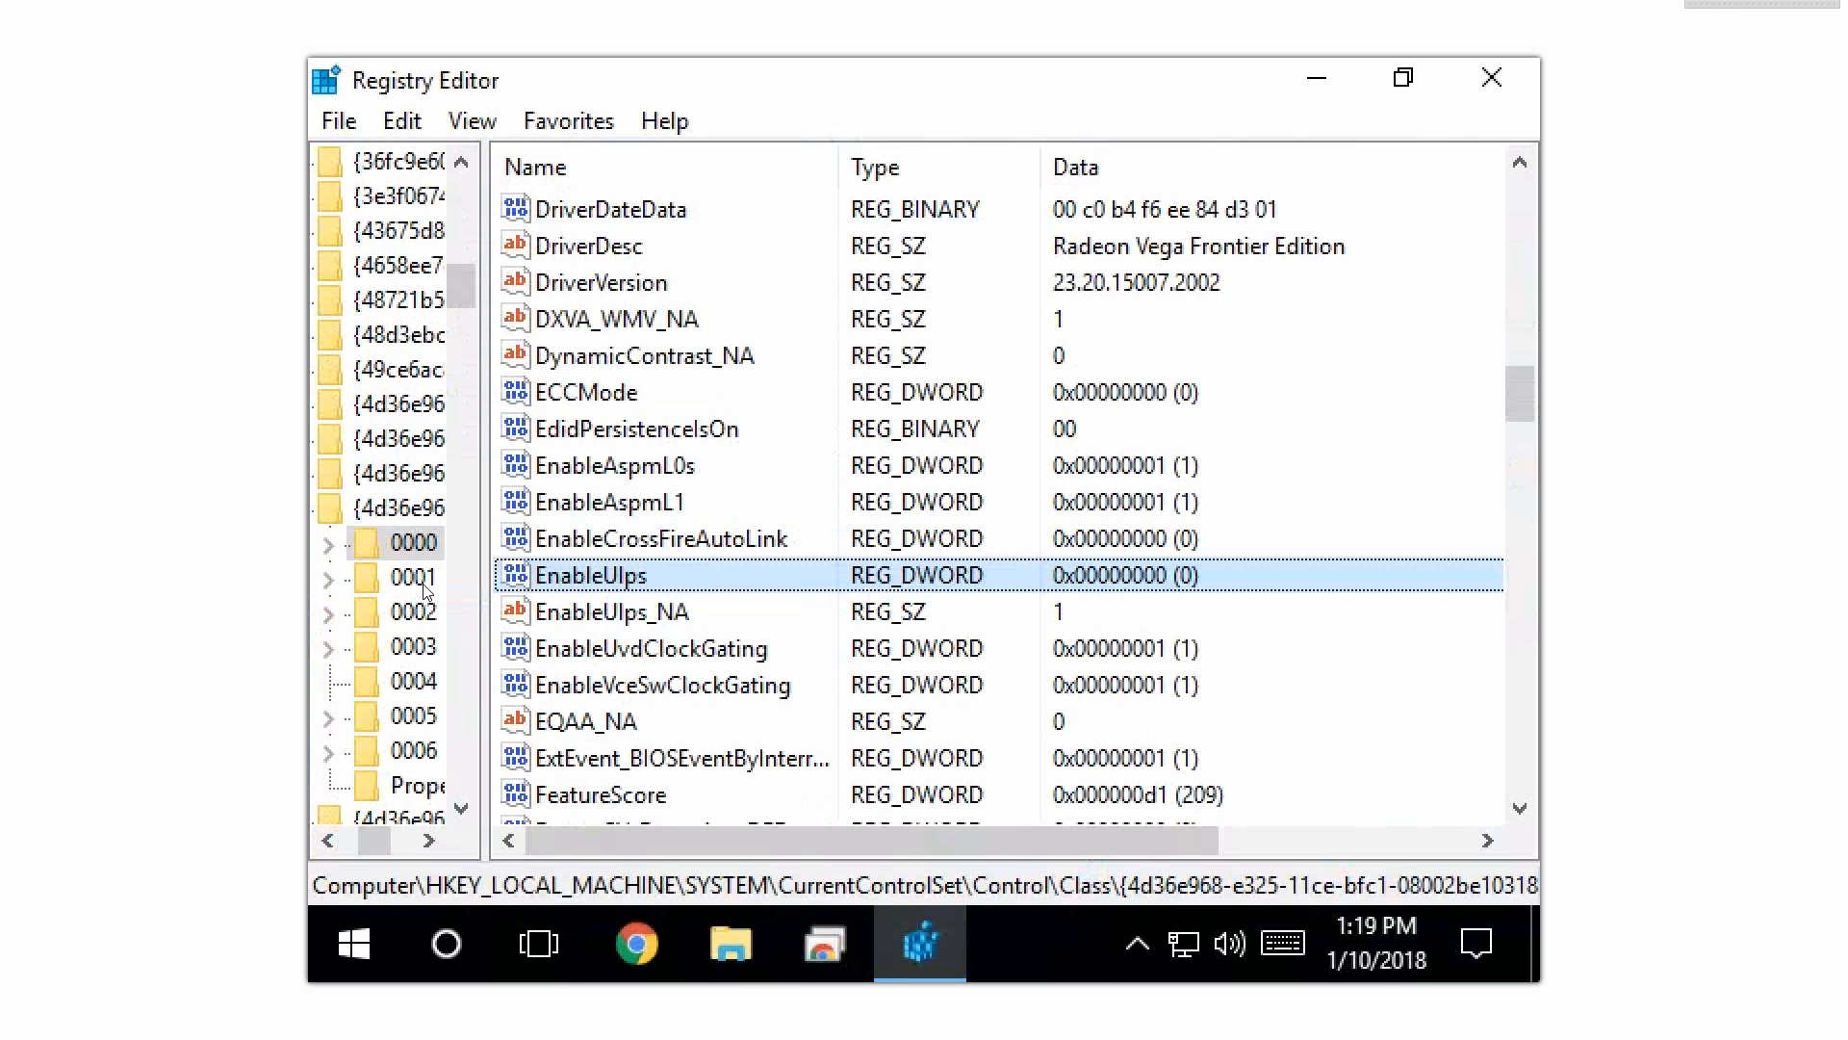
{"action": "double_click", "coordinate": [593, 576]}
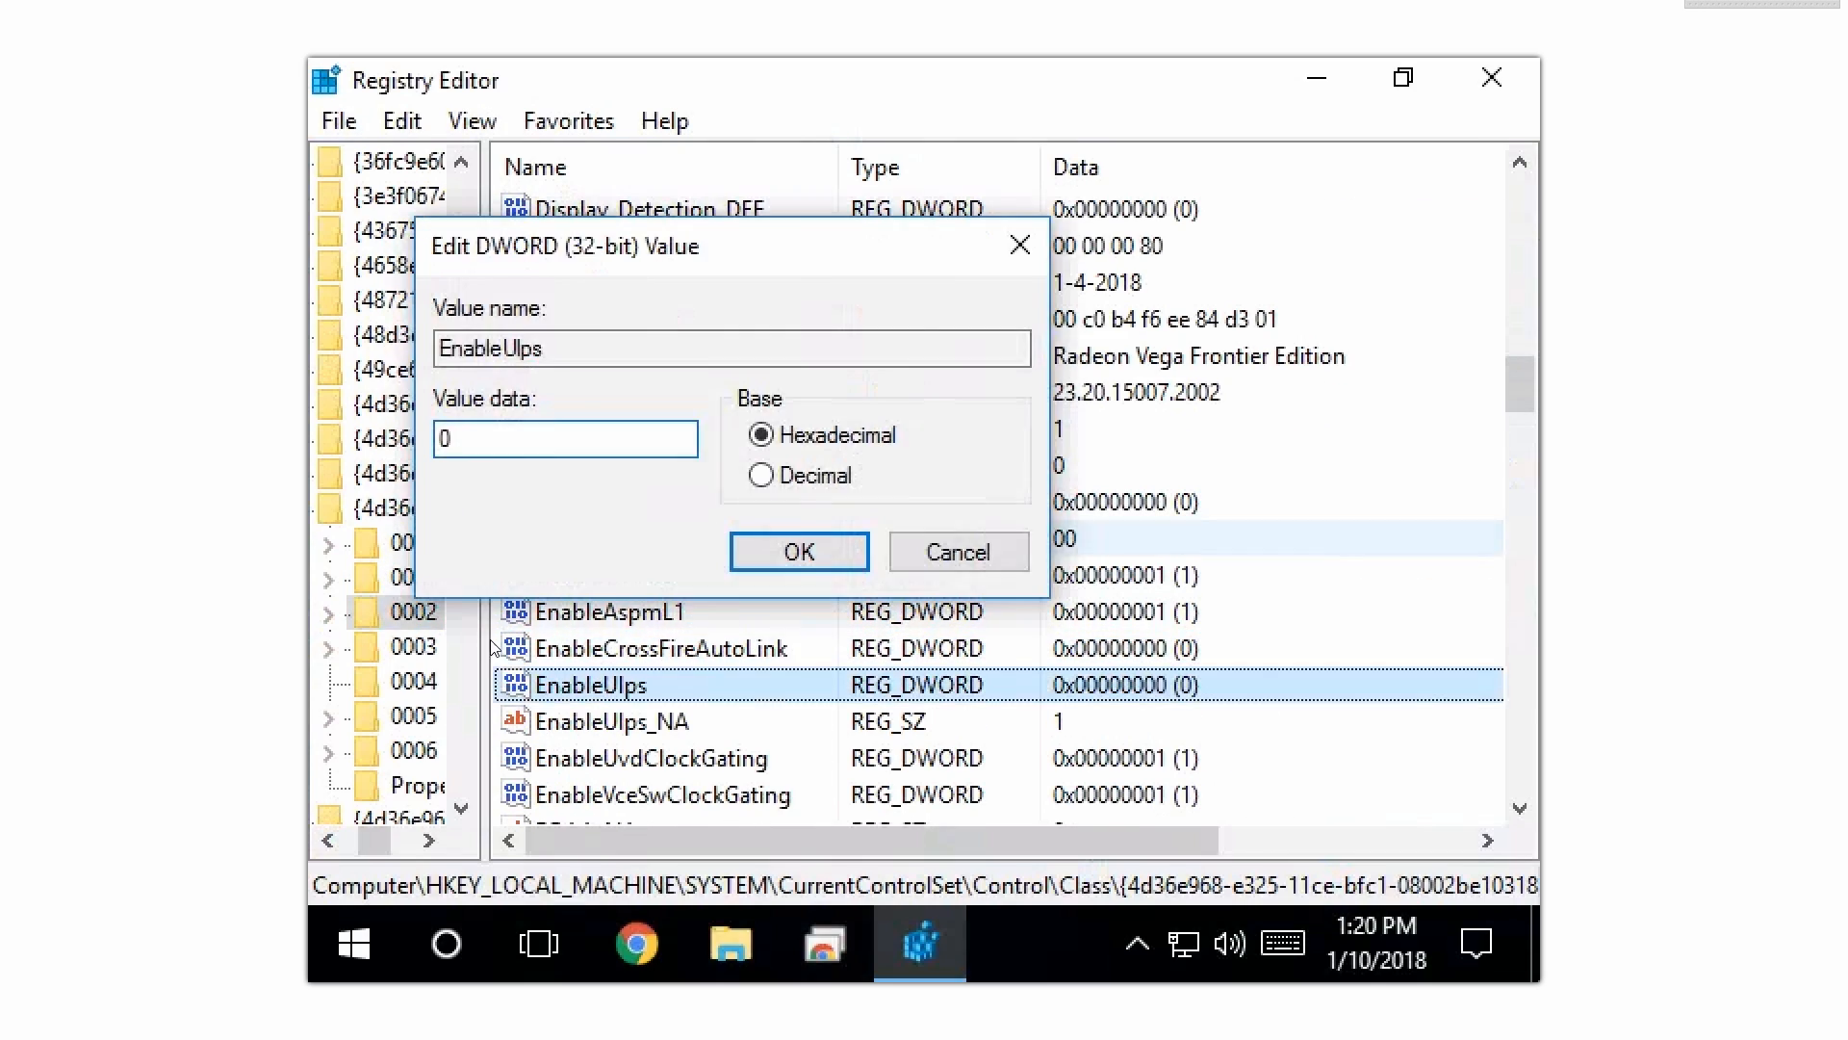
{"action": "left_click", "coordinate": [798, 551]}
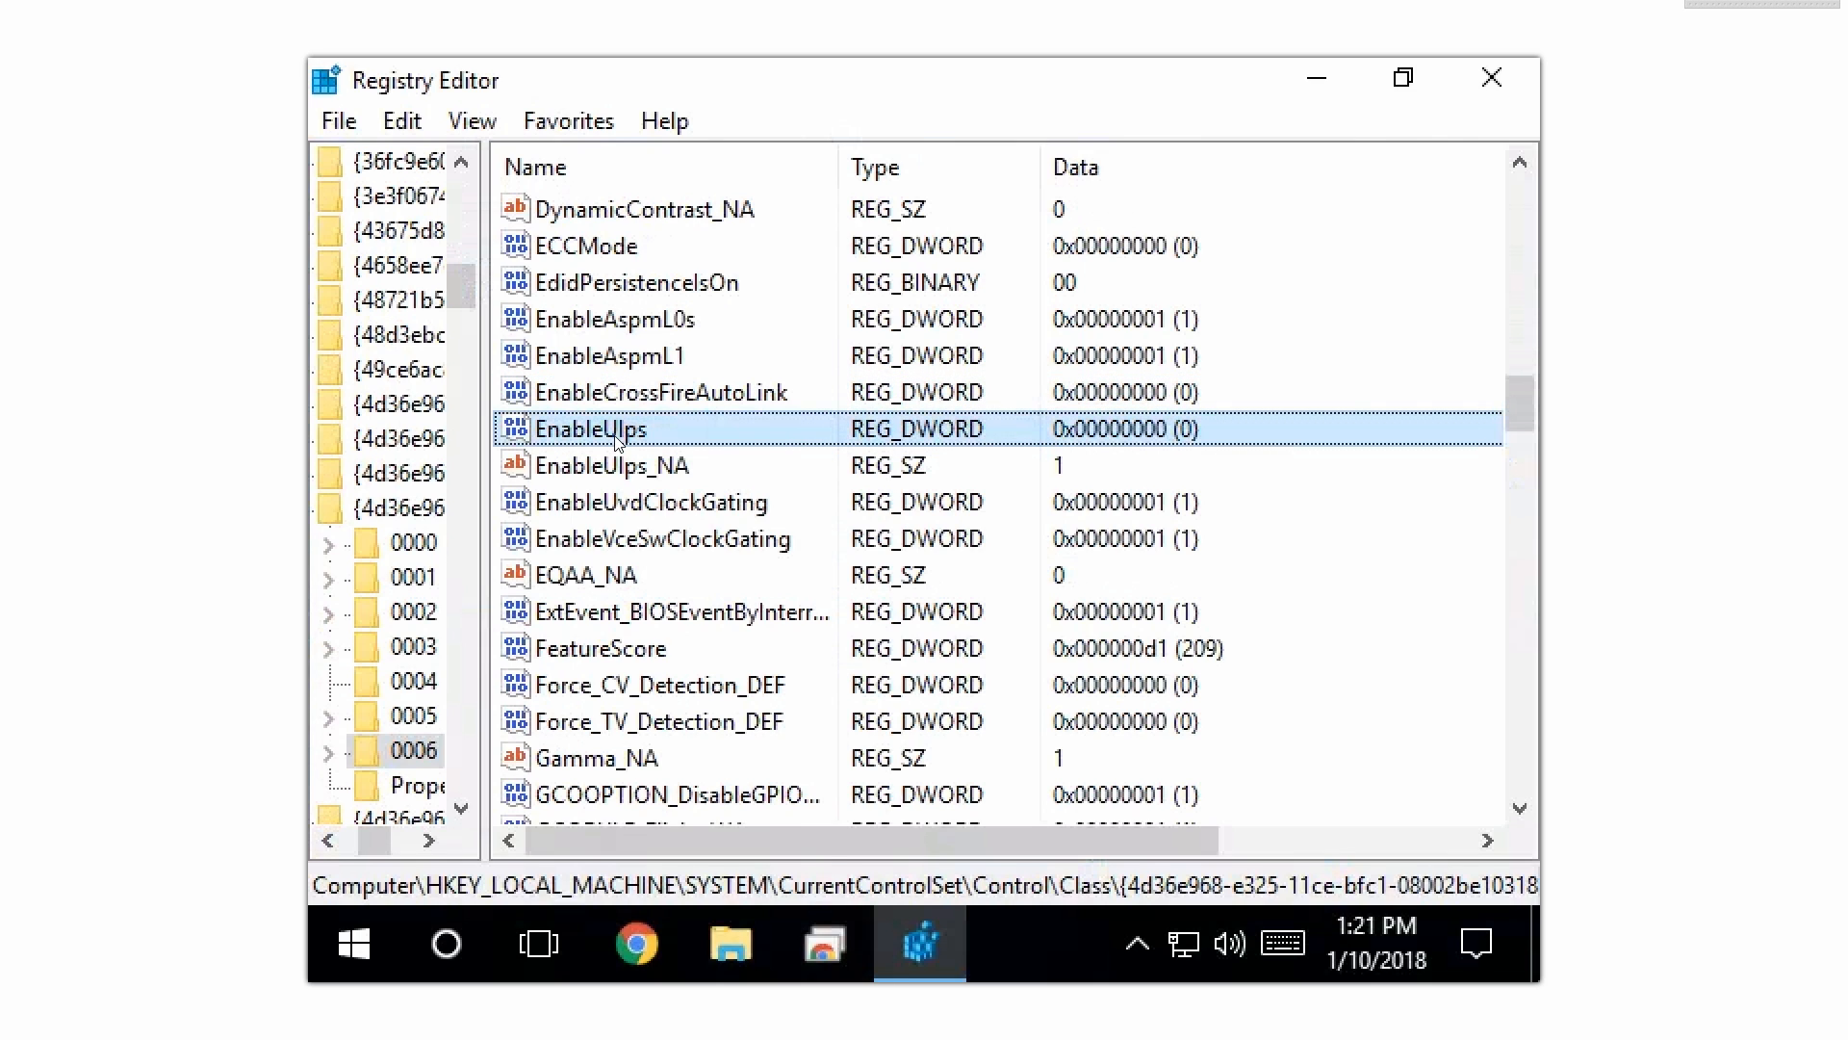
{"action": "mouse_move", "coordinate": [439, 545]}
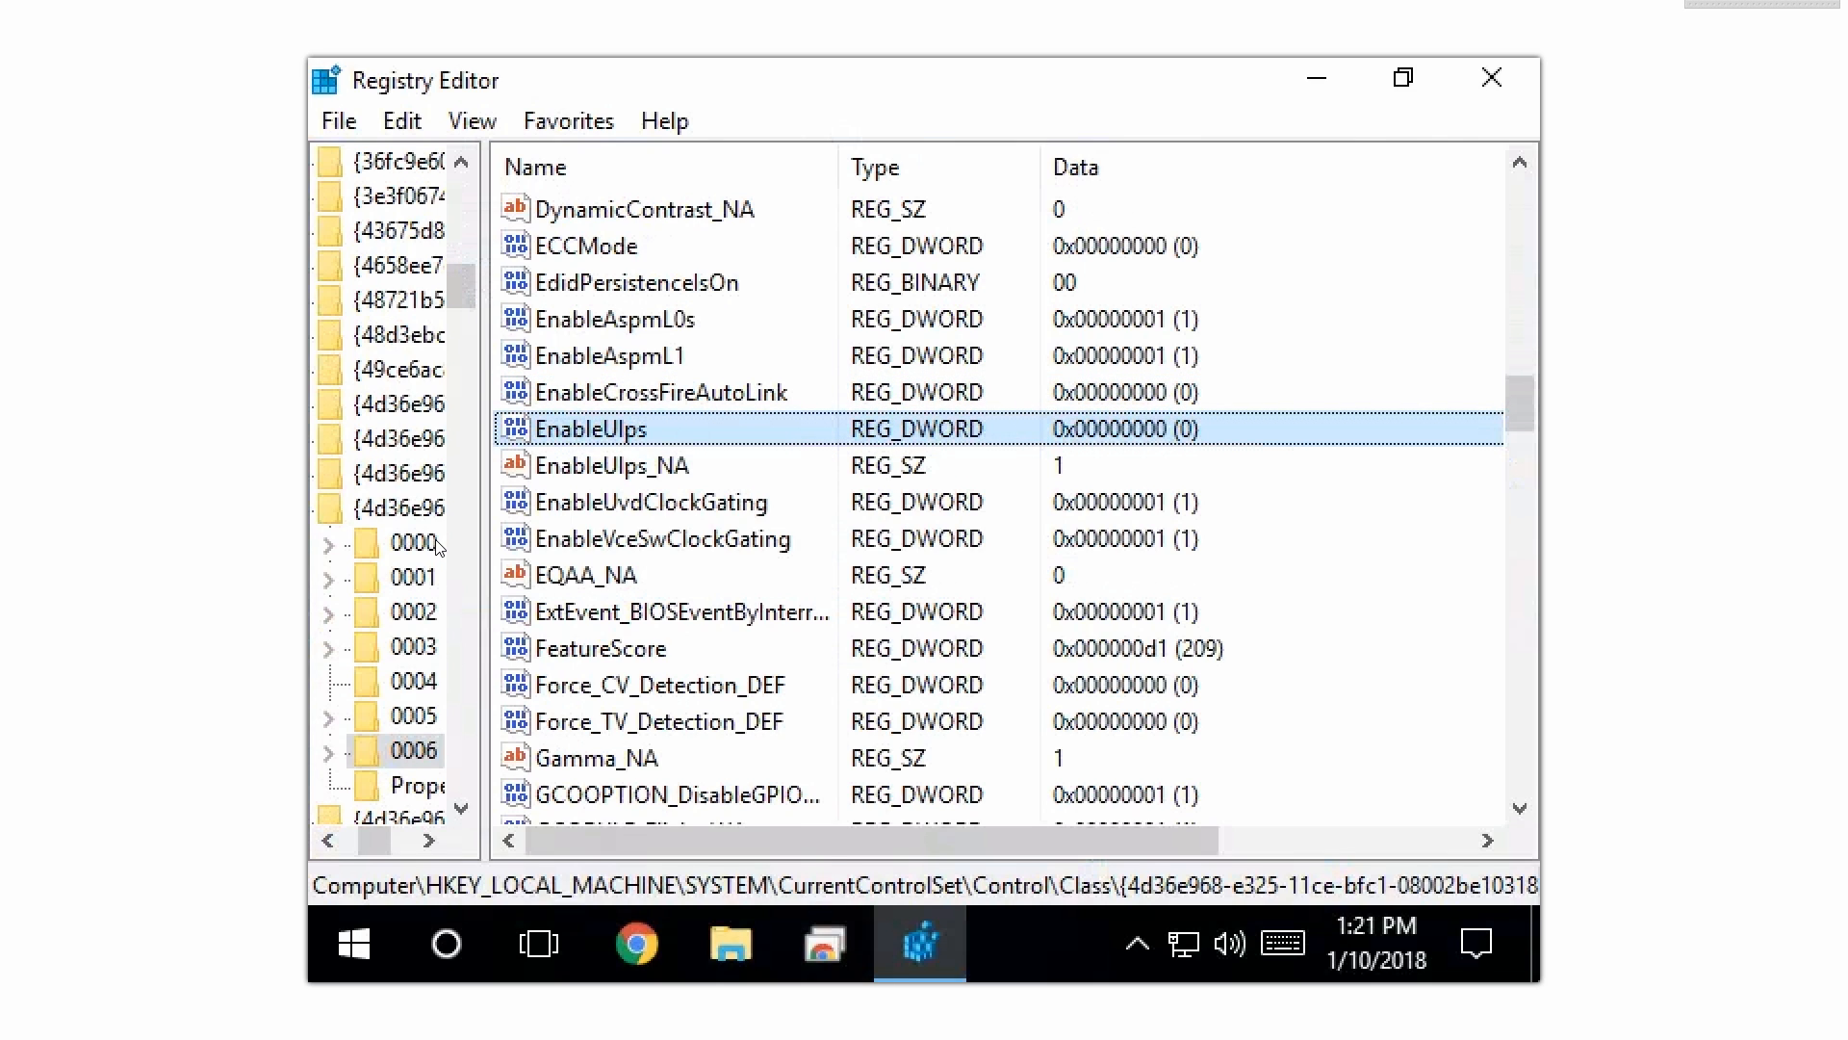
{"action": "mouse_move", "coordinate": [487, 939]}
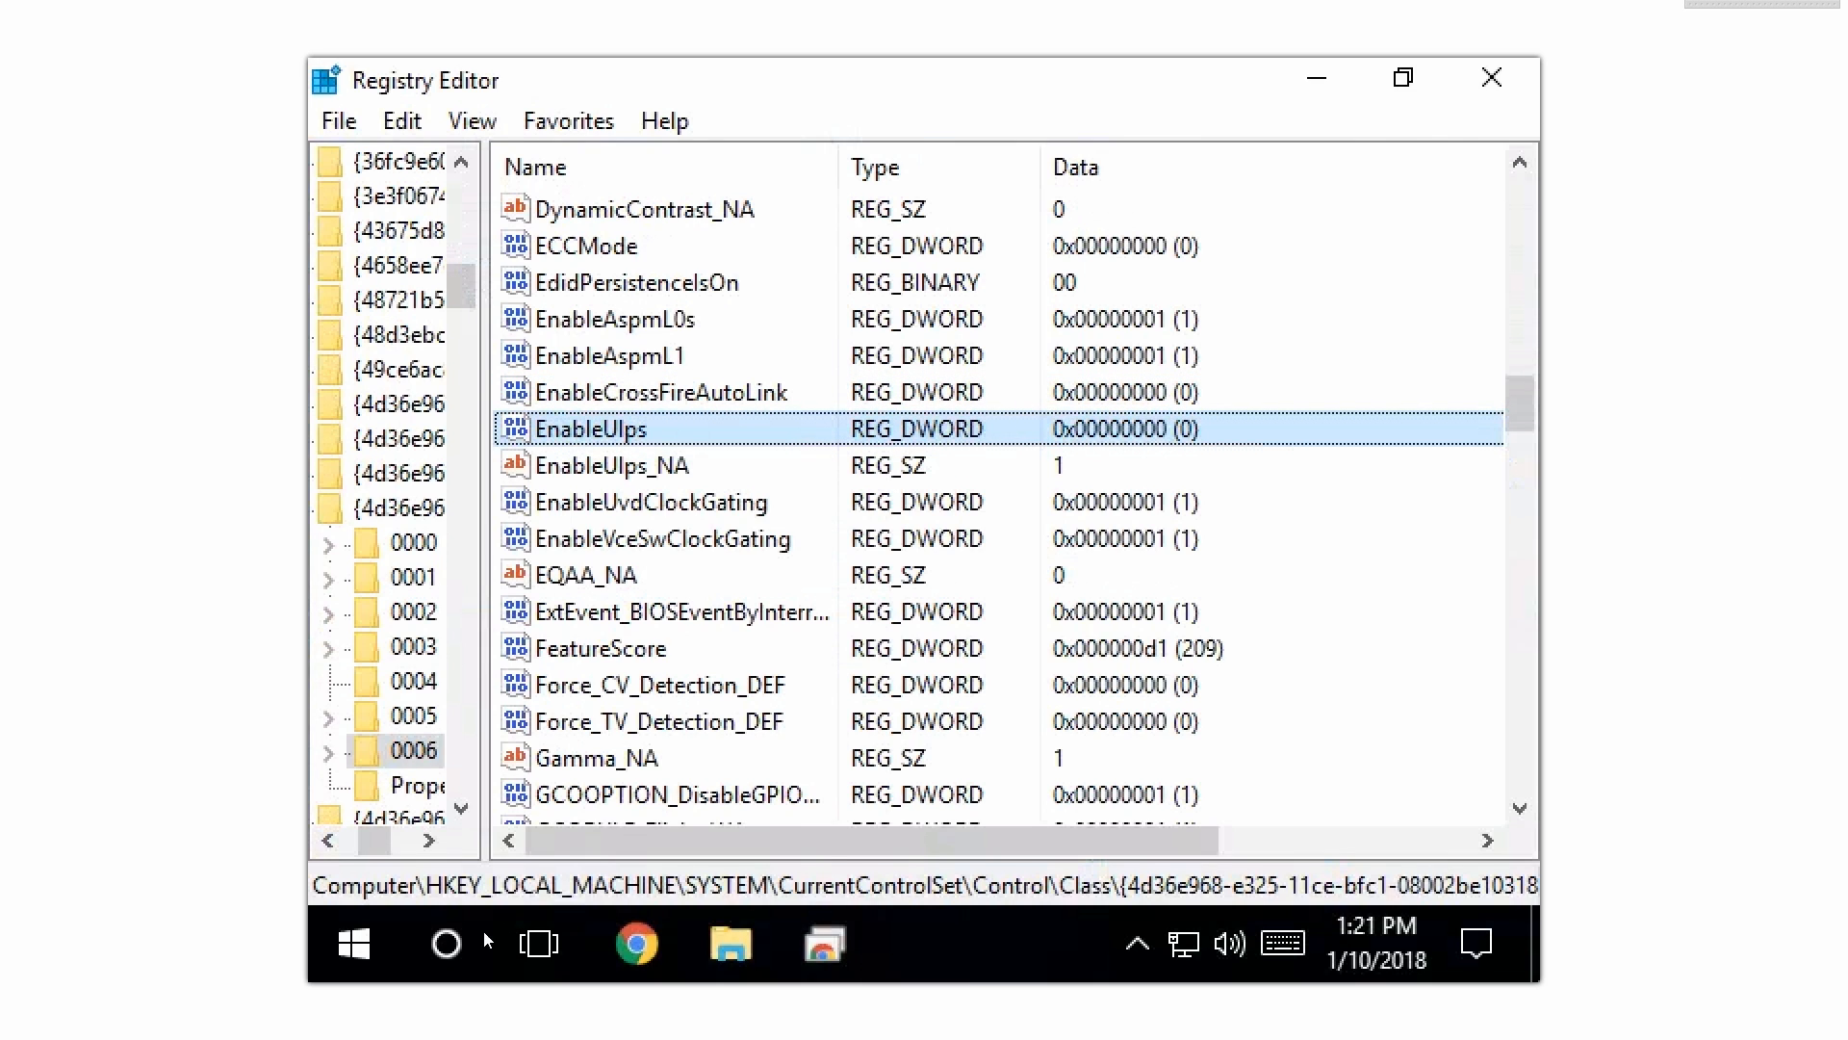
Step: Restart the PC from the Start menu, then relaunch regedit with admin approval
{"action": "left_click", "coordinate": [352, 943]}
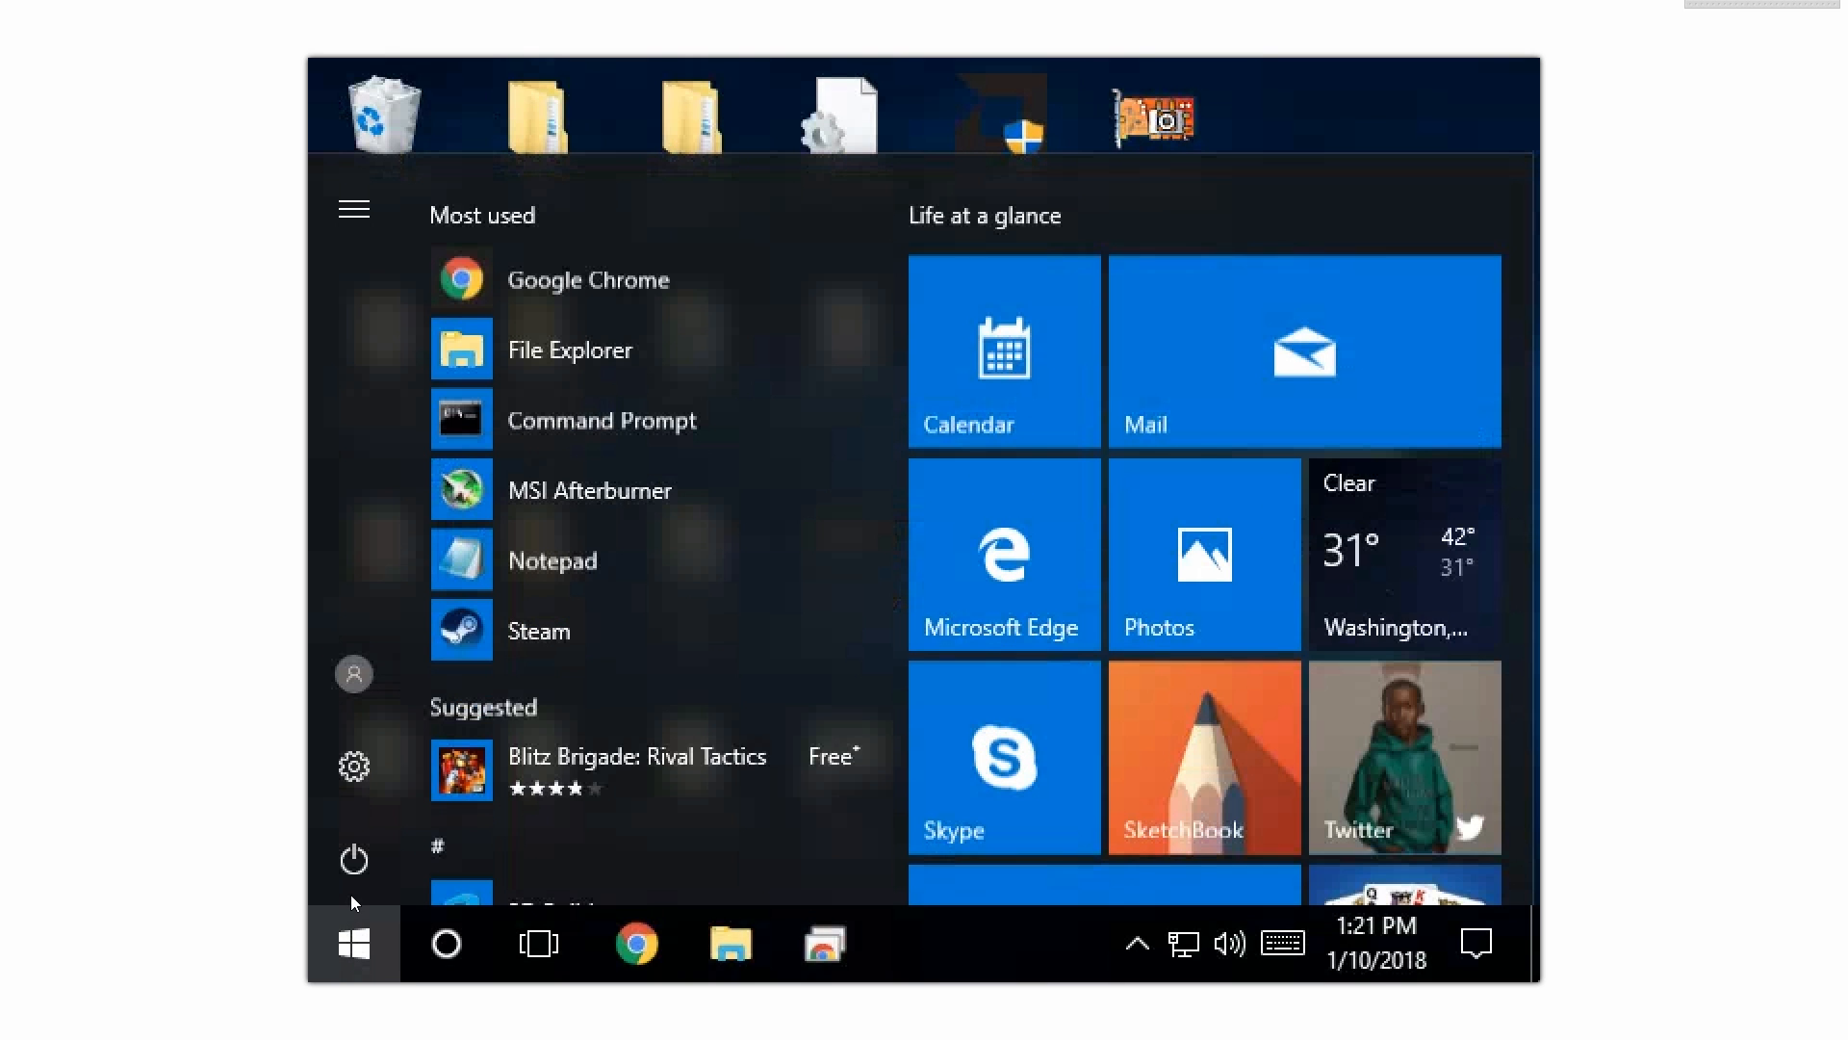
{"action": "left_click", "coordinate": [352, 859]}
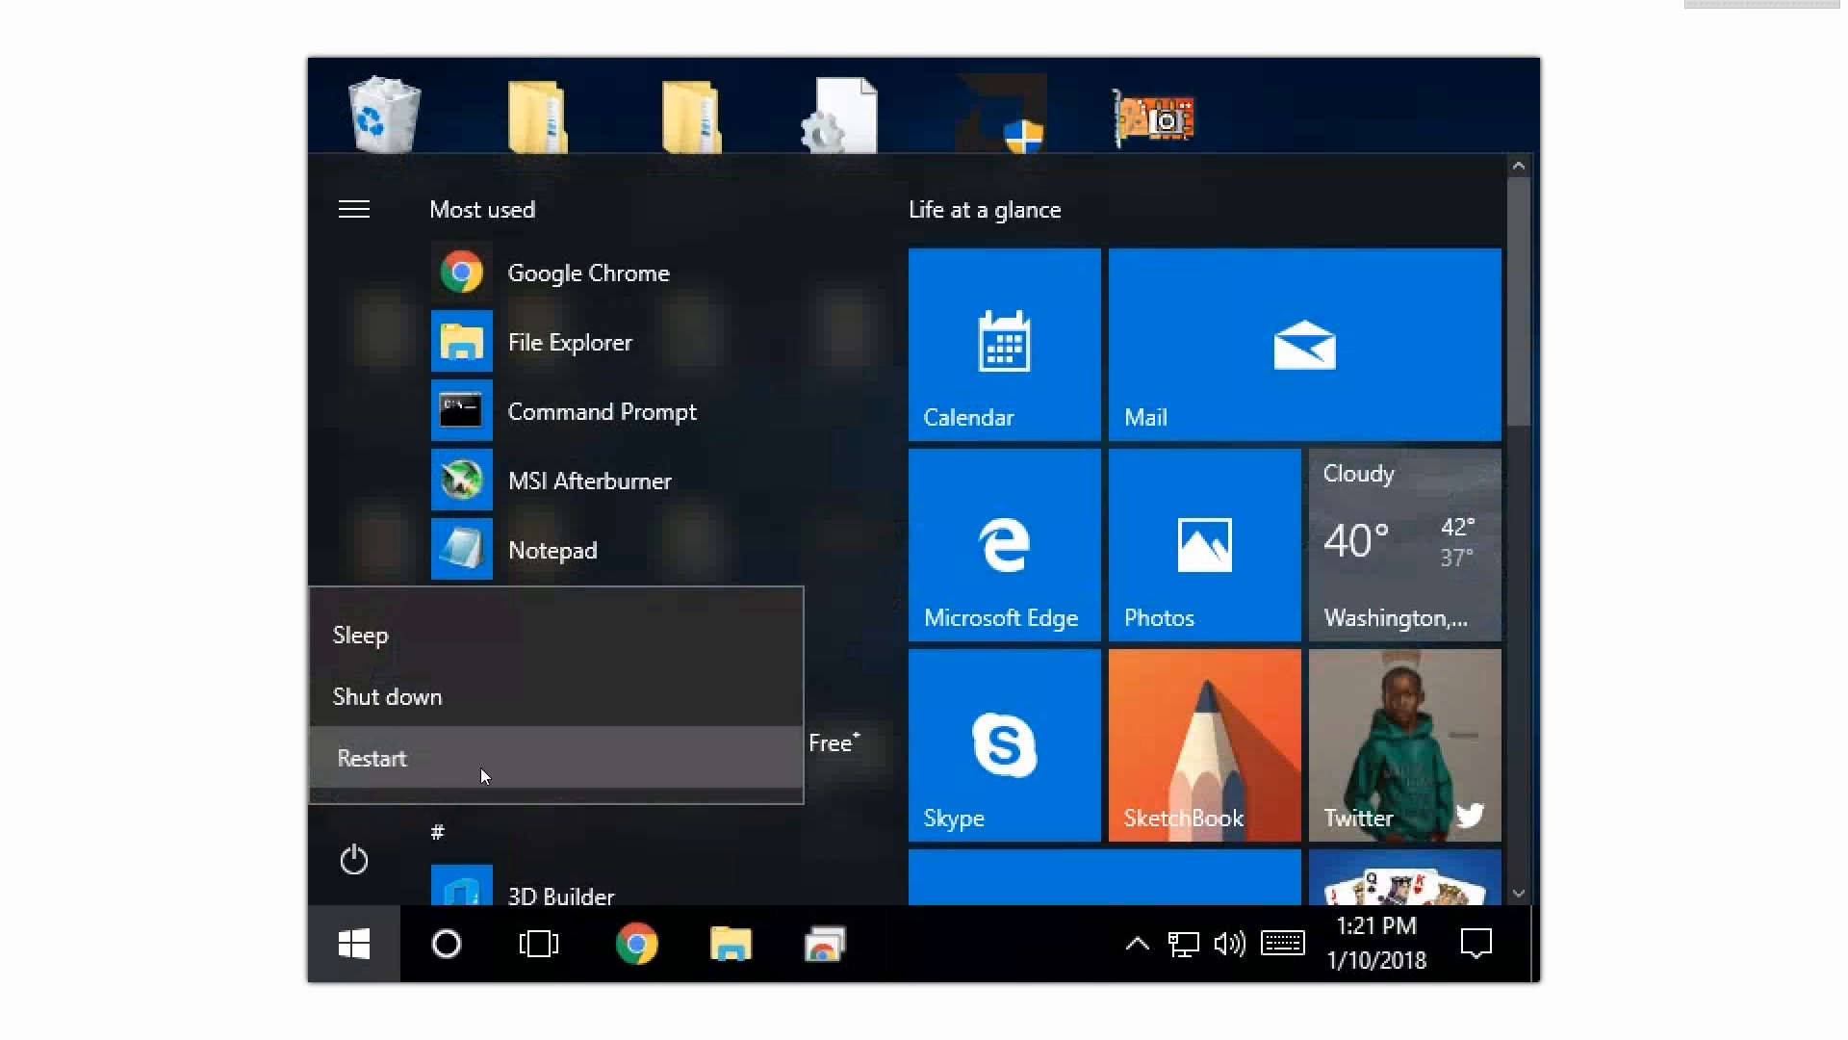
{"action": "mouse_move", "coordinate": [1727, 442]}
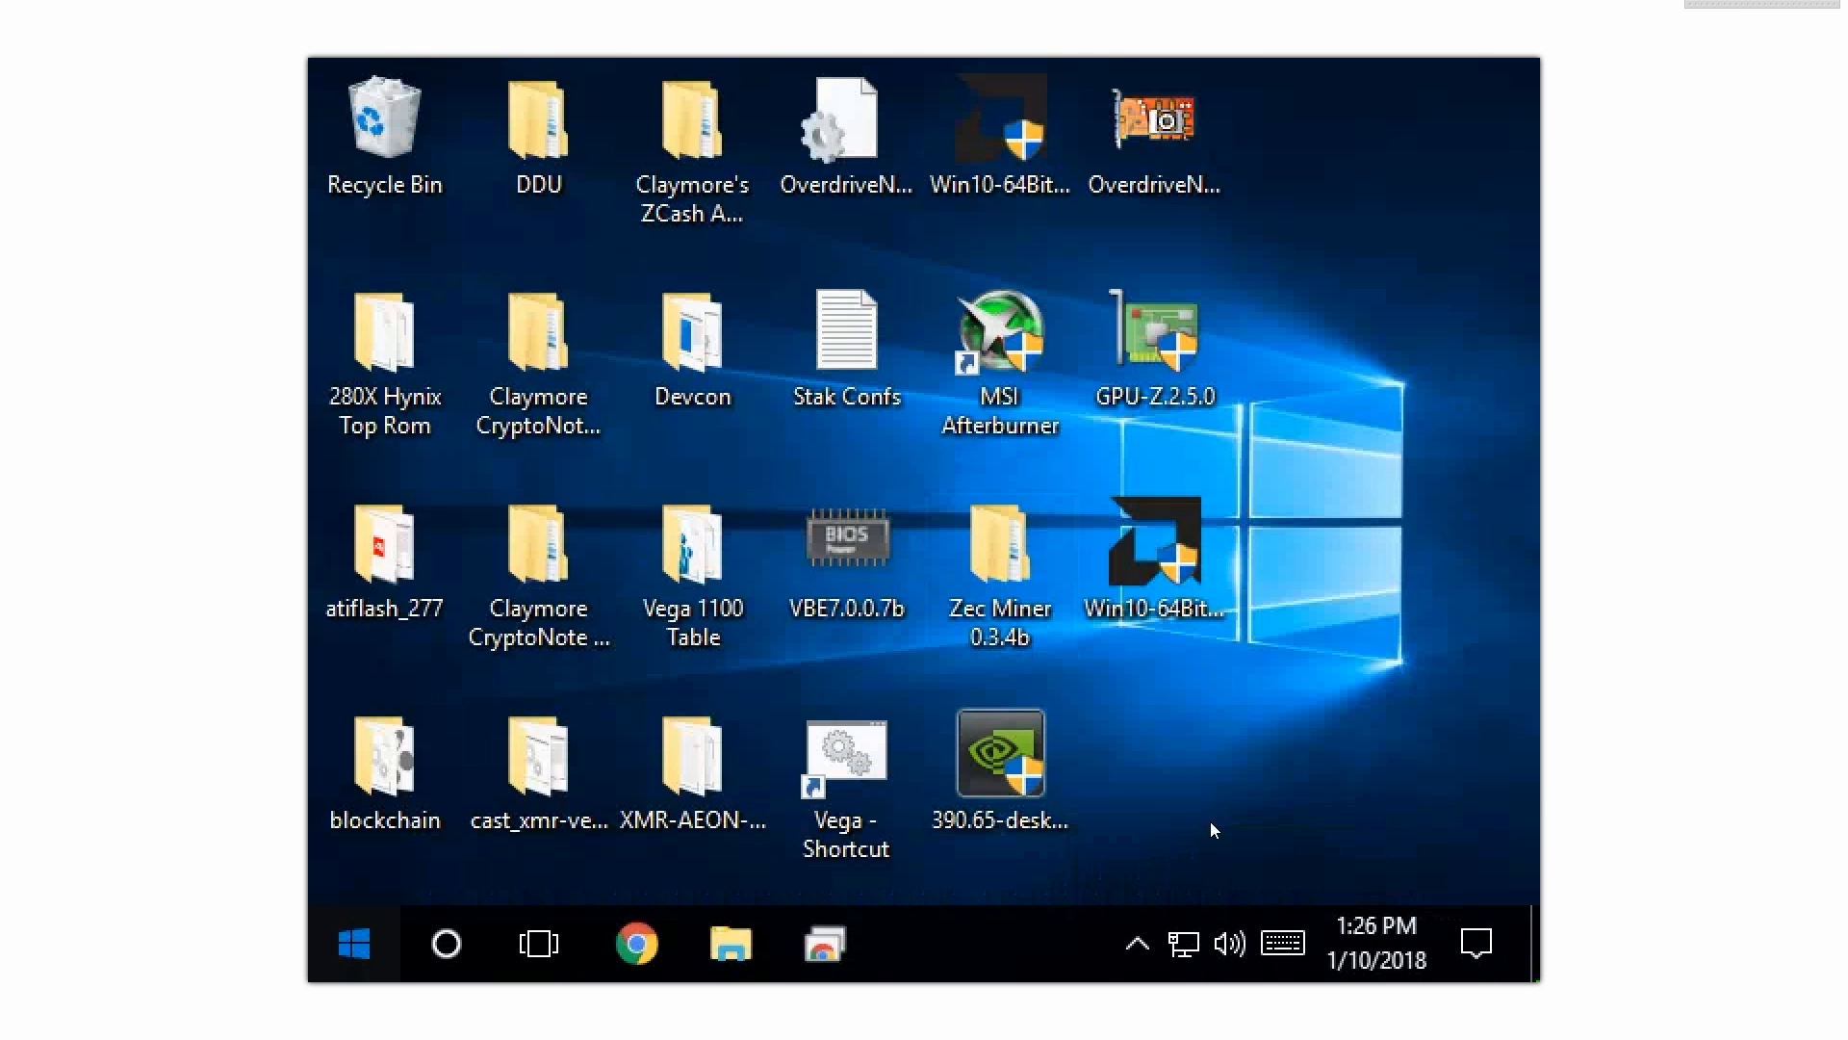
{"action": "mouse_move", "coordinate": [1269, 799]}
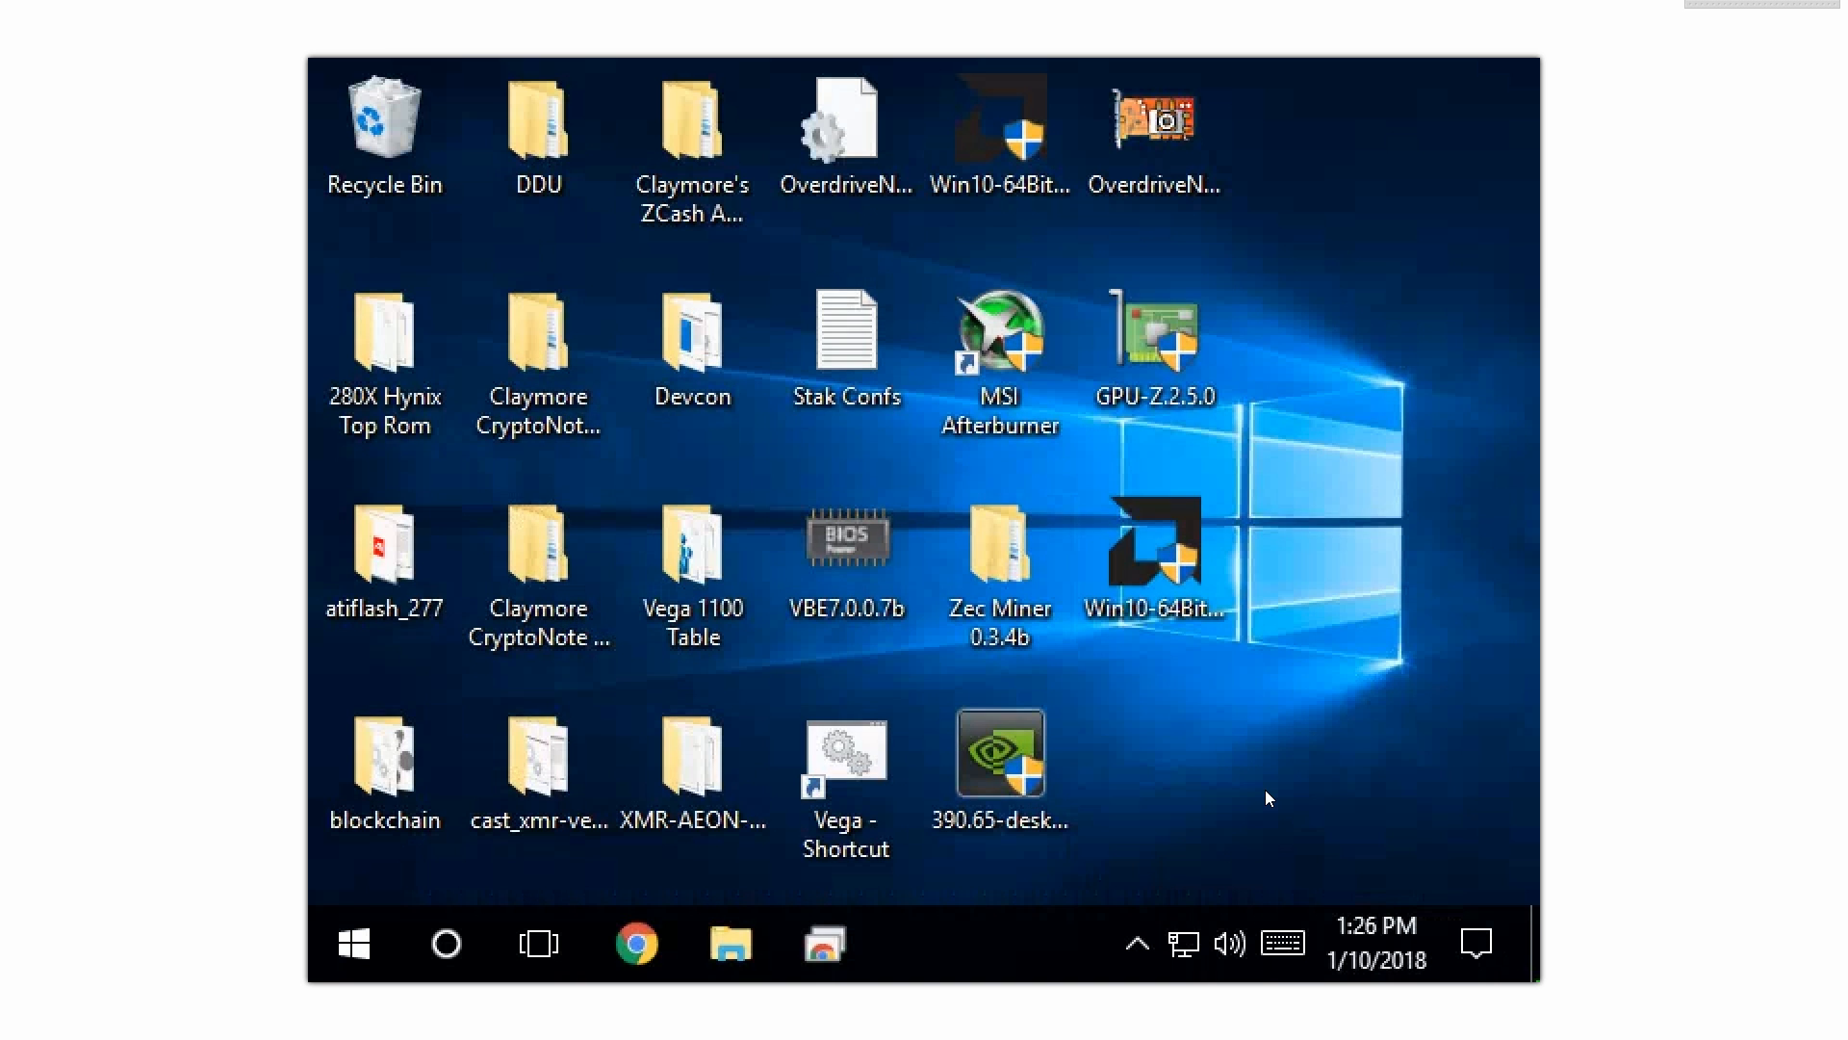
{"action": "type", "text": "run"}
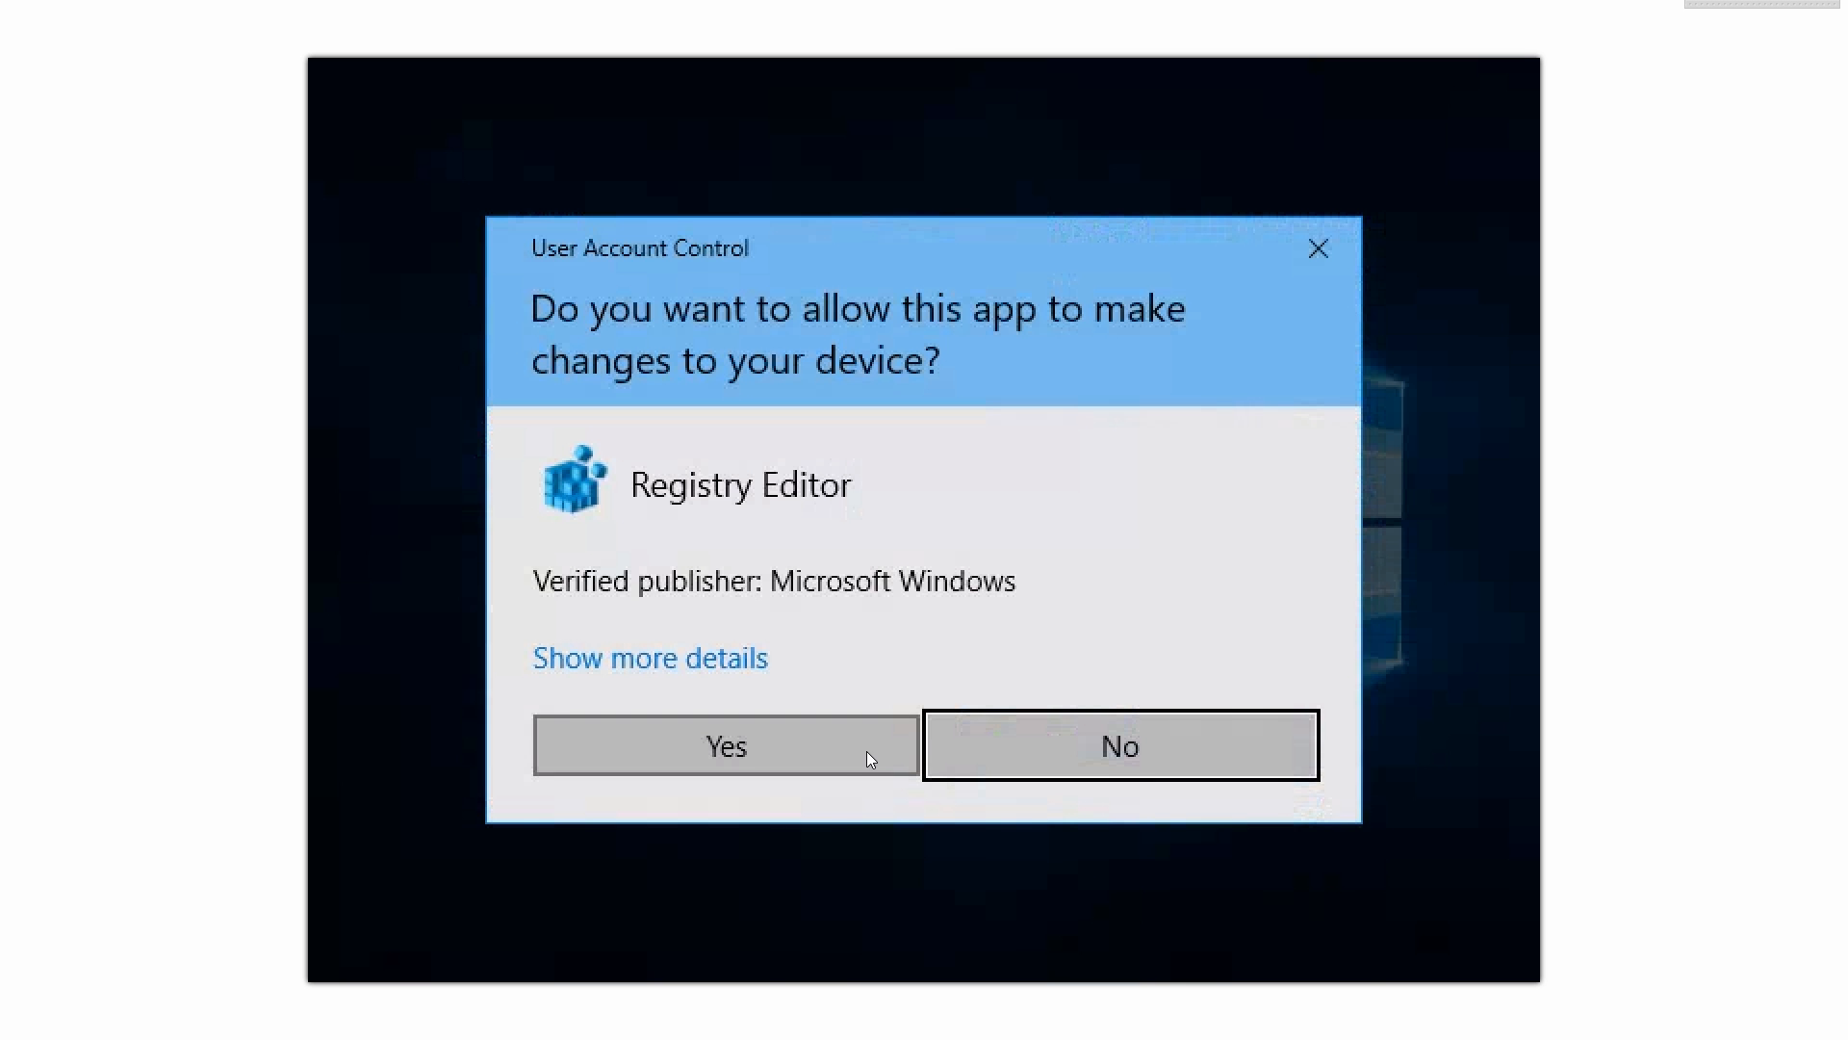
{"action": "left_click", "coordinate": [724, 745]}
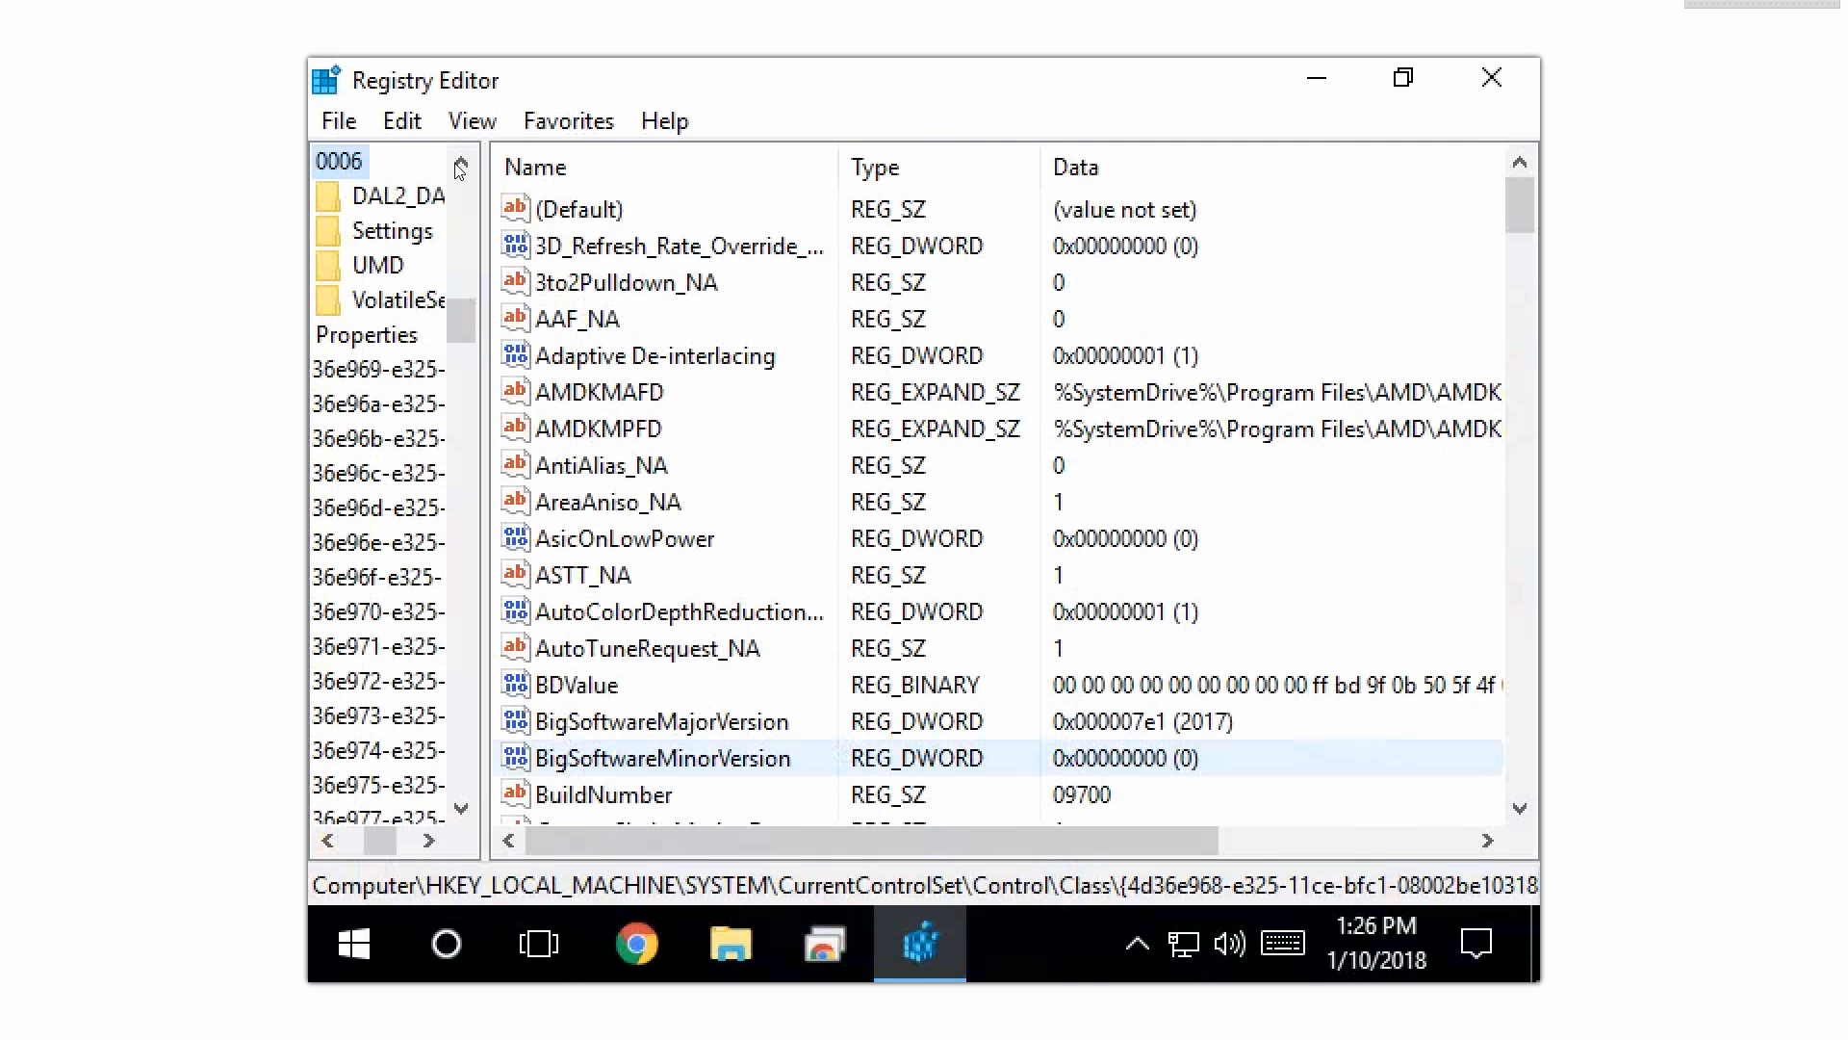
Step: Verify EnableUlps in adapter key 0000 still reads 0 after the restart
{"action": "scroll", "scroll_direction": "up", "scroll_amount": 3}
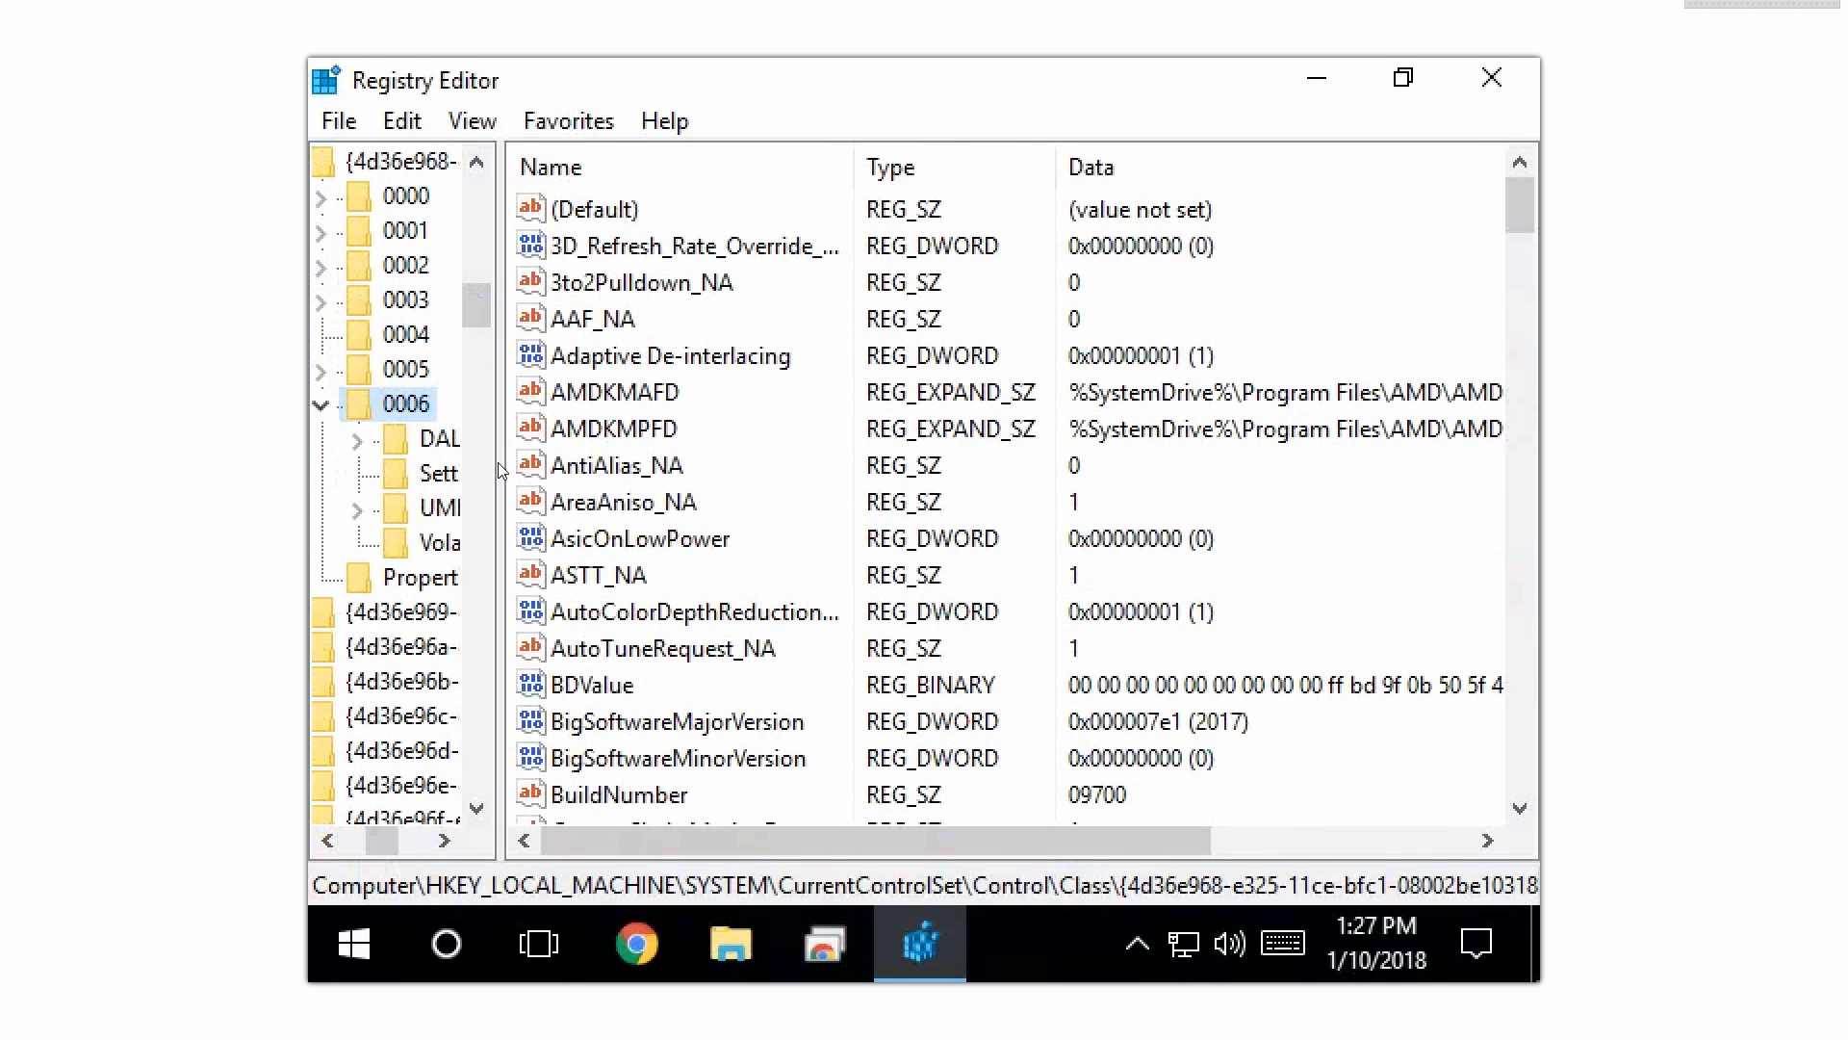
{"action": "left_click", "coordinate": [624, 503]}
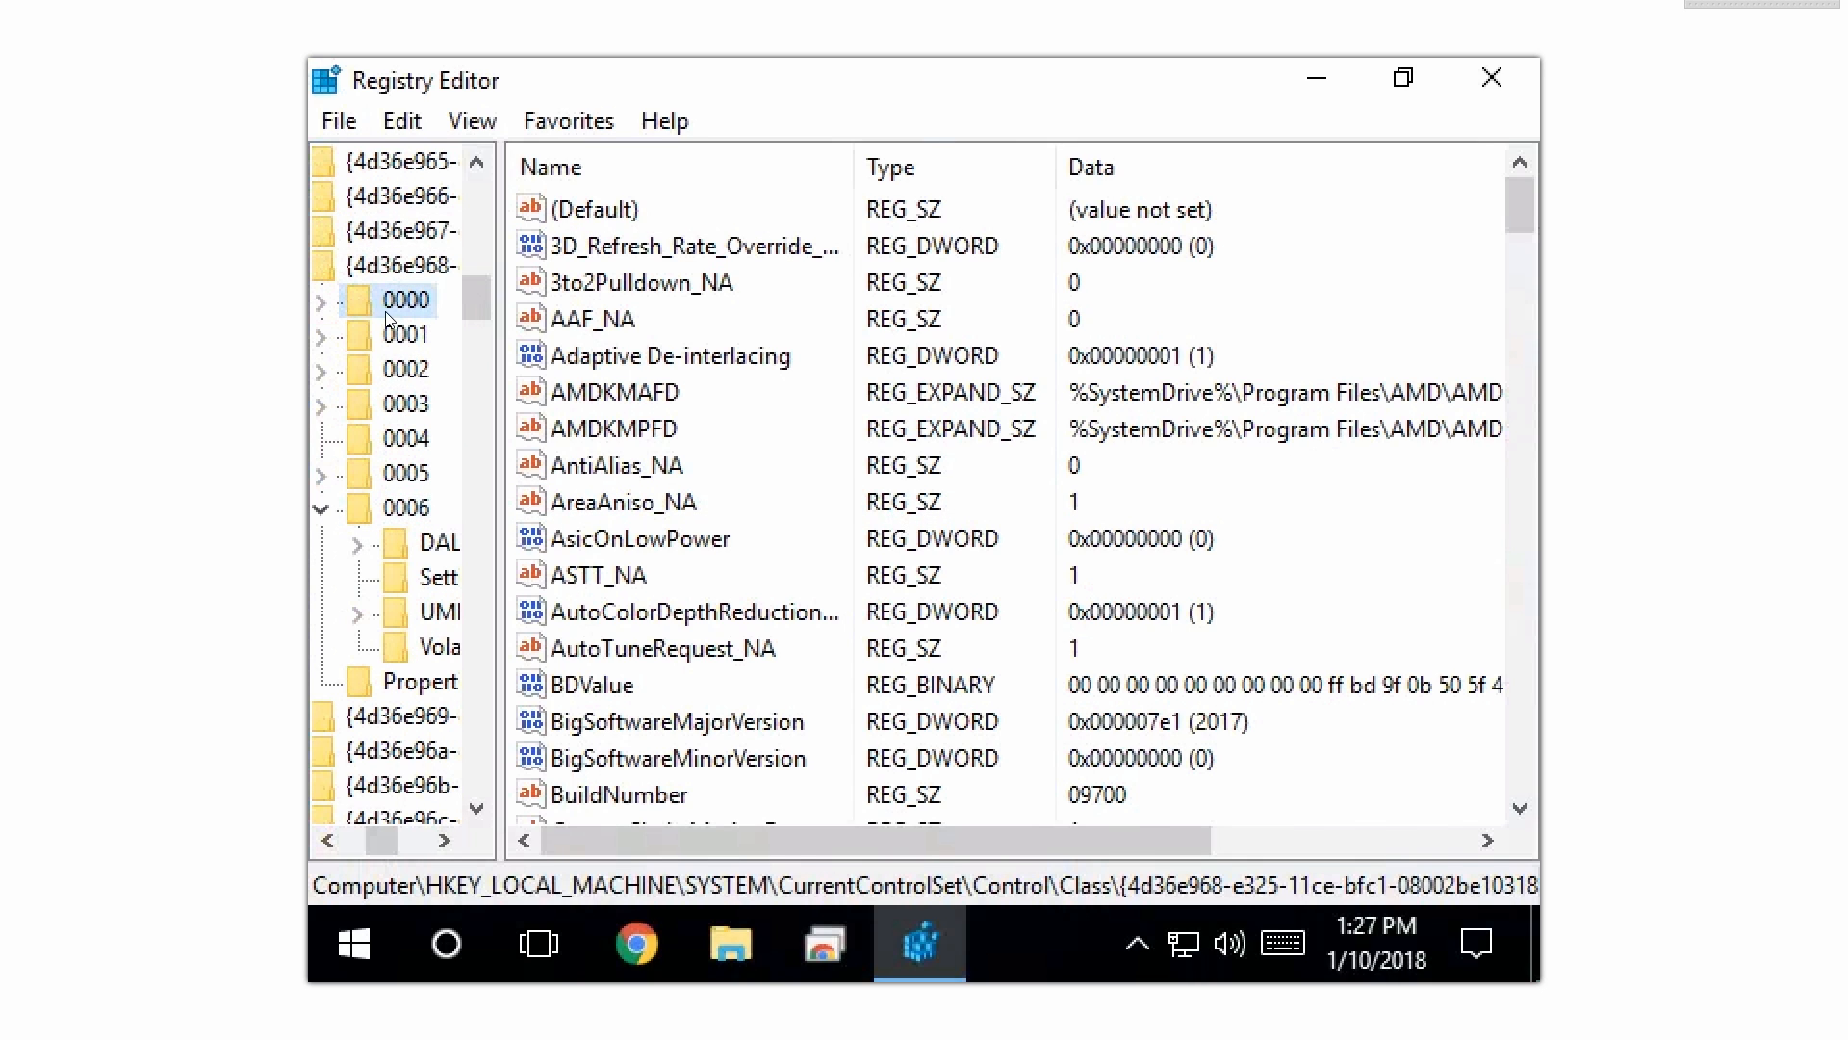
{"action": "scroll", "scroll_direction": "down", "scroll_amount": 3}
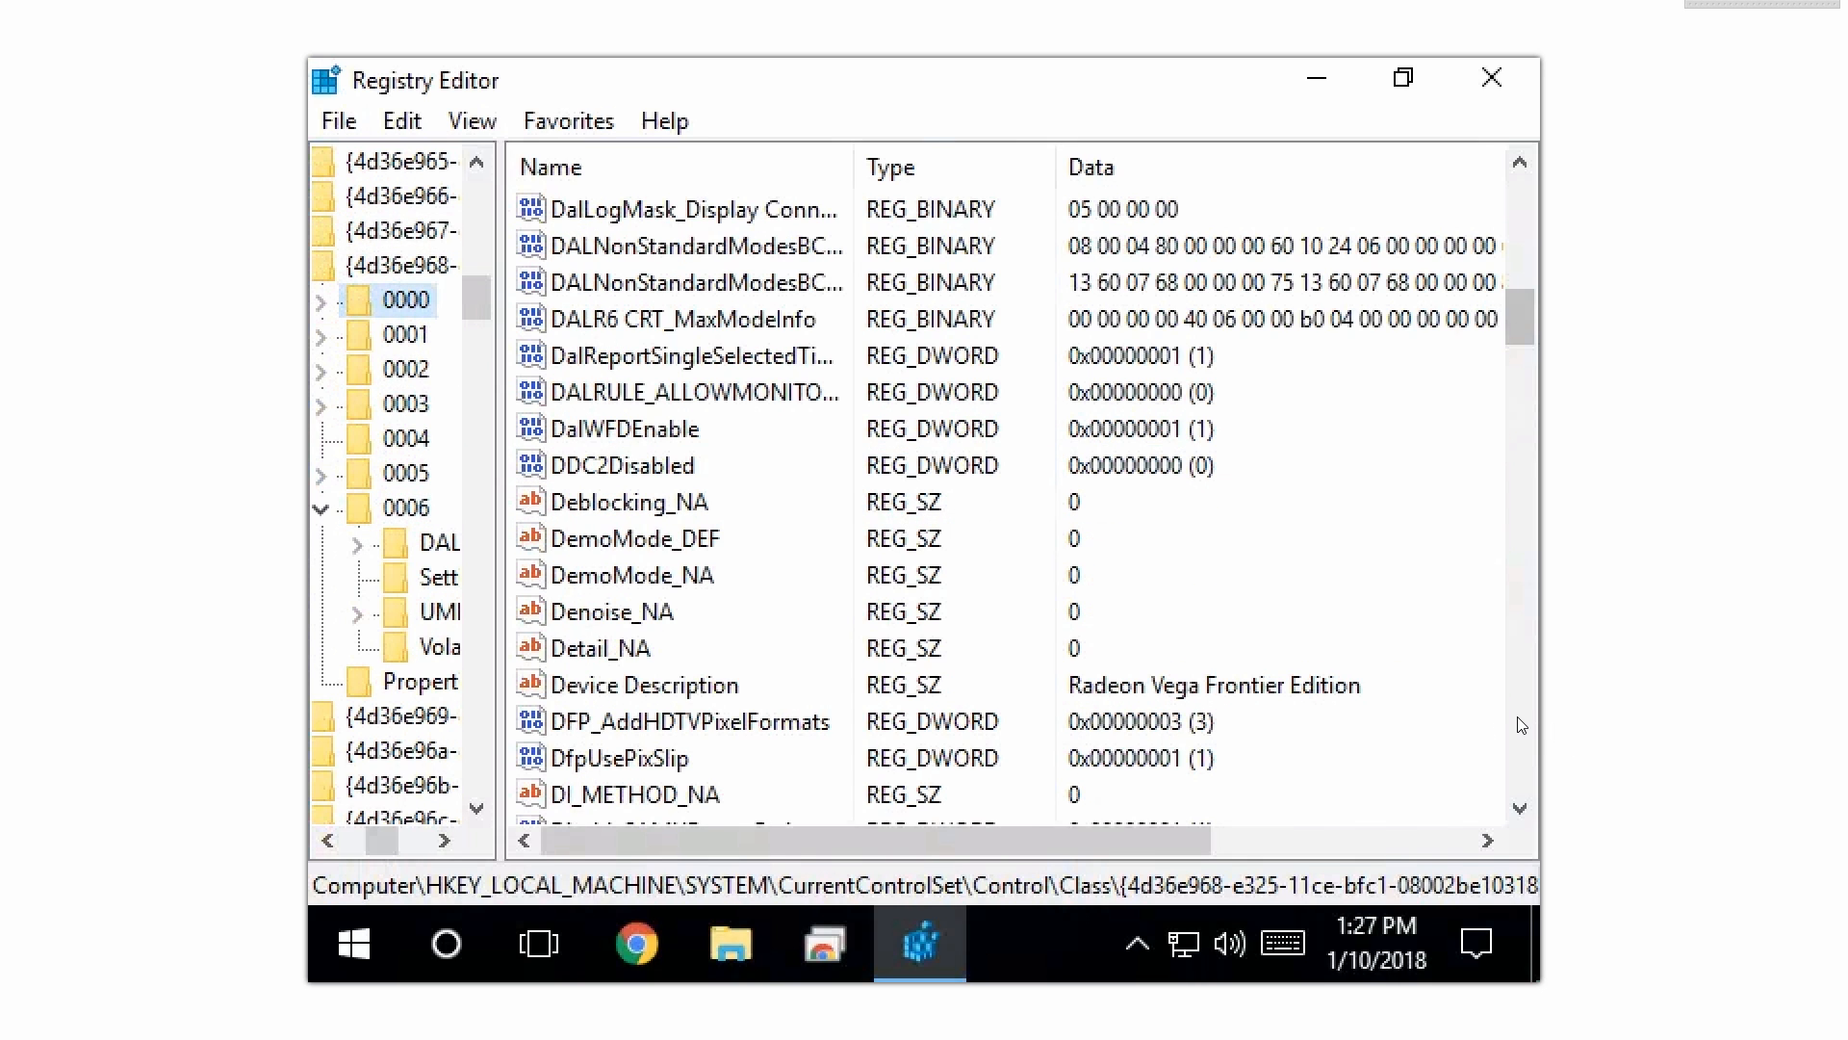
{"action": "scroll", "scroll_direction": "down", "scroll_amount": 3}
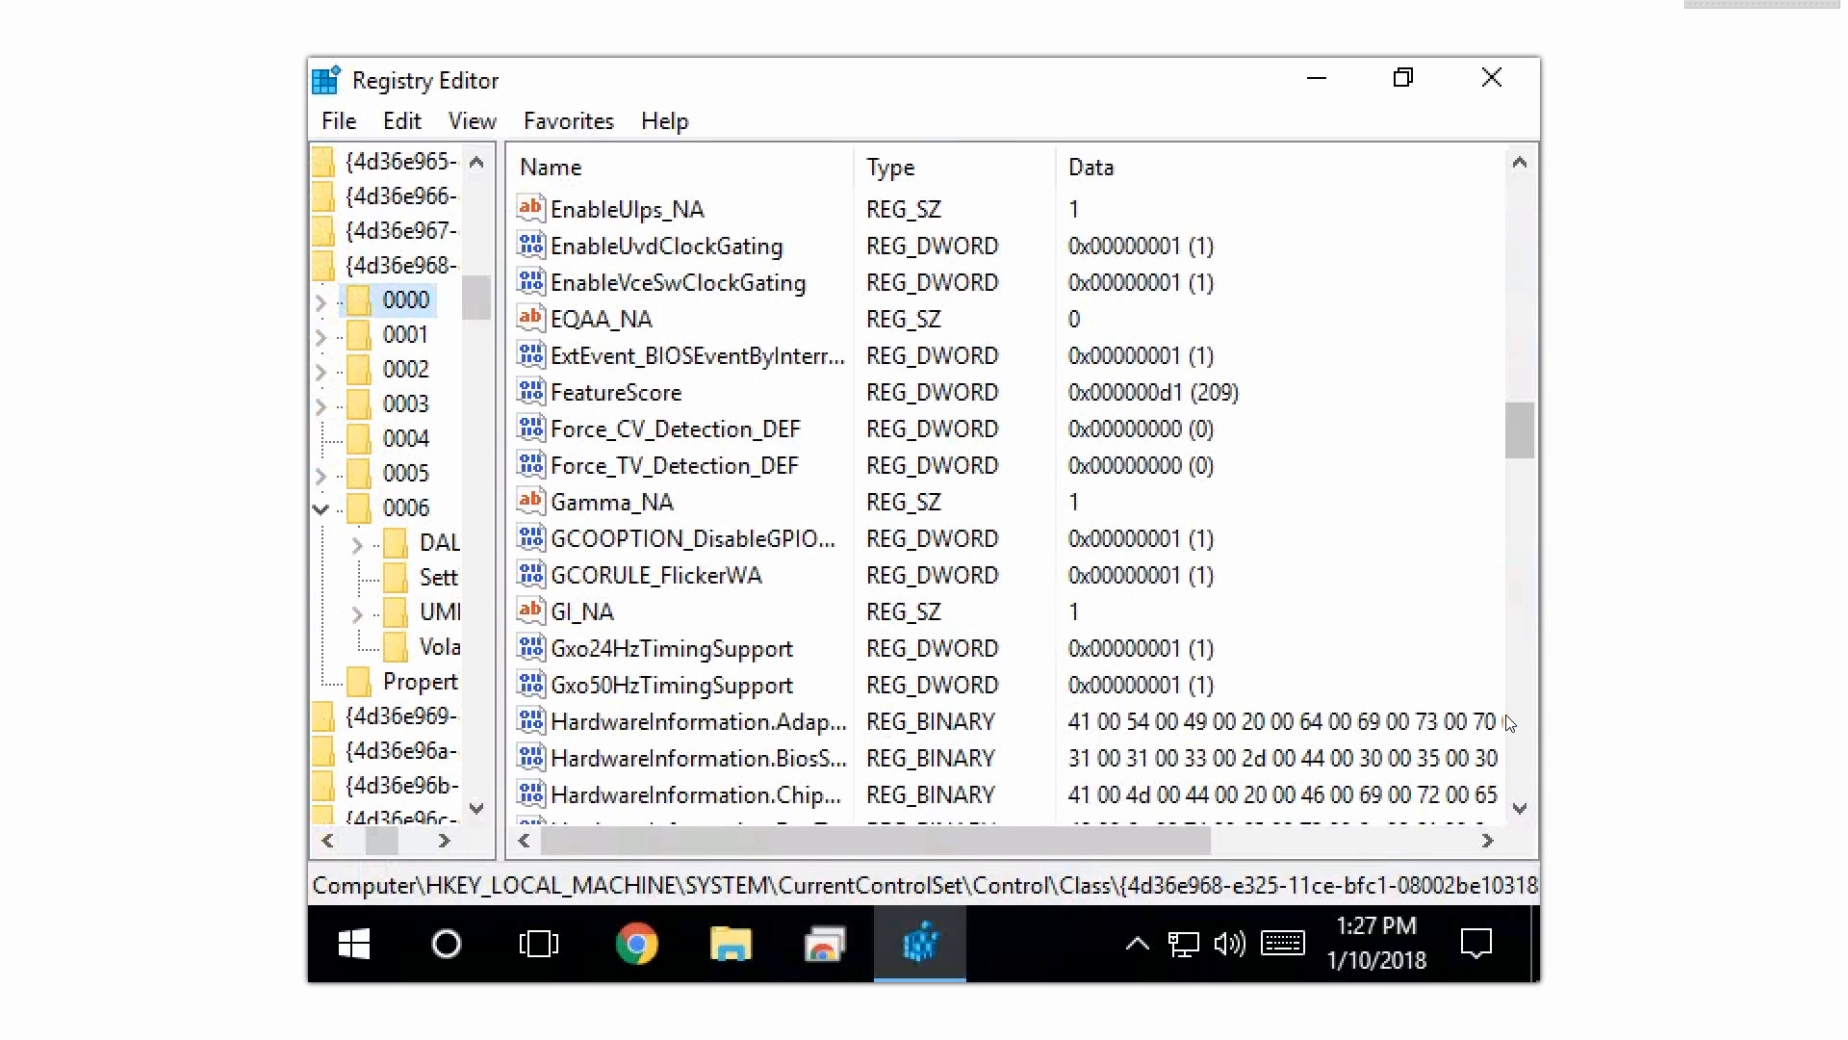
{"action": "left_click", "coordinate": [666, 245]}
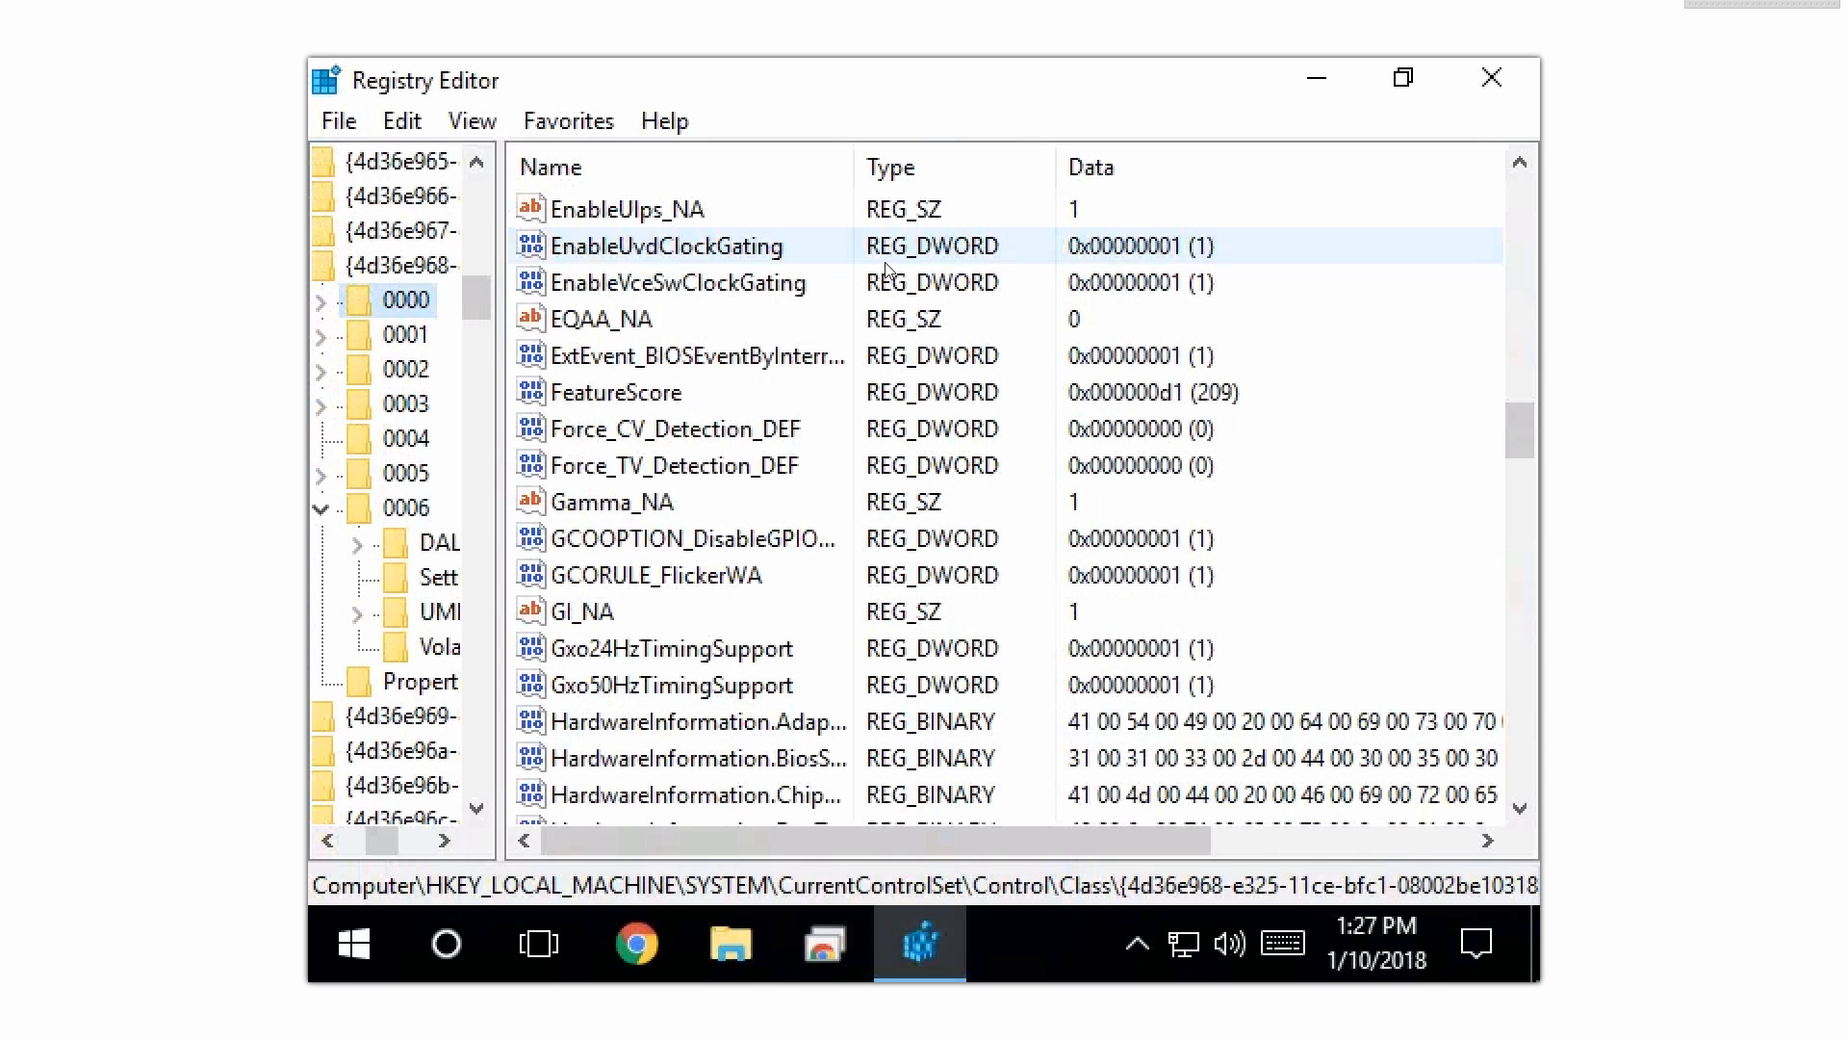
{"action": "scroll", "scroll_direction": "up", "scroll_amount": 3}
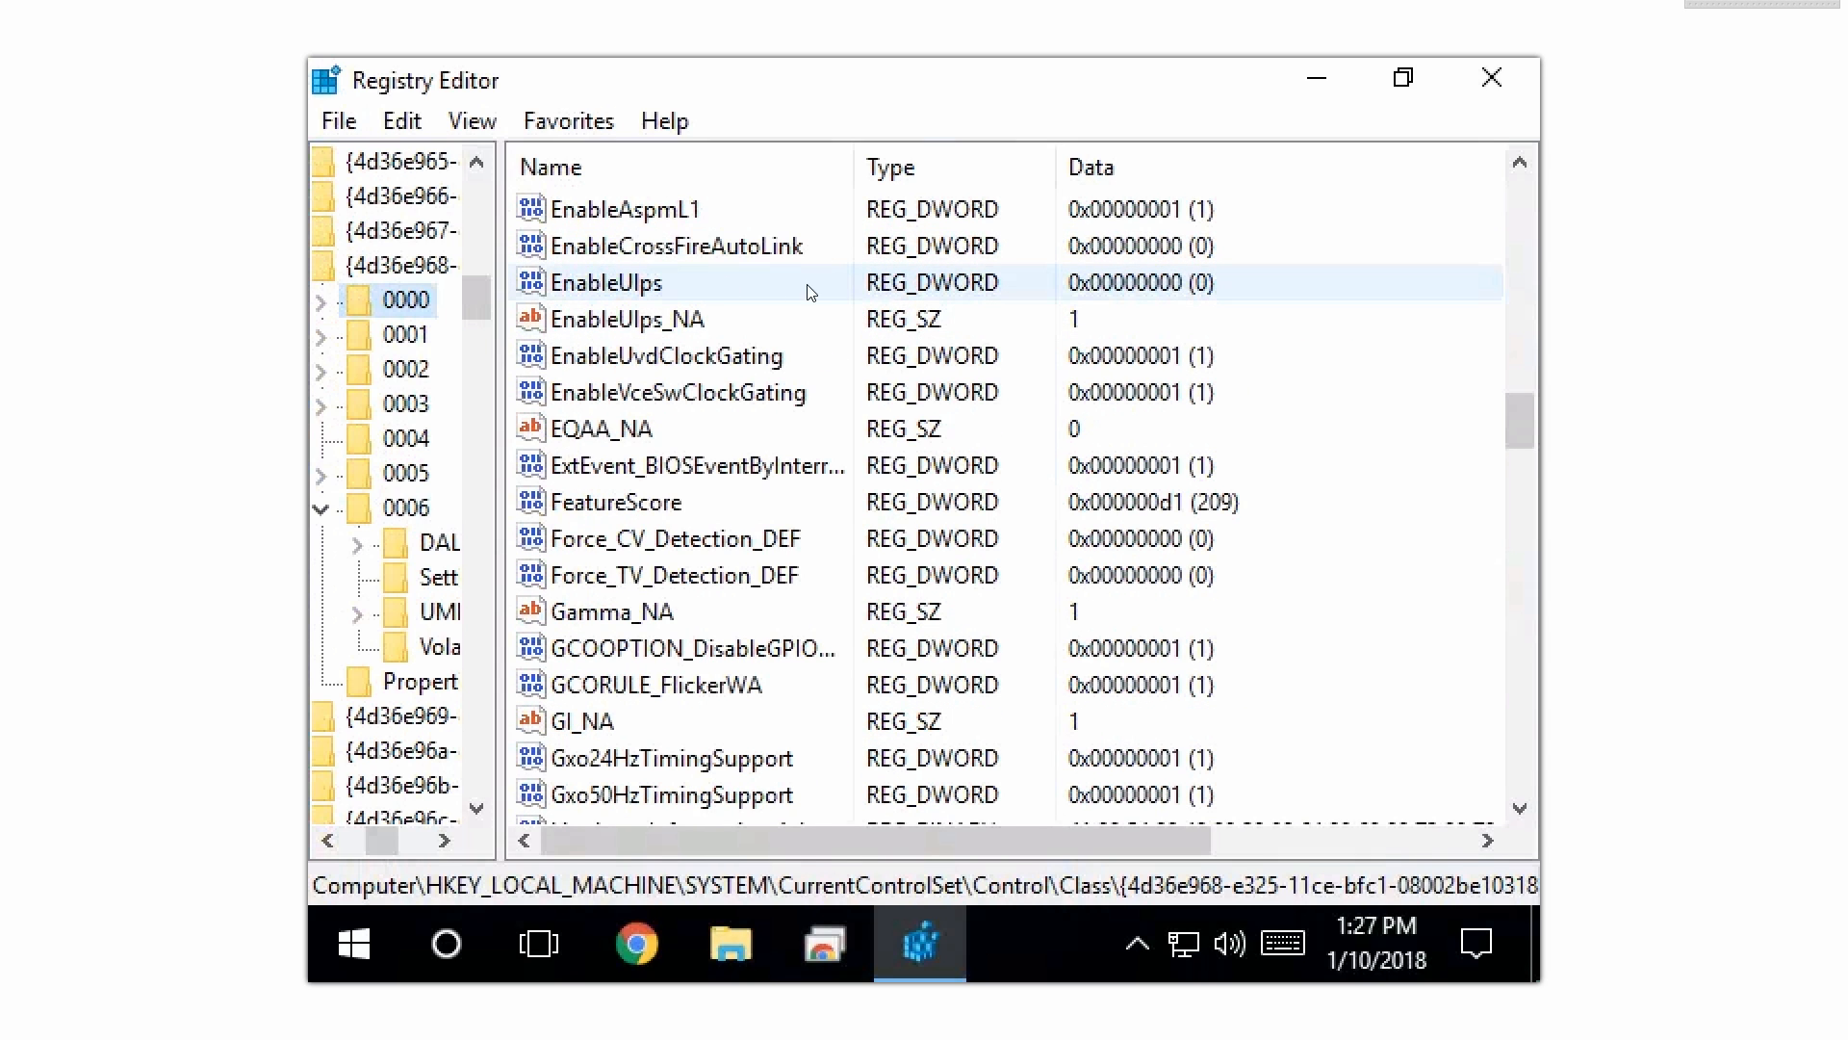
{"action": "left_click", "coordinate": [676, 246]}
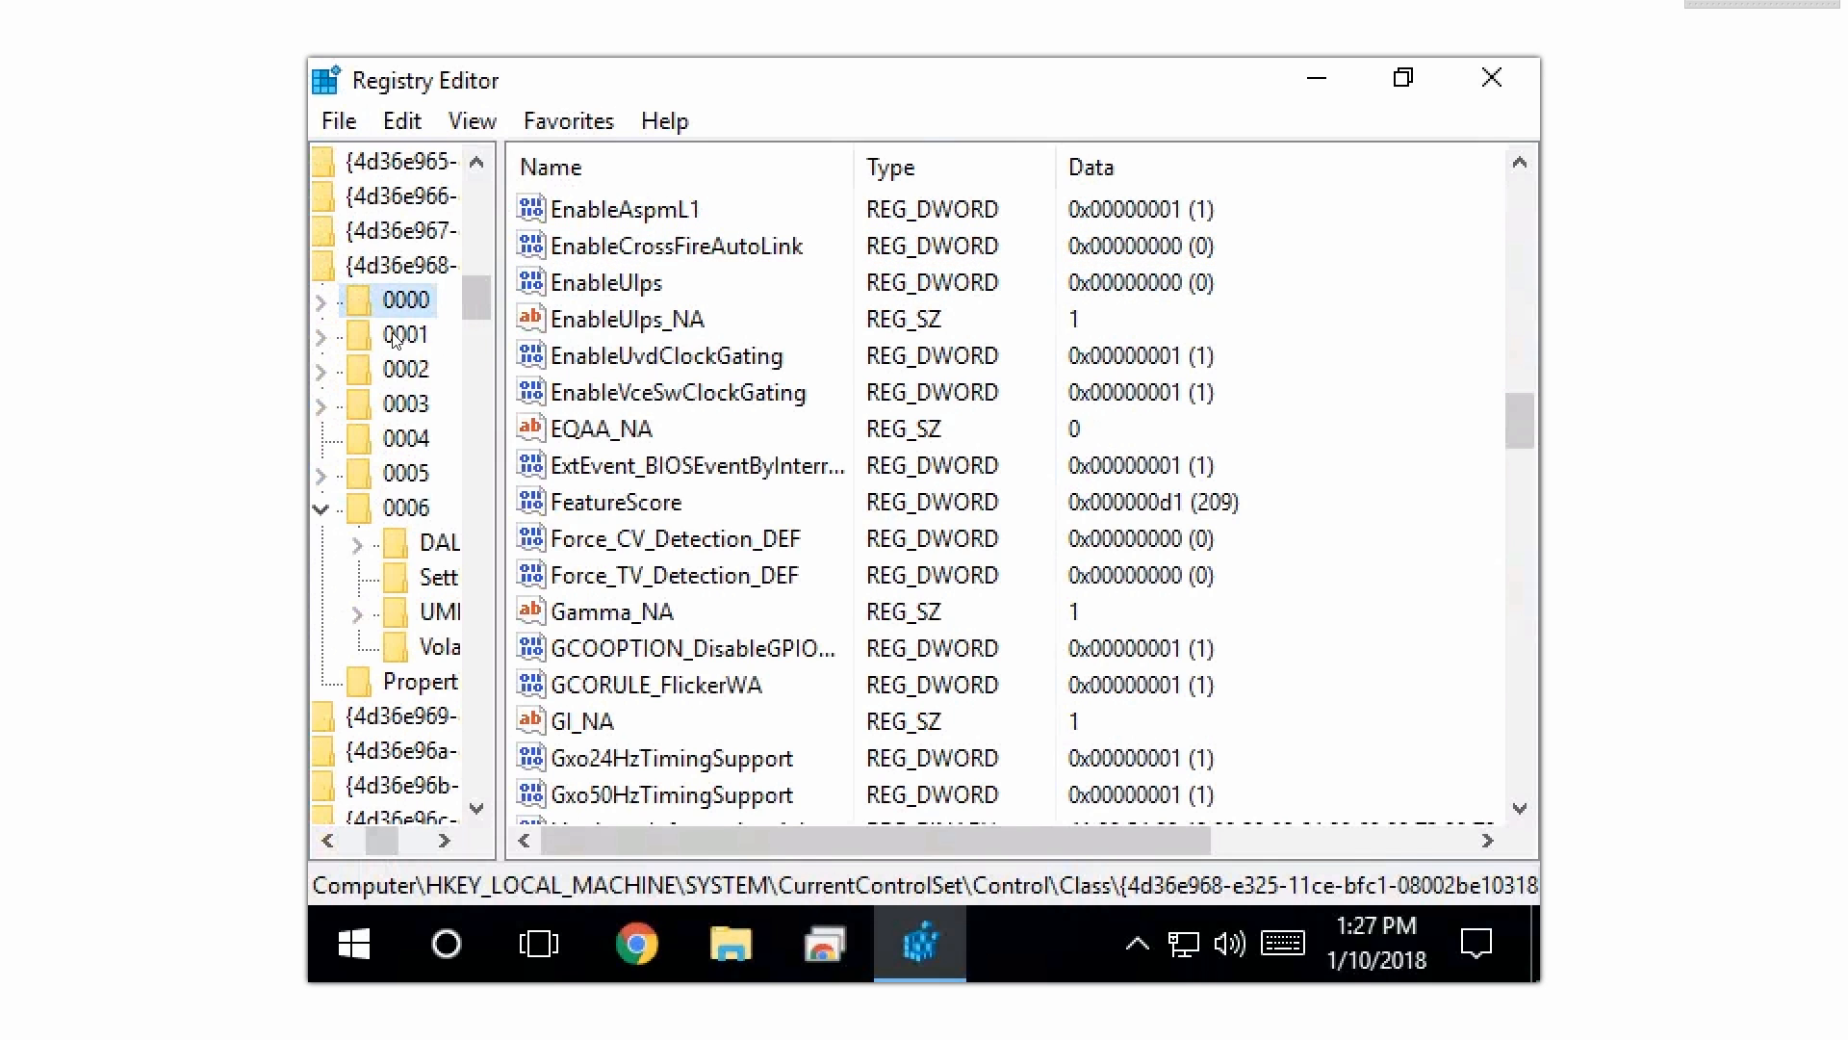
Step: Check the EnableUlps values in adapter keys 0001, 0002 and 0006
{"action": "left_click", "coordinate": [405, 334]}
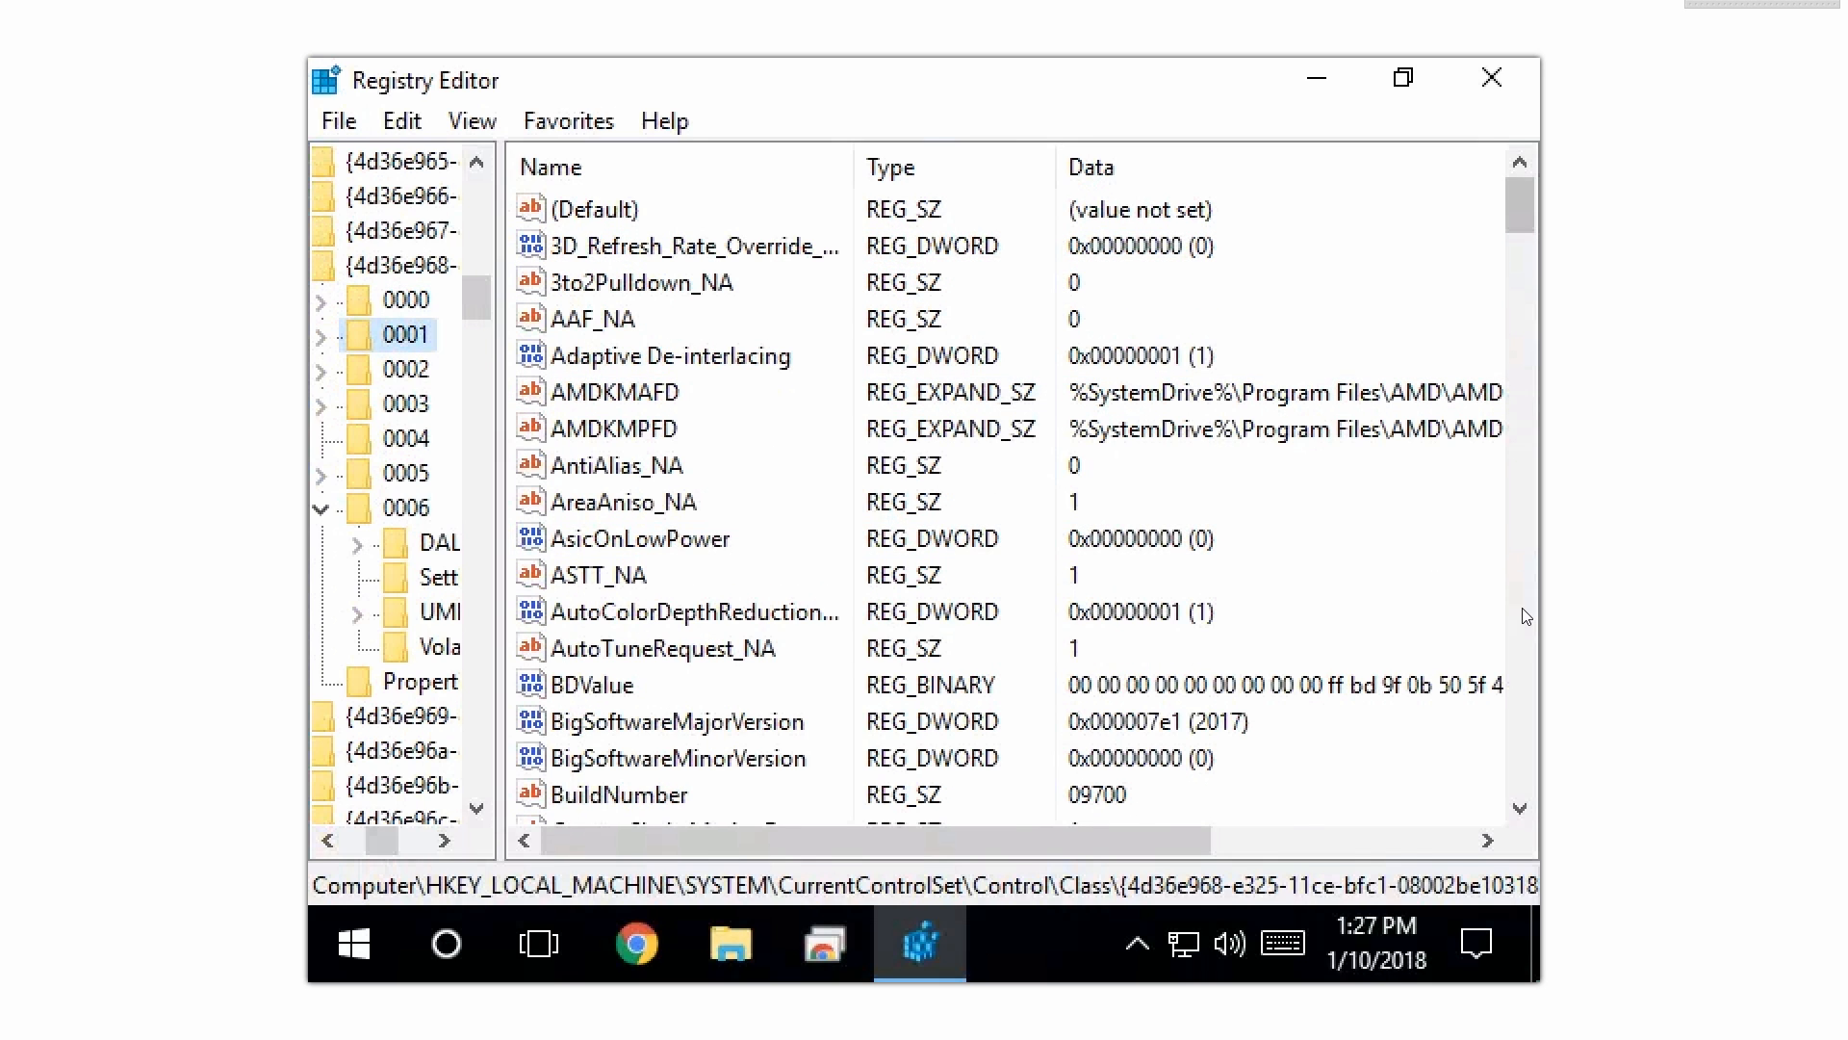
{"action": "scroll", "scroll_direction": "down", "scroll_amount": 3}
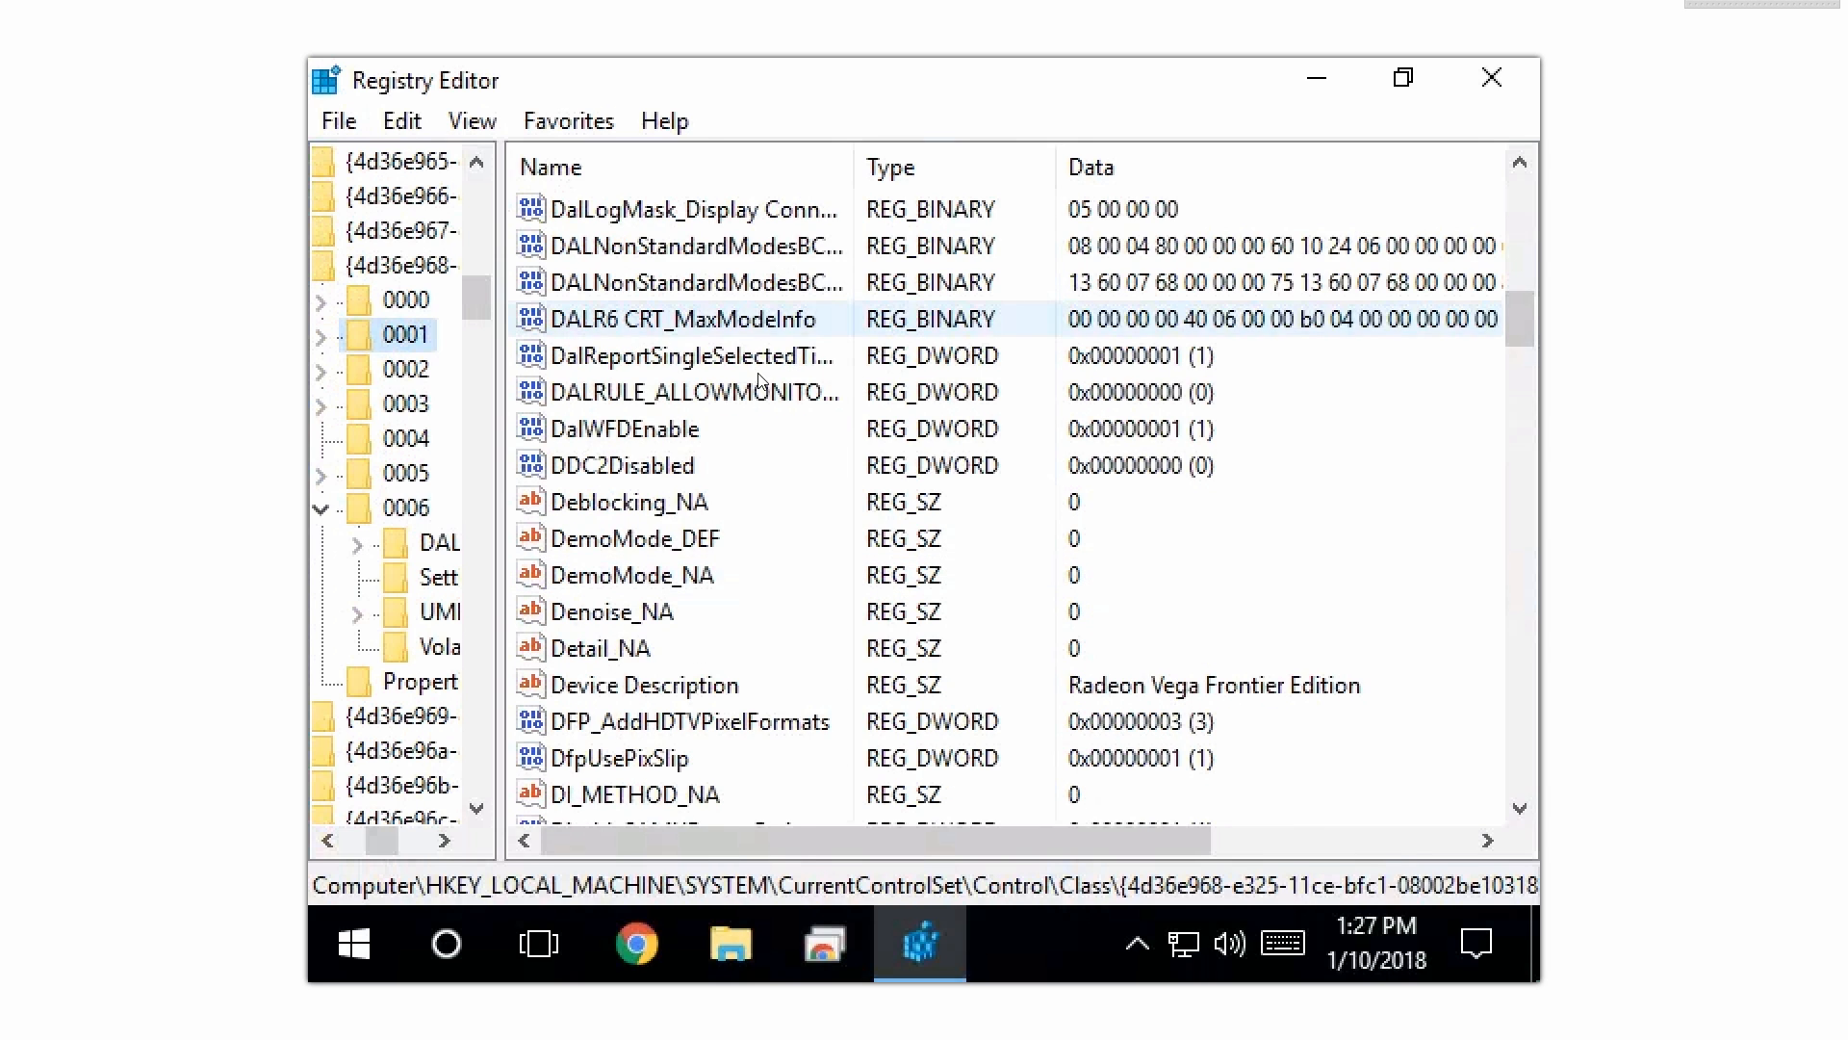
{"action": "scroll", "scroll_direction": "down", "scroll_amount": 3}
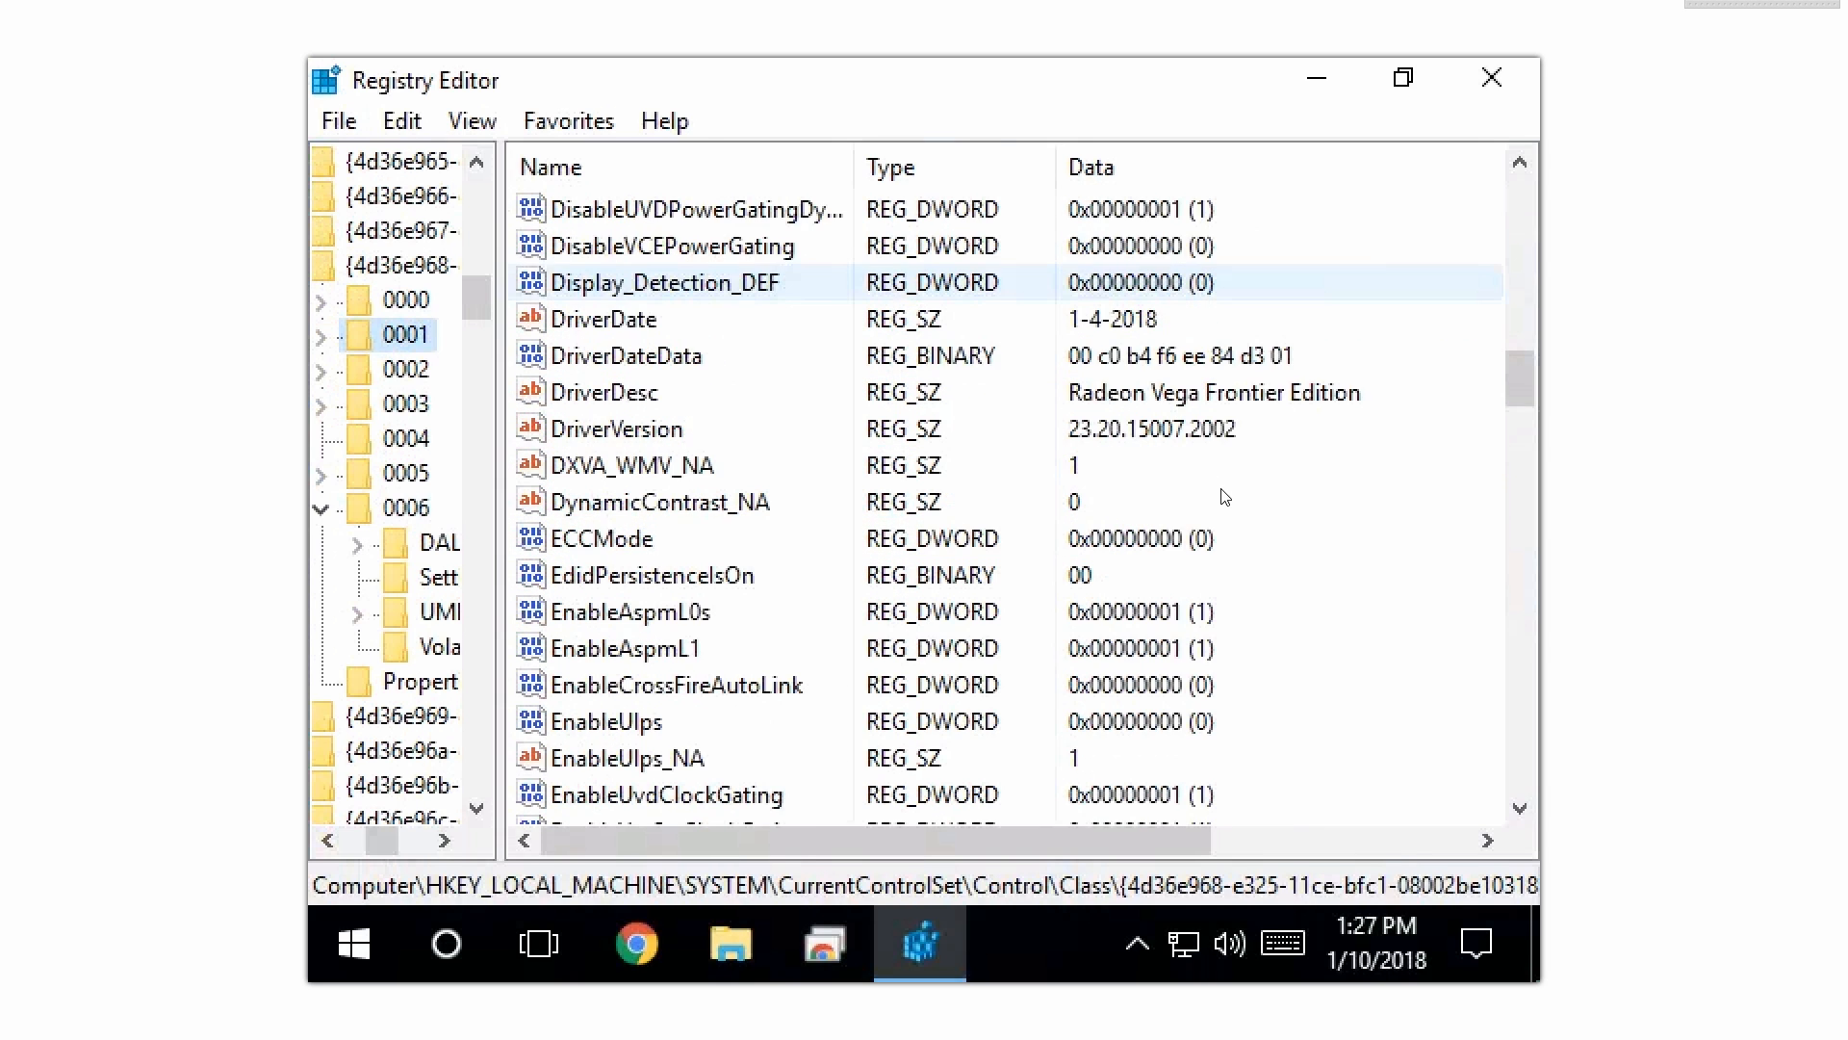
{"action": "scroll", "scroll_direction": "down", "scroll_amount": 3}
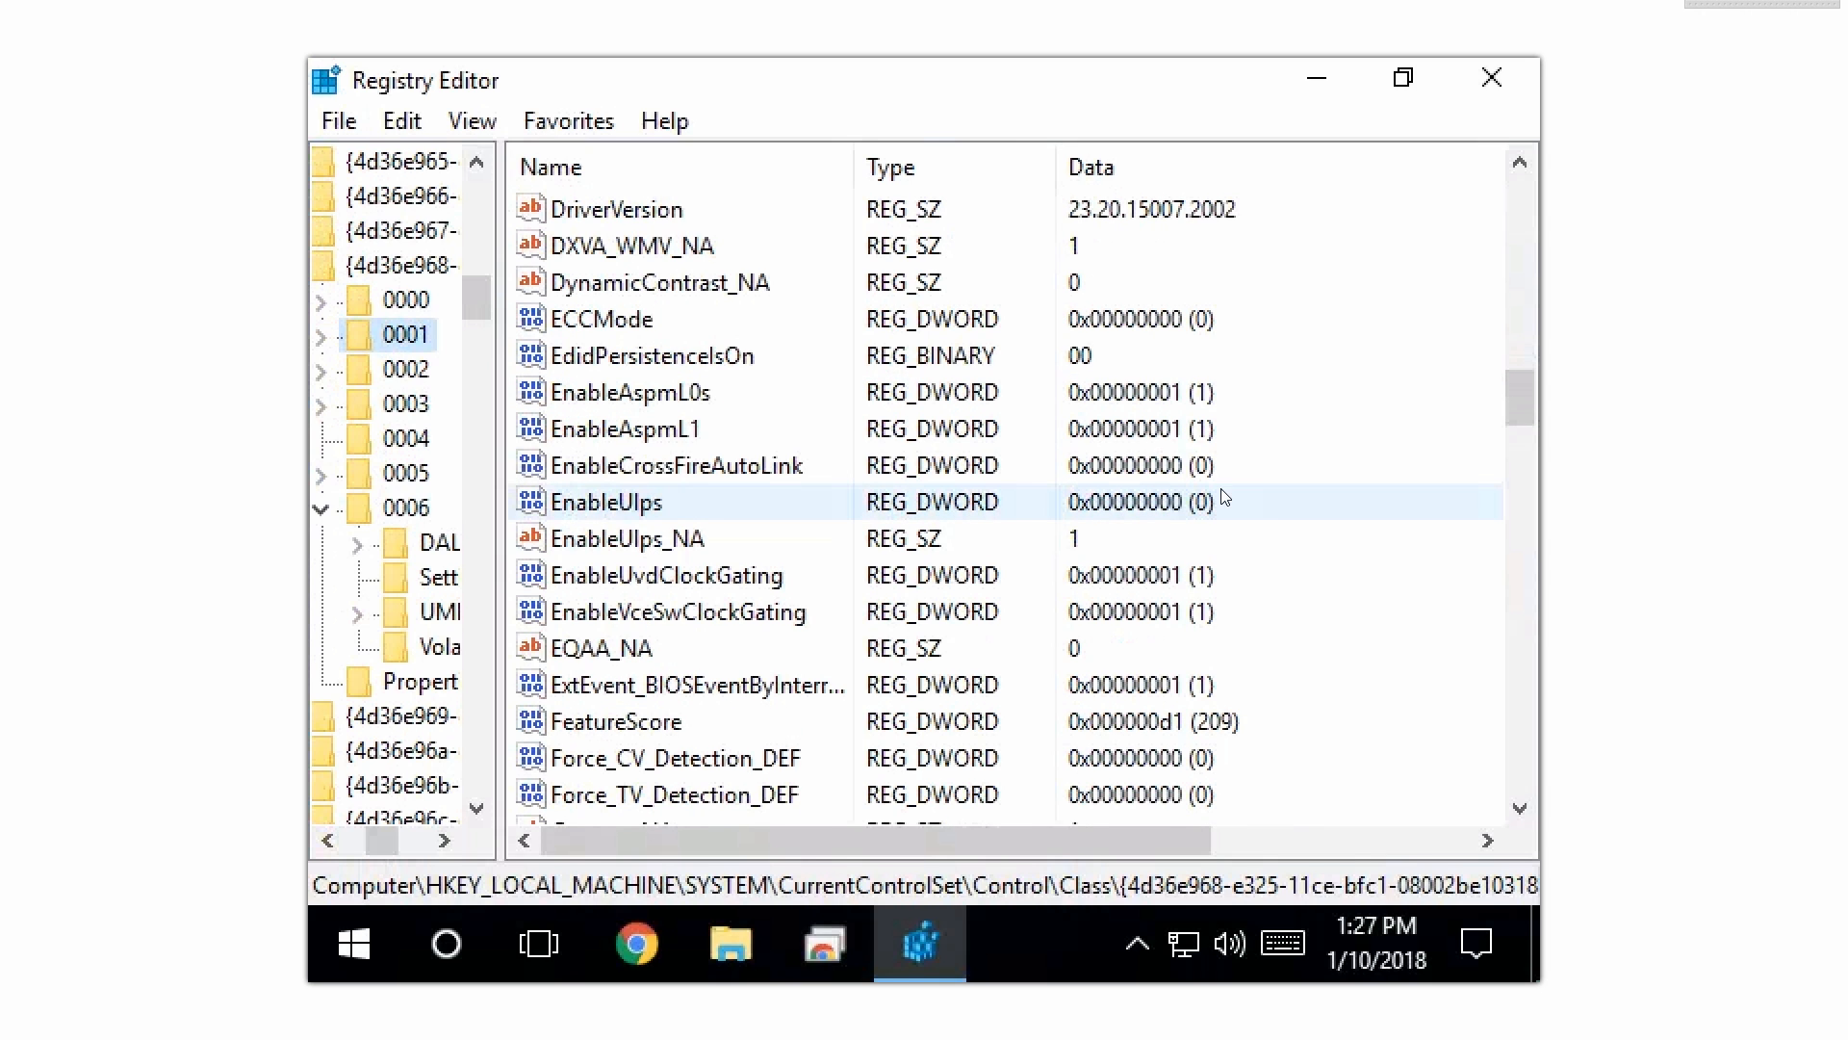
{"action": "left_click", "coordinate": [405, 368]}
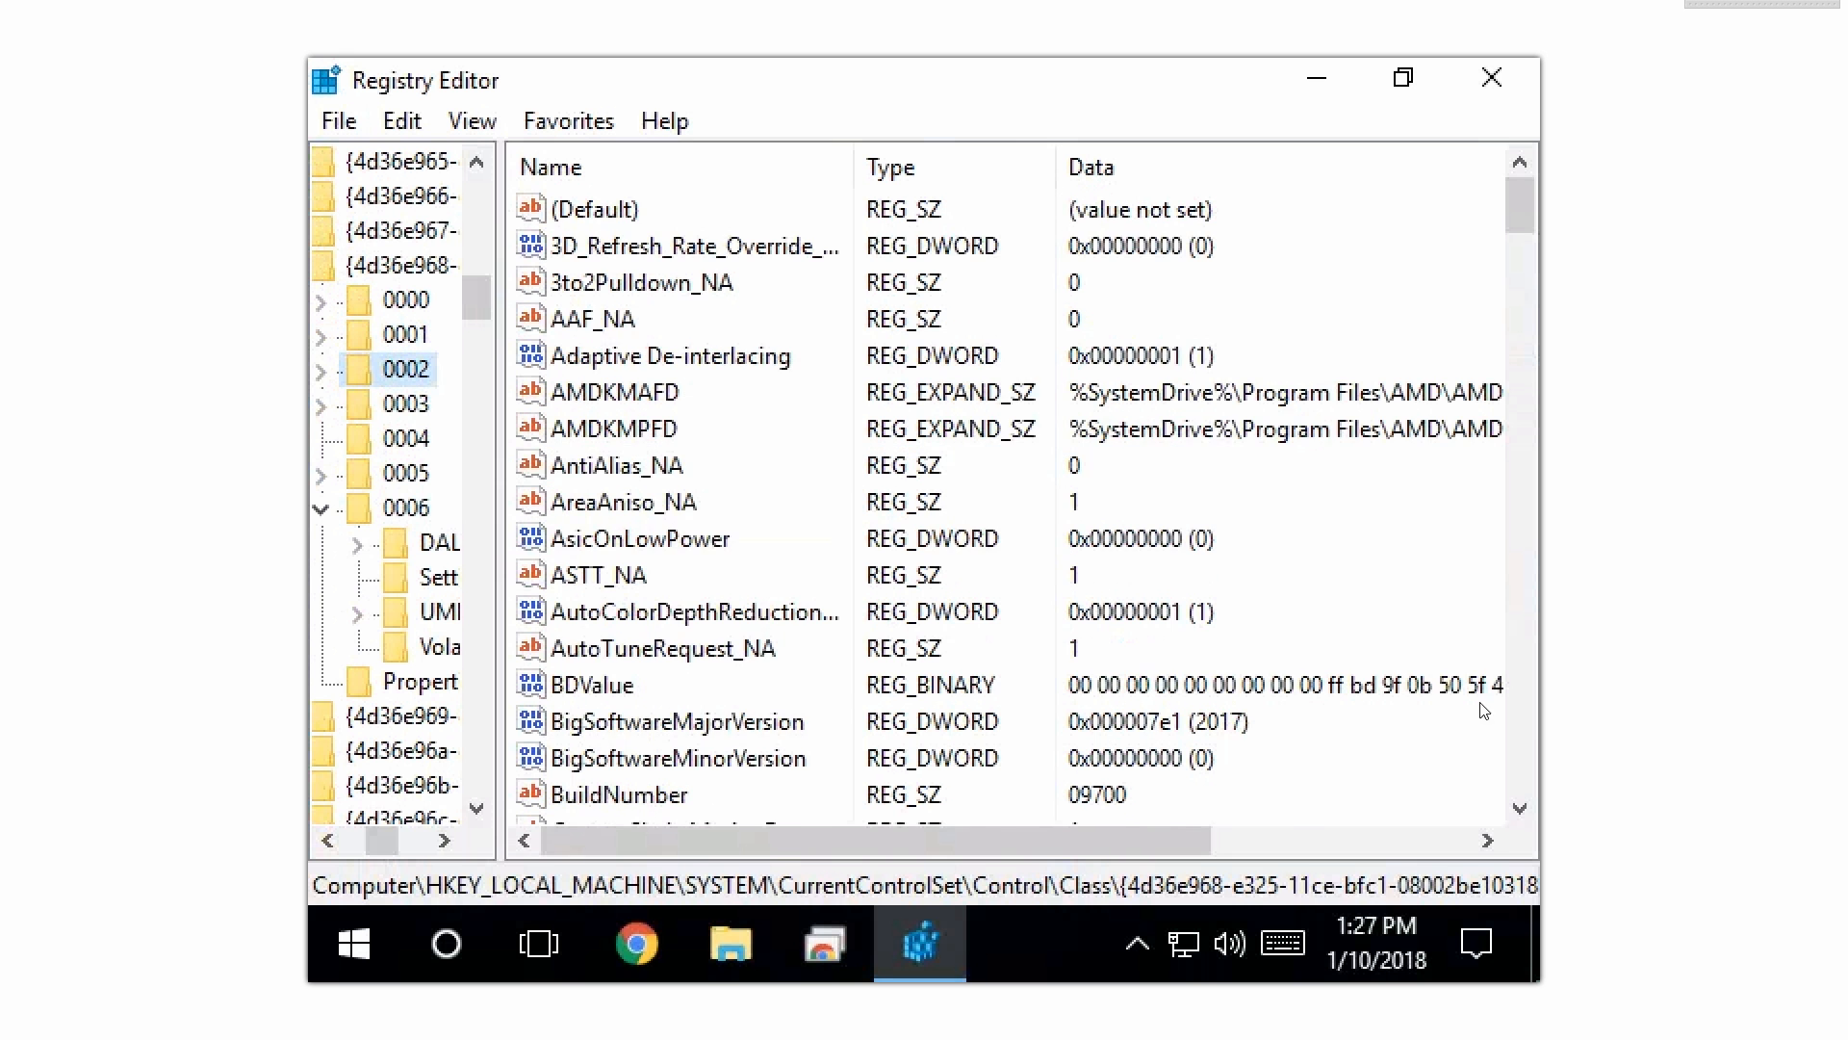
{"action": "scroll", "scroll_direction": "down", "scroll_amount": 3}
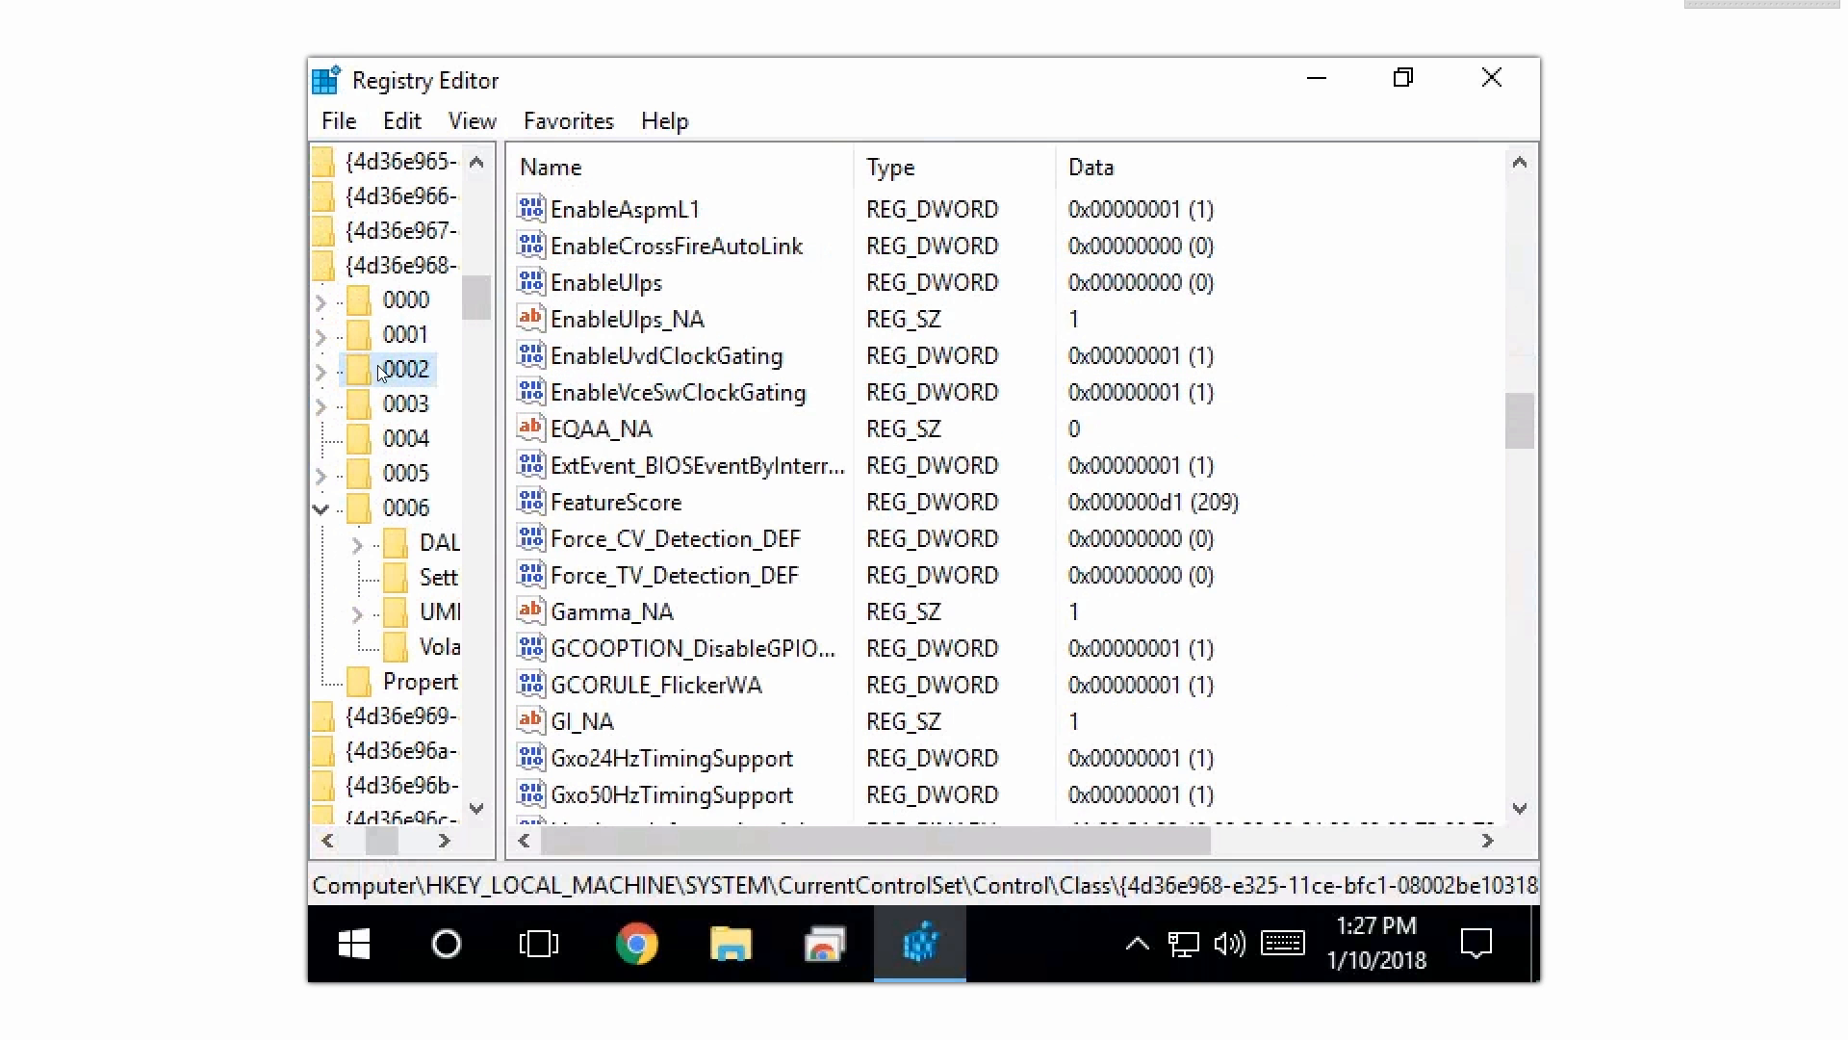
{"action": "left_click", "coordinate": [406, 404]}
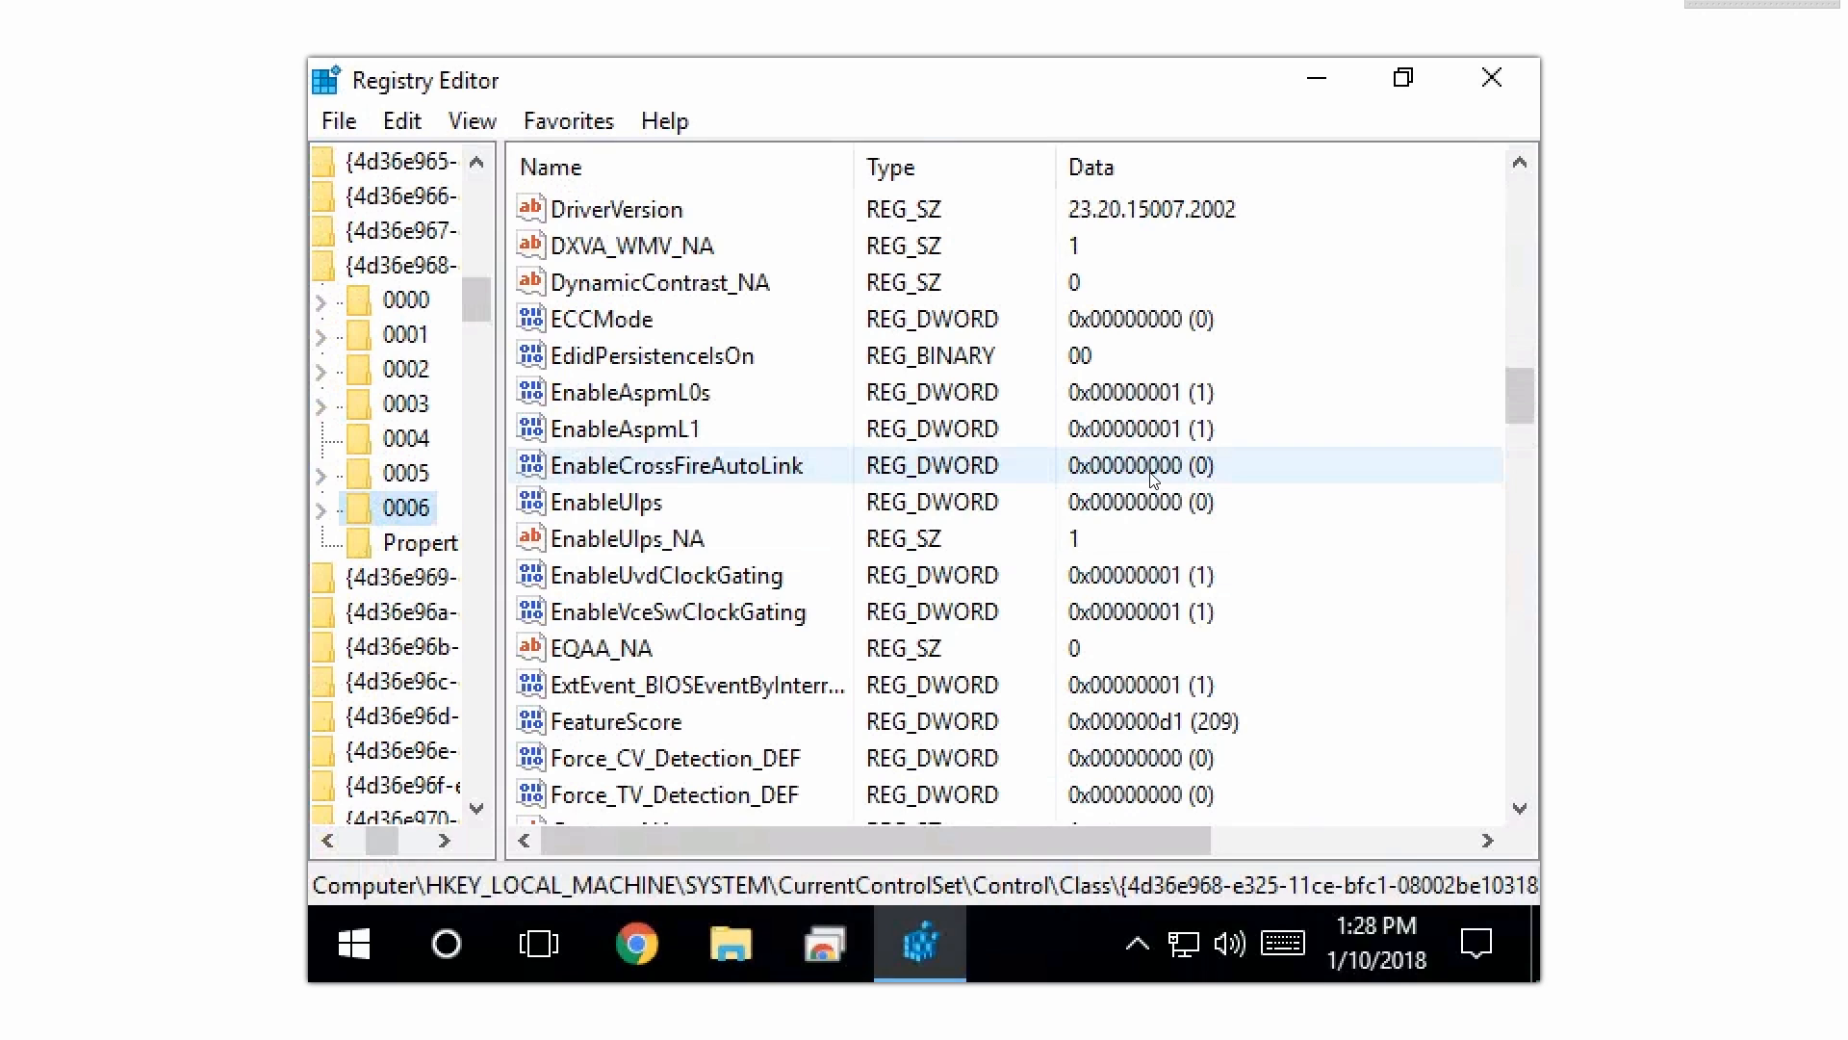
{"action": "left_click", "coordinate": [607, 500]}
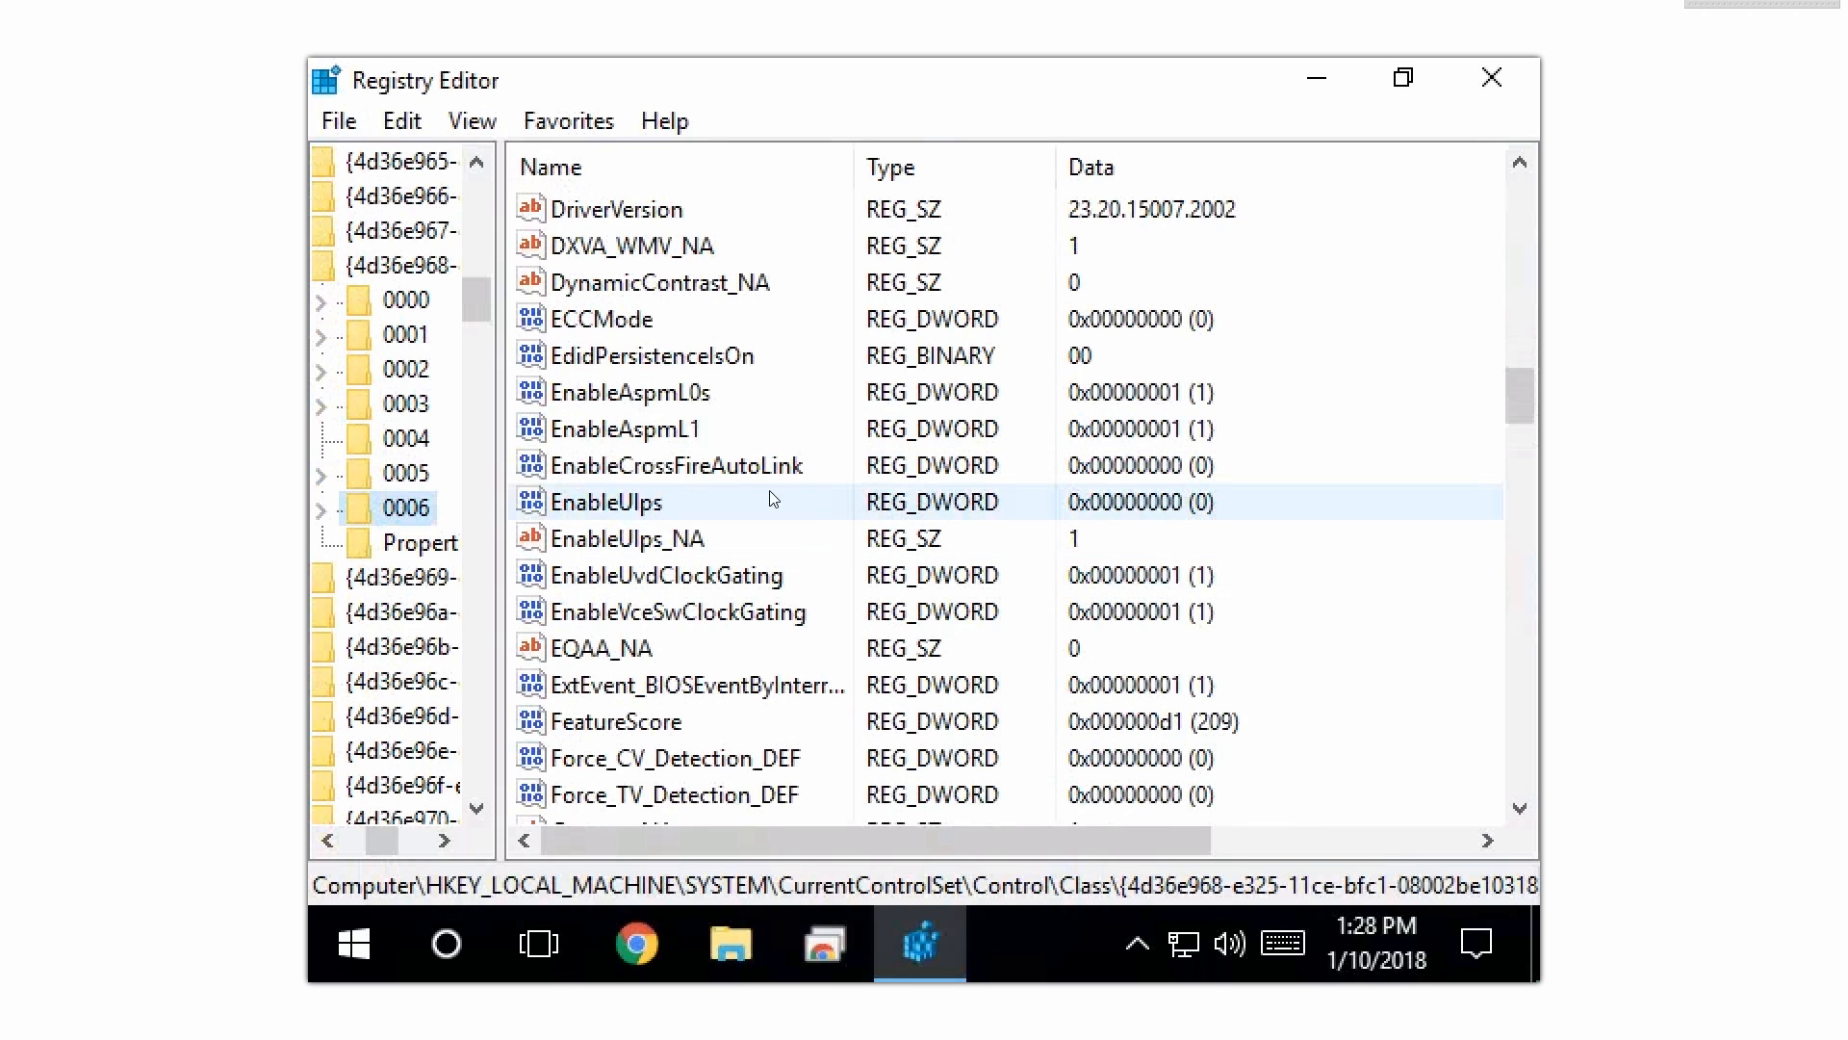
{"action": "mouse_move", "coordinate": [1223, 471]}
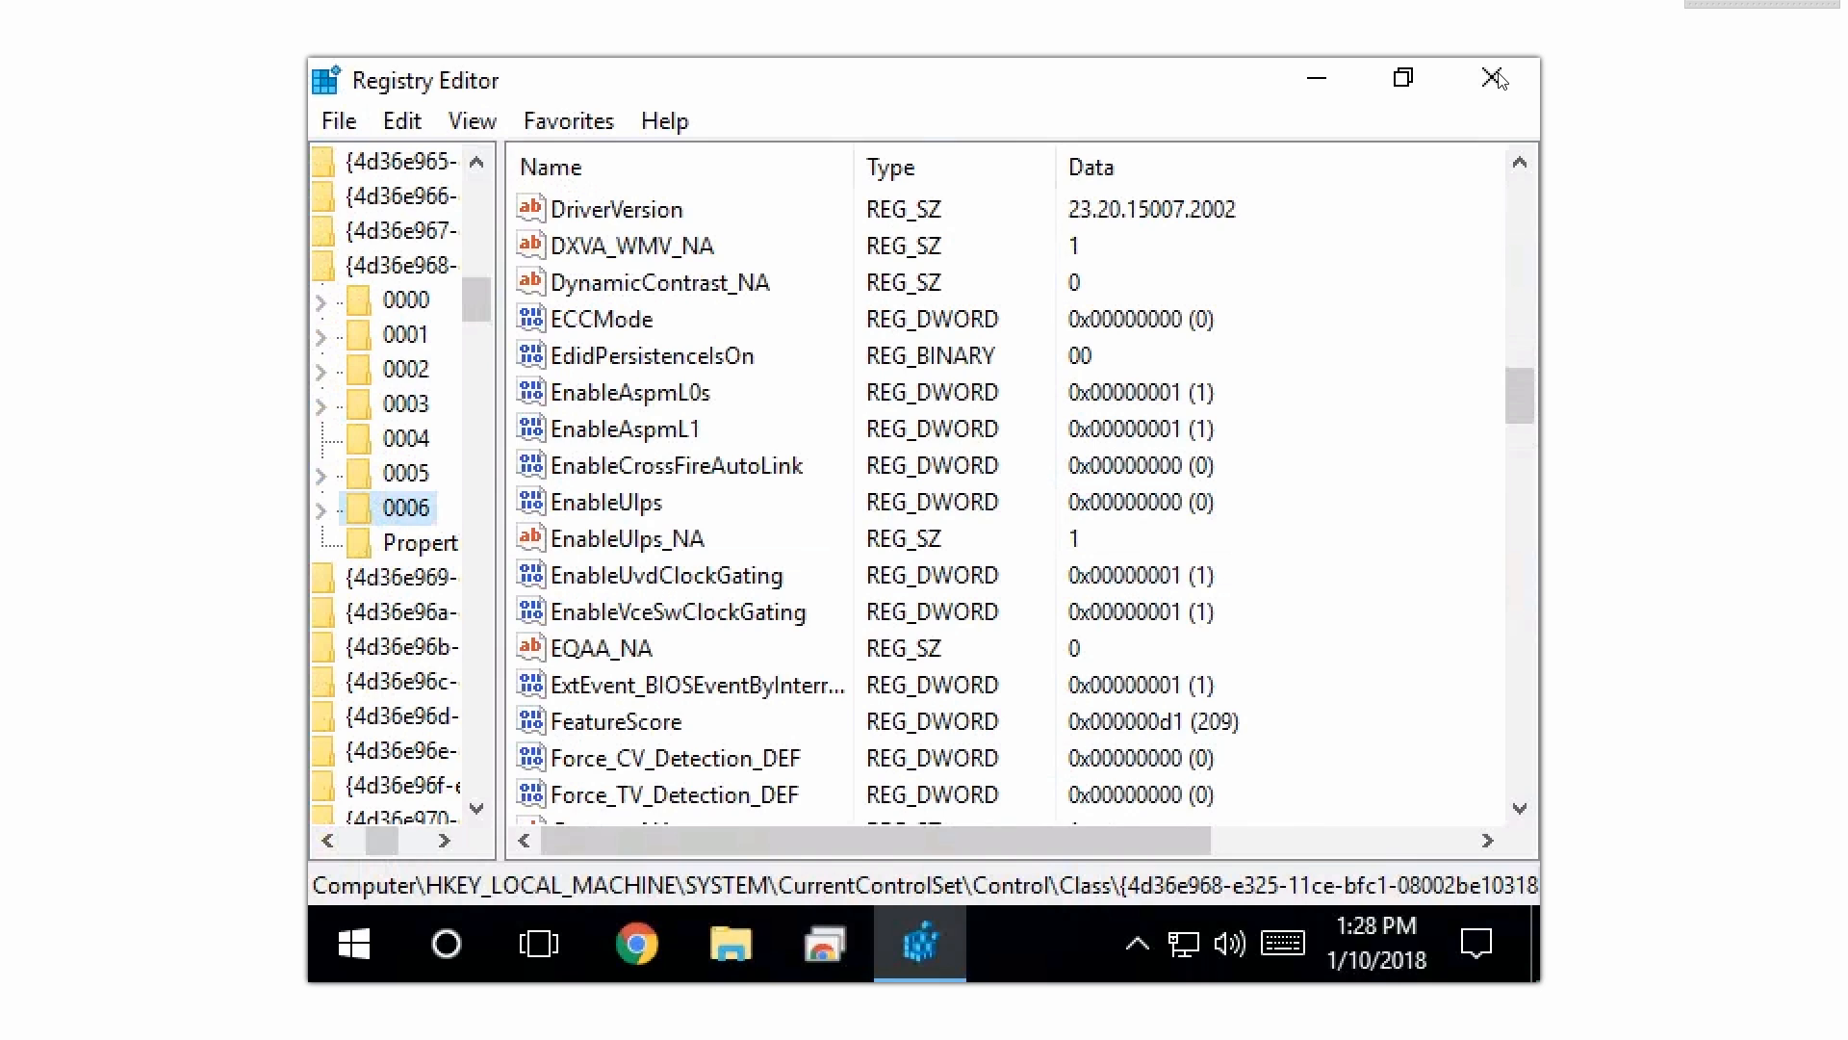
Step: Close Registry Editor, choose Manage on This PC, then close File Explorer
{"action": "left_click", "coordinate": [1493, 78]}
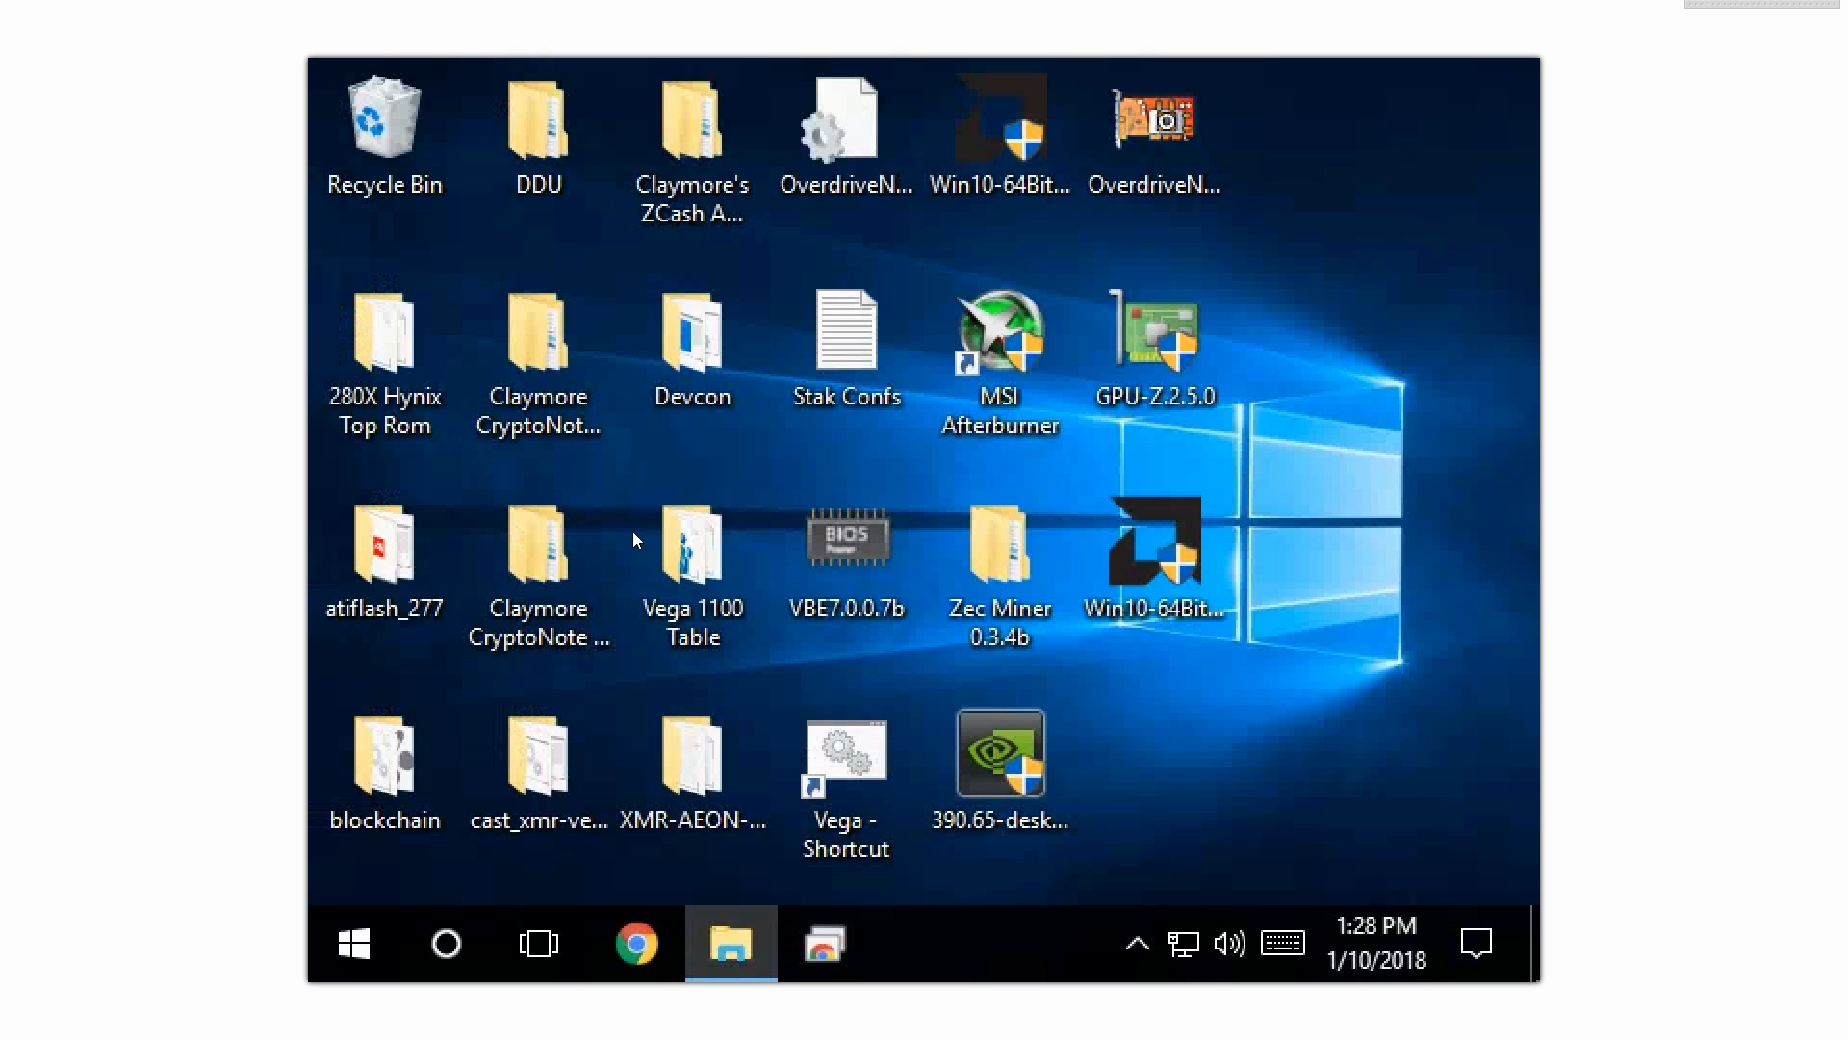
{"action": "left_click", "coordinate": [728, 942]}
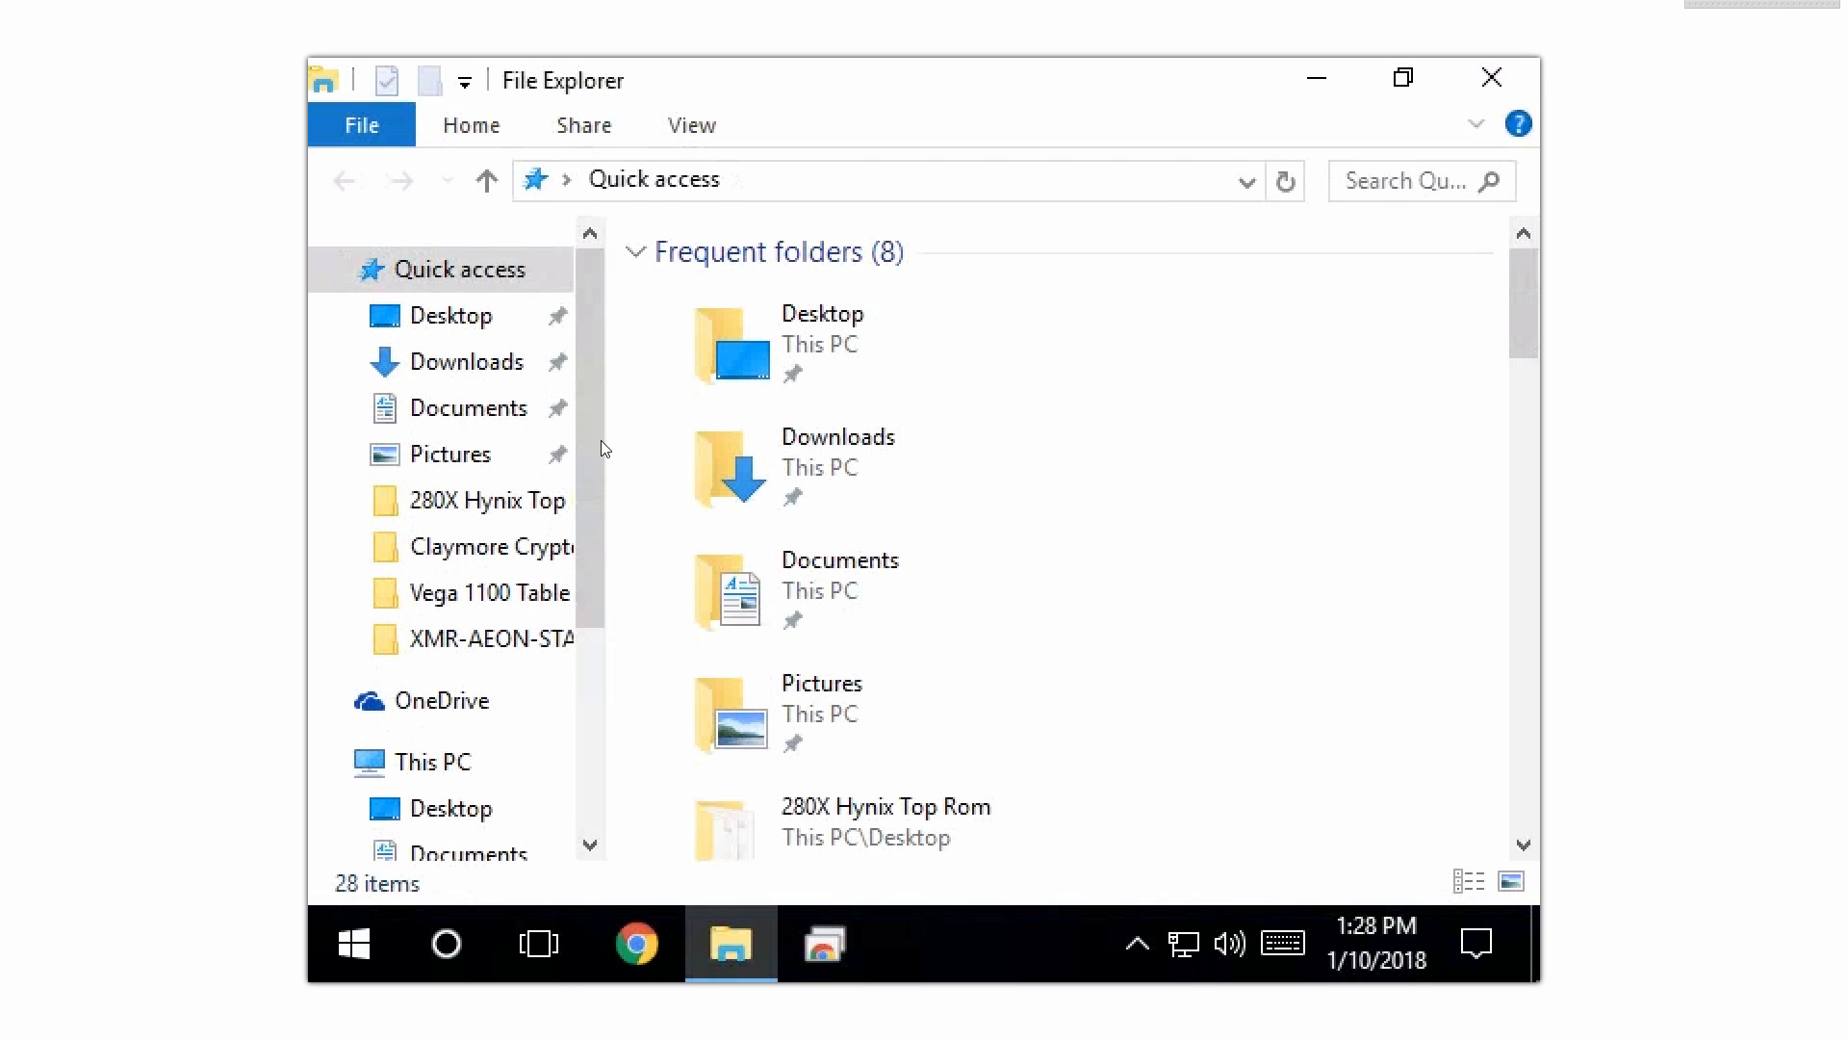
{"action": "scroll", "scroll_direction": "down", "scroll_amount": 3}
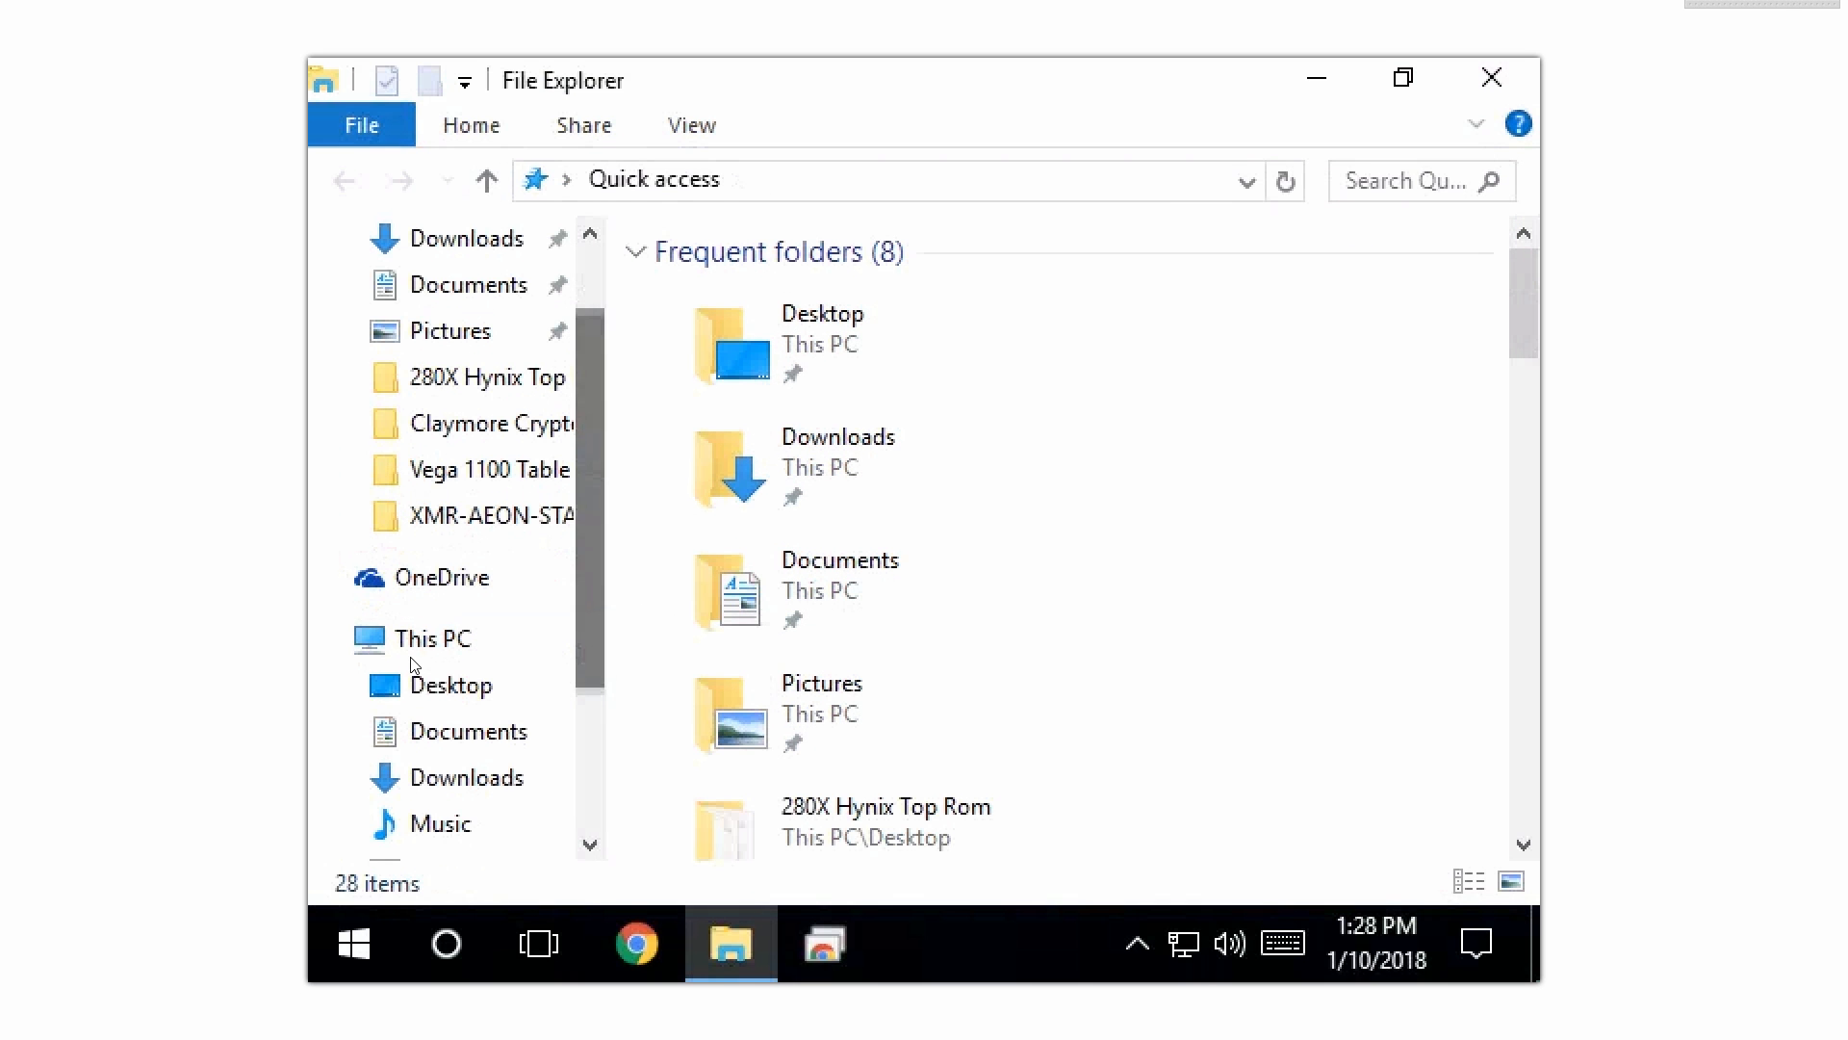
{"action": "right_click", "coordinate": [434, 637]}
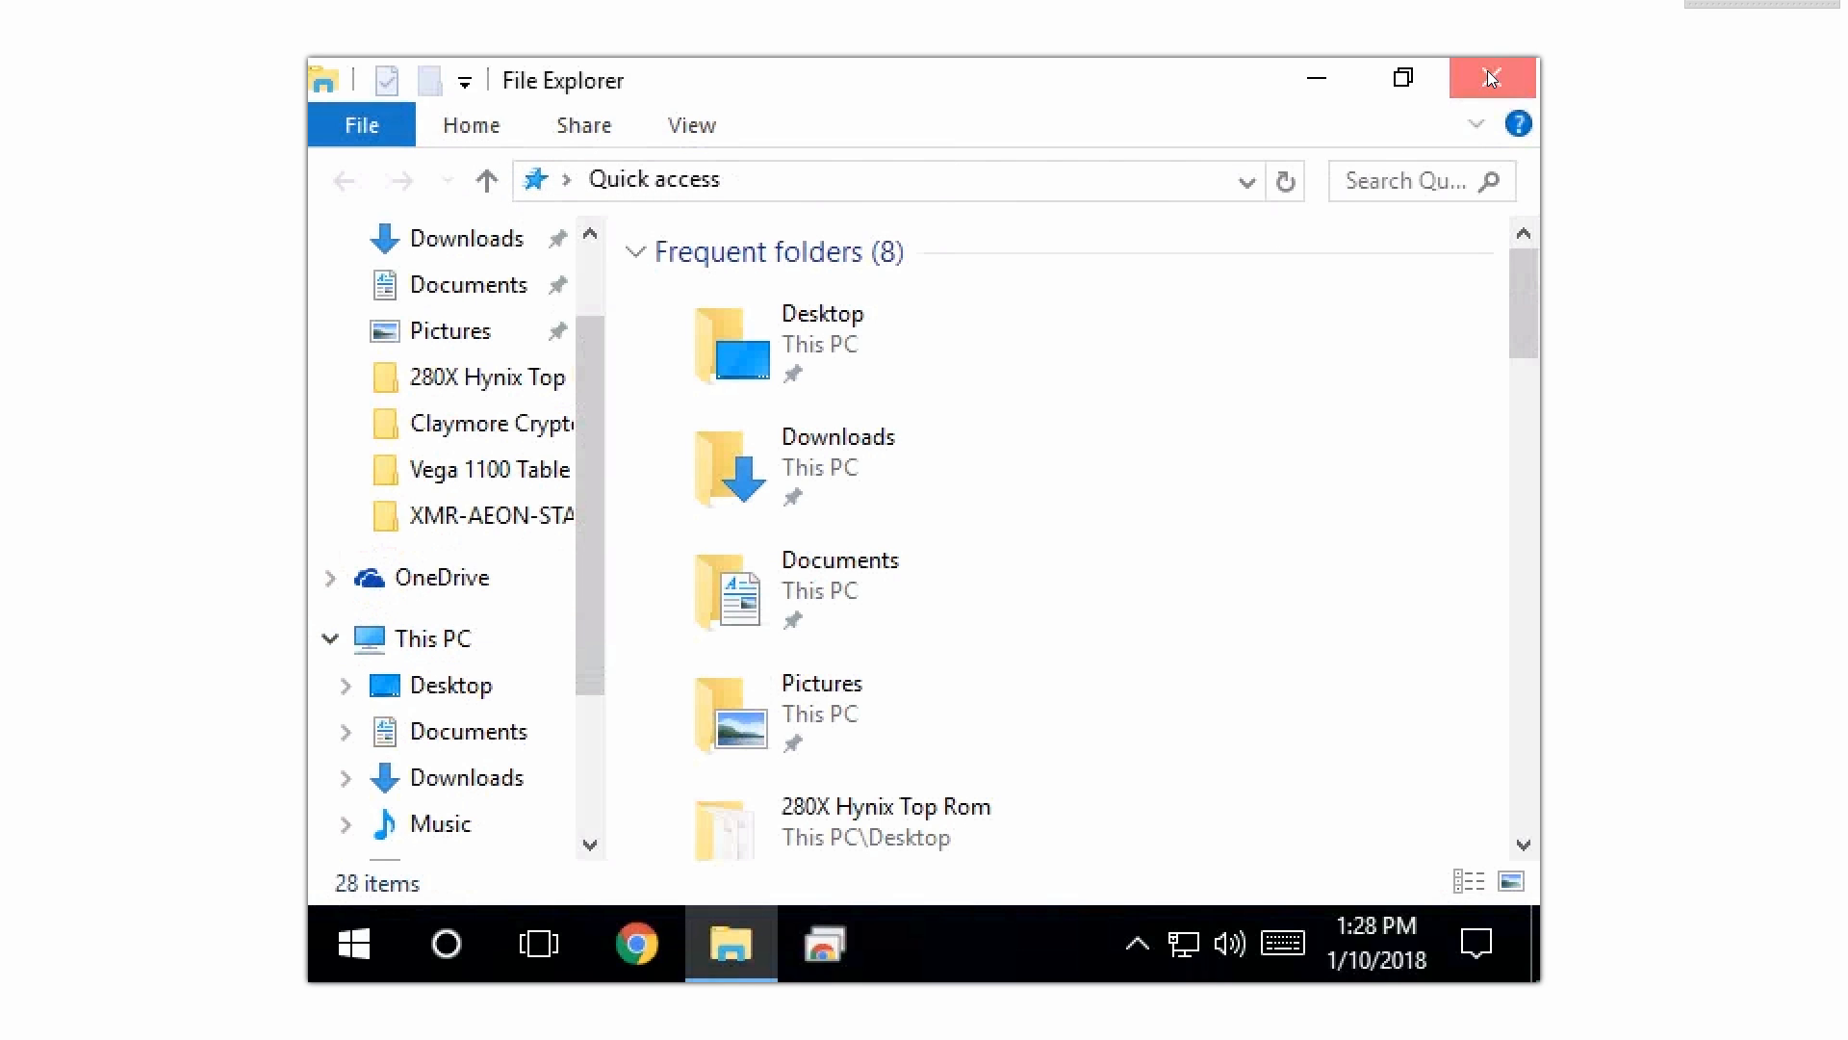
{"action": "left_click", "coordinate": [1491, 78]}
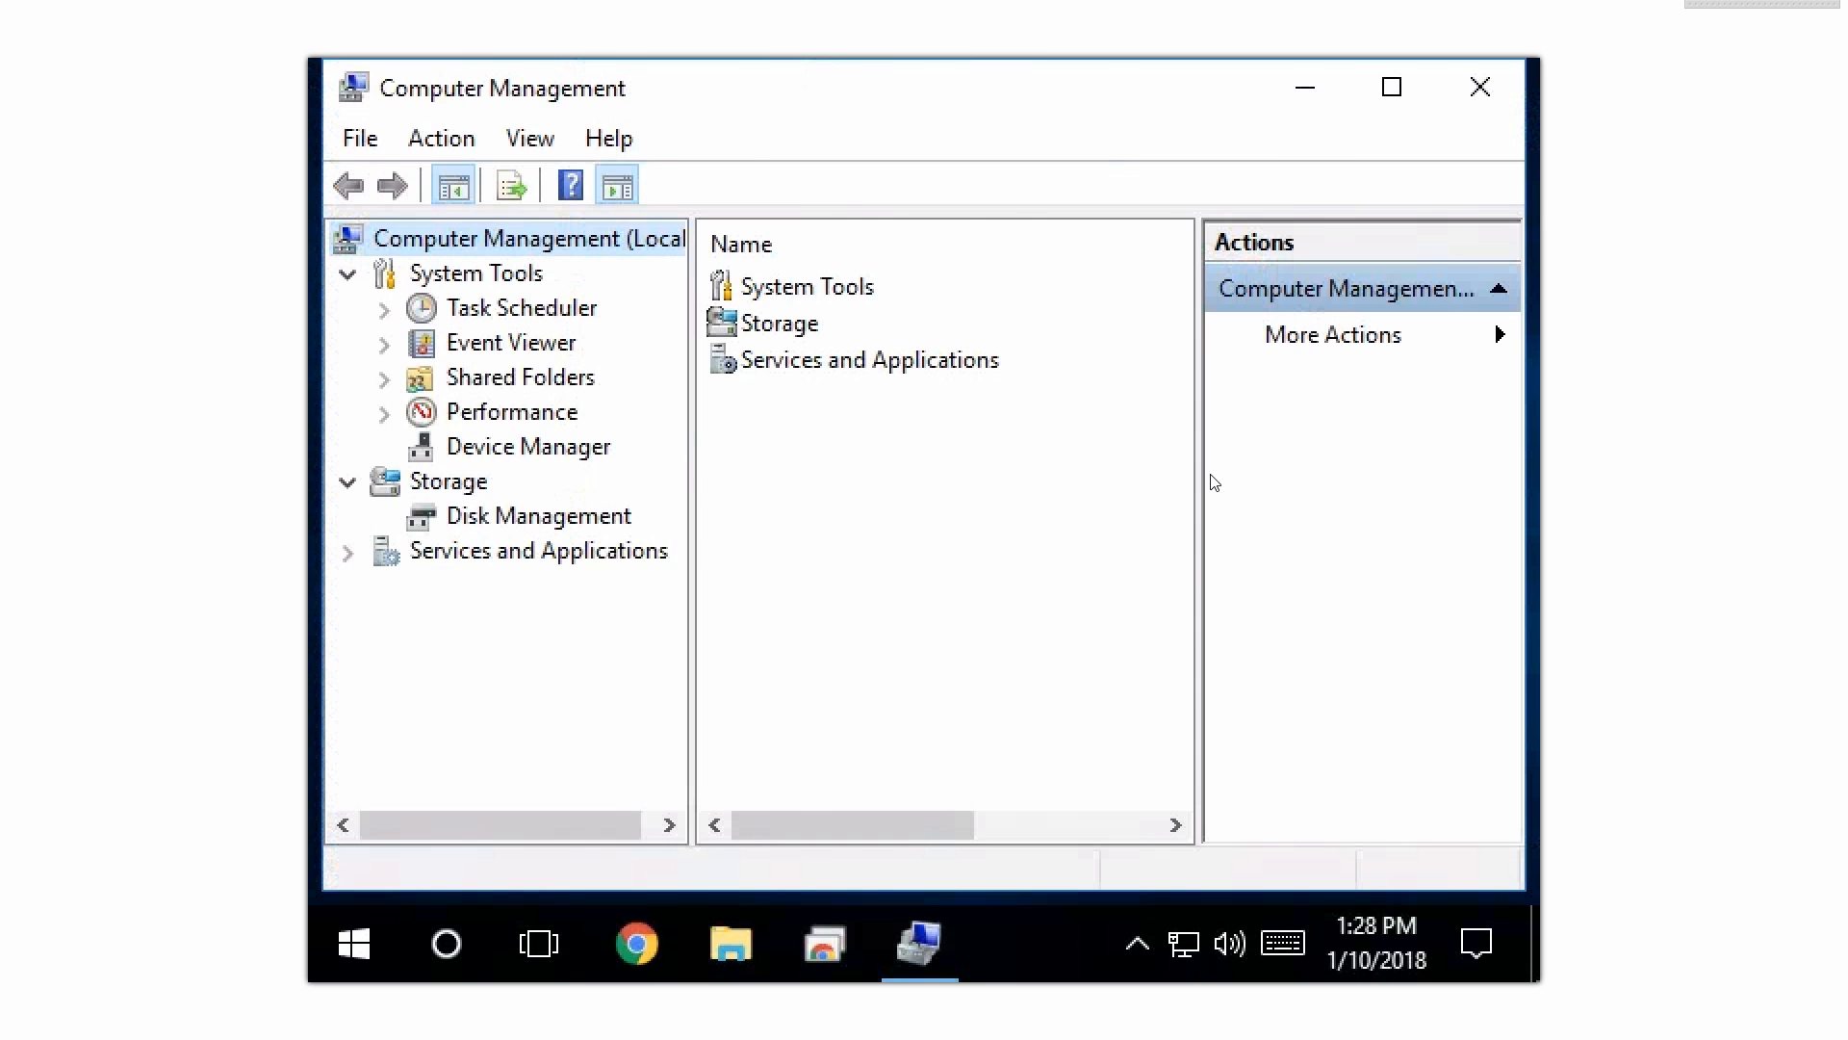
{"action": "mouse_move", "coordinate": [545, 460]}
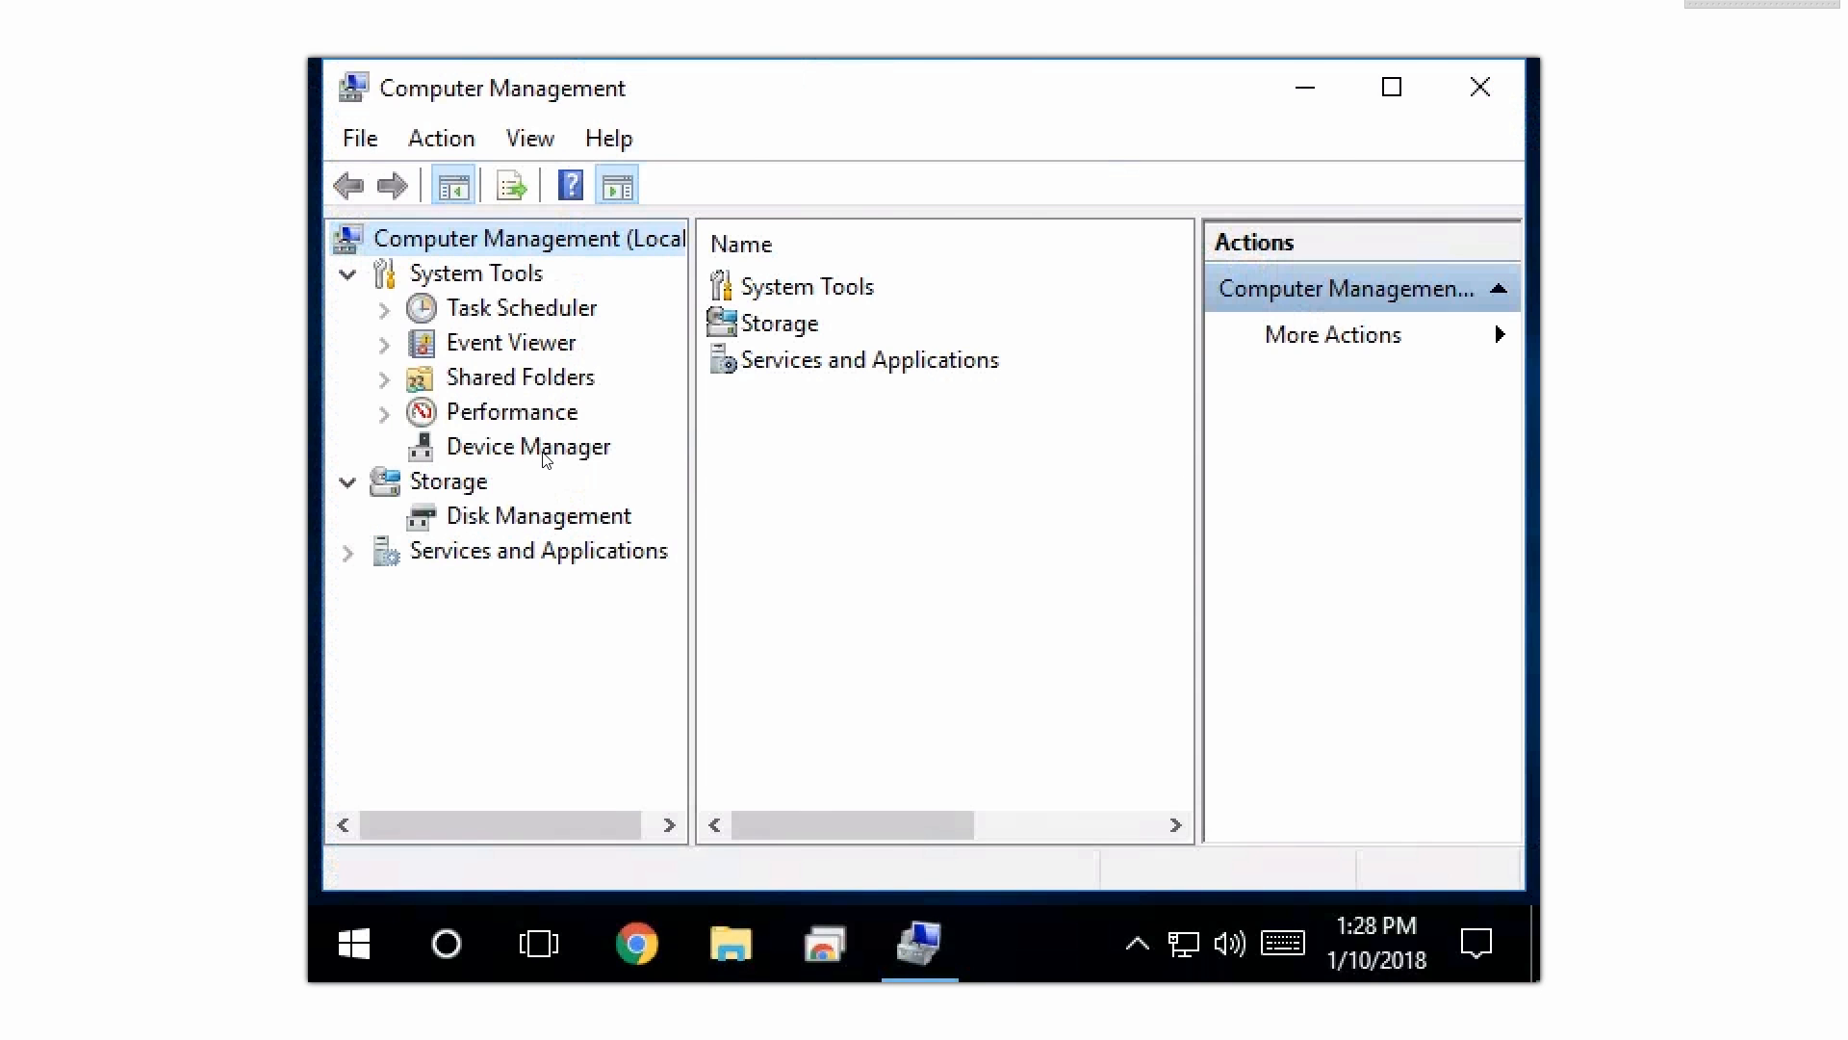
Step: Show Device Manager under System Tools in a maximised Computer Management window
{"action": "left_click", "coordinate": [530, 446]}
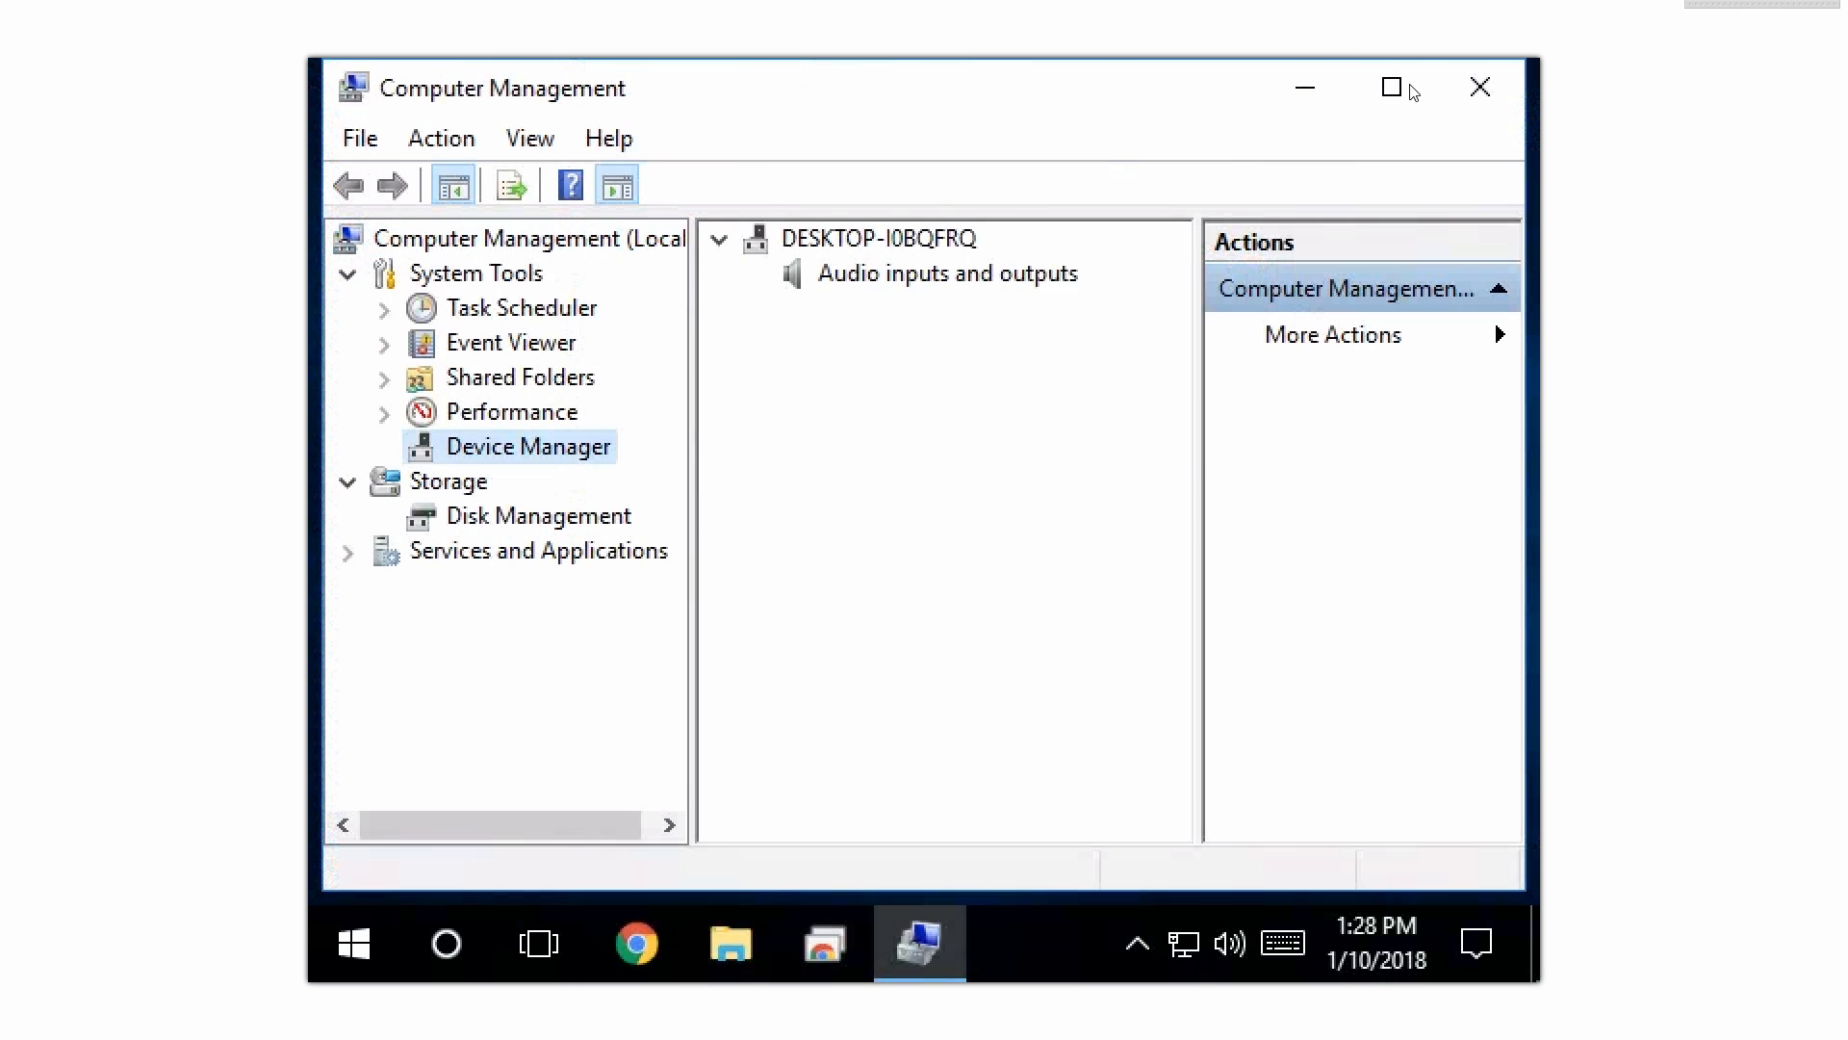
{"action": "left_click", "coordinate": [529, 446]}
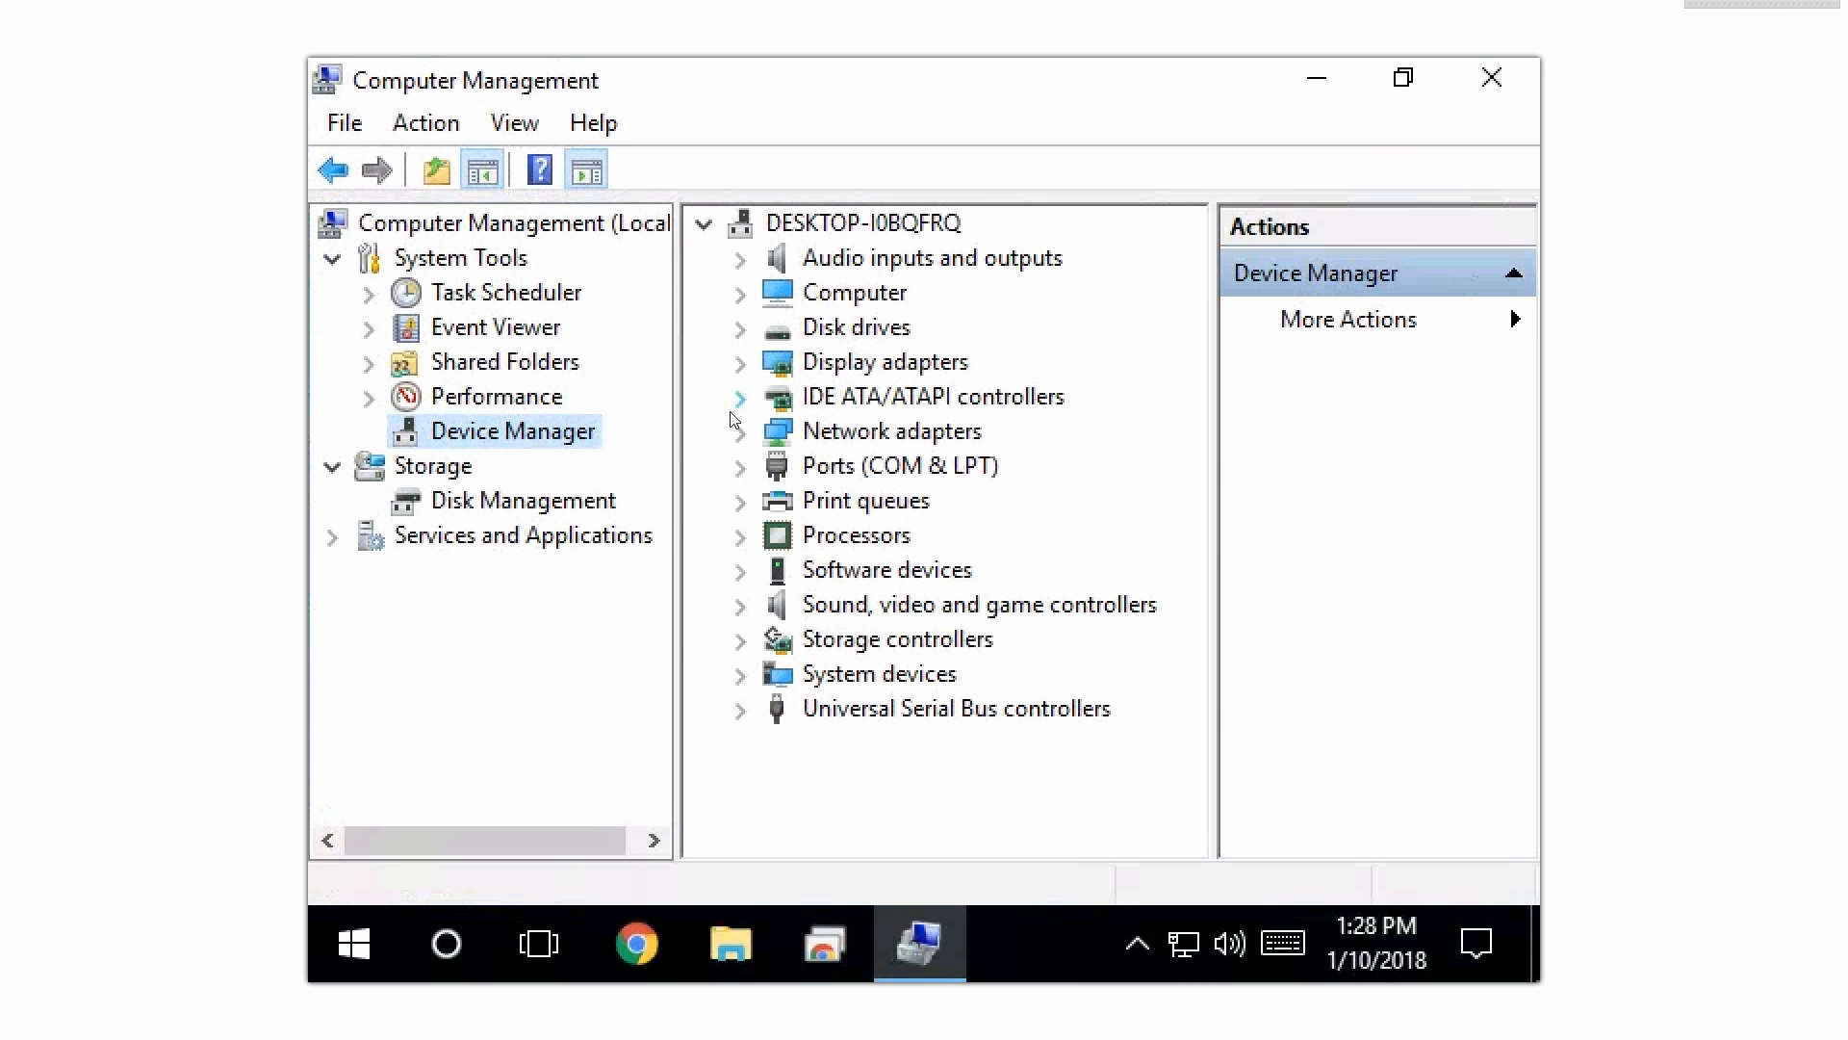
Step: Expand Display adapters and disable the last and fifth Vega cards, confirming each
{"action": "left_click", "coordinate": [740, 361]}
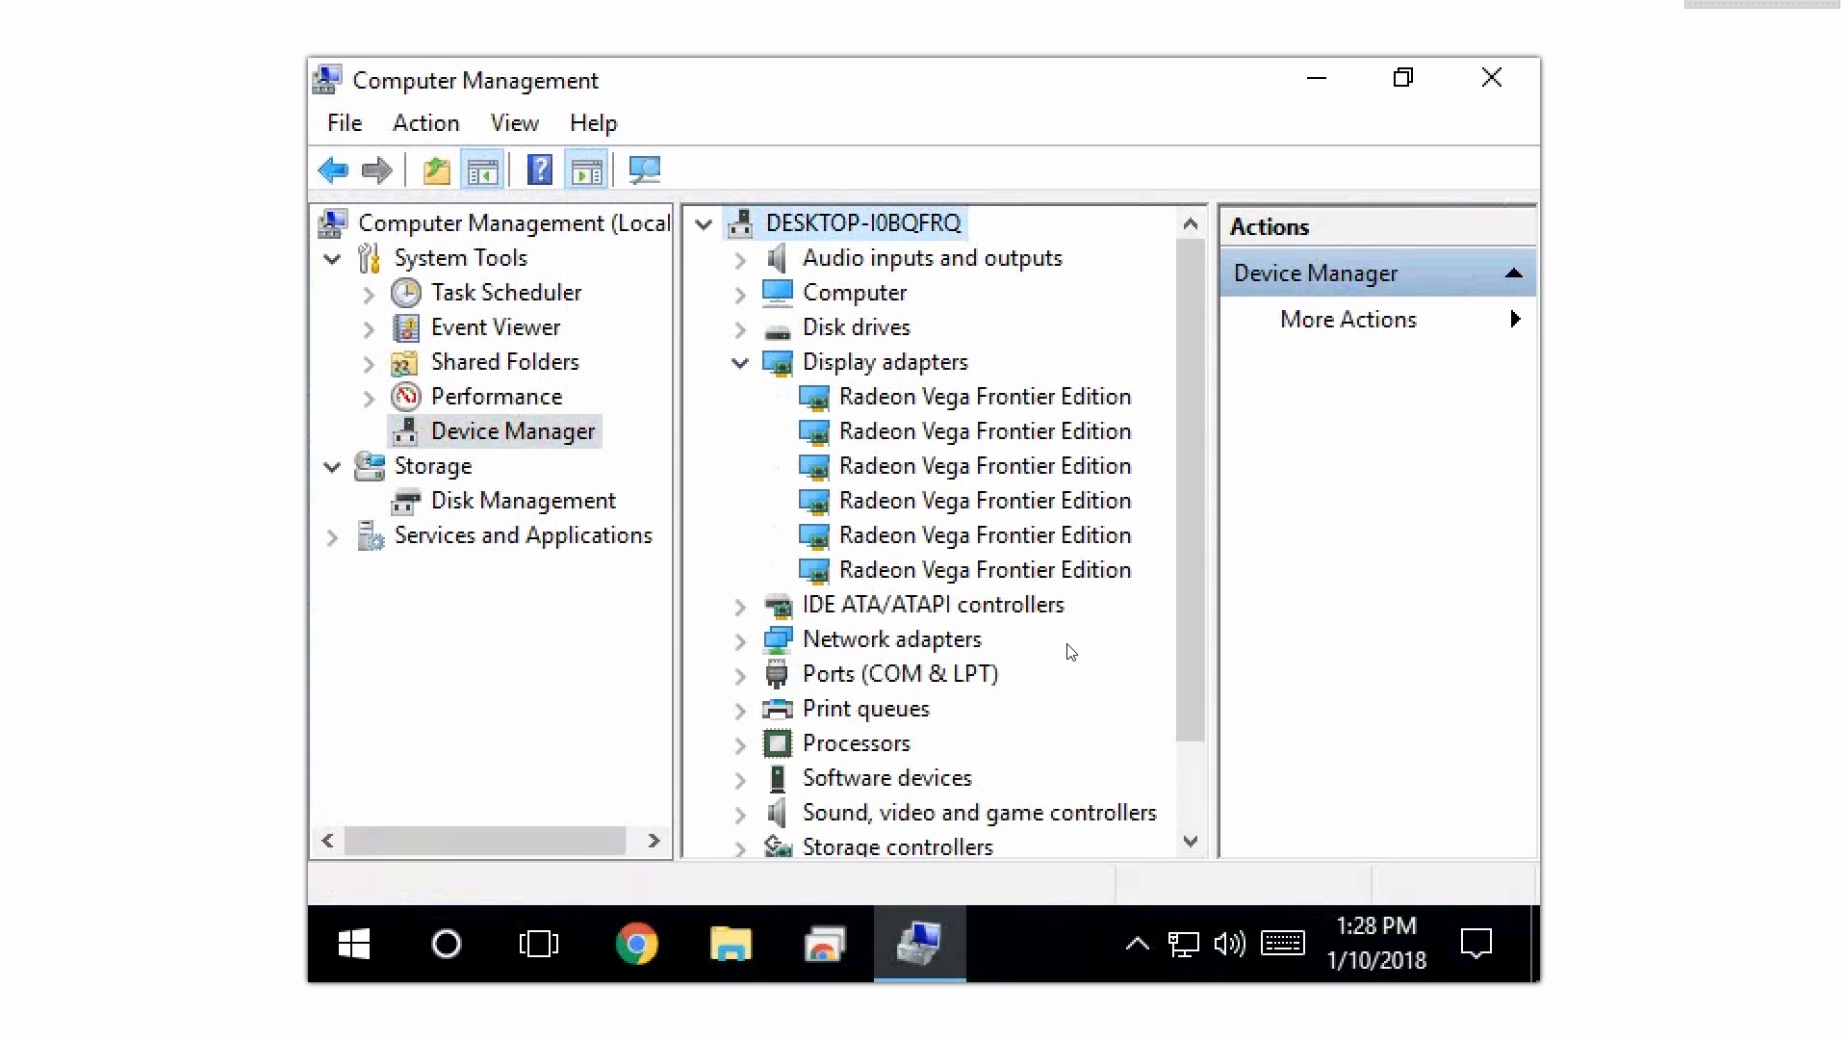
{"action": "right_click", "coordinate": [984, 568]}
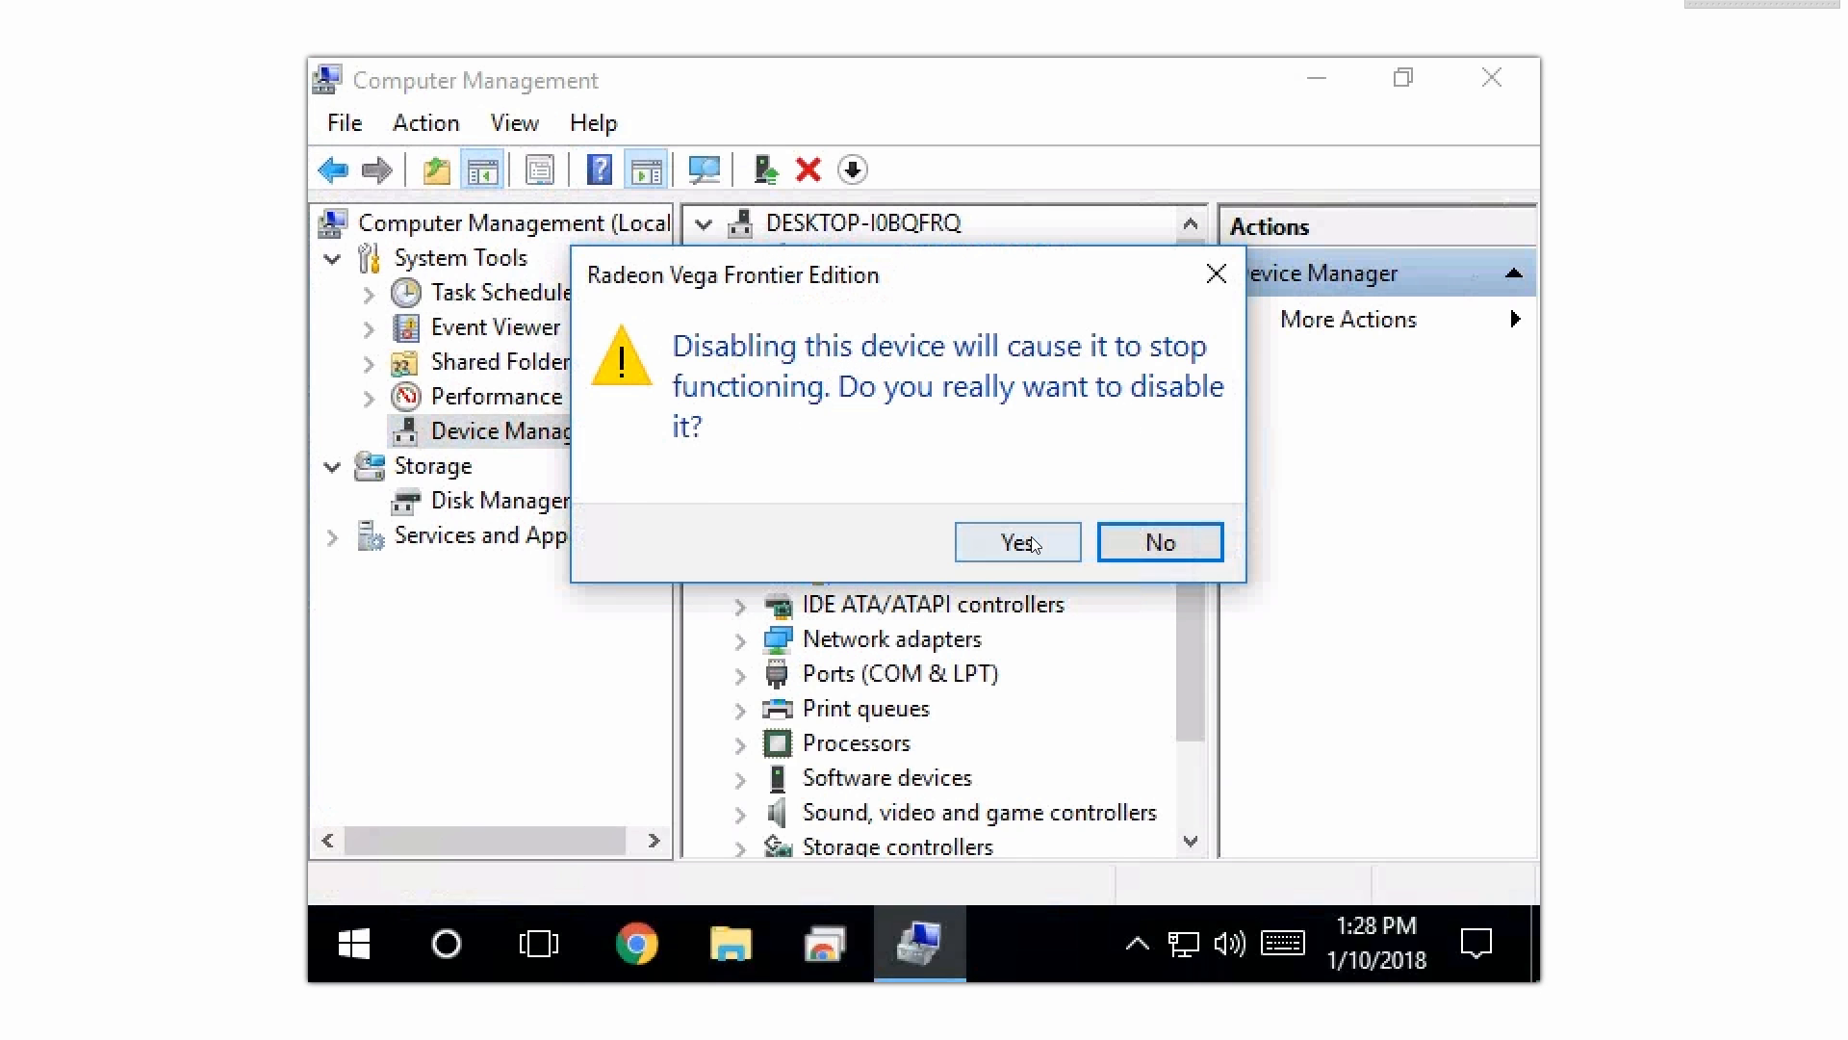
{"action": "left_click", "coordinate": [1016, 541]}
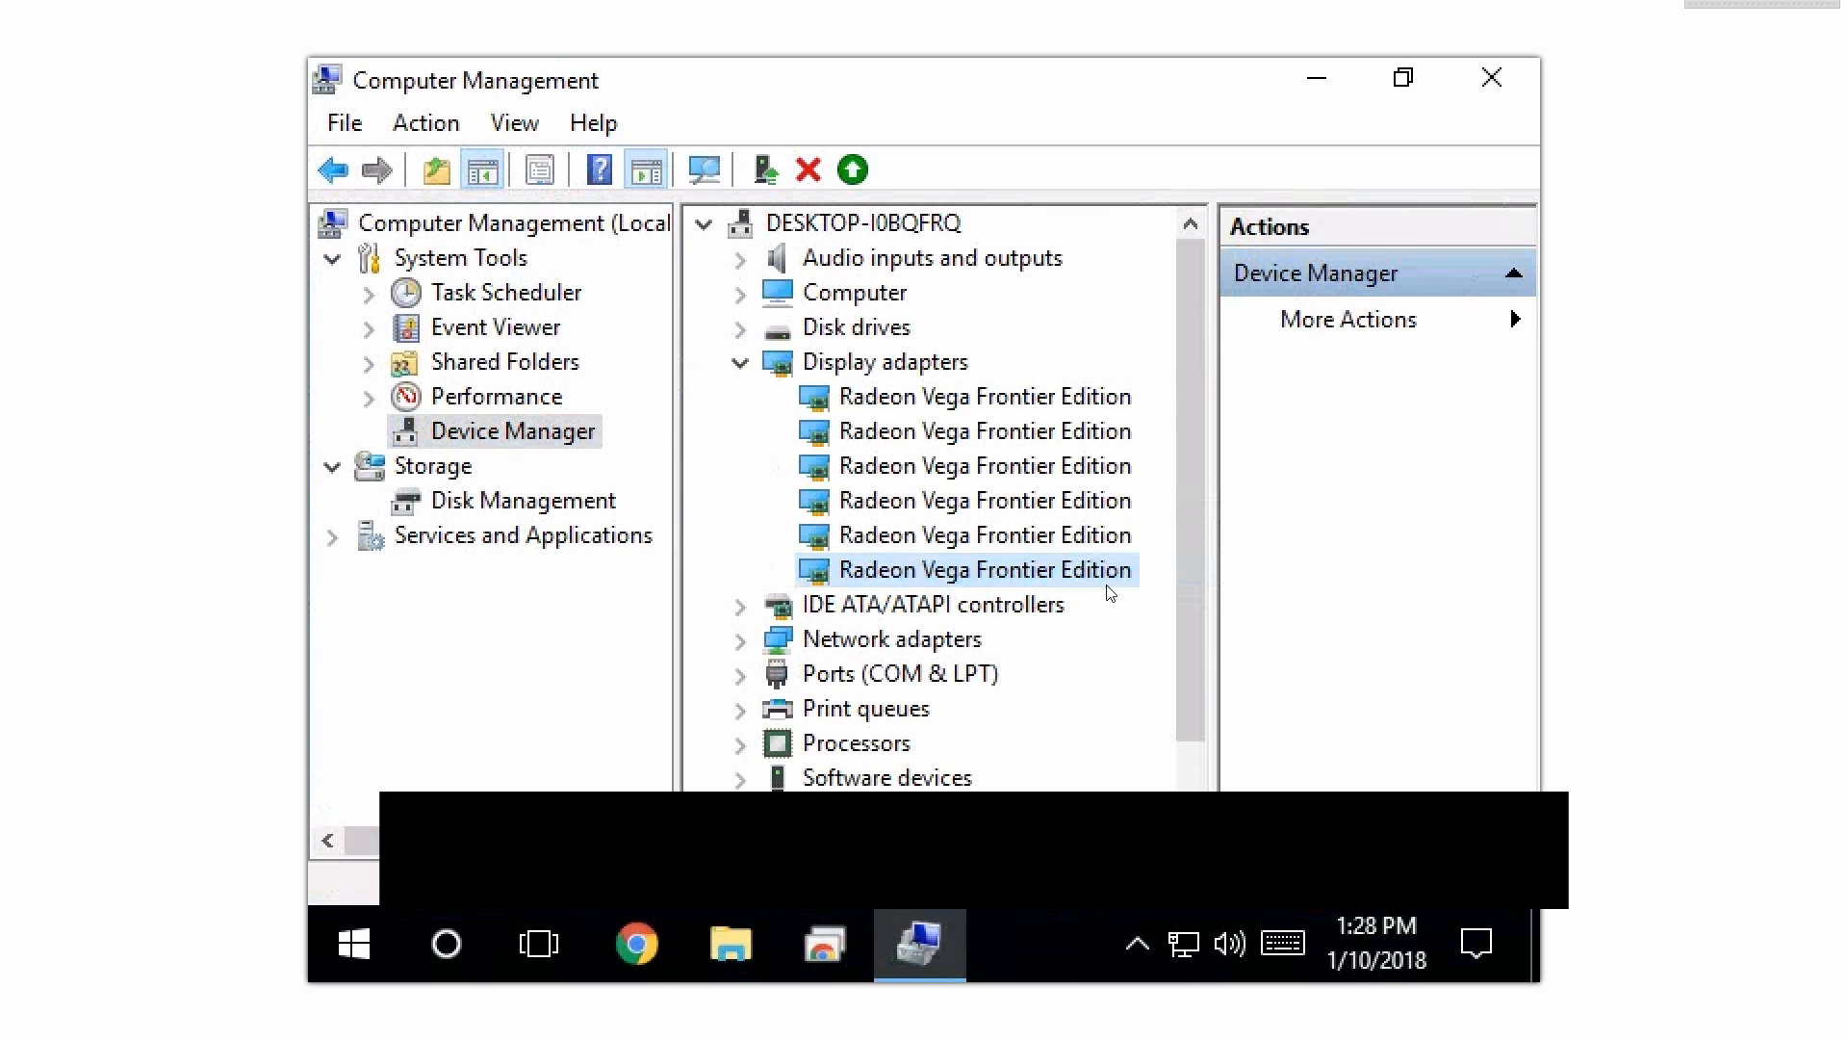
{"action": "right_click", "coordinate": [965, 569]}
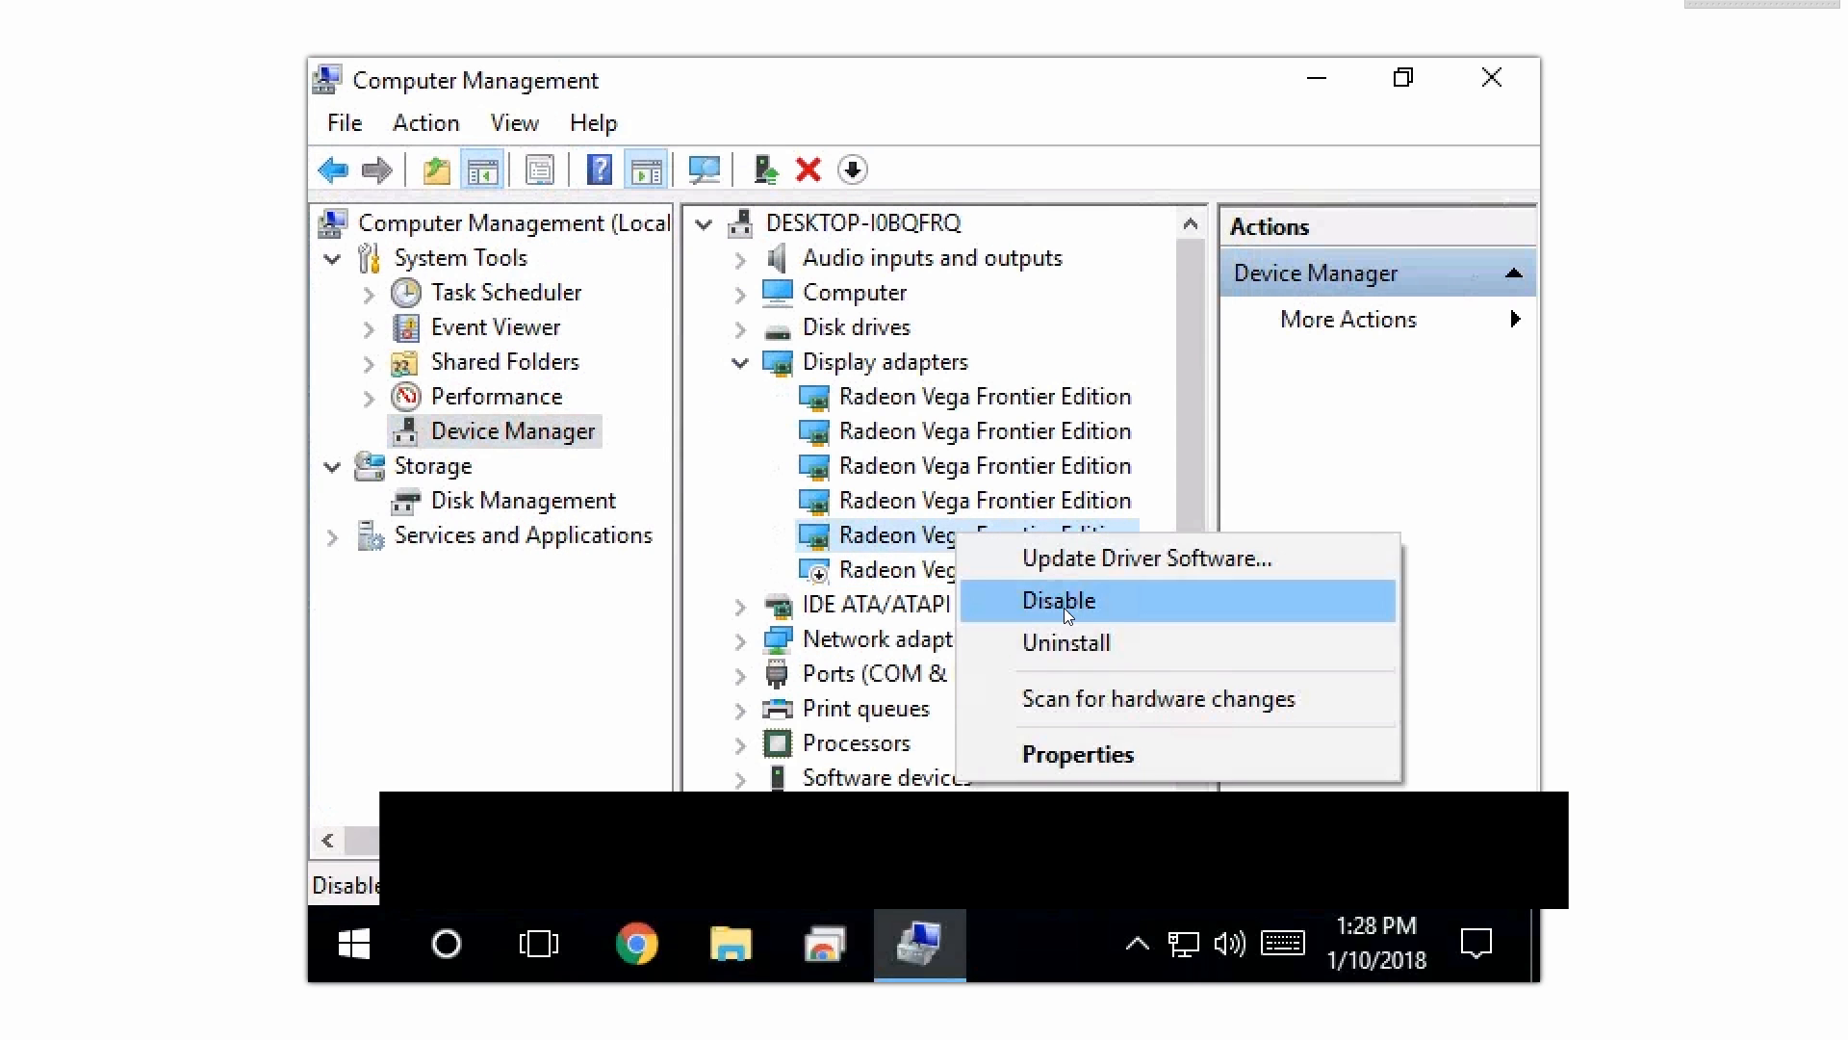
{"action": "left_click", "coordinate": [1057, 600]}
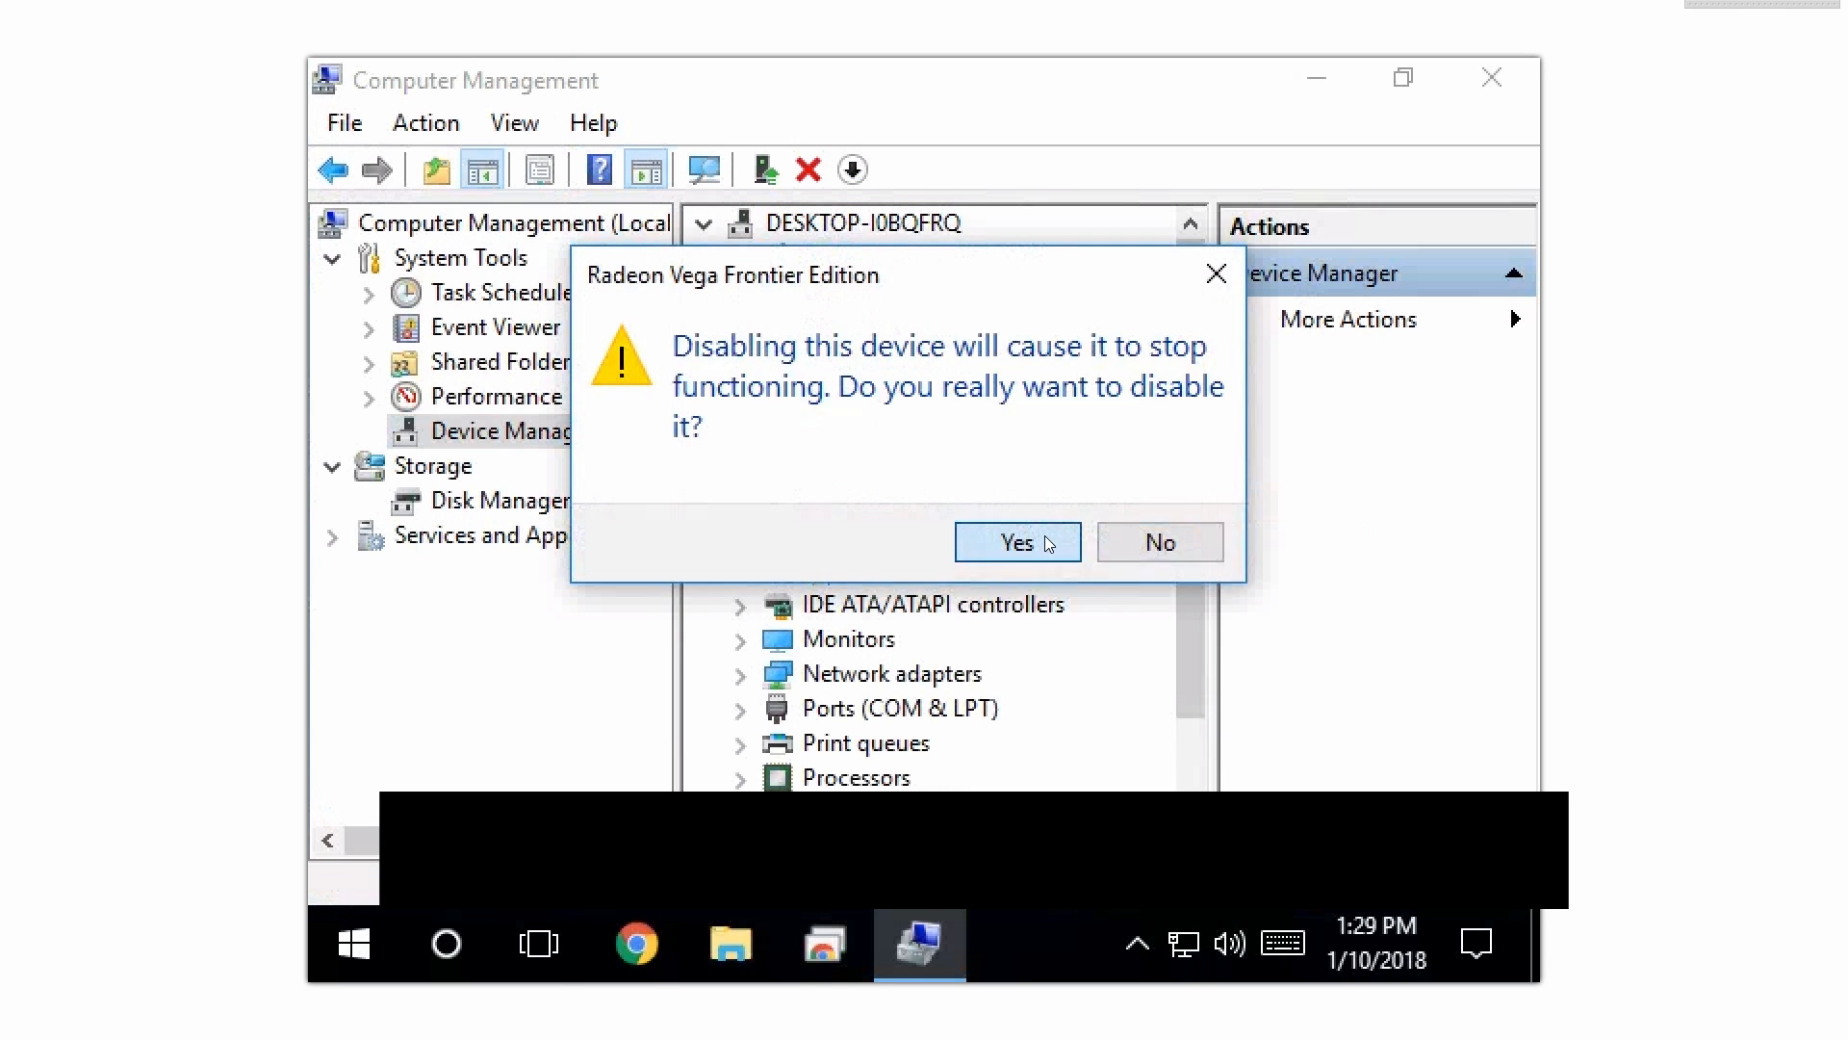
{"action": "left_click", "coordinate": [1016, 541]}
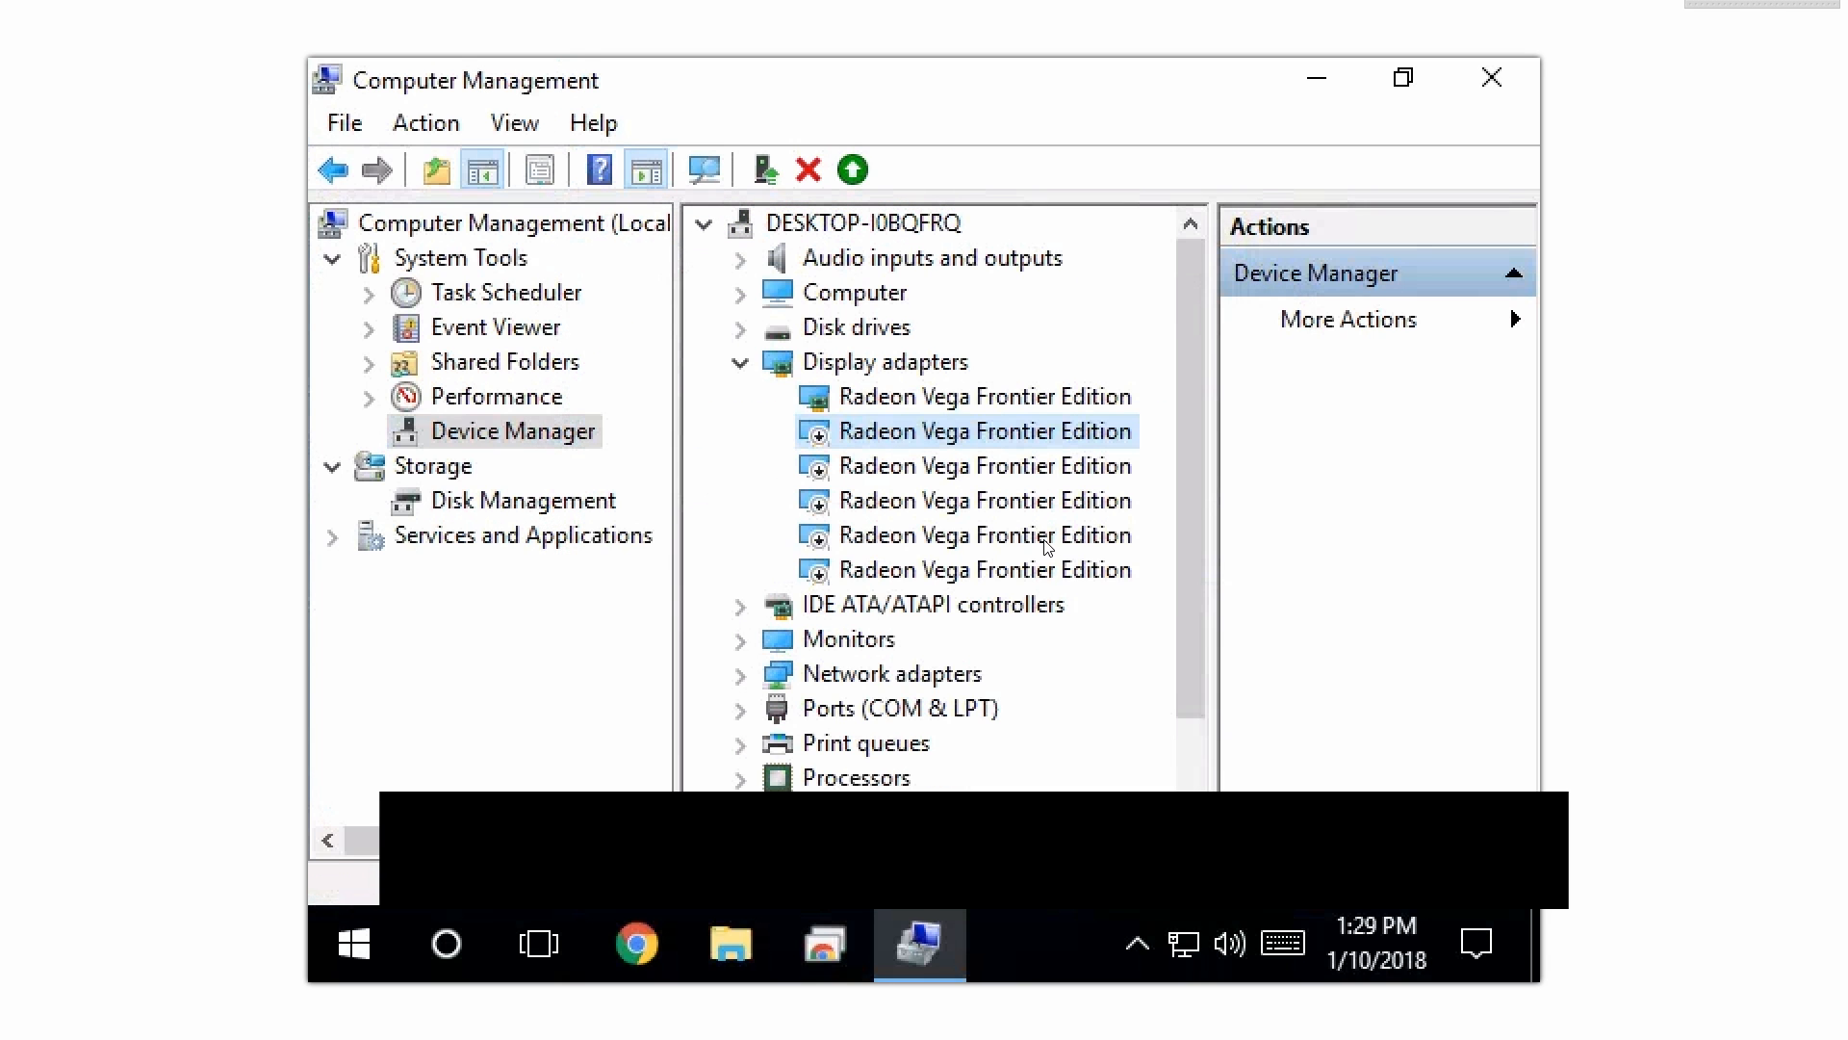
{"action": "mouse_move", "coordinate": [1034, 571]}
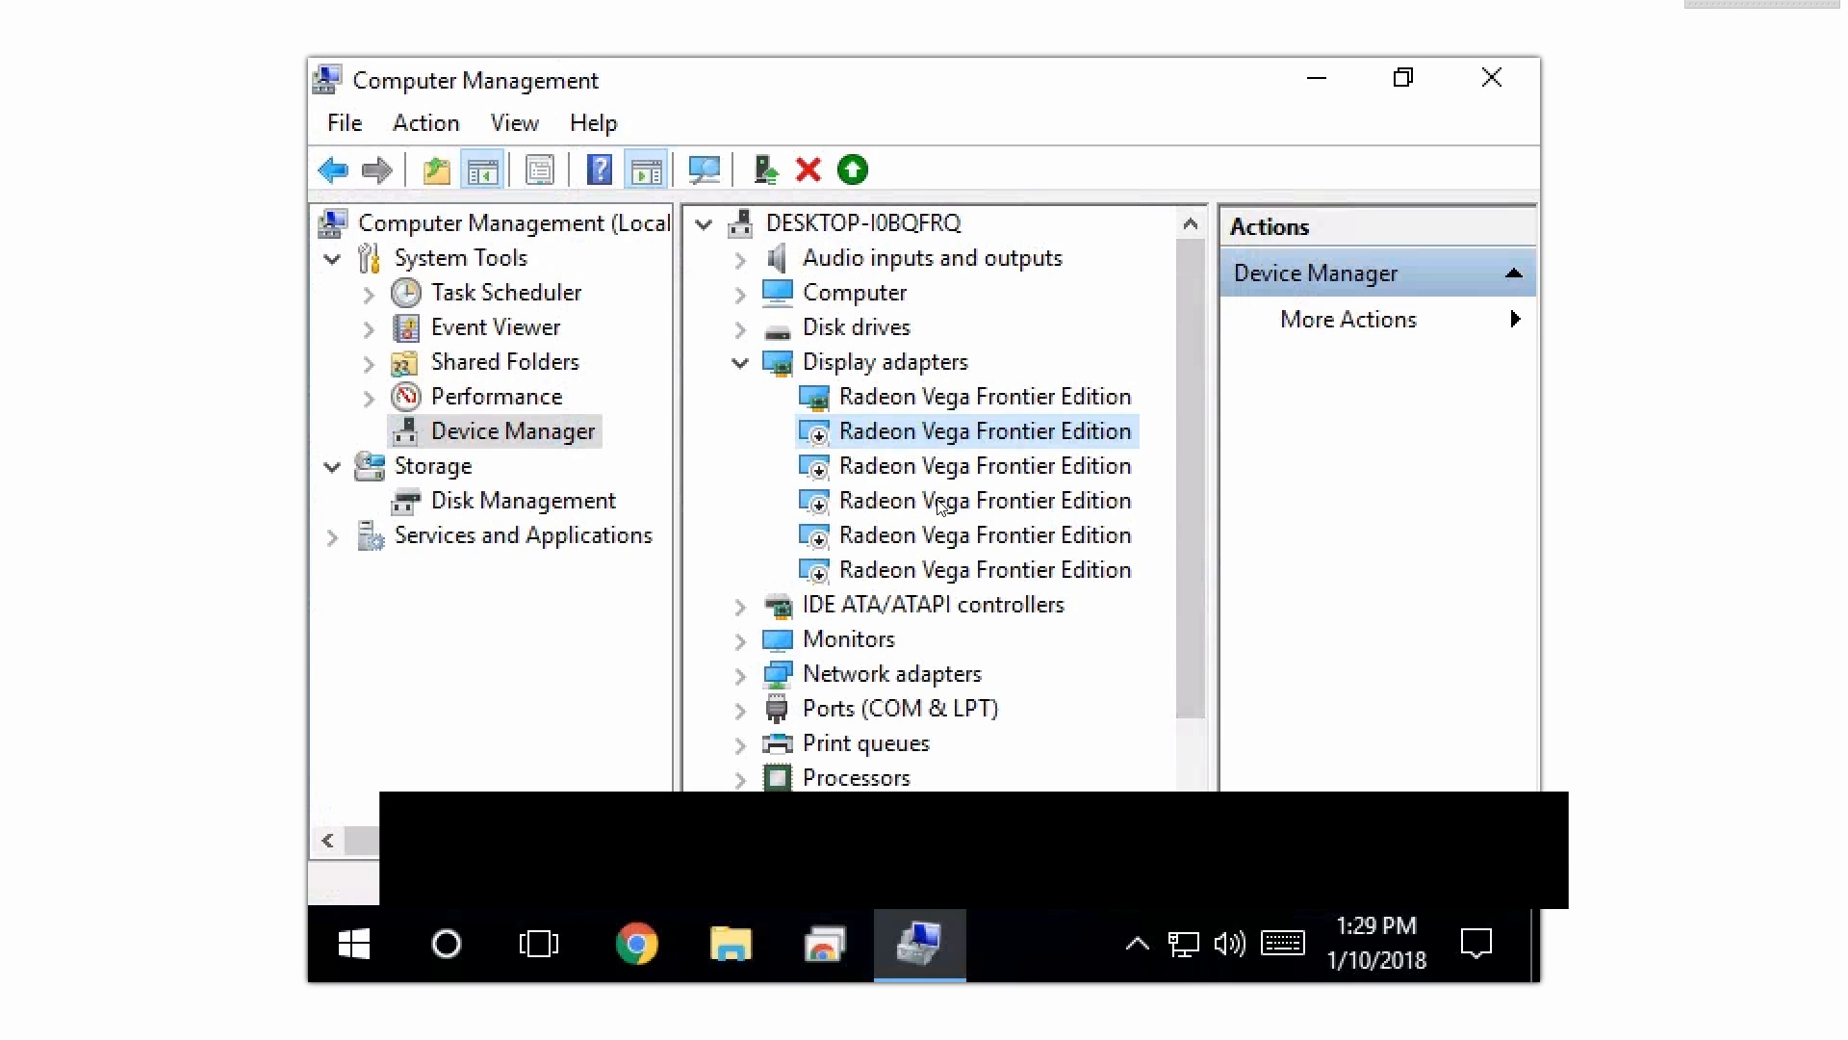
{"action": "mouse_move", "coordinate": [928, 568]}
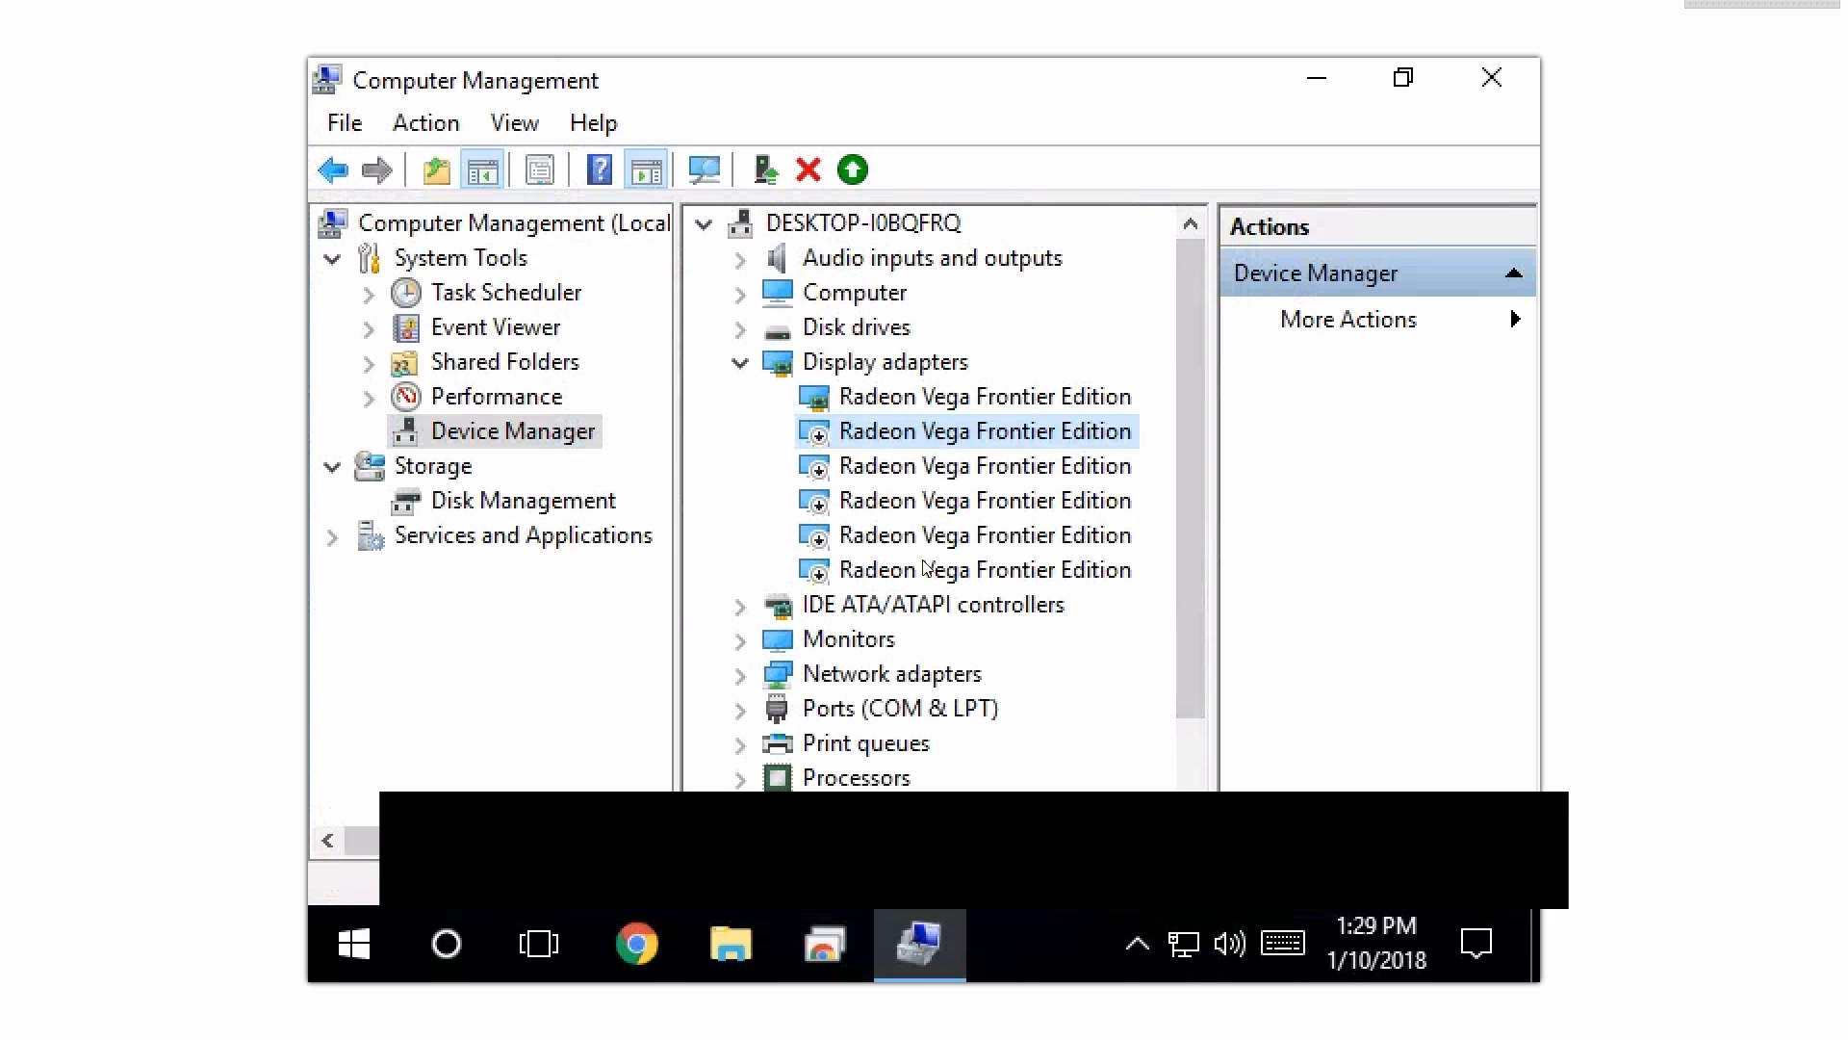
{"action": "mouse_move", "coordinate": [935, 608]}
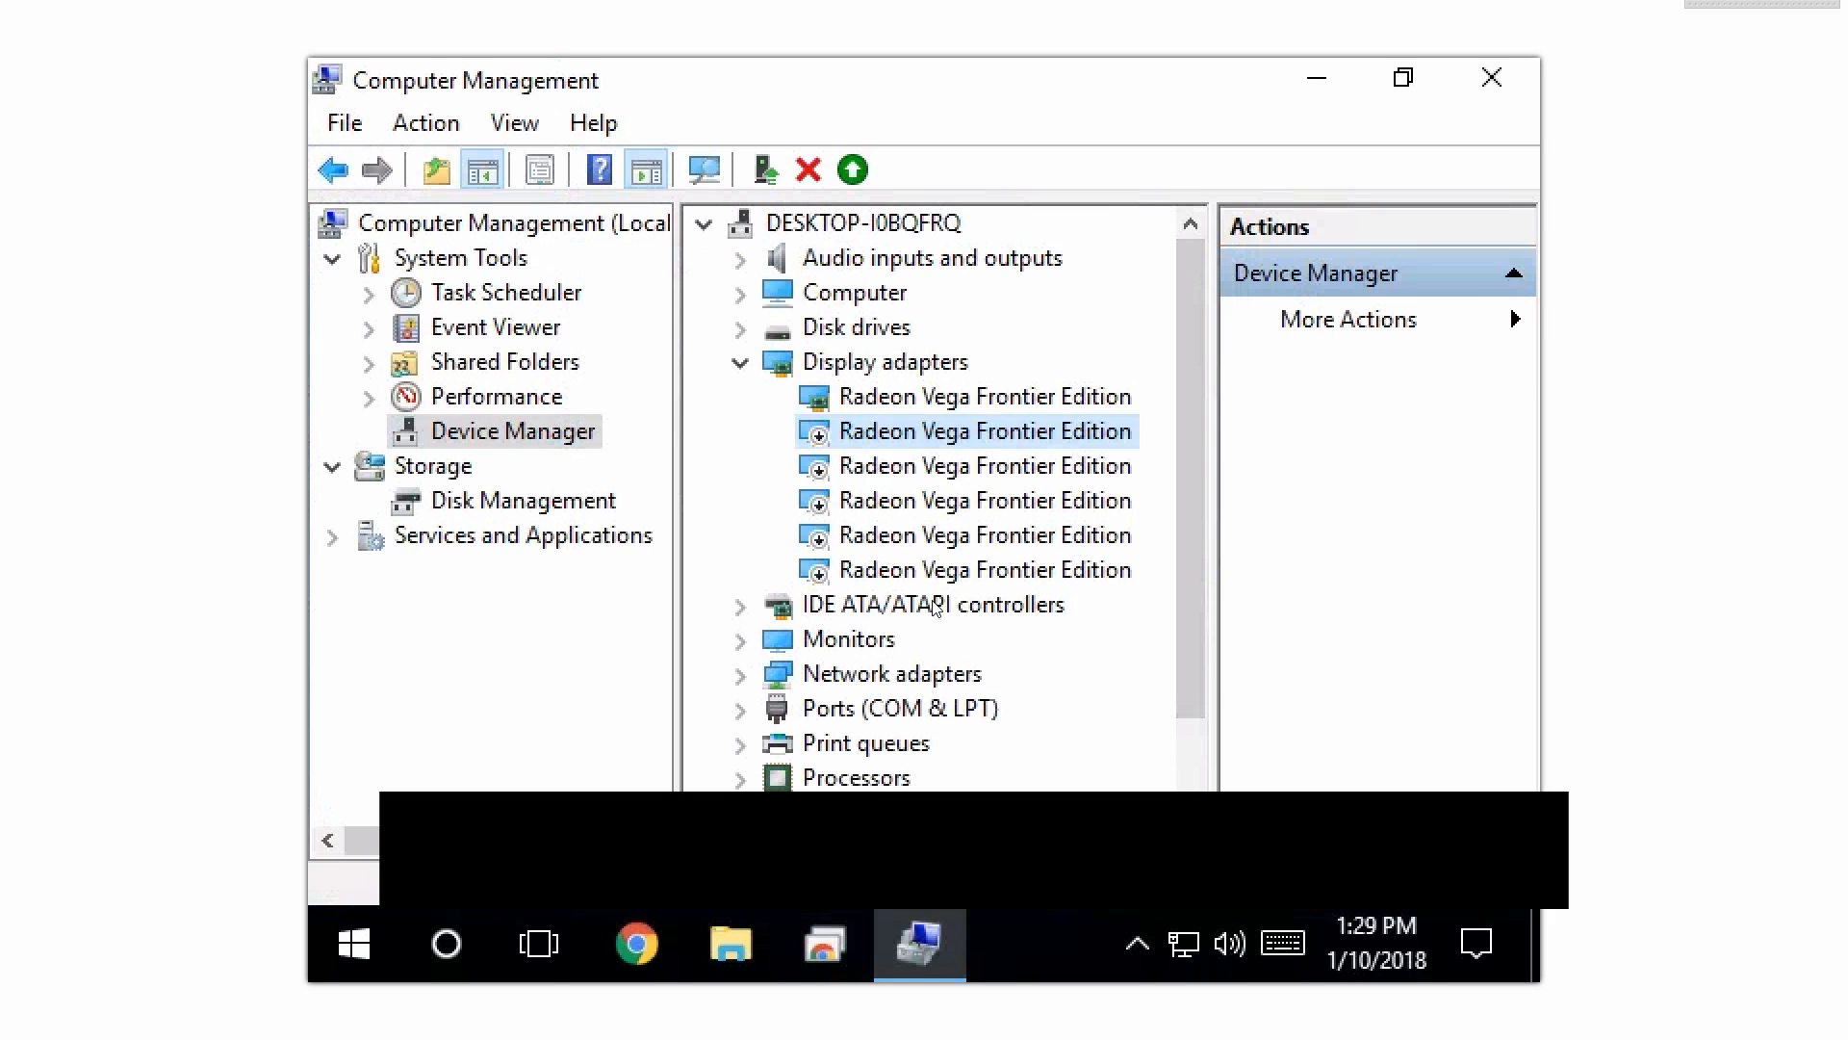
Step: Start a manual driver update for the first enabled Radeon Vega card, browsing the computer for drivers
{"action": "left_click", "coordinate": [983, 534]}
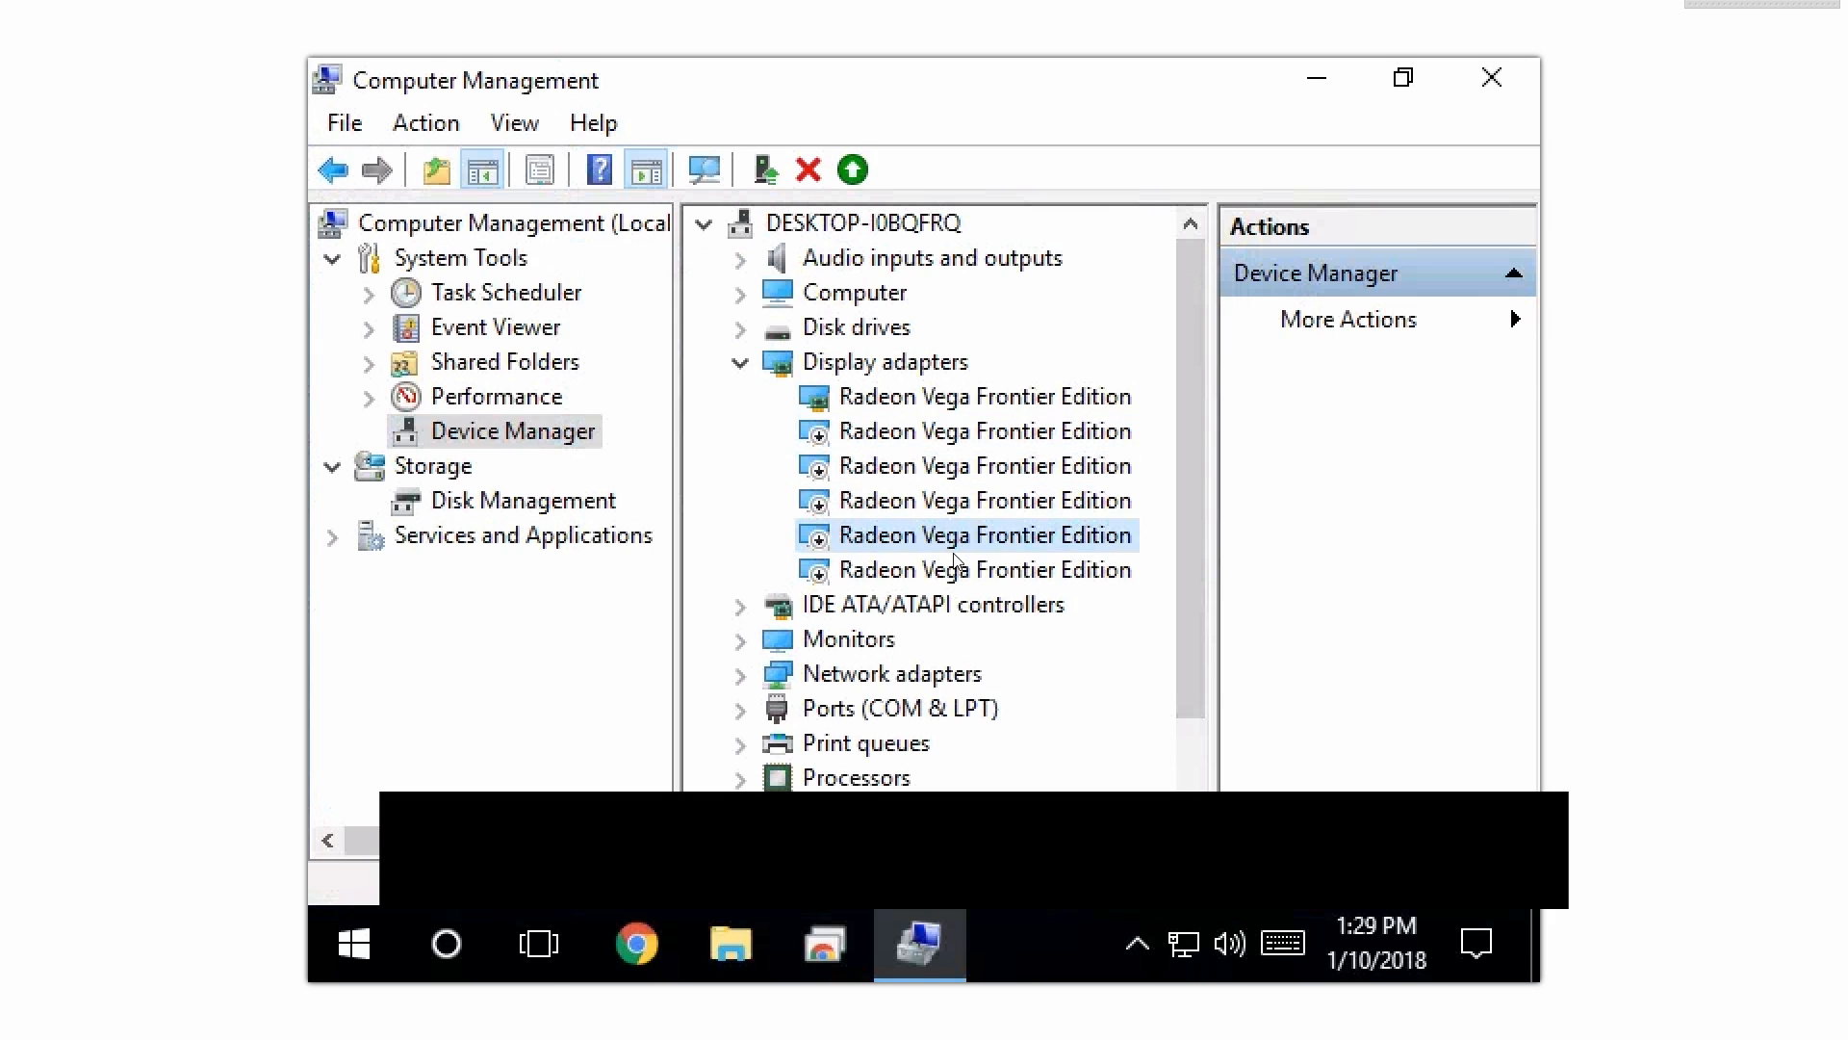
{"action": "left_click", "coordinate": [986, 395]}
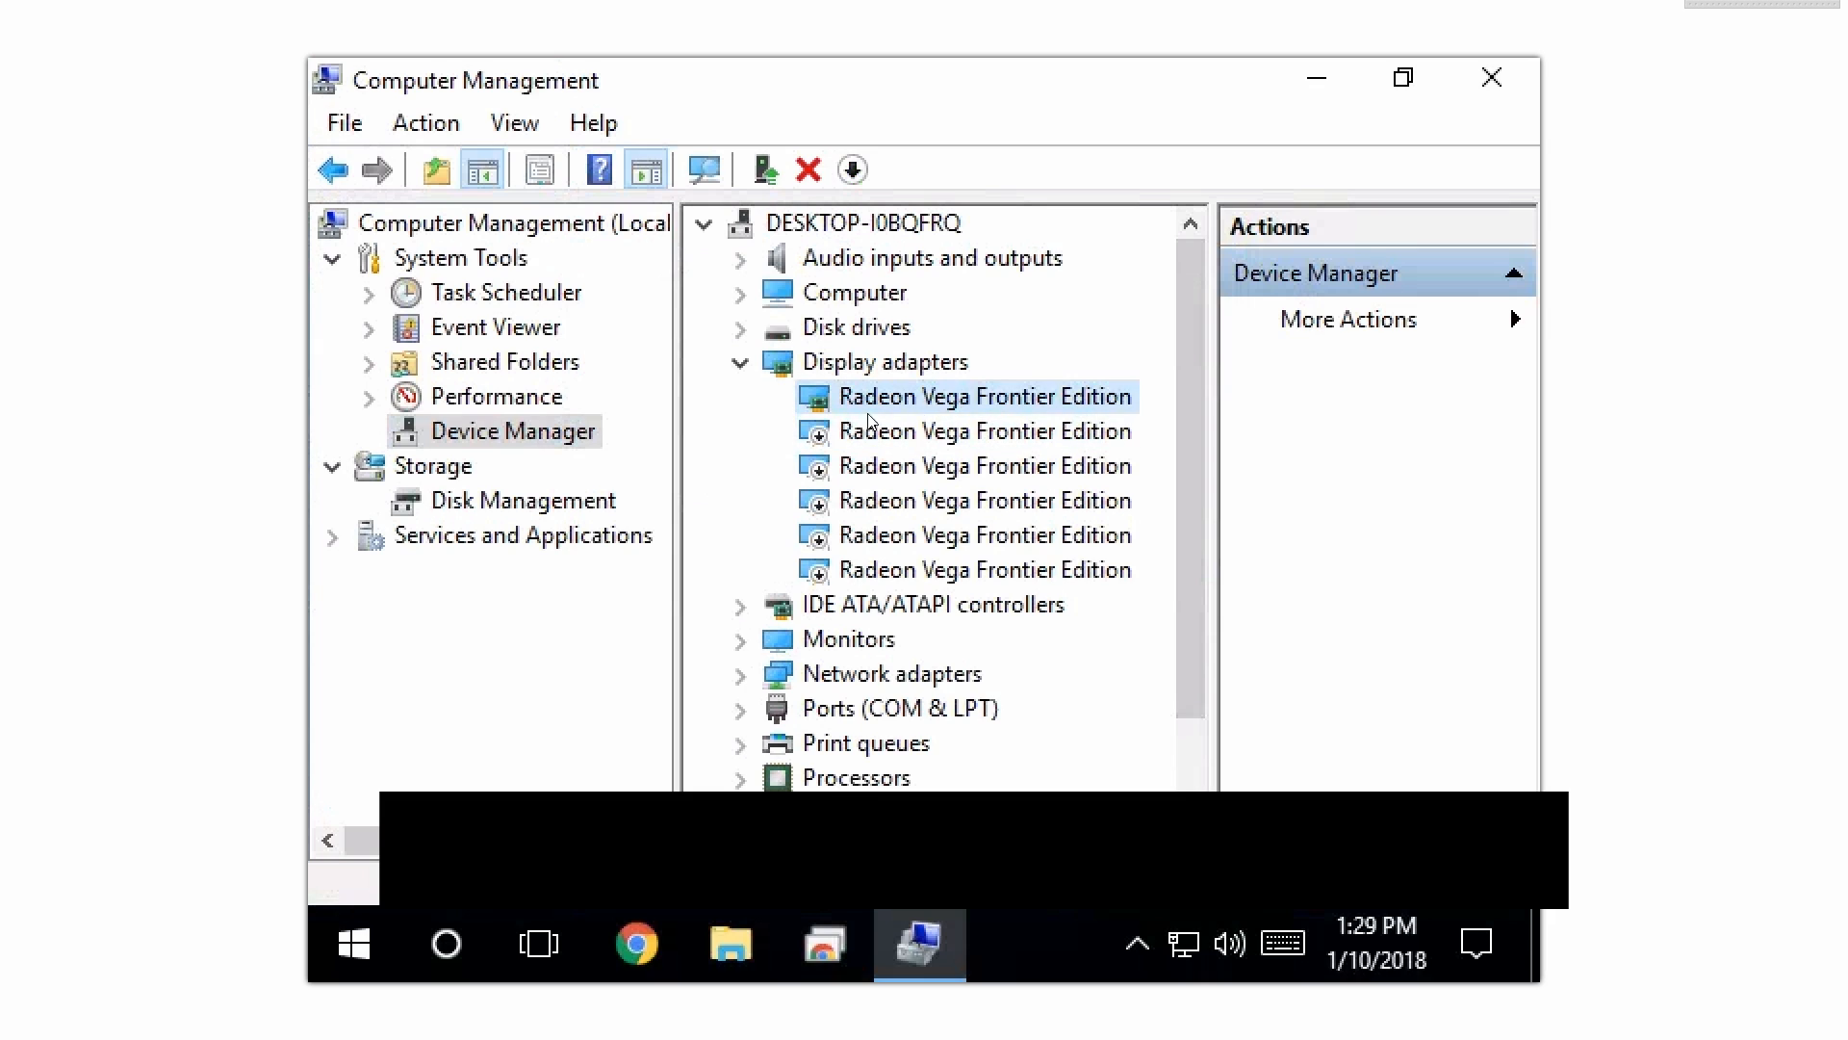
{"action": "right_click", "coordinate": [987, 395]}
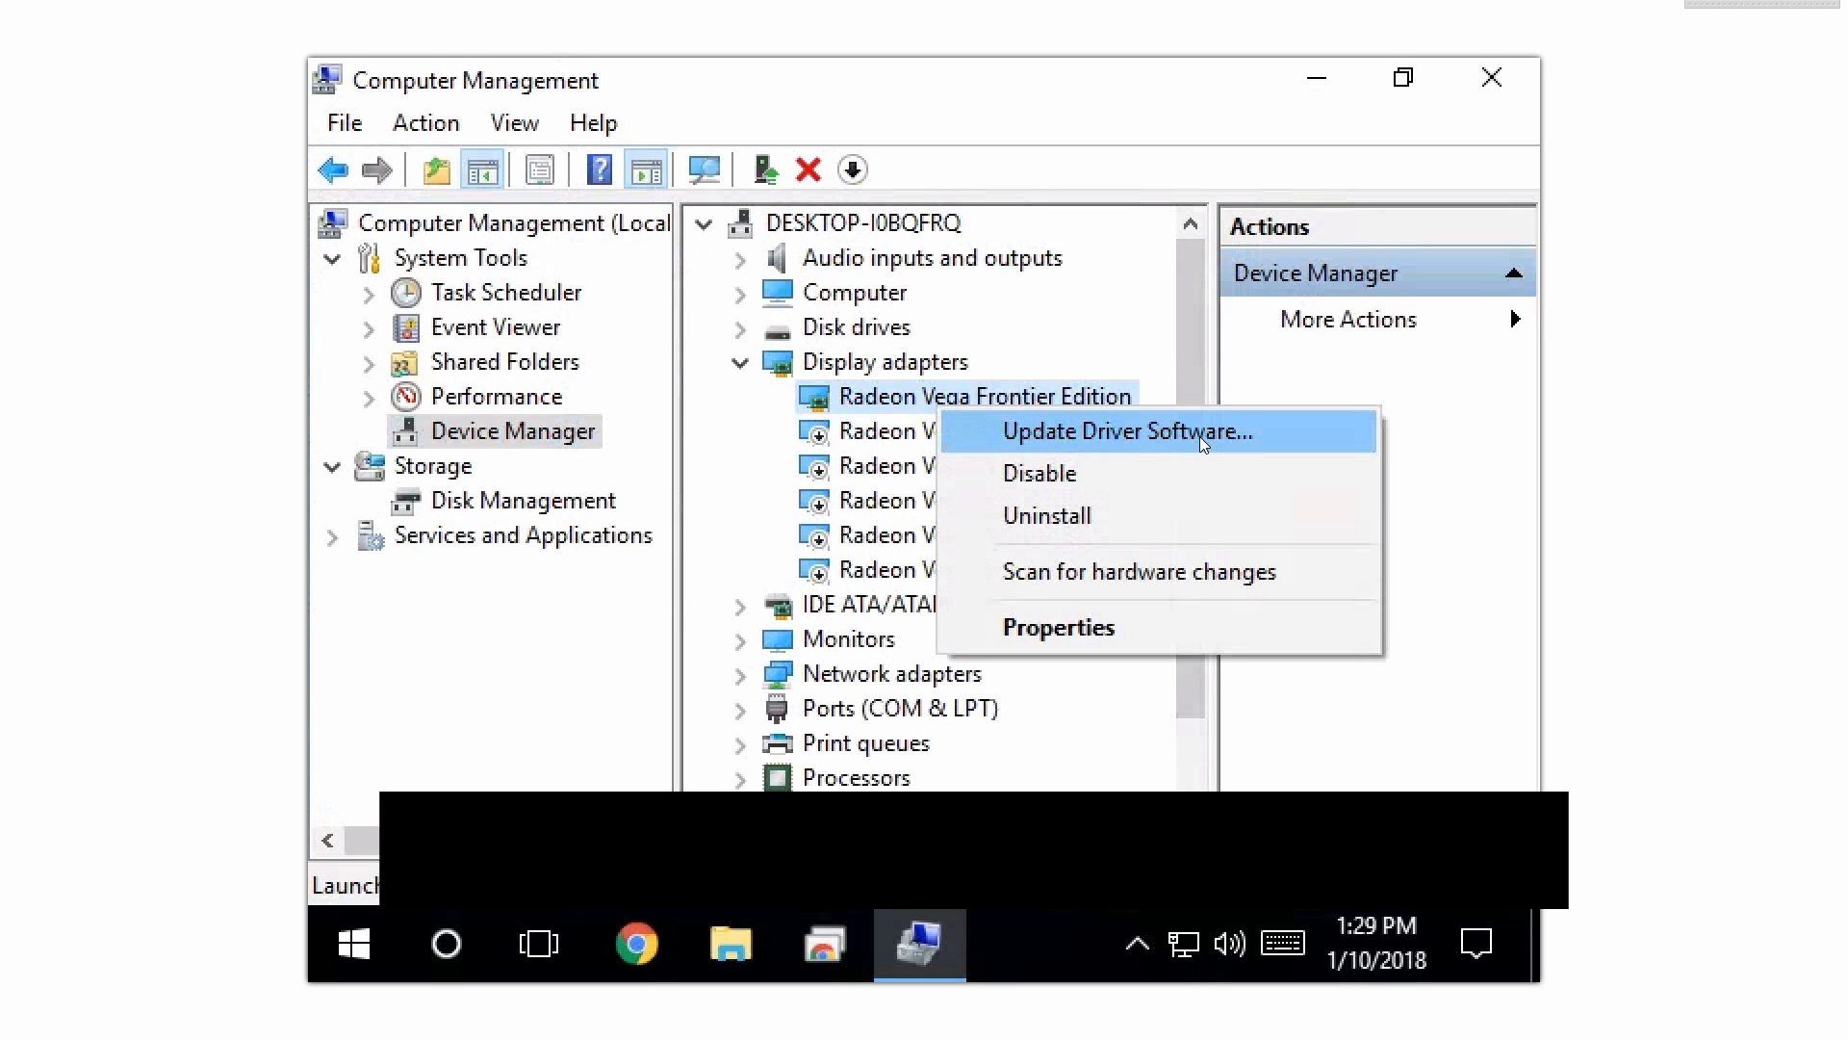
{"action": "left_click", "coordinate": [1124, 431]}
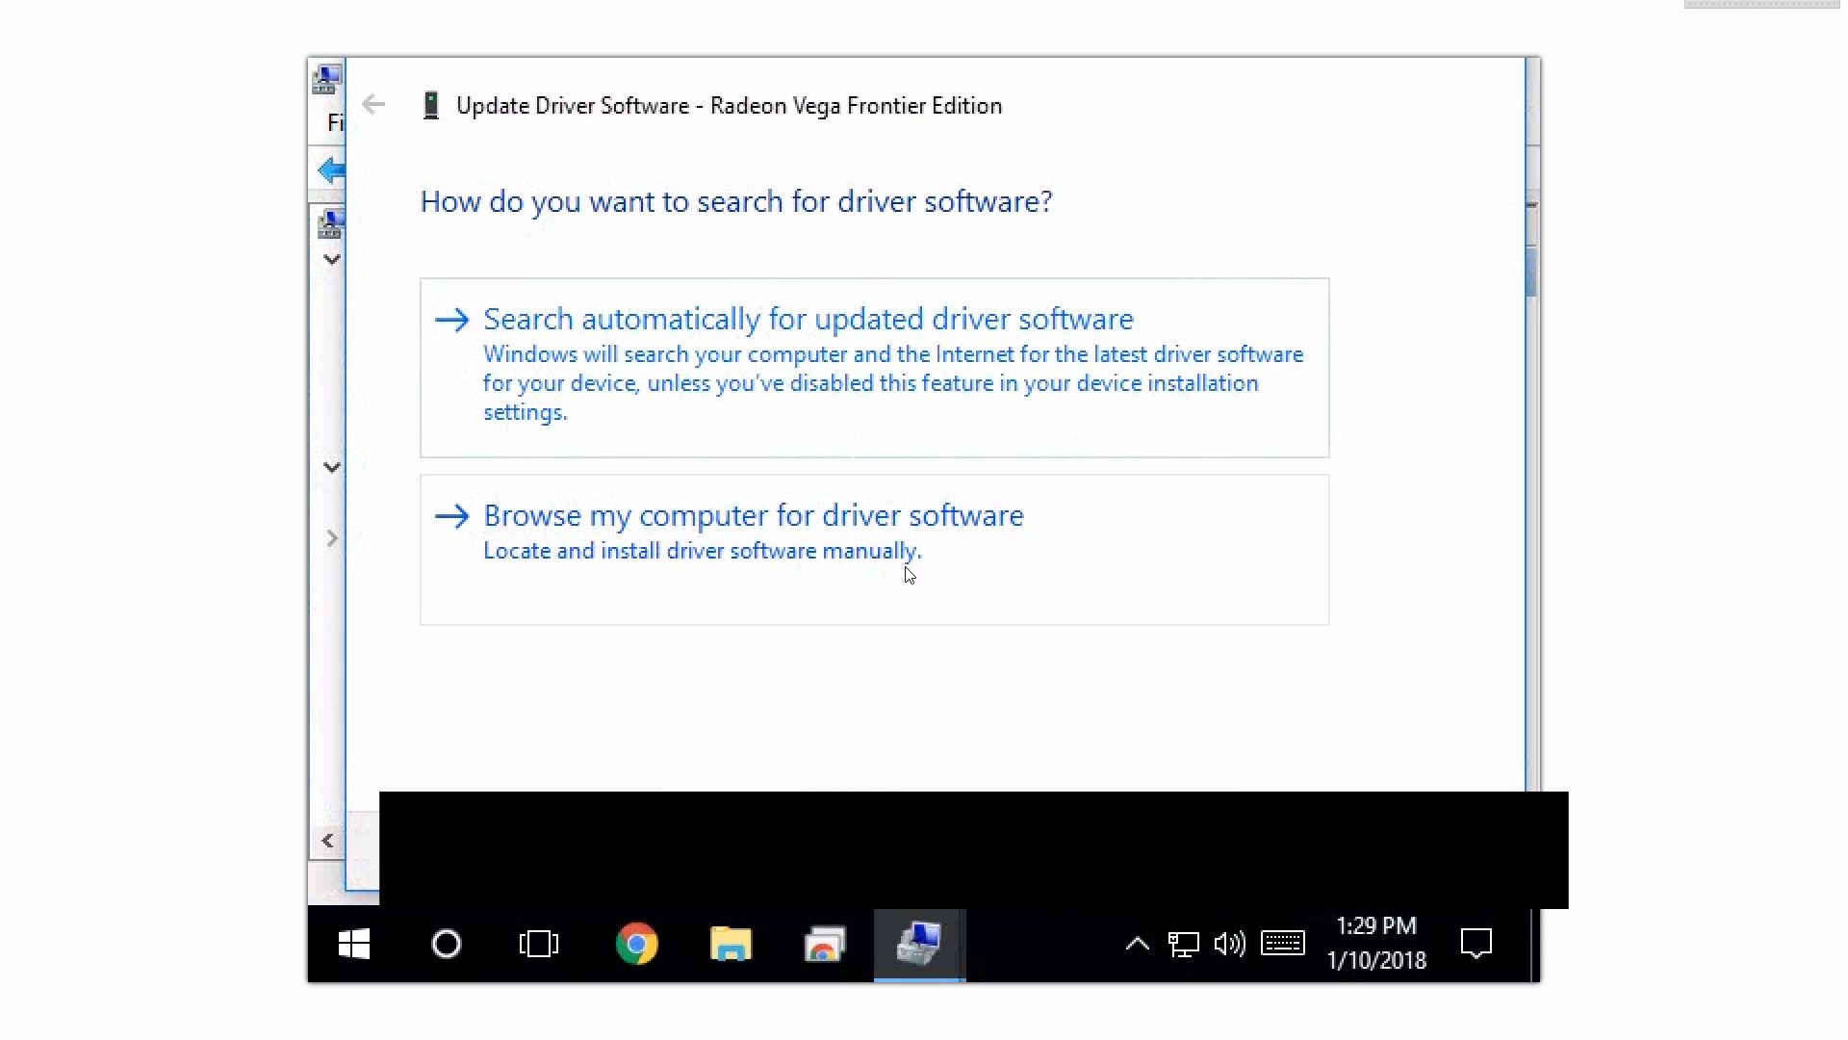
{"action": "mouse_move", "coordinate": [710, 562]}
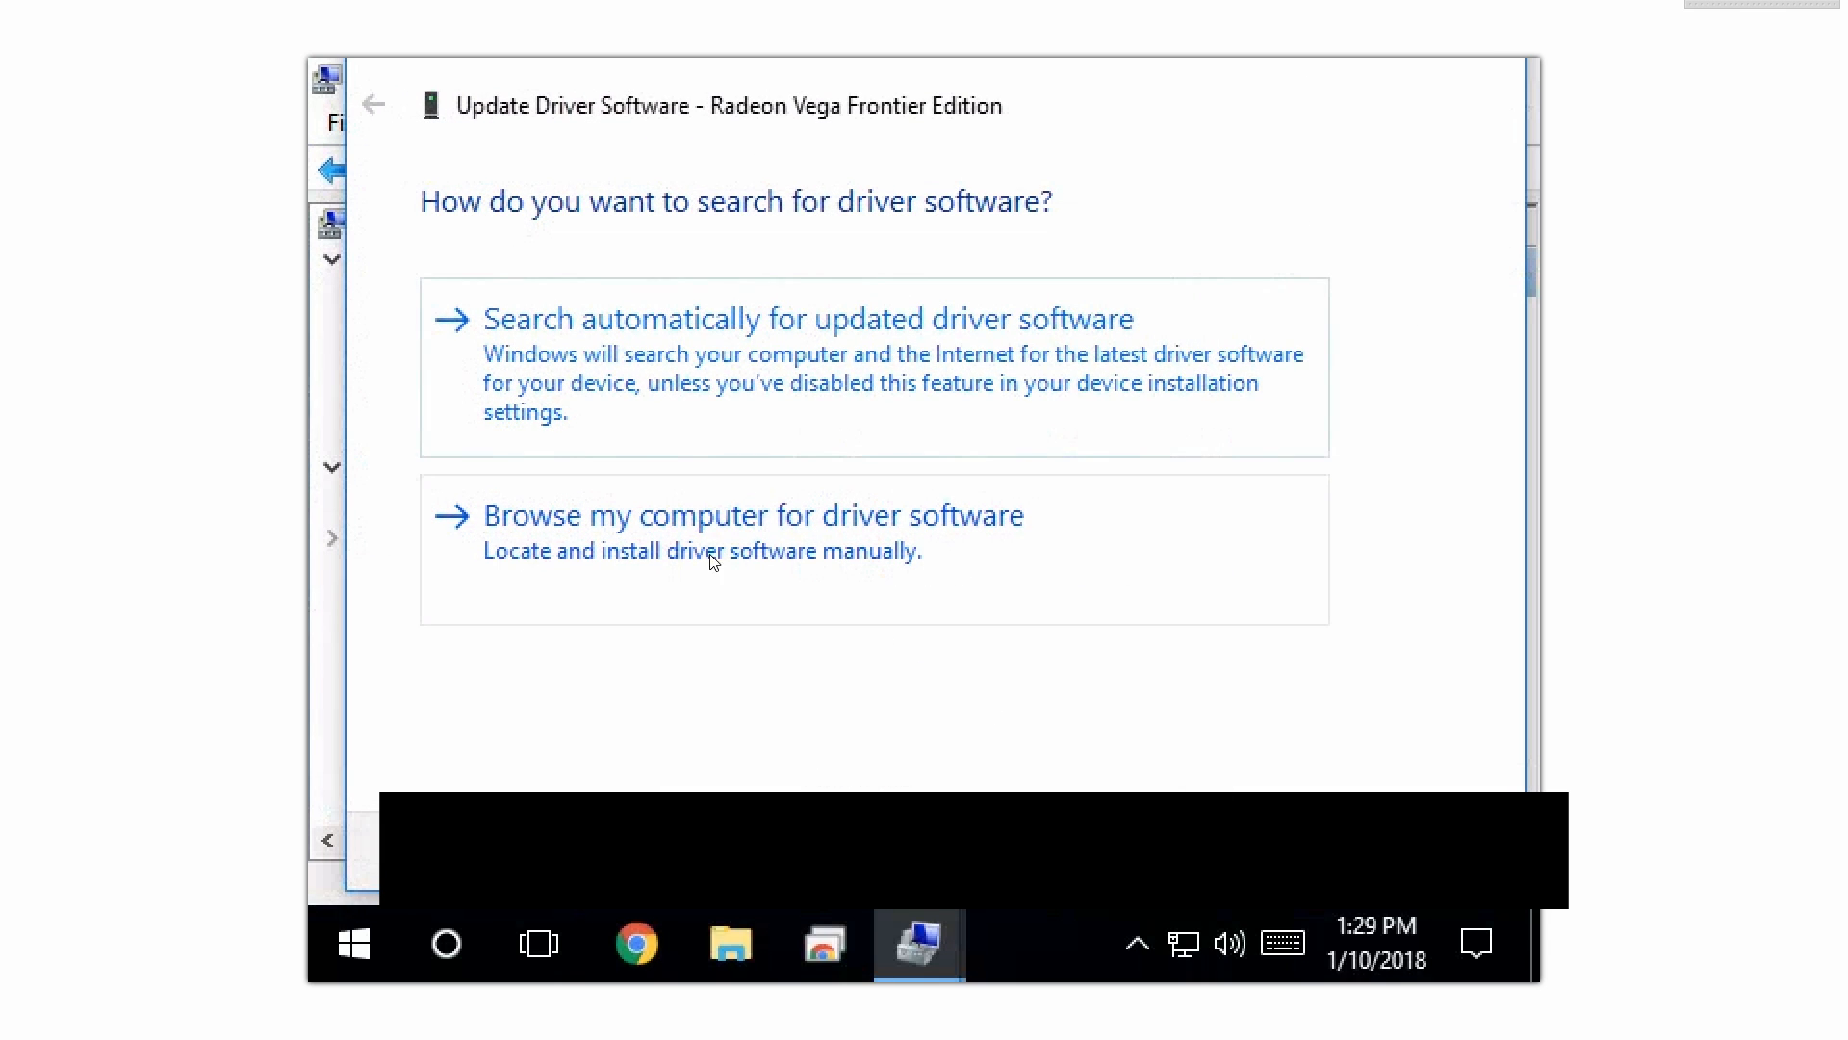
{"action": "left_click", "coordinate": [750, 514]}
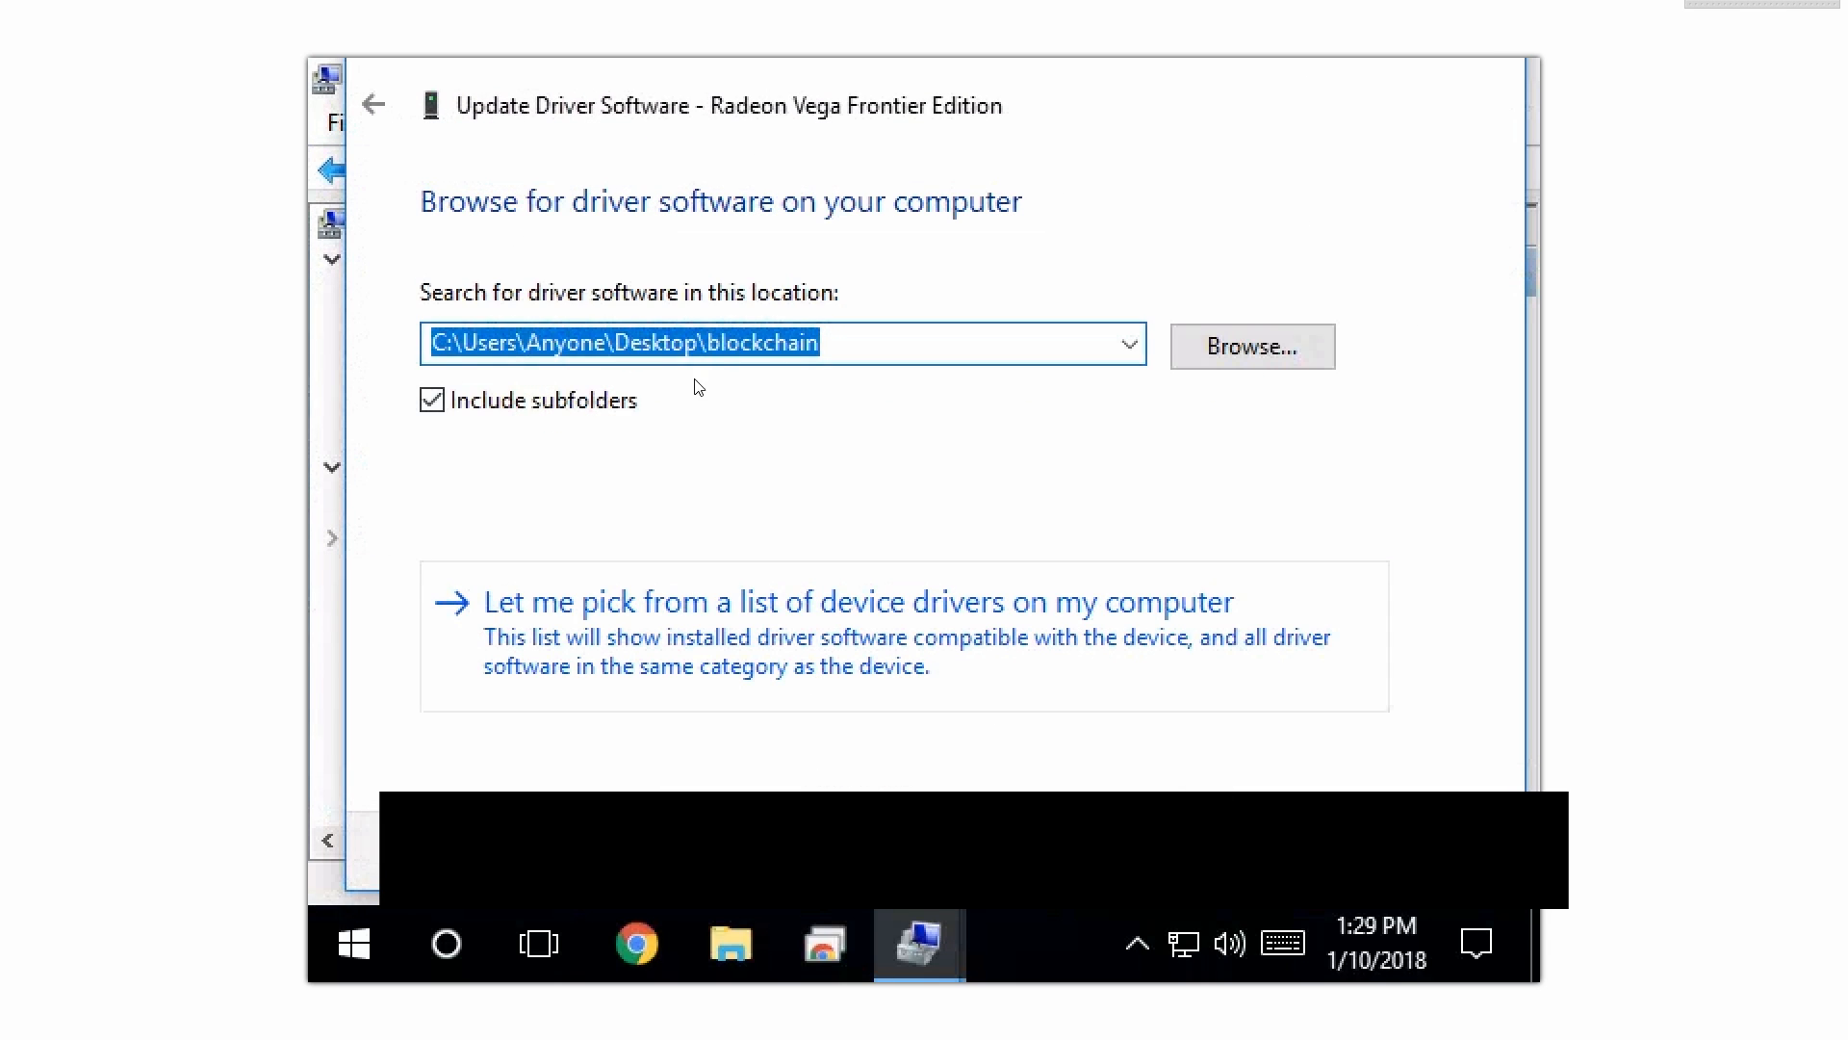
{"action": "mouse_move", "coordinate": [1133, 649]}
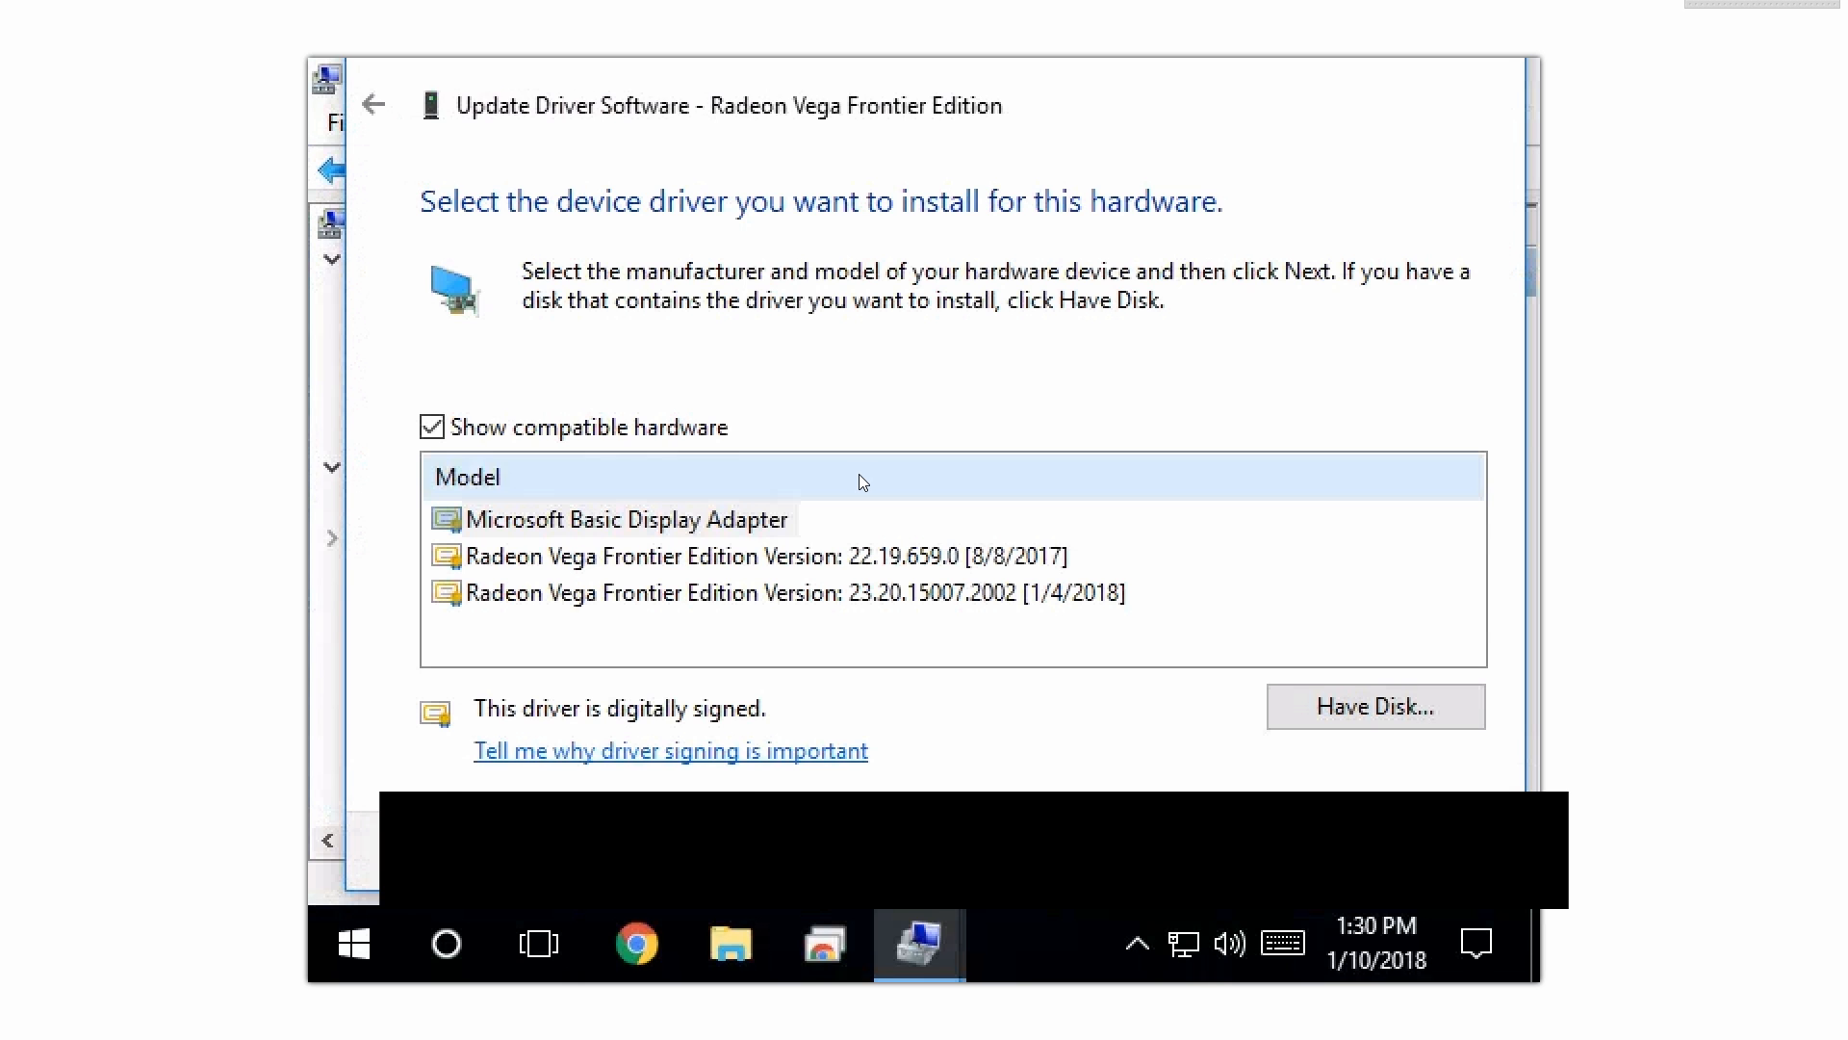
Step: Install Radeon Vega Frontier Edition driver 22.19.659.0 (8/8/2017) and close the finished wizard
{"action": "left_click", "coordinate": [783, 593]}
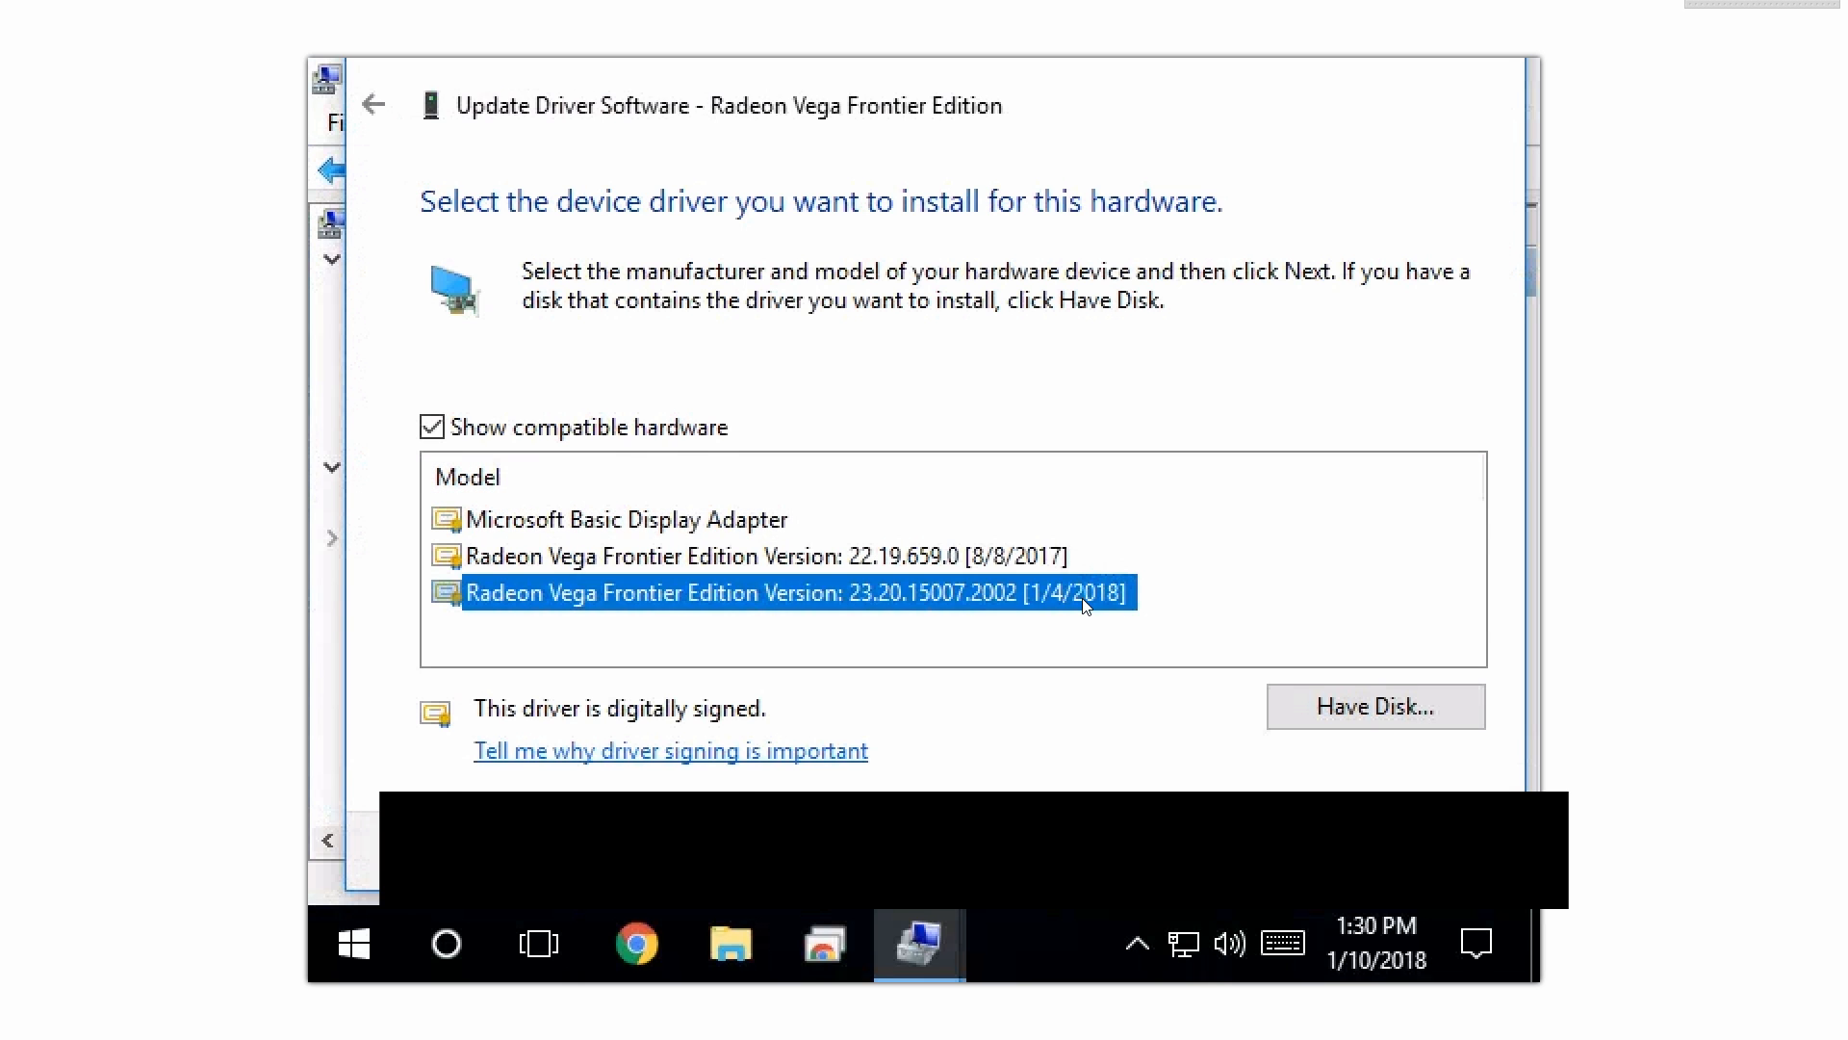
{"action": "mouse_move", "coordinate": [962, 604]}
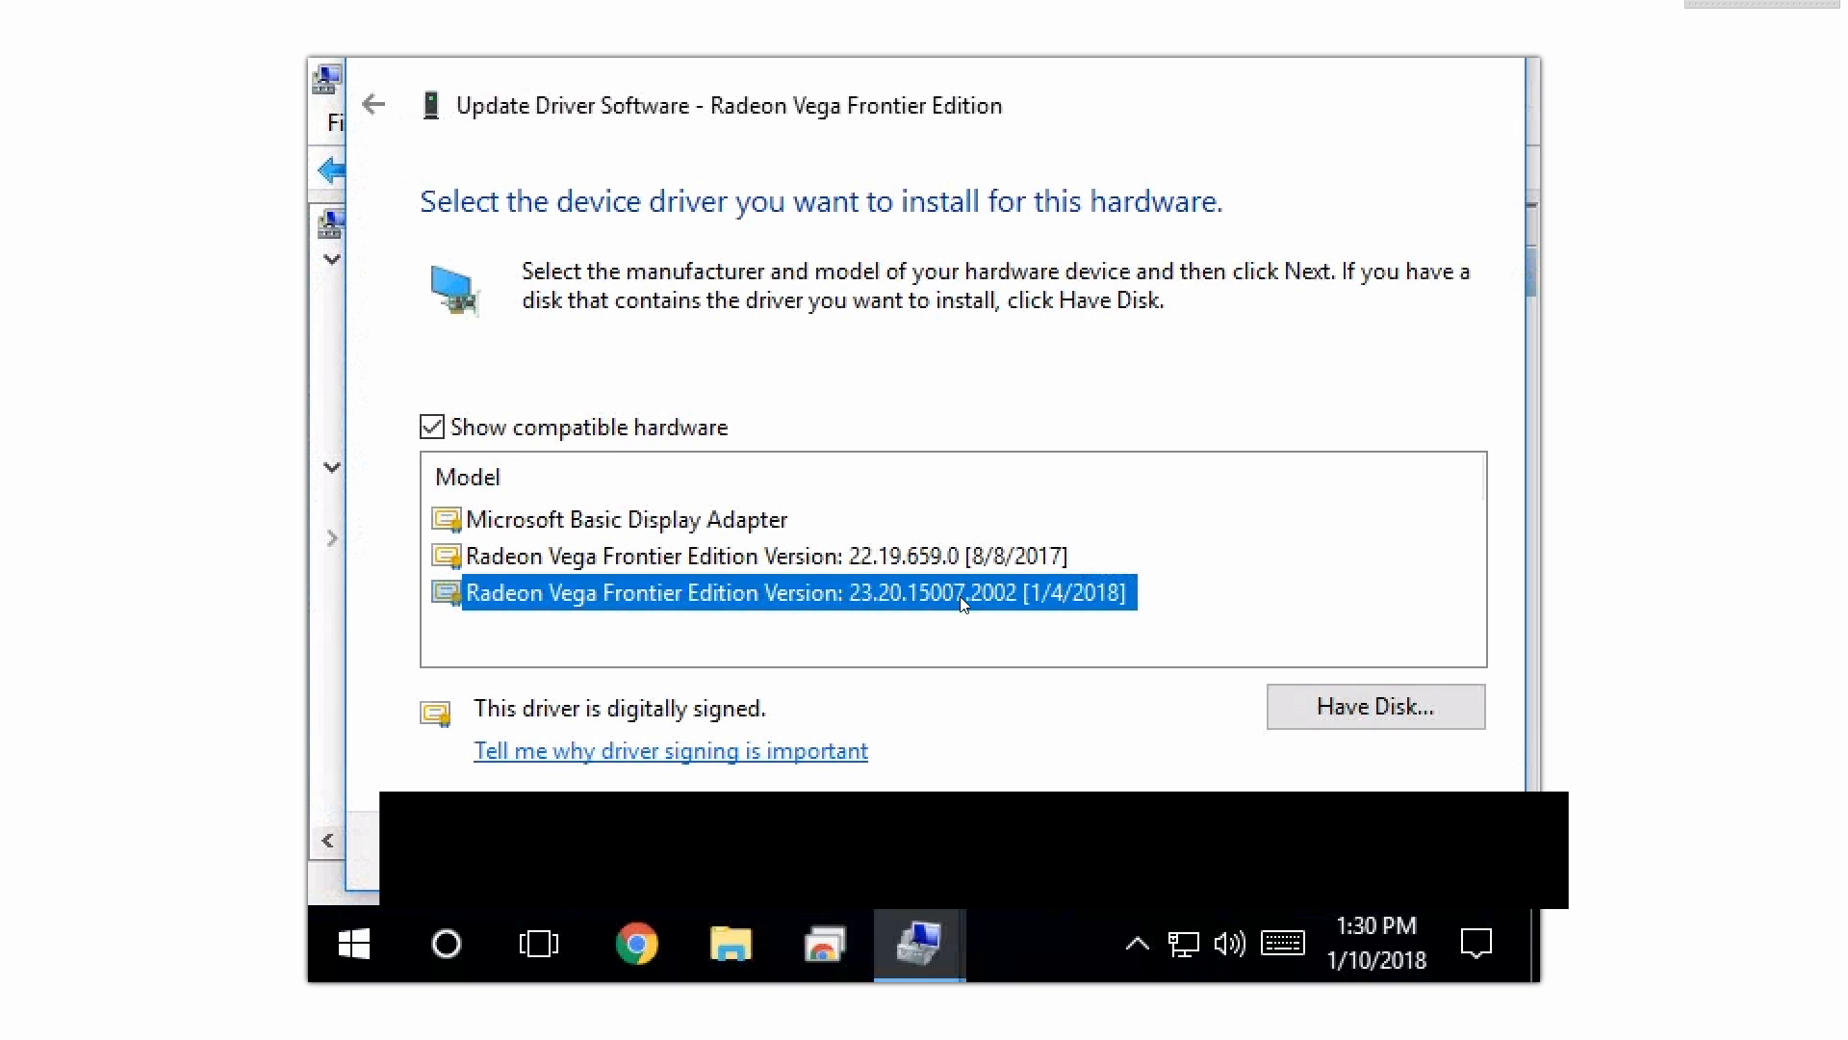
{"action": "mouse_move", "coordinate": [1058, 608]}
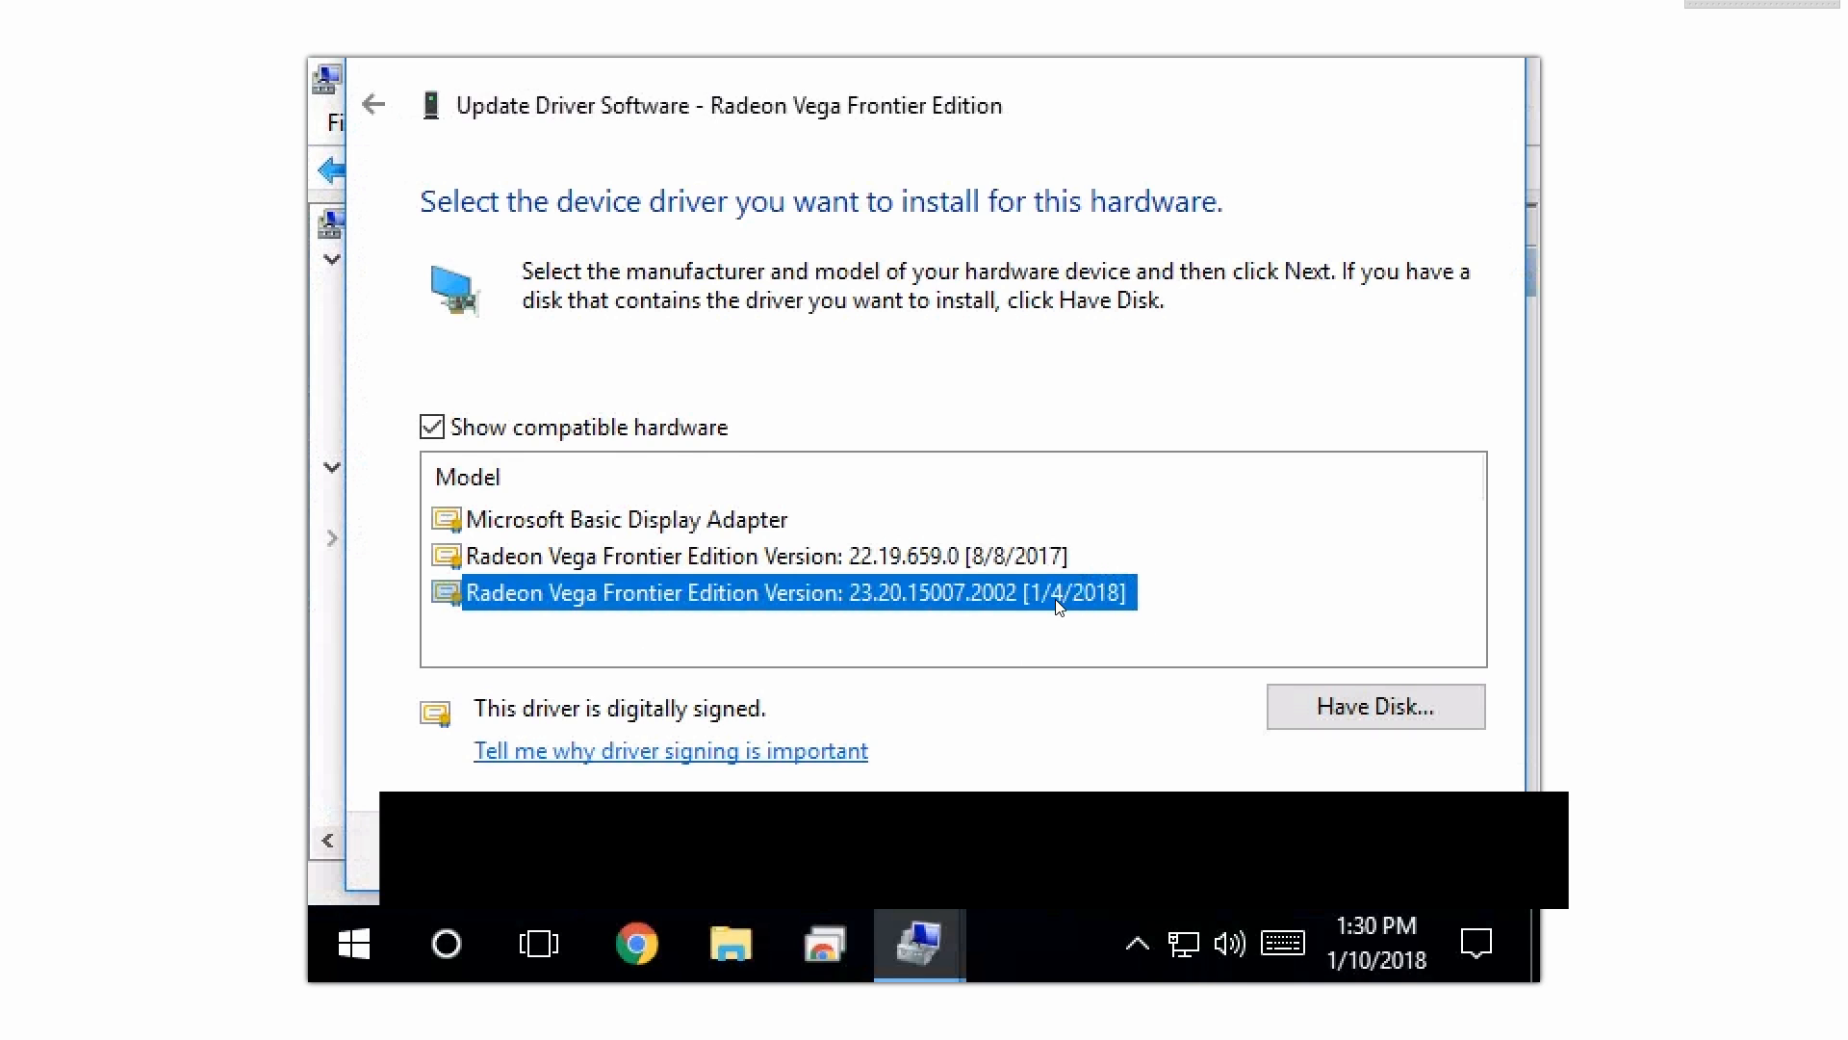
{"action": "left_click", "coordinate": [763, 555]}
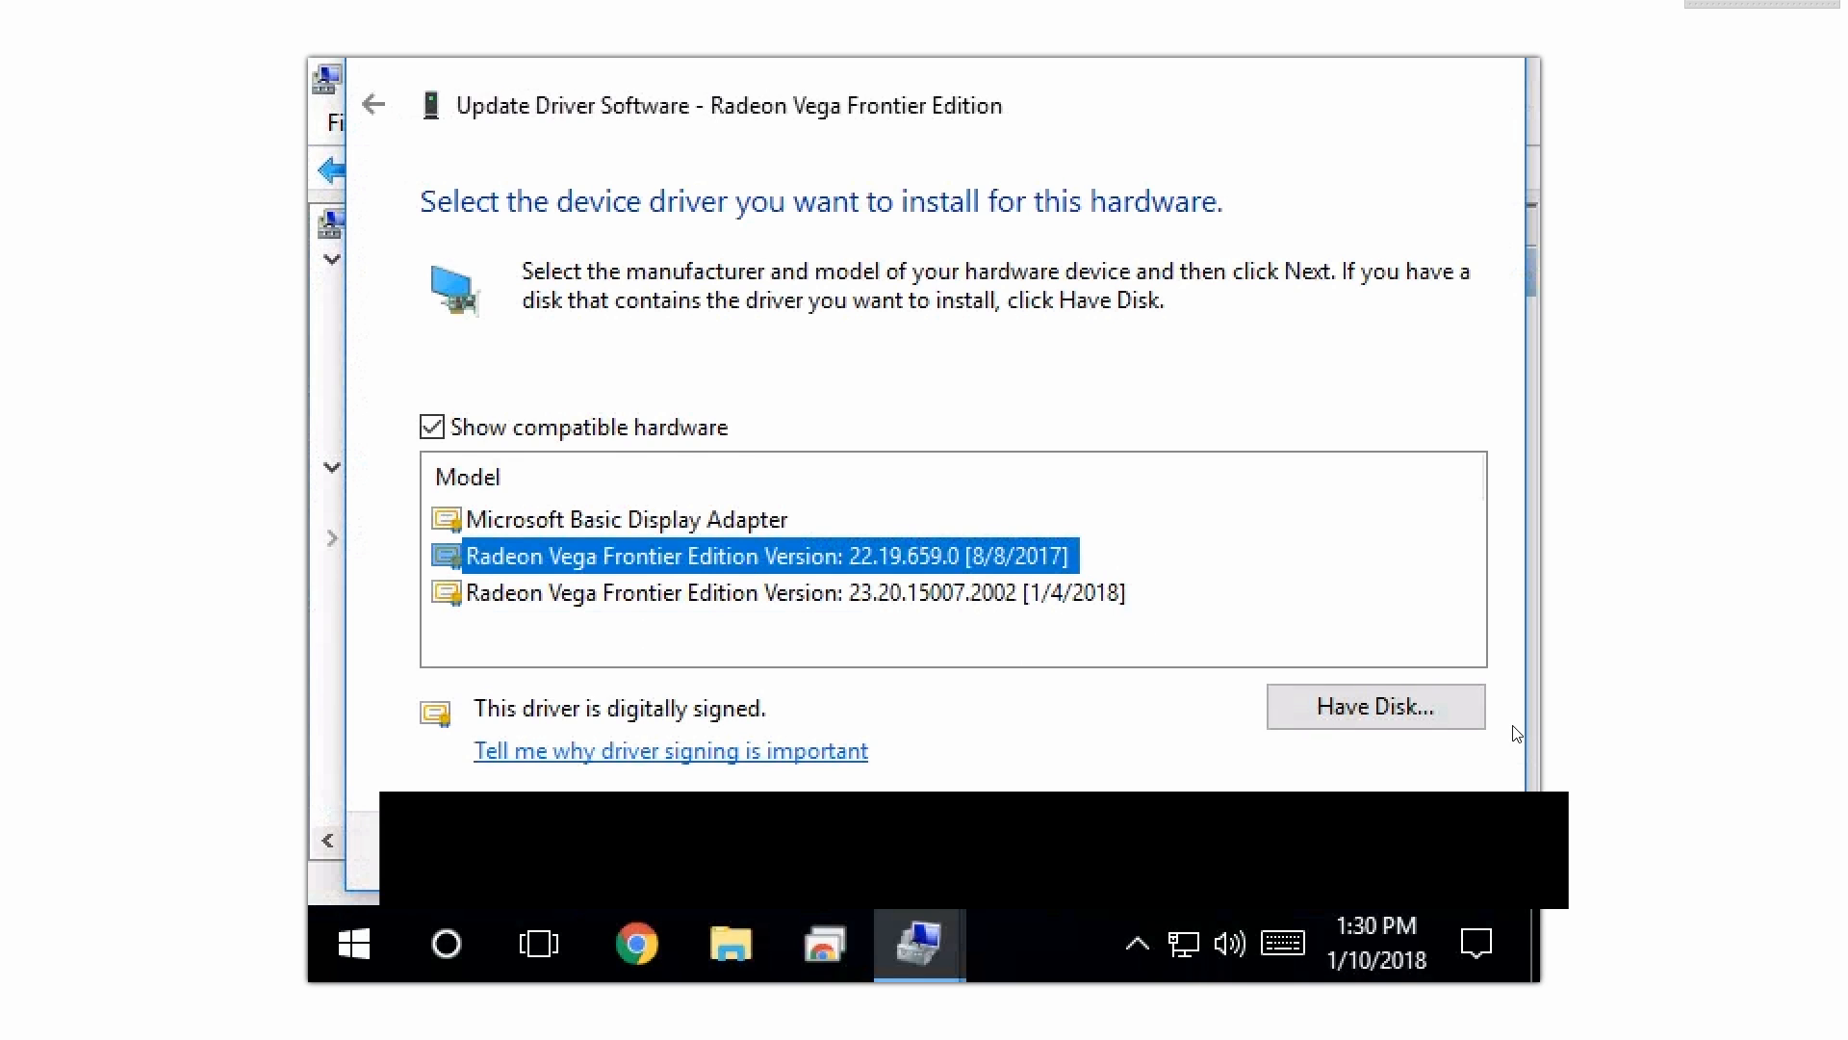
{"action": "mouse_move", "coordinate": [802, 470]}
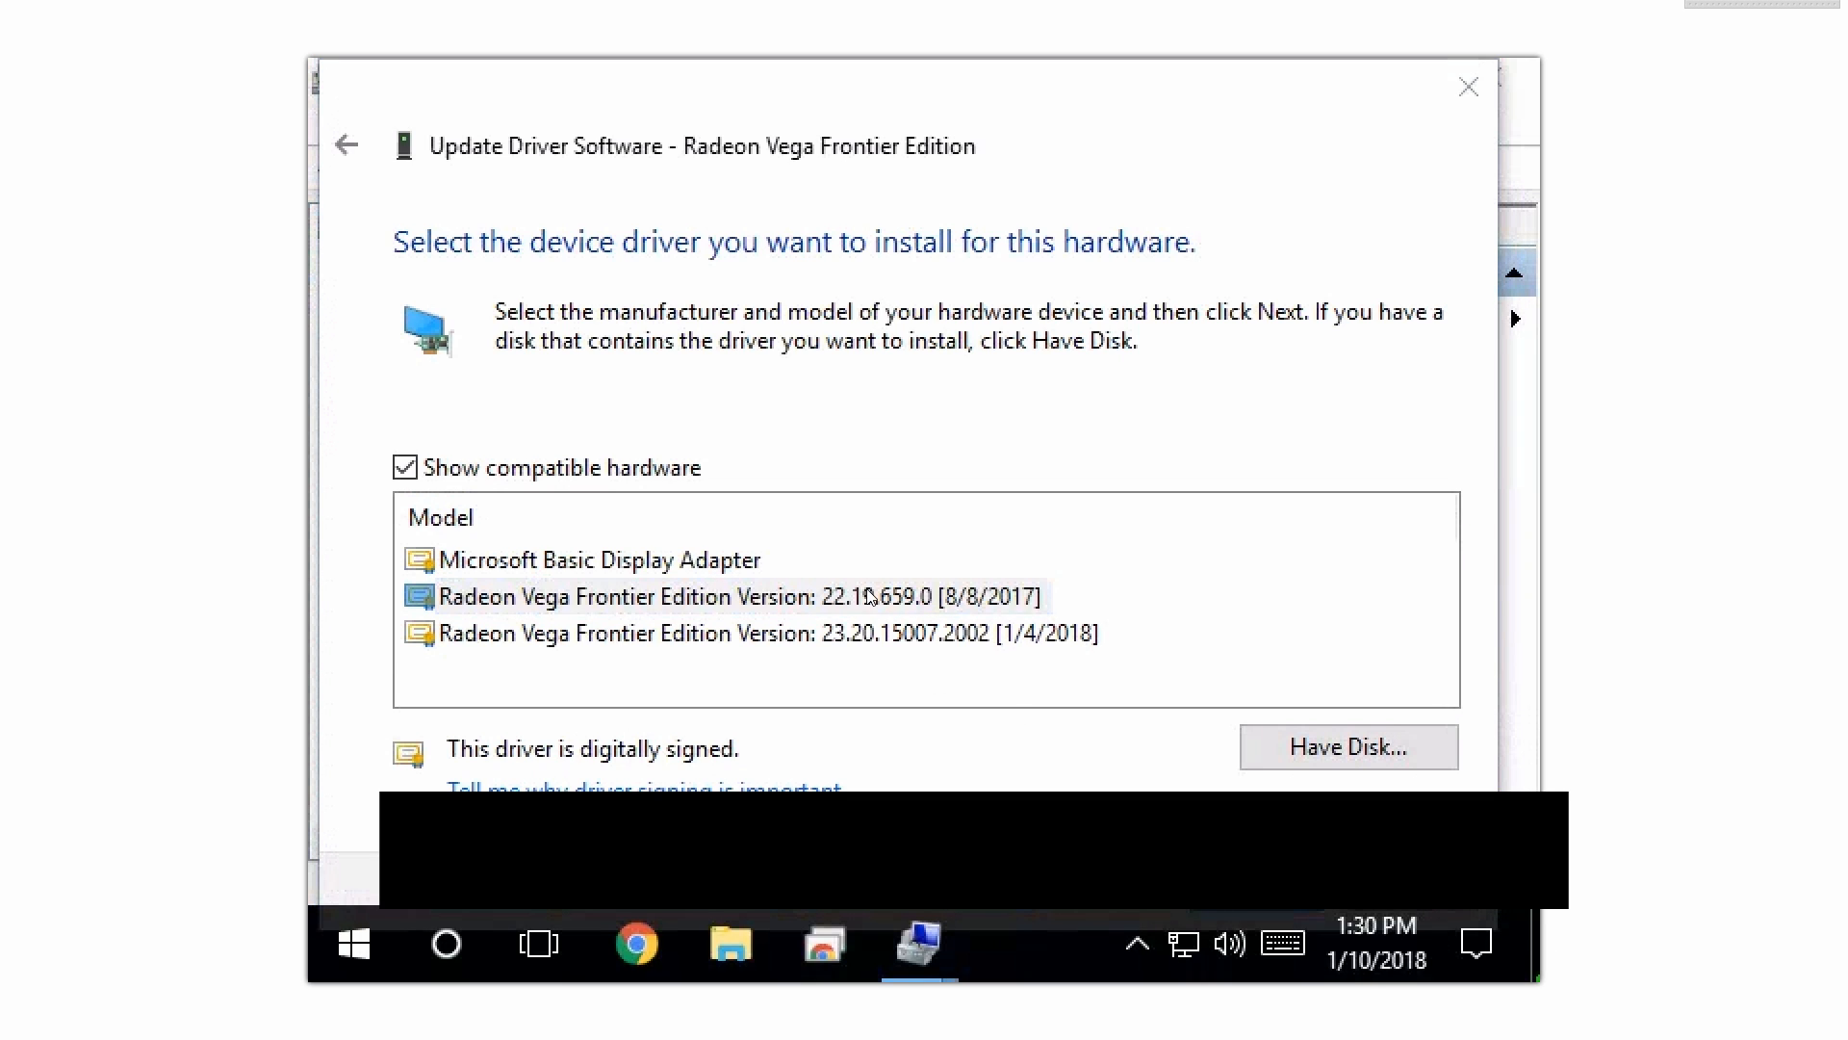
{"action": "left_click", "coordinate": [740, 595]}
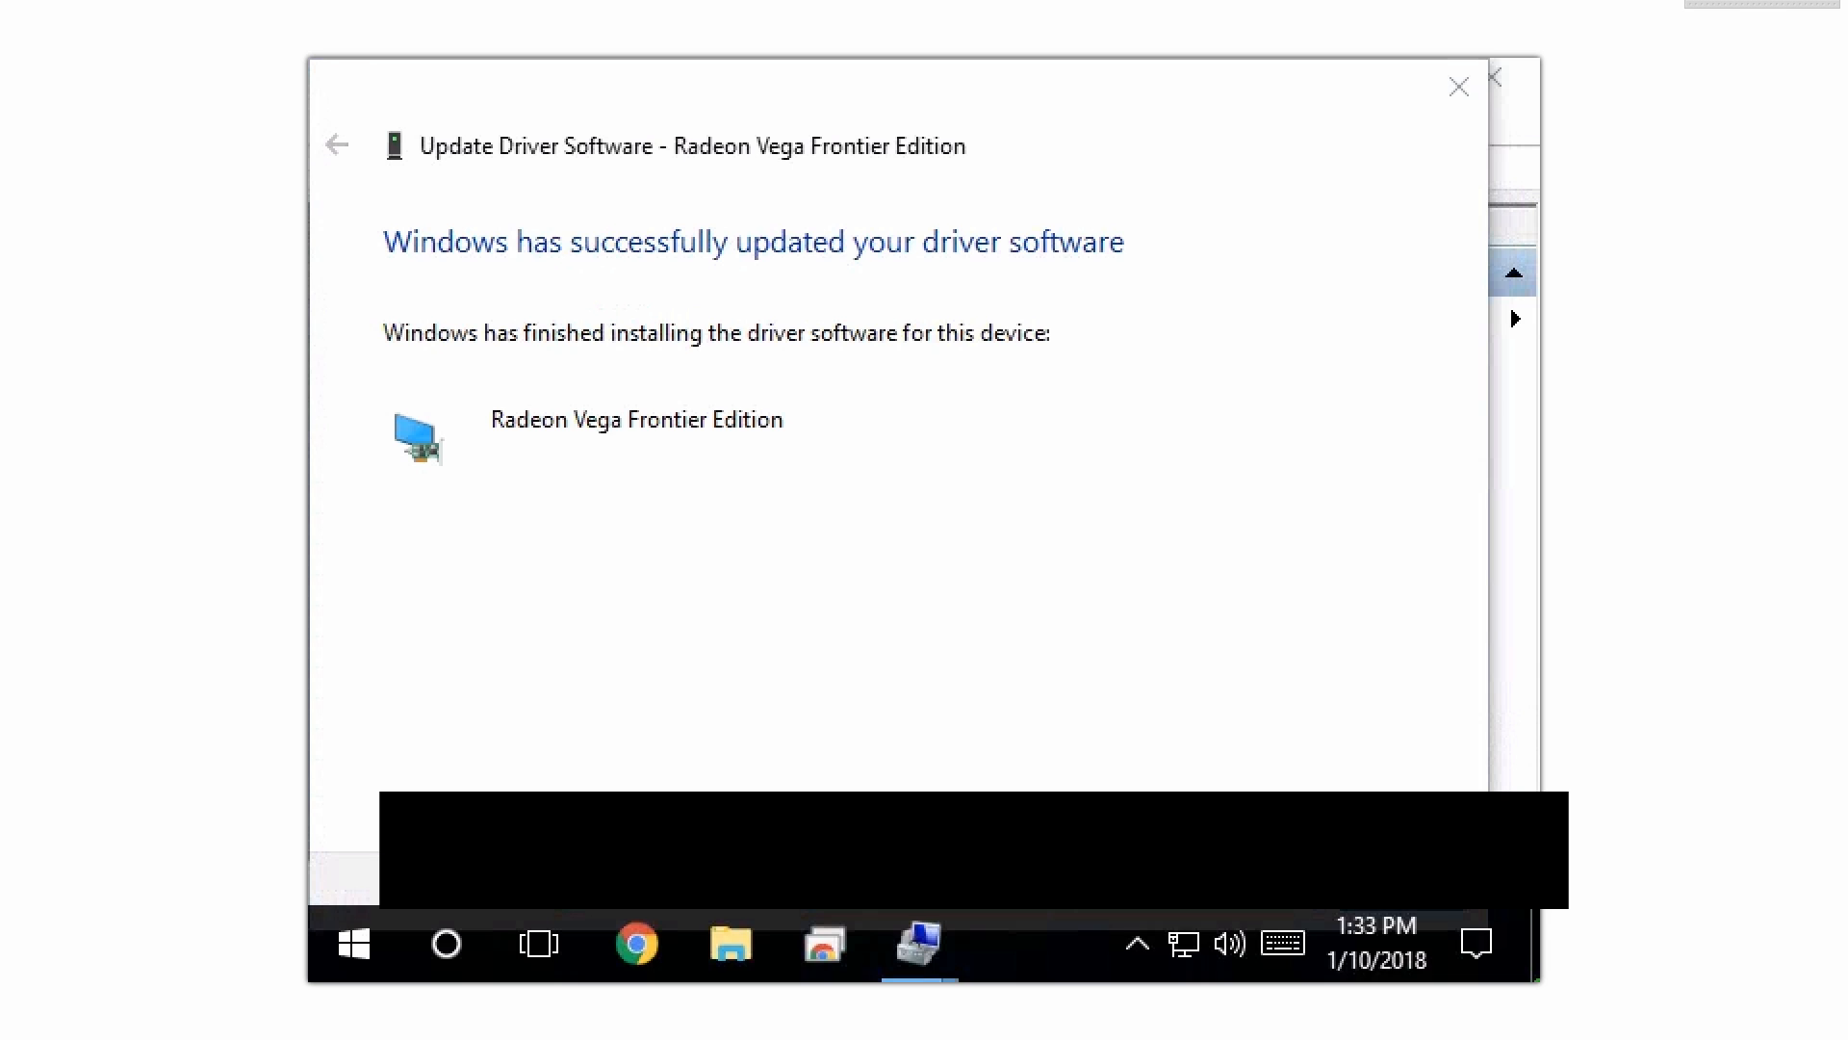
{"action": "left_click", "coordinate": [1459, 86]}
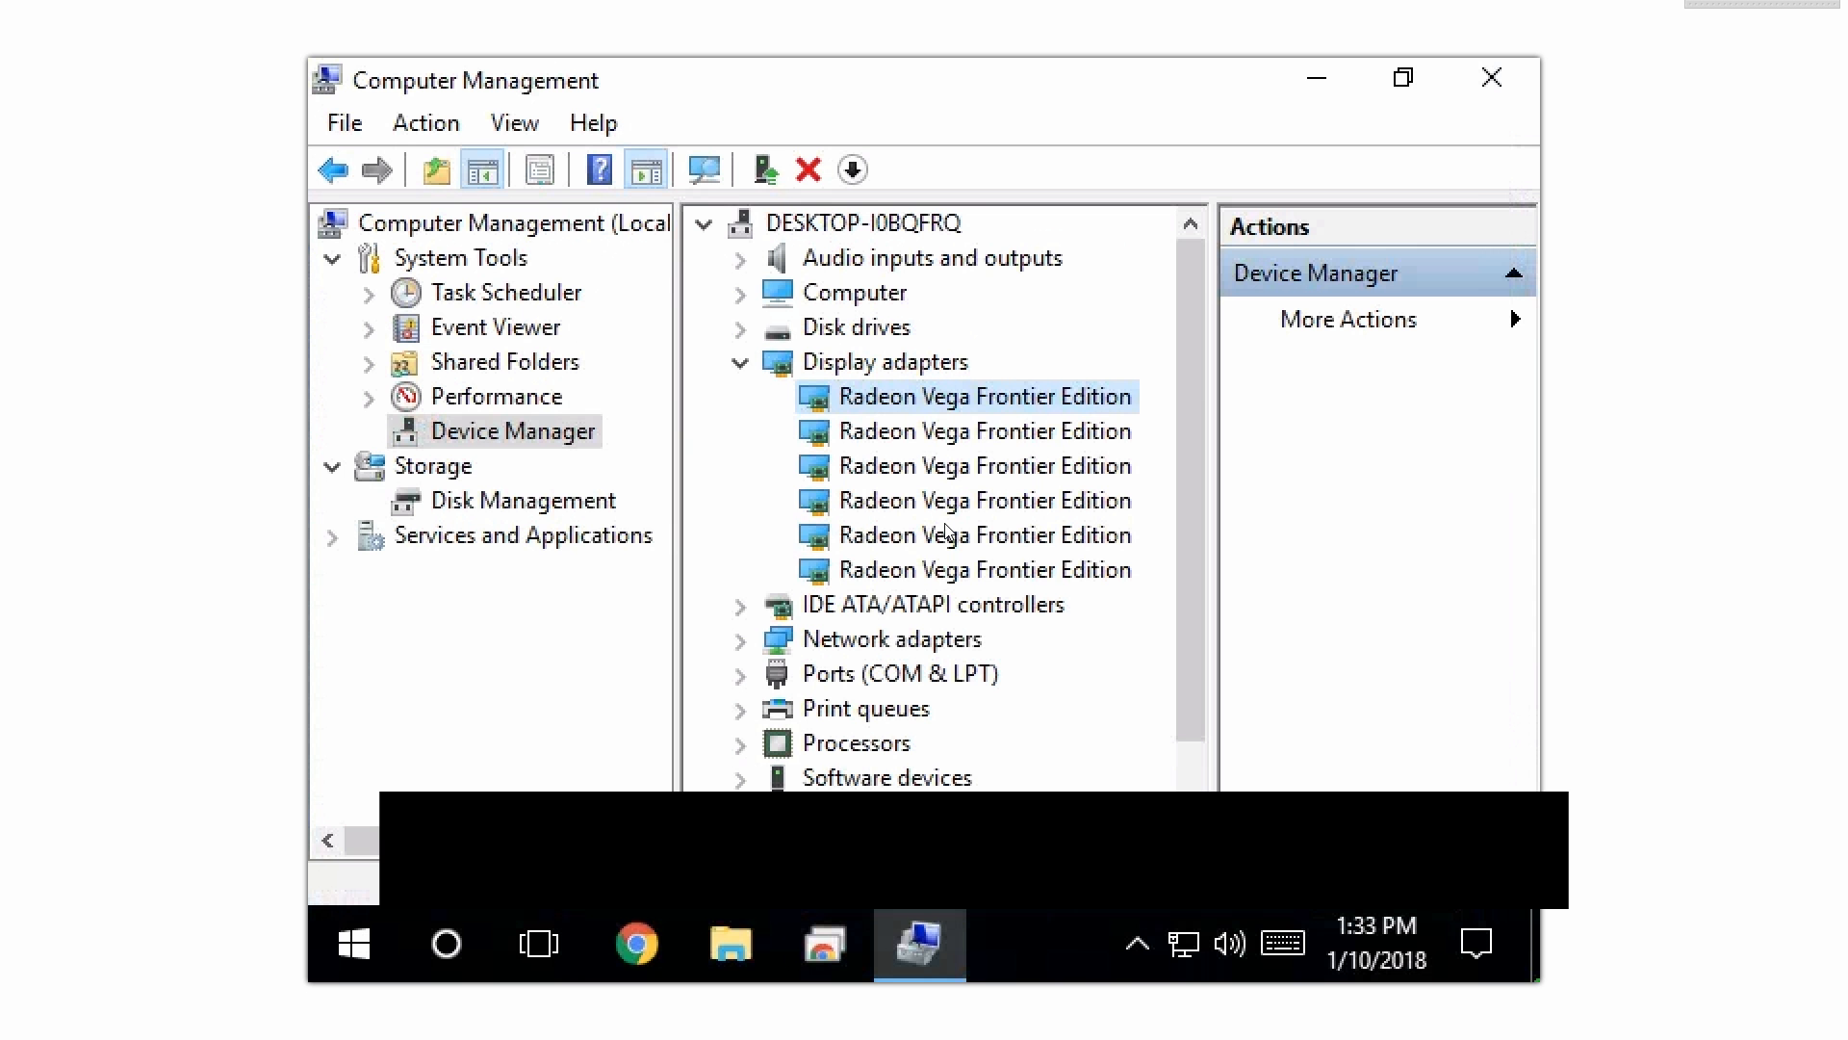
{"action": "mouse_move", "coordinate": [898, 466]}
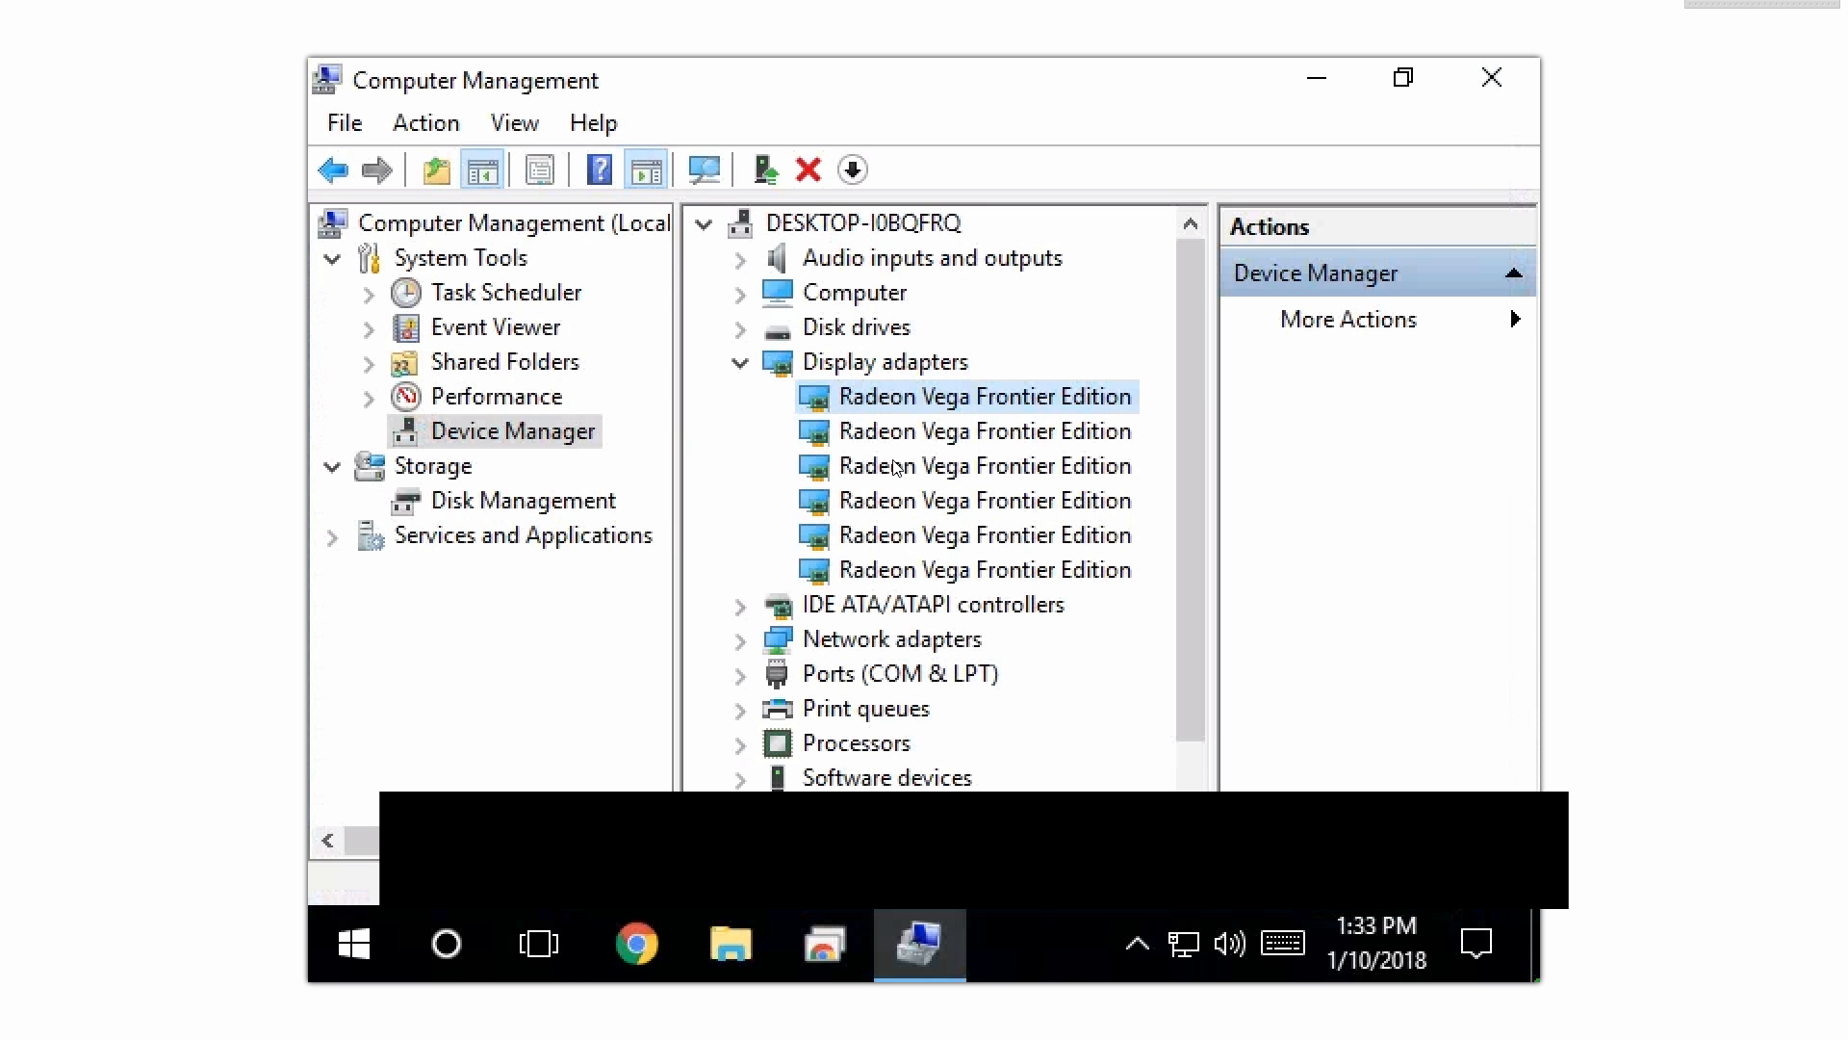
{"action": "left_click", "coordinate": [984, 499]}
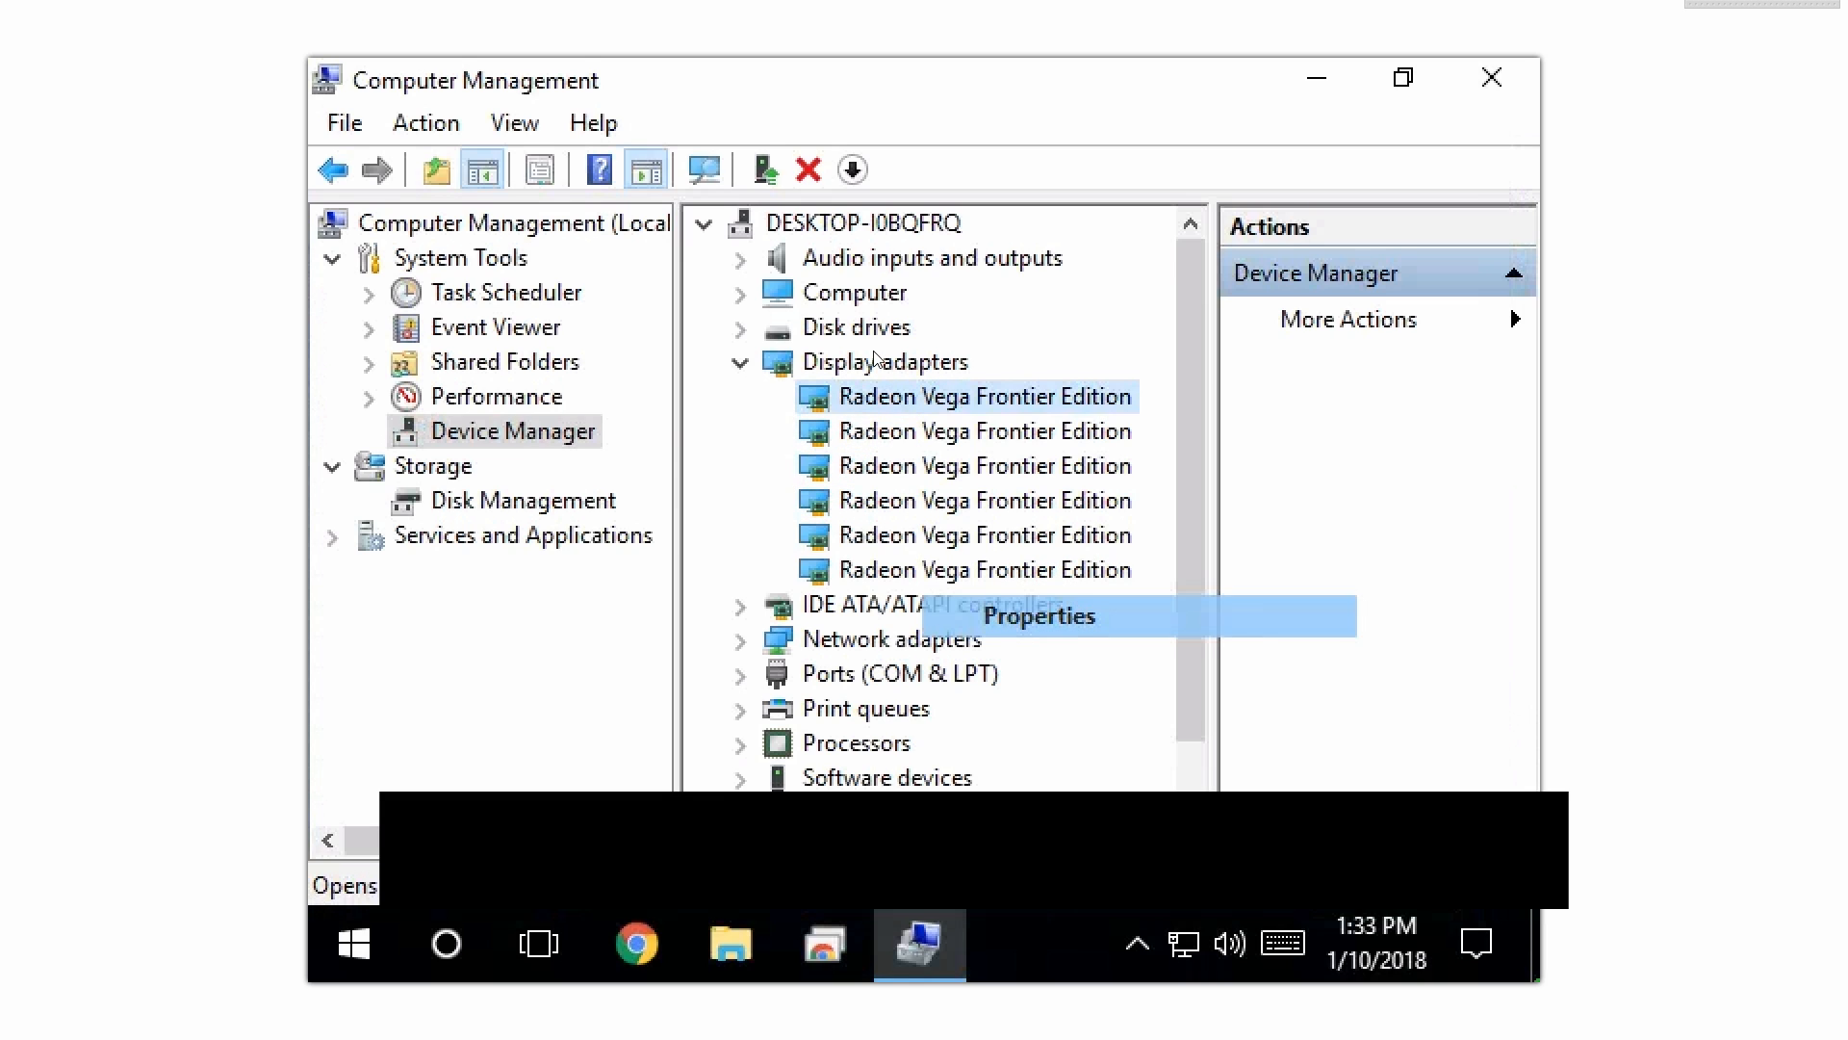
{"action": "left_click", "coordinate": [1036, 614]}
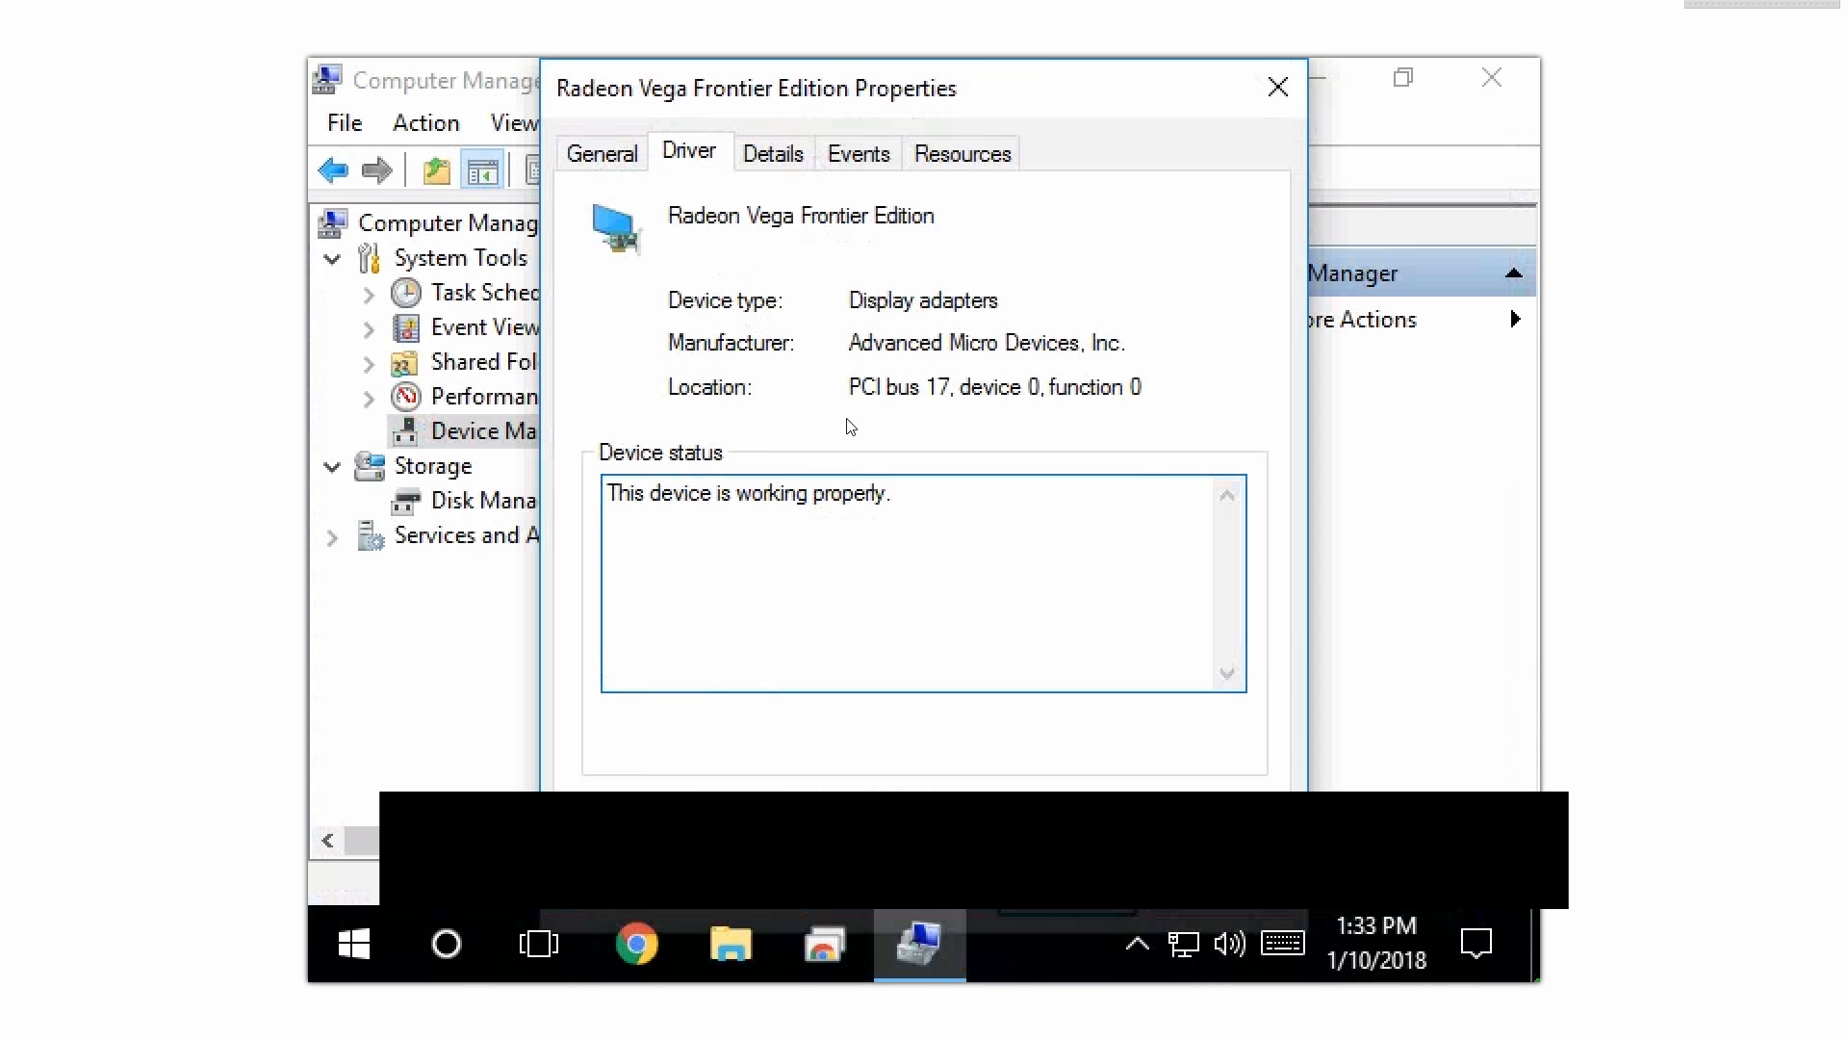
{"action": "left_click", "coordinate": [688, 151]}
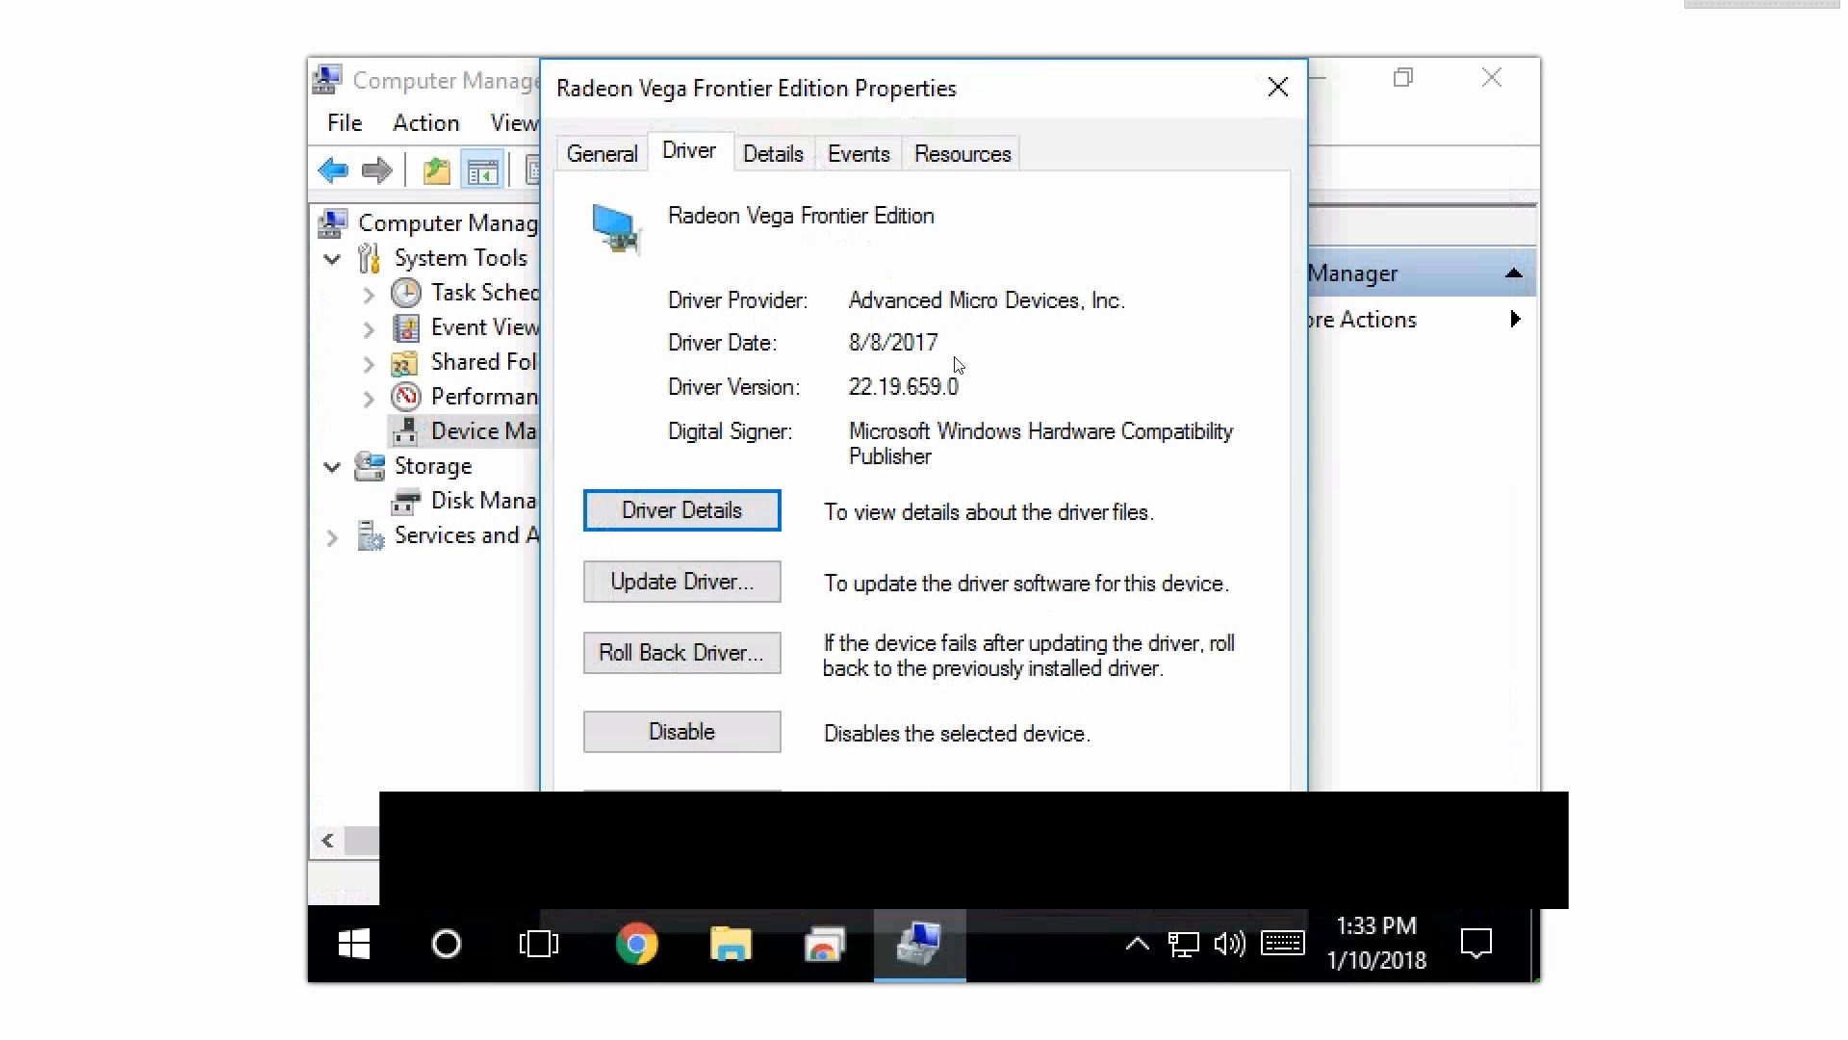
{"action": "mouse_move", "coordinate": [815, 387]}
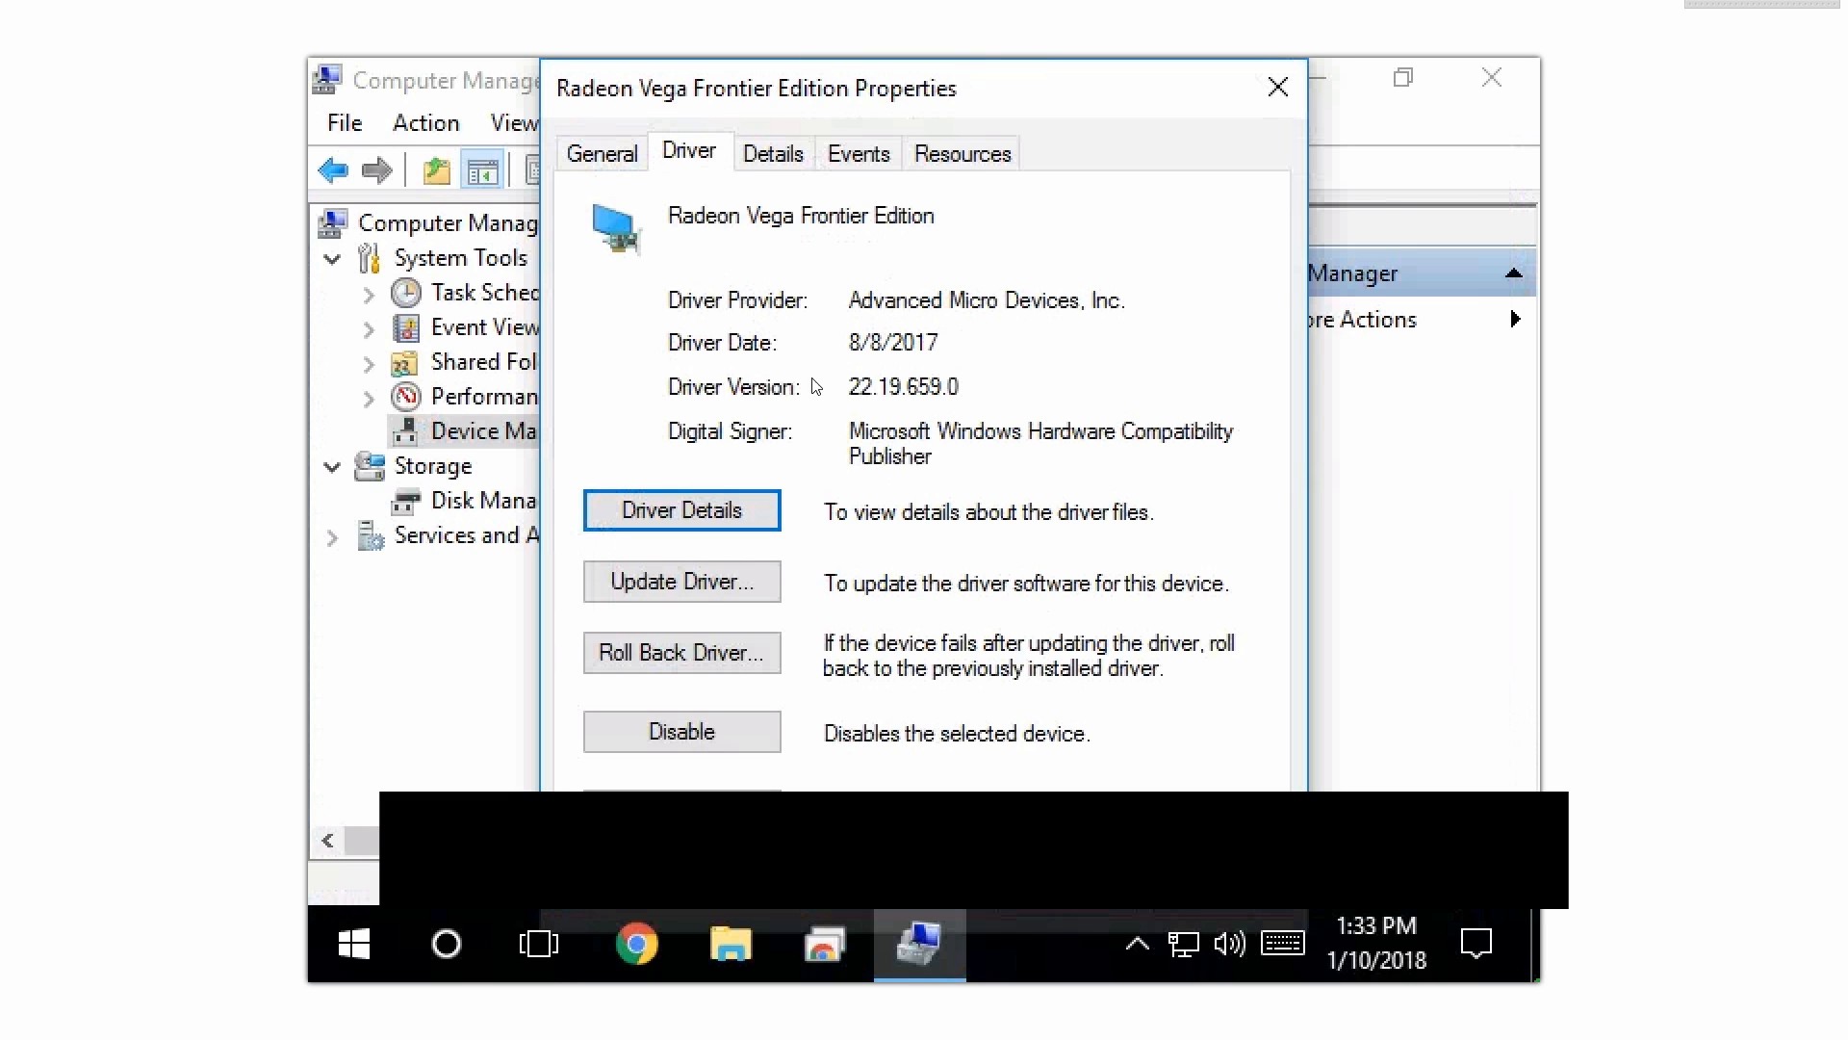
{"action": "mouse_move", "coordinate": [1087, 728]}
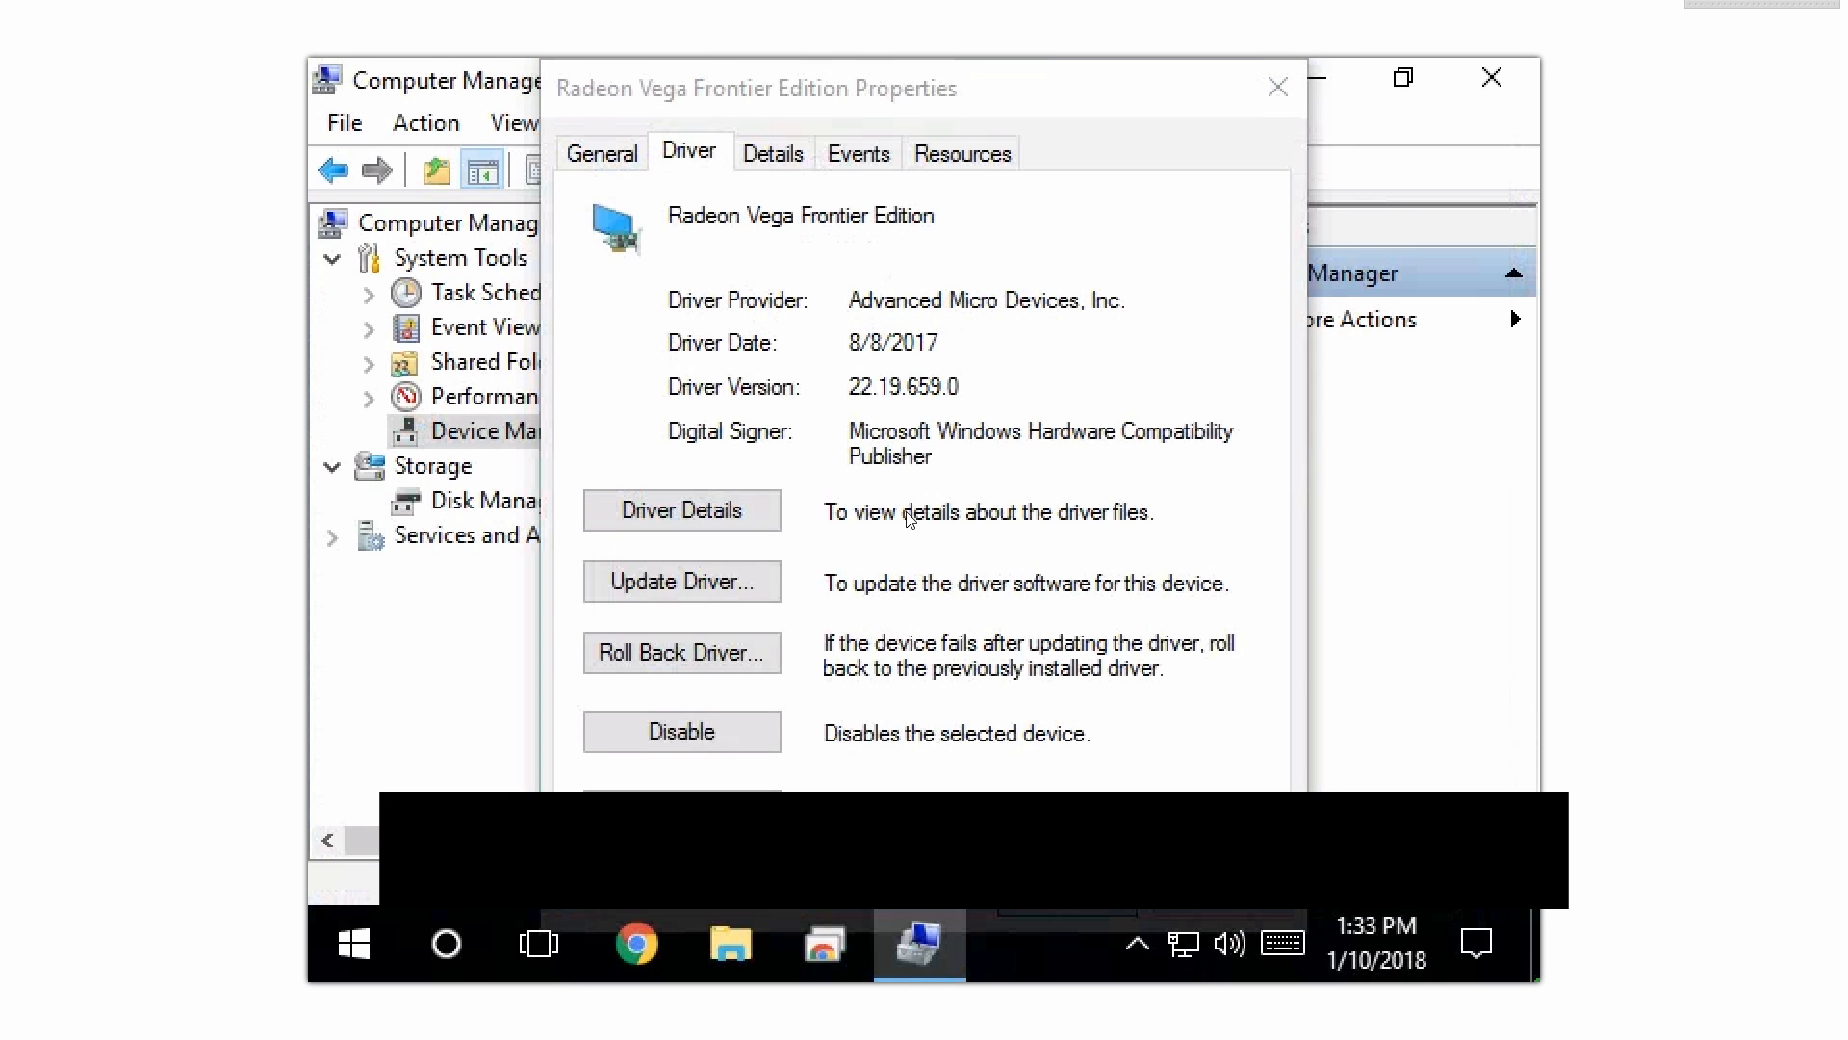
{"action": "left_click", "coordinate": [1276, 86]}
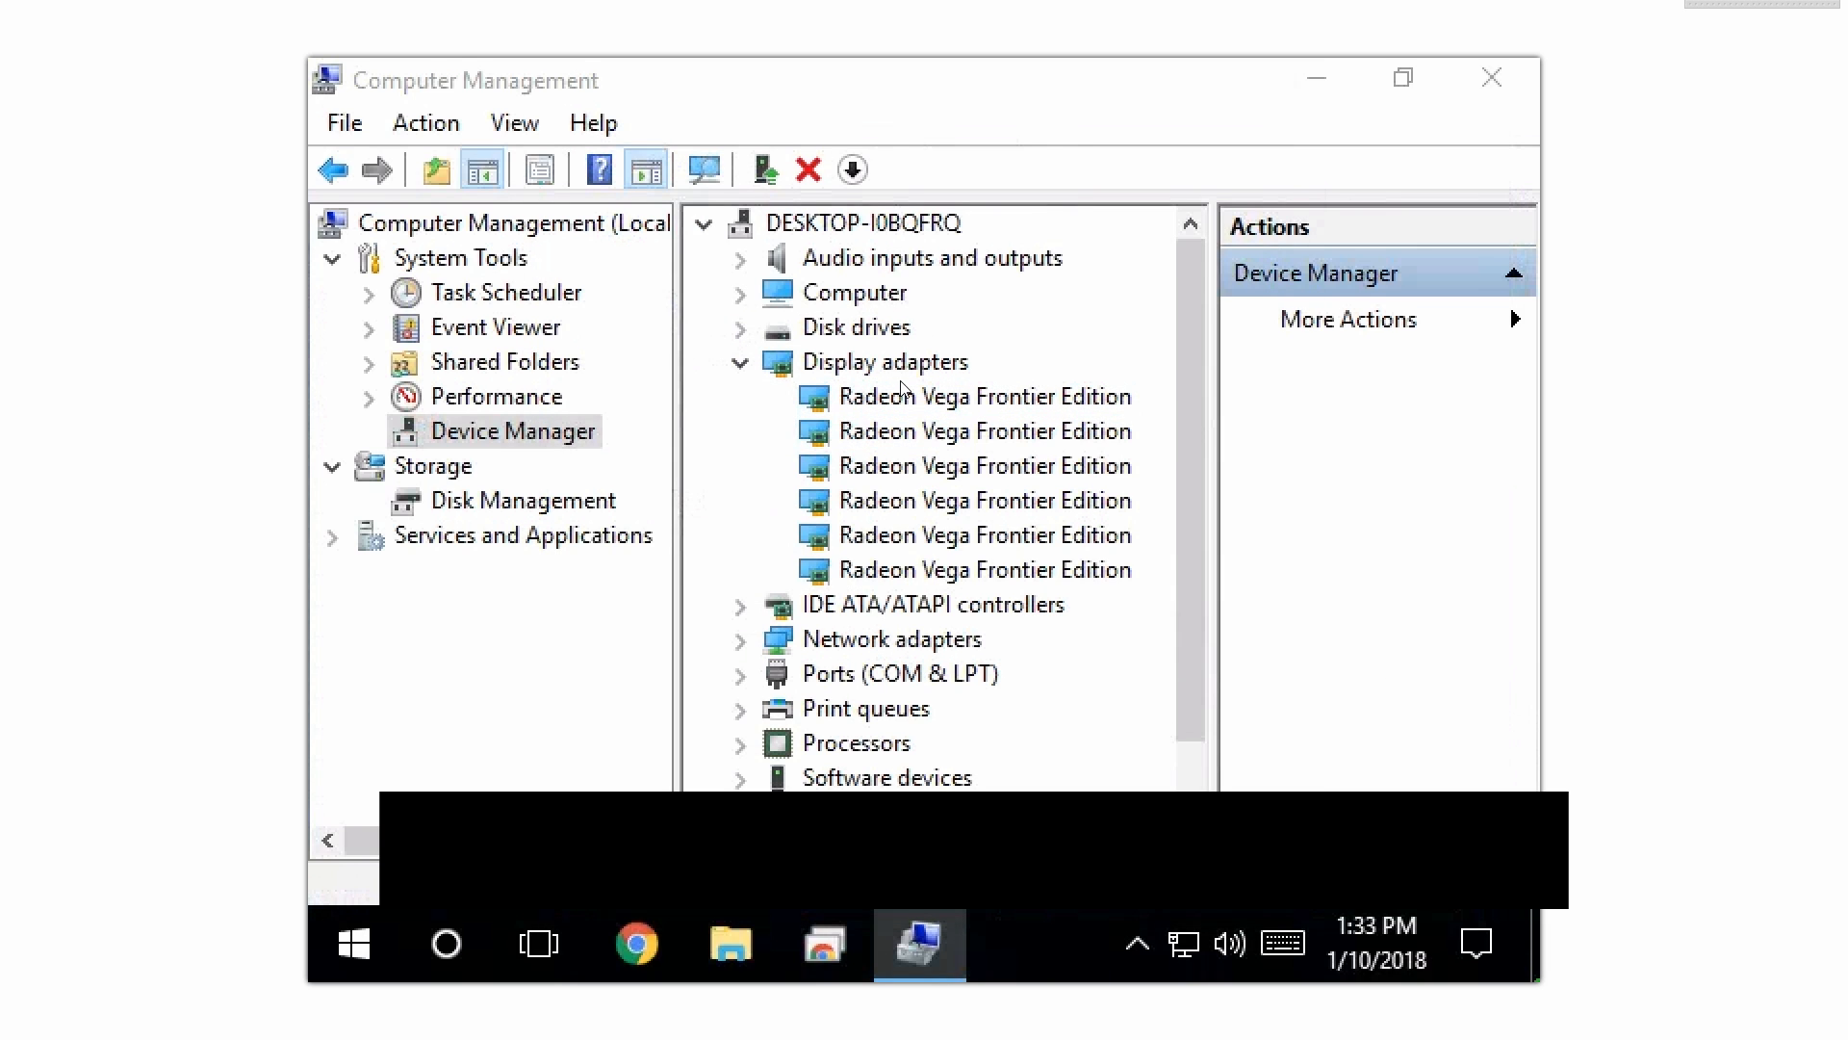
{"action": "double_click", "coordinate": [984, 395]}
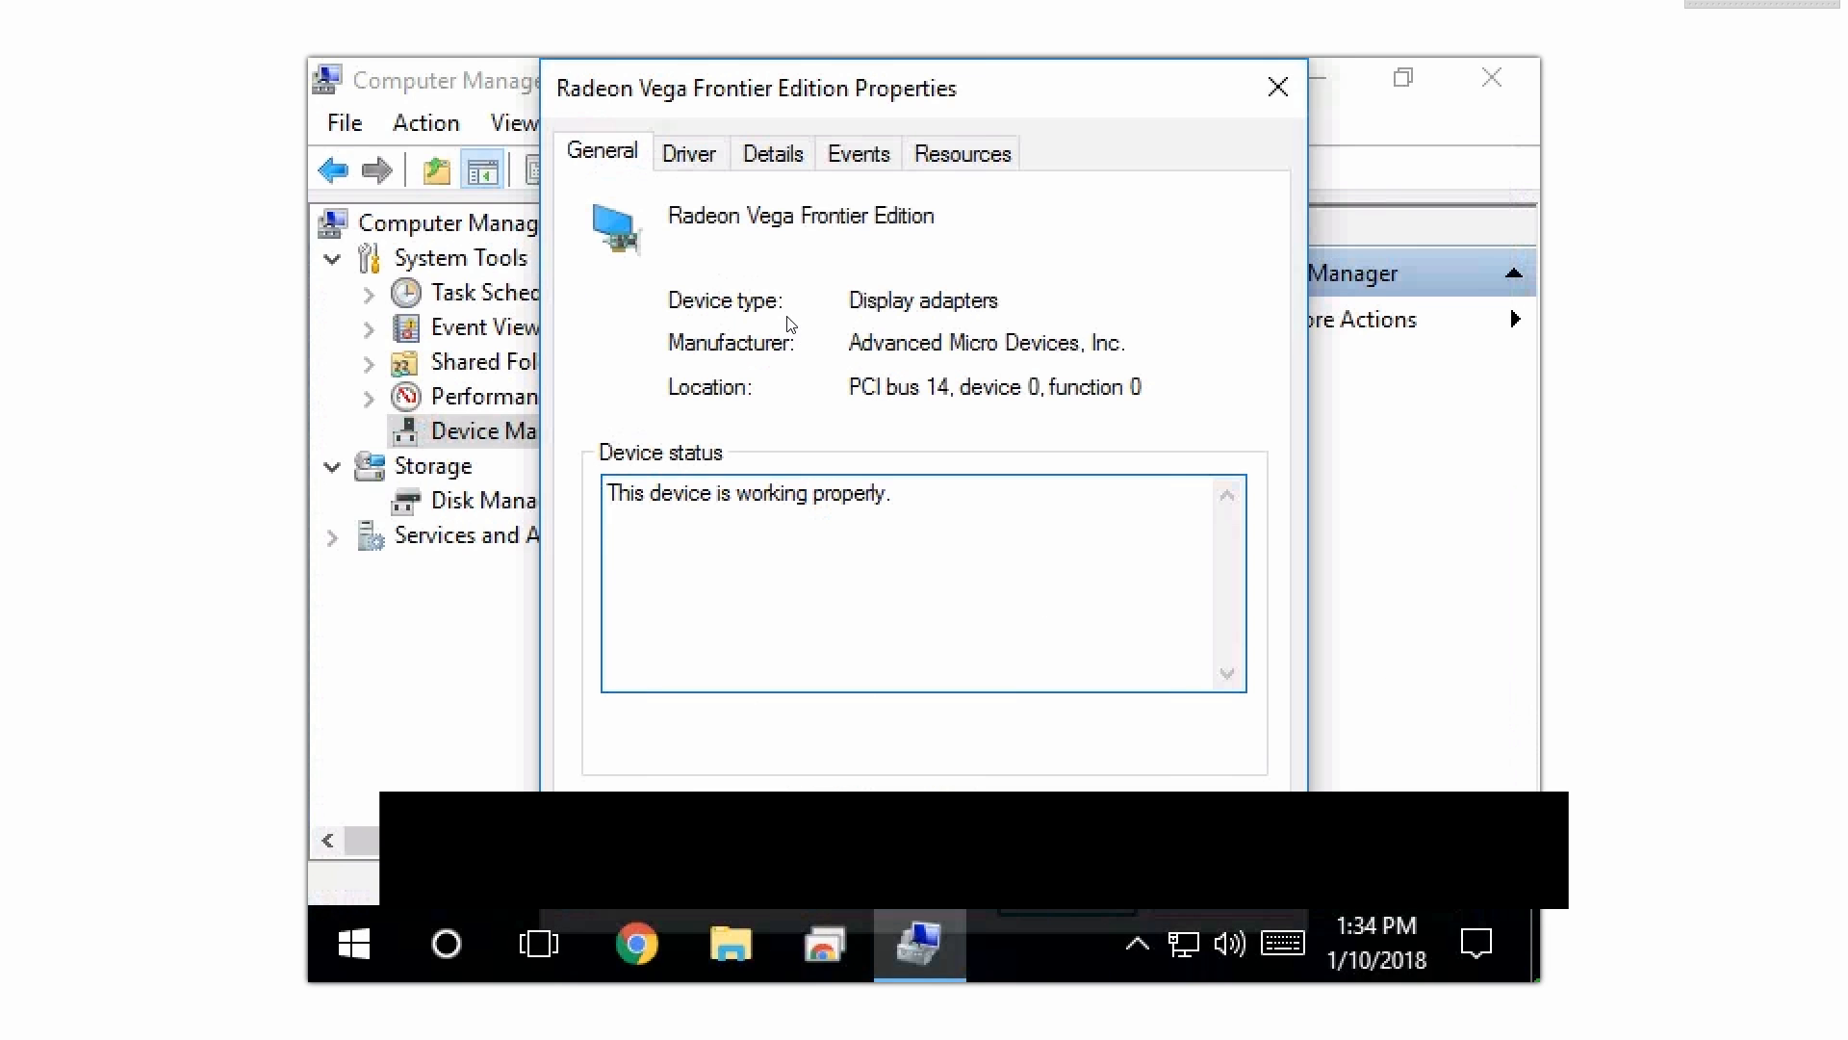
{"action": "left_click", "coordinate": [688, 152]}
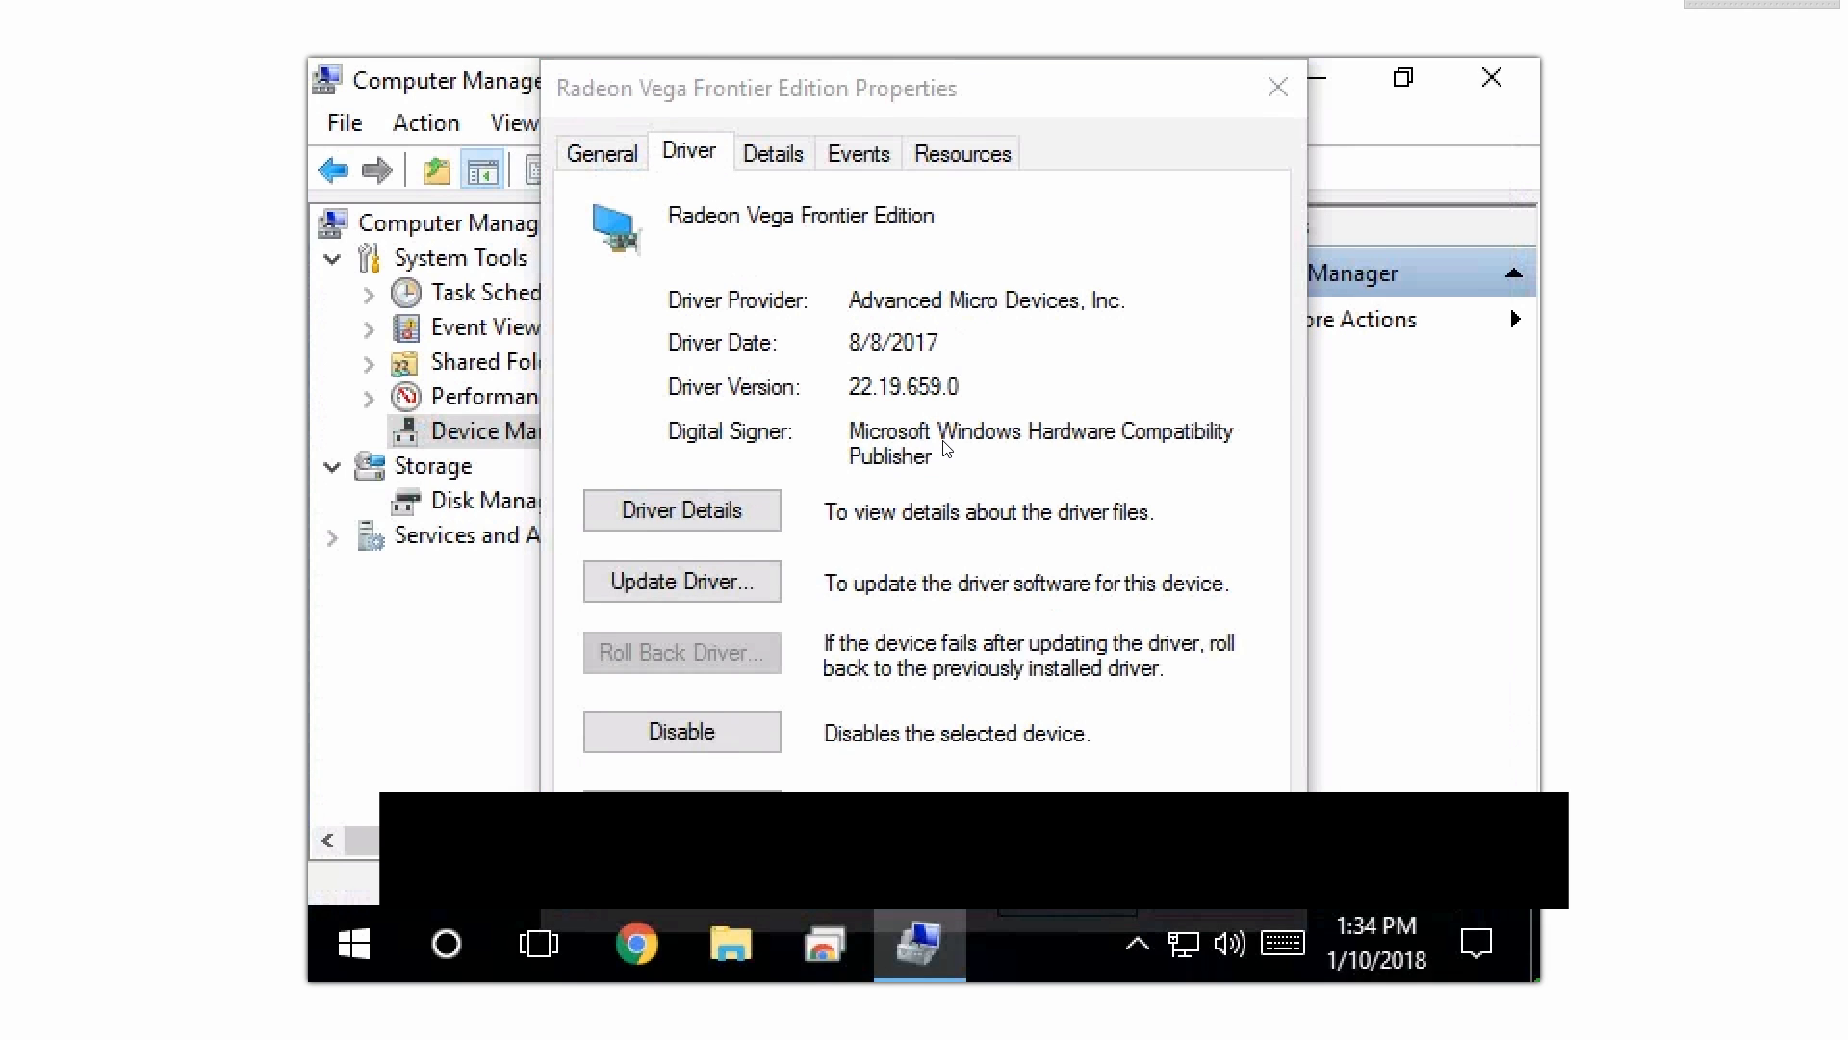
{"action": "left_click", "coordinate": [1277, 85]}
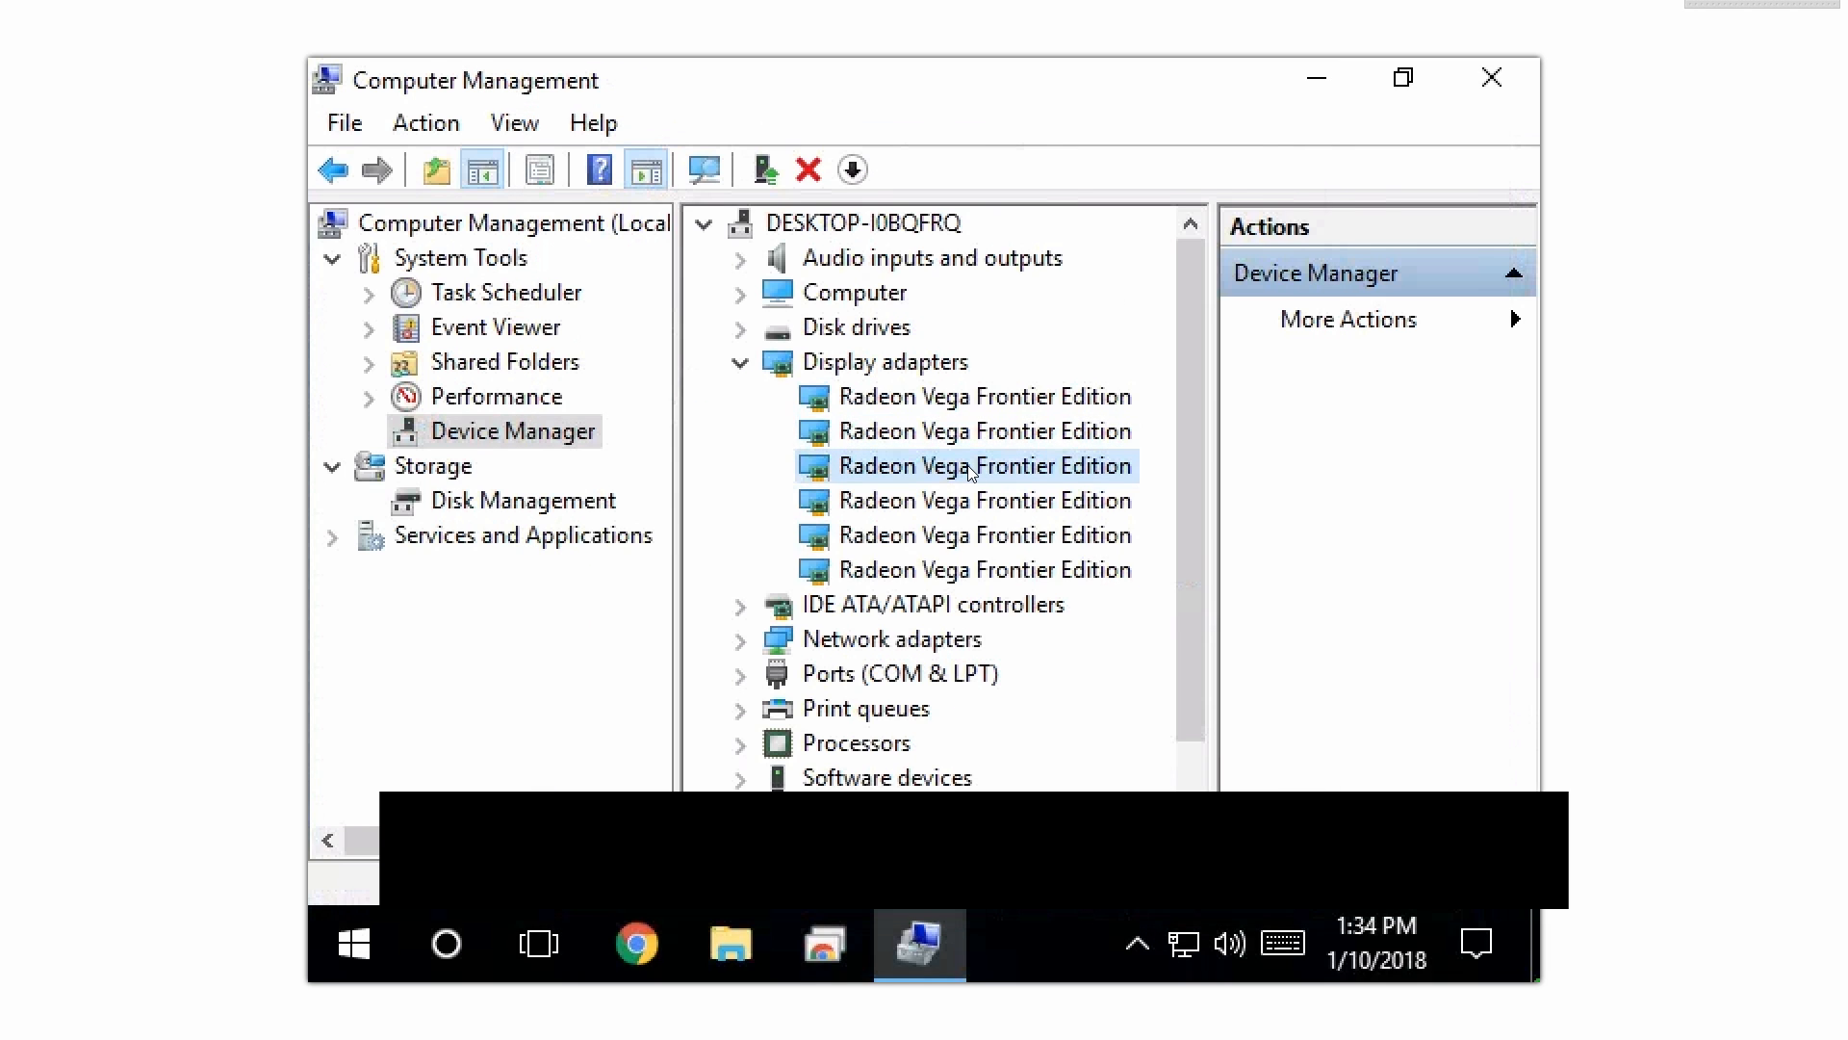
{"action": "double_click", "coordinate": [970, 464]}
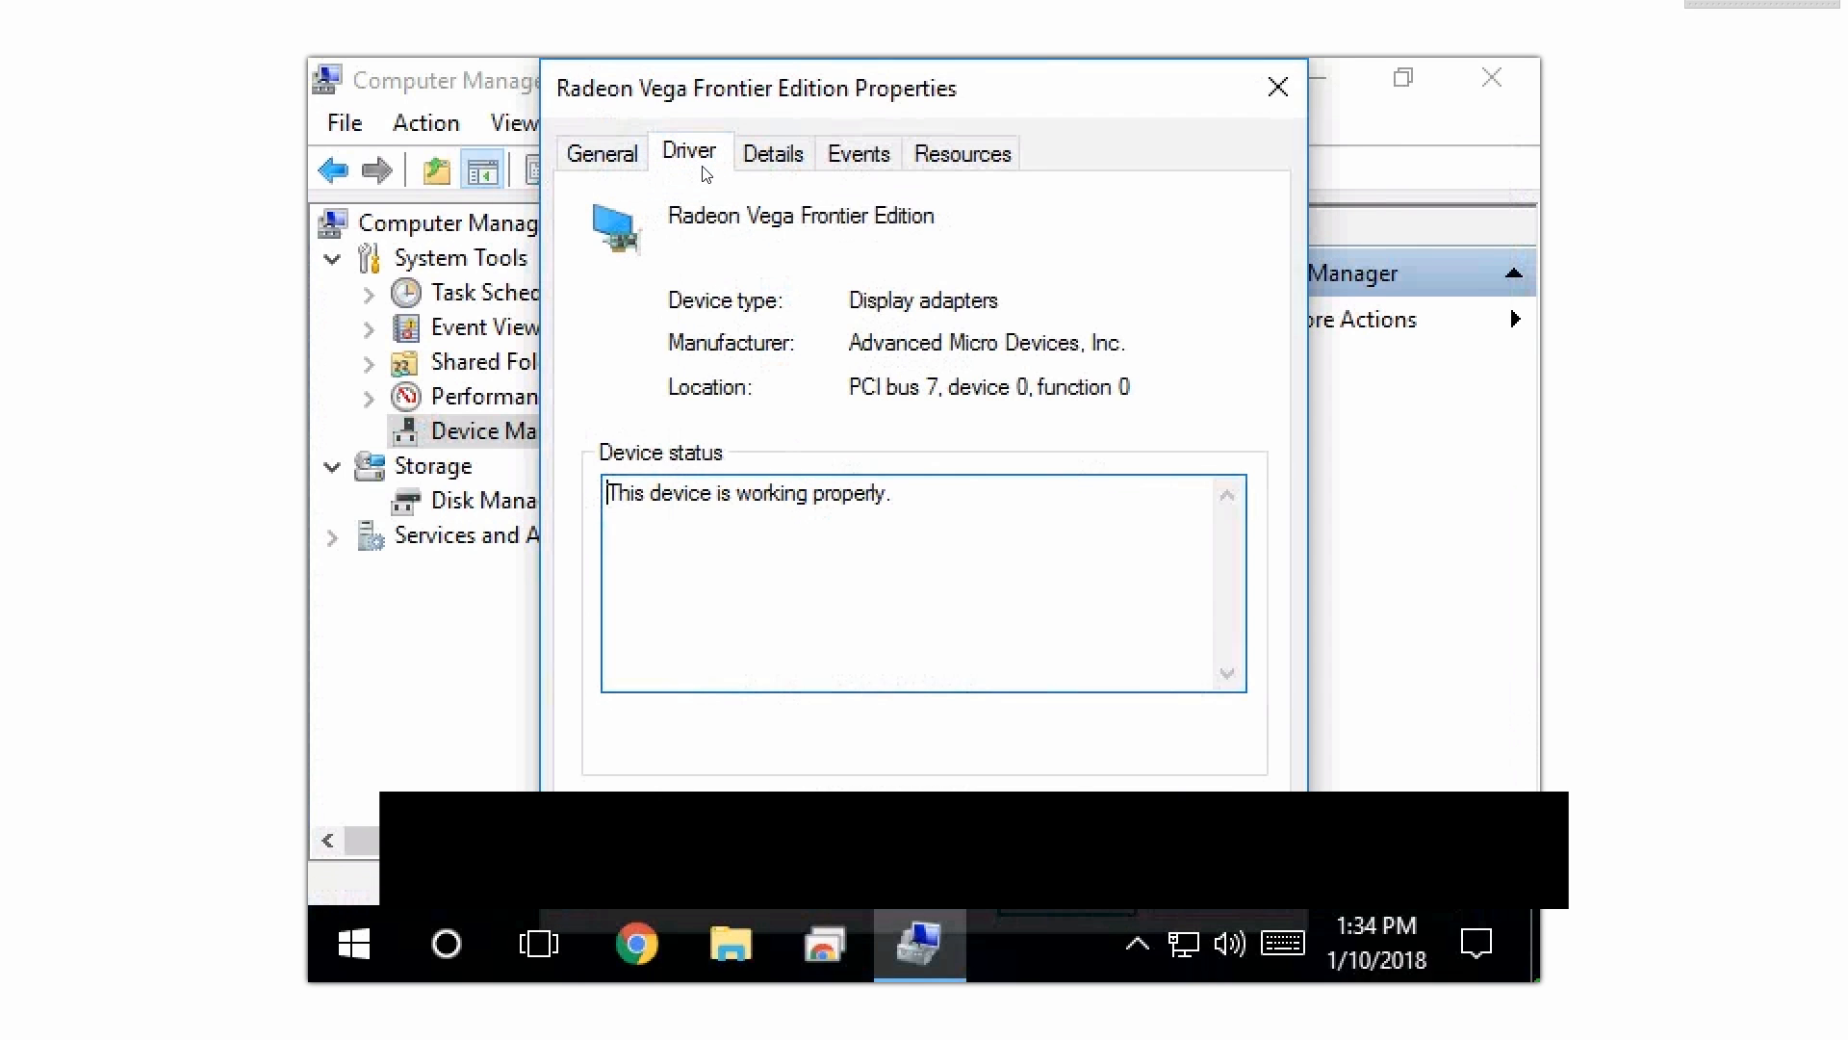
{"action": "left_click", "coordinate": [600, 152]}
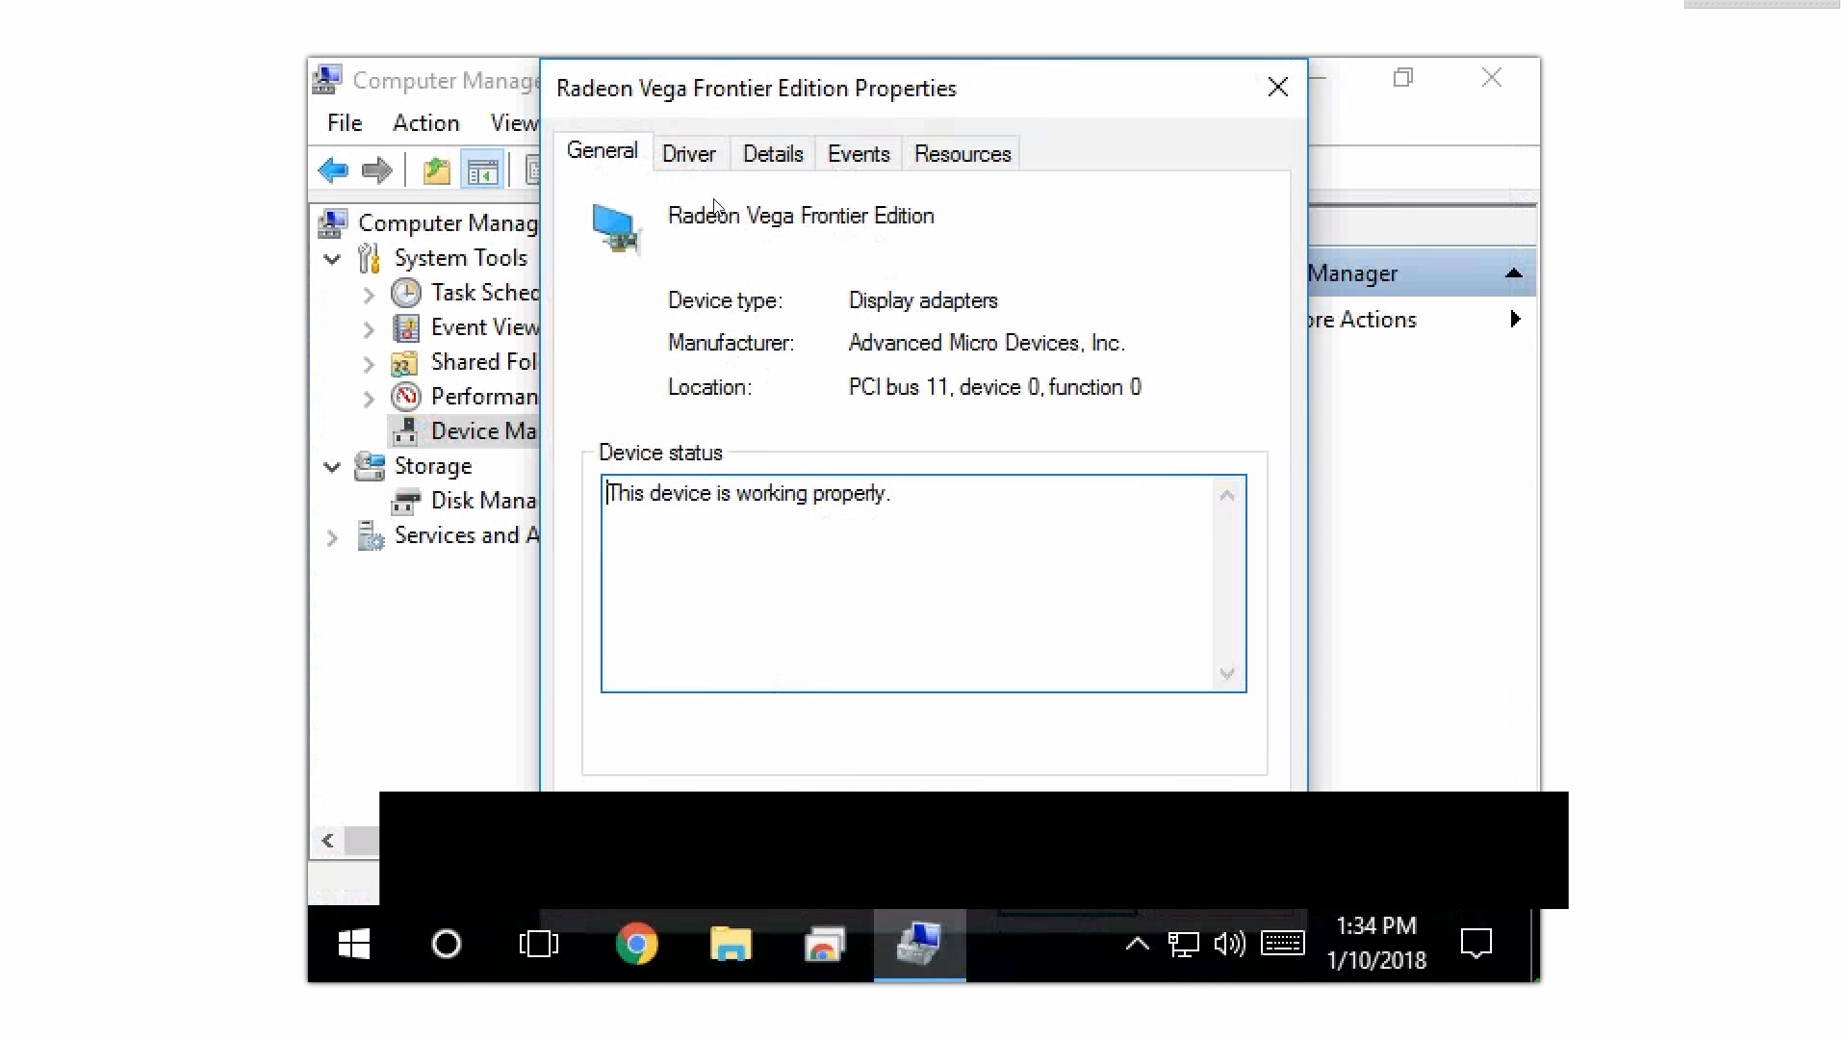
{"action": "left_click", "coordinate": [1277, 88]}
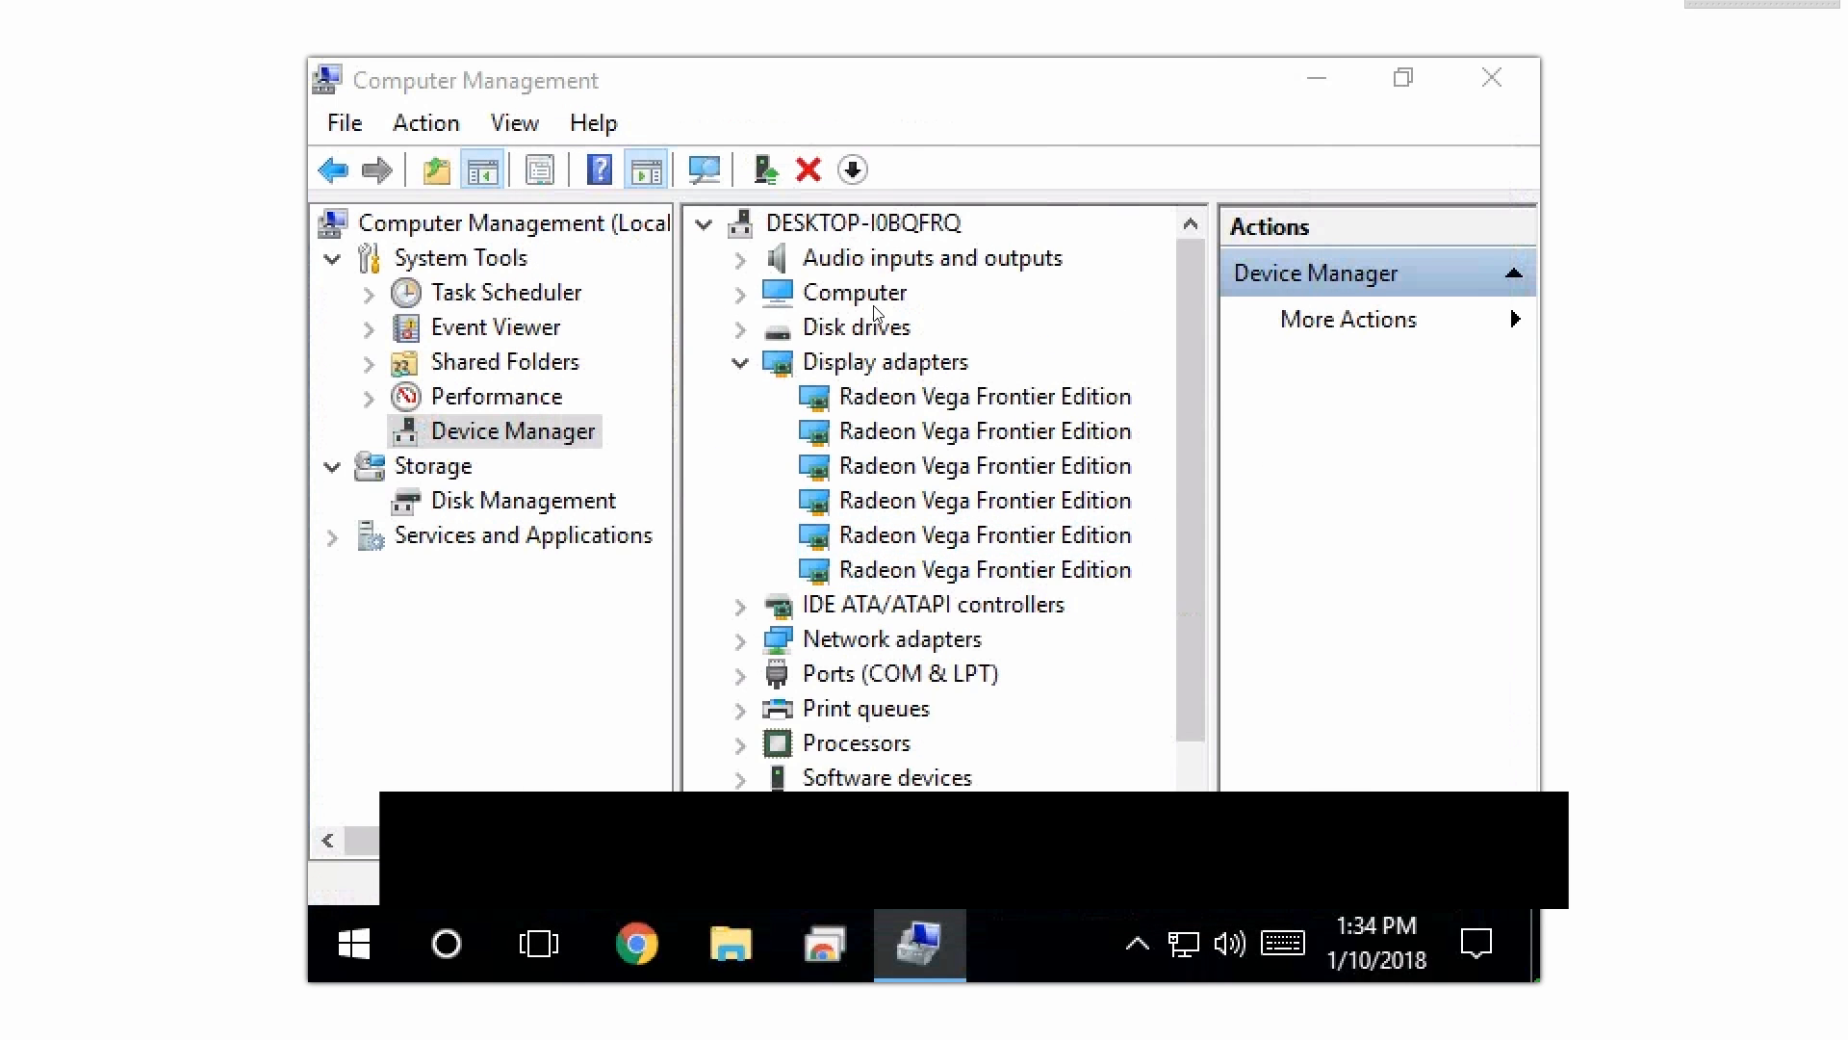
{"action": "left_click", "coordinate": [983, 395]}
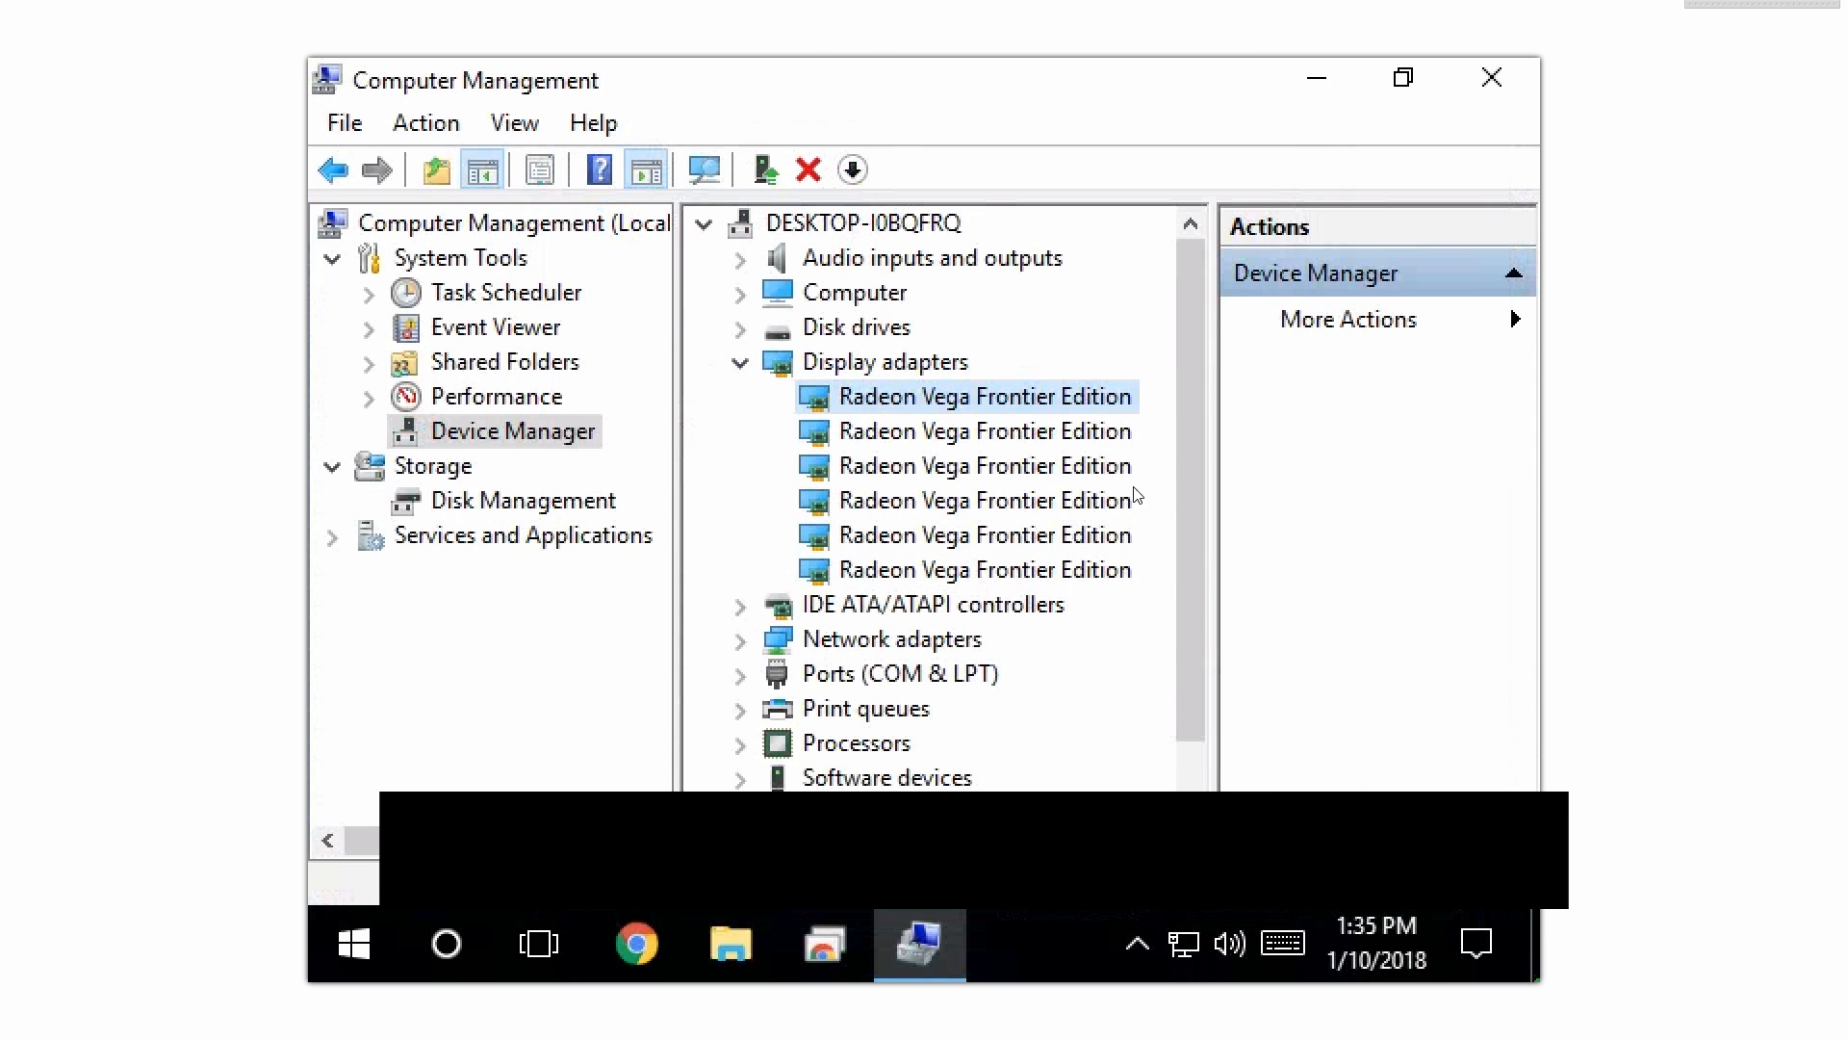
Step: Disable the first, second and third Radeon Vega Frontier Edition cards, confirming each prompt
{"action": "right_click", "coordinate": [983, 395]}
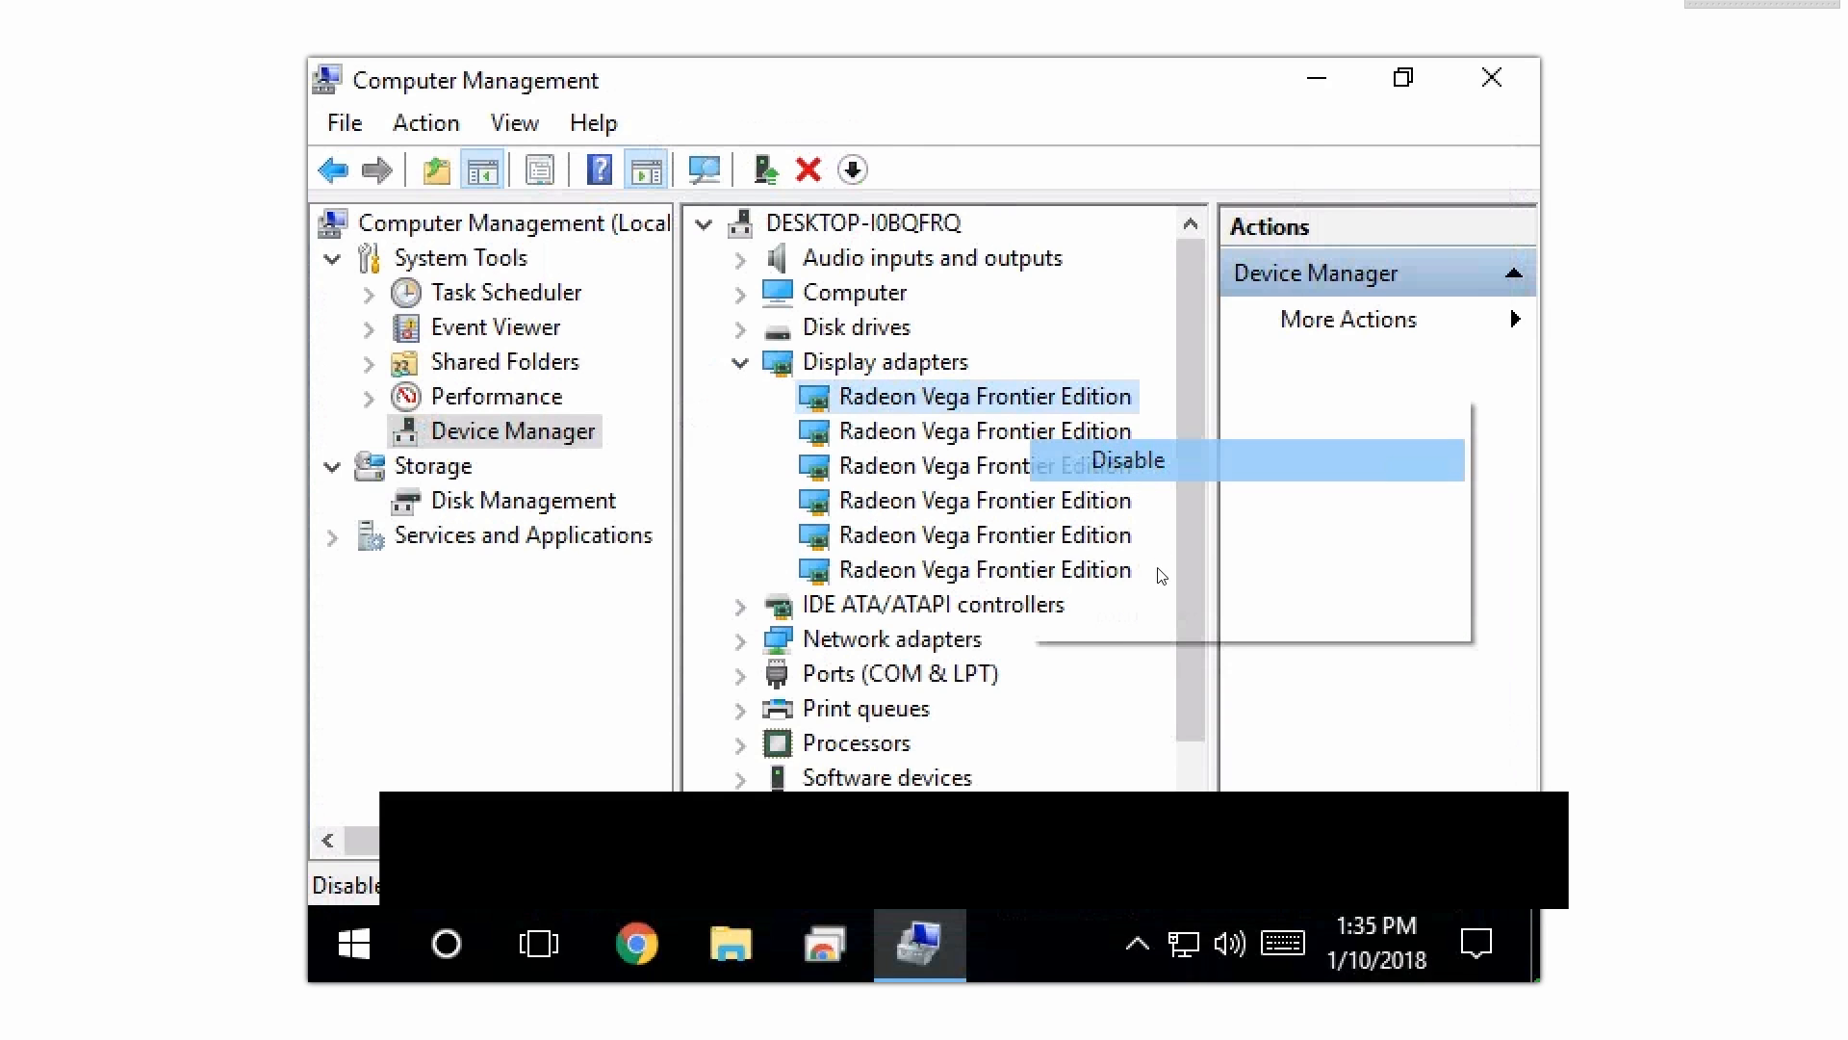
{"action": "left_click", "coordinate": [1125, 460]}
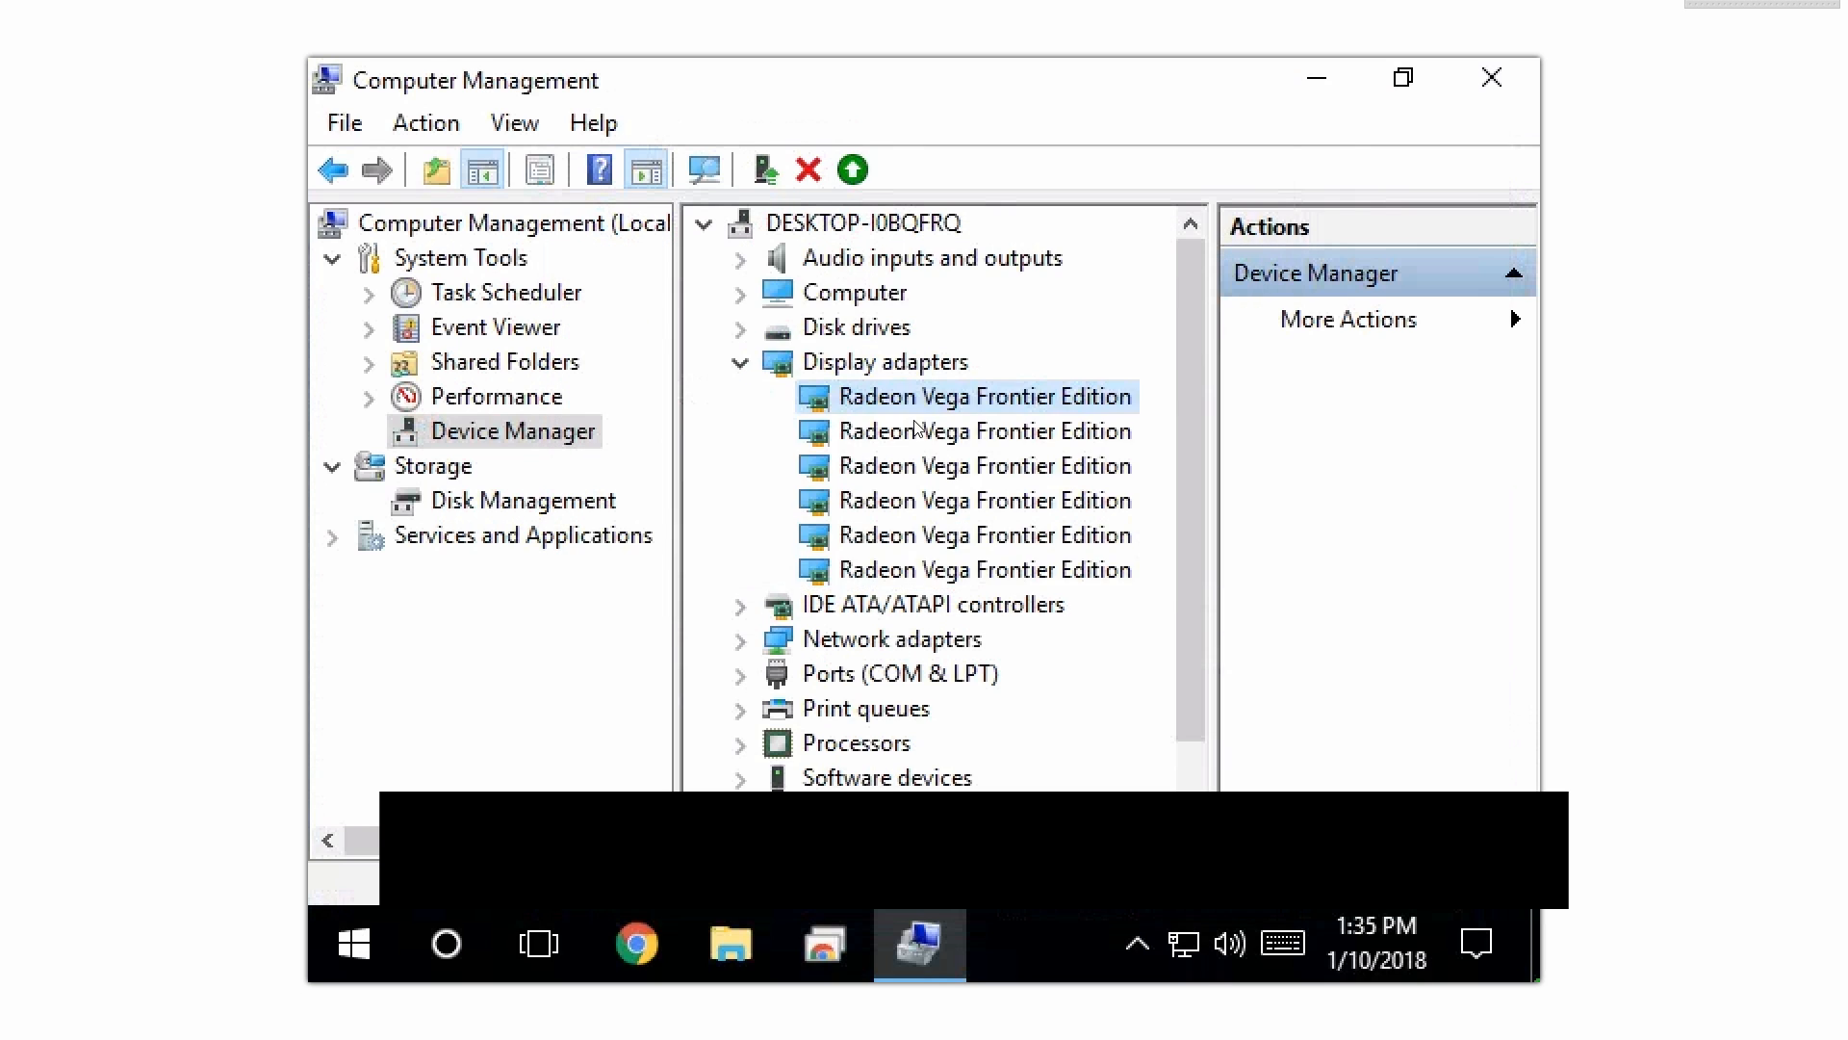
{"action": "left_click", "coordinate": [986, 430]}
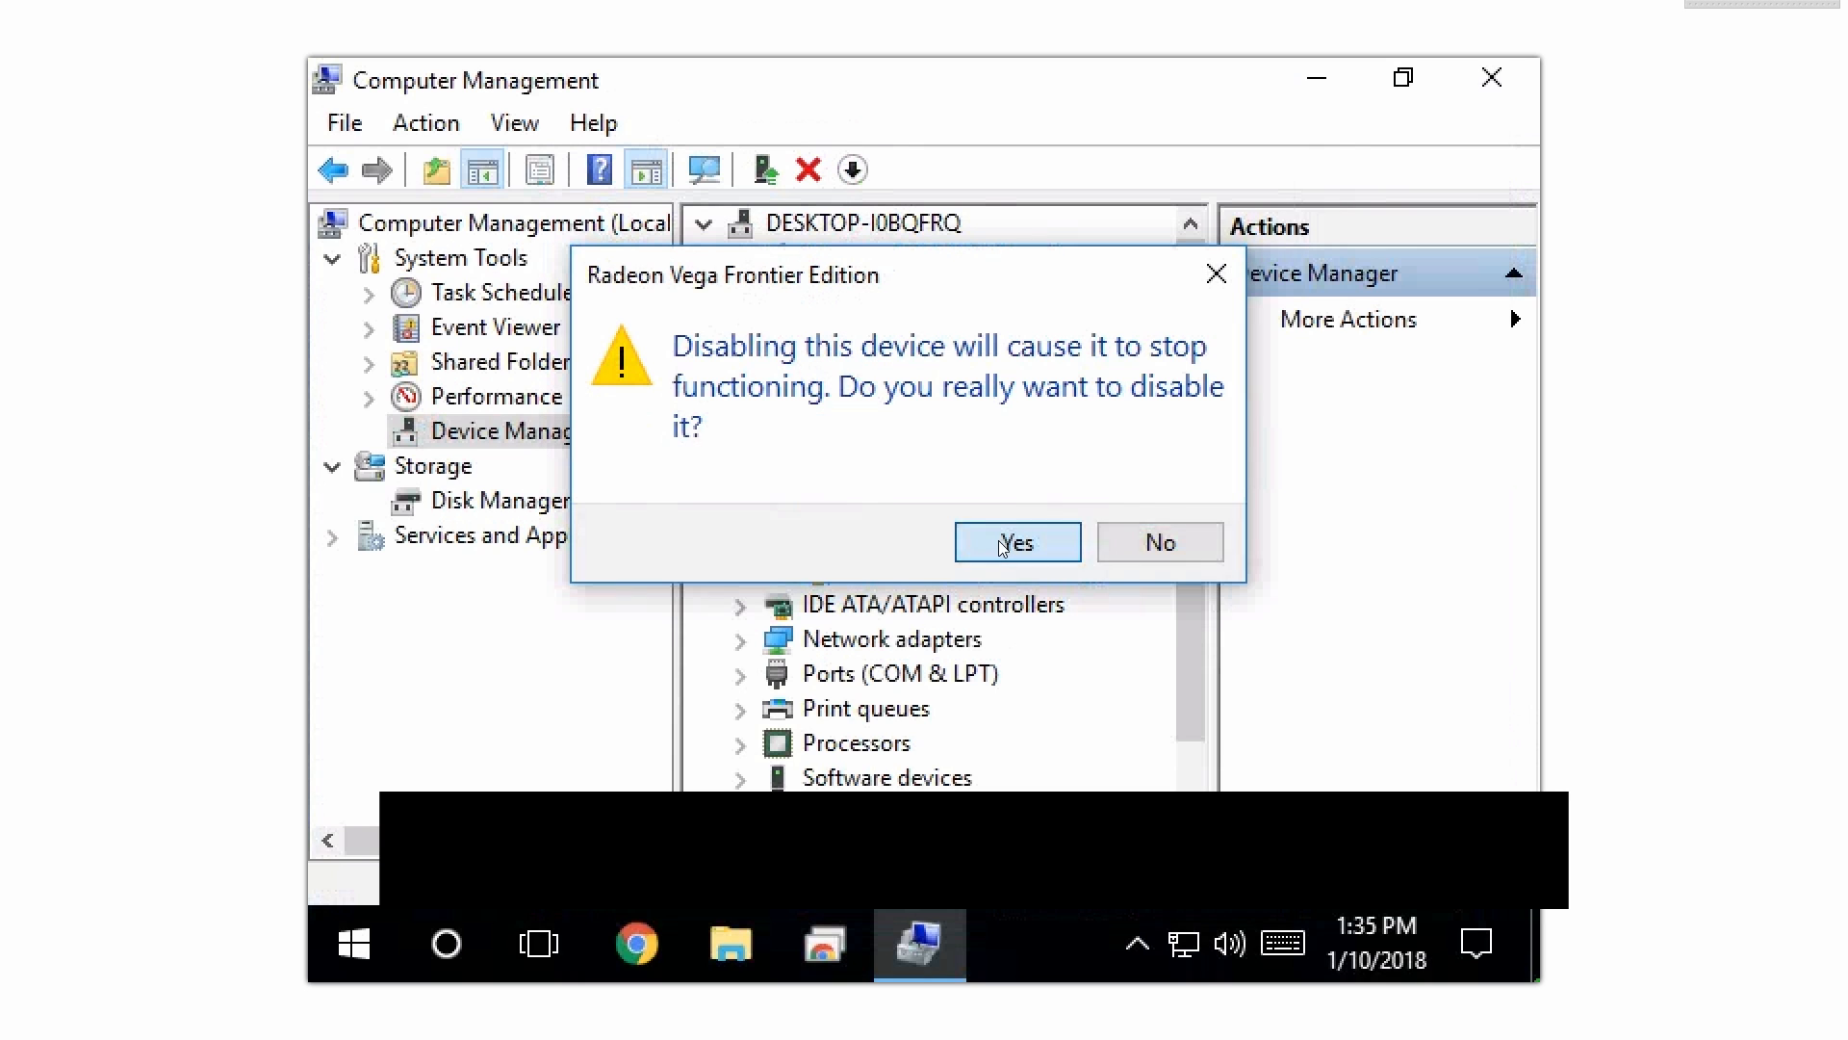
{"action": "left_click", "coordinate": [1016, 542]}
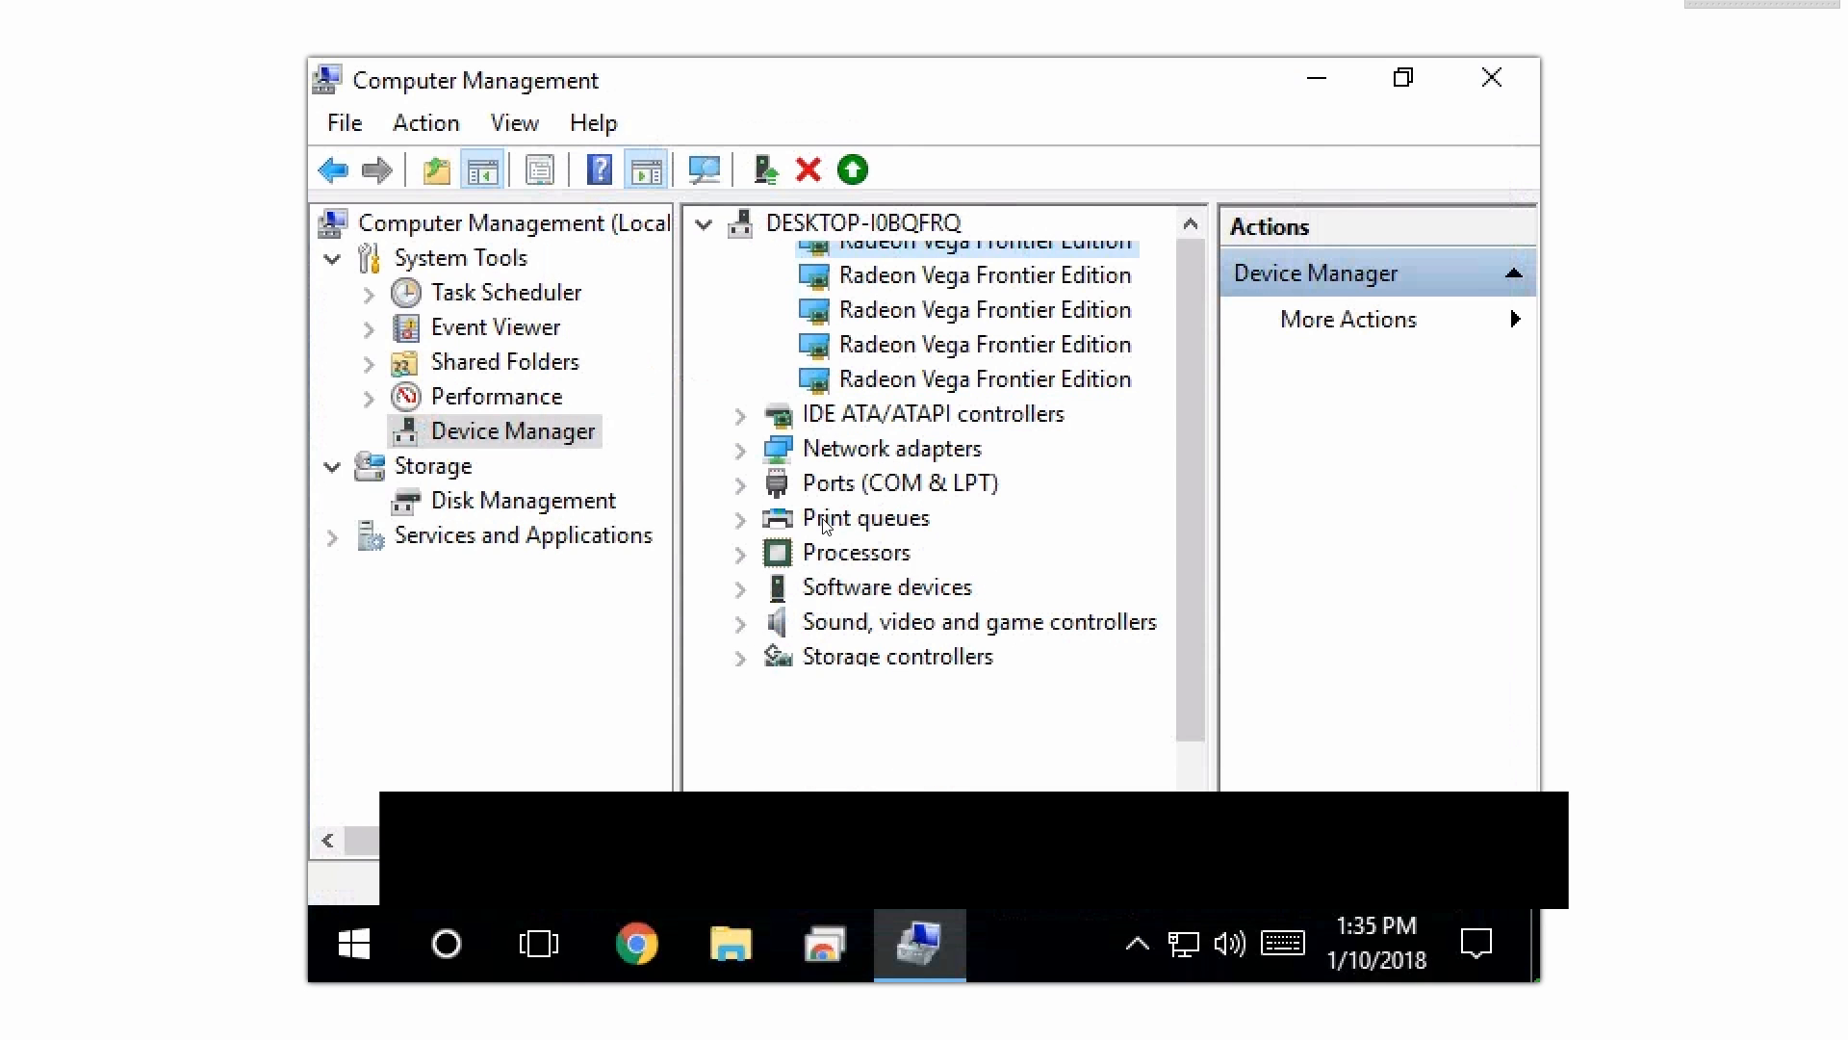
{"action": "right_click", "coordinate": [978, 464]}
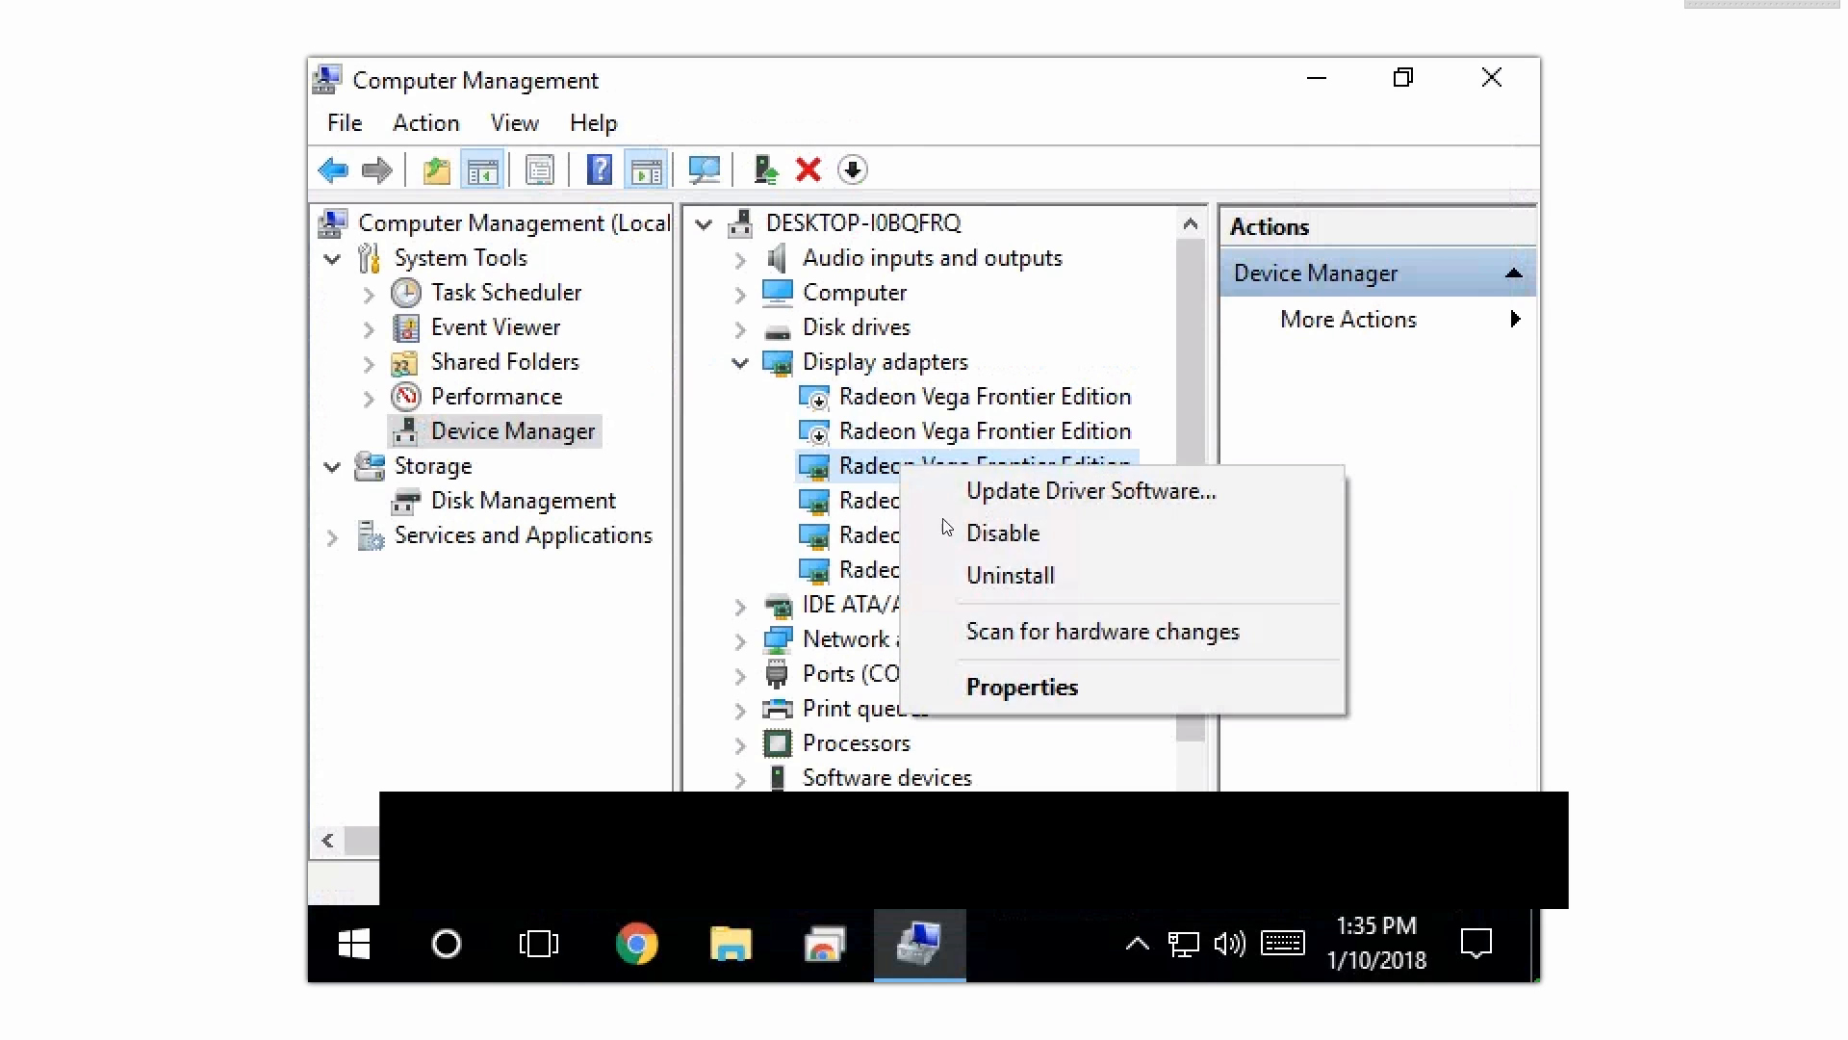
{"action": "left_click", "coordinate": [1003, 532]}
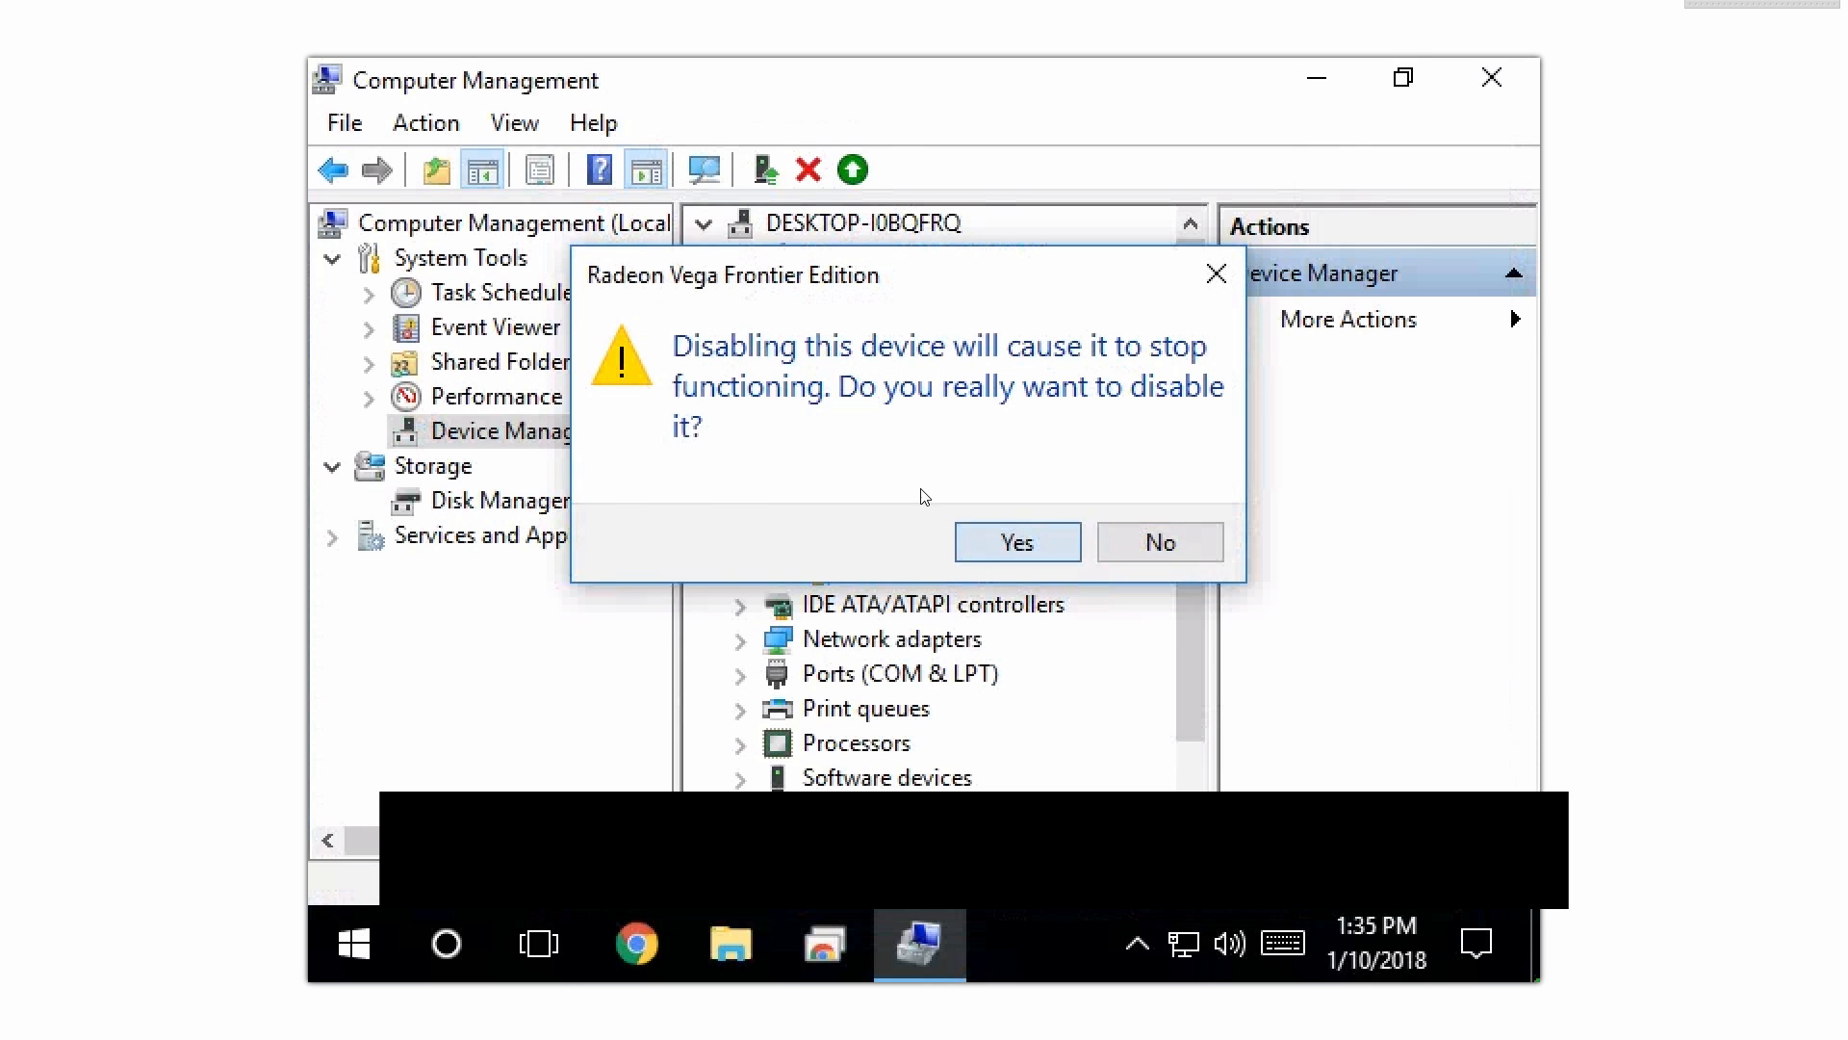
{"action": "left_click", "coordinate": [1016, 541]}
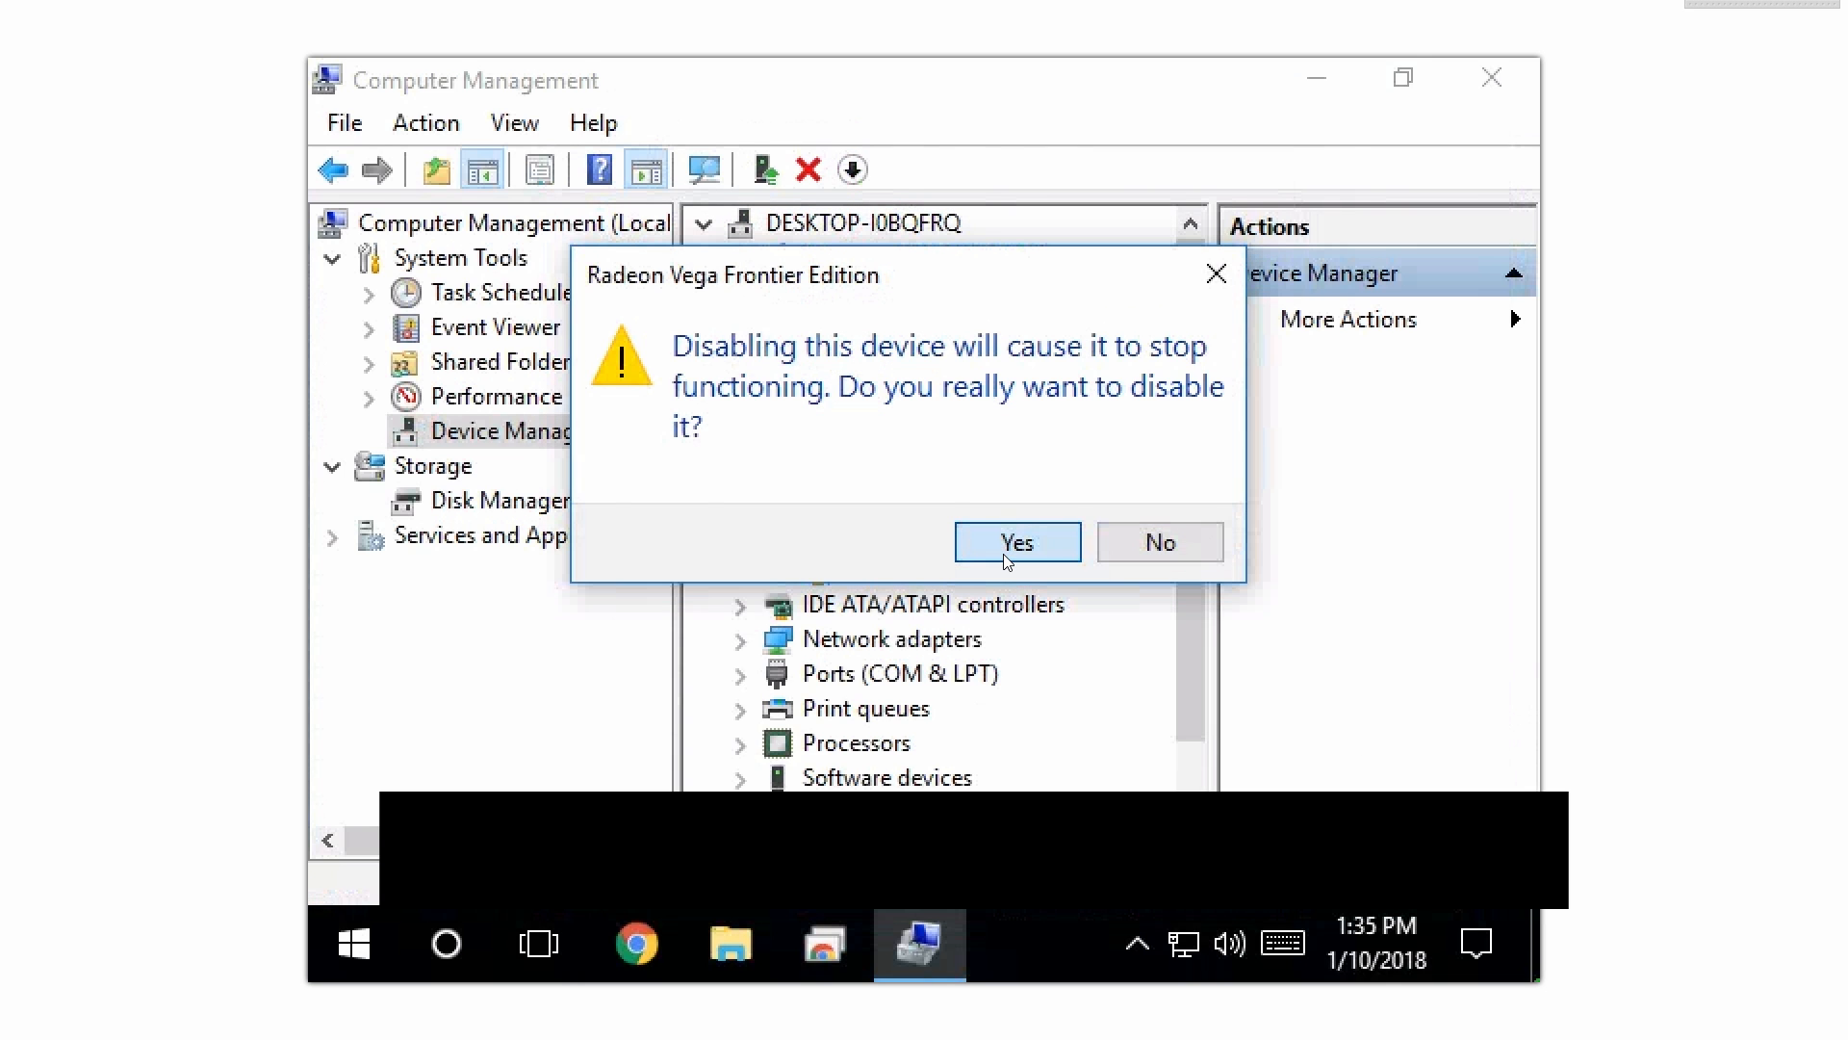
{"action": "left_click", "coordinate": [1017, 541]}
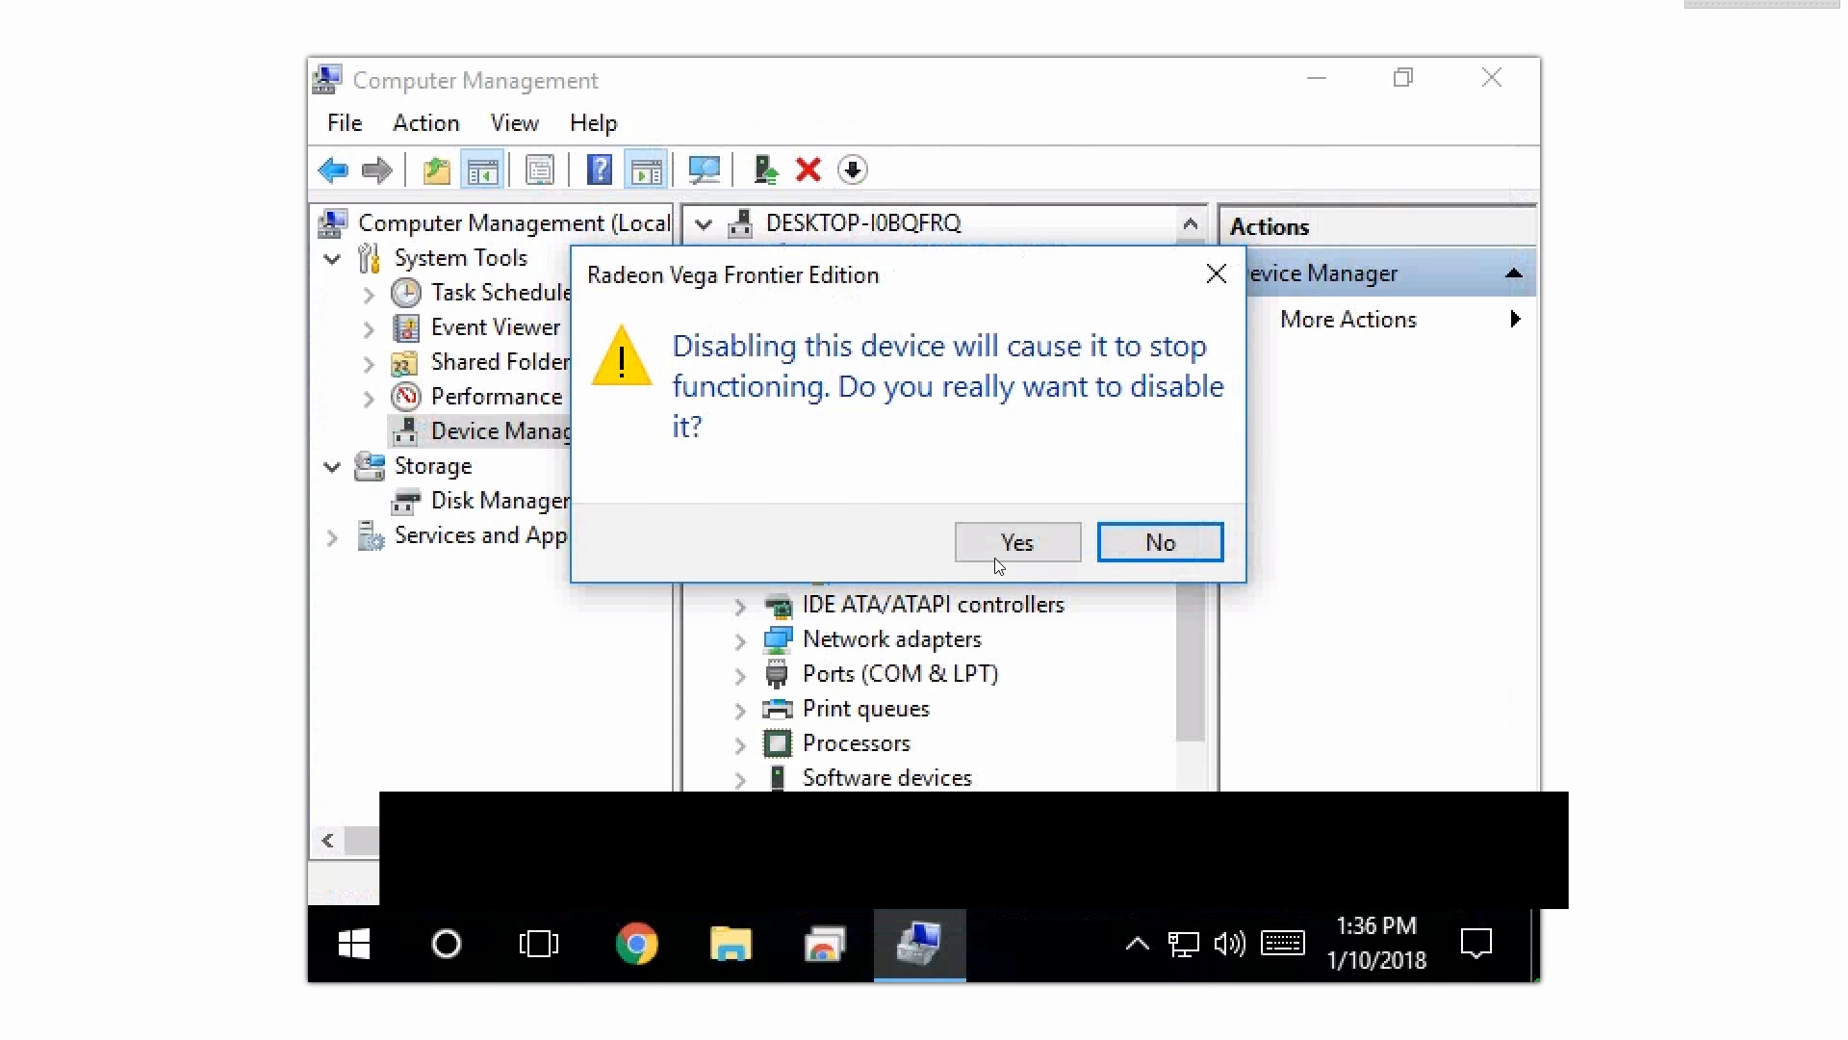
{"action": "left_click", "coordinate": [1017, 542]}
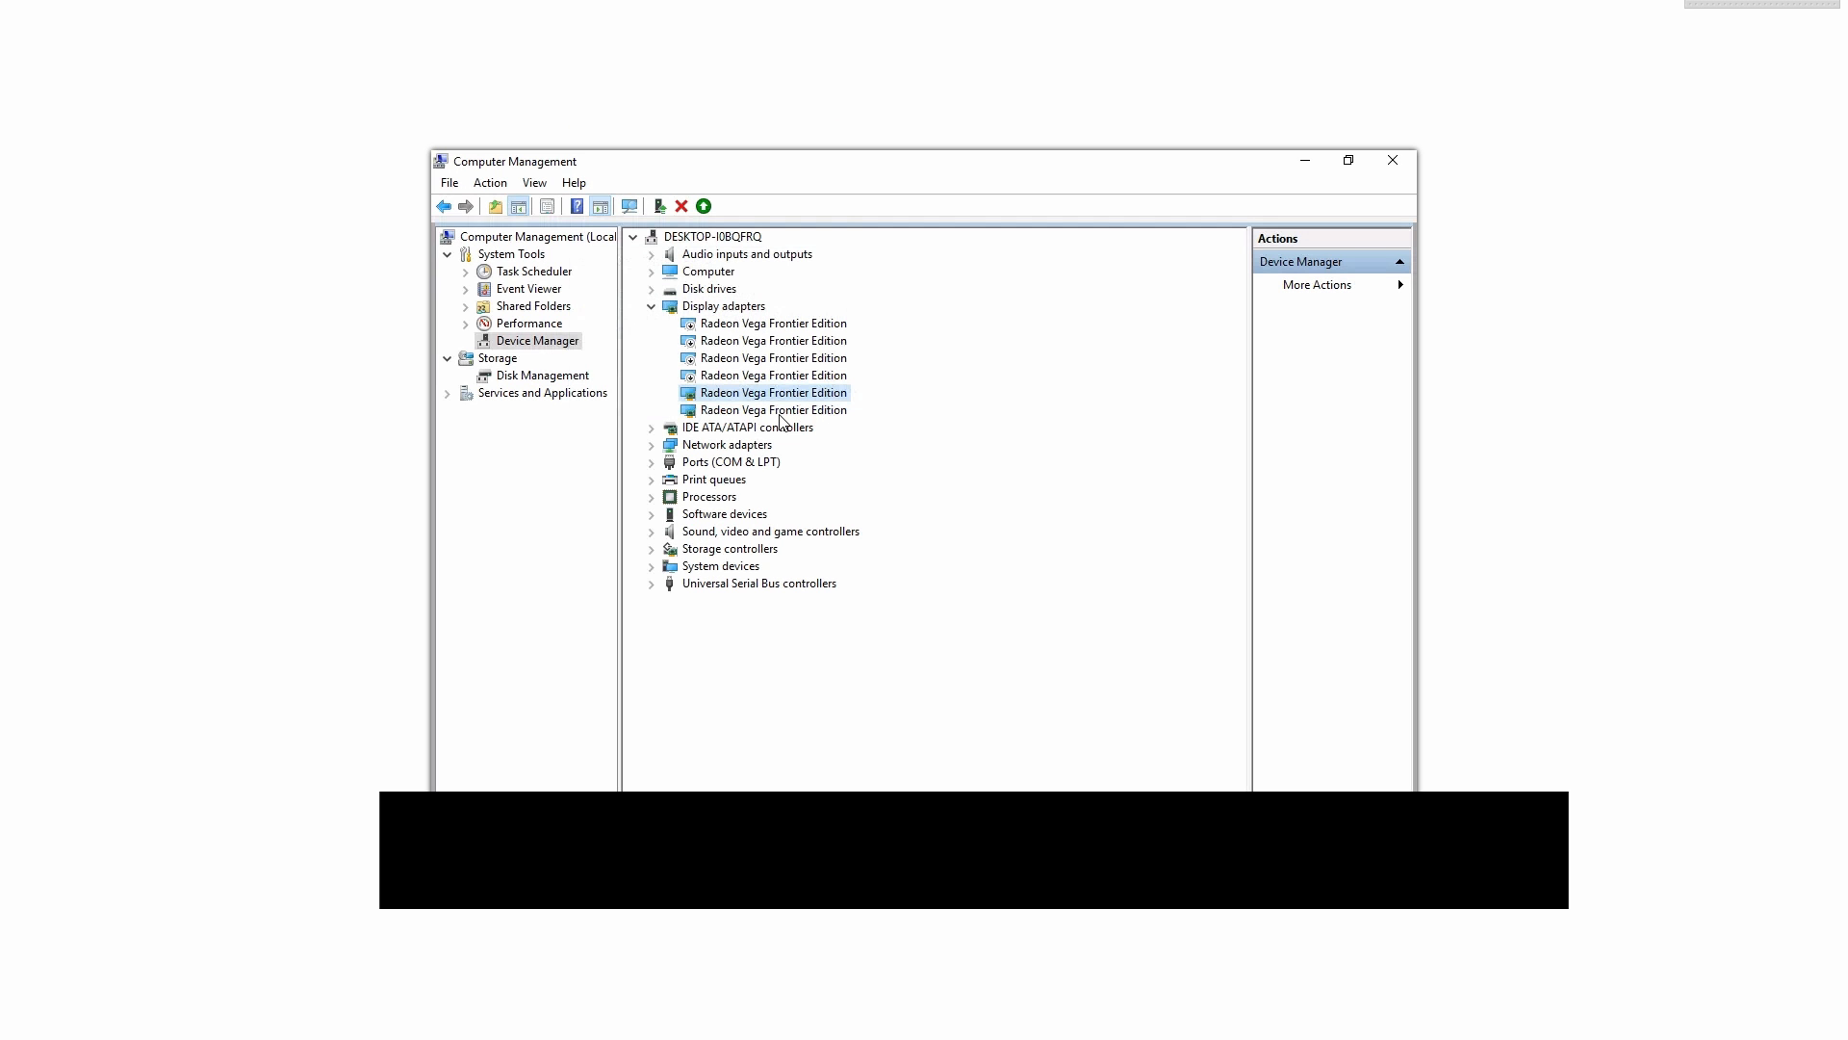
{"action": "right_click", "coordinate": [772, 409]}
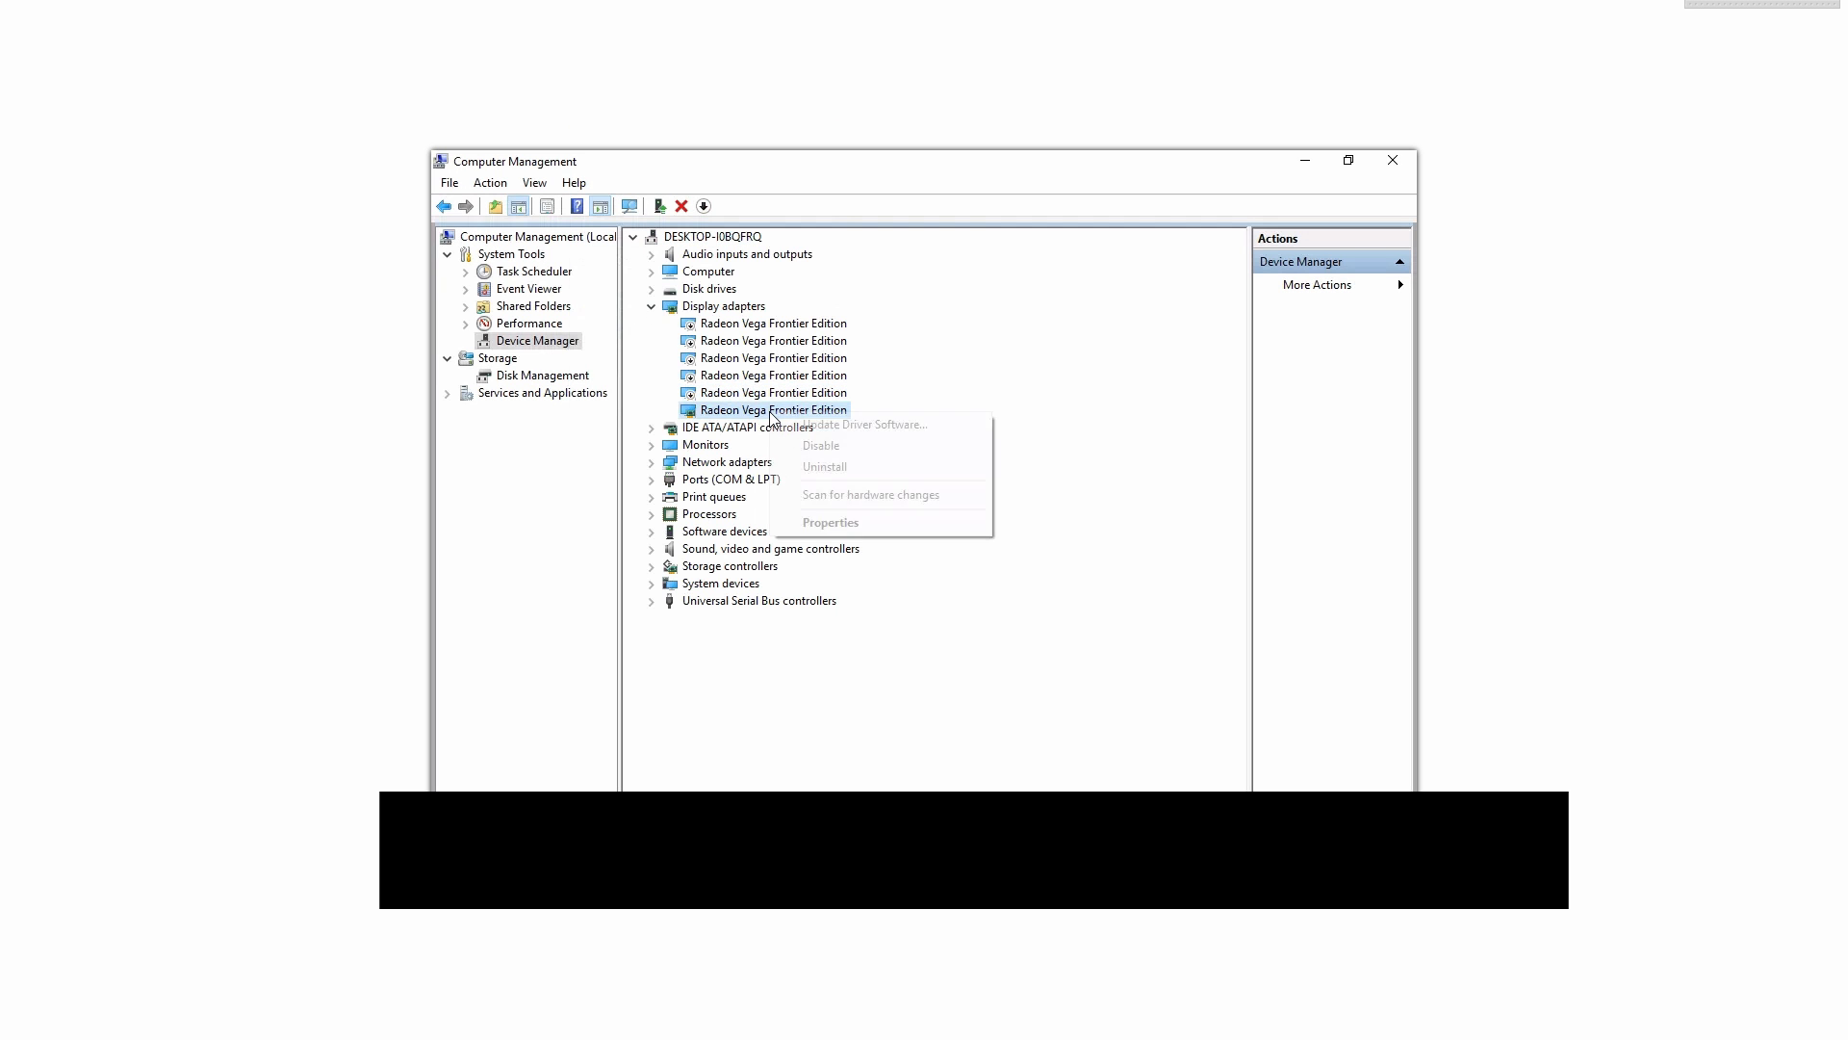
{"action": "left_click", "coordinate": [996, 542]}
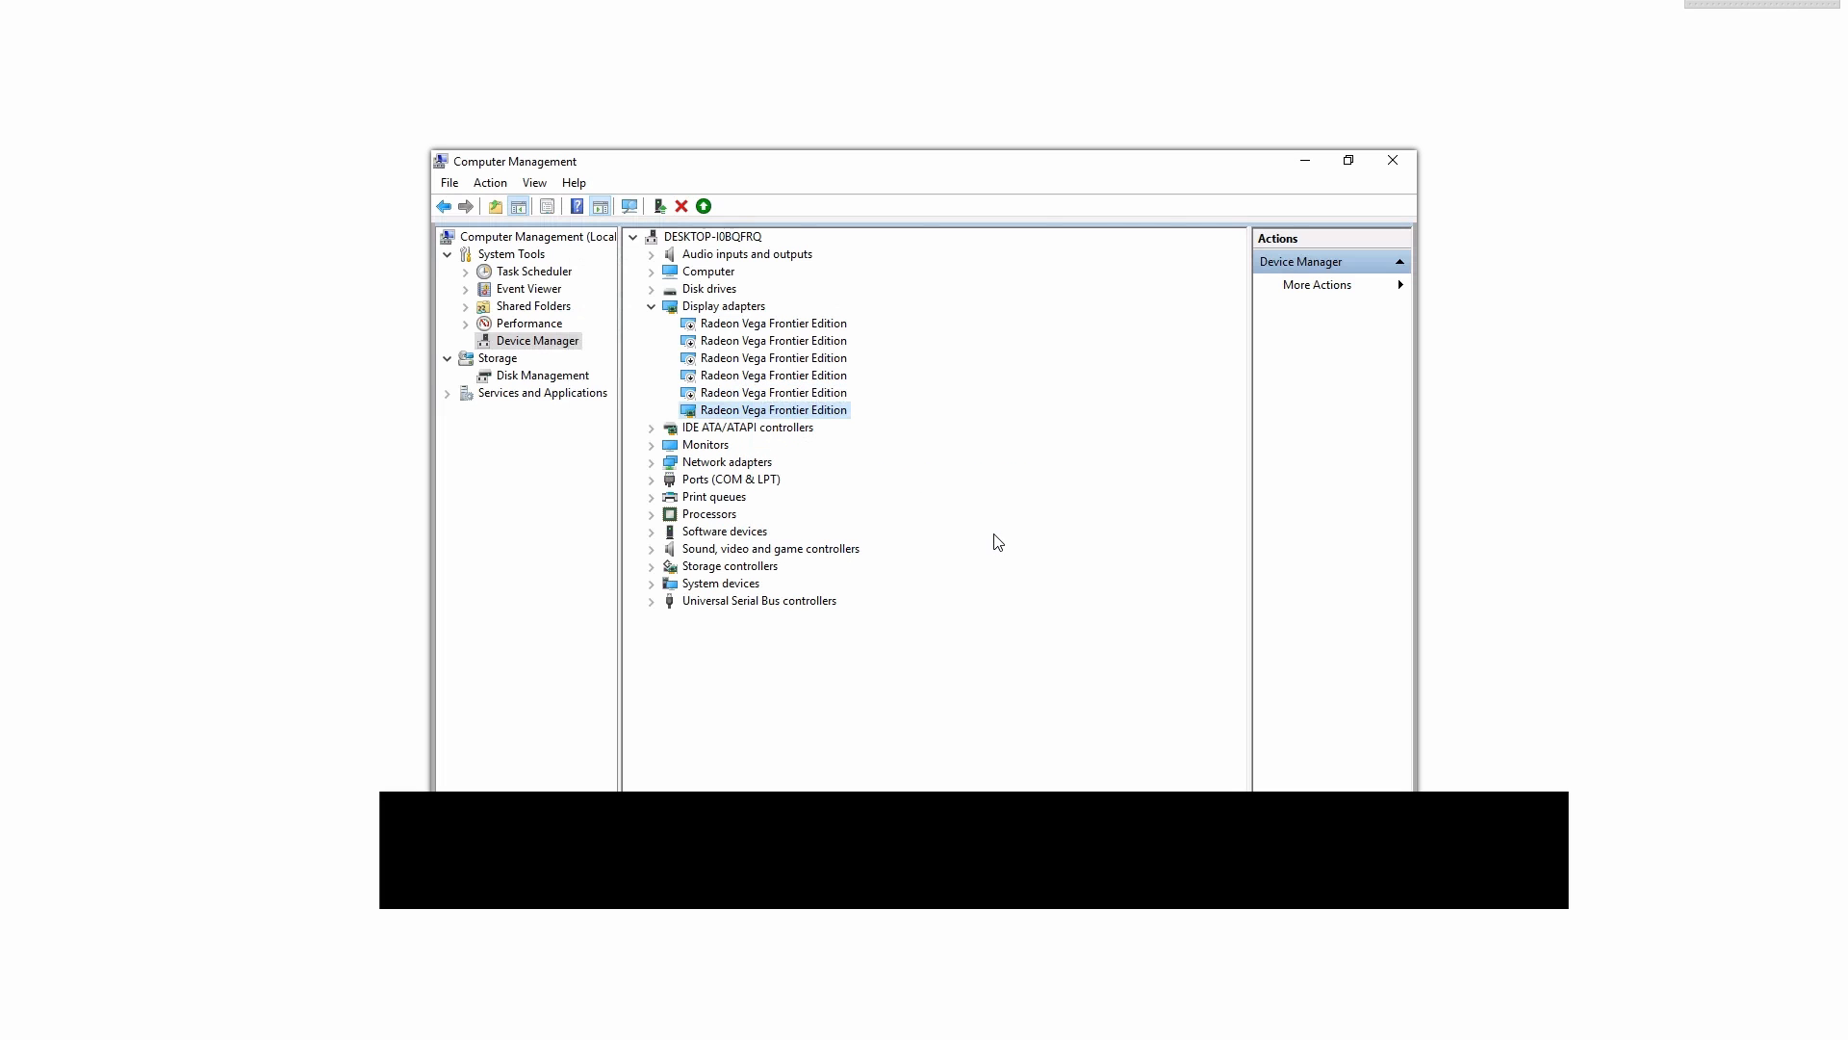
{"action": "mouse_move", "coordinate": [955, 519]}
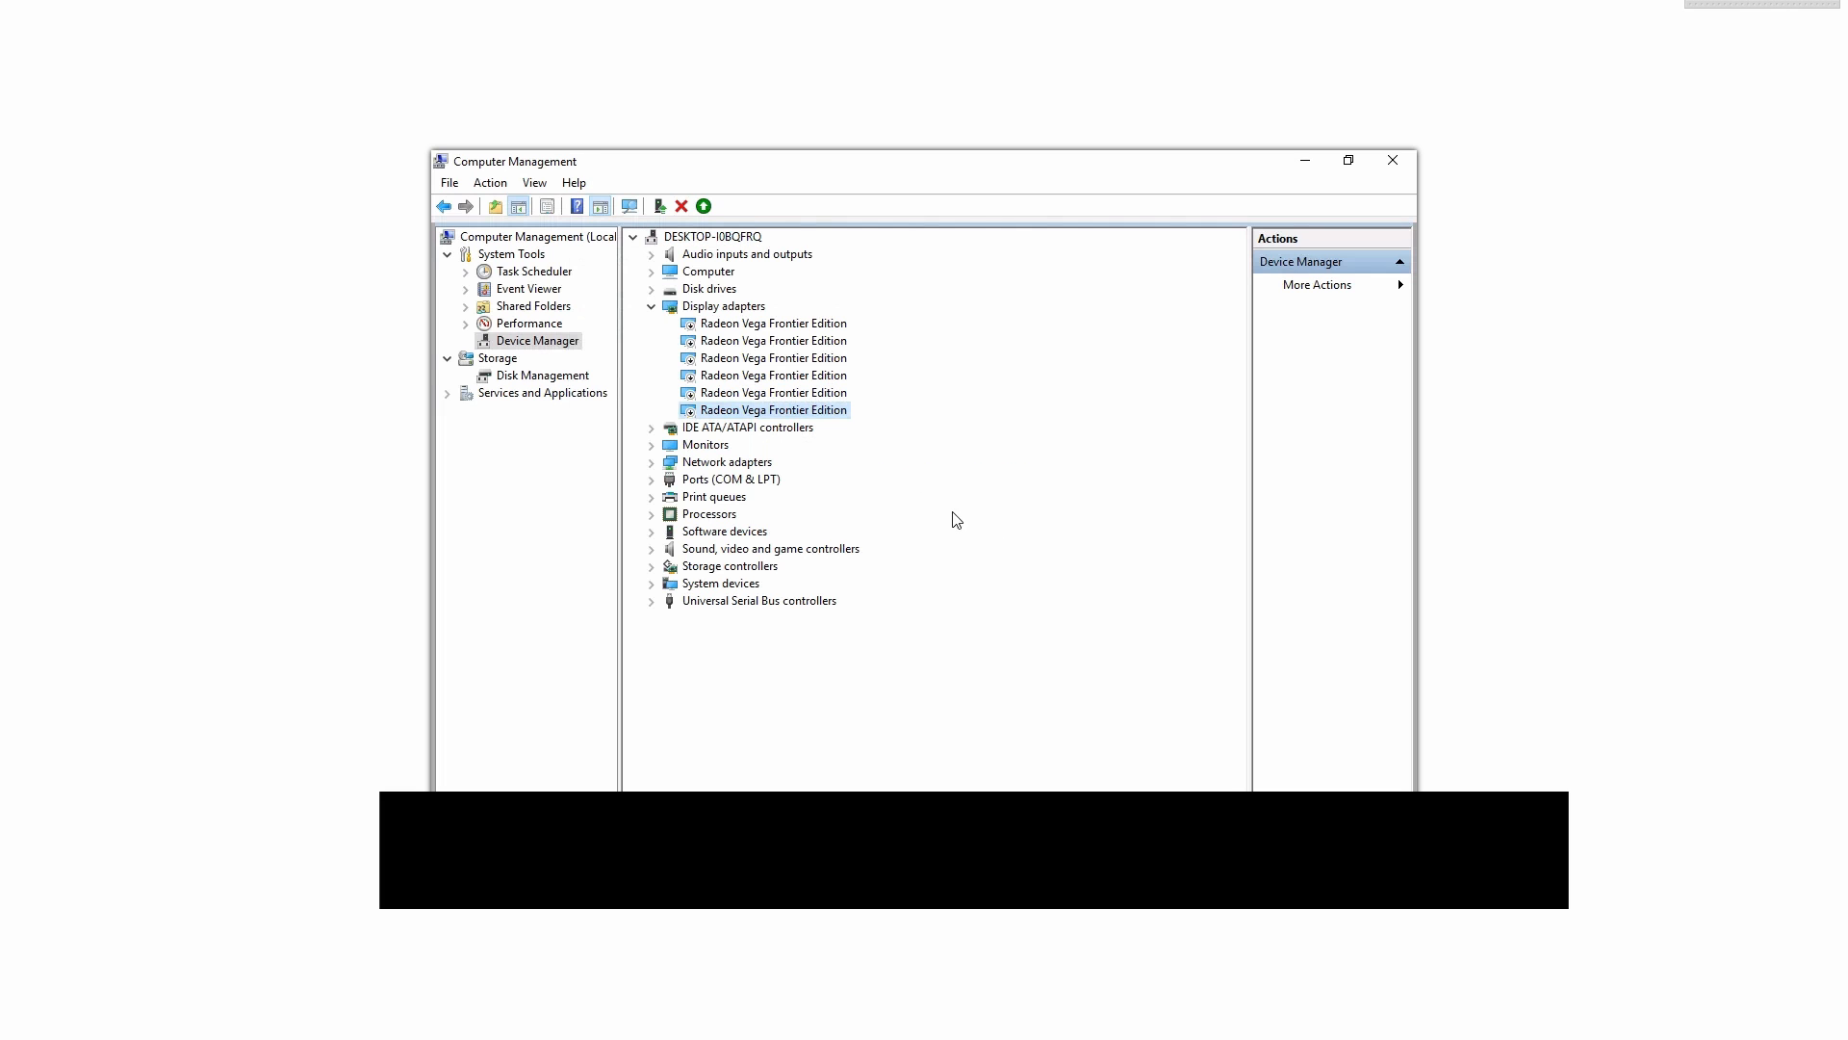
{"action": "mouse_move", "coordinate": [813, 437]}
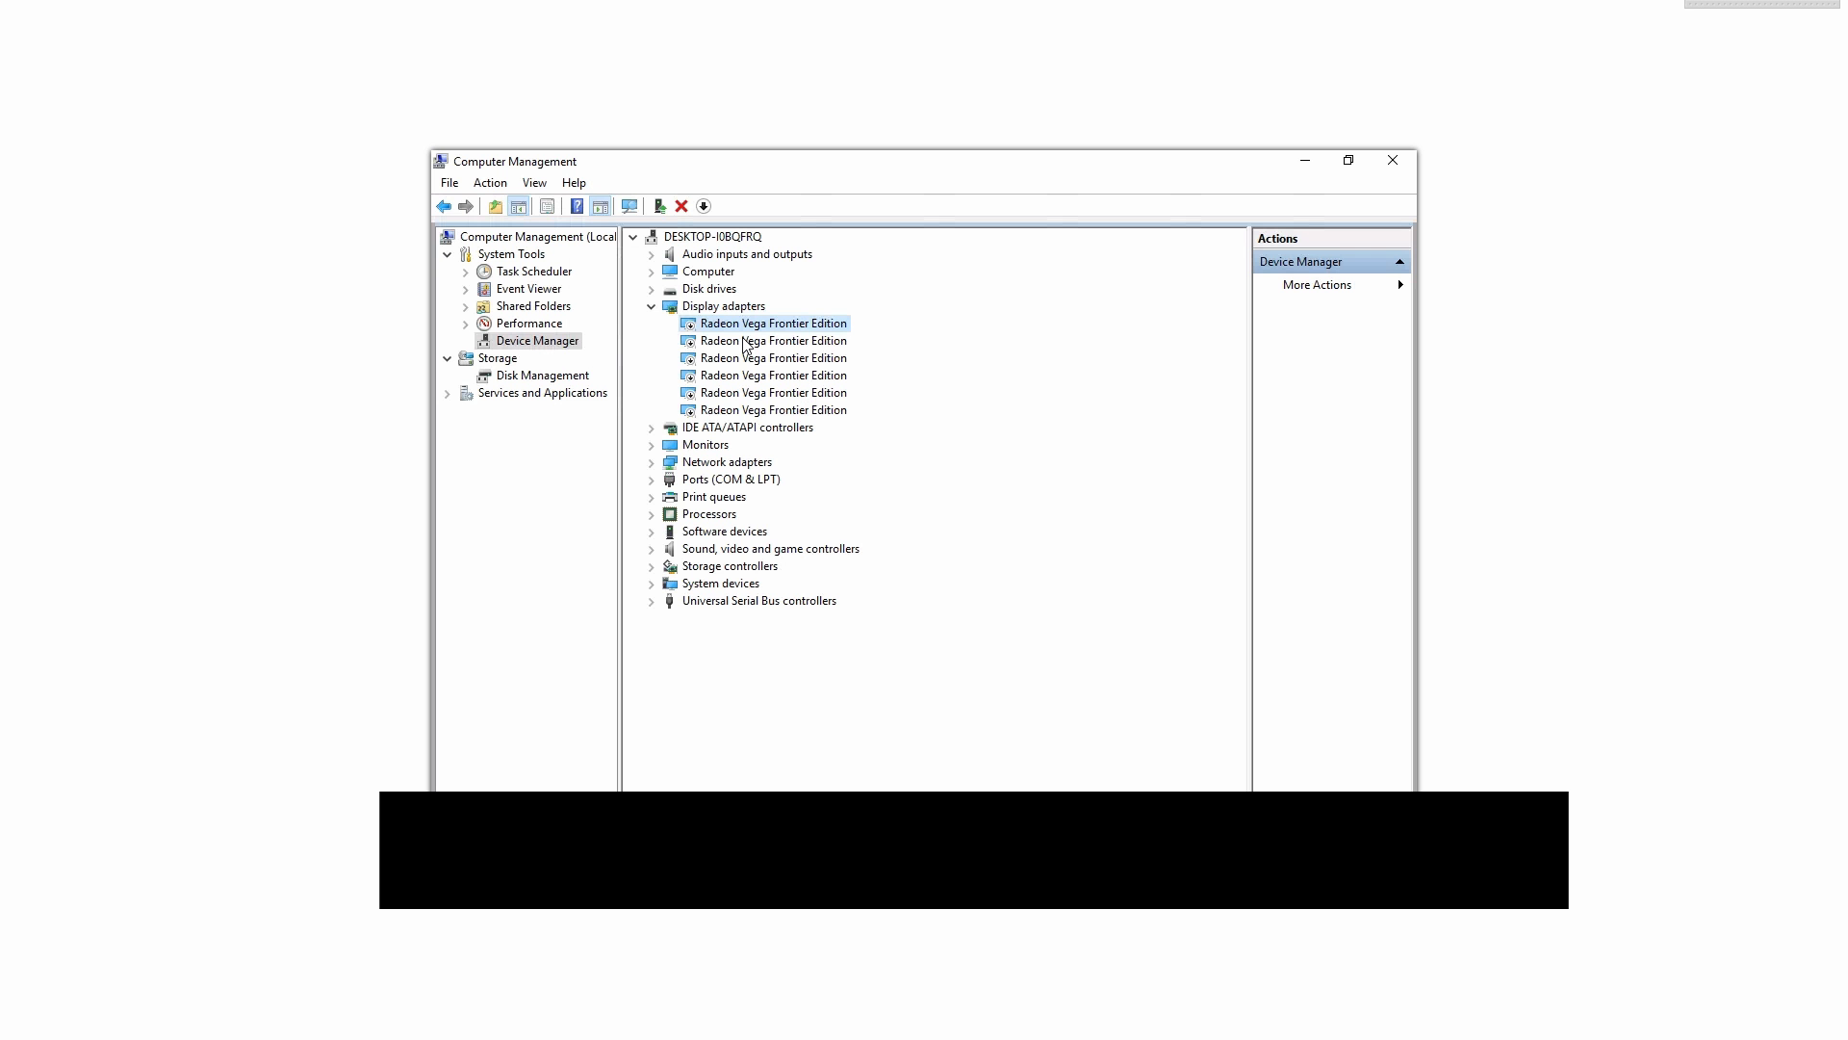
{"action": "right_click", "coordinate": [773, 341]}
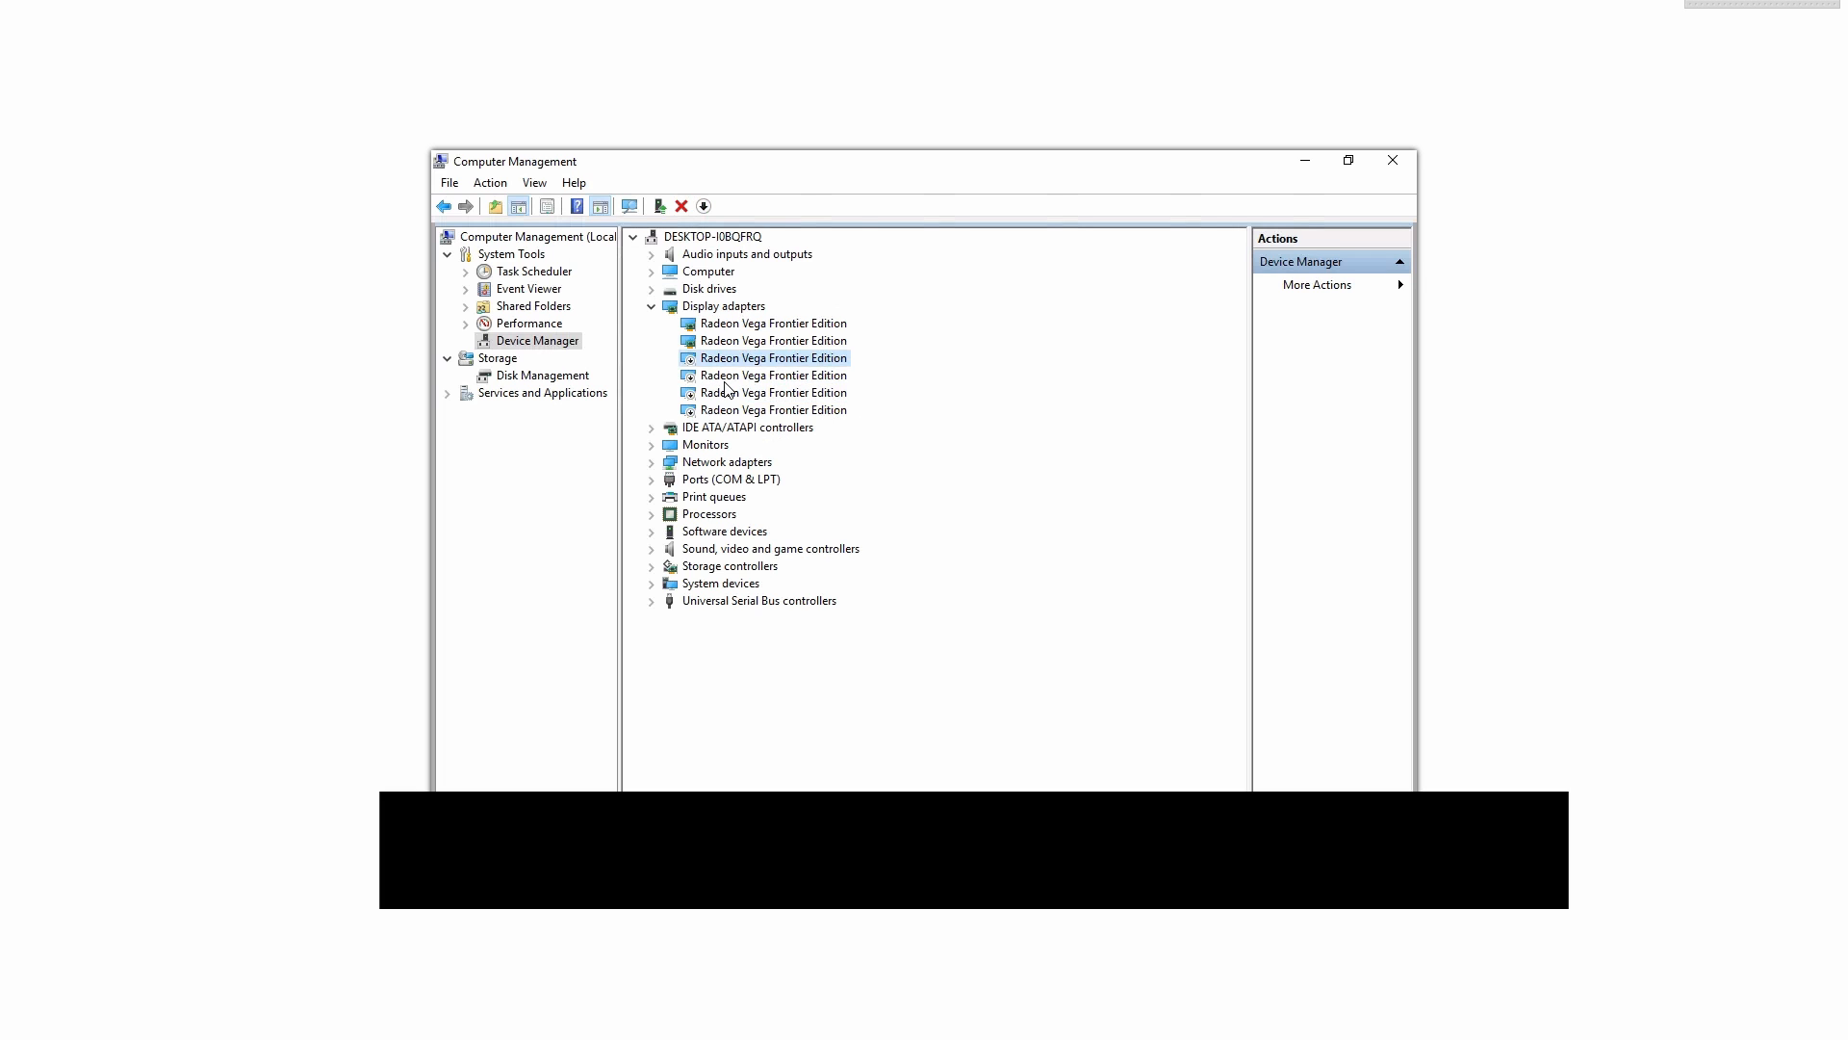
{"action": "left_click", "coordinate": [773, 409]}
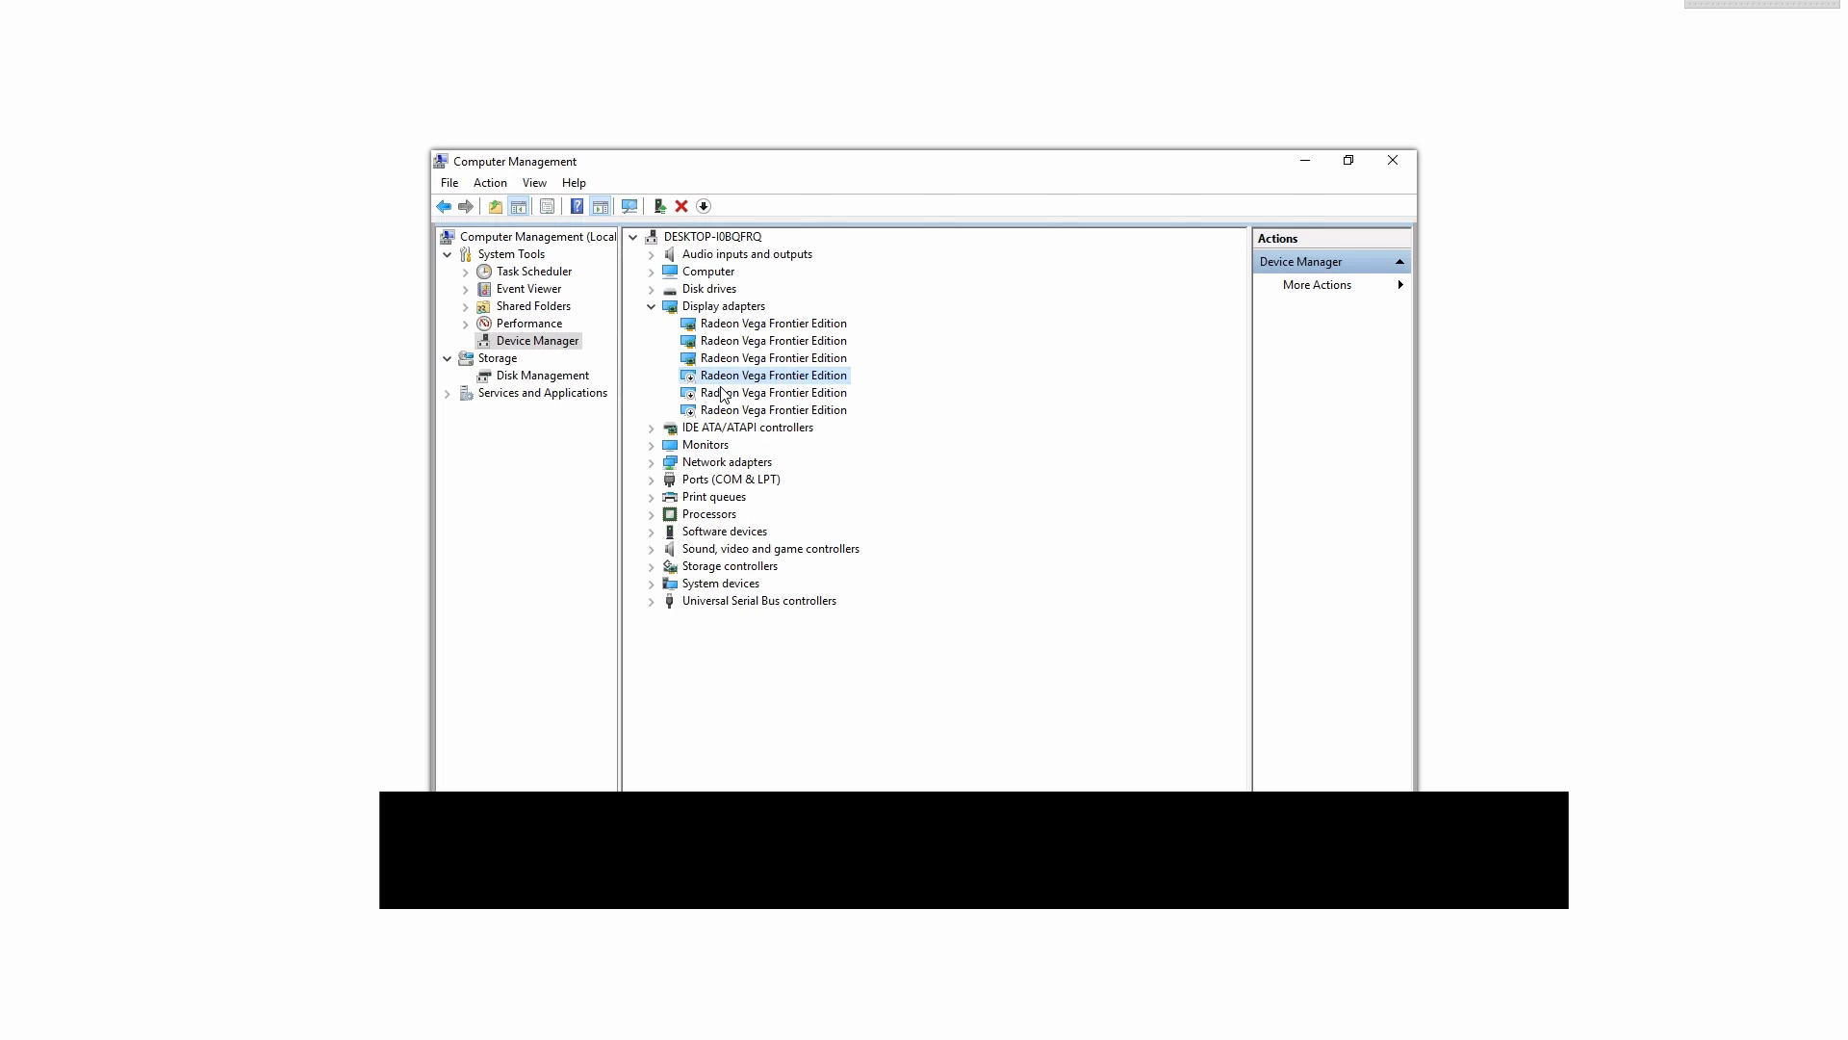
{"action": "left_click", "coordinate": [771, 393]}
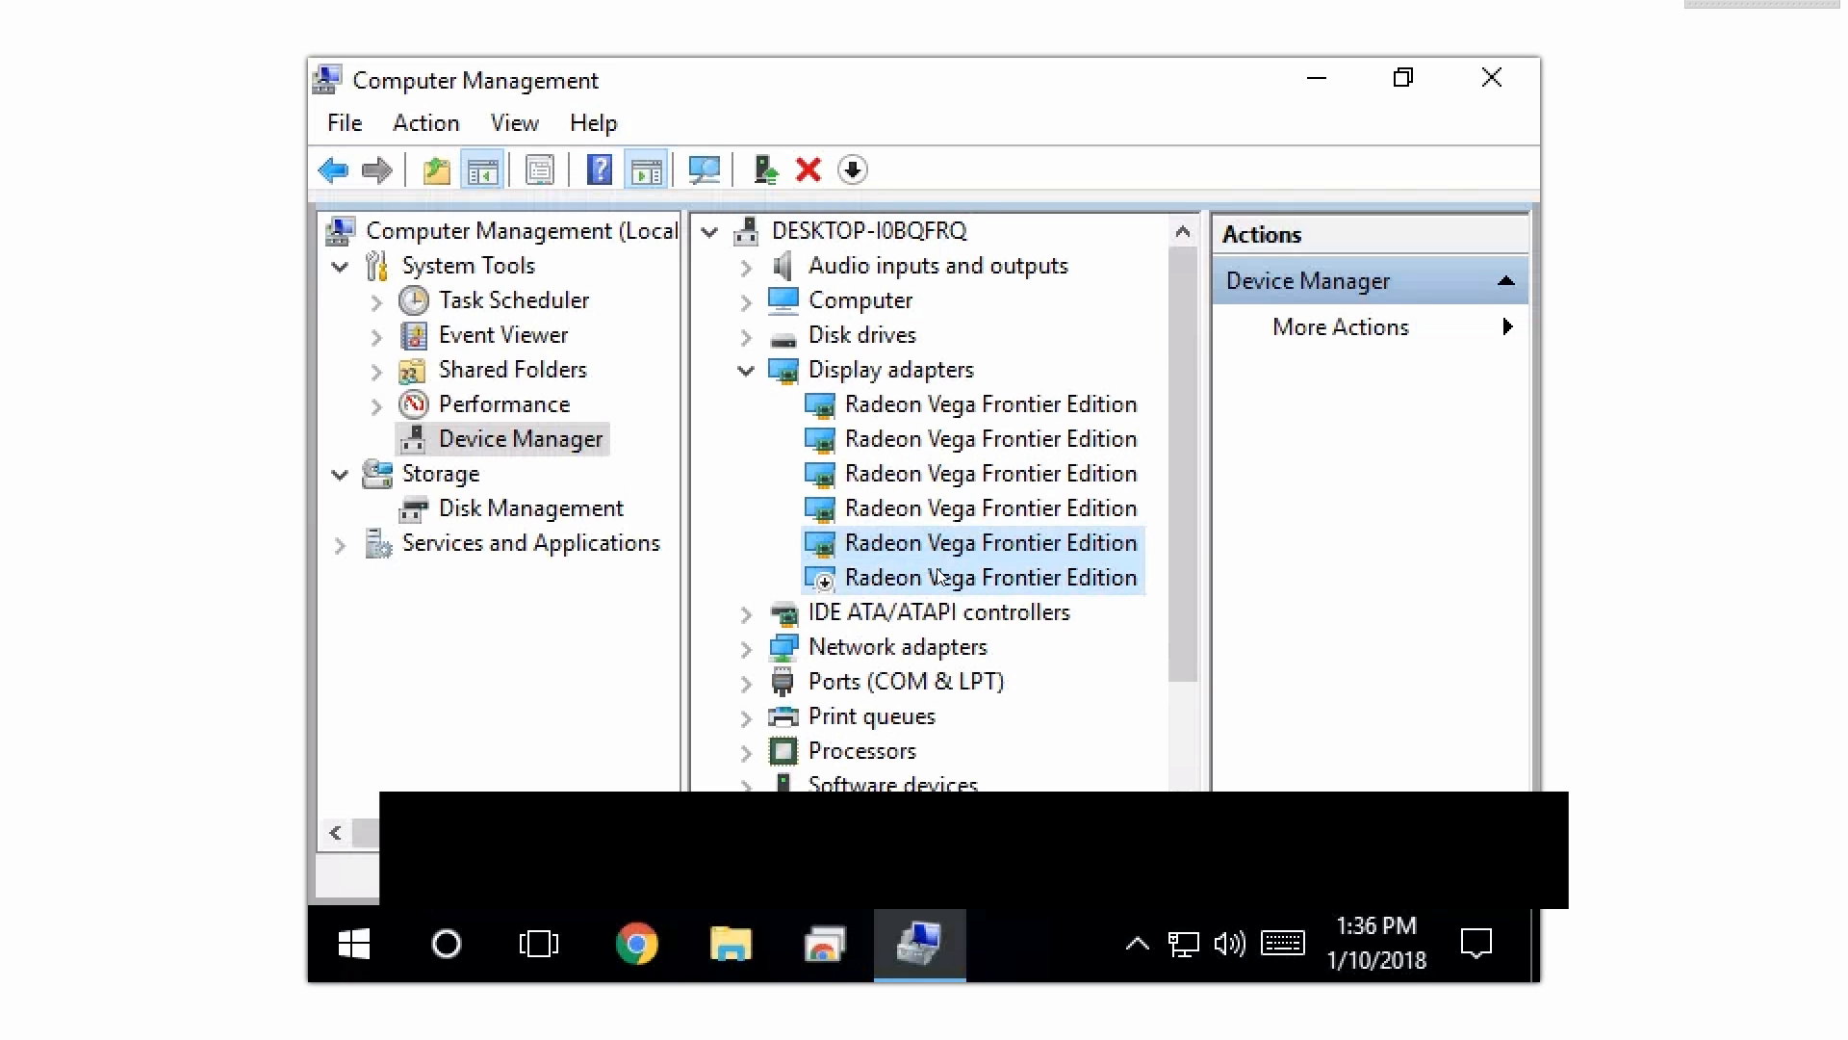
Step: Enable the disabled sixth Radeon Vega Frontier Edition card, then select the third card
{"action": "right_click", "coordinate": [990, 576]}
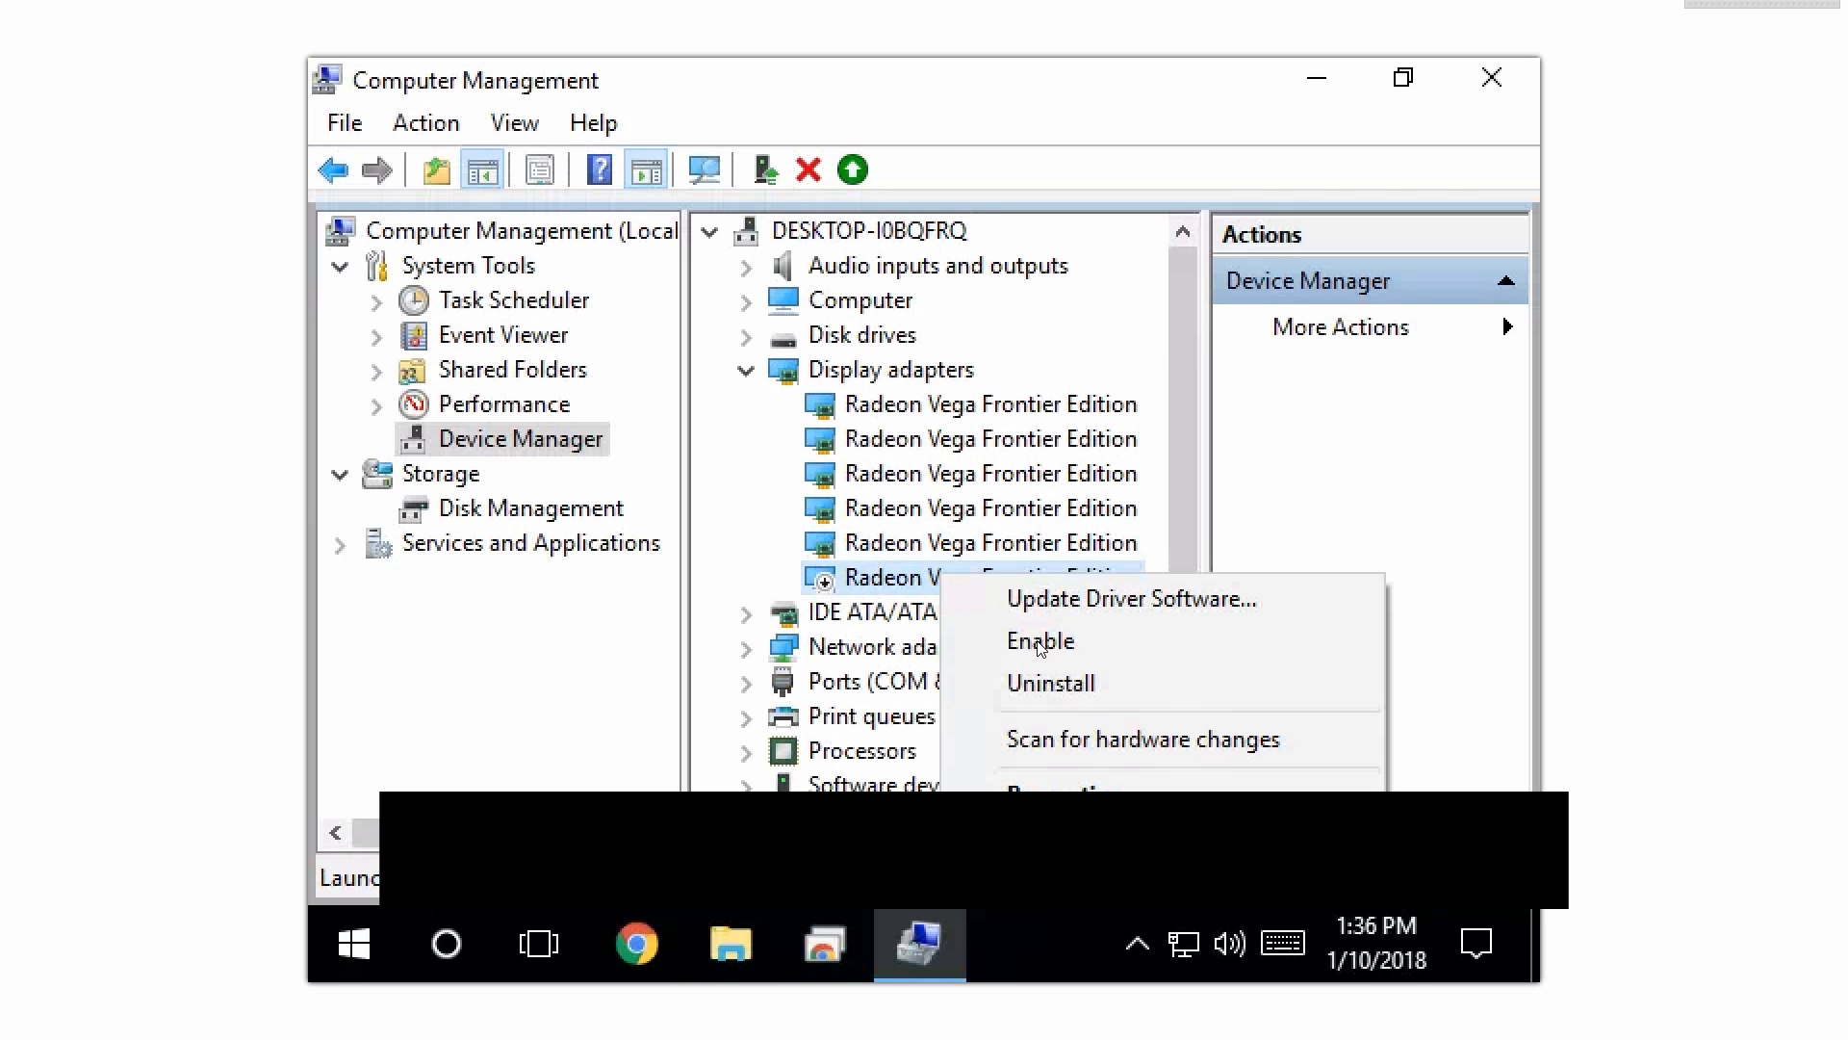
{"action": "left_click", "coordinate": [1040, 641]}
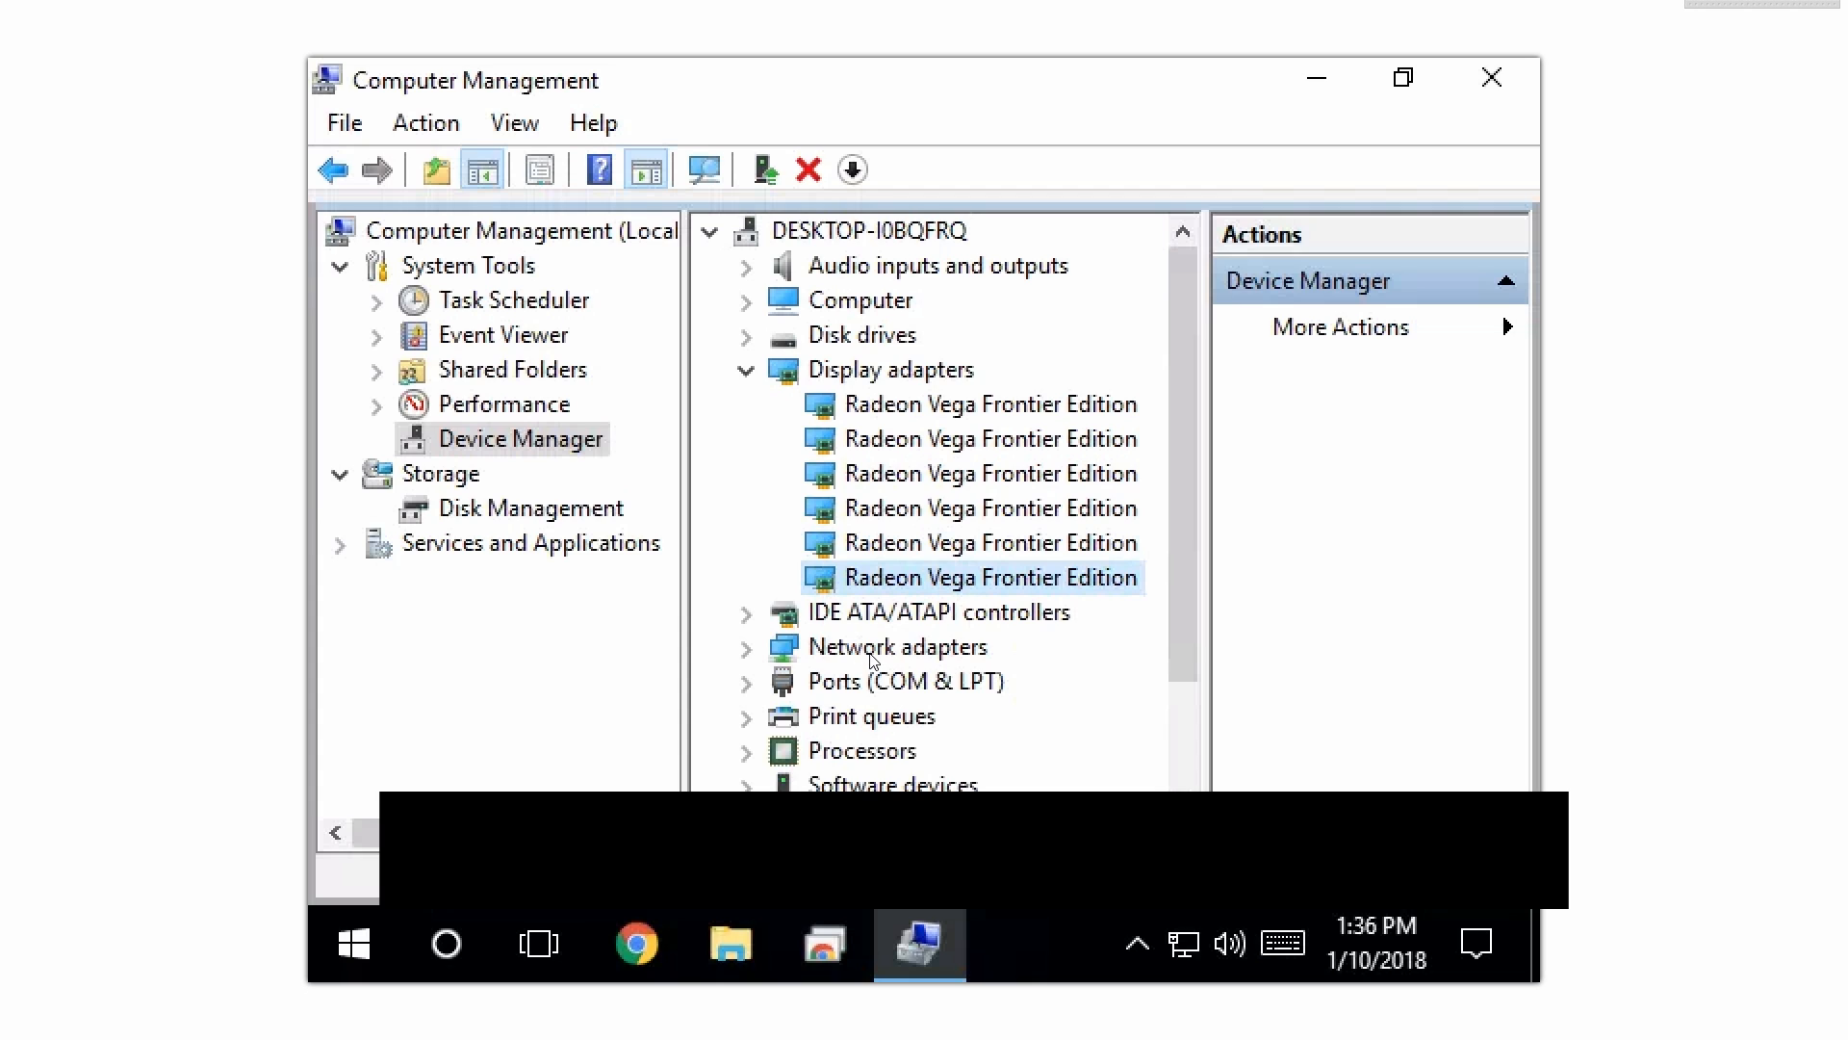
{"action": "mouse_move", "coordinate": [1008, 483]}
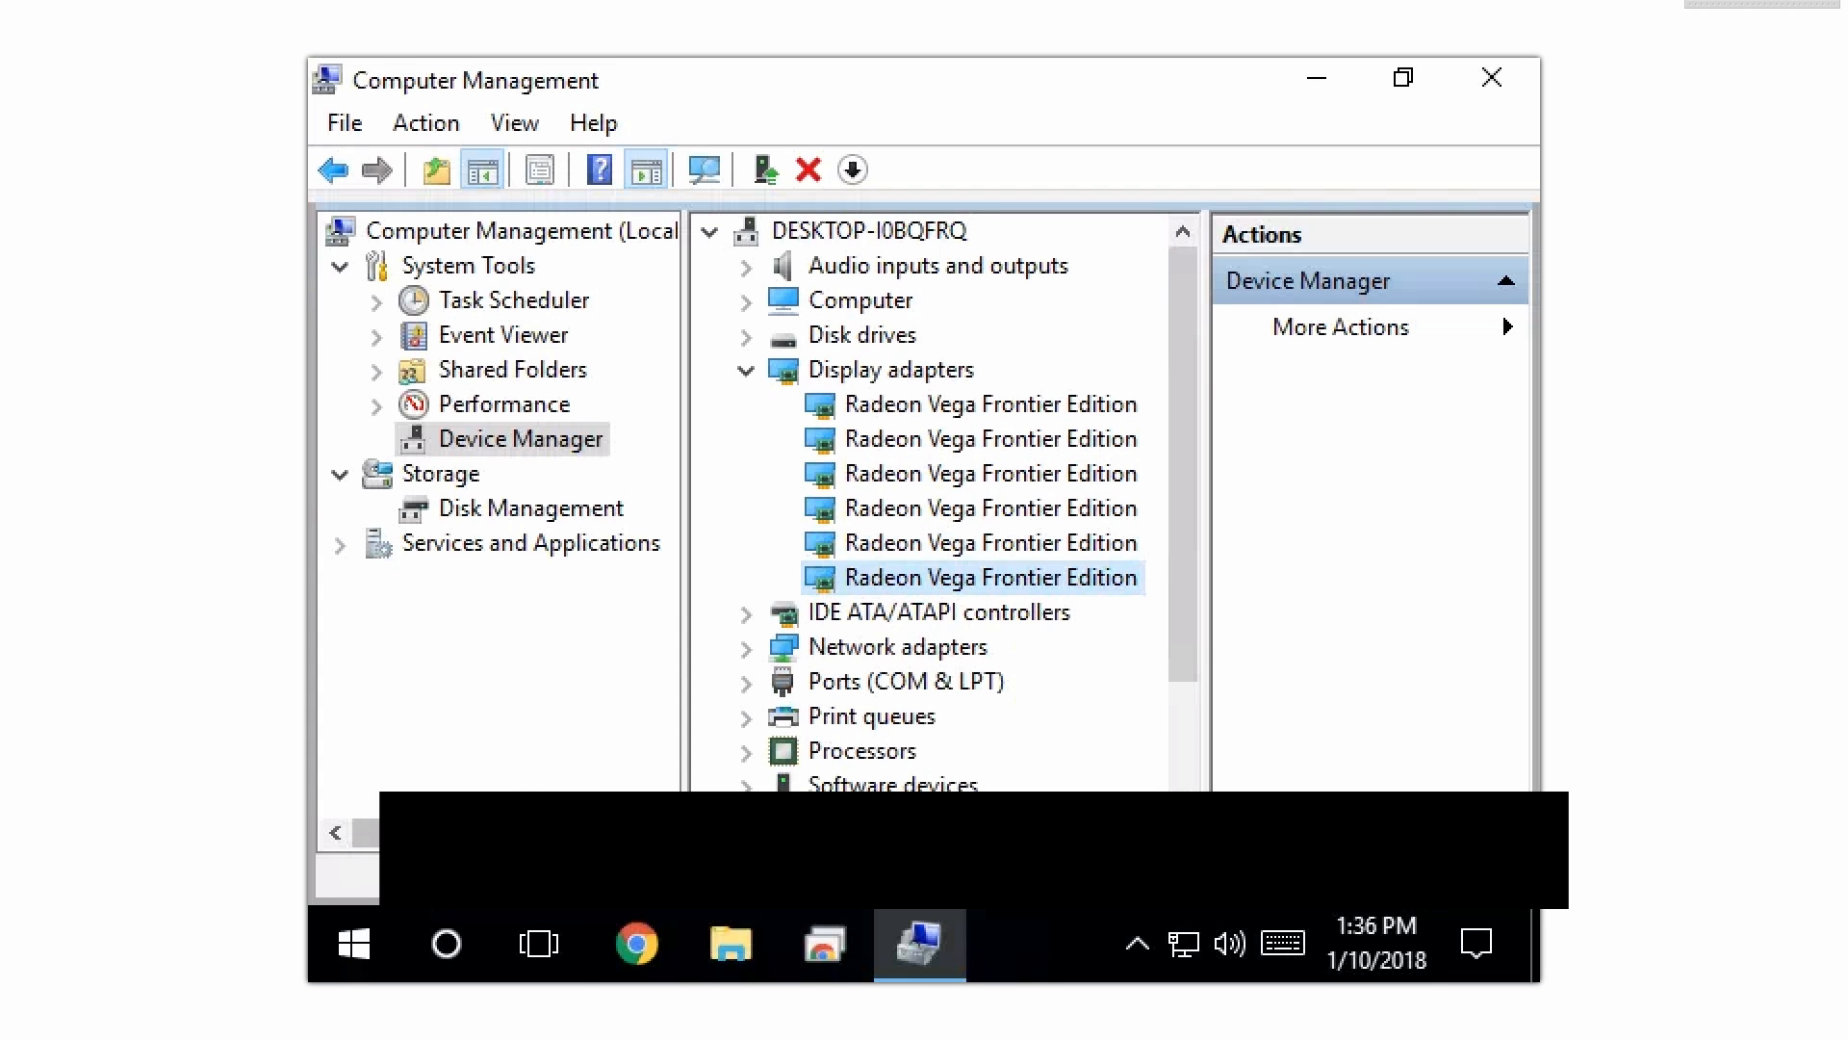
{"action": "left_click", "coordinate": [992, 473]}
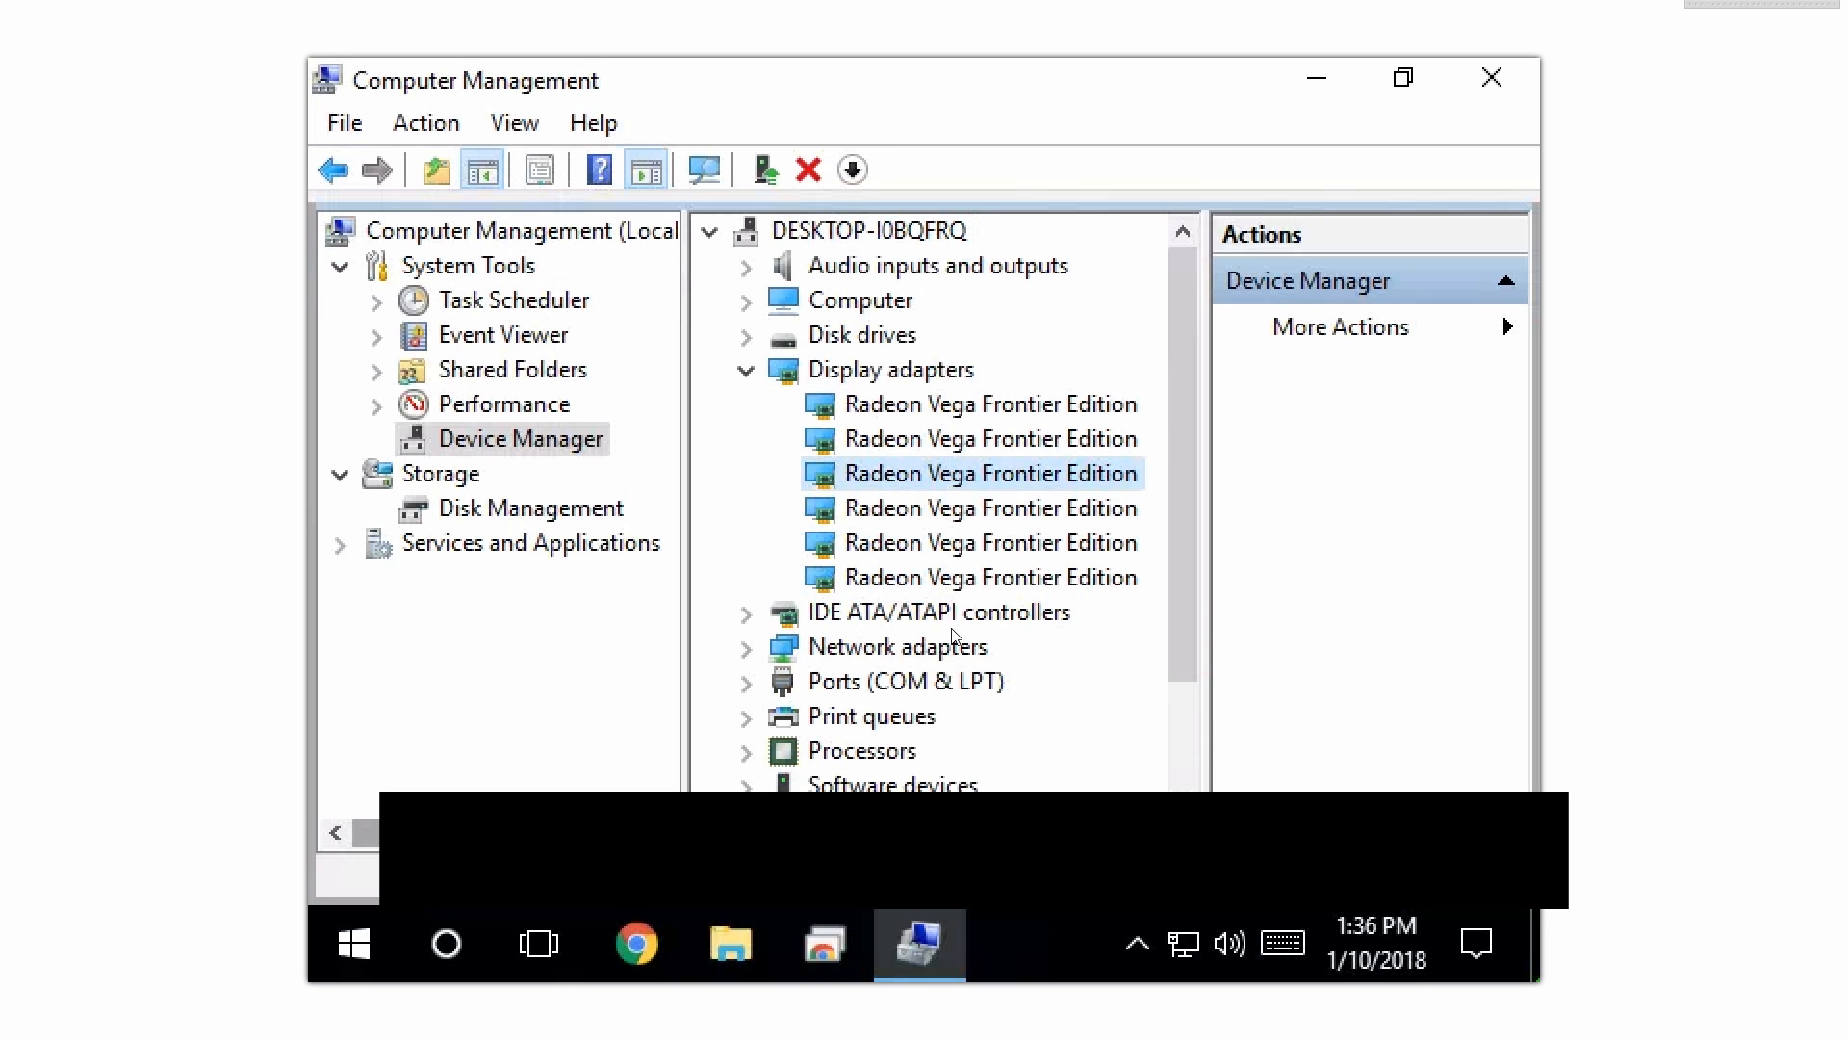
{"action": "mouse_move", "coordinate": [1018, 469]}
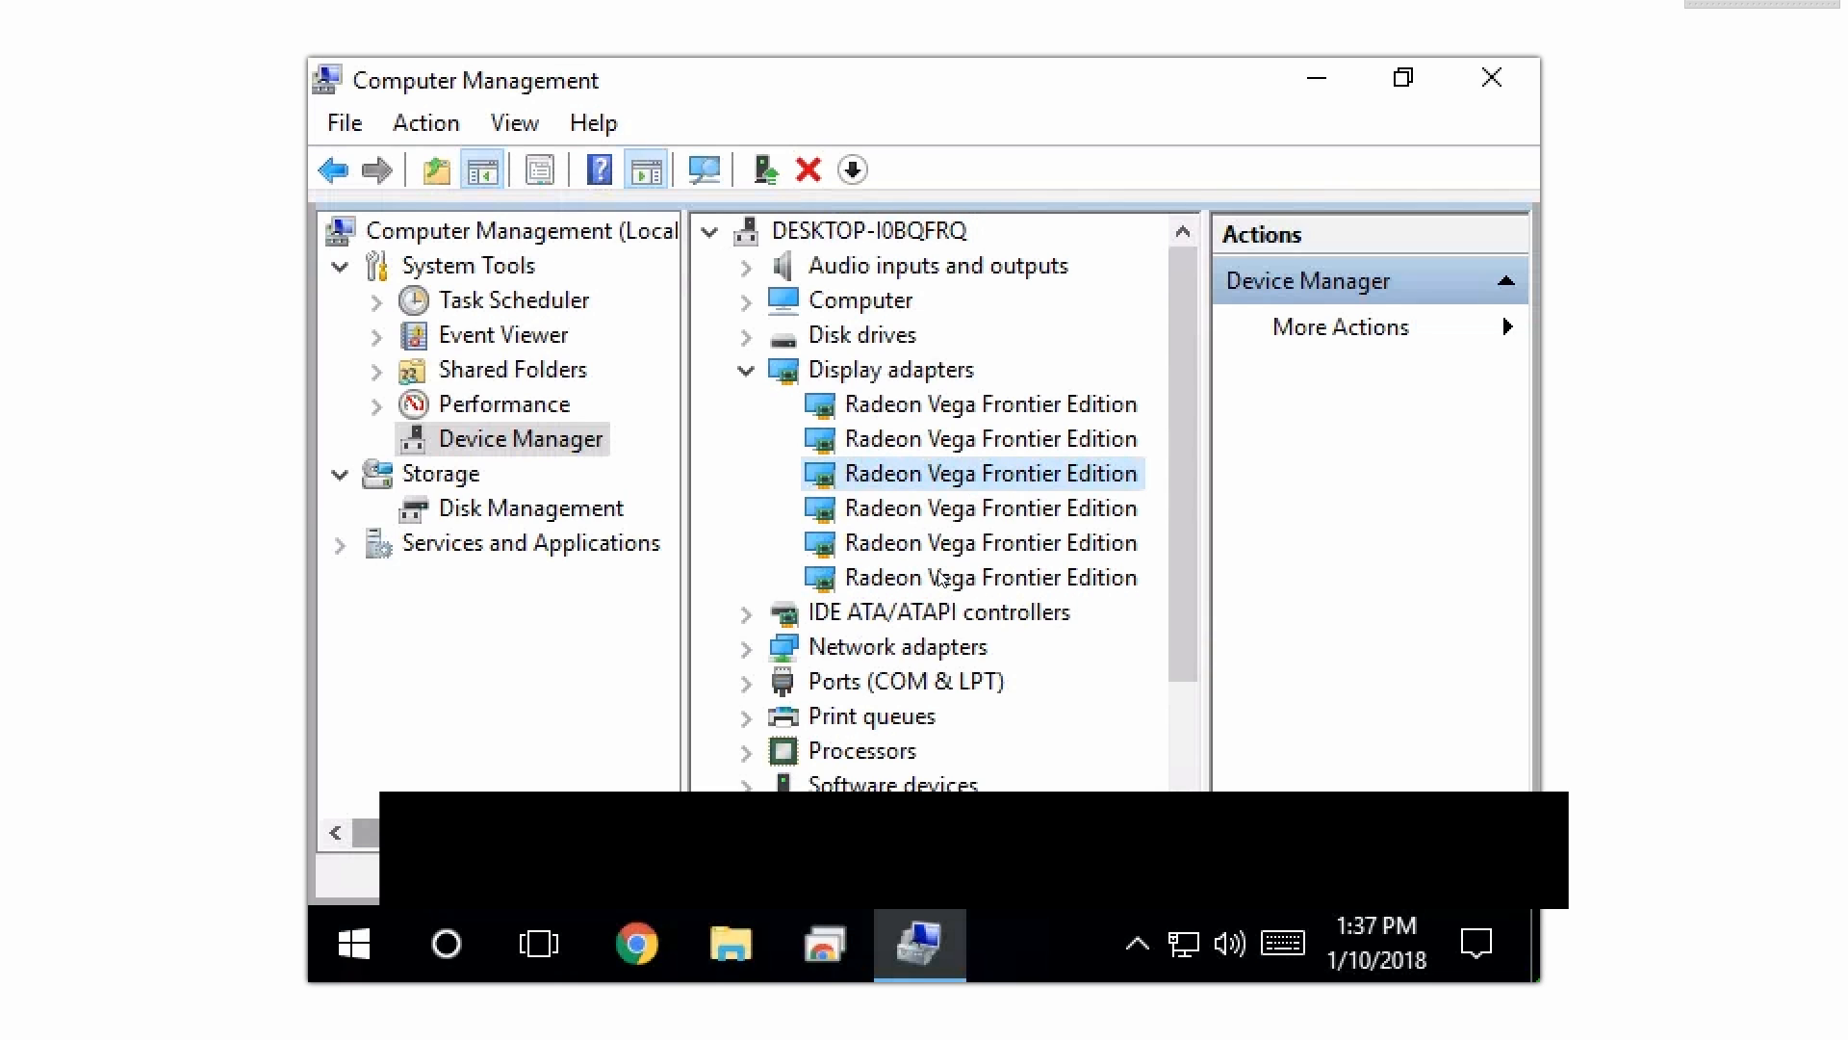
Step: Scroll the Device Manager list and collapse the Display adapters category
{"action": "scroll", "scroll_direction": "down", "scroll_amount": 3}
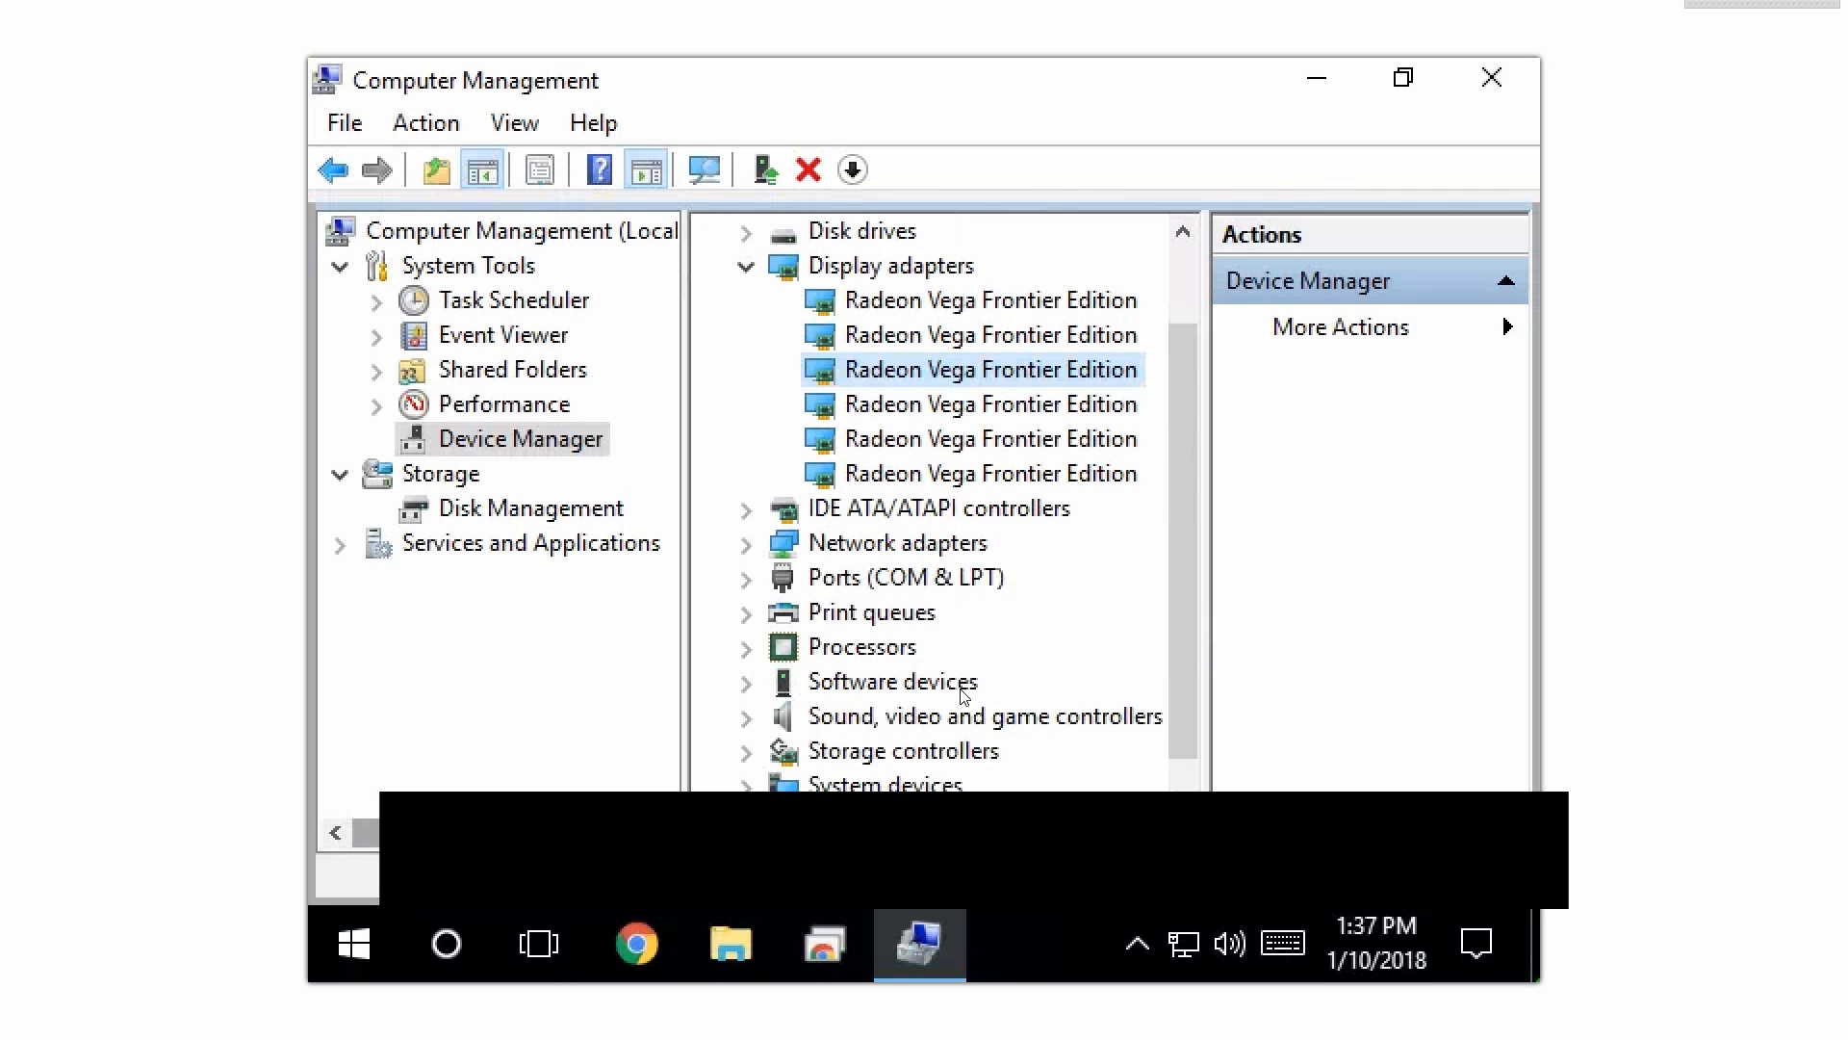
{"action": "mouse_move", "coordinate": [829, 634]}
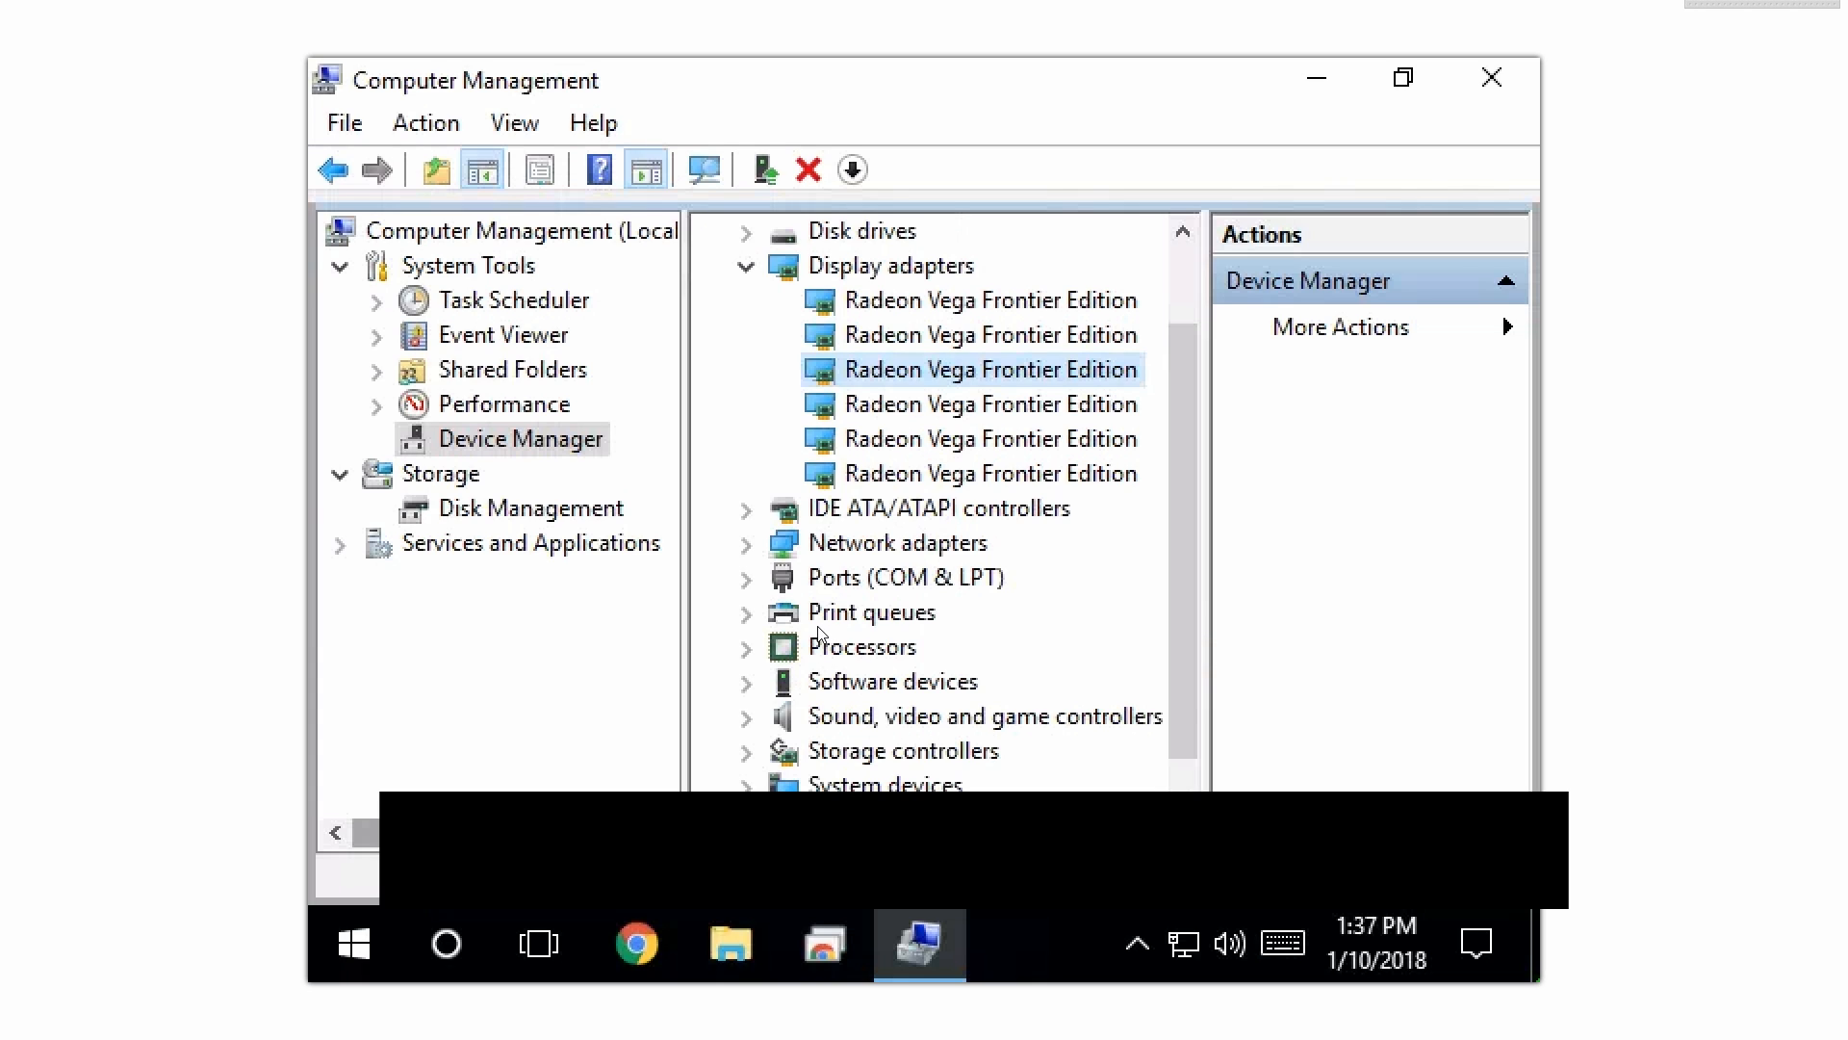
{"action": "mouse_move", "coordinate": [707, 277]}
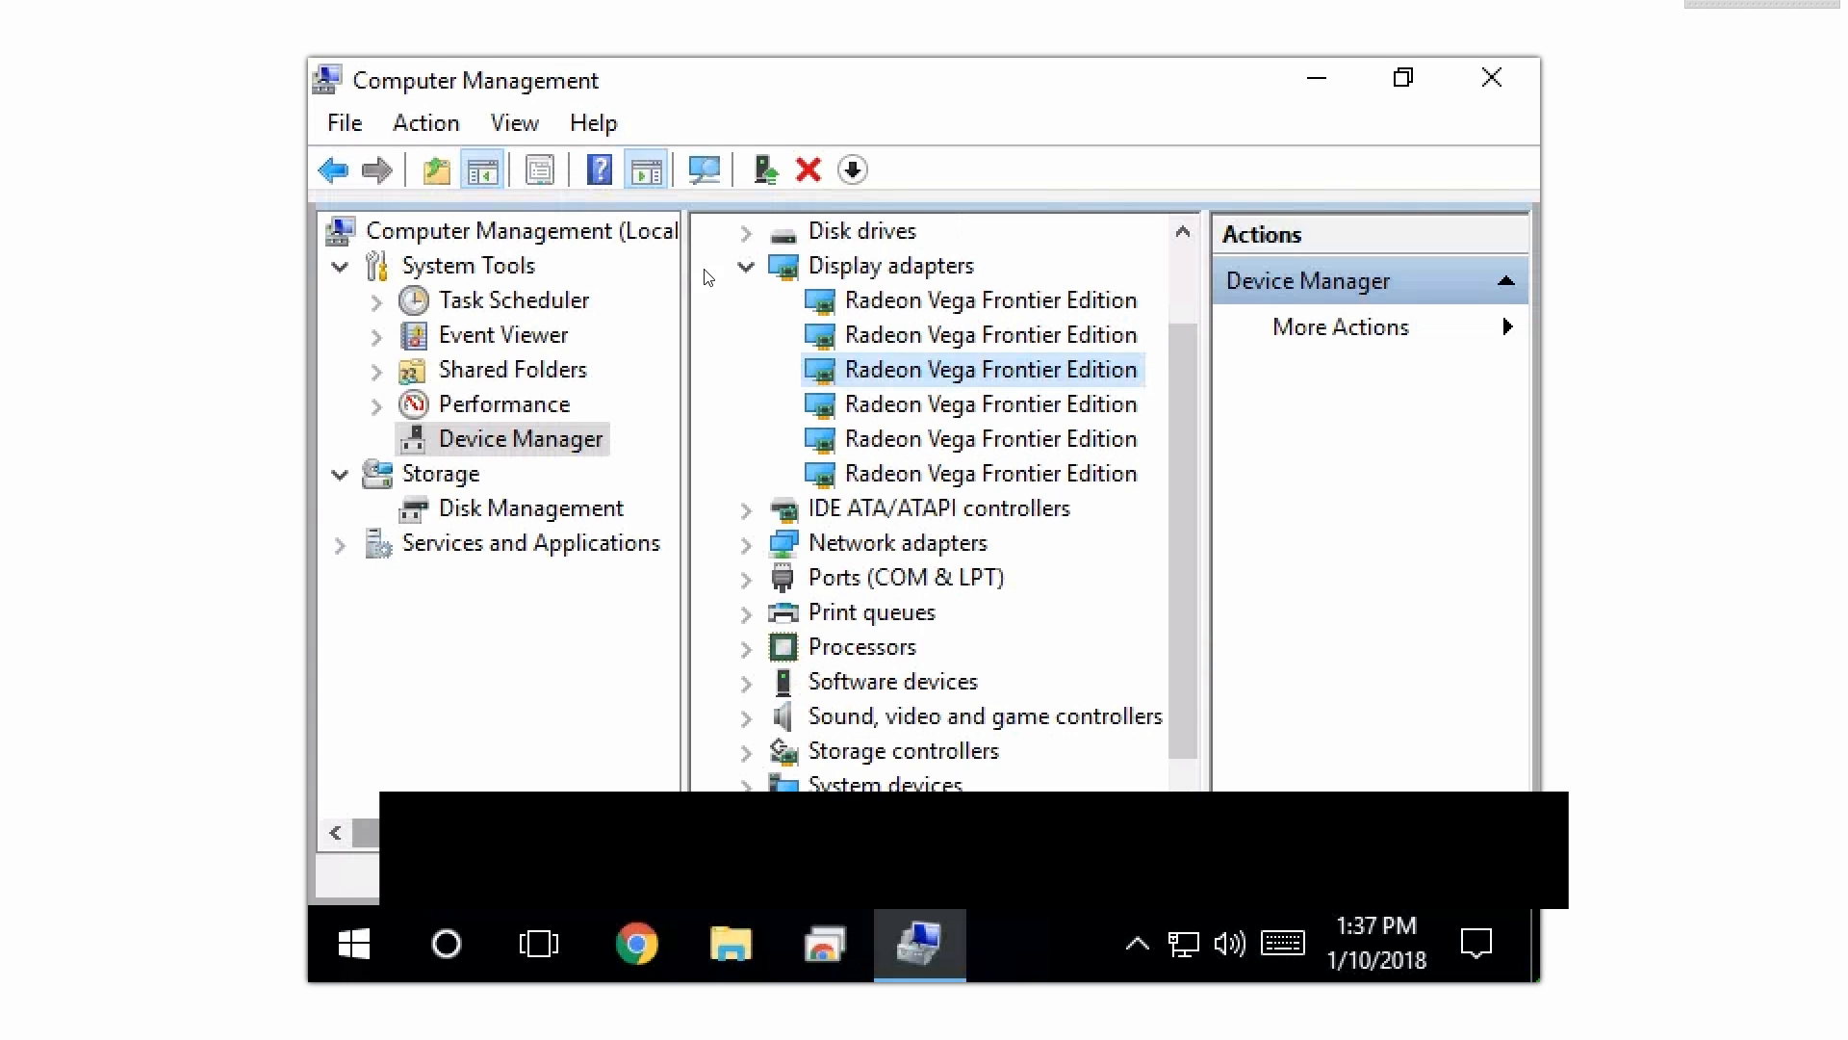
{"action": "scroll", "scroll_direction": "up", "scroll_amount": 3}
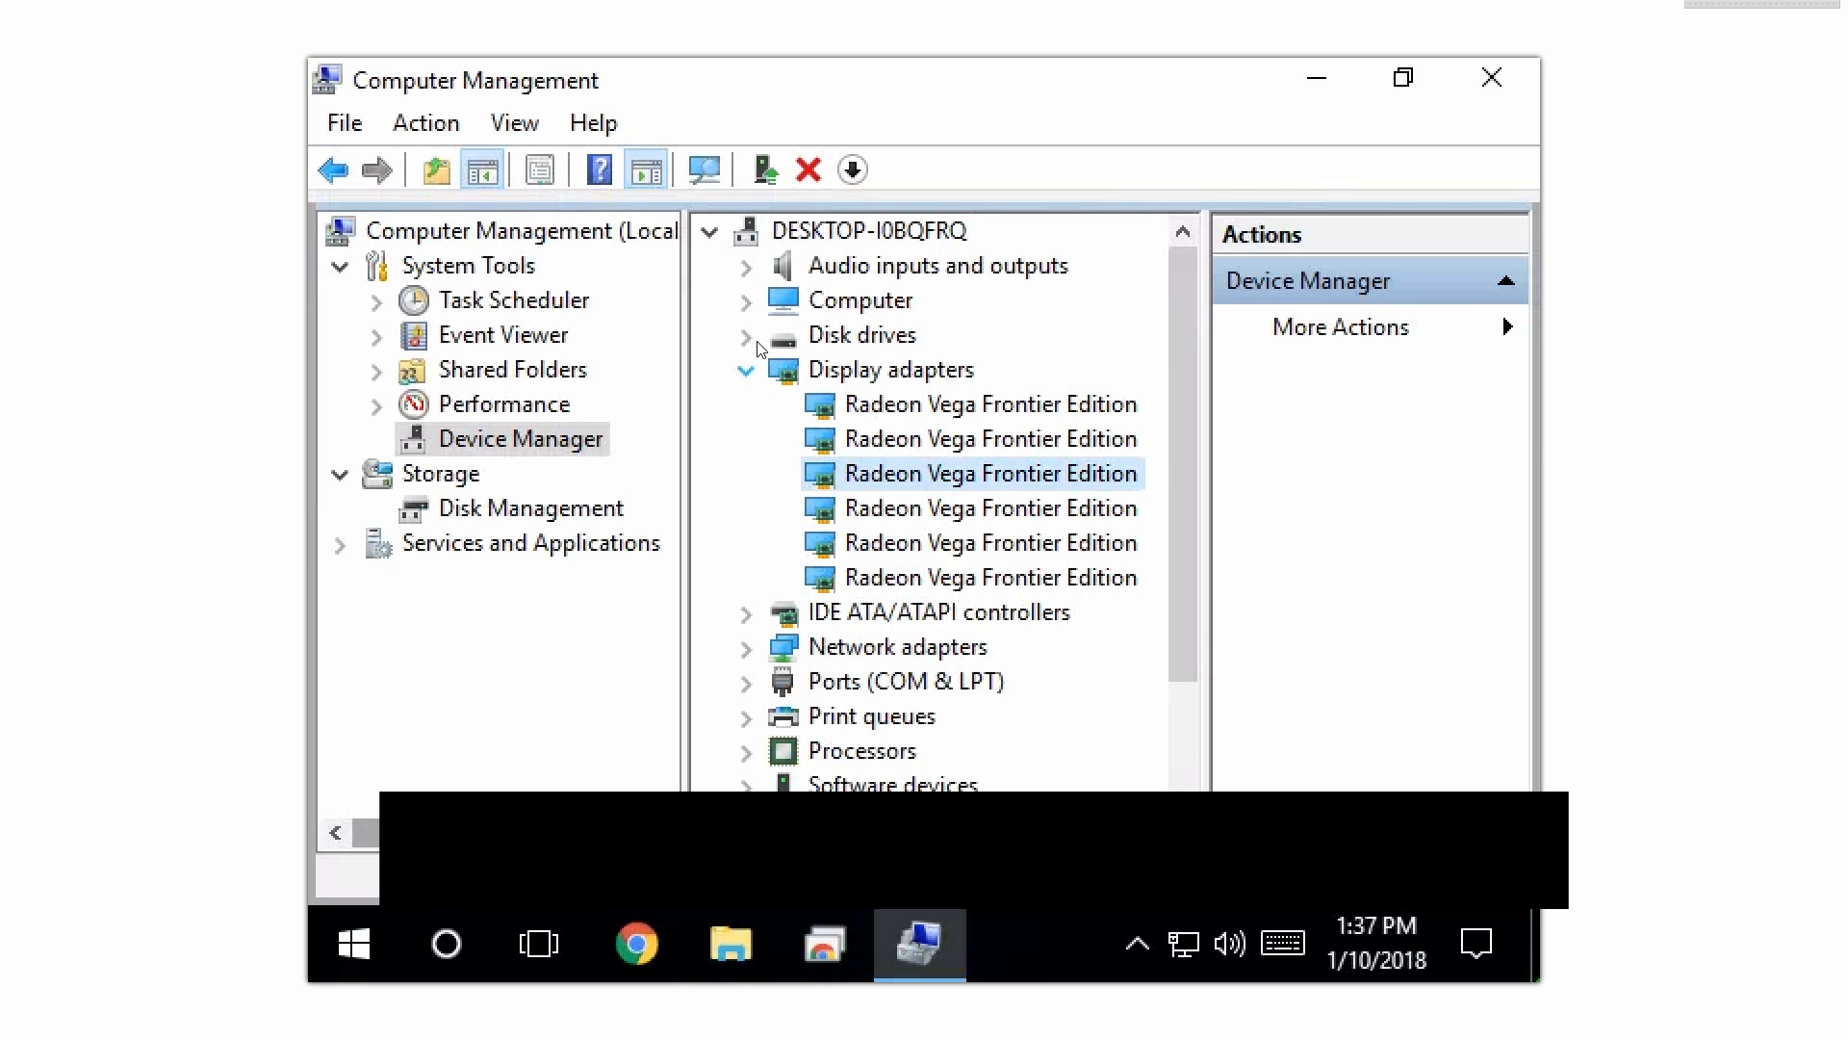
{"action": "mouse_move", "coordinate": [858, 577]}
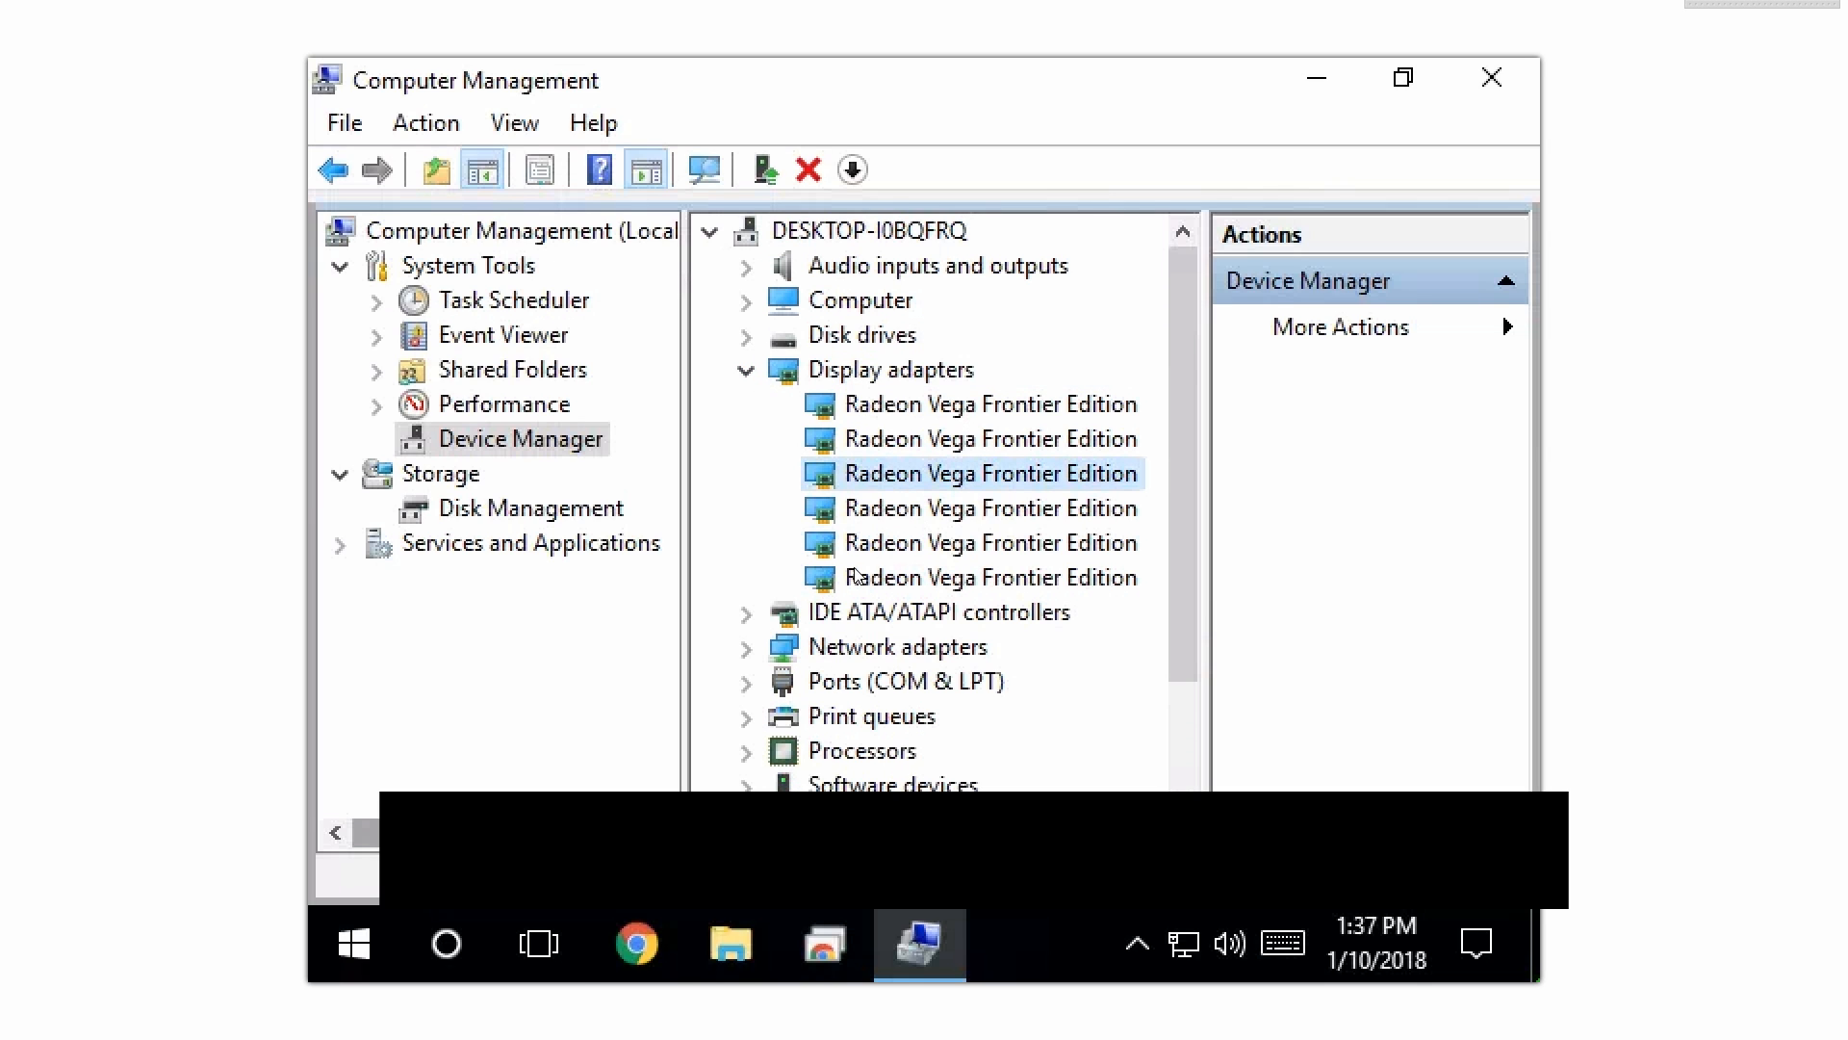
{"action": "mouse_move", "coordinate": [962, 448]}
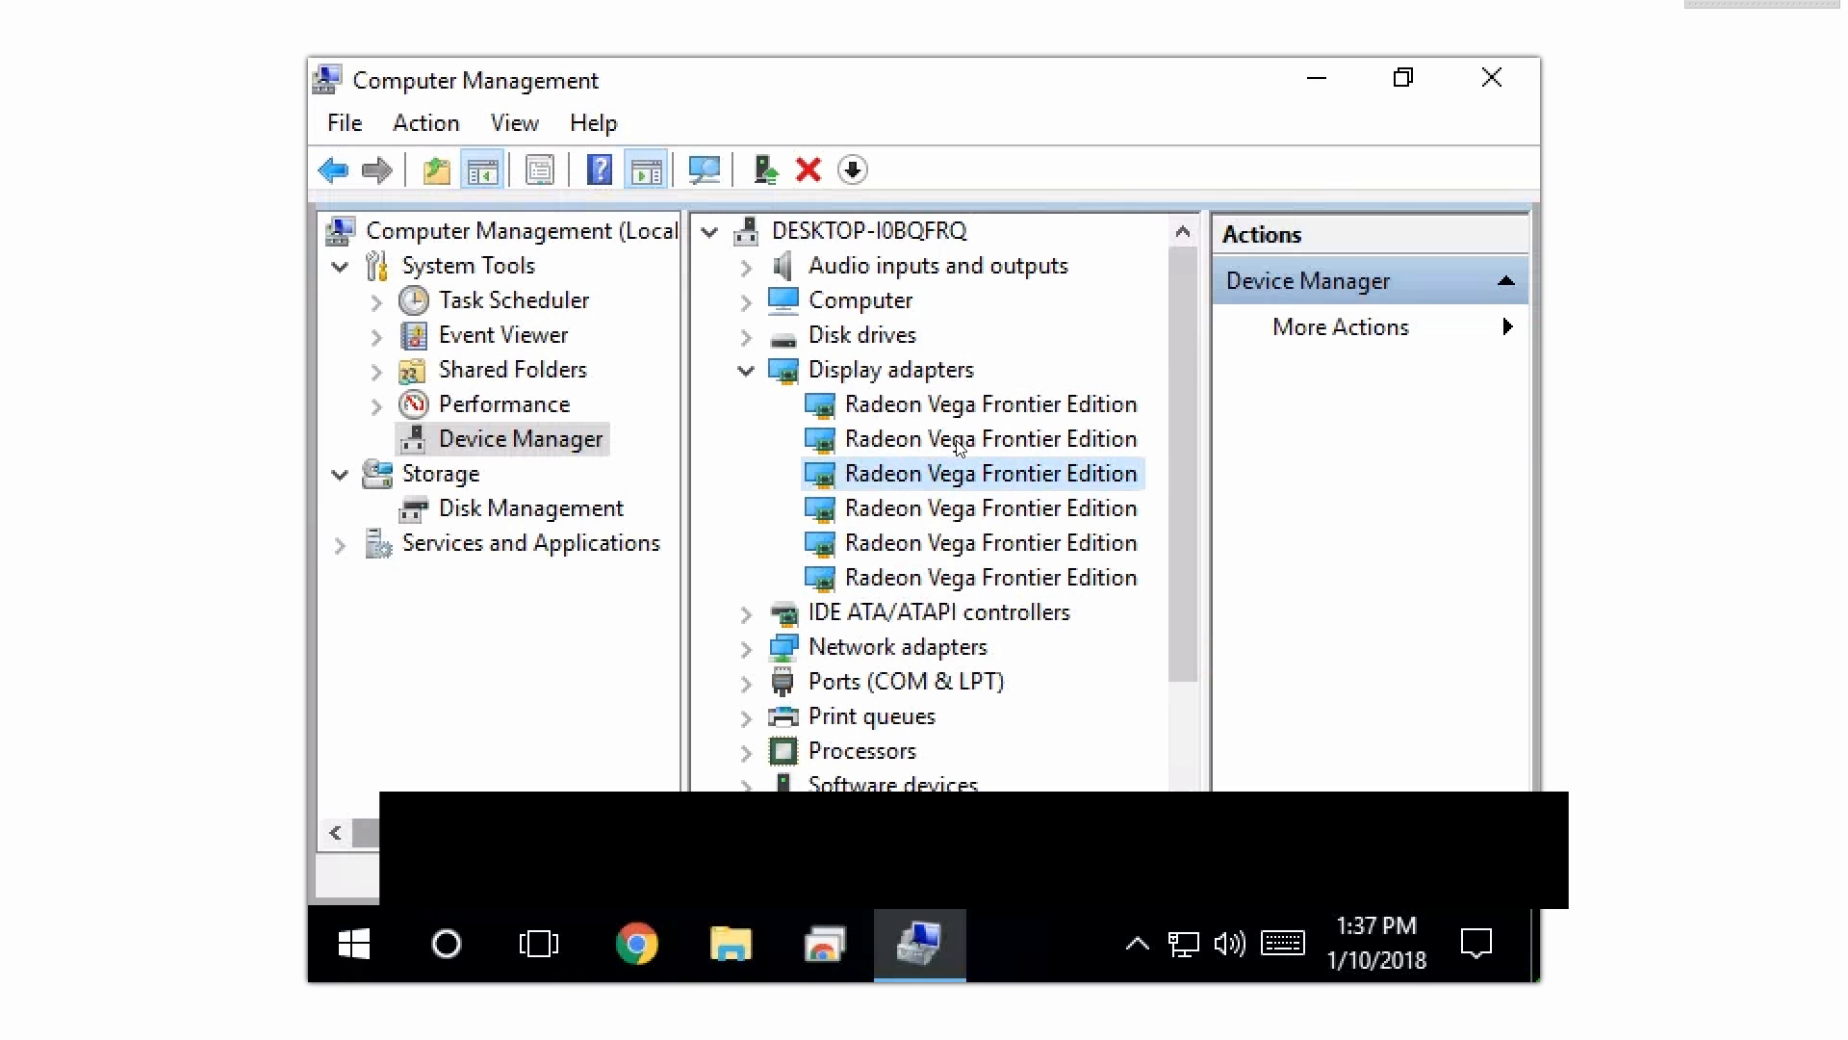
{"action": "mouse_move", "coordinate": [763, 406]}
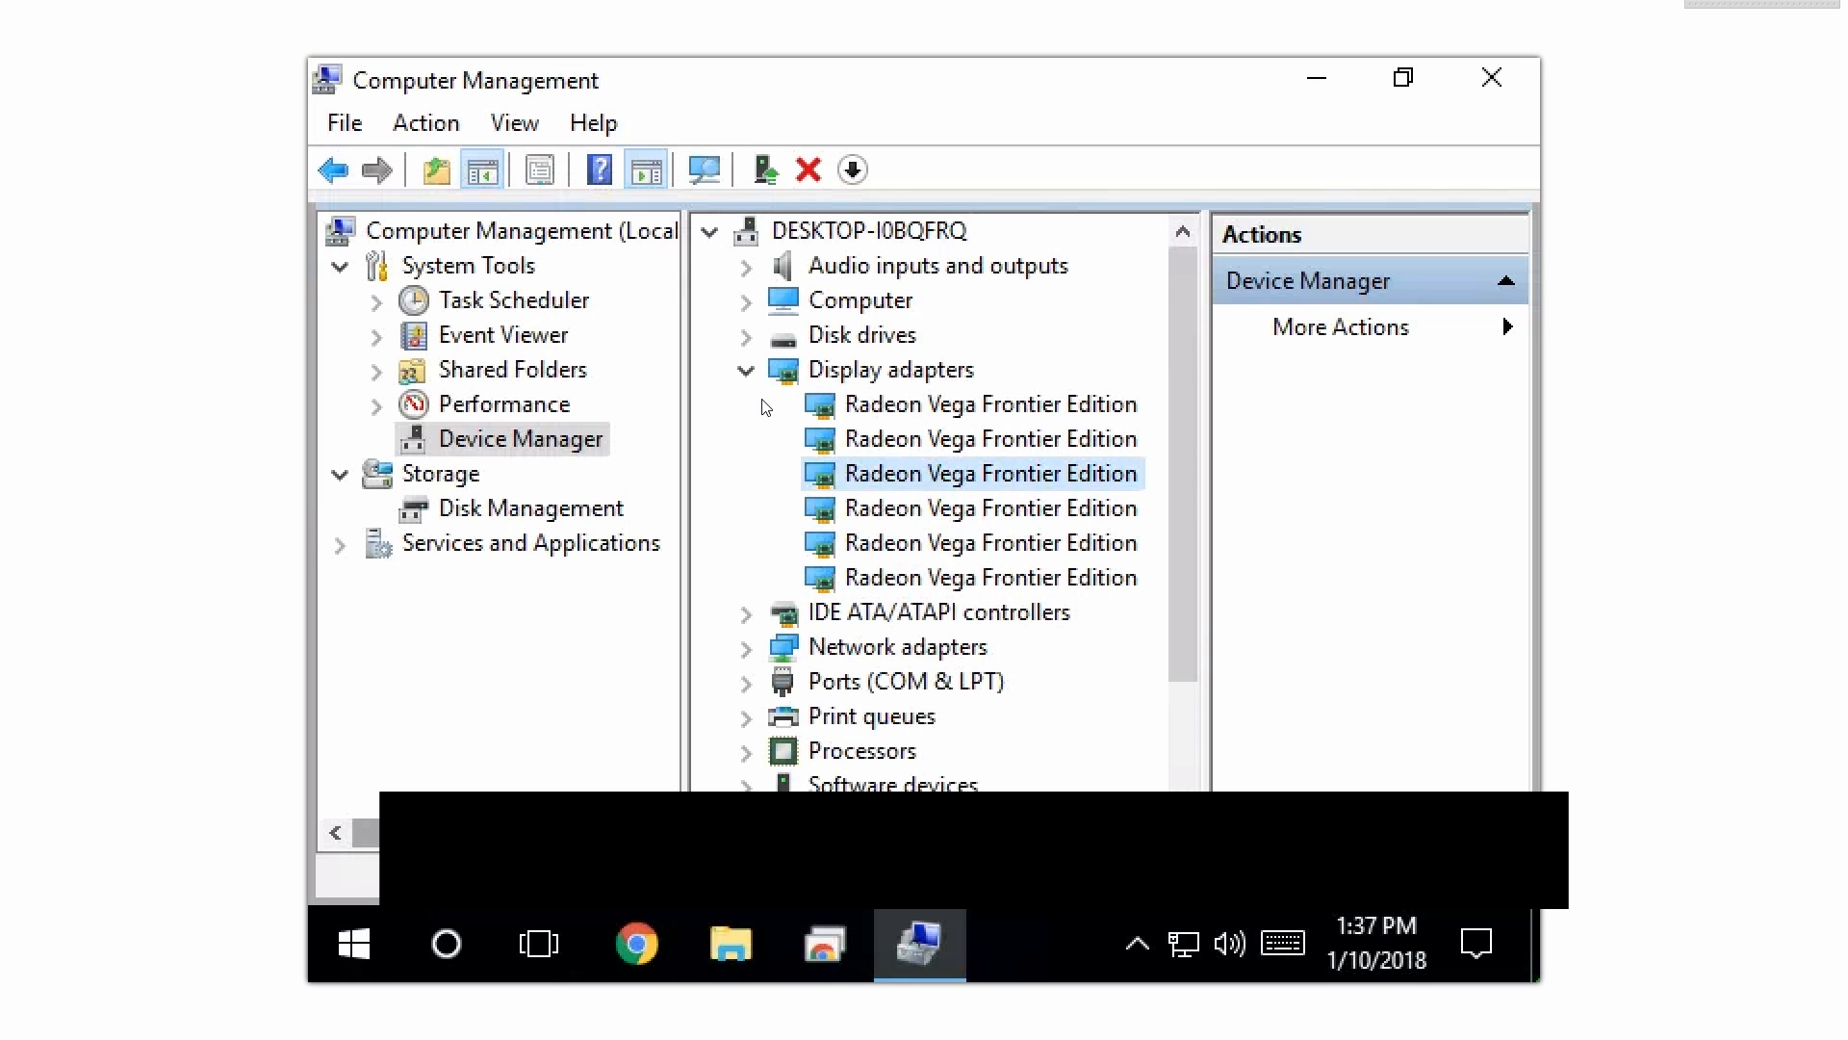
{"action": "left_click", "coordinate": [745, 369]}
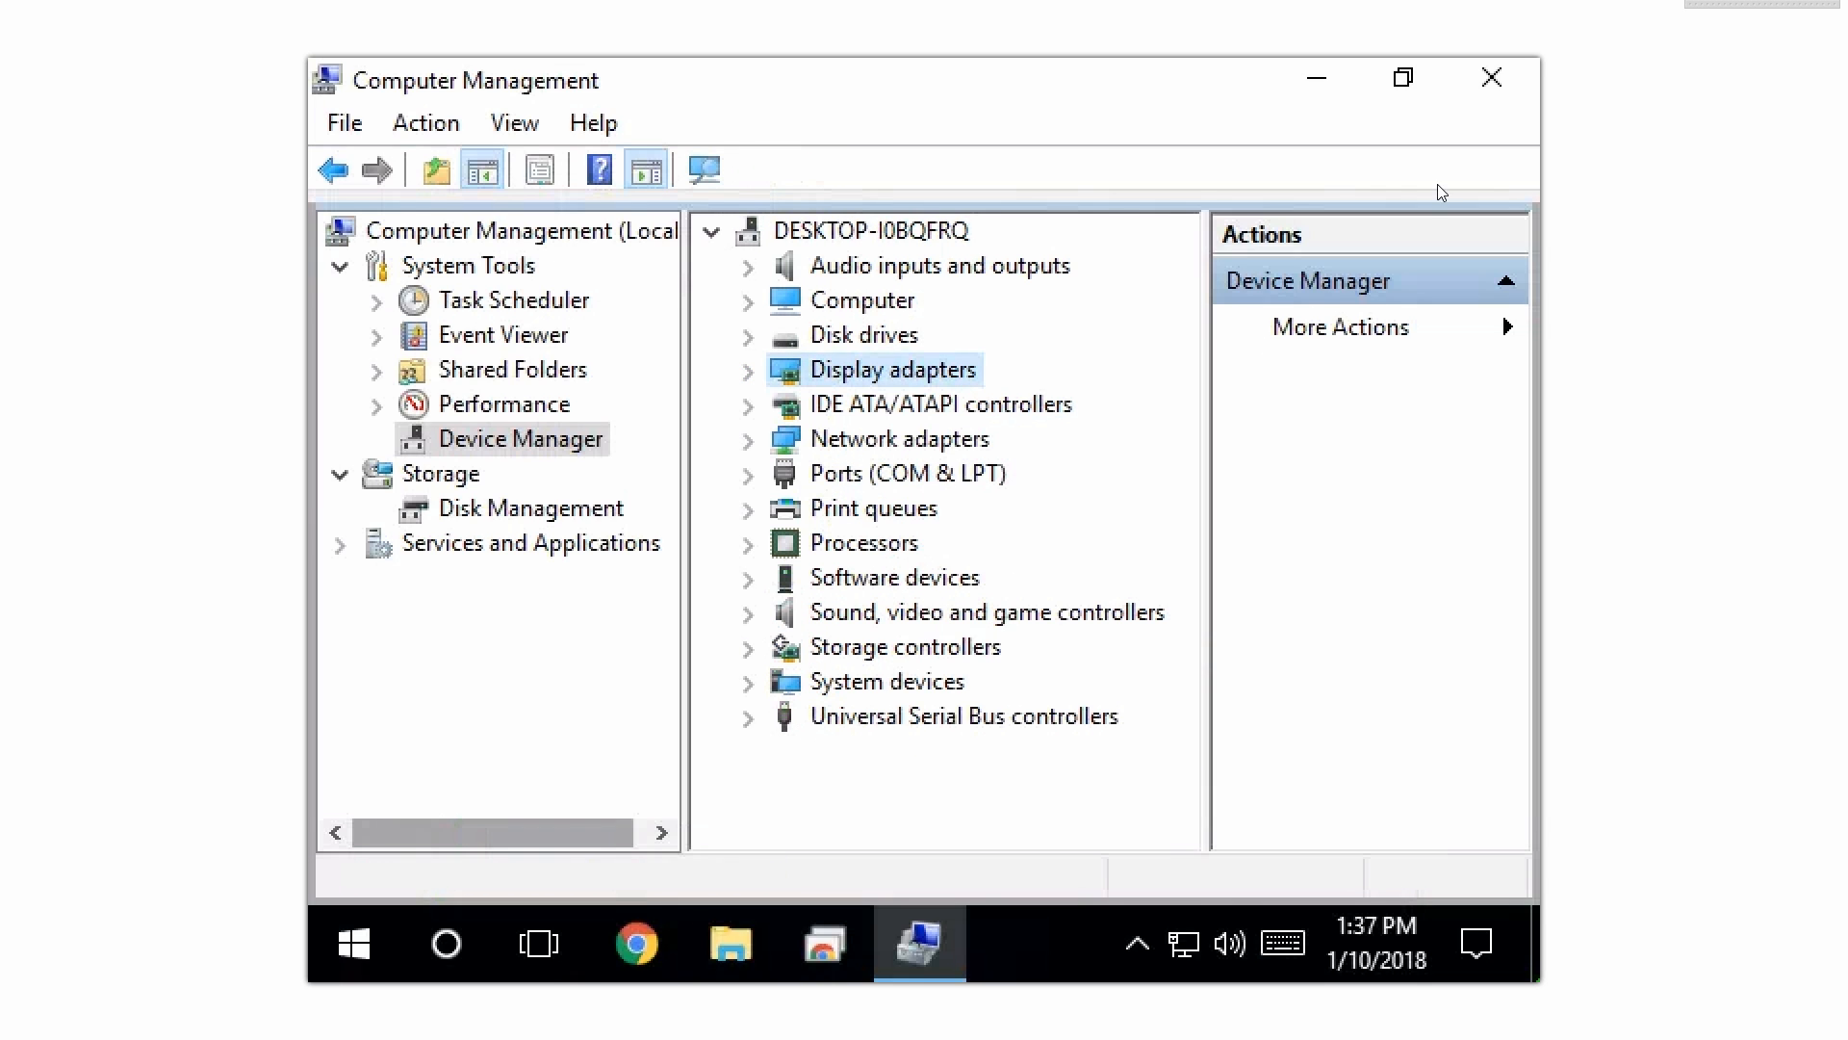
{"action": "mouse_move", "coordinate": [1492, 78]}
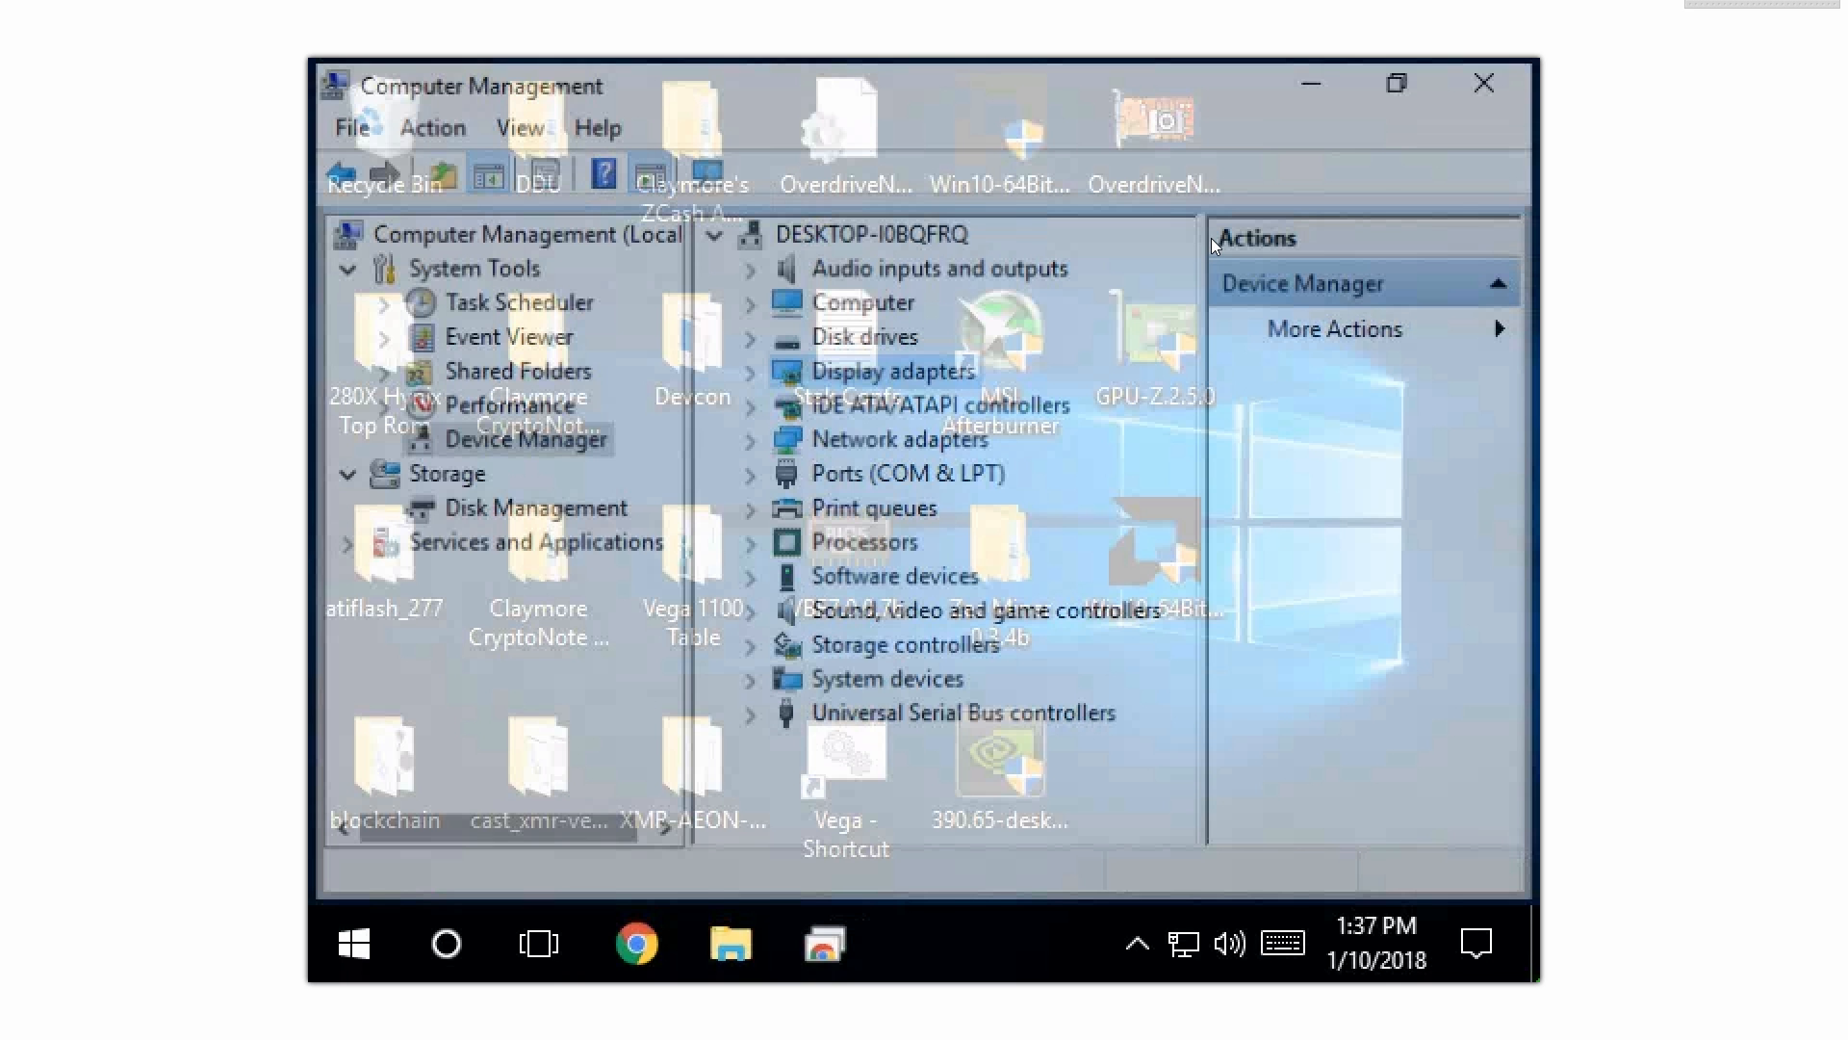
Step: Close Computer Management and launch OverdriveNTool from its desktop shortcut
{"action": "left_click", "coordinate": [1483, 82]}
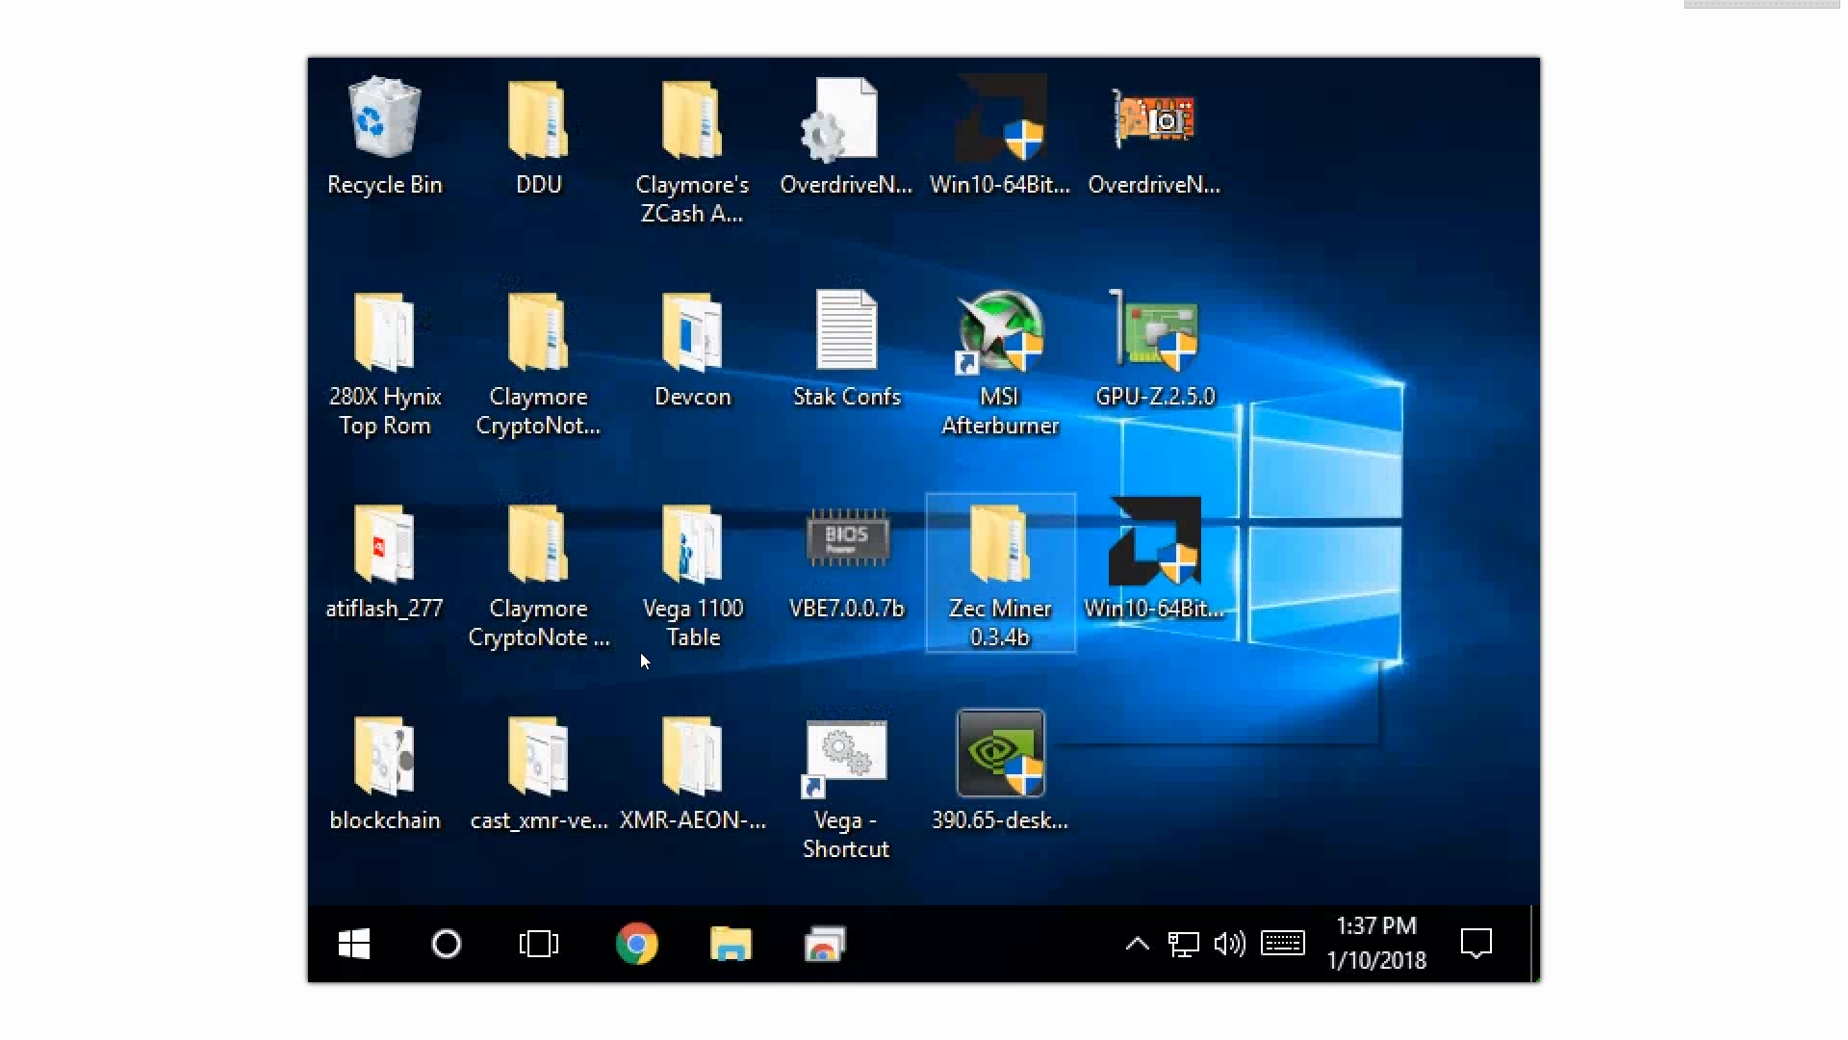
{"action": "left_click", "coordinate": [1154, 130]}
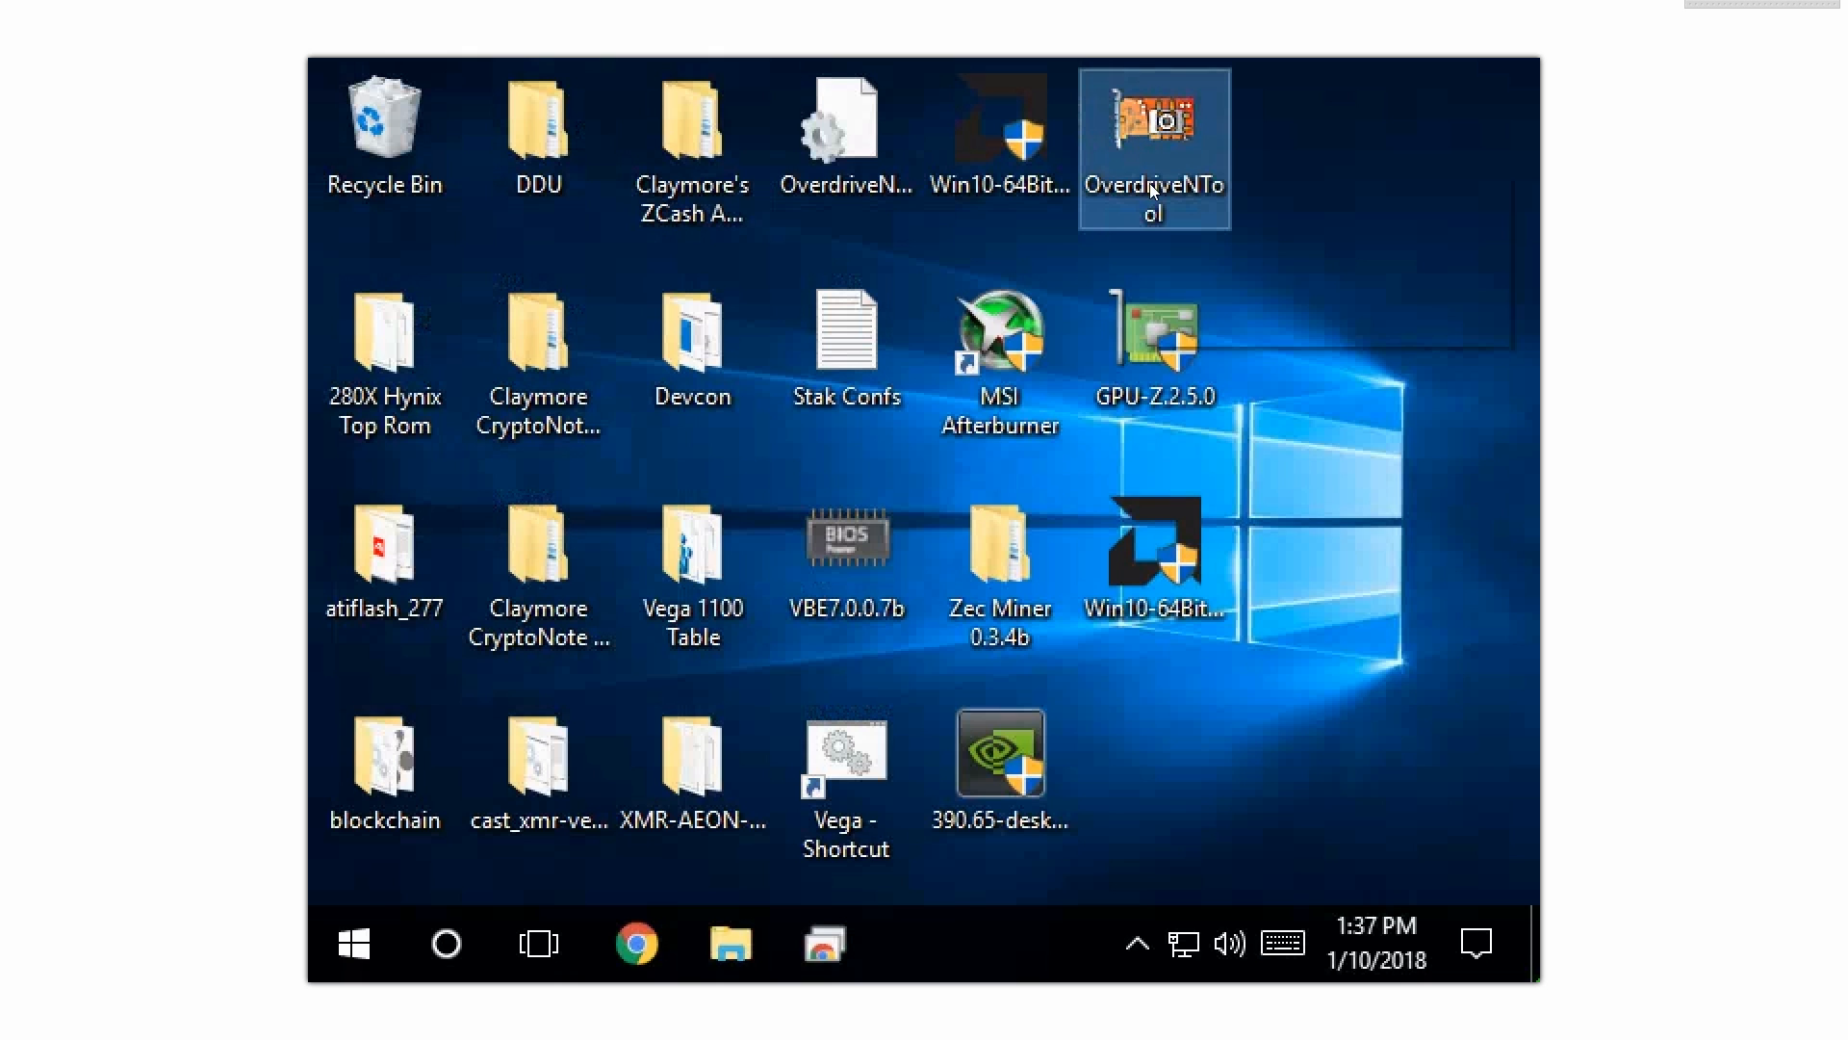
{"action": "double_click", "coordinate": [1153, 118]}
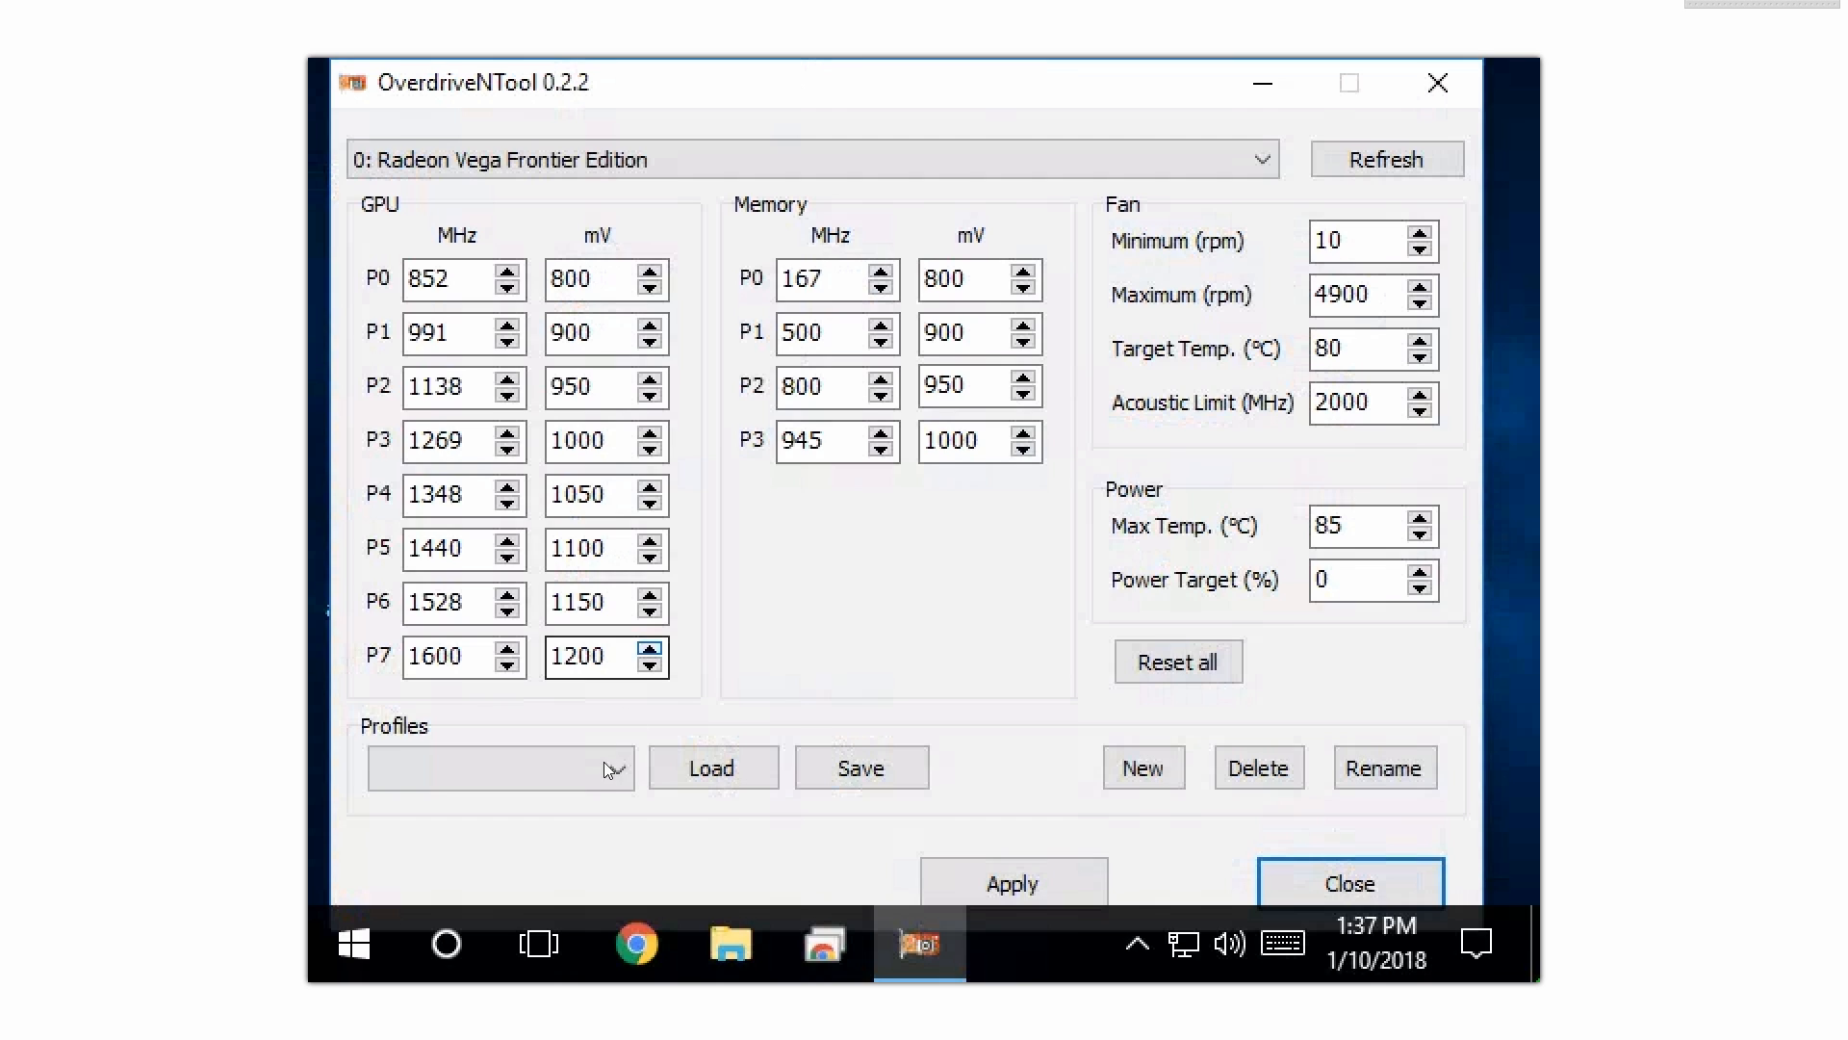
Step: Choose the 1100 Mod profile and load its settings onto the first Vega card
{"action": "left_click", "coordinate": [615, 767]}
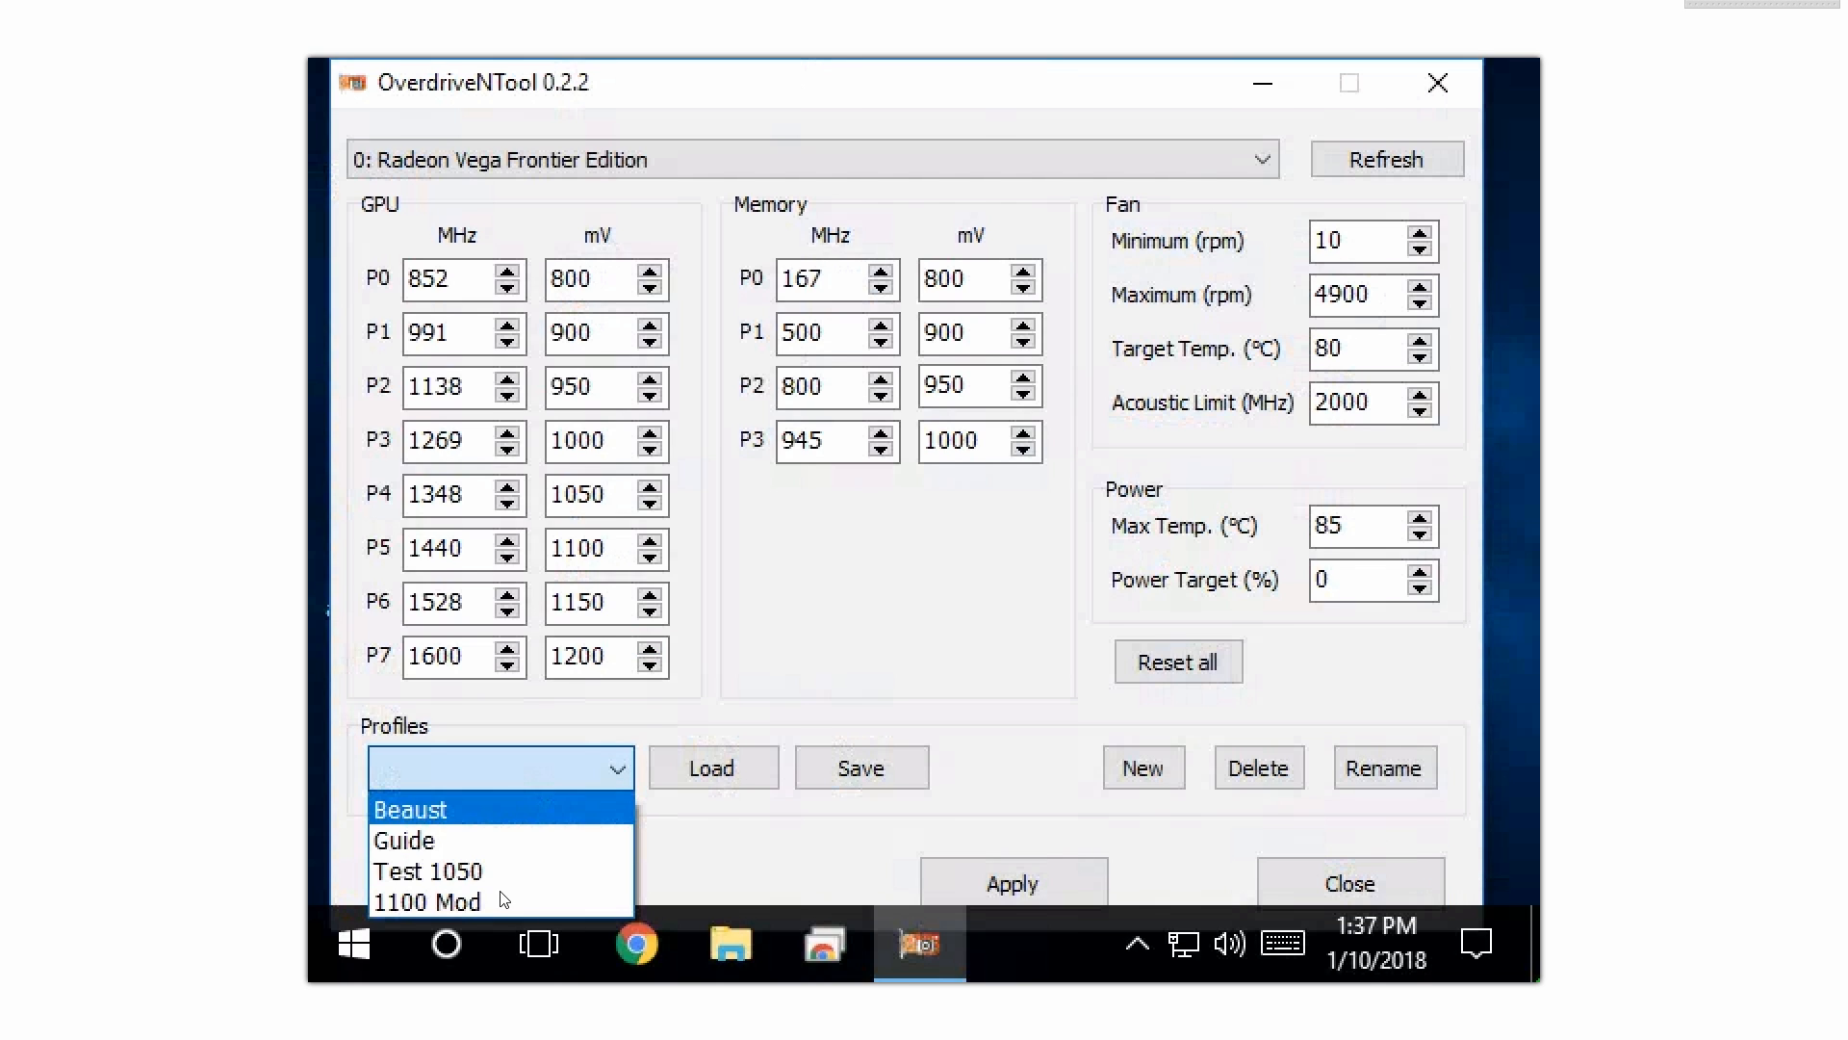
{"action": "left_click", "coordinate": [427, 899]}
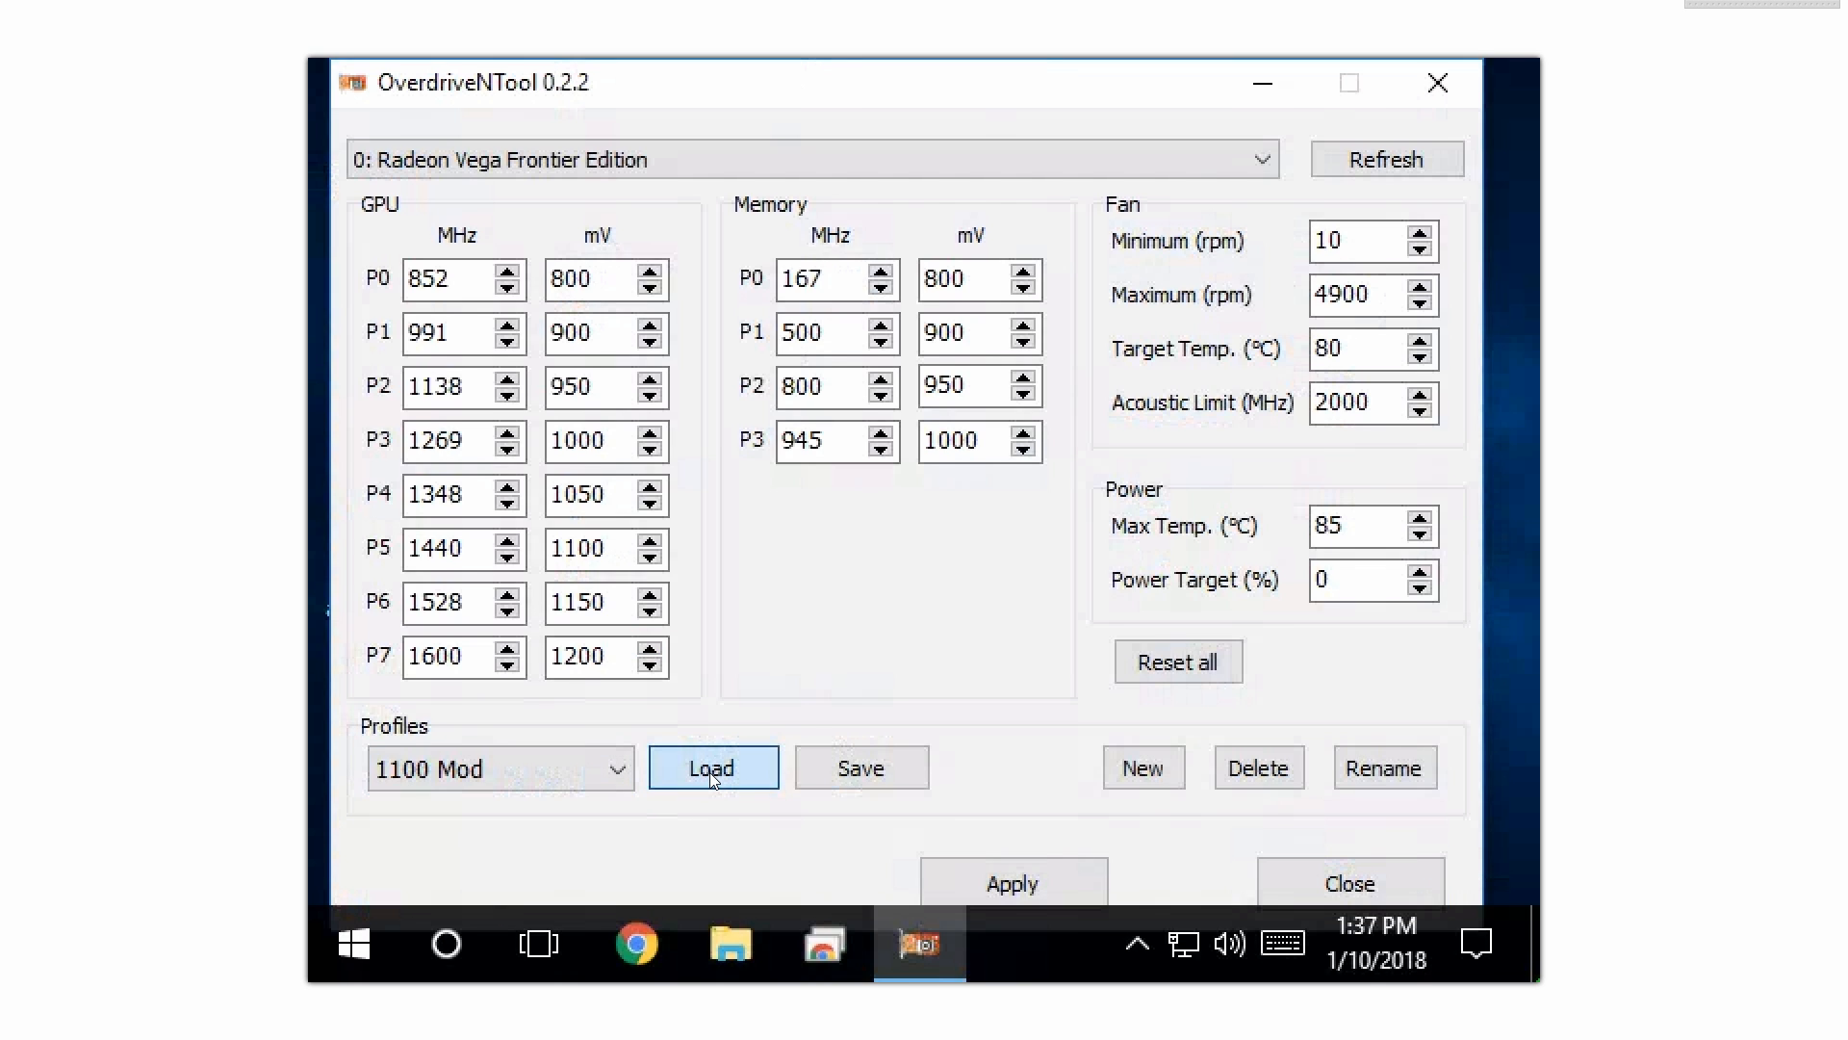
{"action": "left_click", "coordinate": [713, 767]}
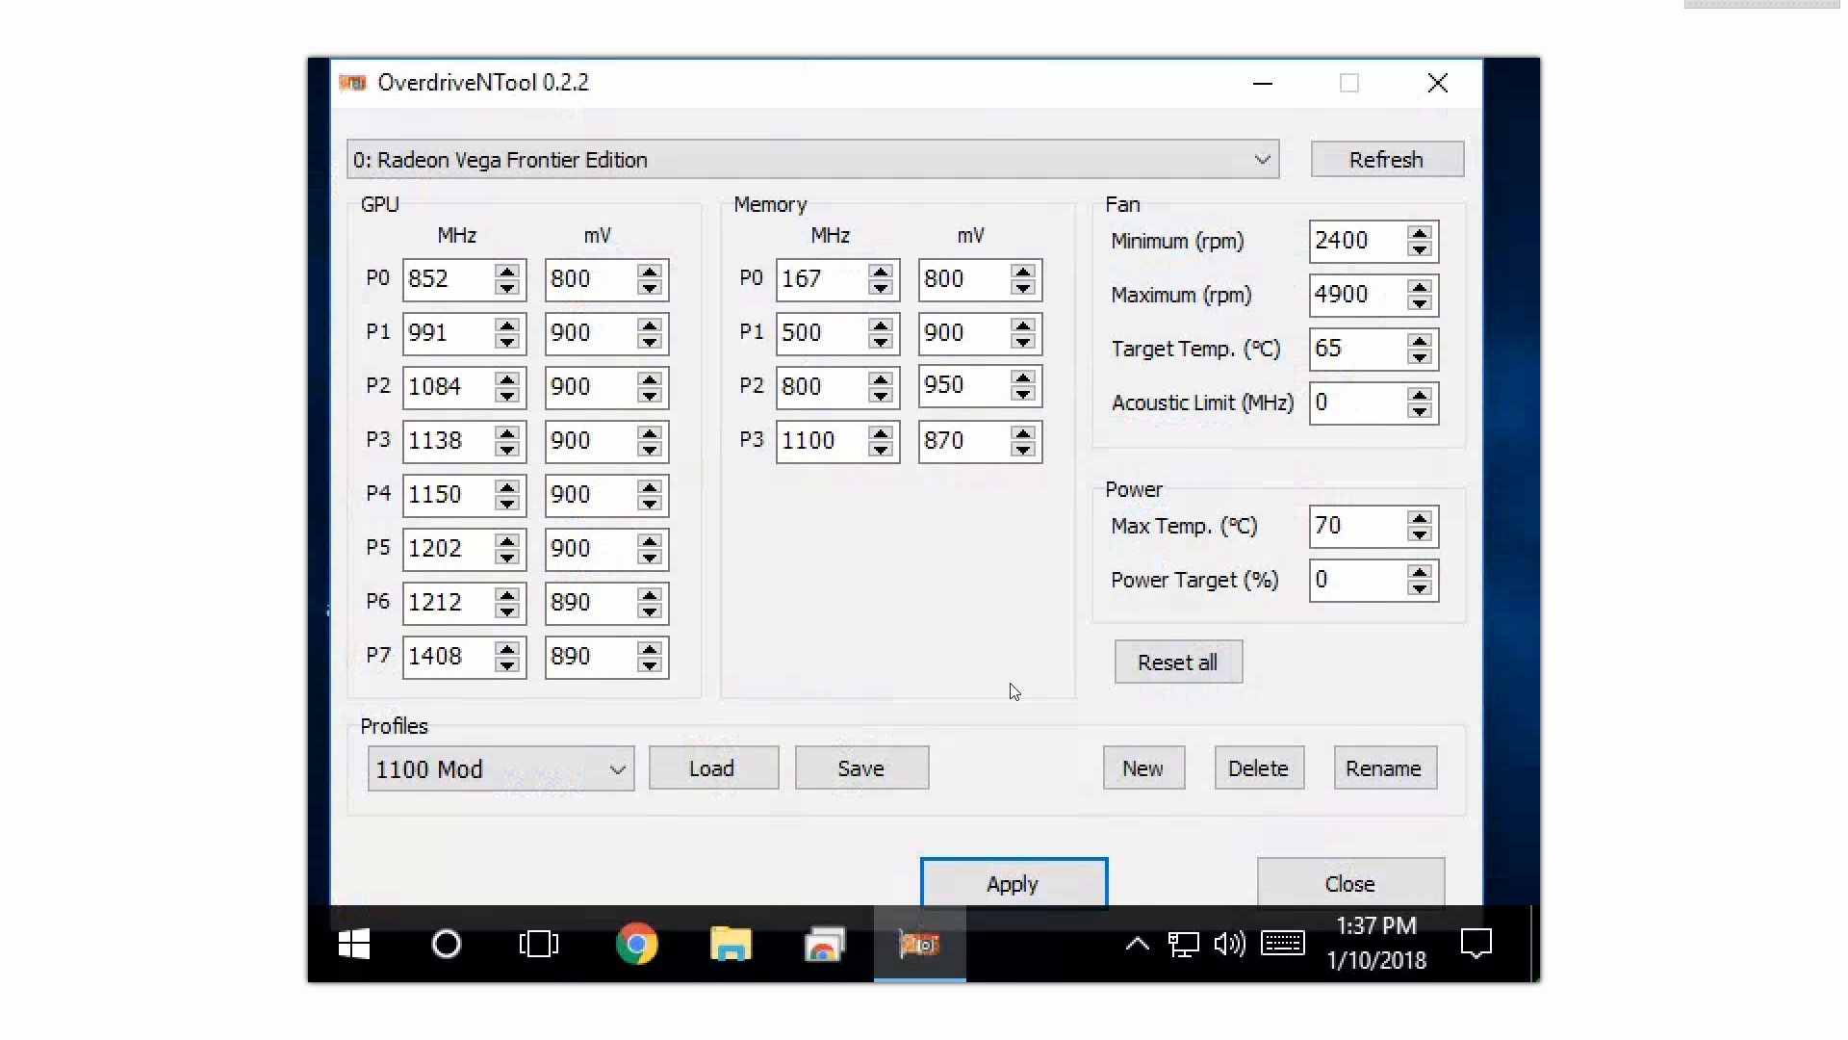
{"action": "mouse_move", "coordinate": [766, 579]}
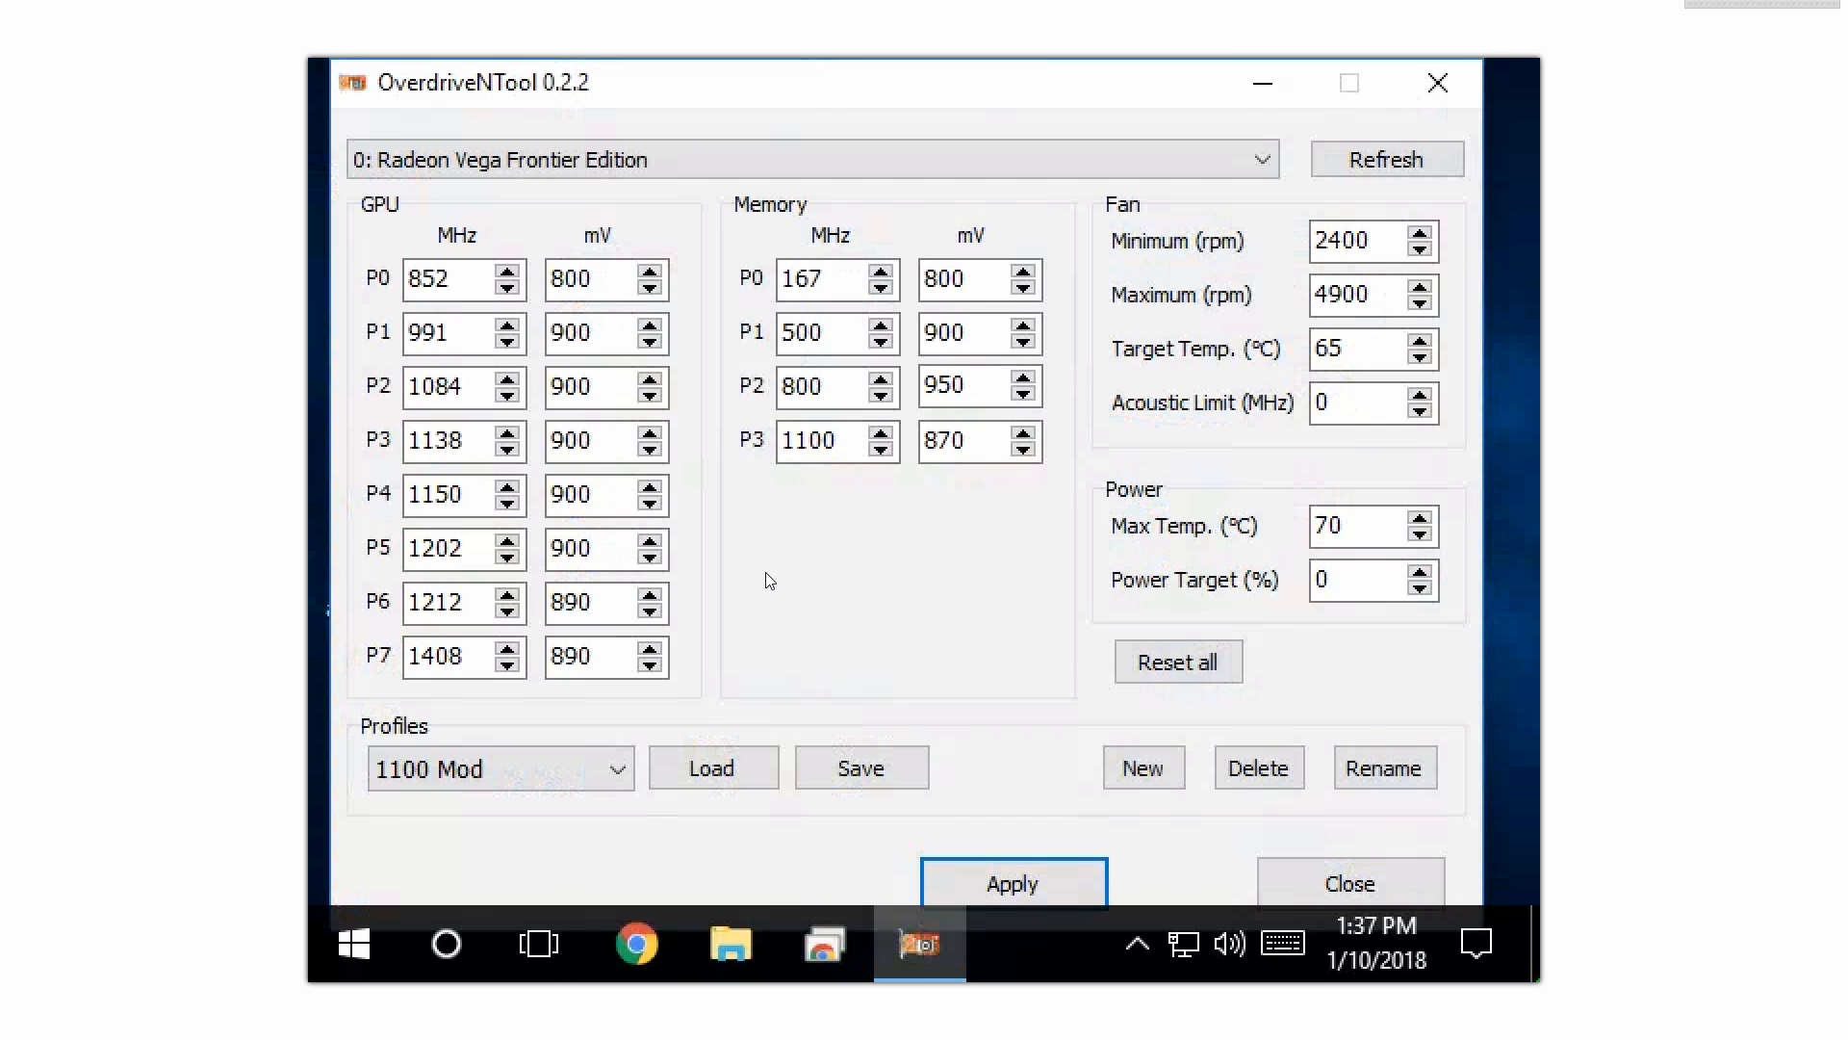
{"action": "mouse_move", "coordinate": [527, 620]}
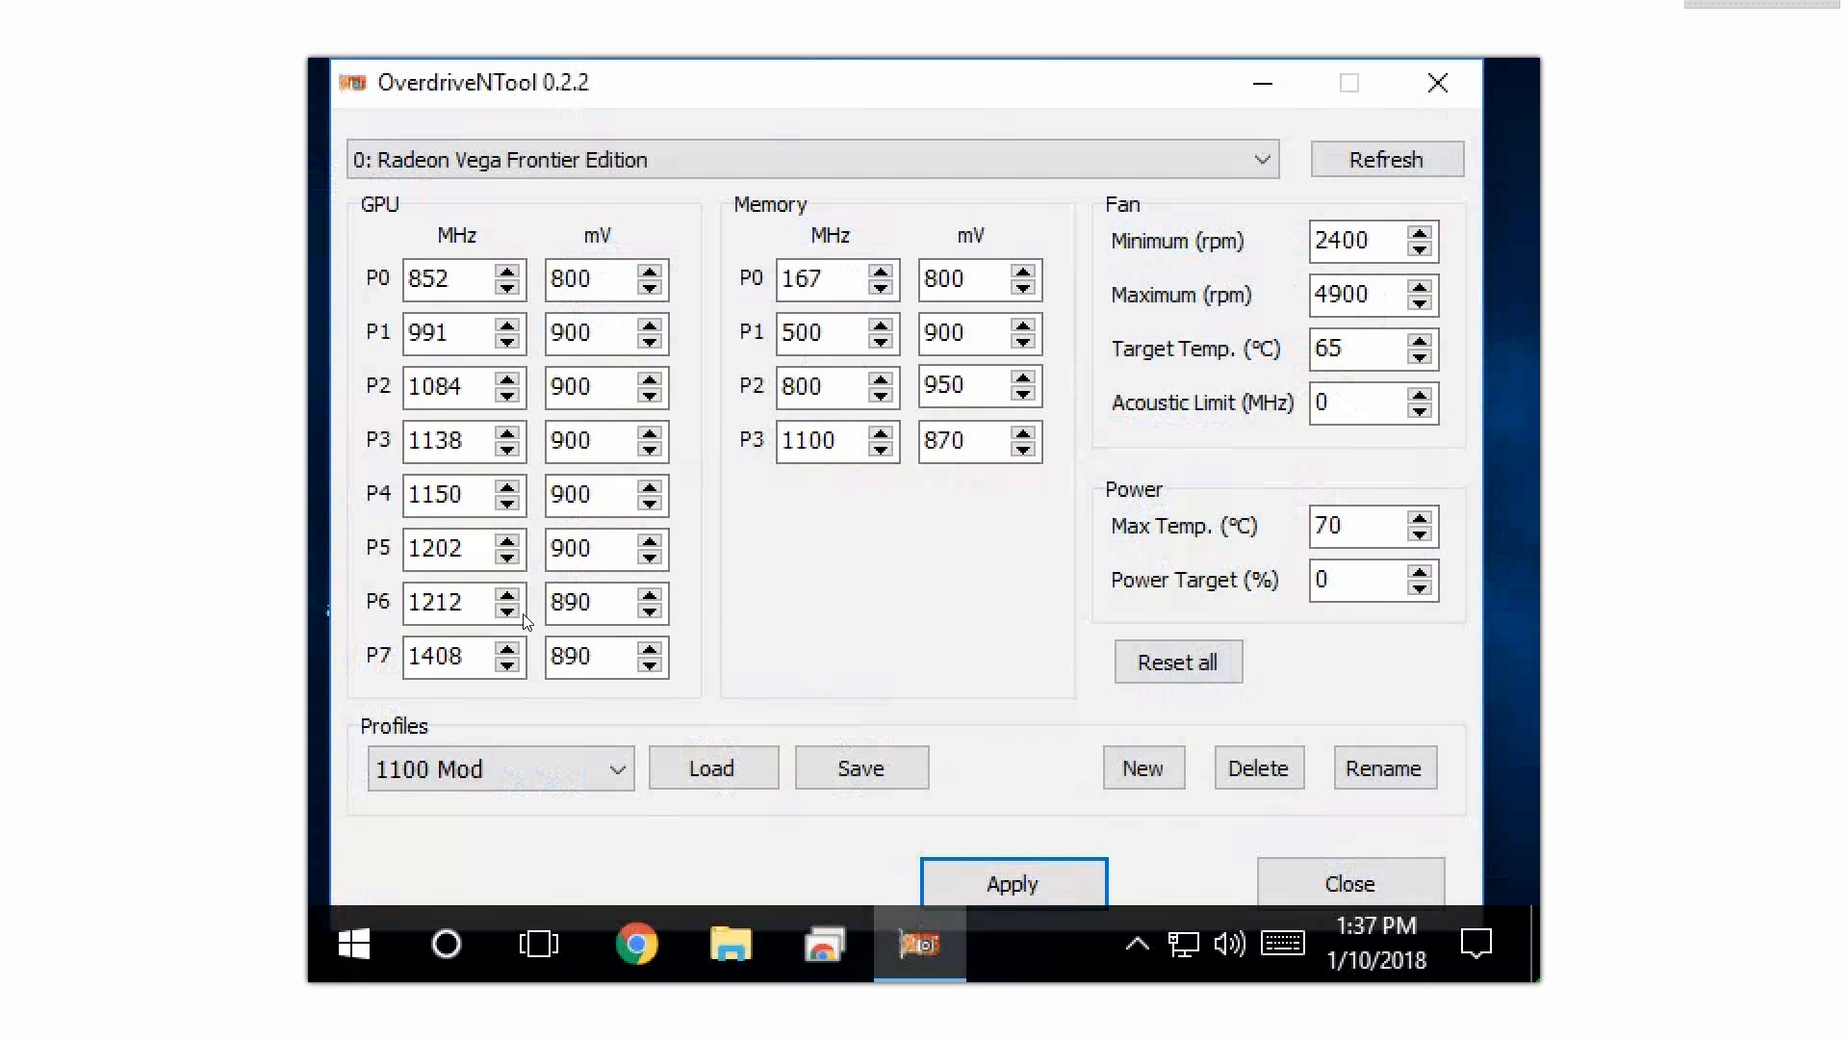
{"action": "mouse_move", "coordinate": [387, 281]}
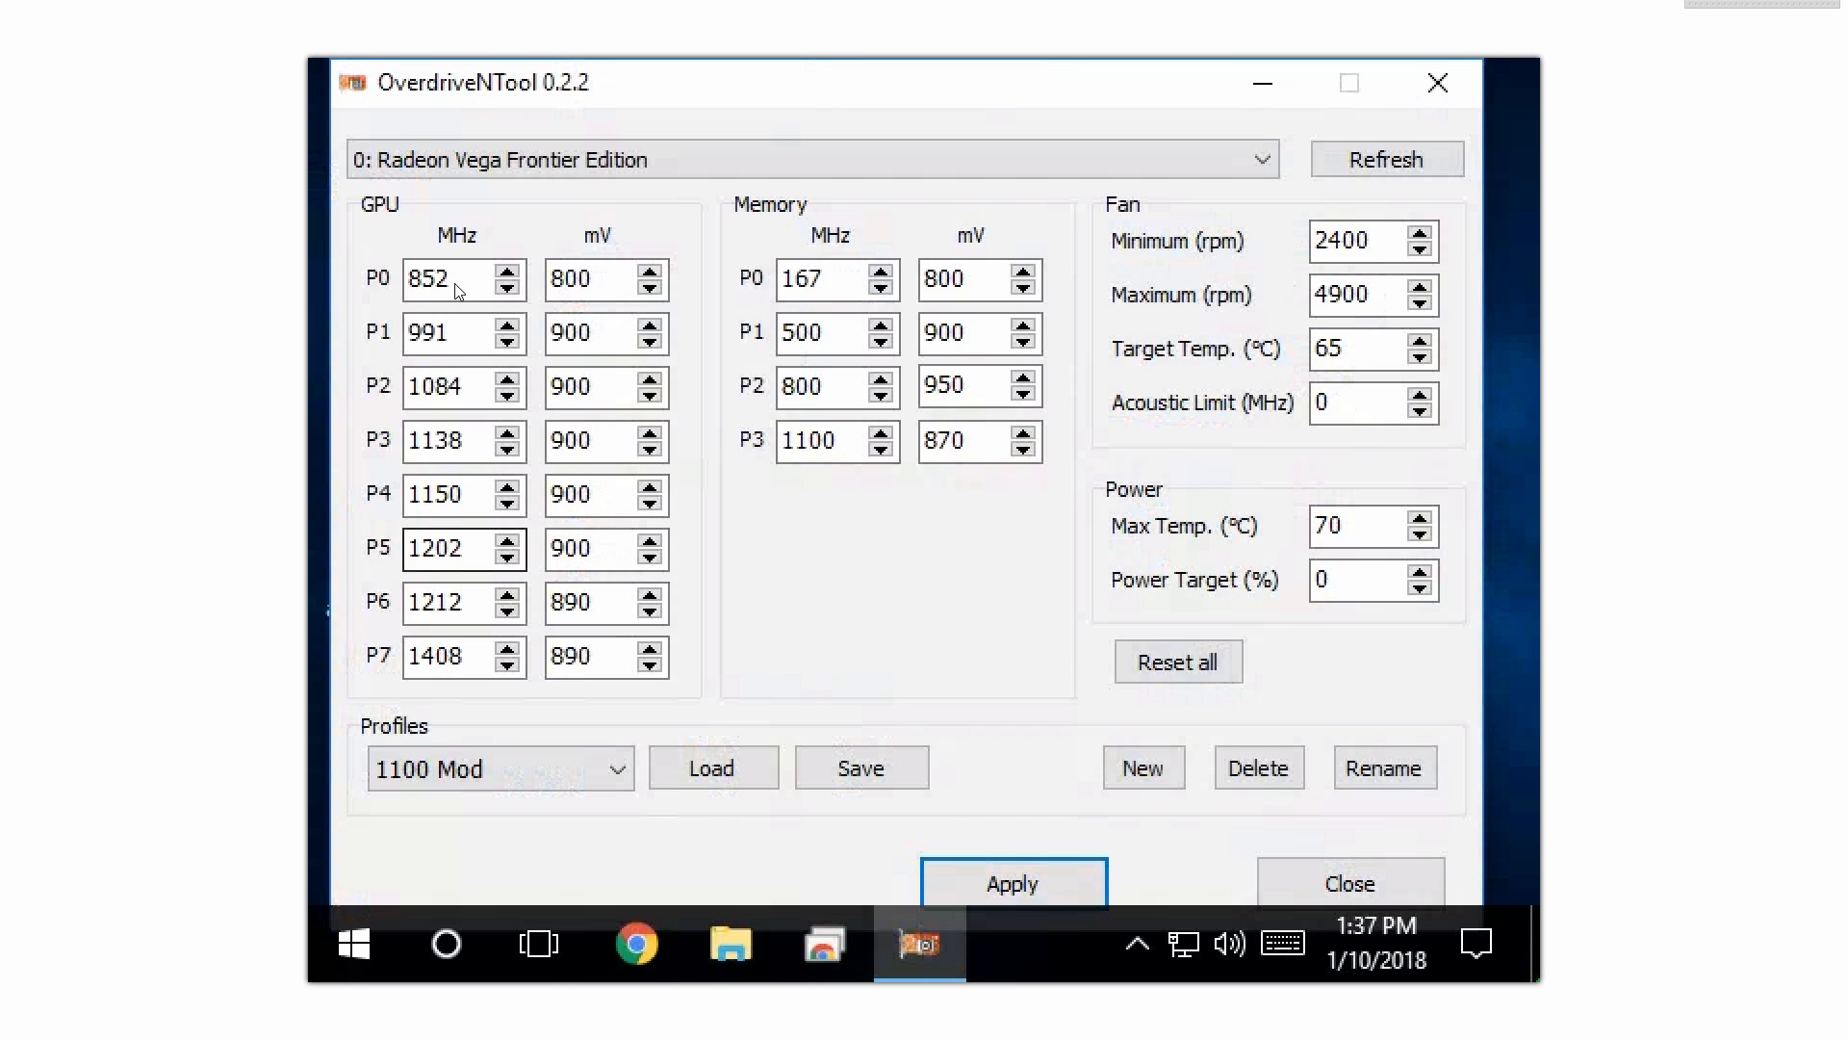
{"action": "mouse_move", "coordinate": [810, 519]}
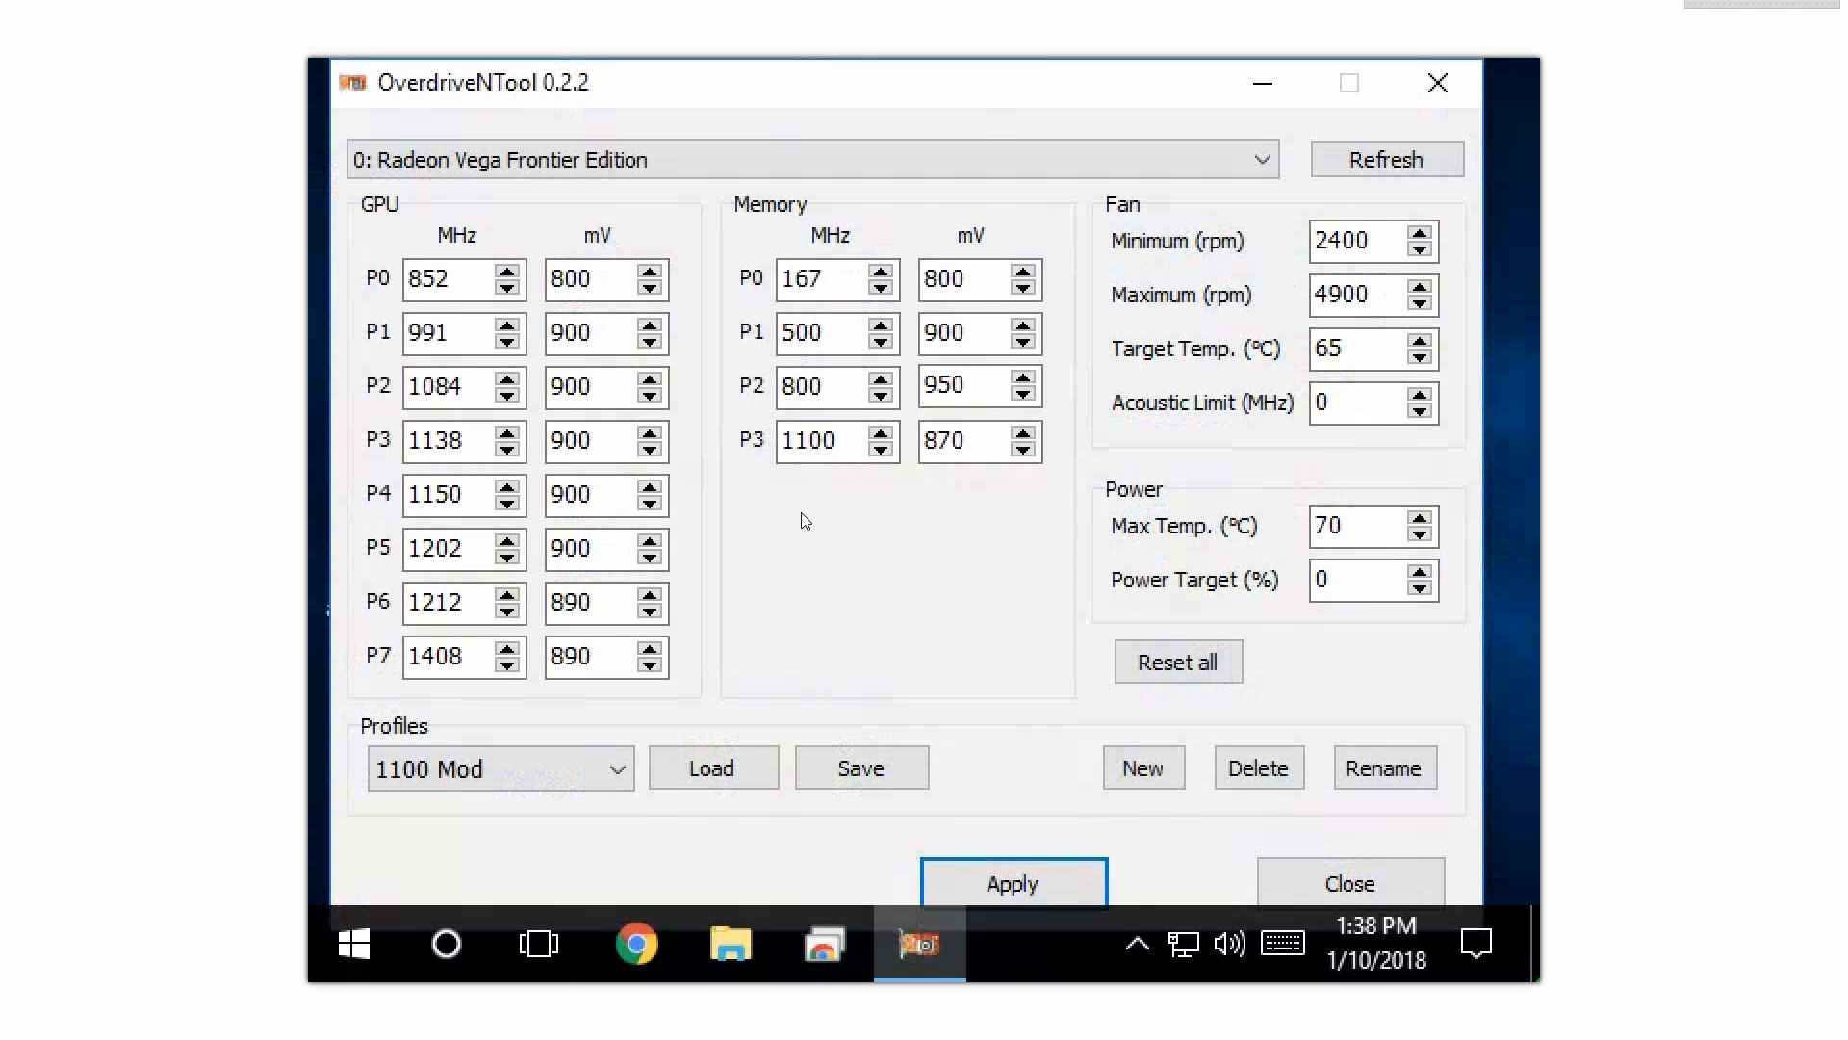
{"action": "mouse_move", "coordinate": [1030, 504]}
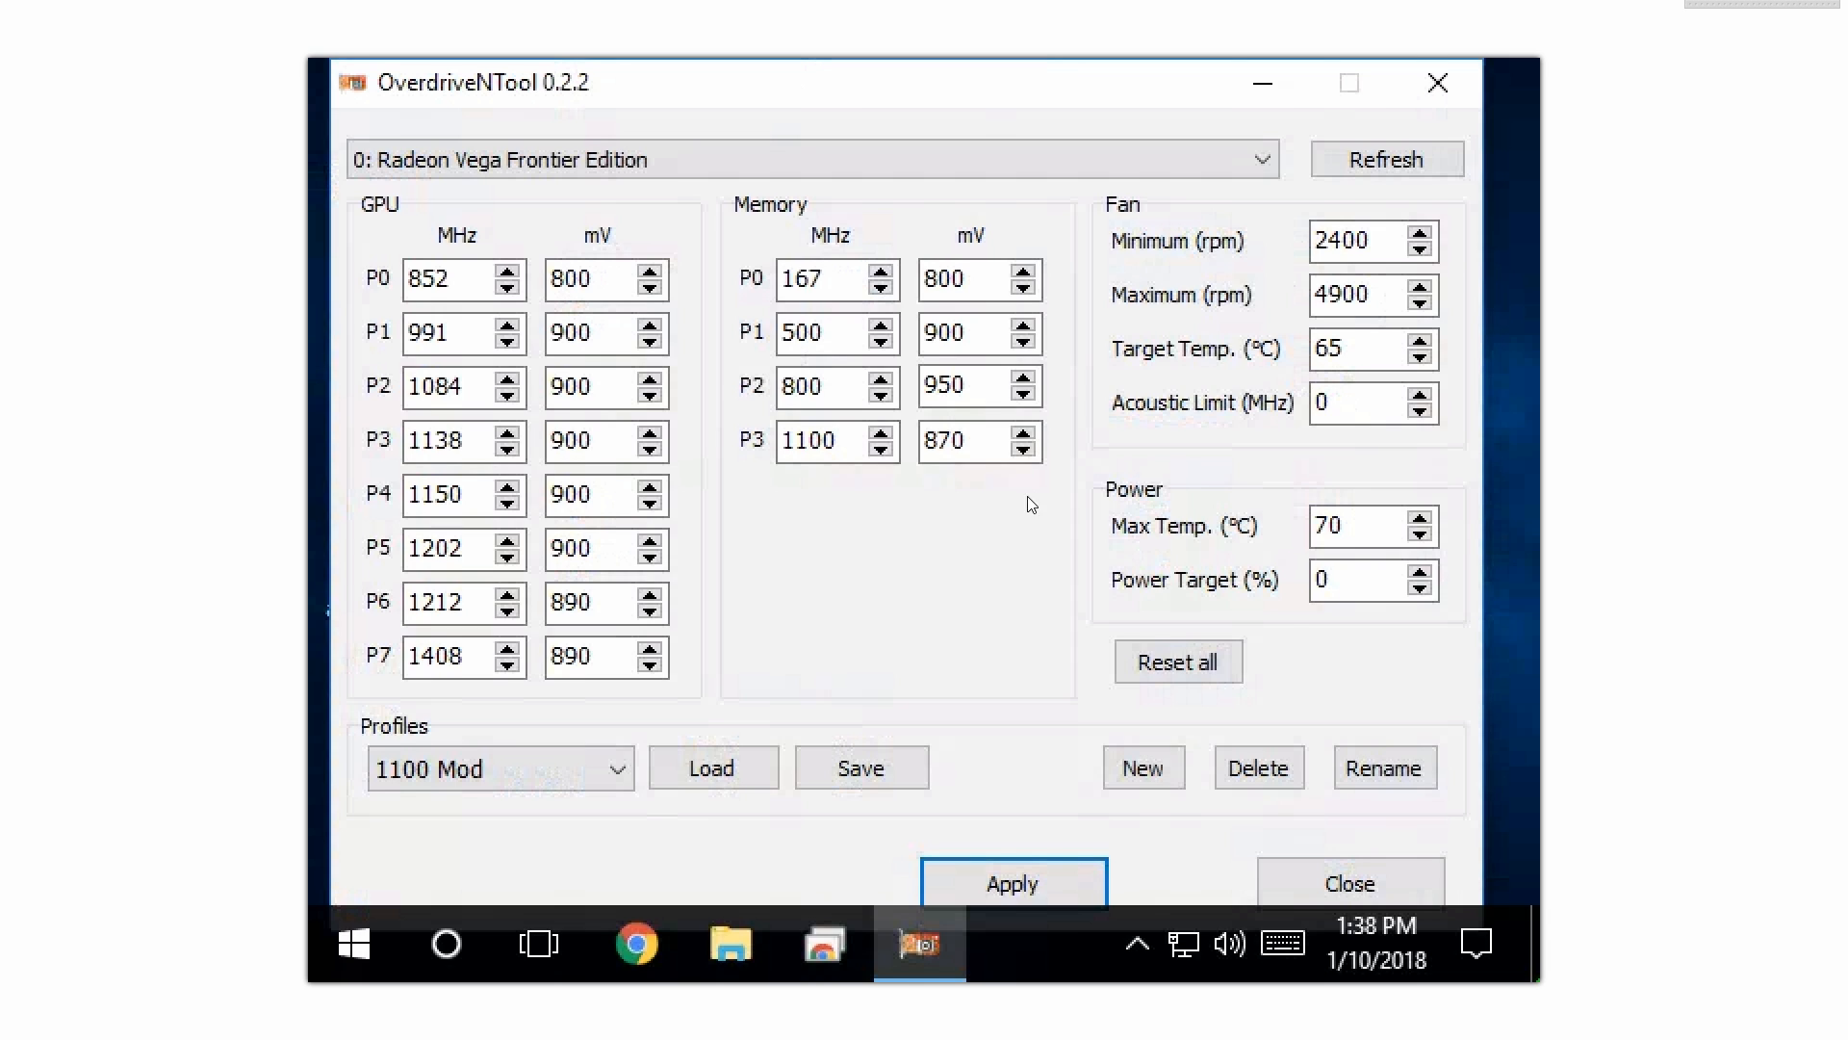
{"action": "mouse_move", "coordinate": [589, 500]}
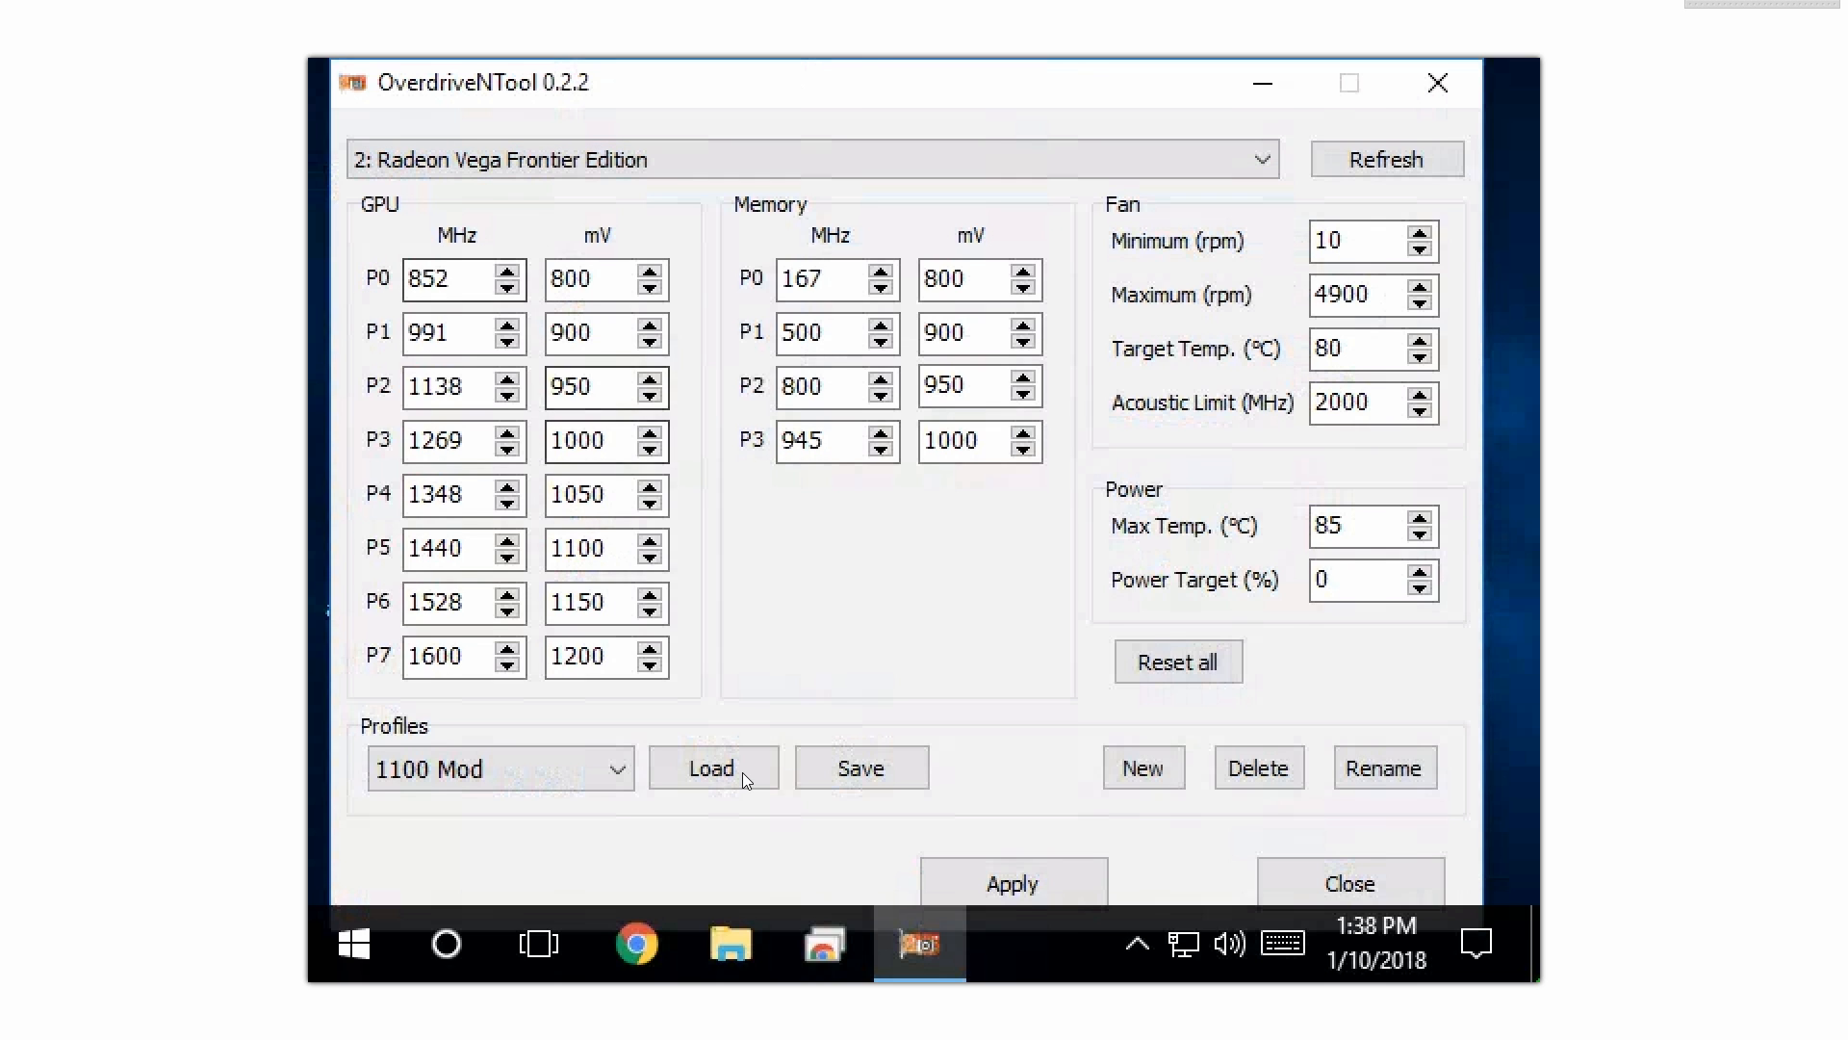
Step: Load and apply the 1100 Mod profile on cards 2 and 4
{"action": "left_click", "coordinate": [712, 767]}
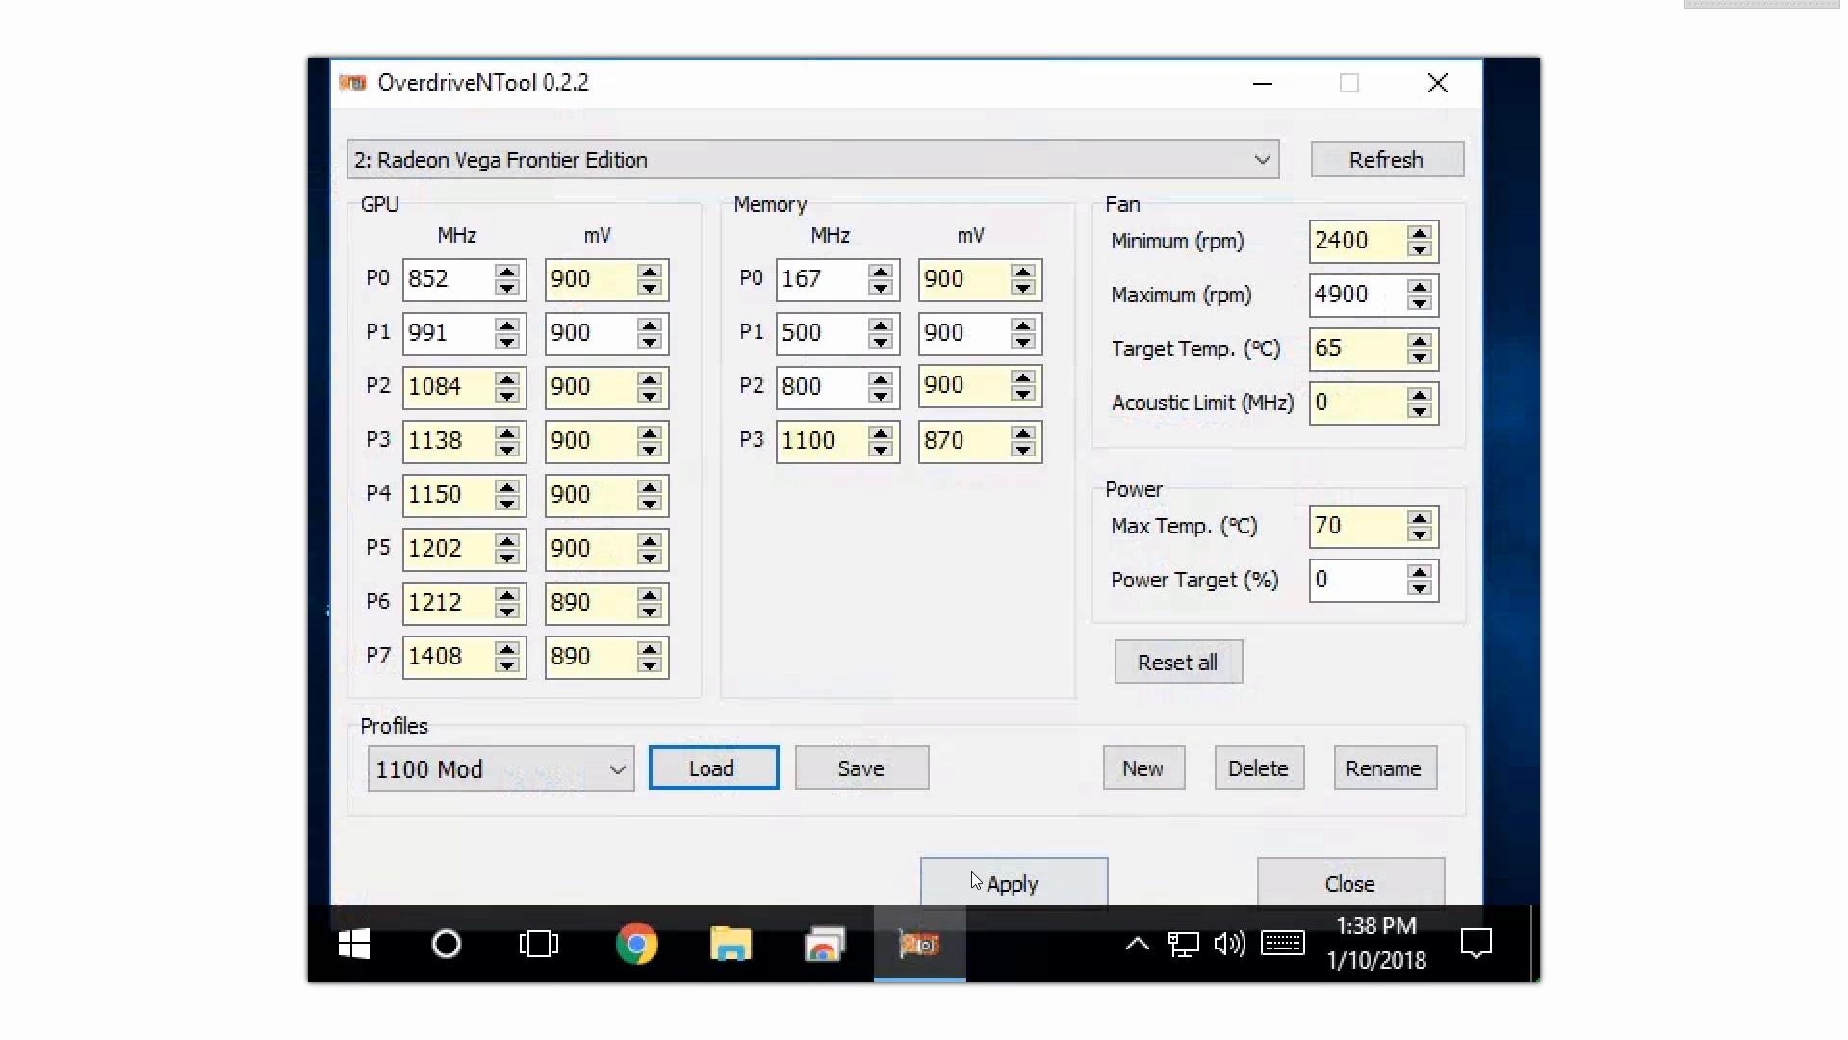
{"action": "left_click", "coordinate": [1012, 883]}
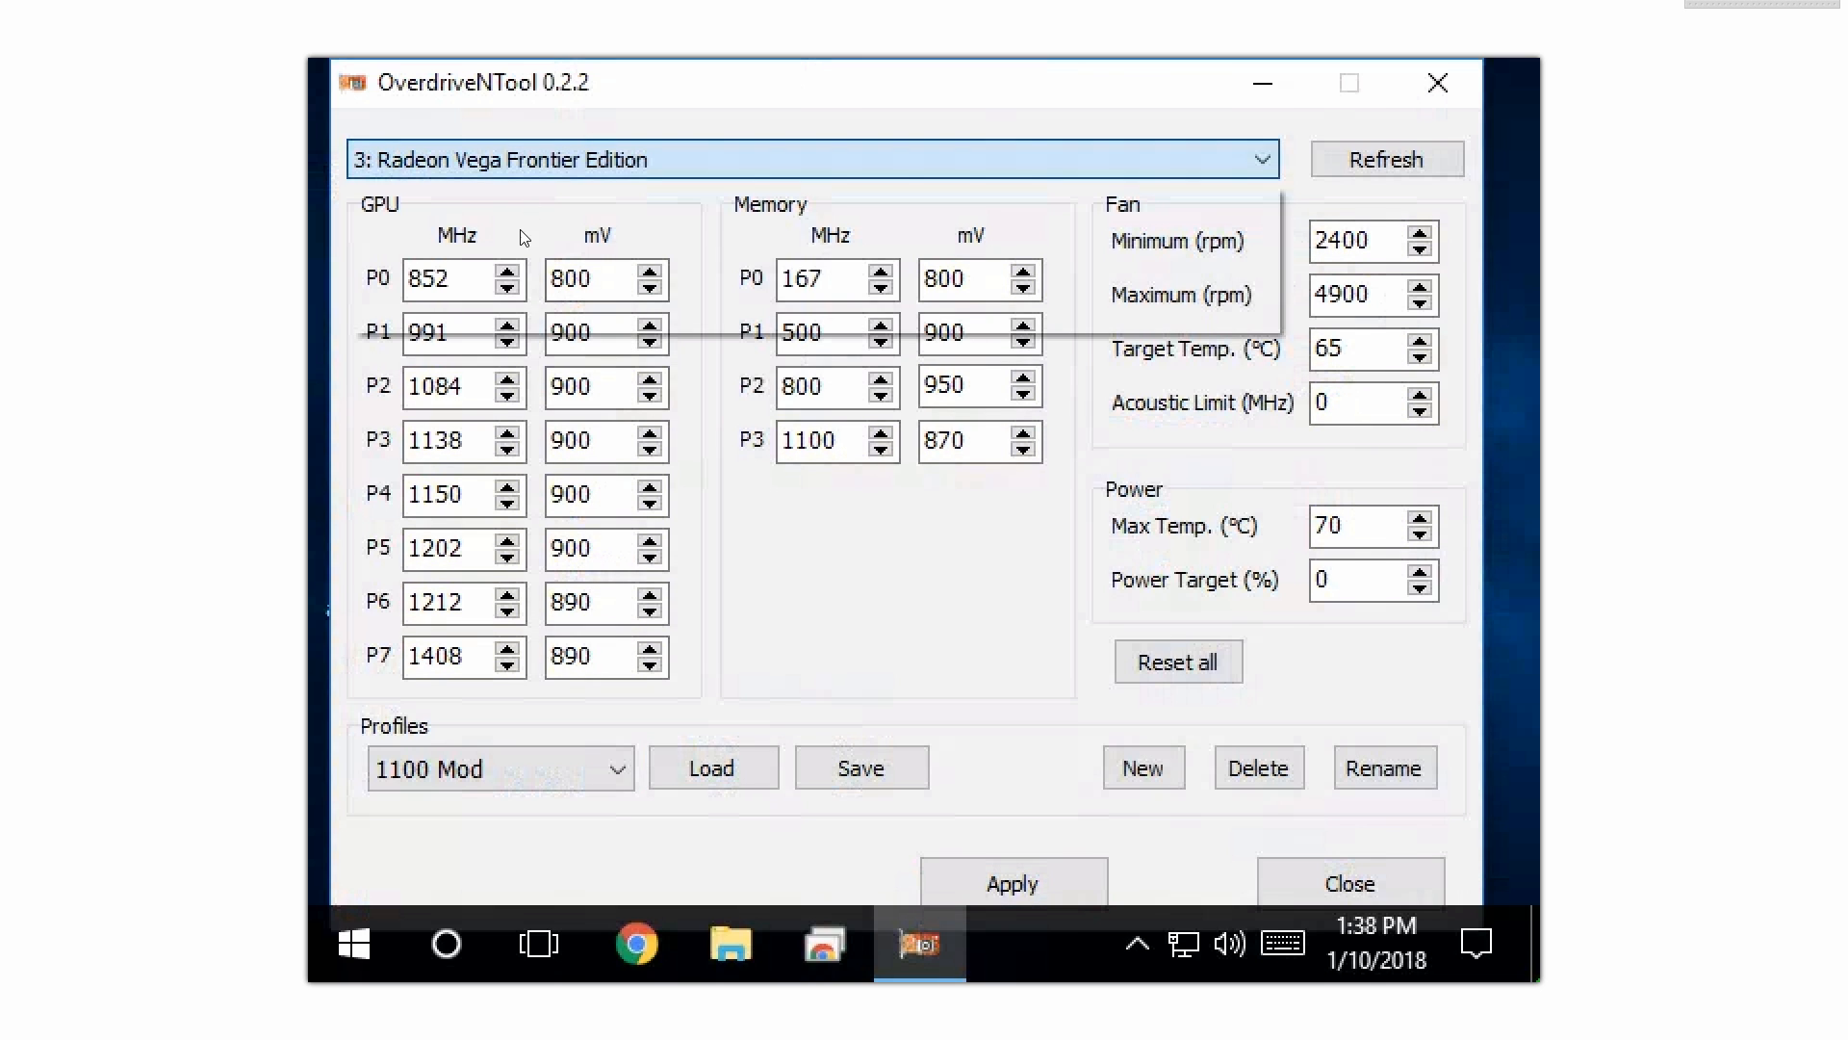
{"action": "left_click", "coordinate": [713, 767]}
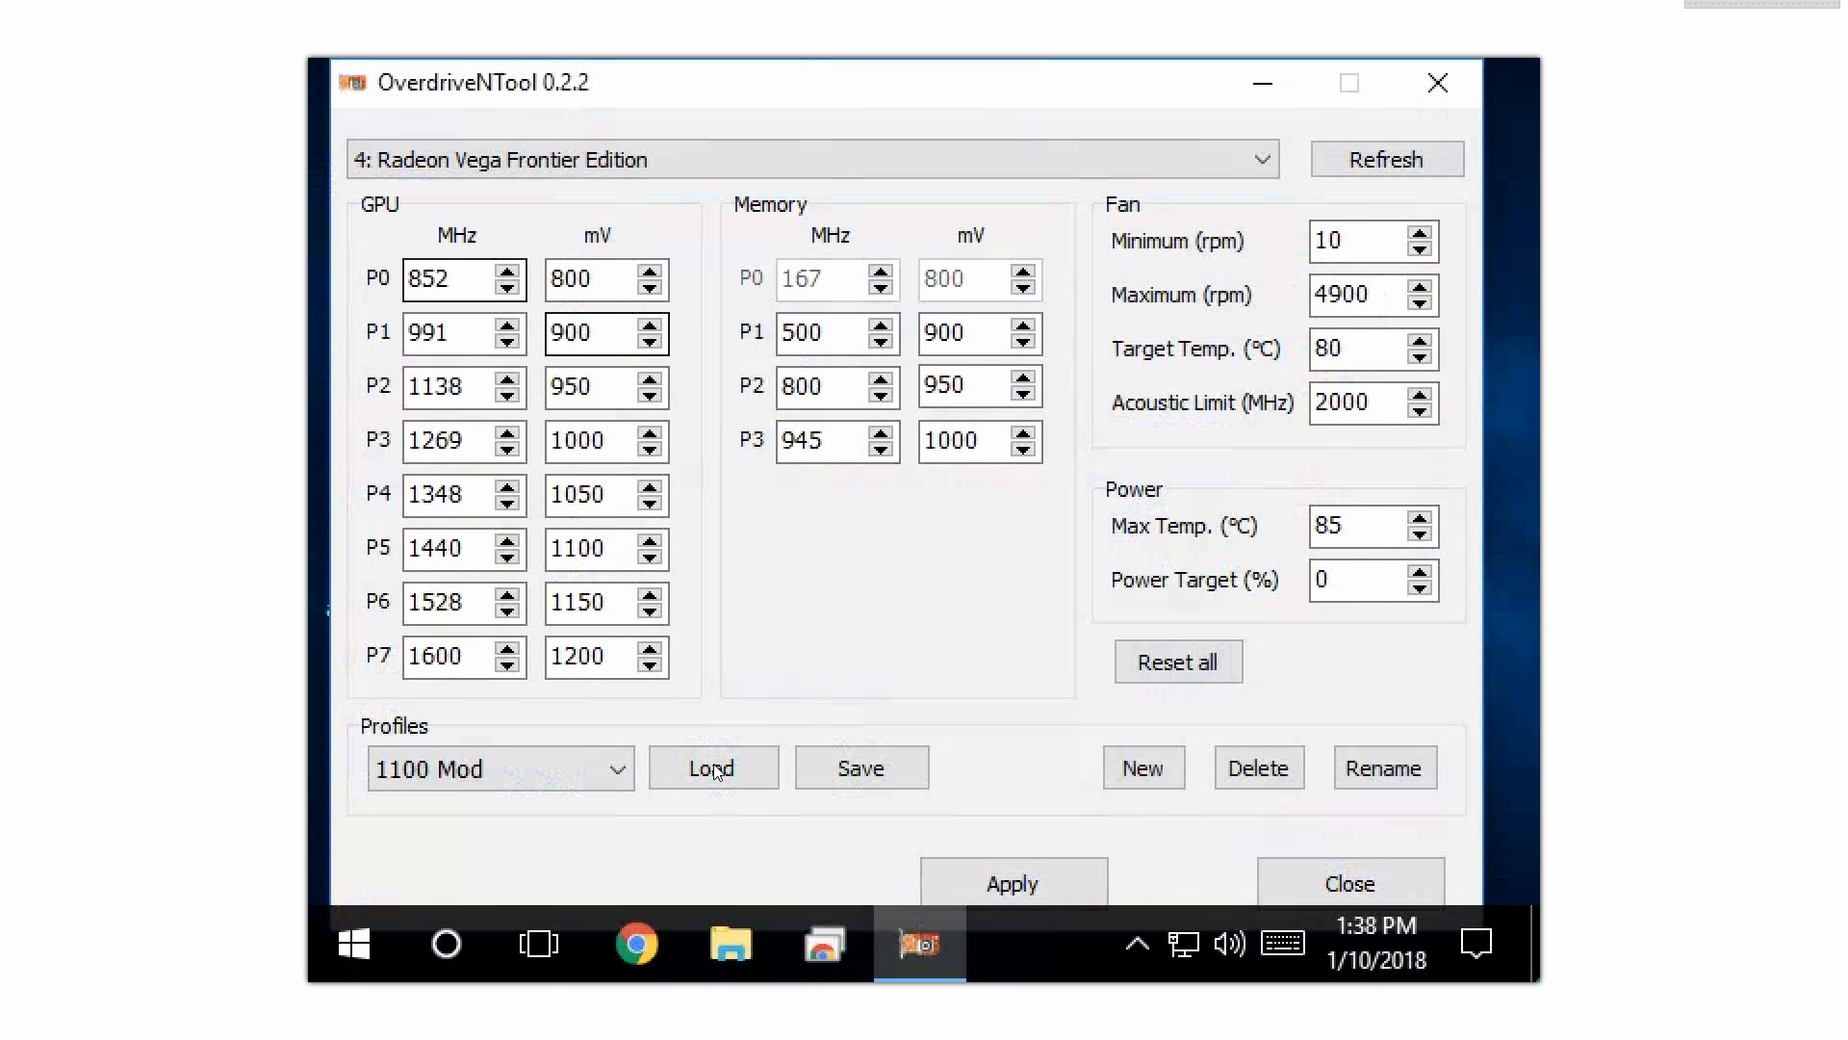
{"action": "left_click", "coordinate": [712, 767]}
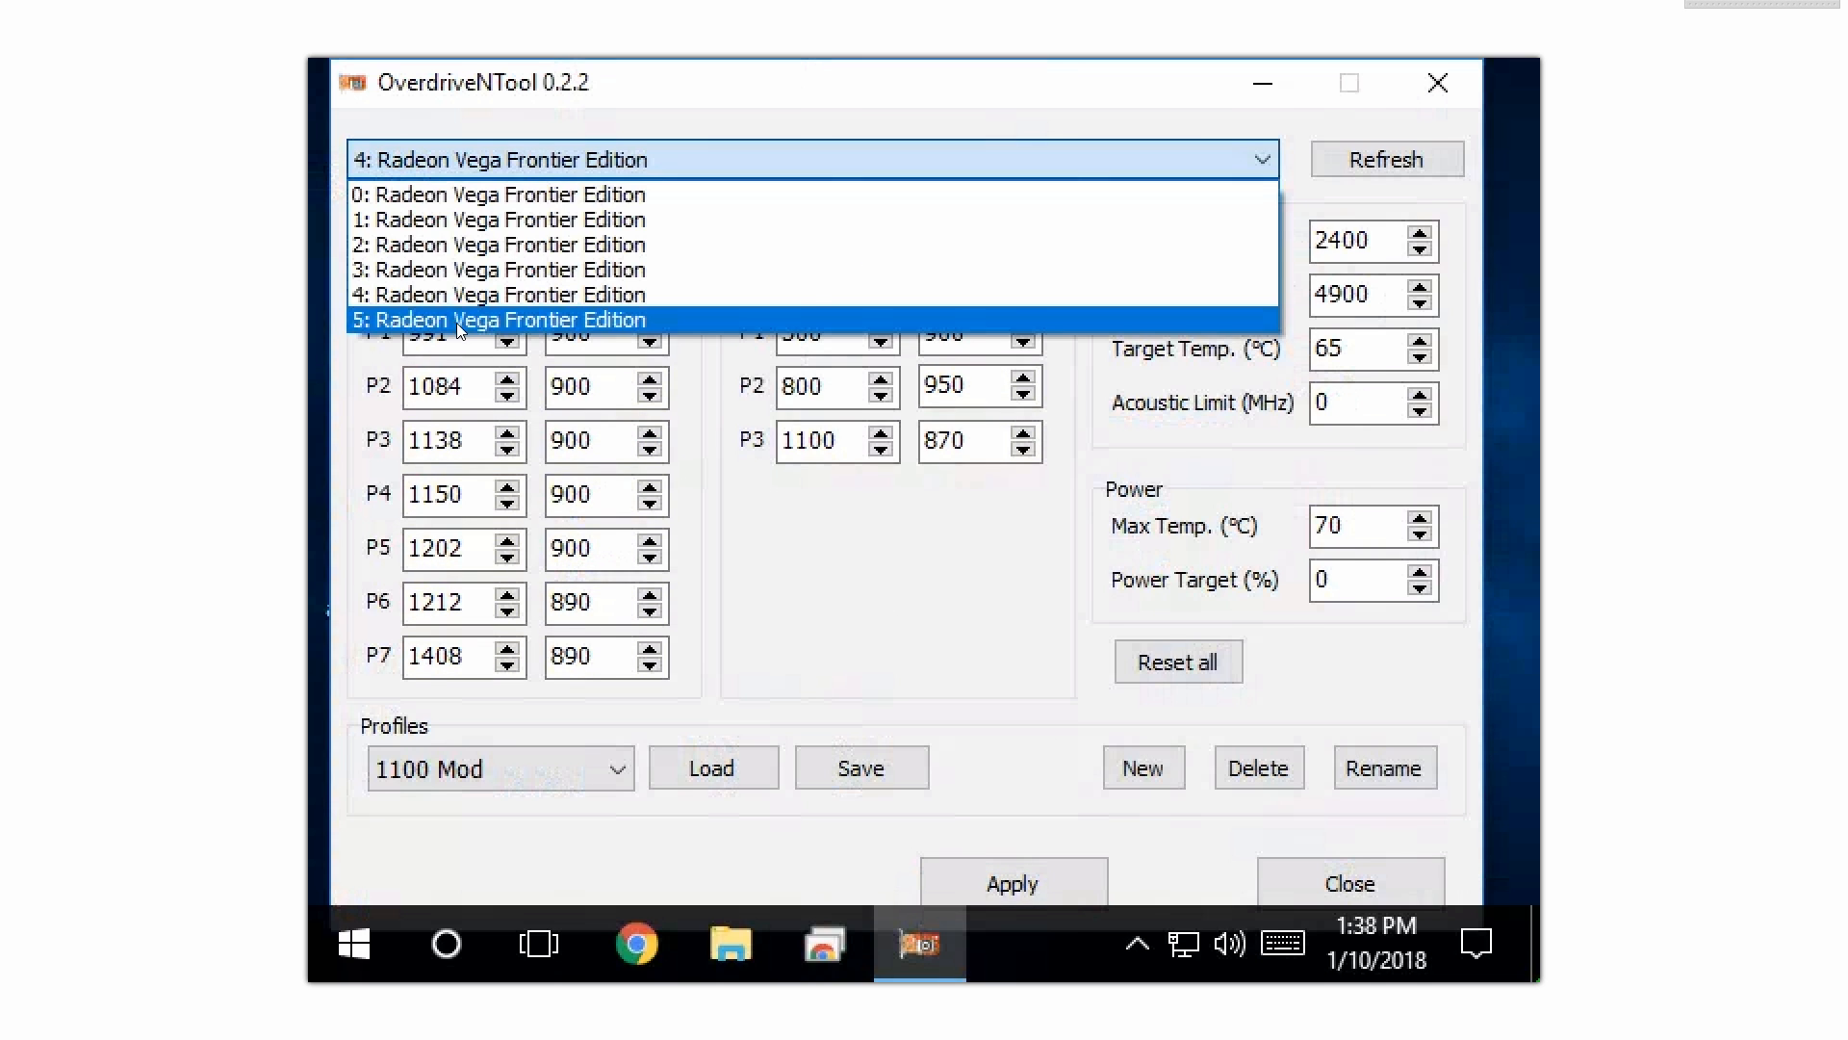
Step: Load and apply 1100 Mod on card 5, recheck its values, and close OverdriveNTool
{"action": "left_click", "coordinate": [508, 320]}
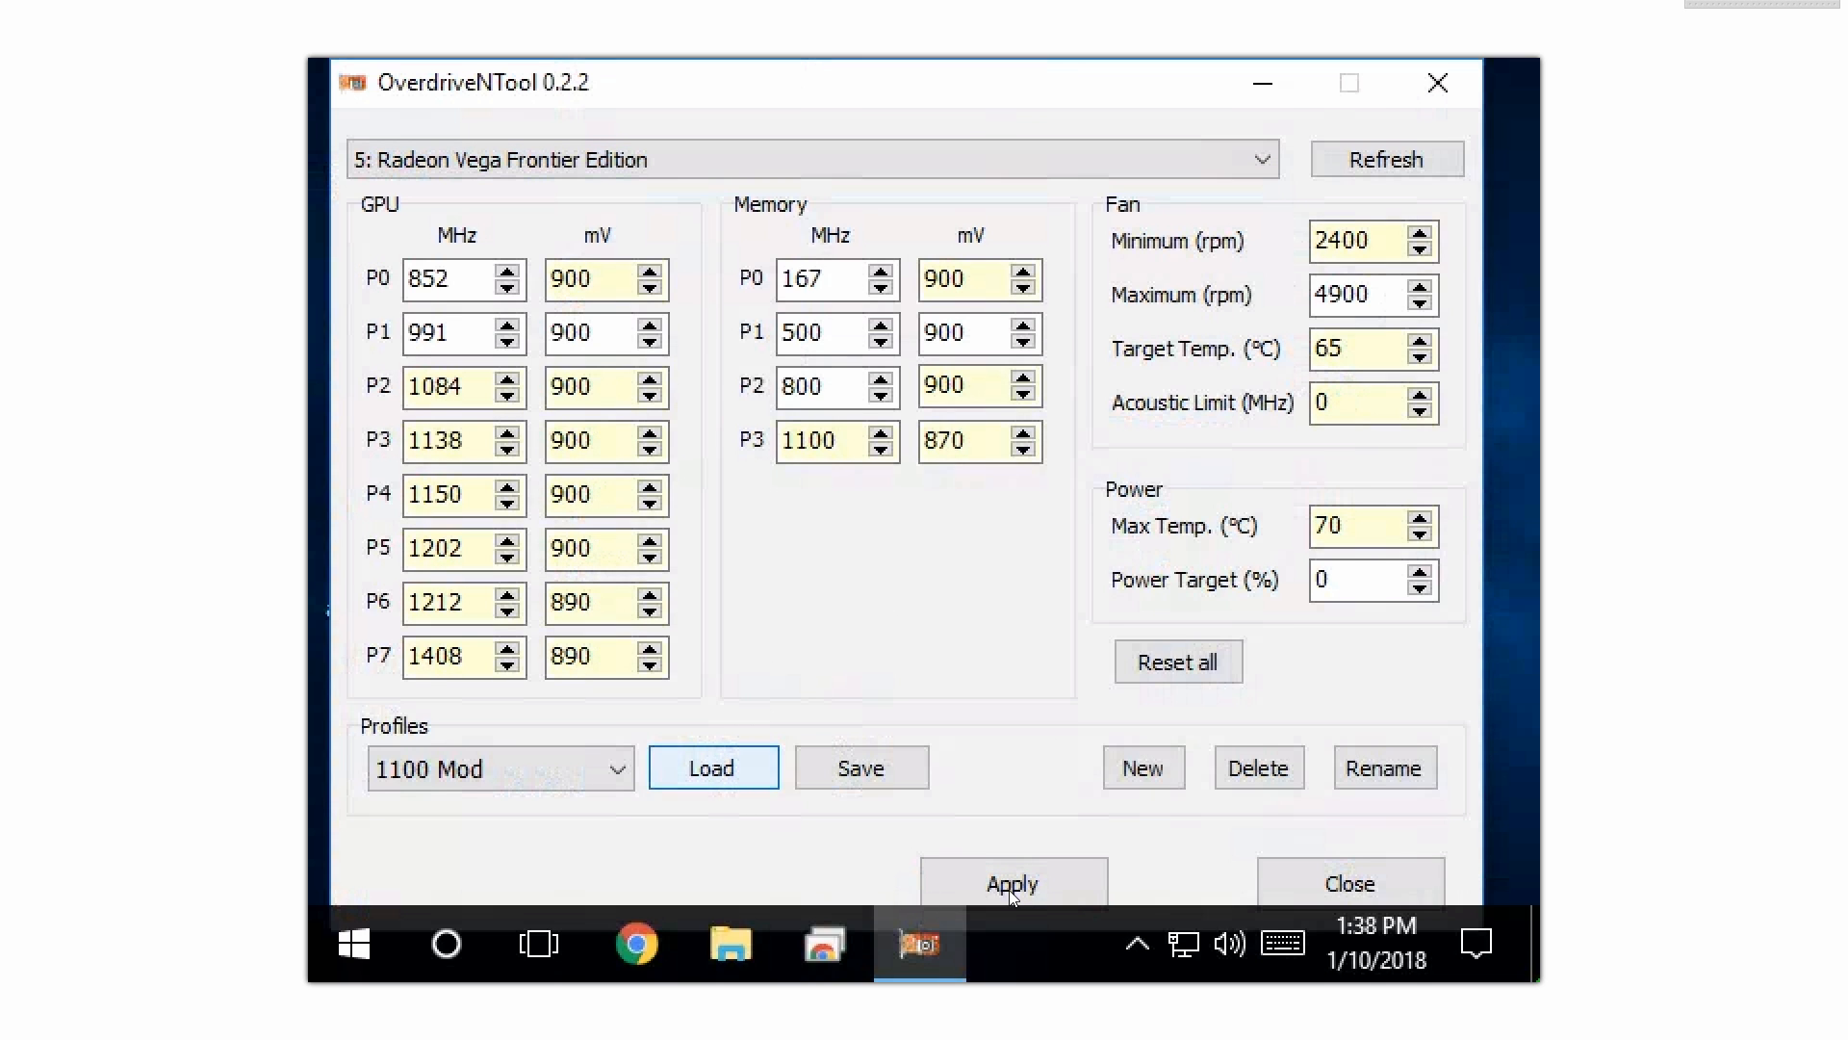
{"action": "left_click", "coordinate": [1012, 882]}
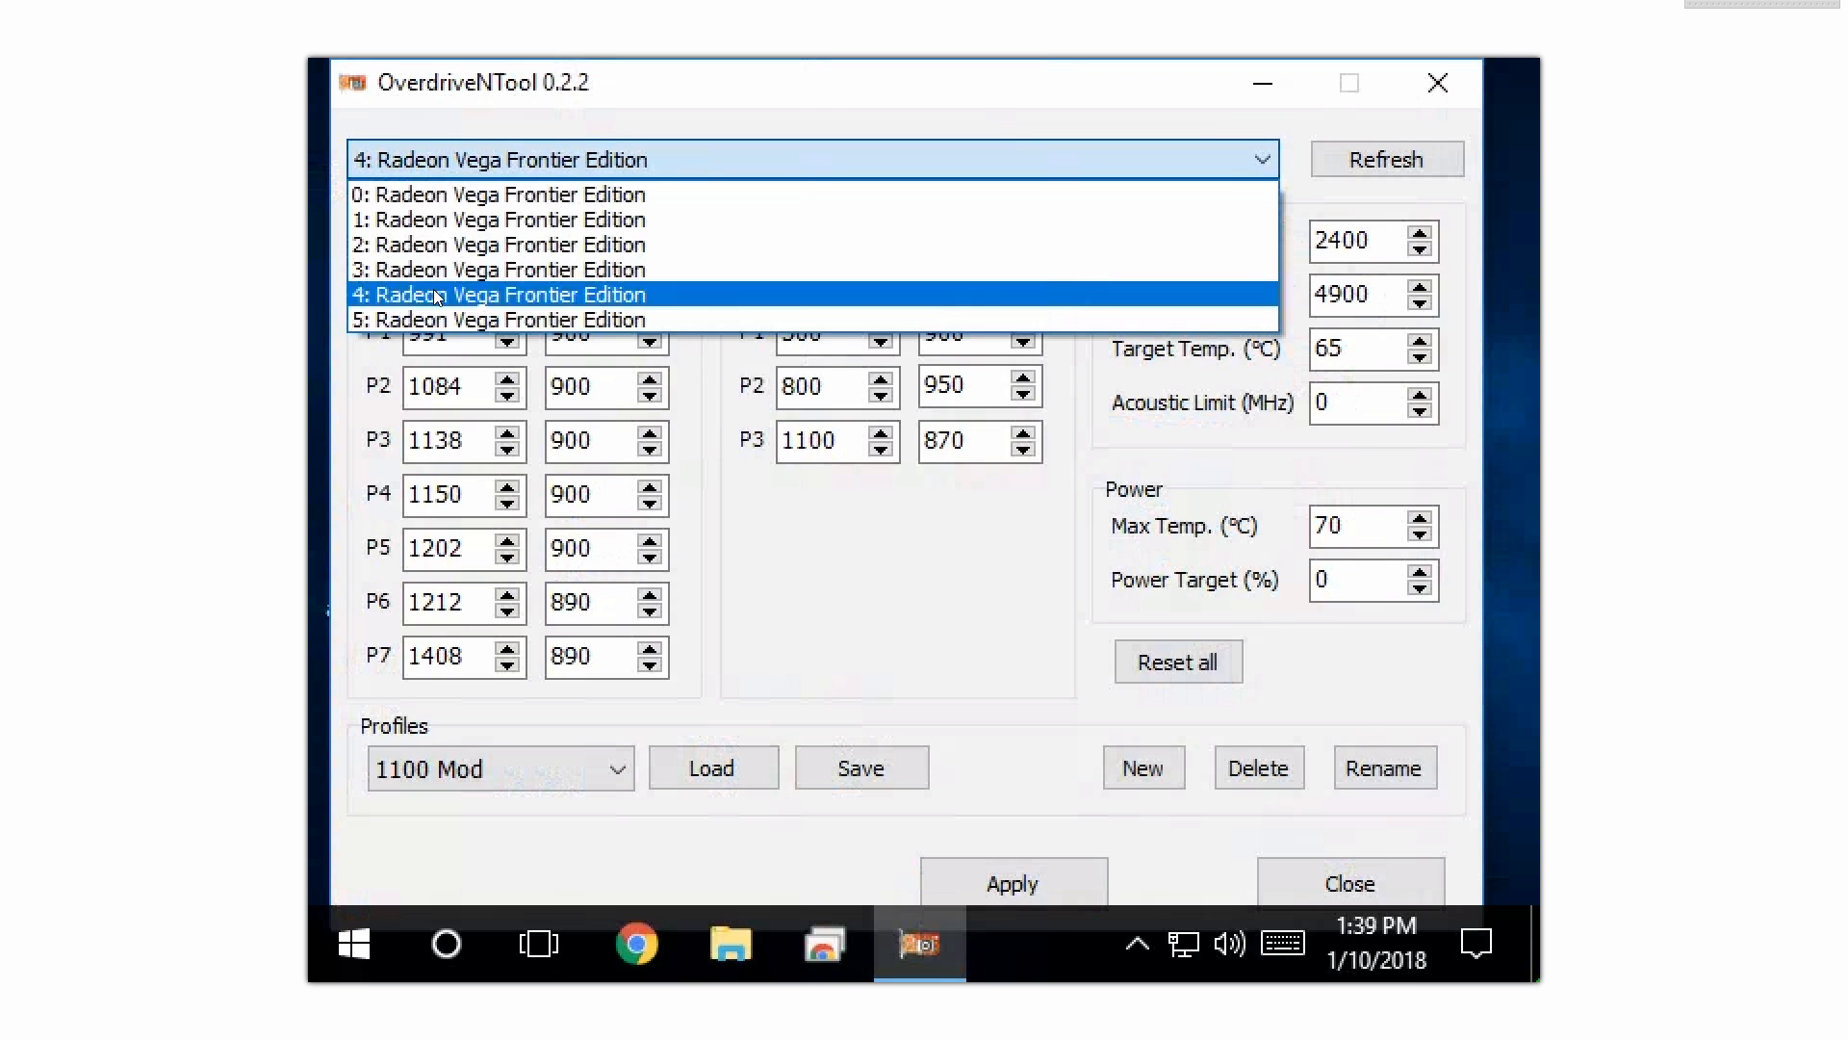
{"action": "left_click", "coordinate": [507, 320]}
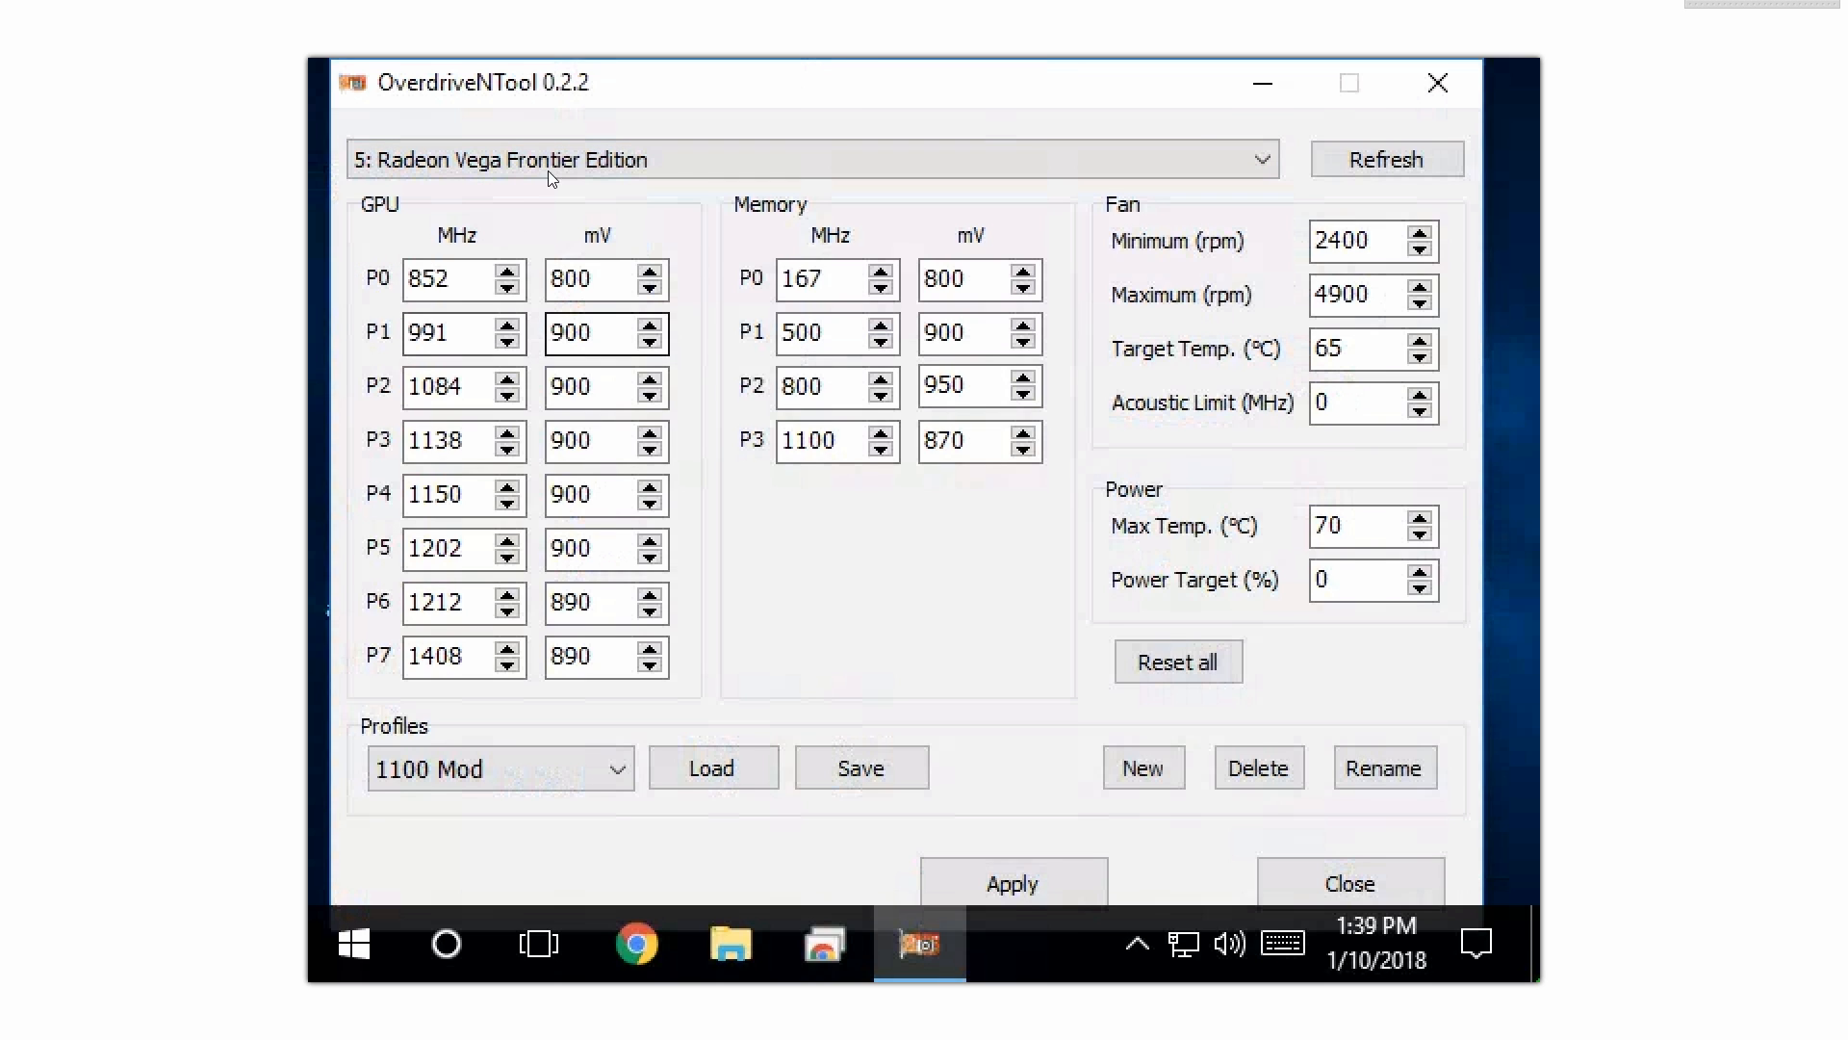
{"action": "mouse_move", "coordinate": [1350, 883]}
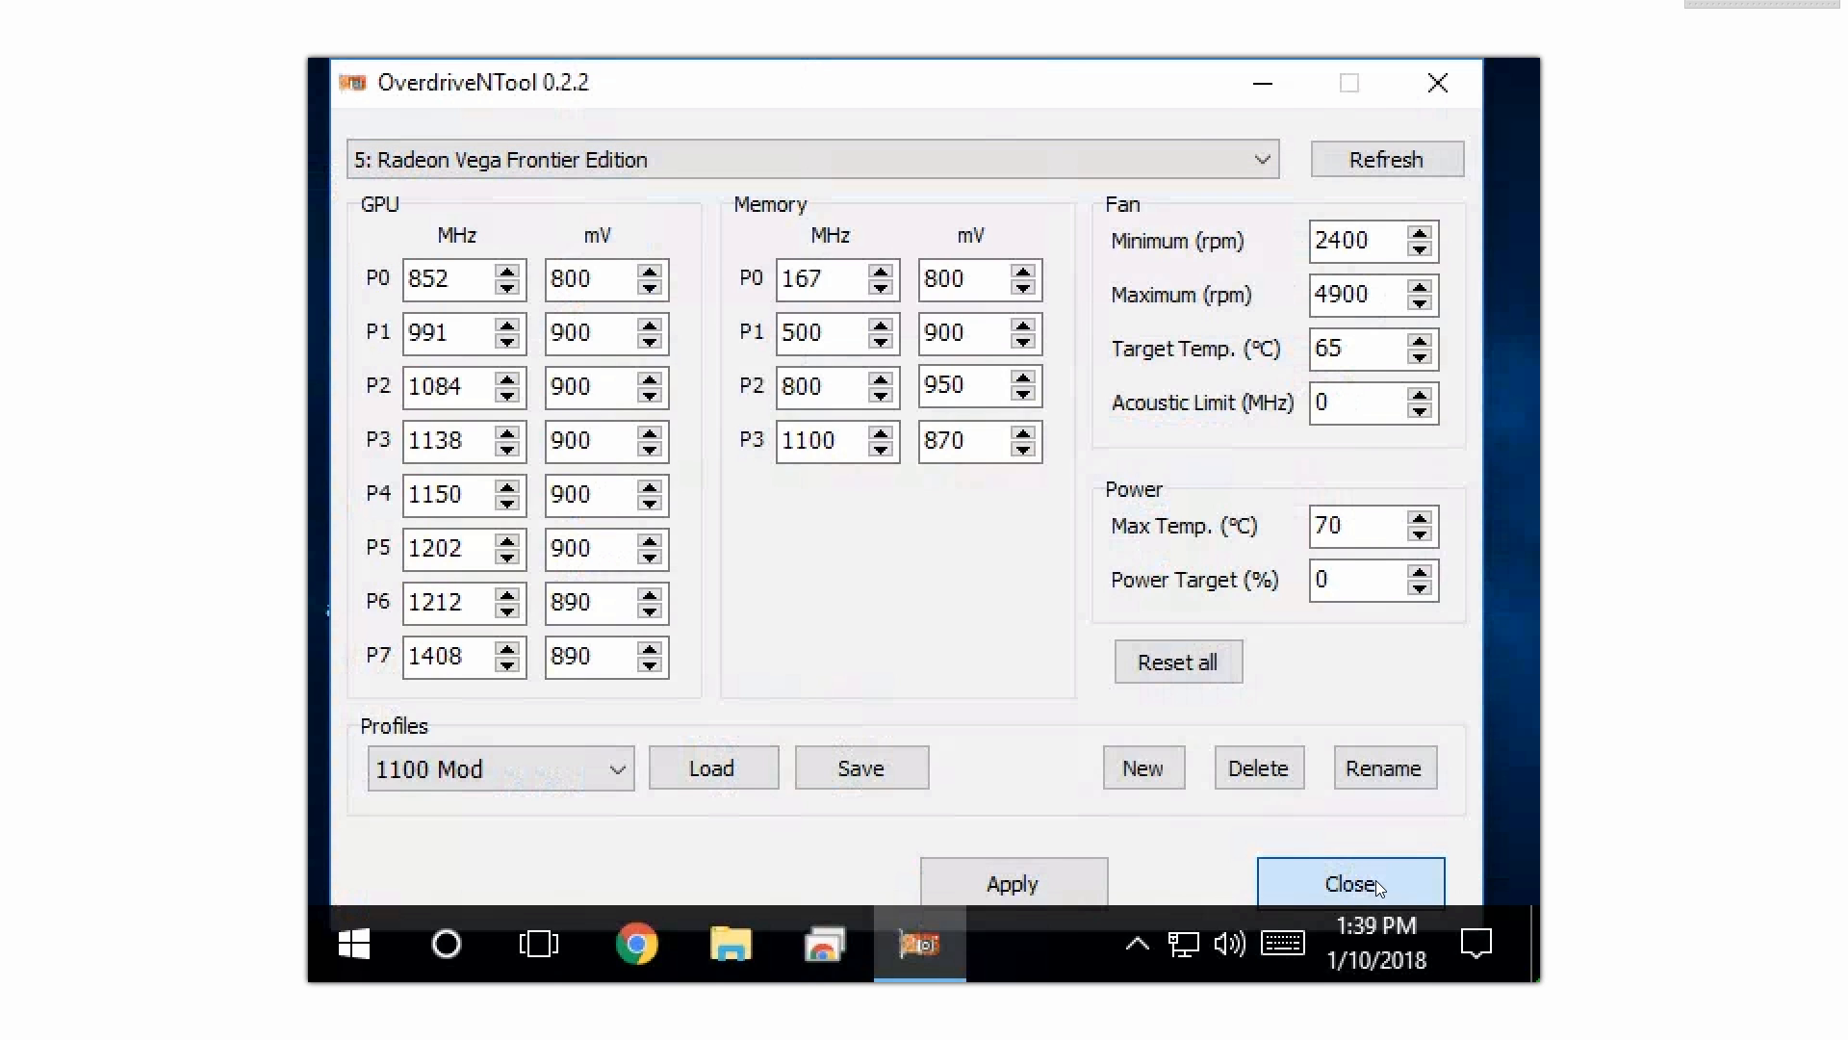
{"action": "left_click", "coordinate": [1351, 883]}
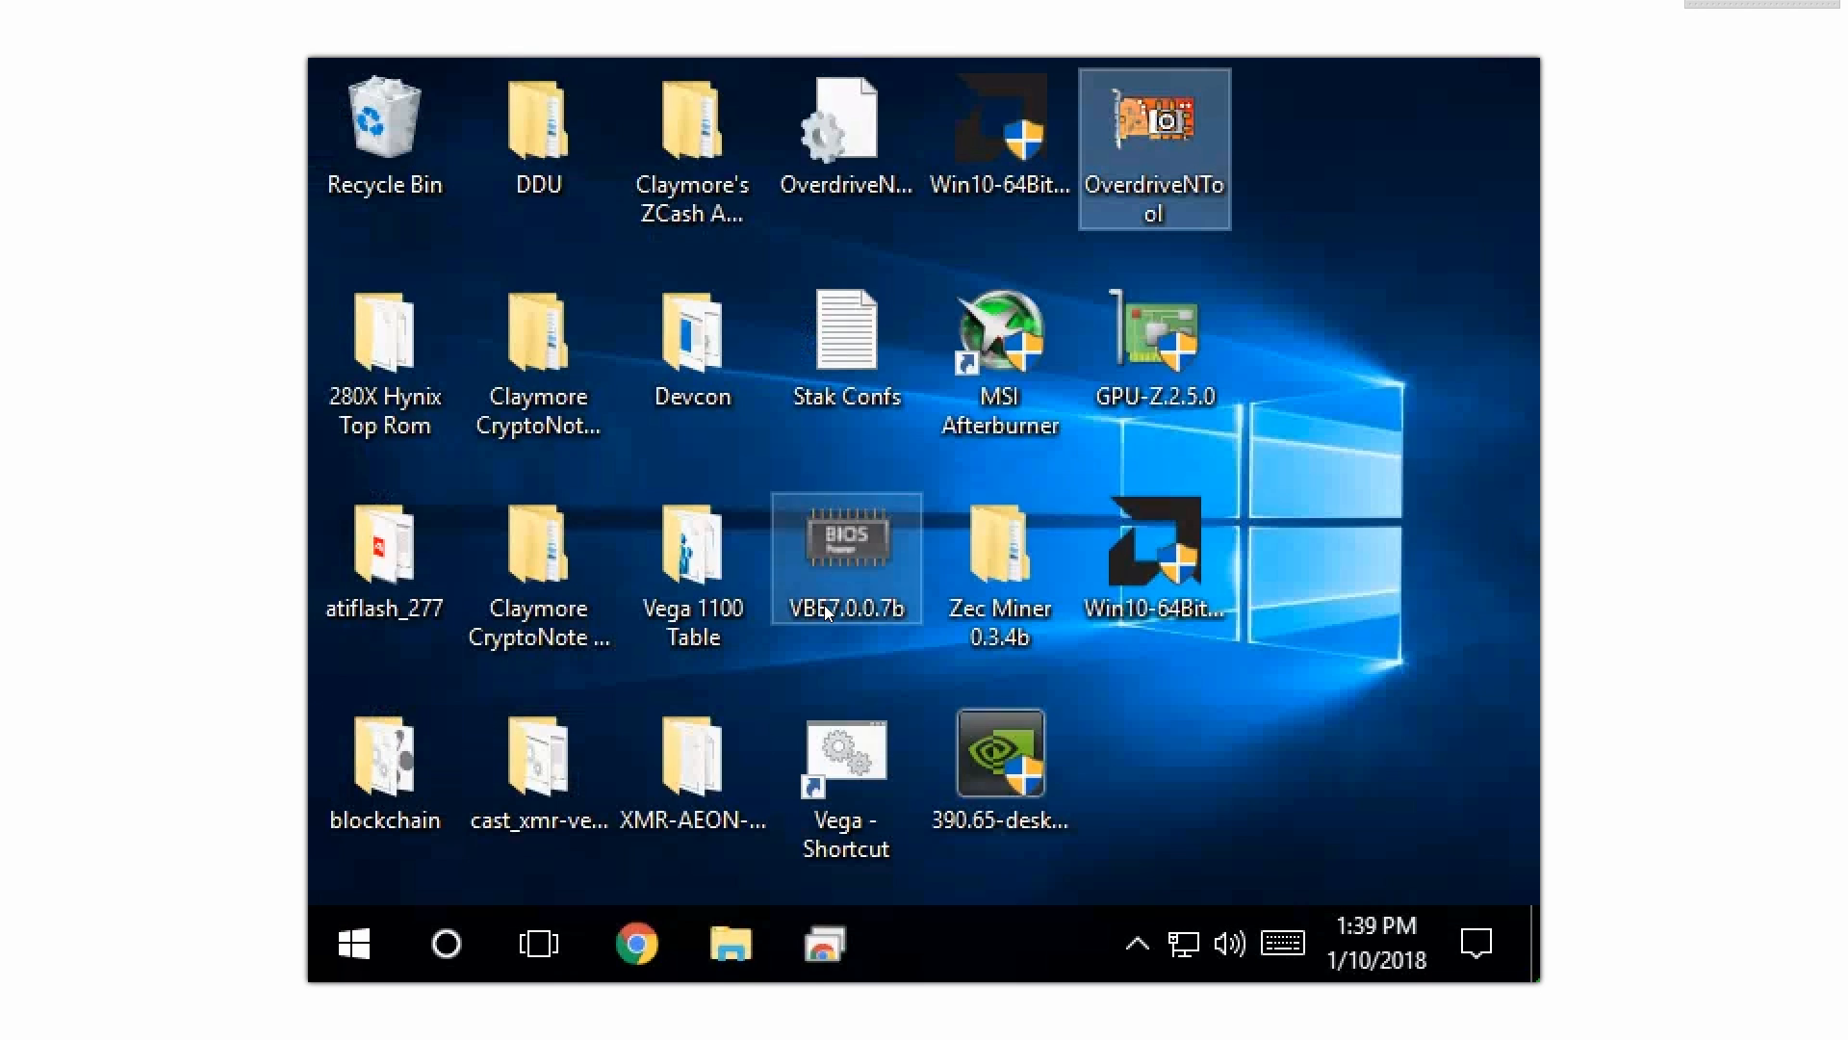
{"action": "mouse_move", "coordinate": [566, 485]}
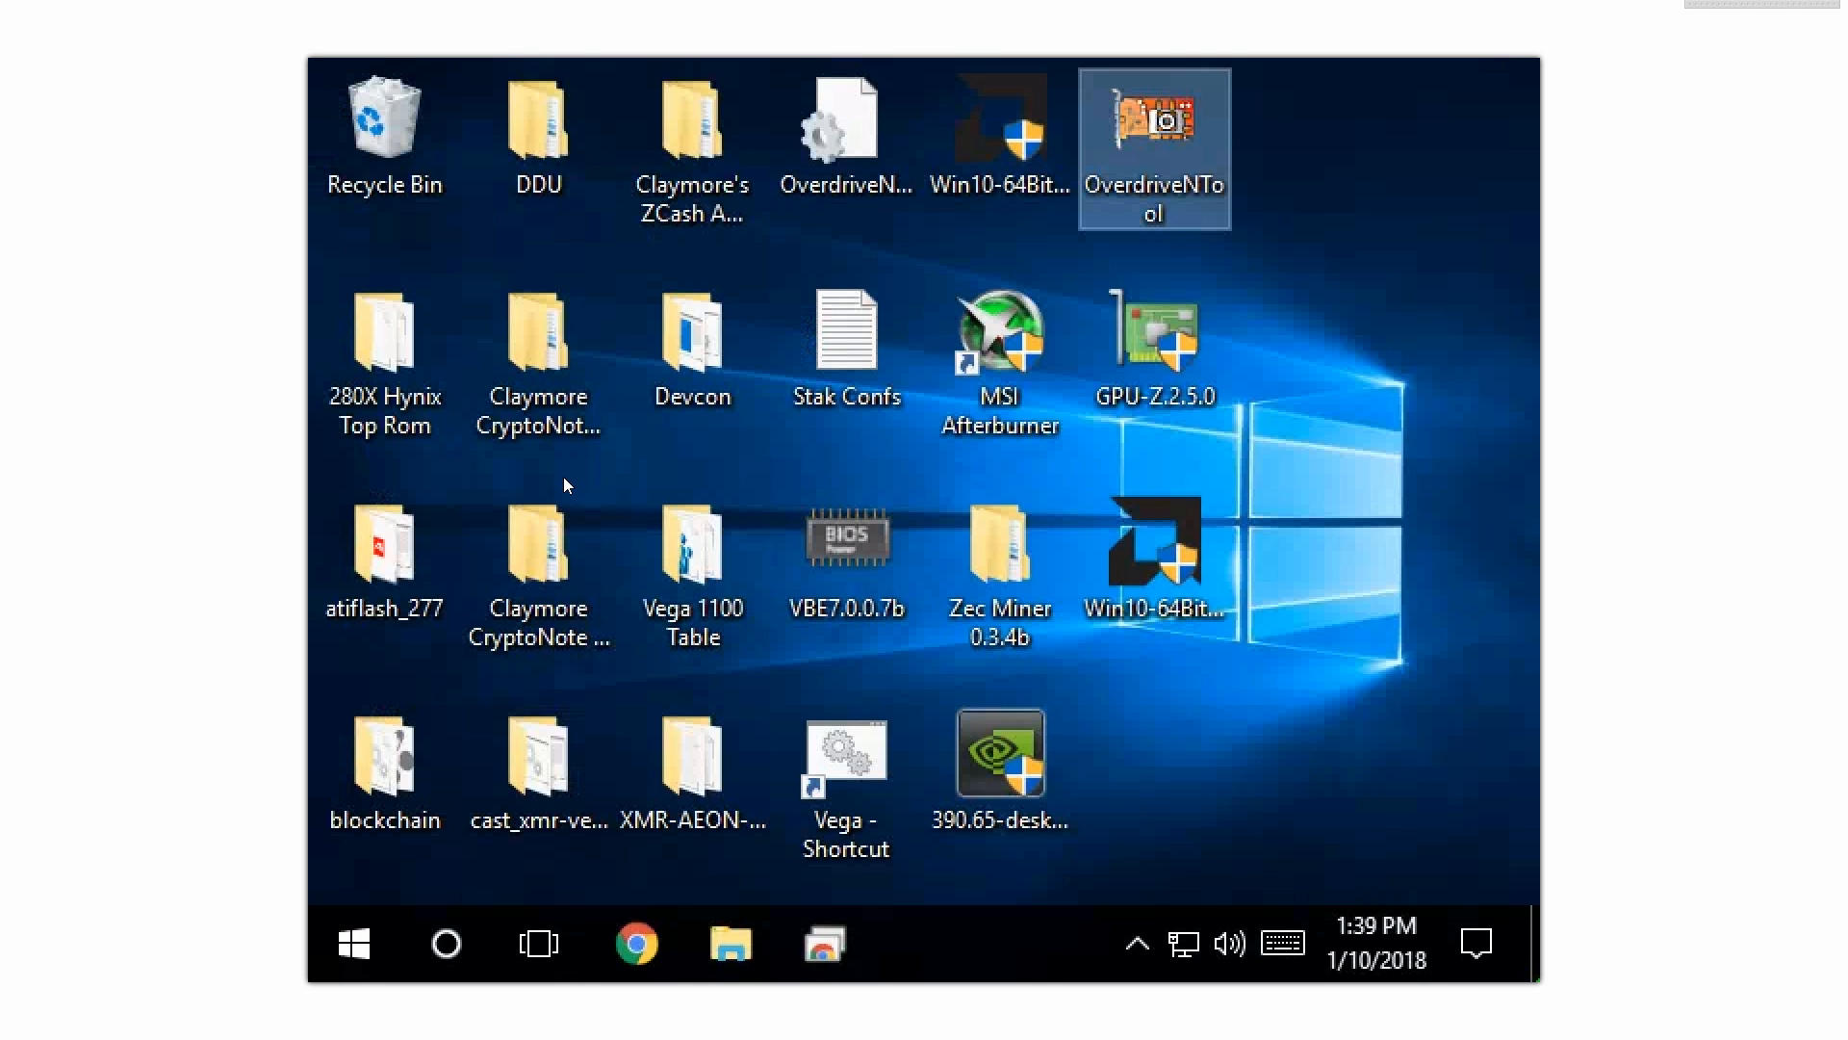
{"action": "mouse_move", "coordinate": [666, 739]}
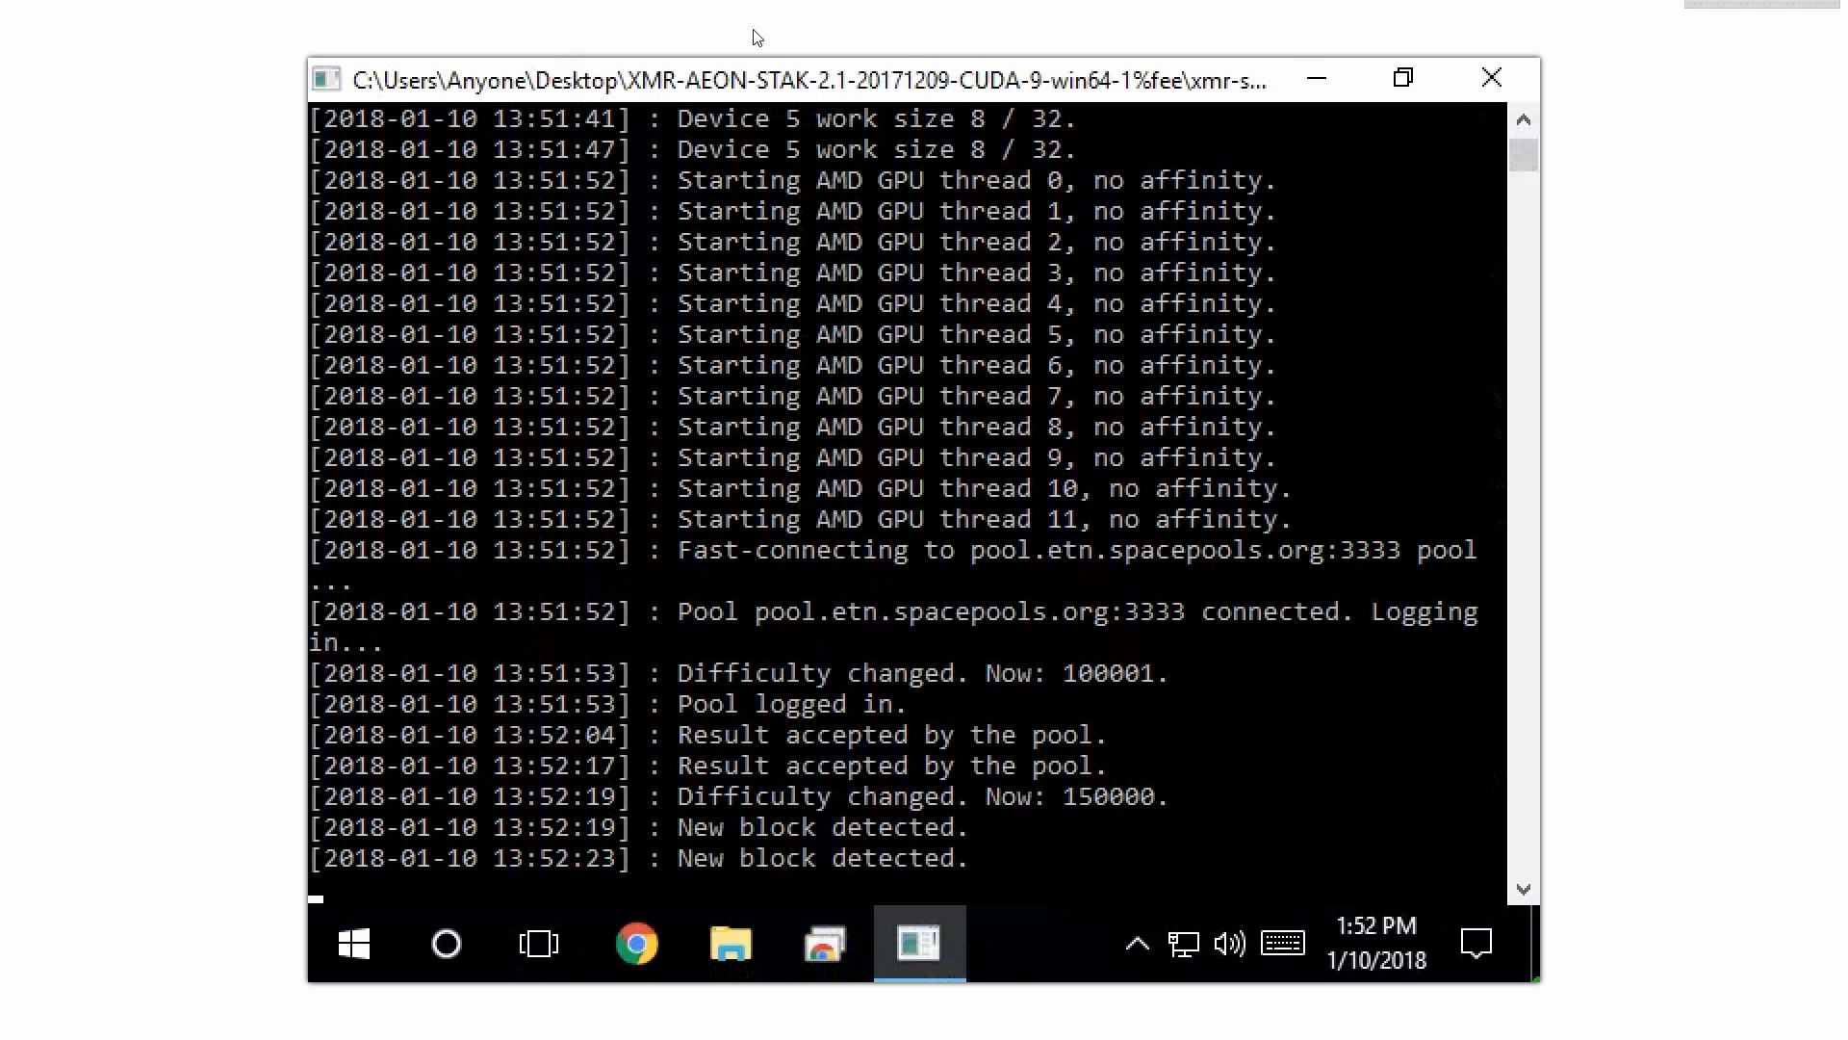
{"action": "mouse_move", "coordinate": [960, 657]}
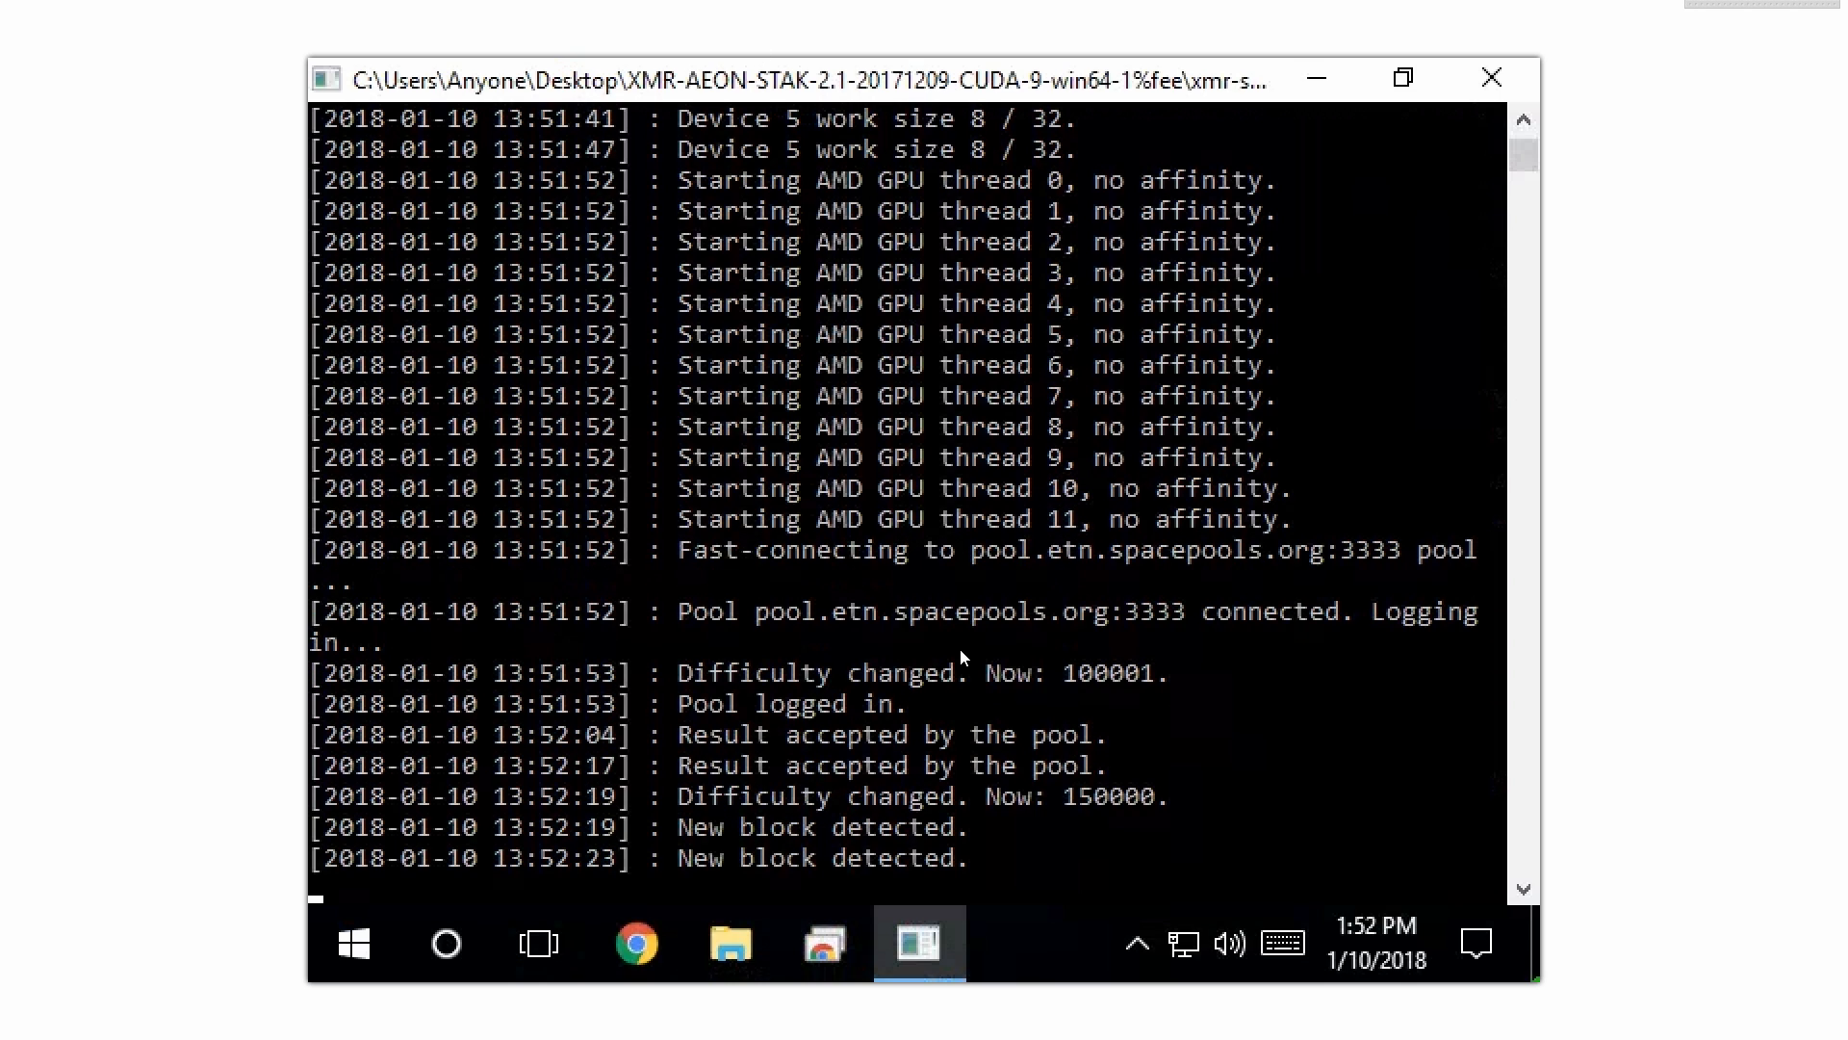
{"action": "mouse_move", "coordinate": [864, 806]}
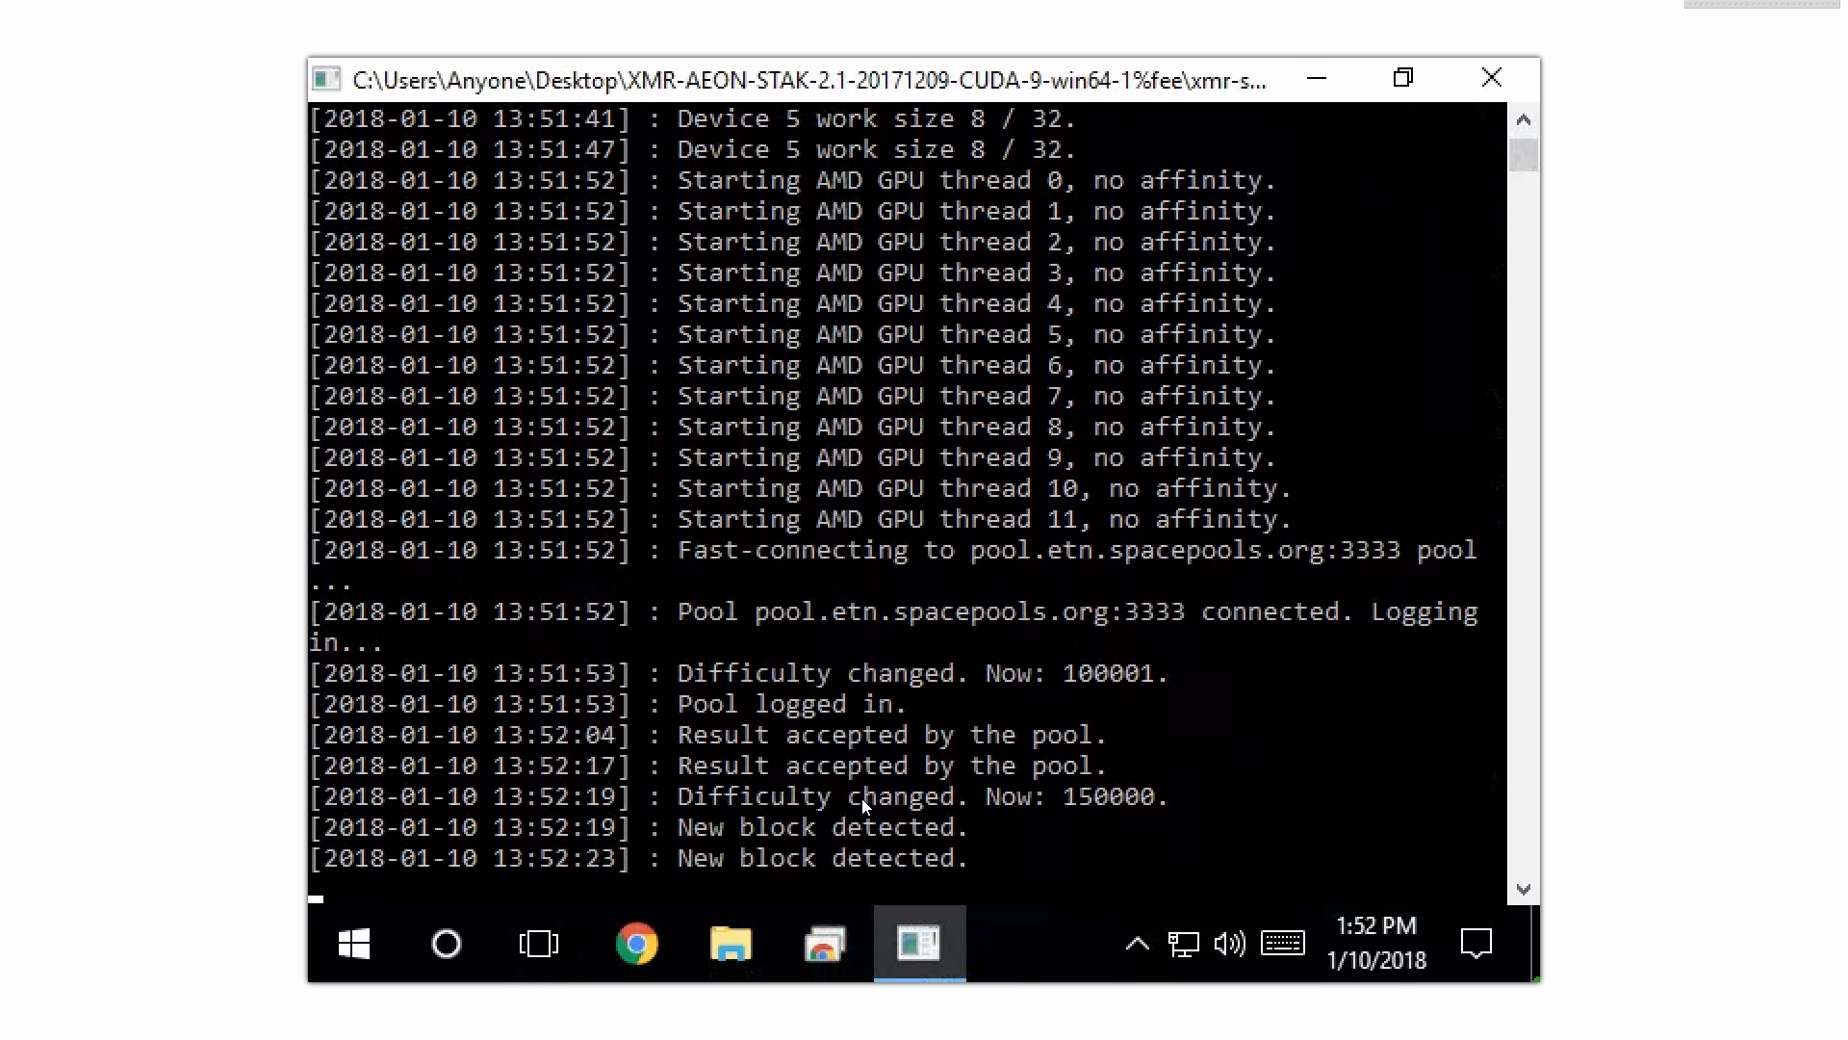
{"action": "mouse_move", "coordinate": [876, 233]}
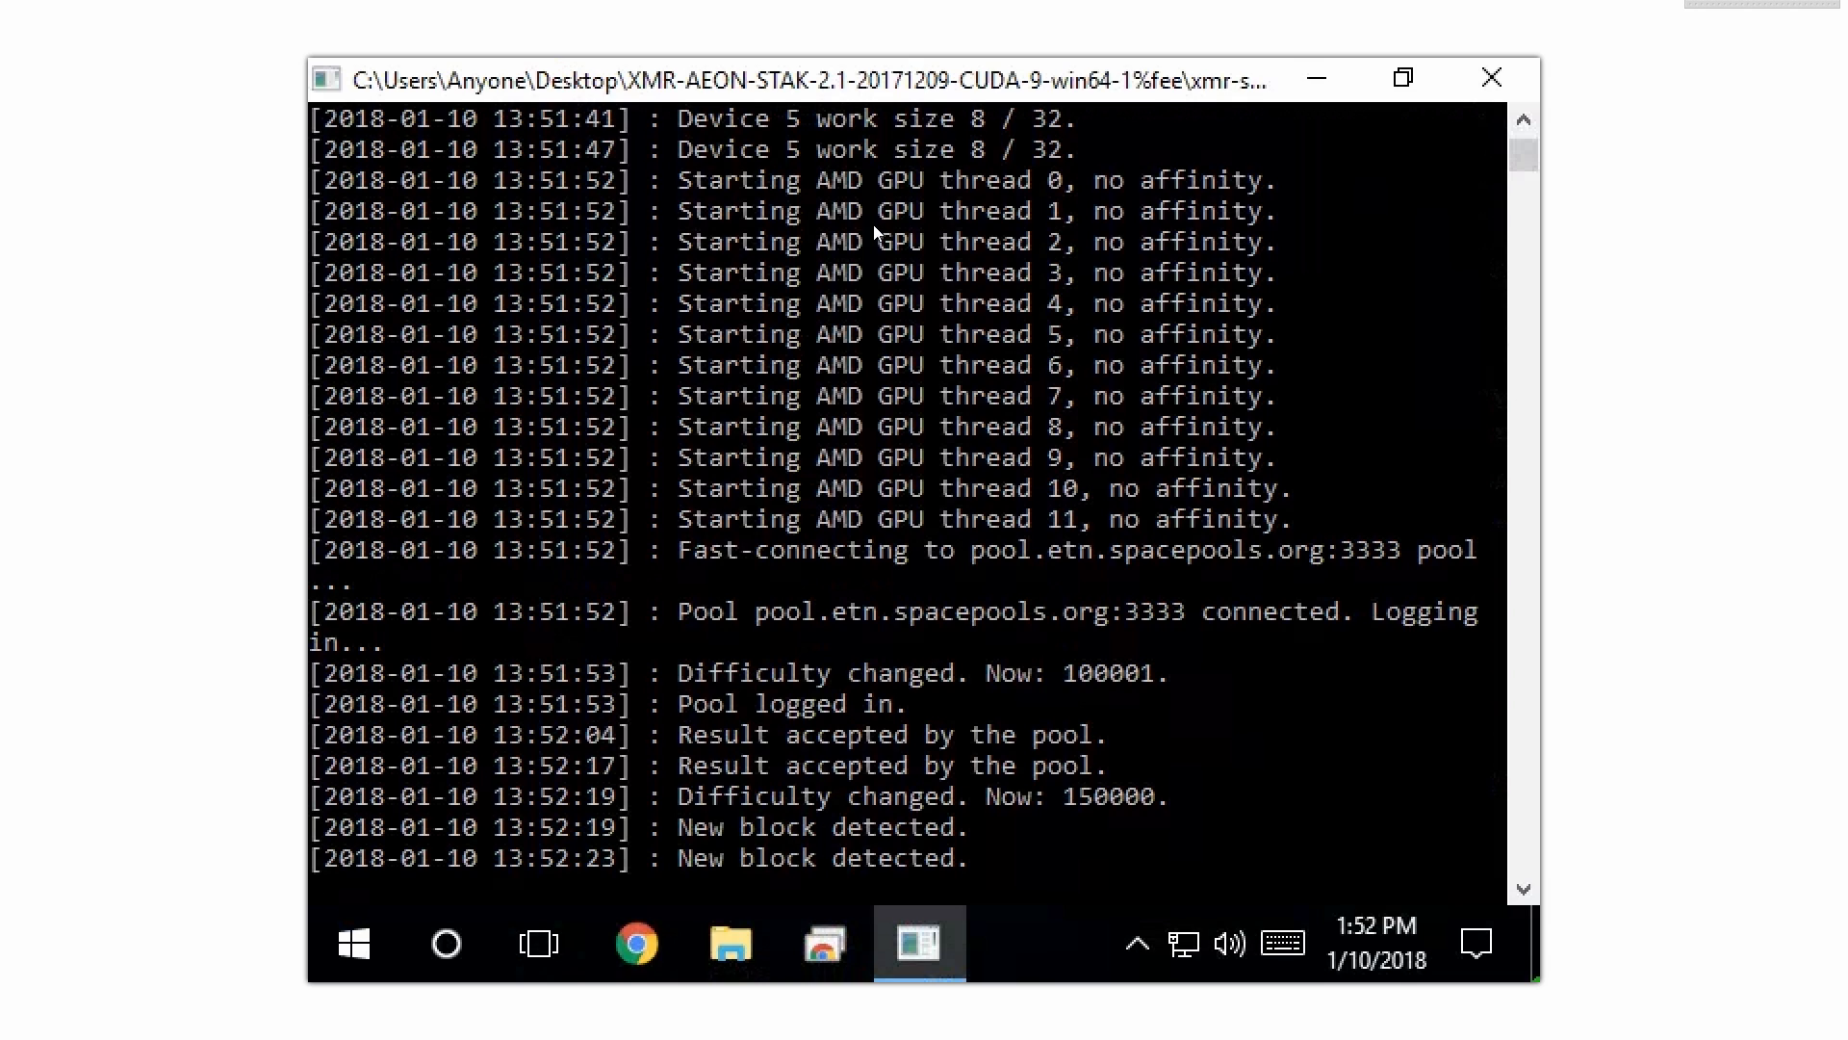
{"action": "mouse_move", "coordinate": [192, 258]}
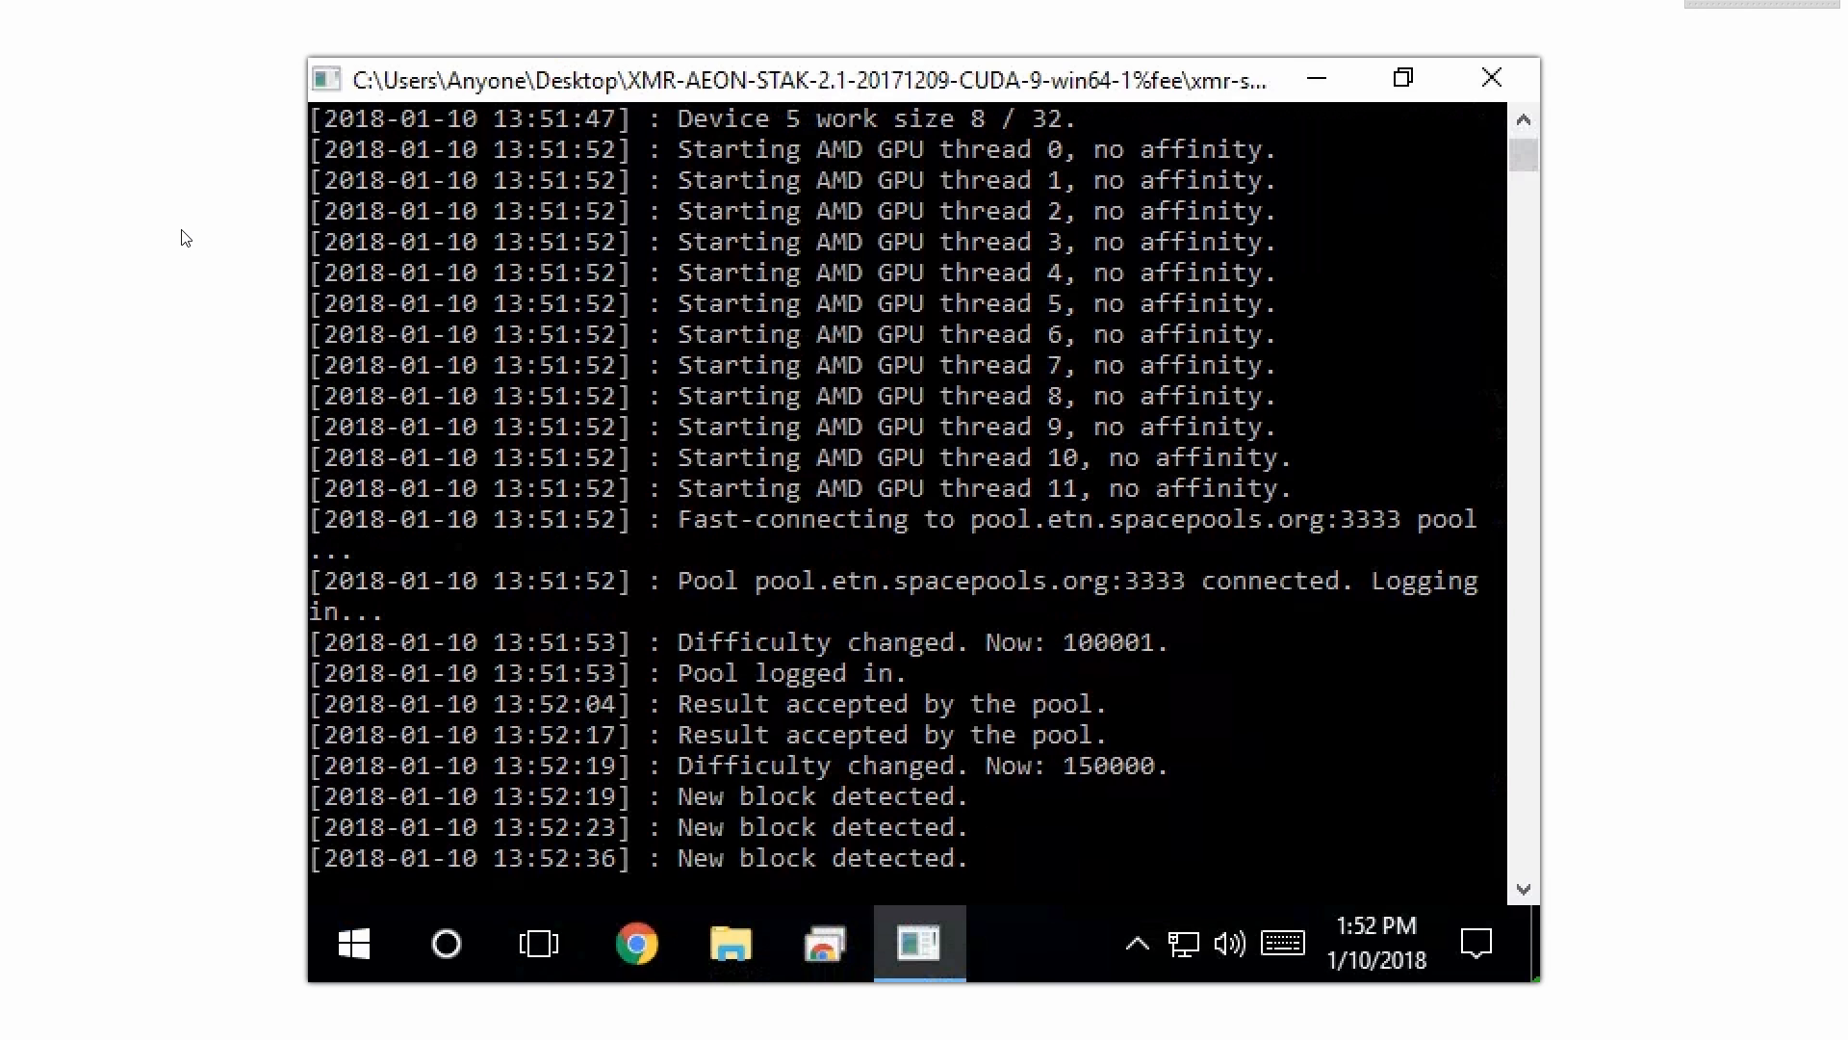
{"action": "mouse_move", "coordinate": [448, 154]}
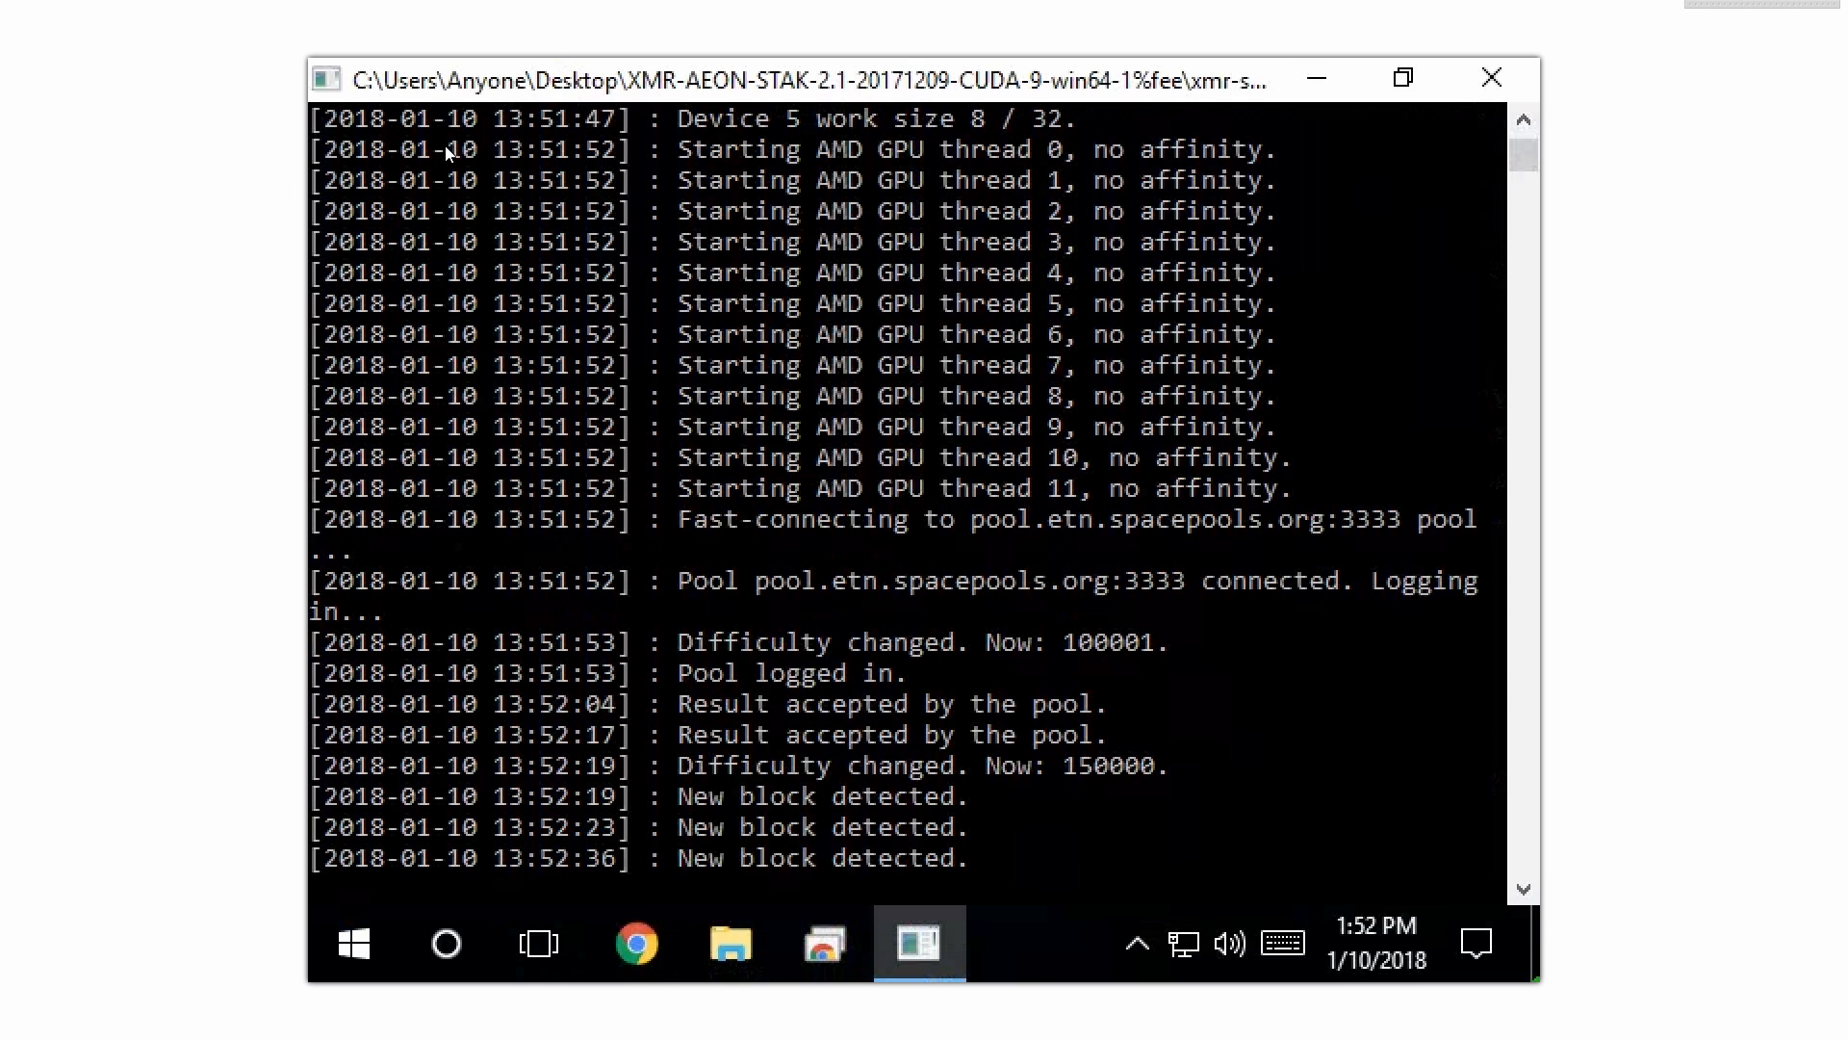
{"action": "mouse_move", "coordinate": [817, 92]}
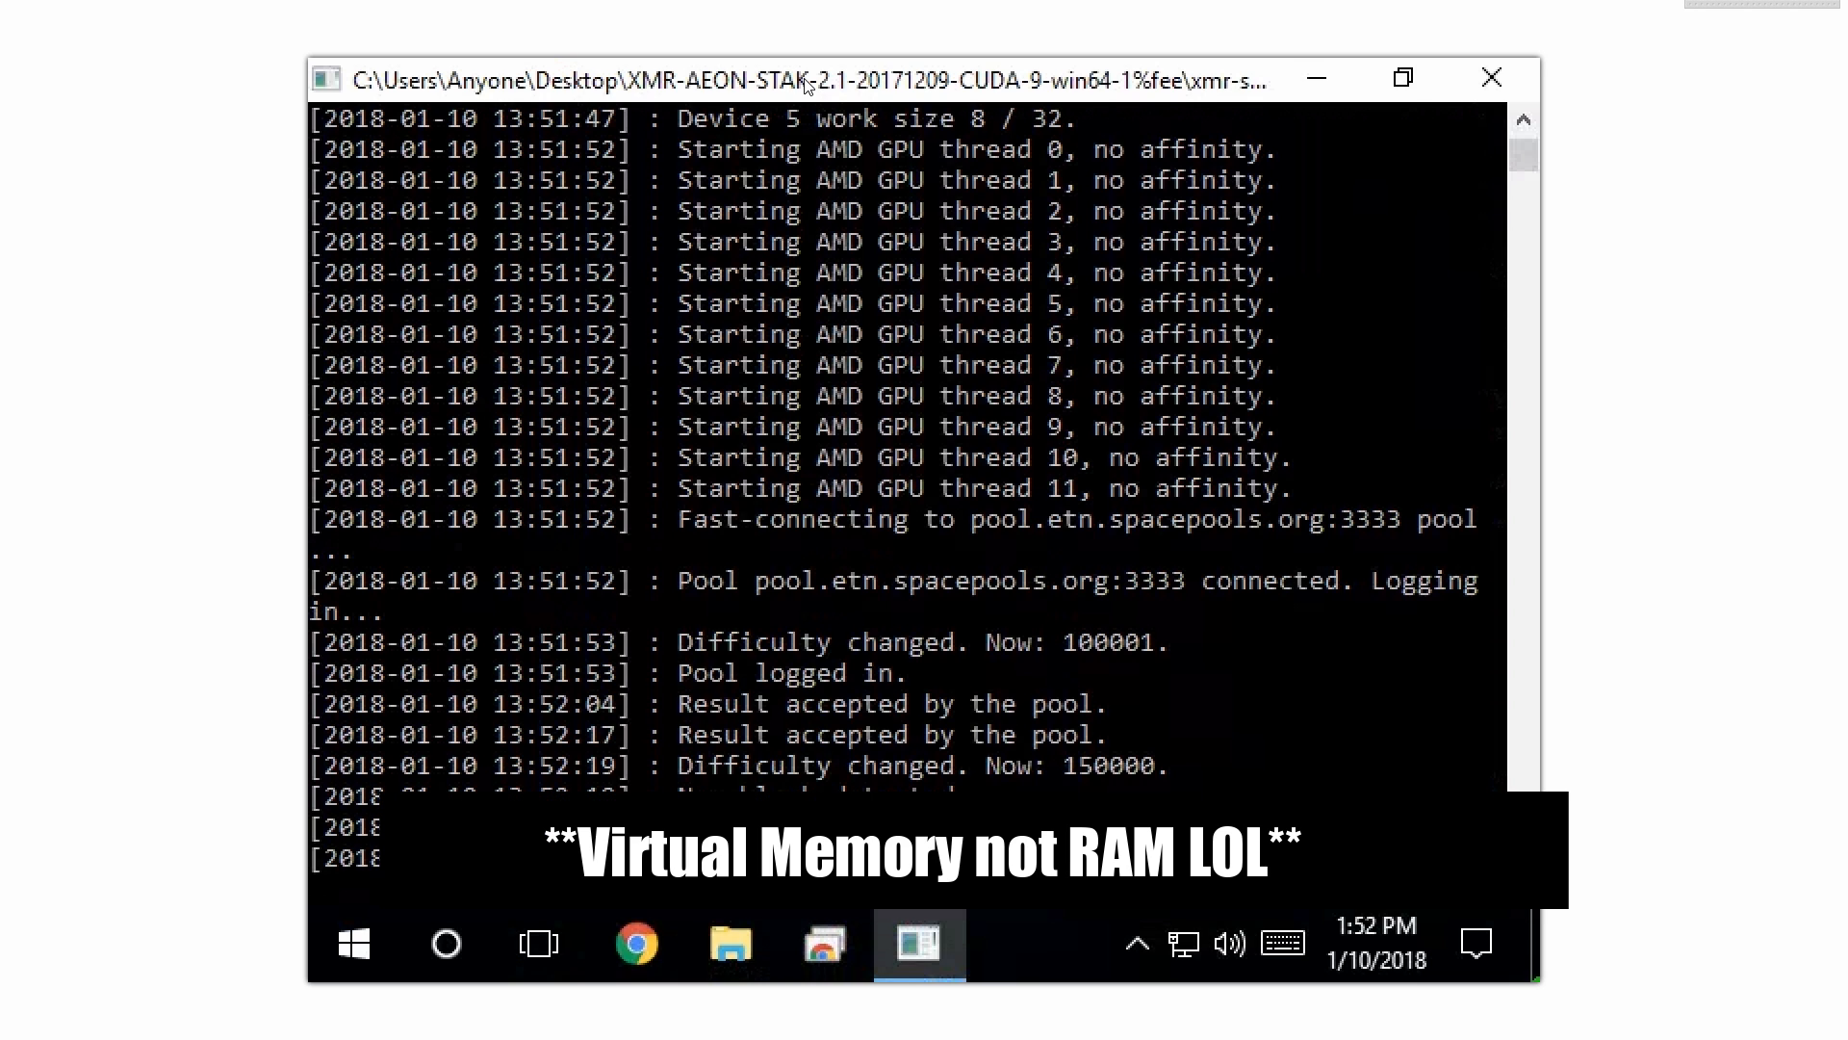
{"action": "scroll", "scroll_direction": "down", "scroll_amount": 3}
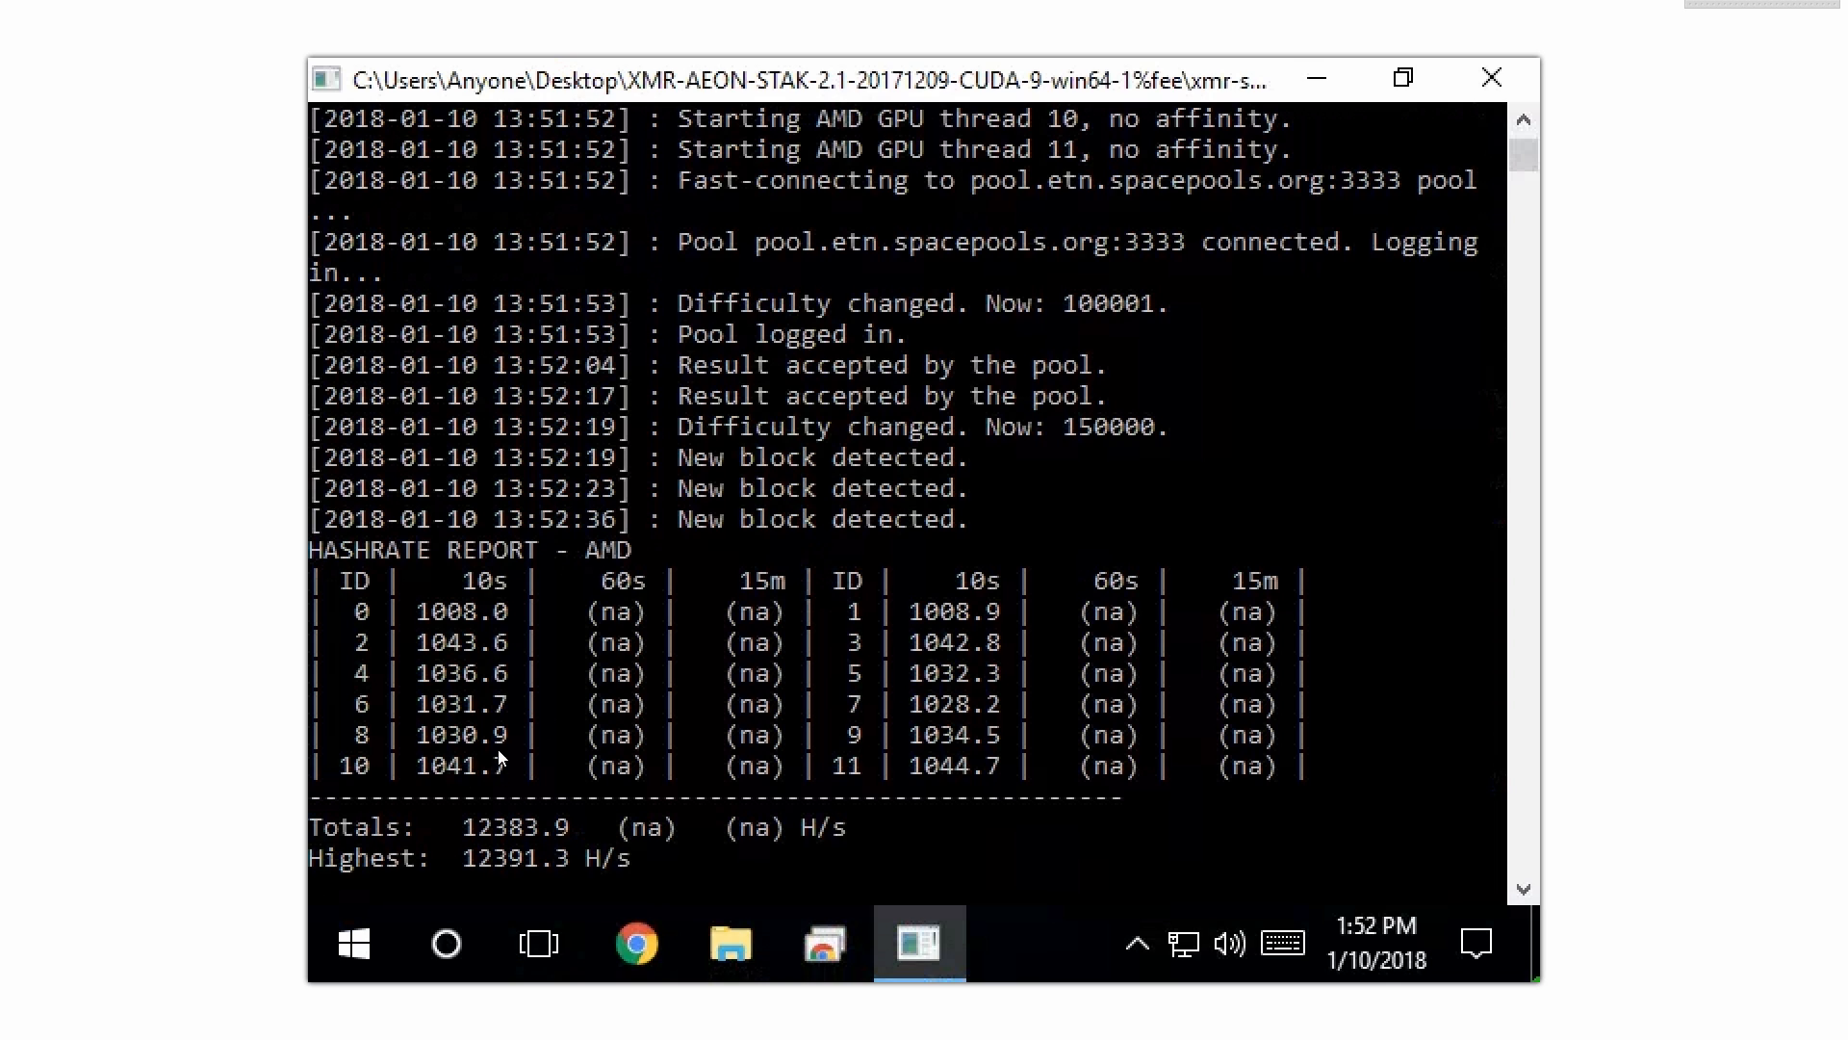
{"action": "mouse_move", "coordinate": [506, 682]}
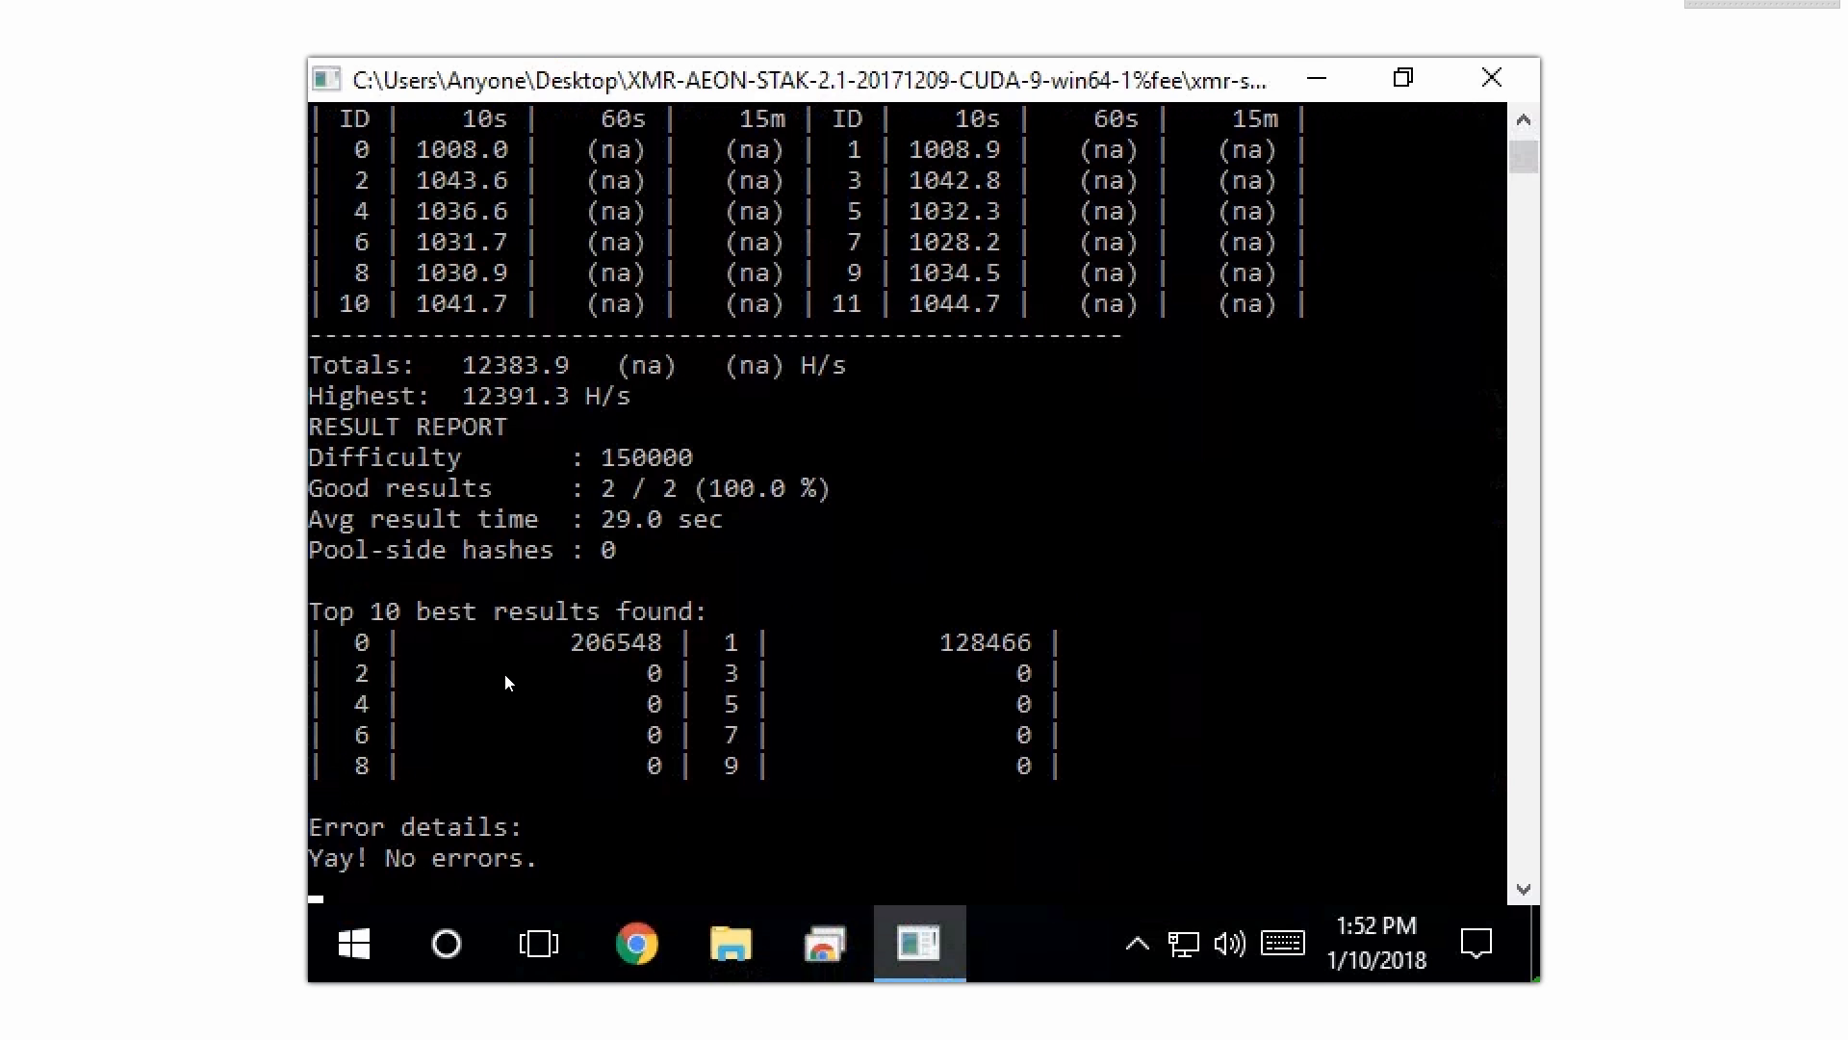
Step: Scroll the XMR-STAK console to view the hashrate and results reports
{"action": "scroll", "scroll_direction": "down", "scroll_amount": 3}
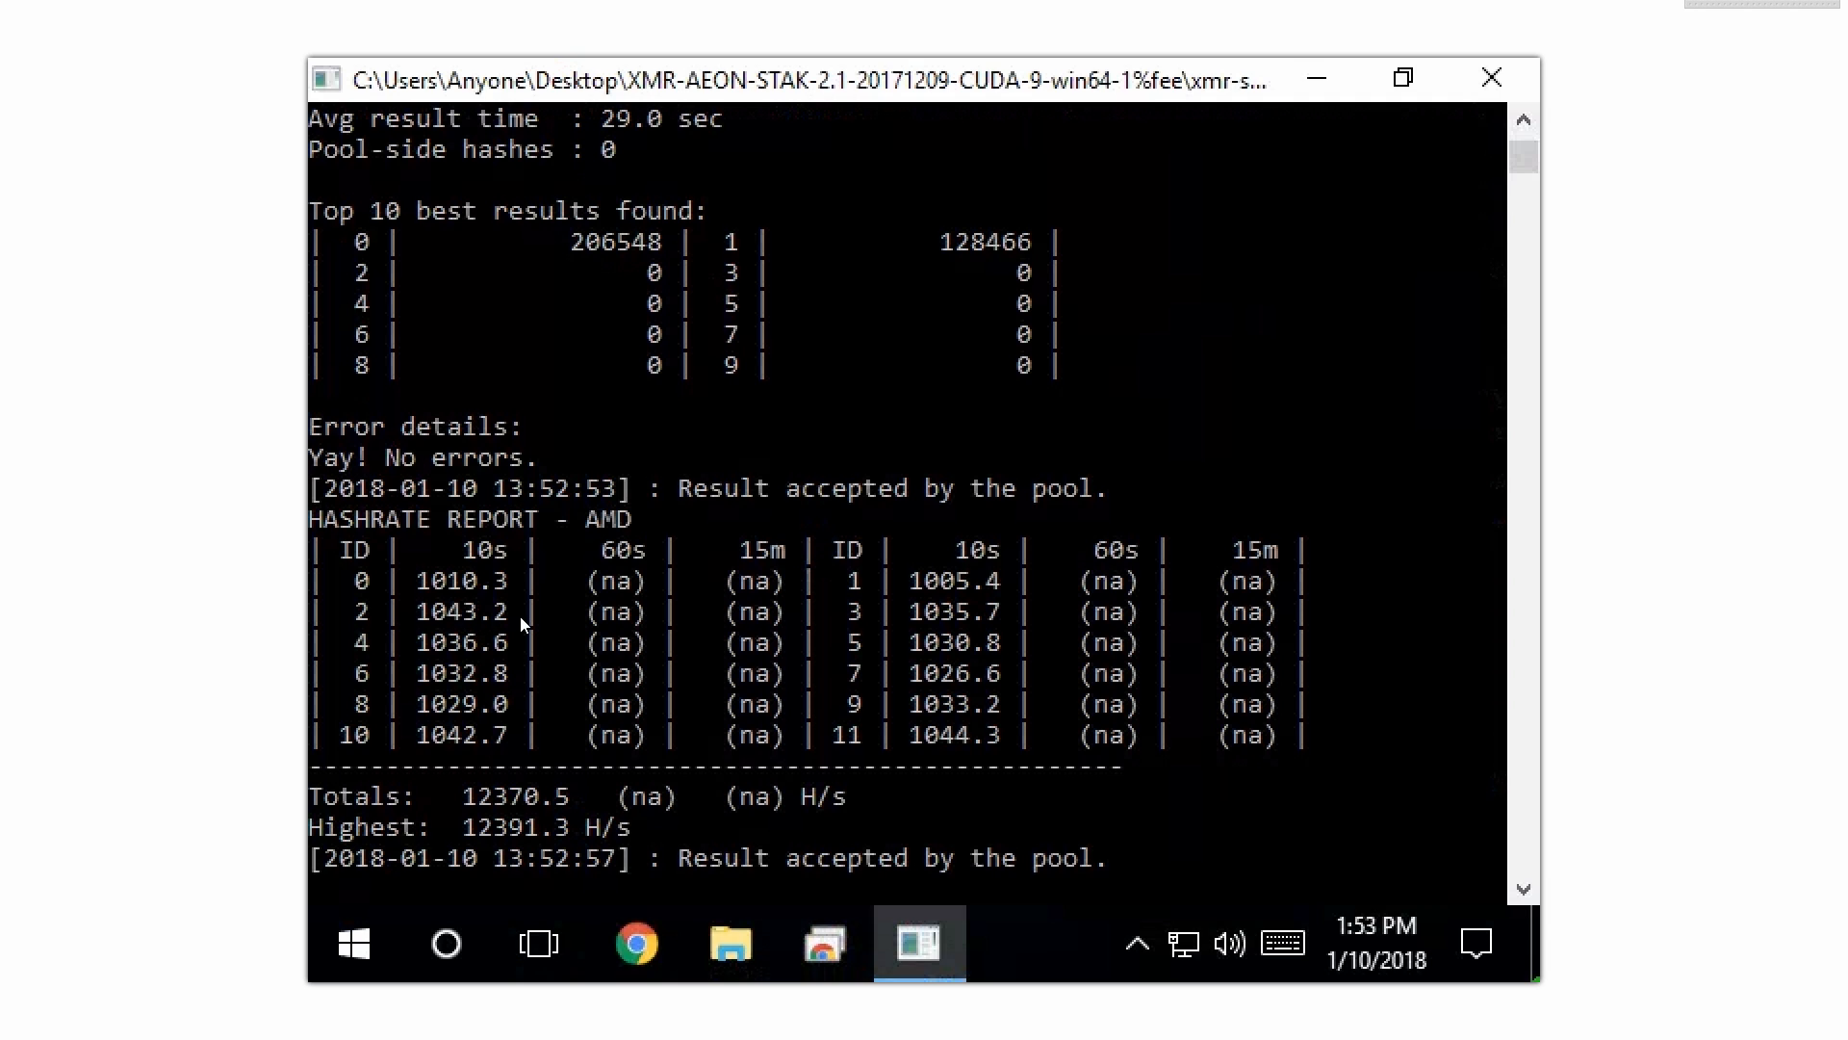
{"action": "mouse_move", "coordinate": [359, 586]}
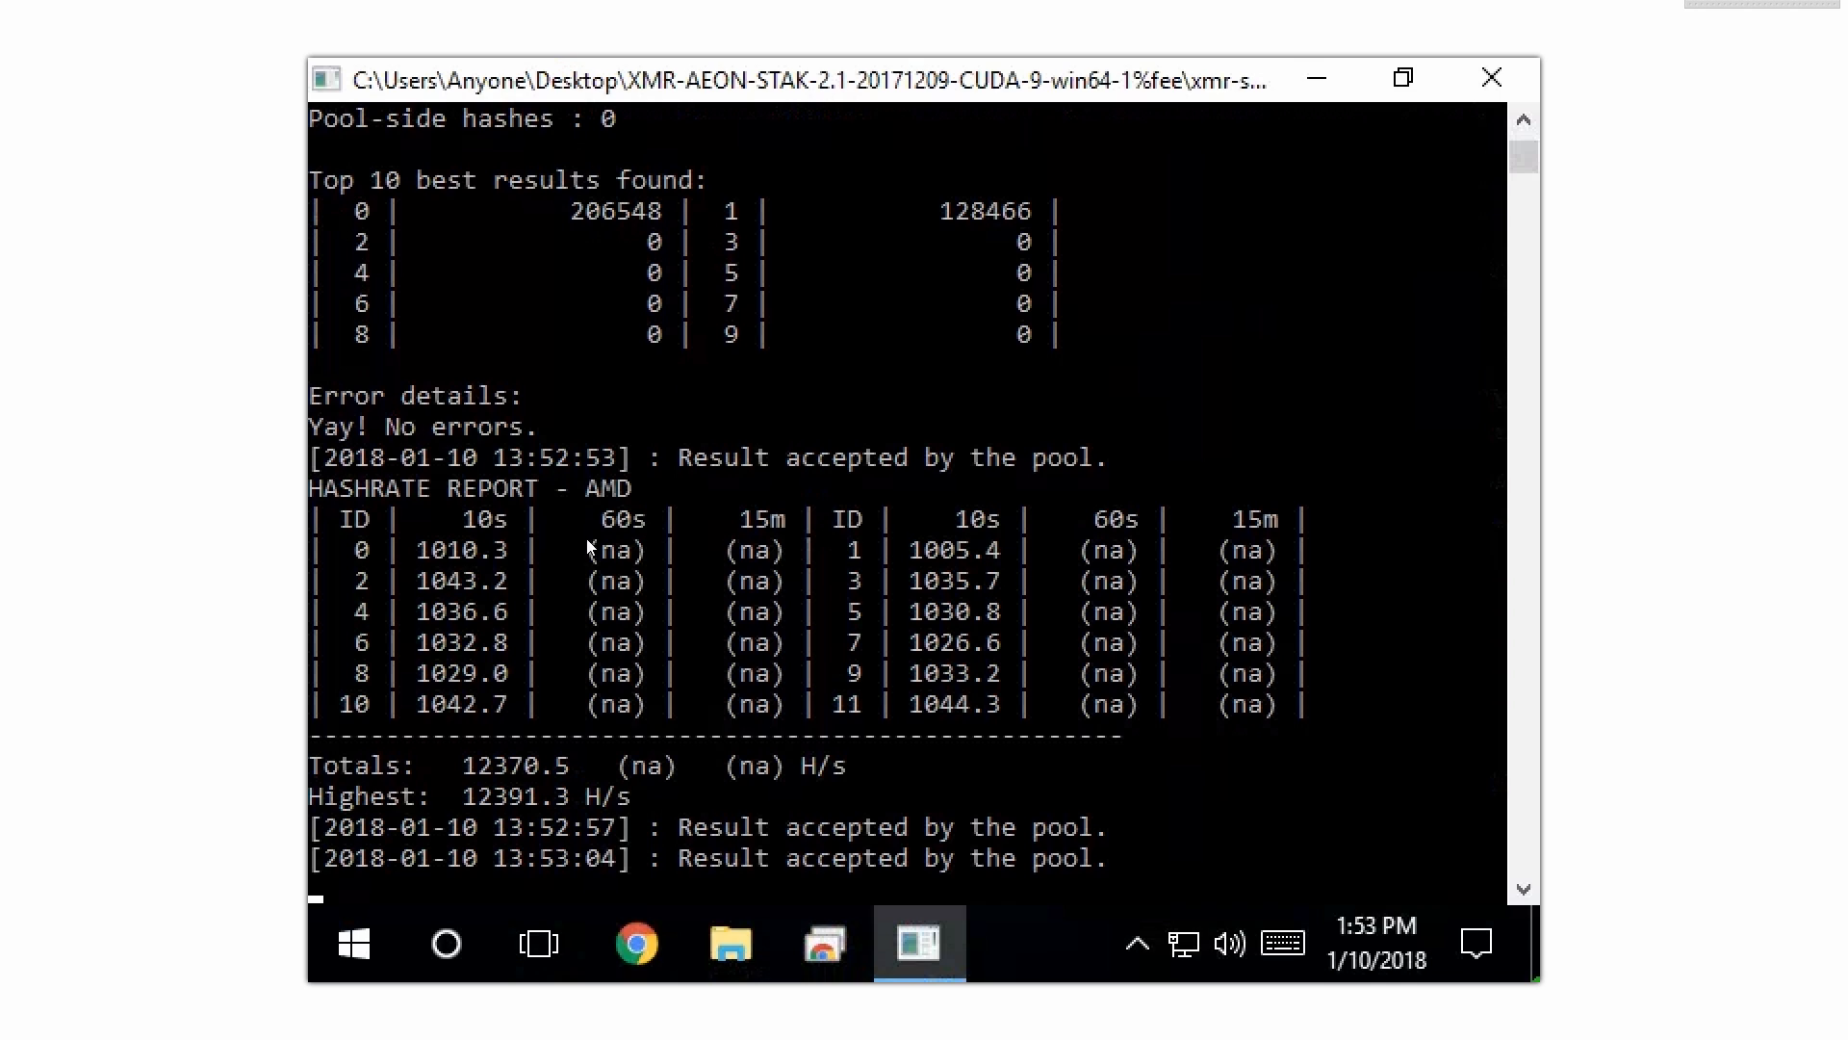
{"action": "mouse_move", "coordinate": [701, 540]}
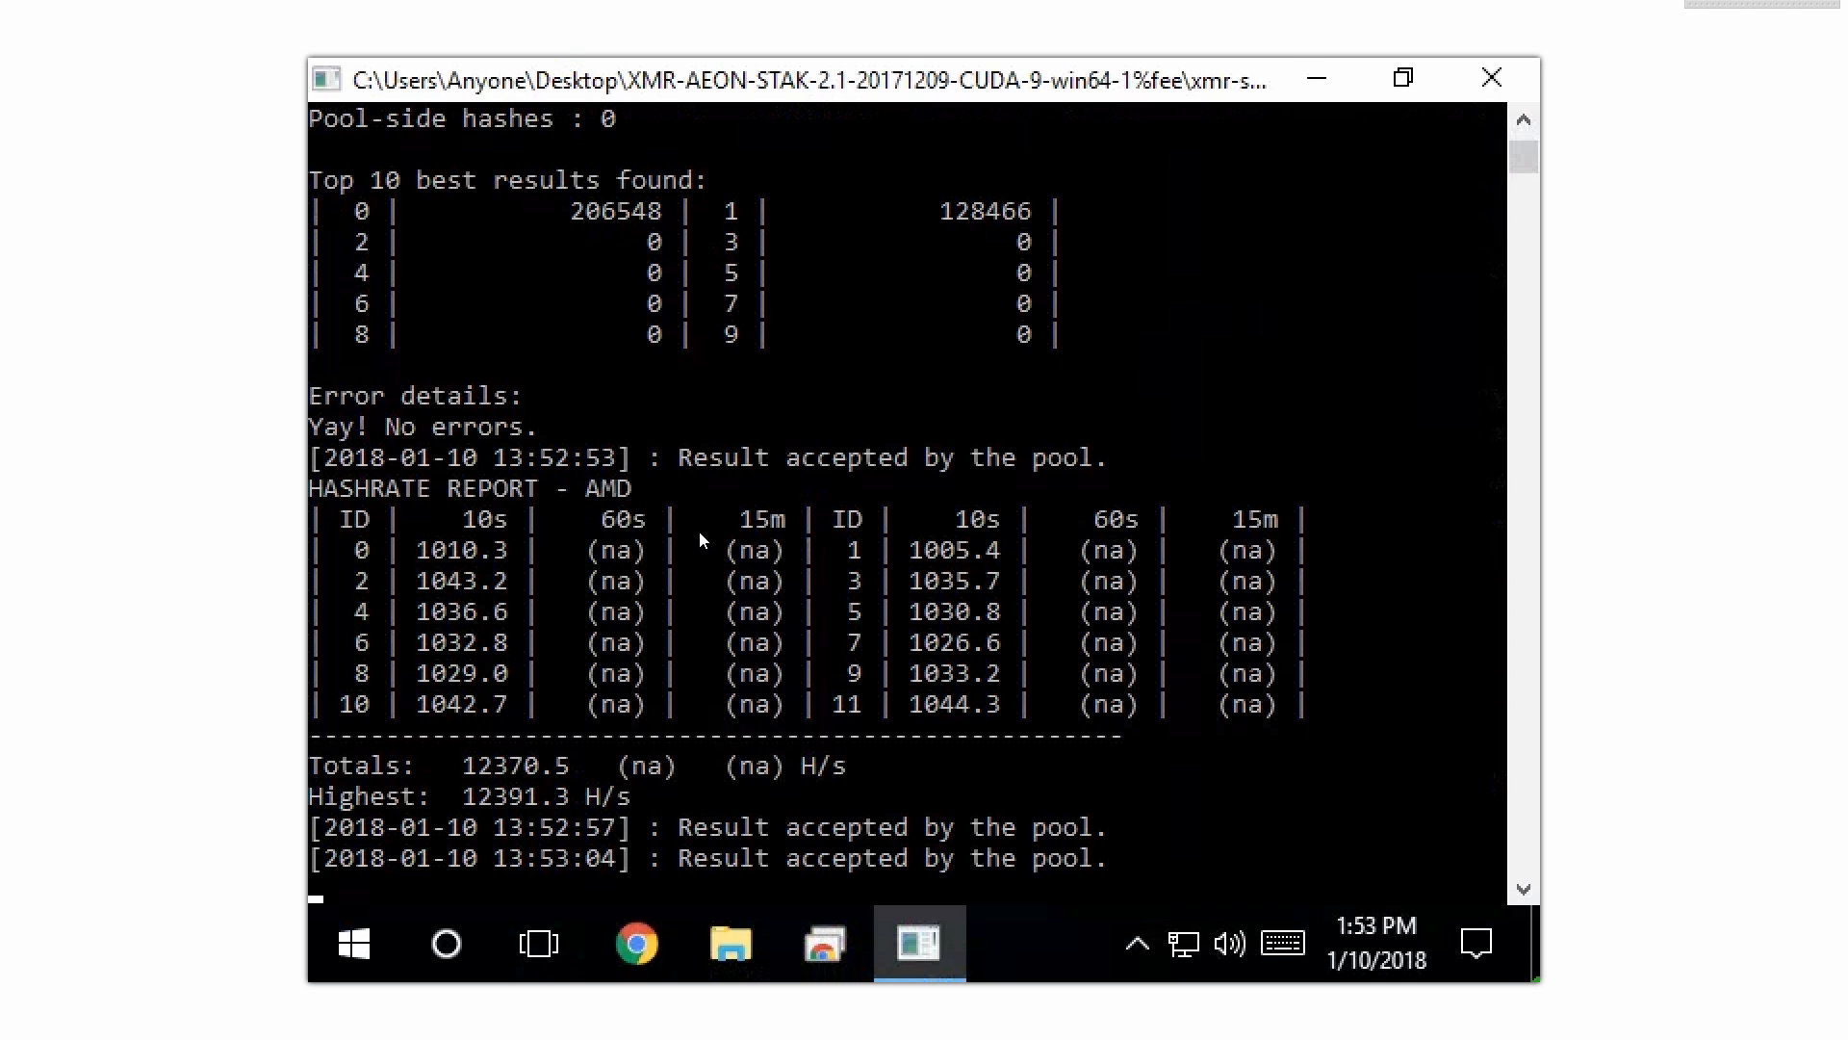
{"action": "mouse_move", "coordinate": [961, 563]}
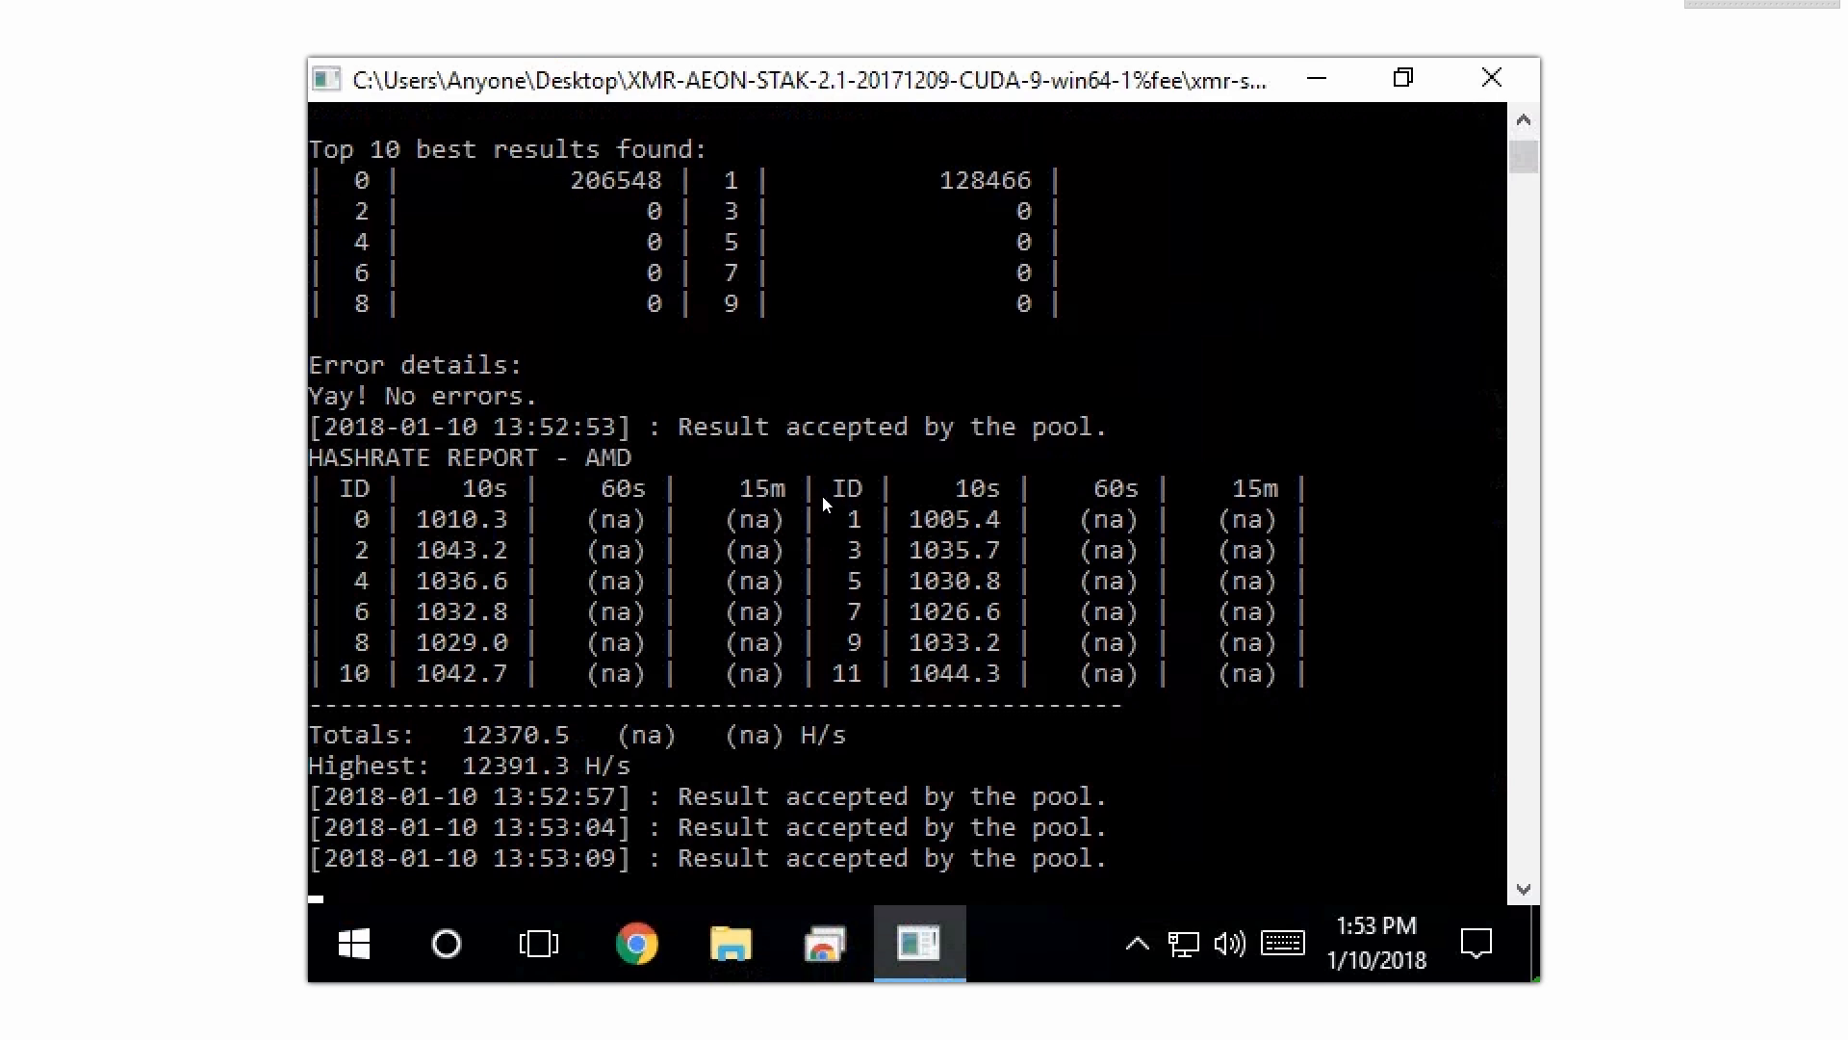
{"action": "mouse_move", "coordinate": [792, 544]}
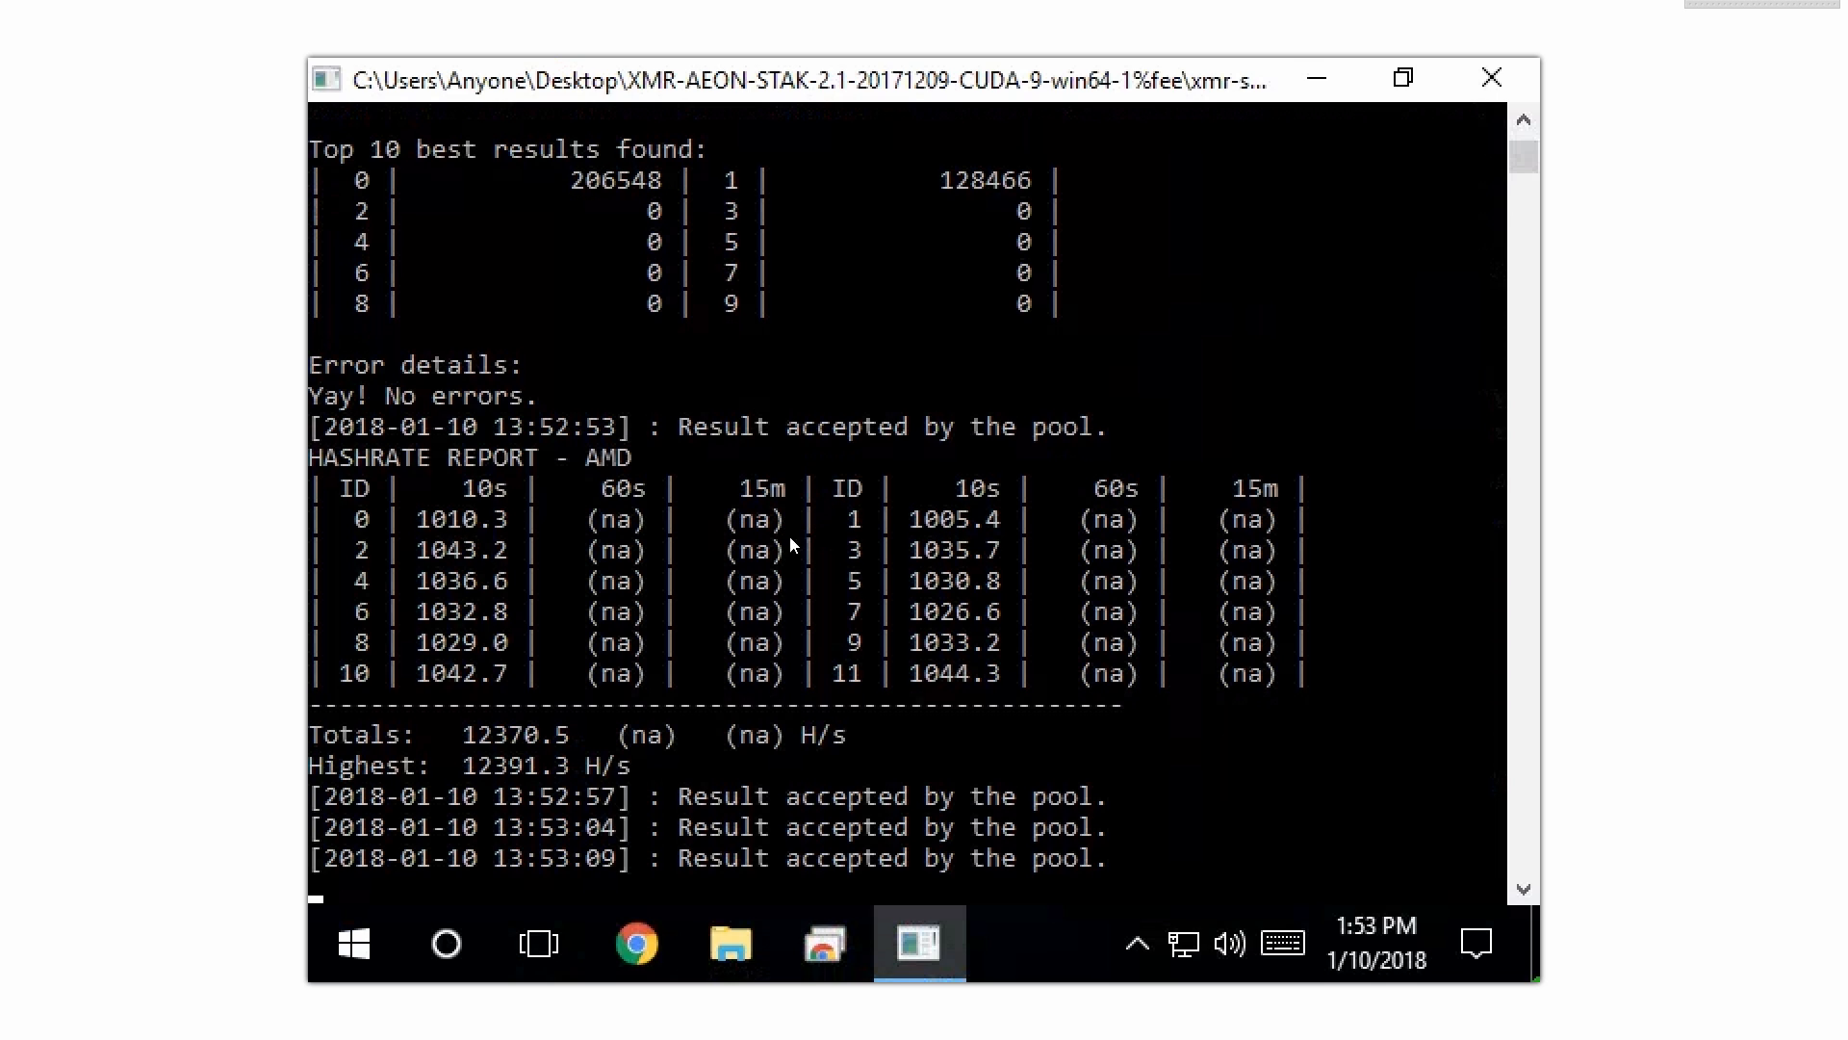